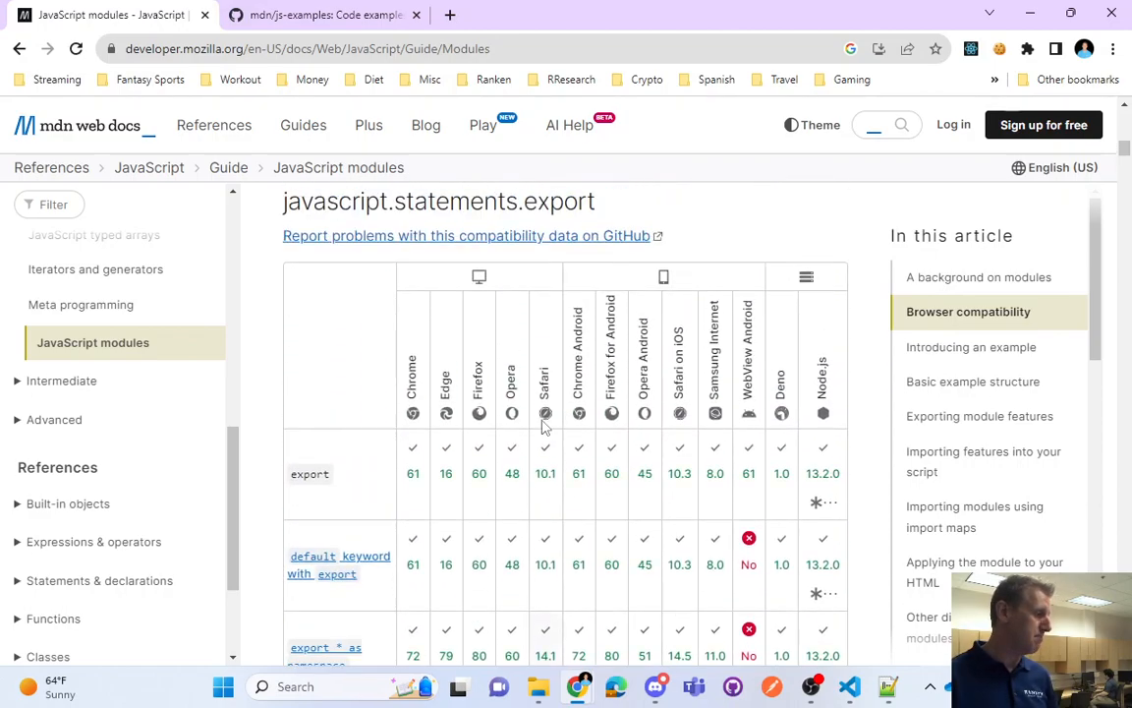
Scroll the MDN page, then go back twice to the 'javascript module mdn' Google results
scroll(down, 3)
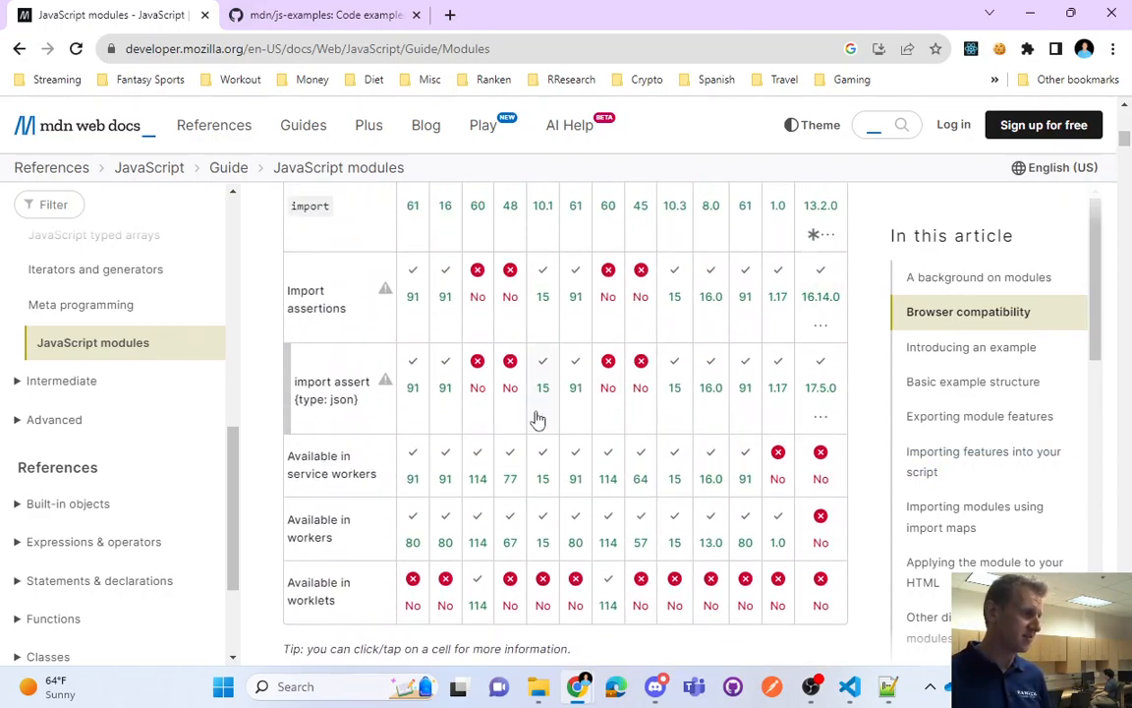
scroll(up, 3)
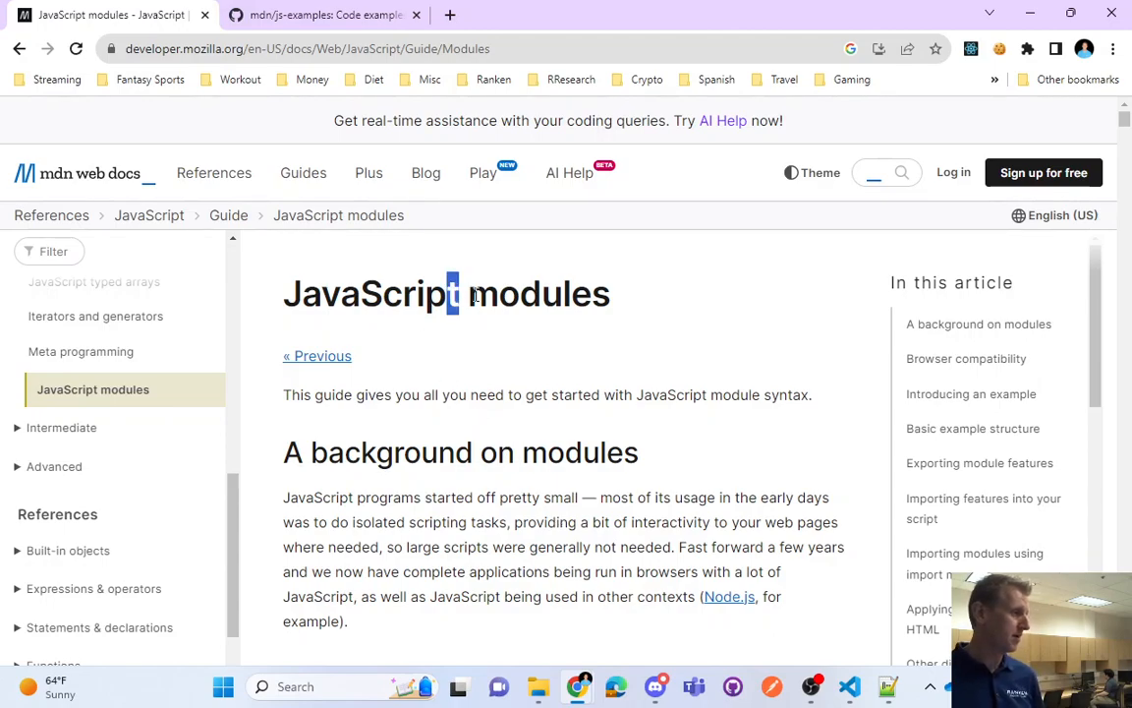
click(81, 351)
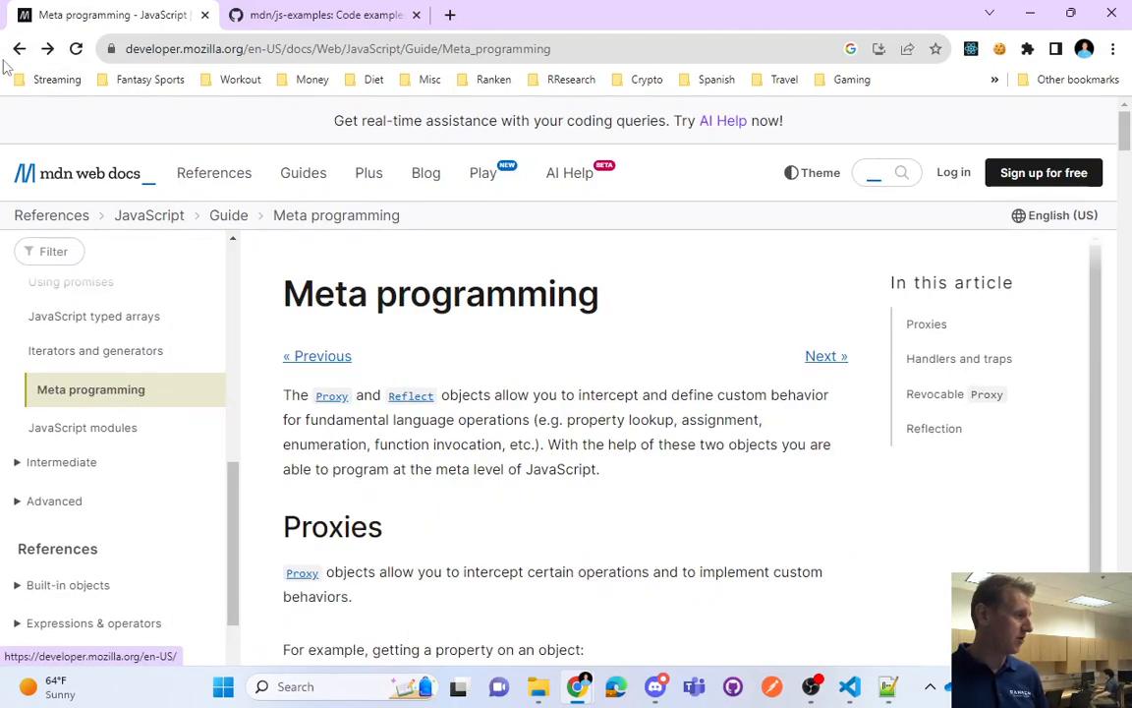
click(20, 49)
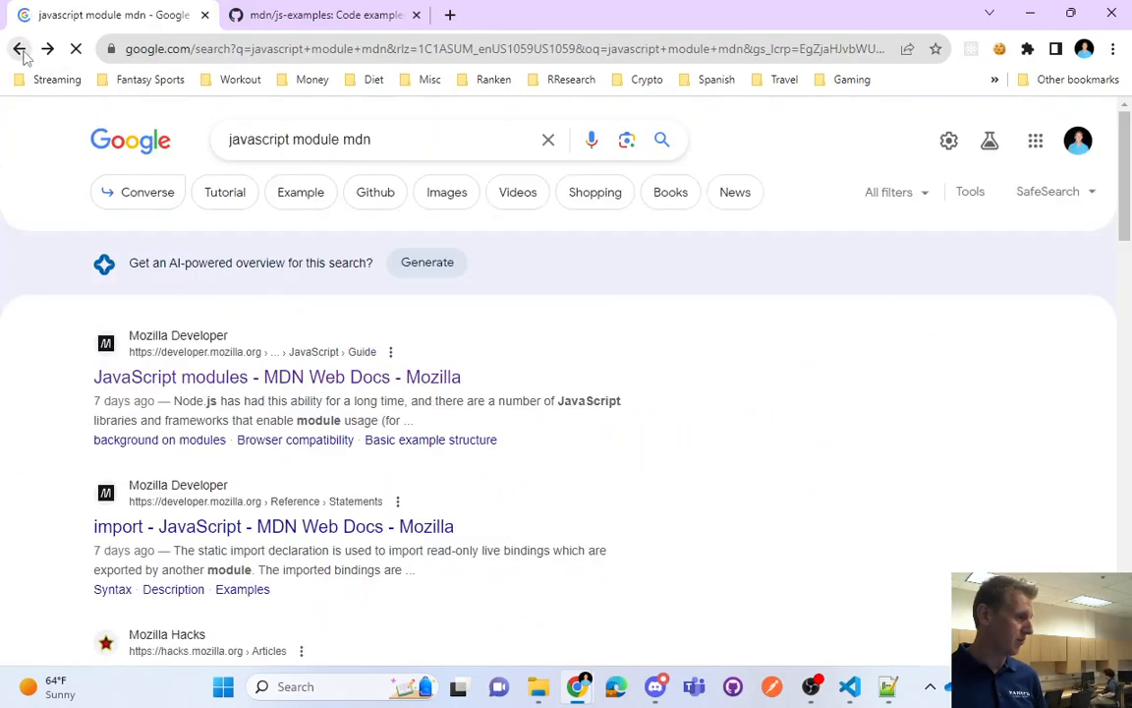
click(383, 139)
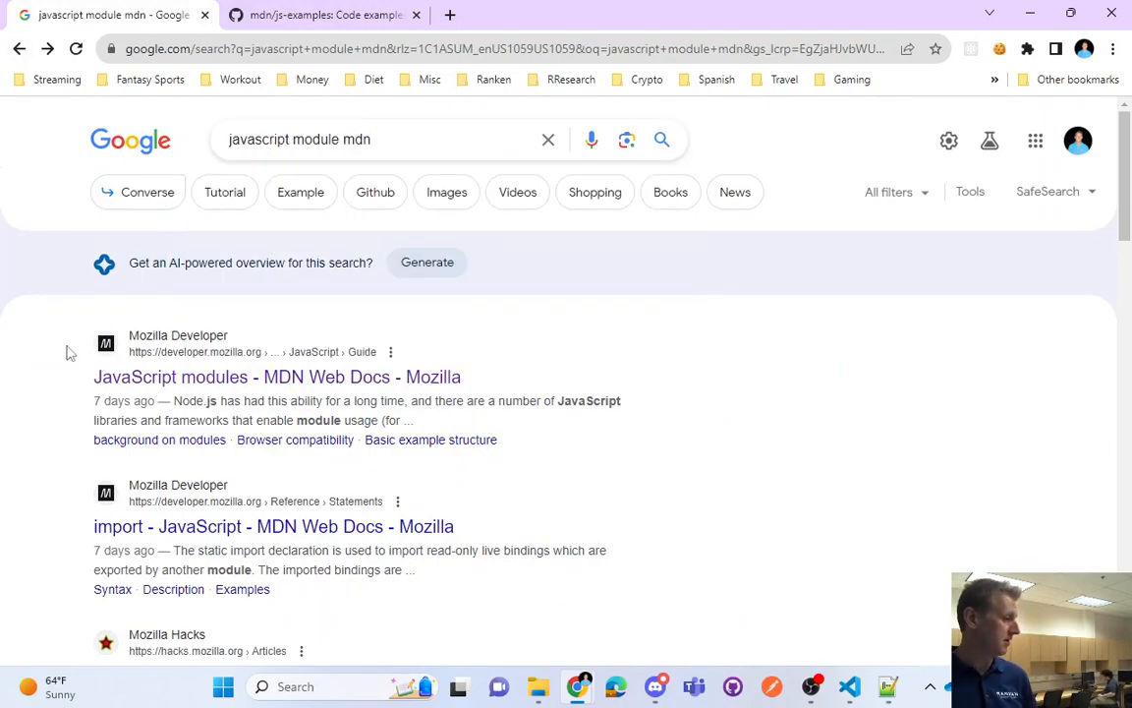
mouse_move(138, 382)
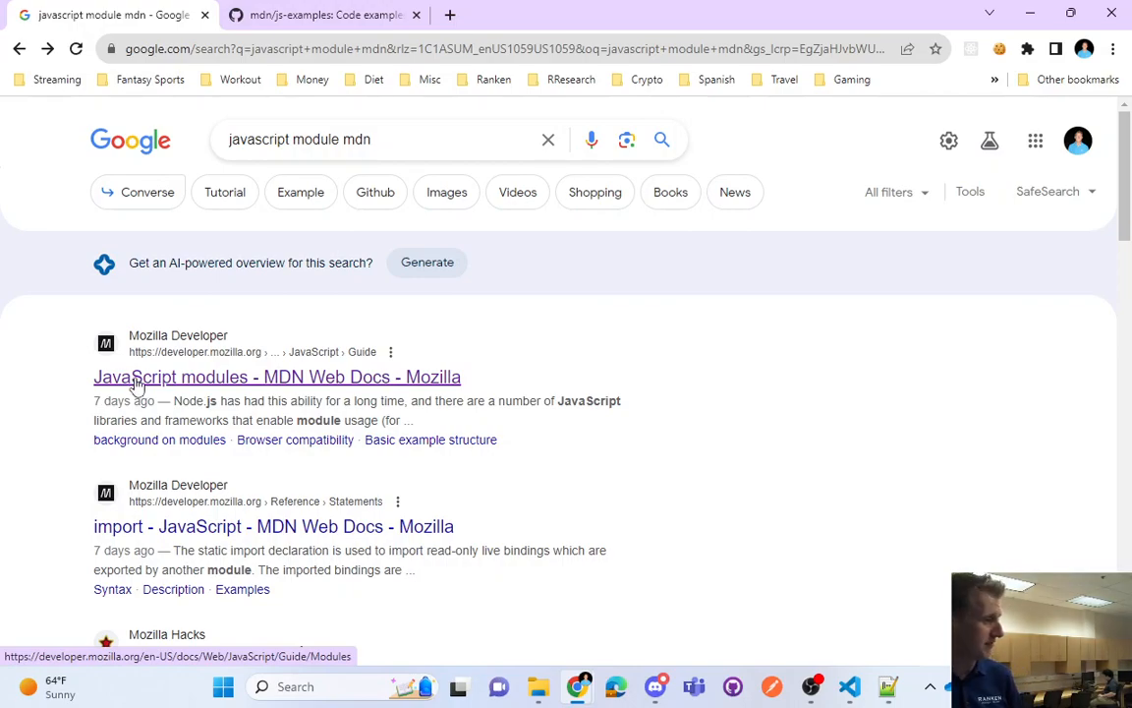
Open the first result, 'JavaScript modules - MDN Web Docs - Mozilla'
click(277, 377)
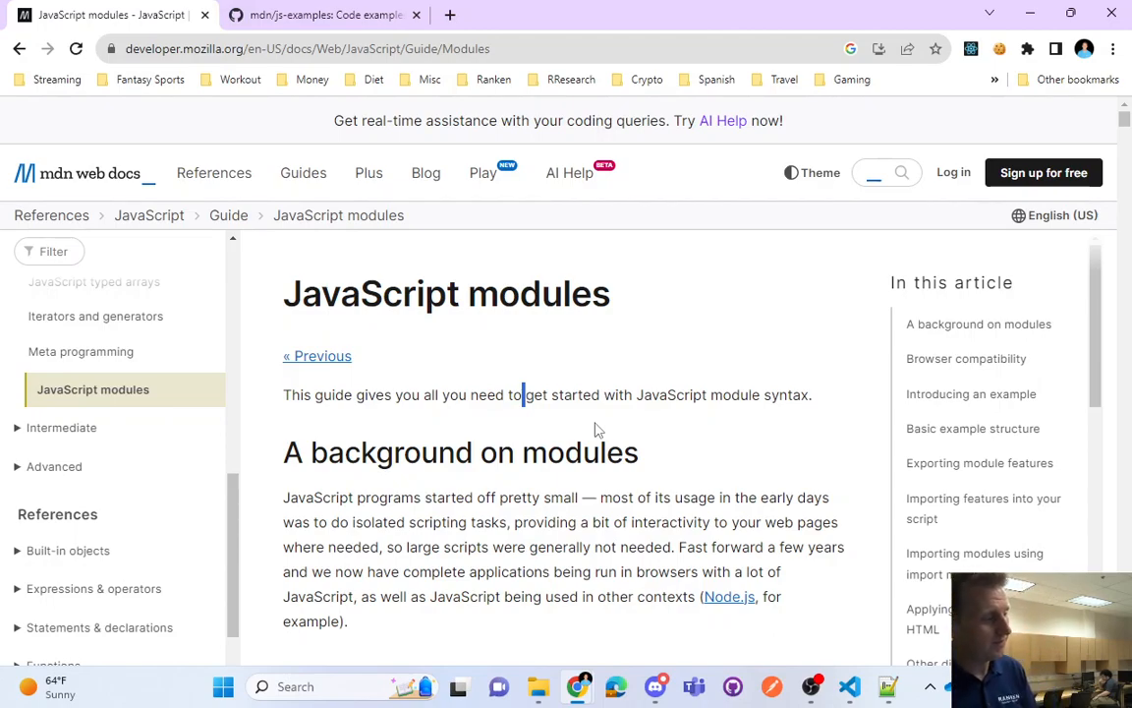
double_click(576, 395)
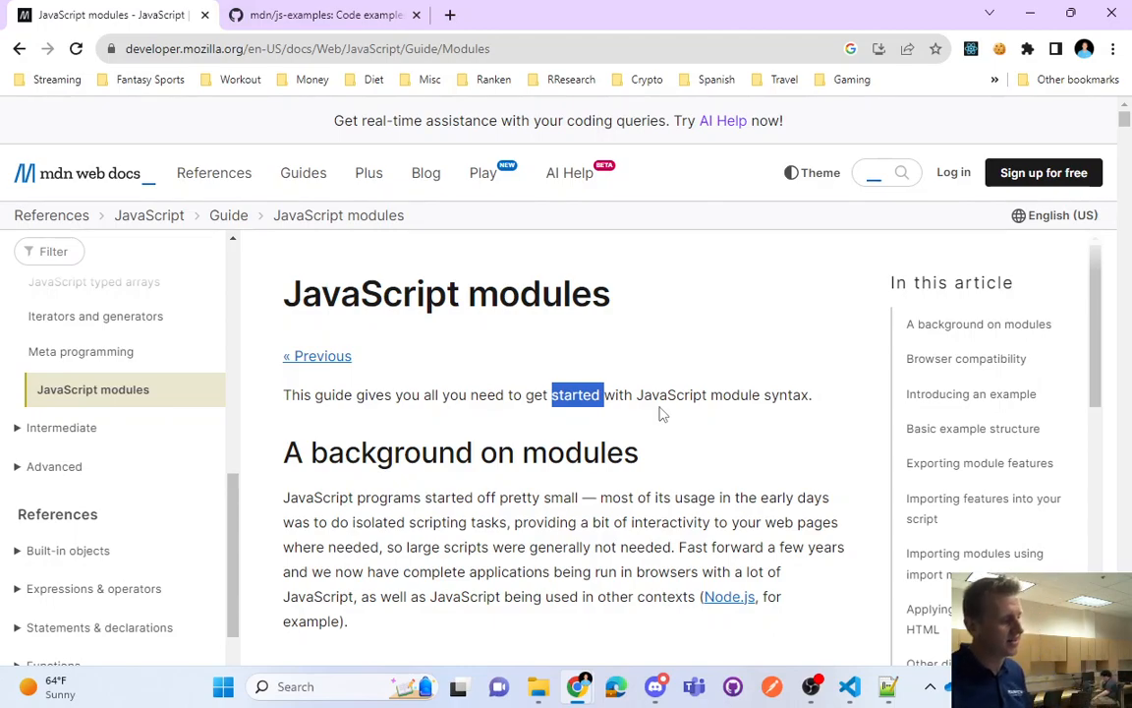
mouse_move(472, 401)
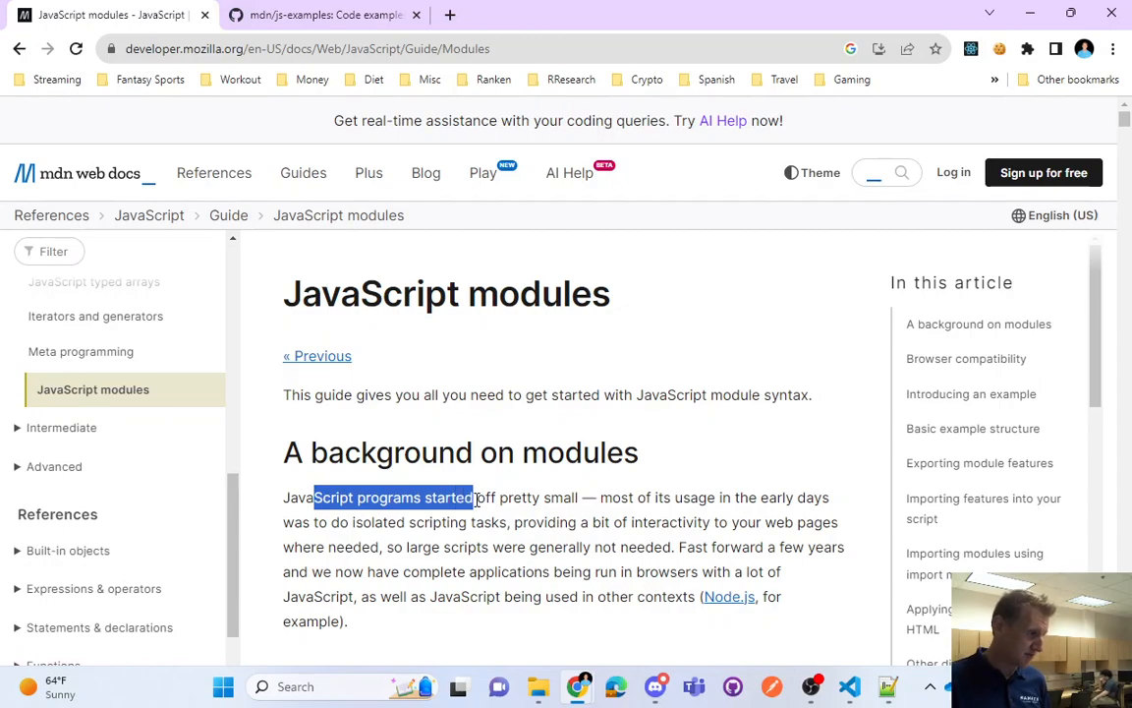
double_click(448, 497)
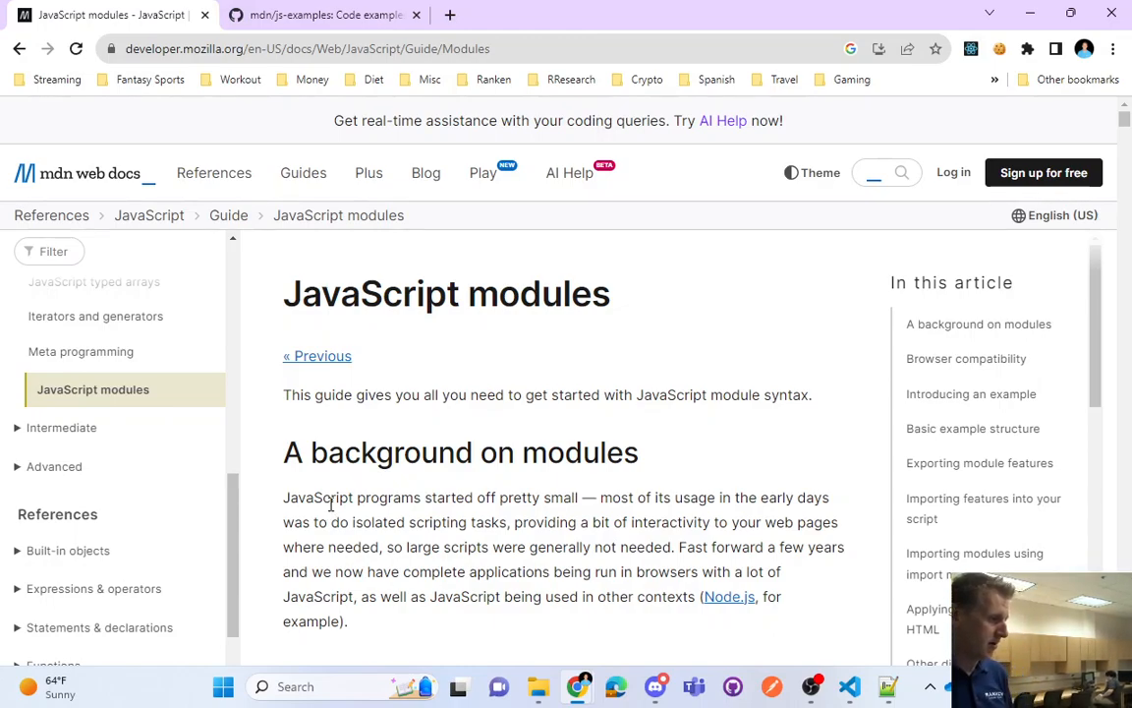
drag(356, 497, 509, 522)
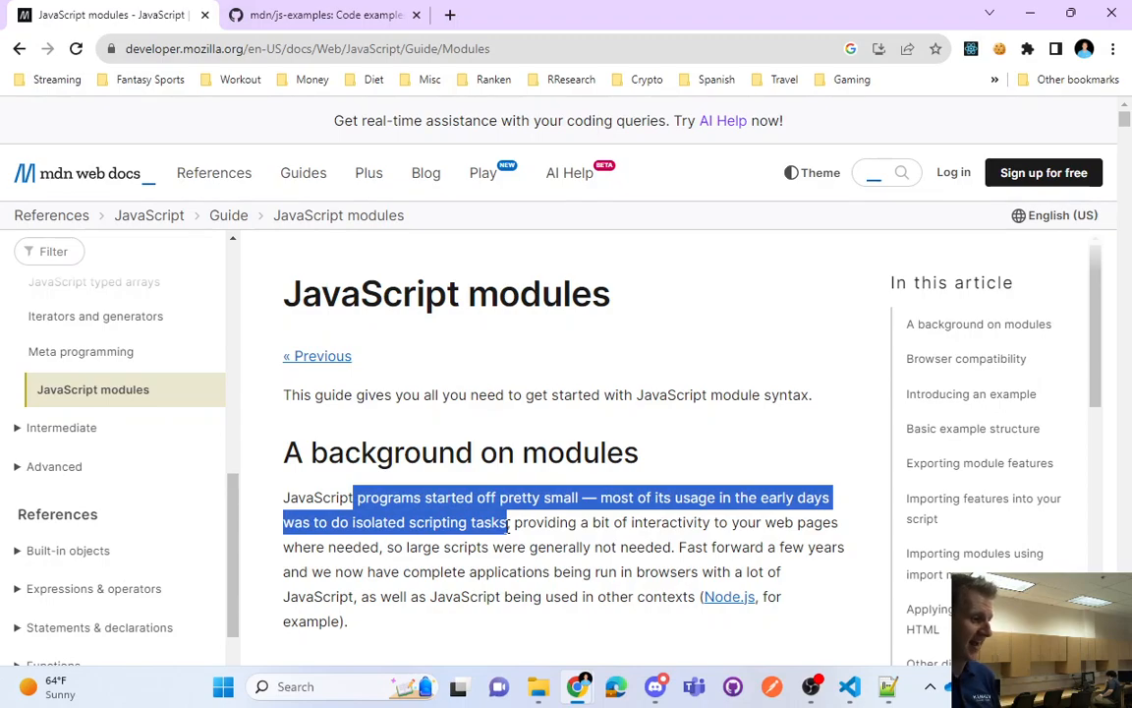
drag(510, 522, 701, 522)
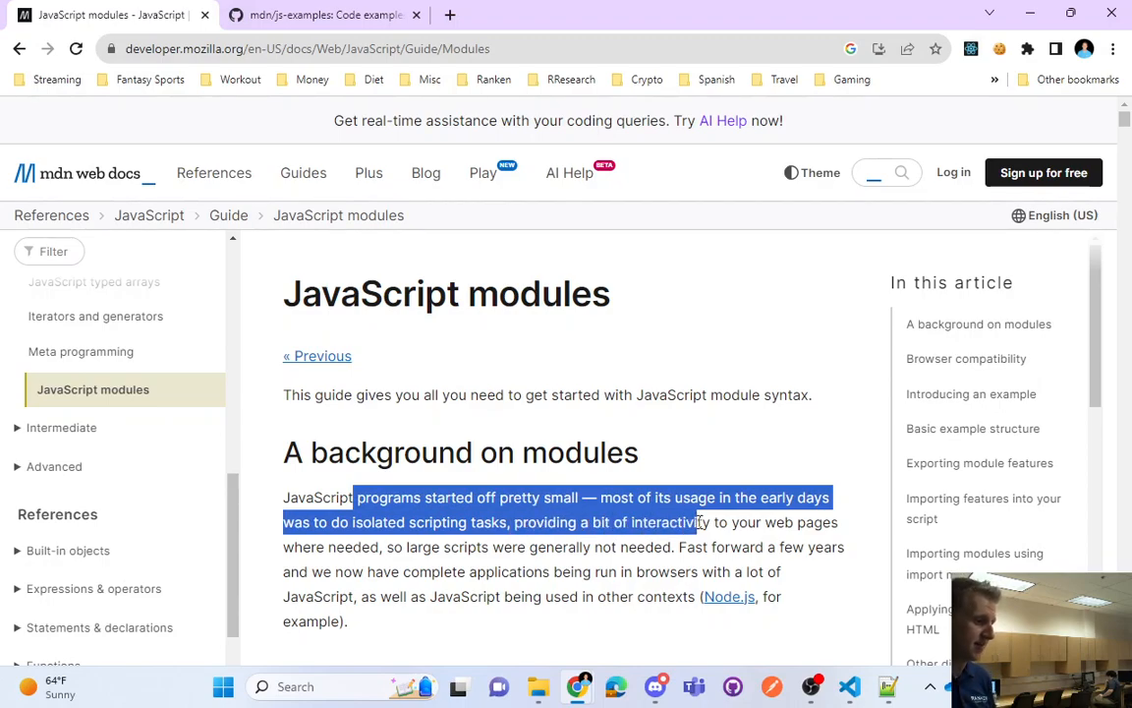
drag(697, 522, 437, 547)
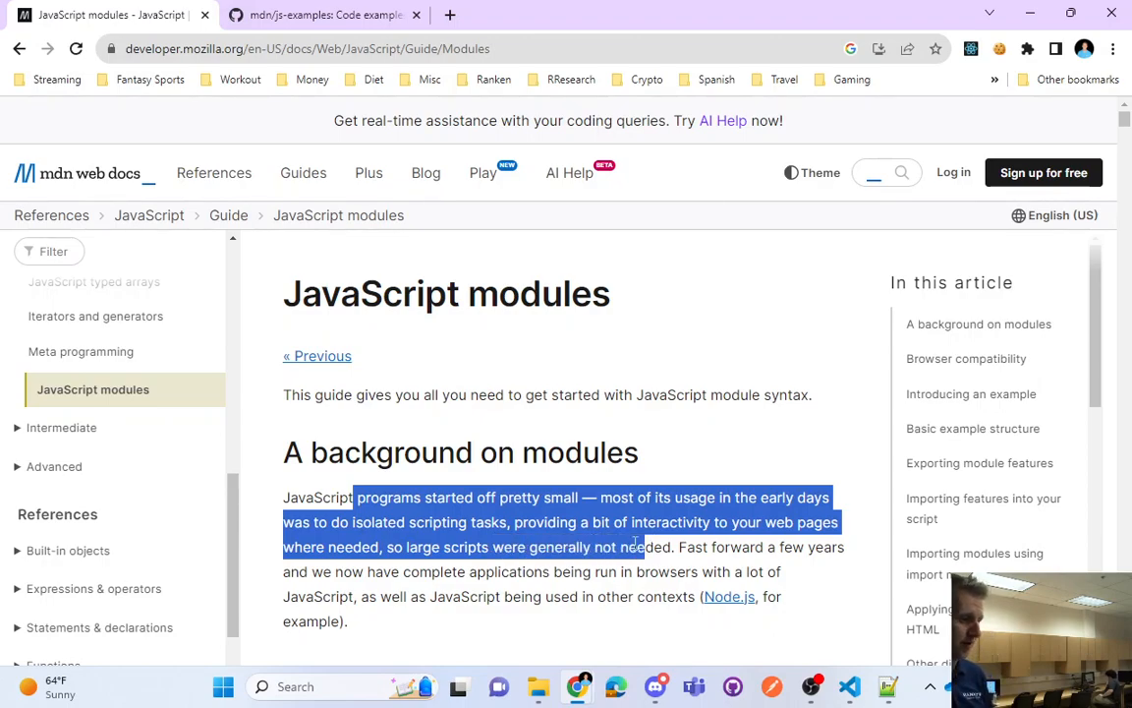
drag(639, 548, 413, 571)
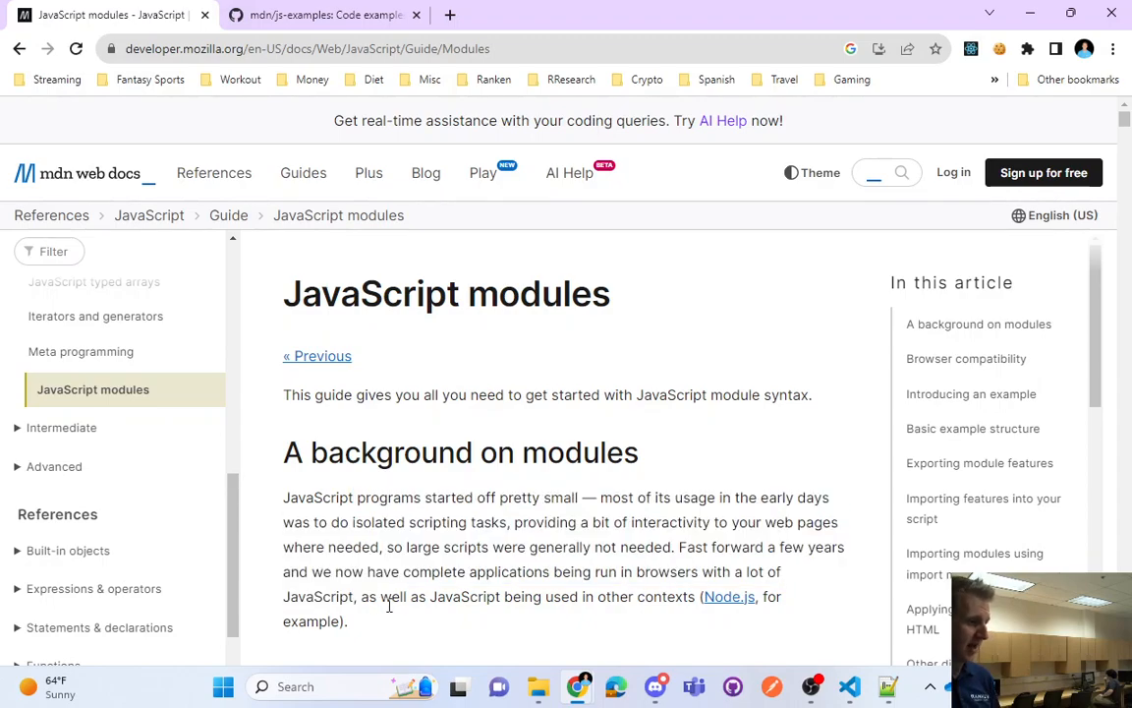
drag(391, 595, 654, 596)
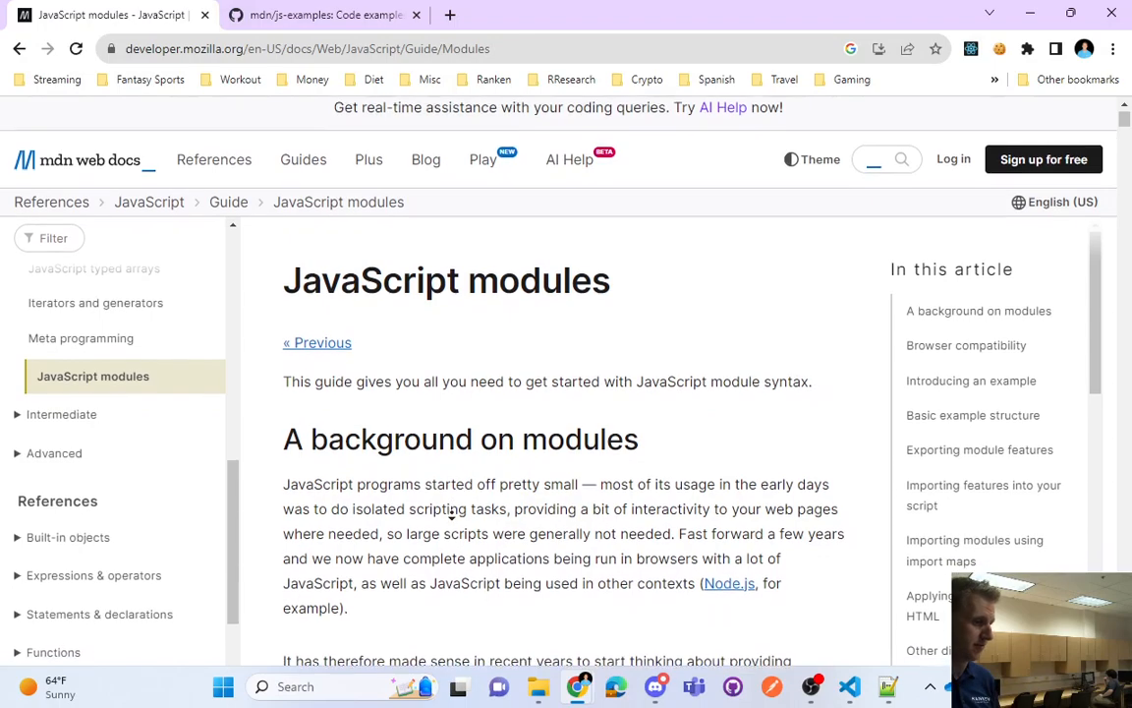
scroll(down, 3)
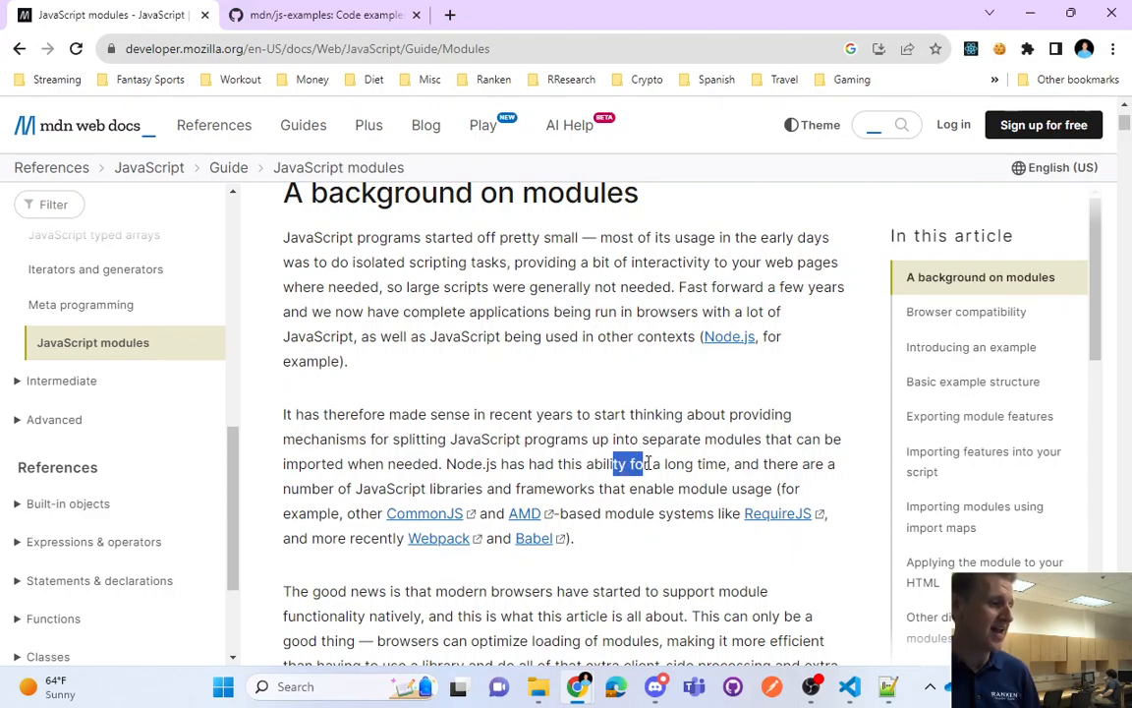
drag(615, 463, 691, 463)
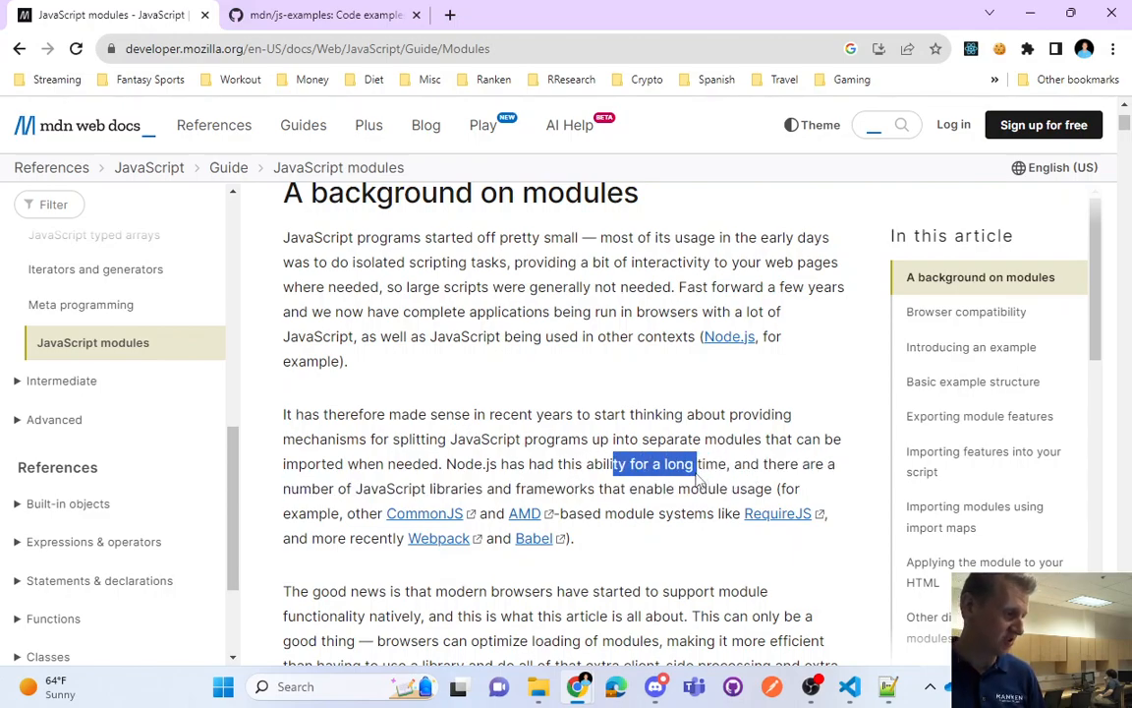
double_click(363, 513)
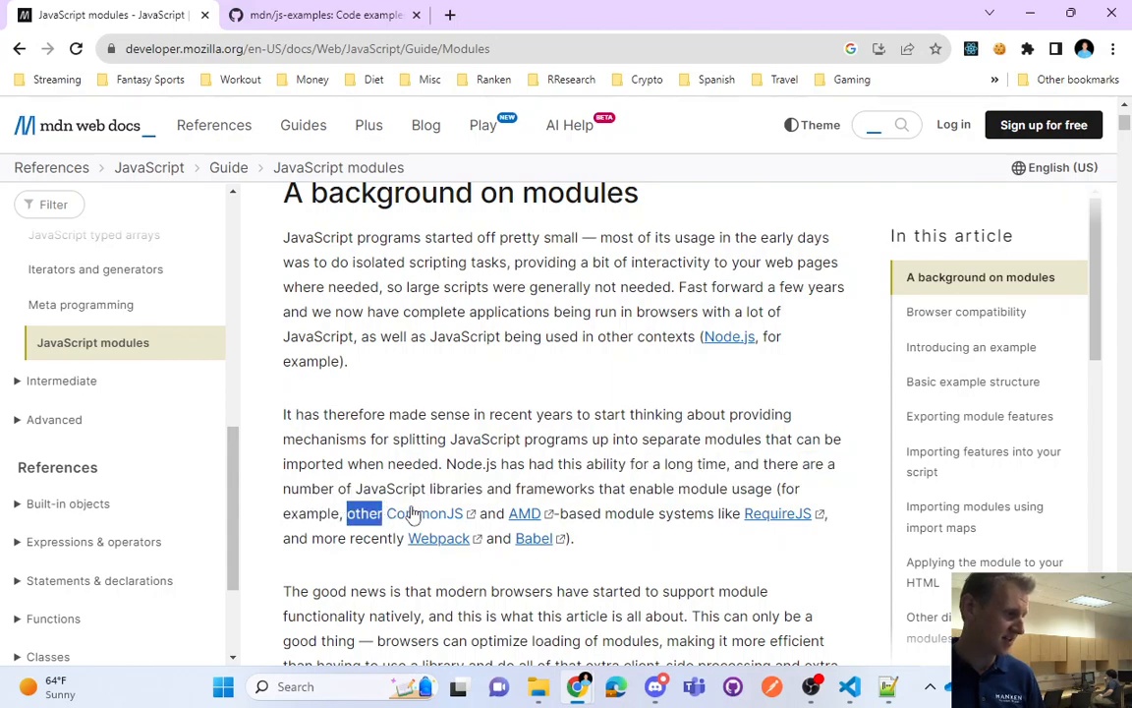
mouse_move(415, 513)
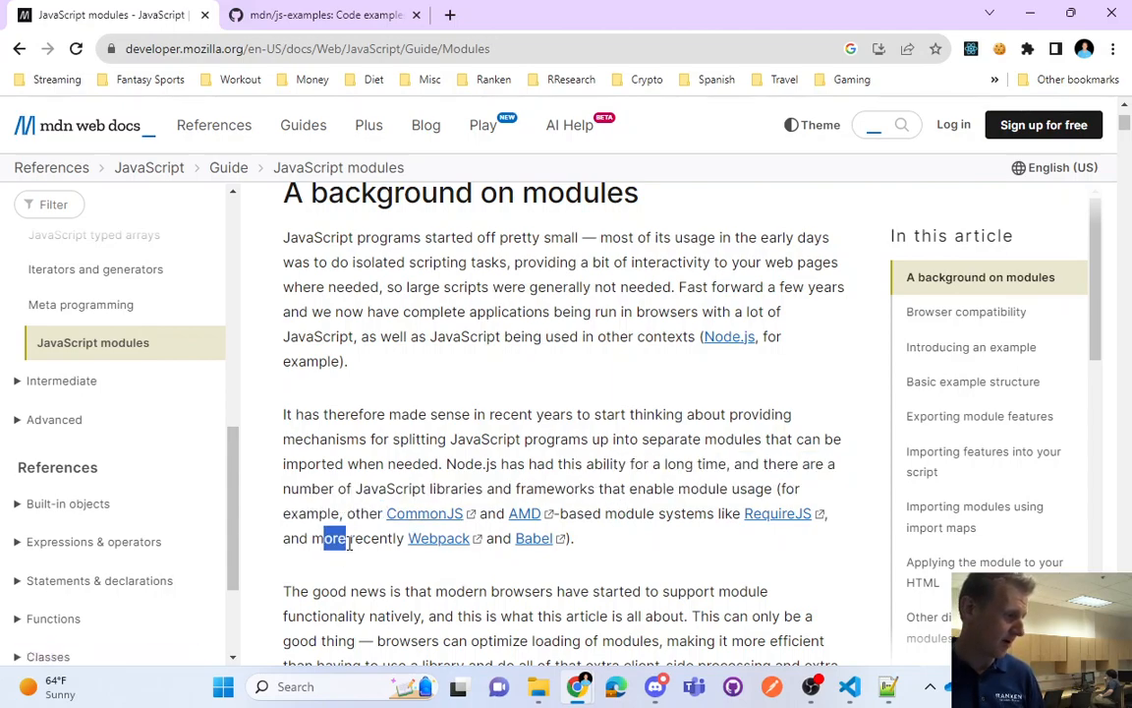
scroll(down, 3)
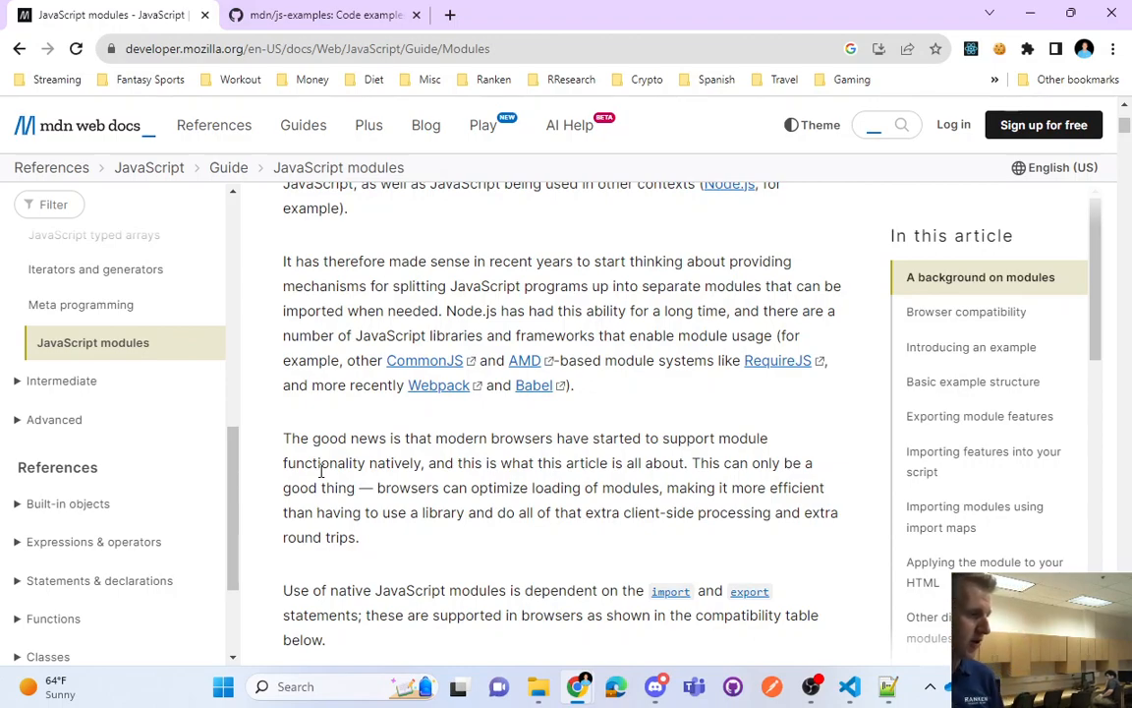
drag(489, 488, 553, 488)
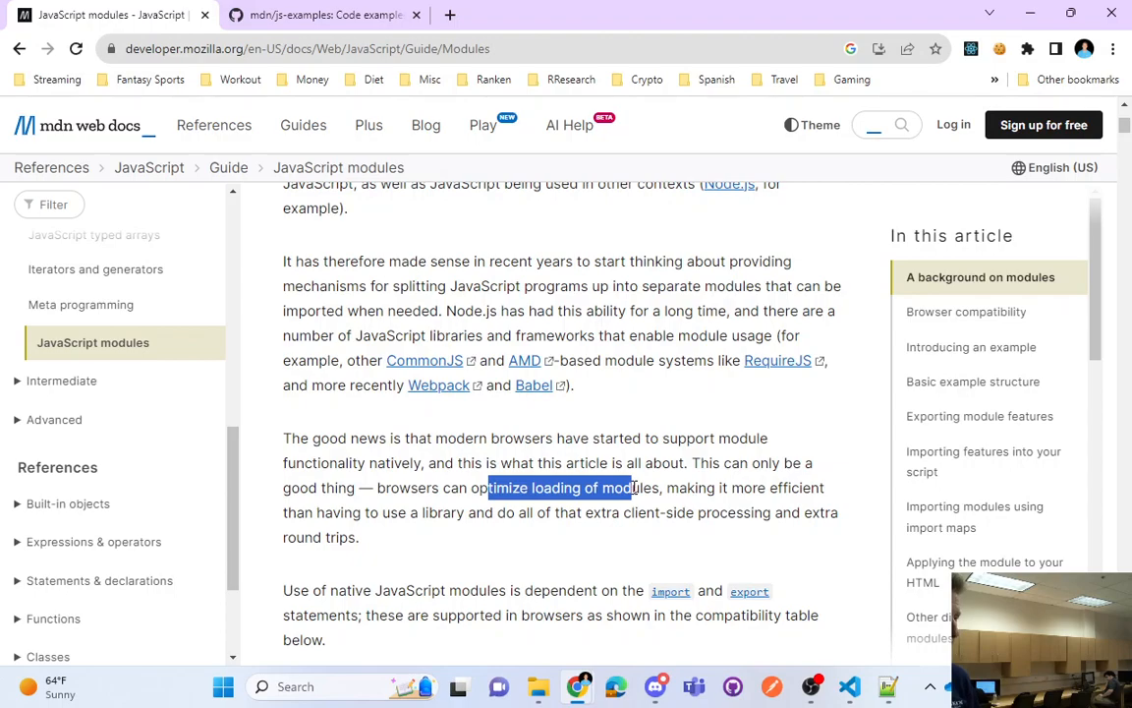
drag(631, 488, 553, 513)
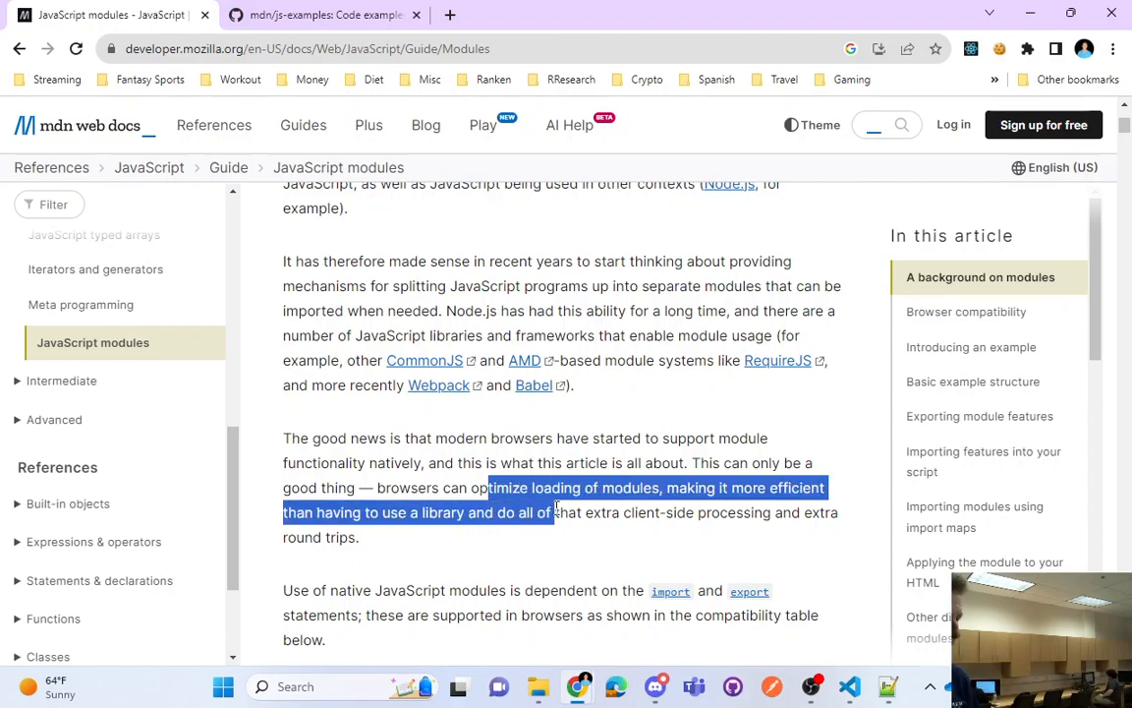
drag(553, 512, 664, 512)
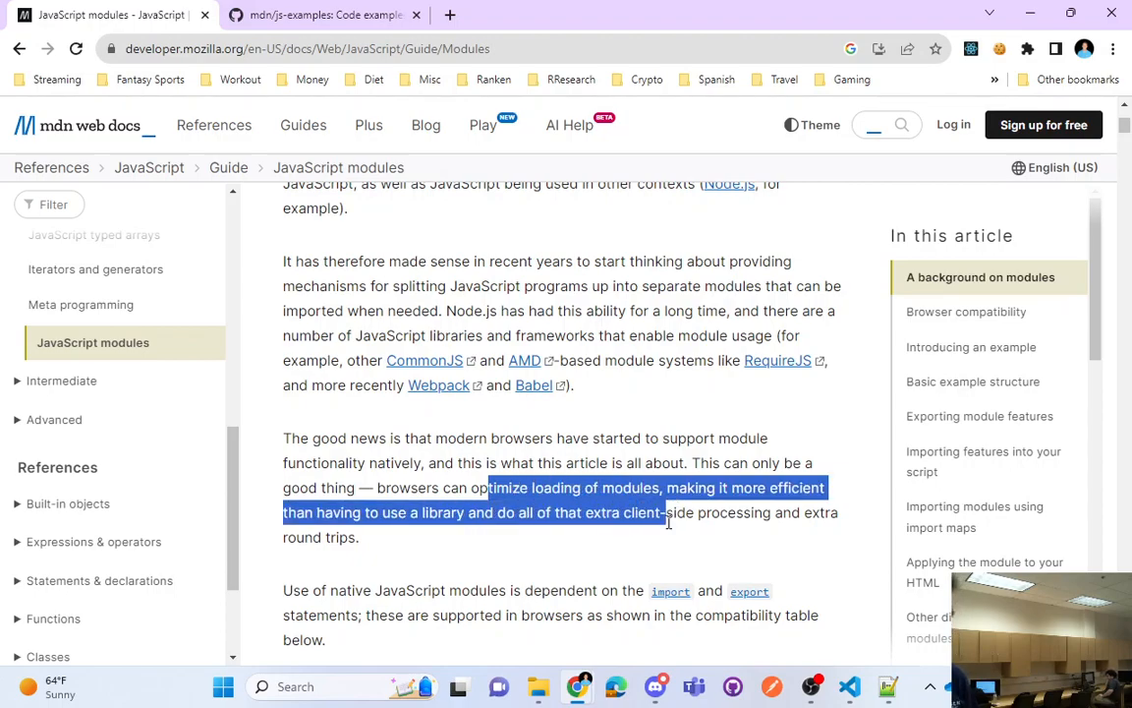
click(659, 537)
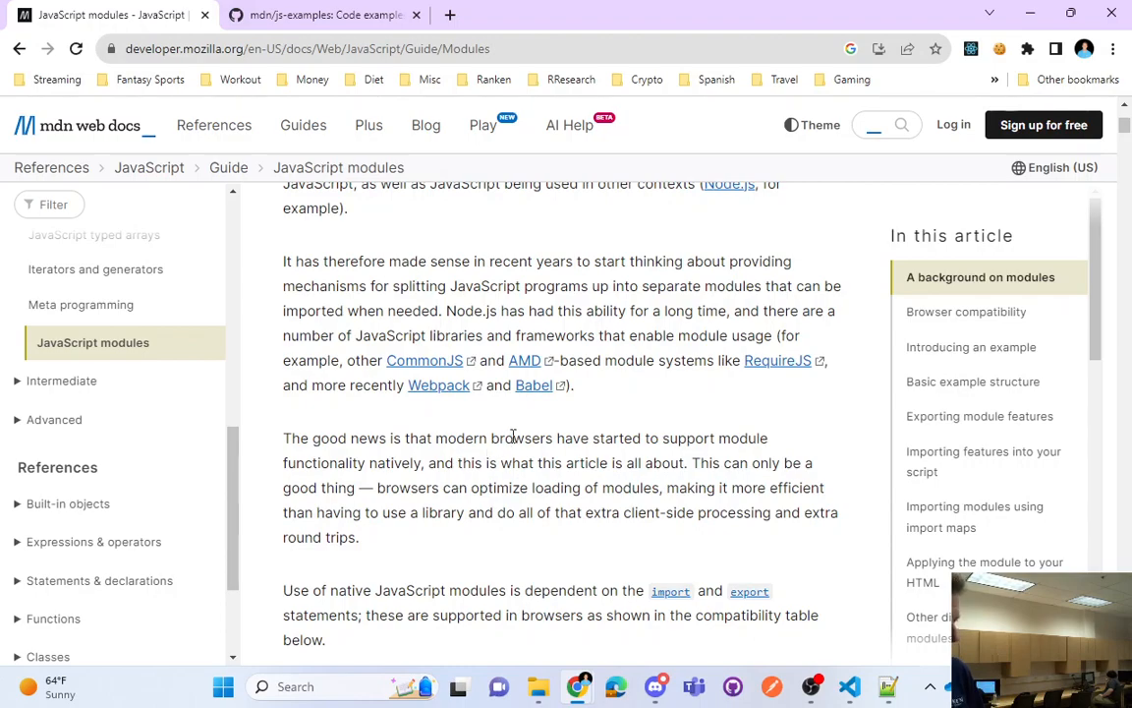
Scroll down to the Browser compatibility table and highlight the import statement row
scroll(down, 3)
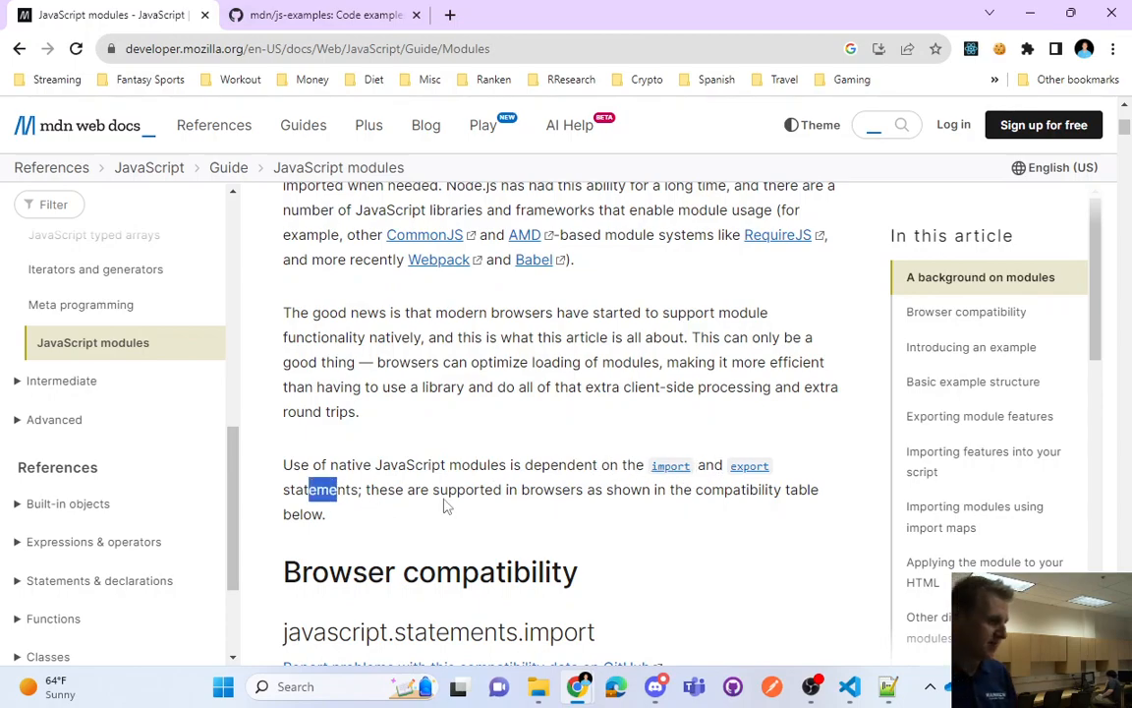
mouse_move(512, 481)
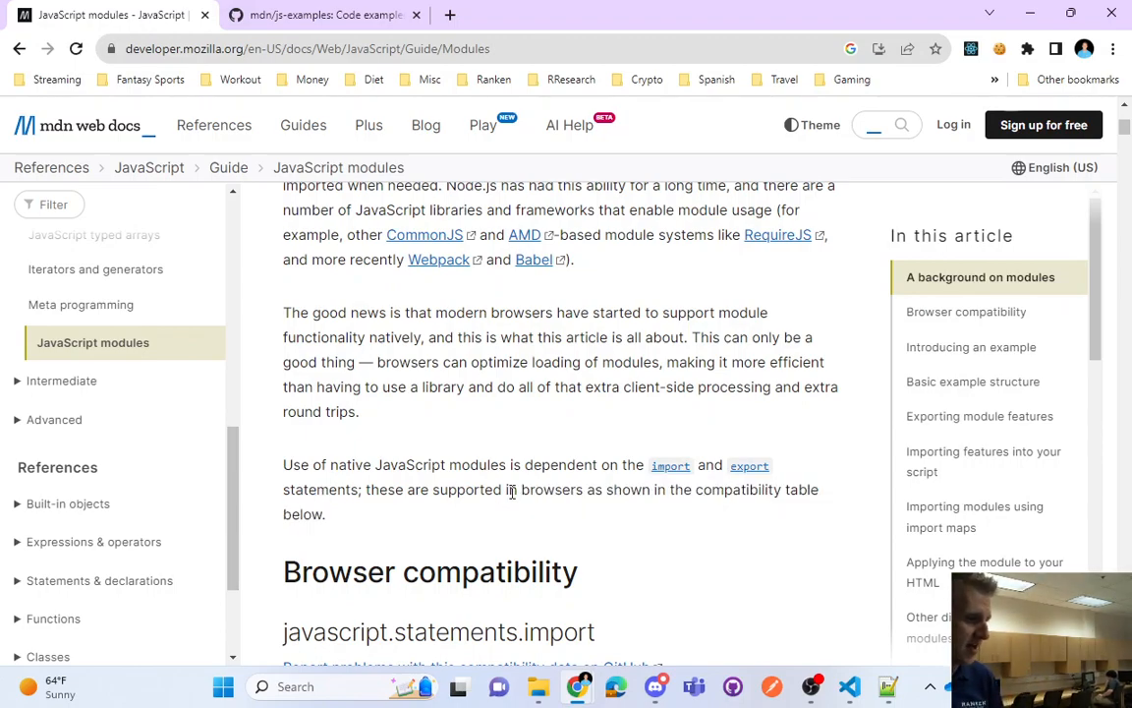
scroll(down, 3)
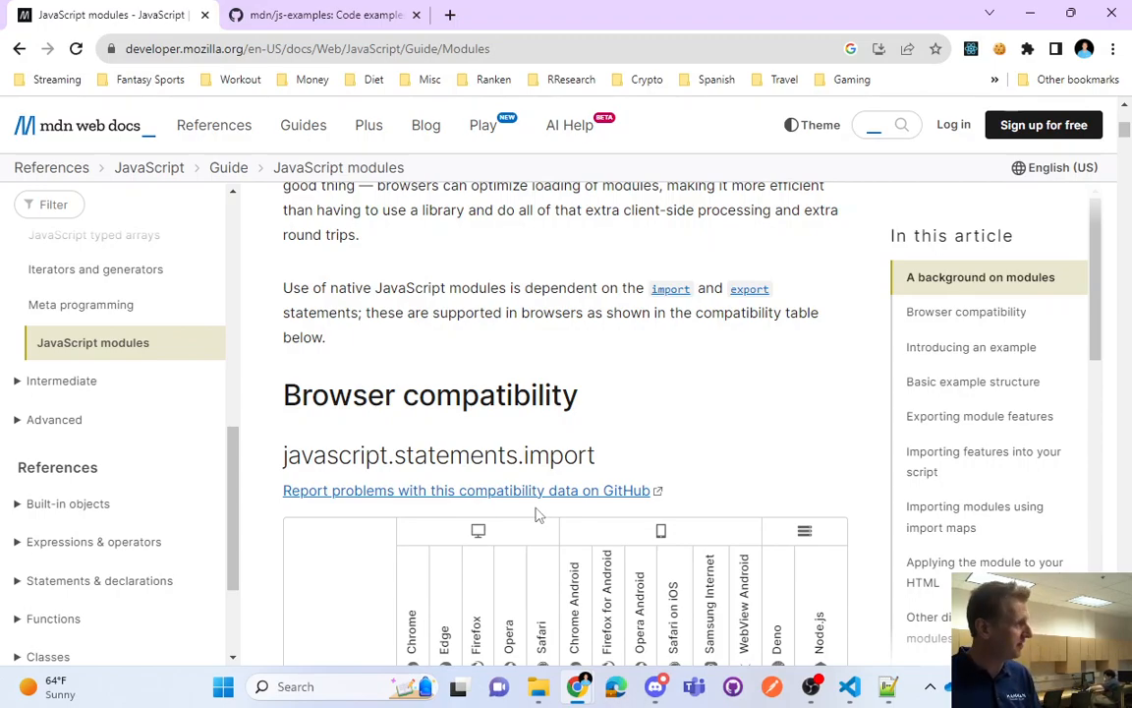
scroll(down, 3)
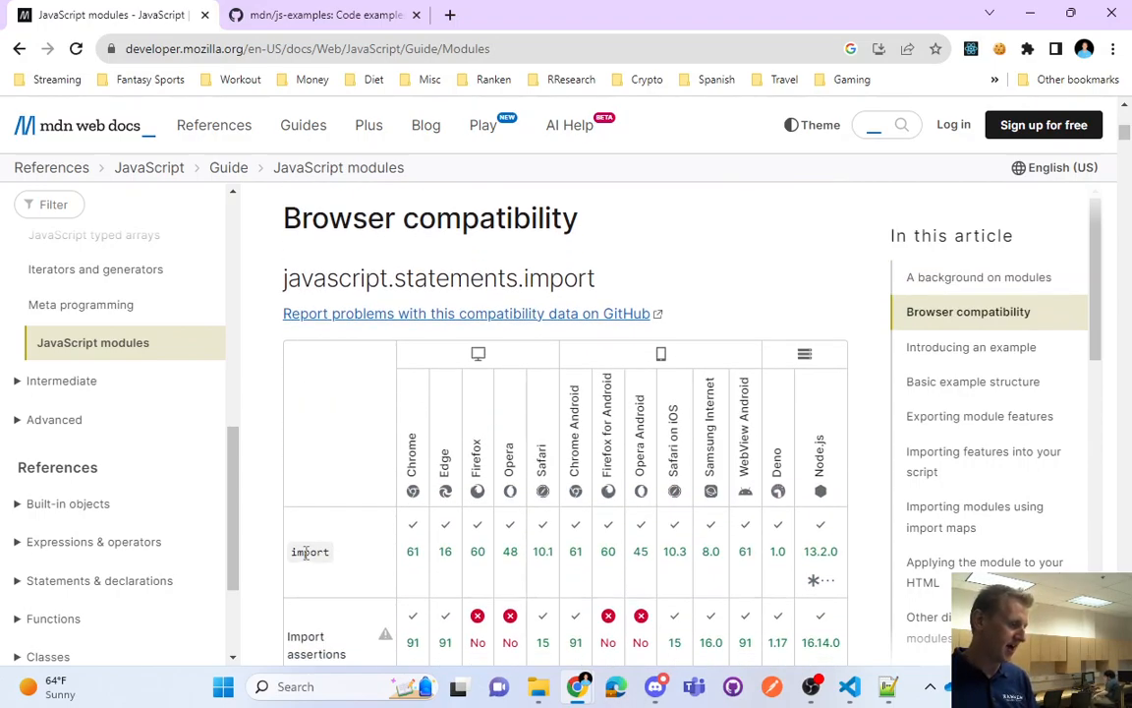
double_click(310, 551)
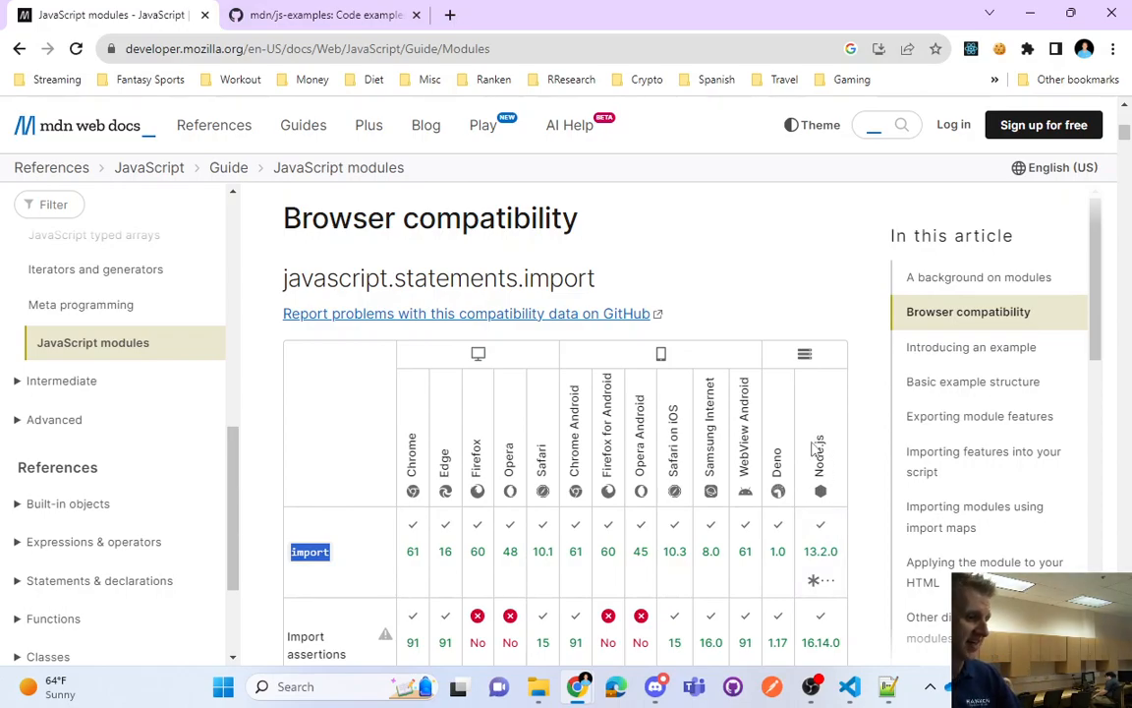
mouse_move(421, 546)
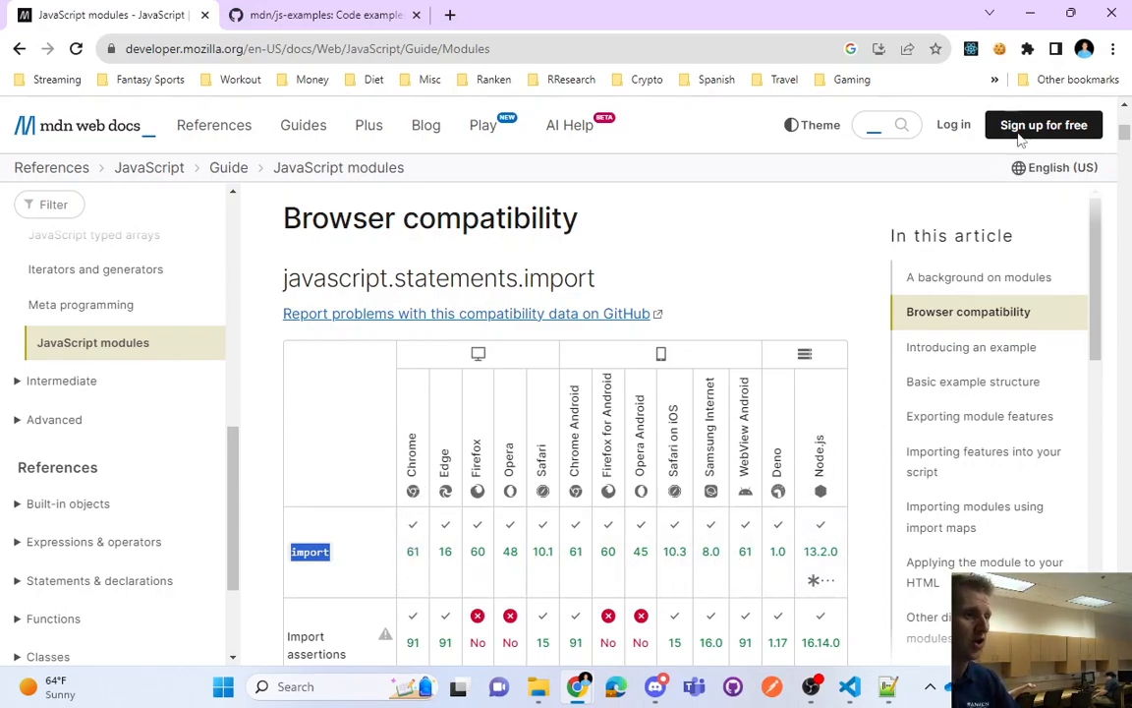
Check the installed Chrome version, 116.0.5845.112, on the About Chrome settings page
click(1112, 48)
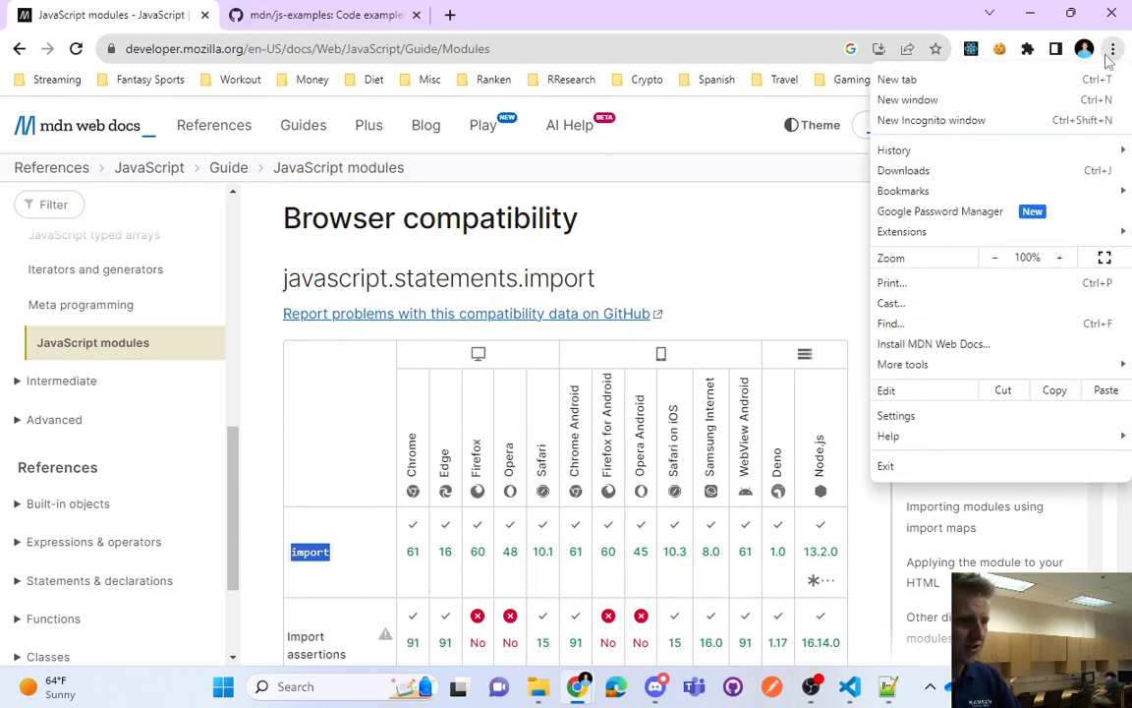
click(896, 415)
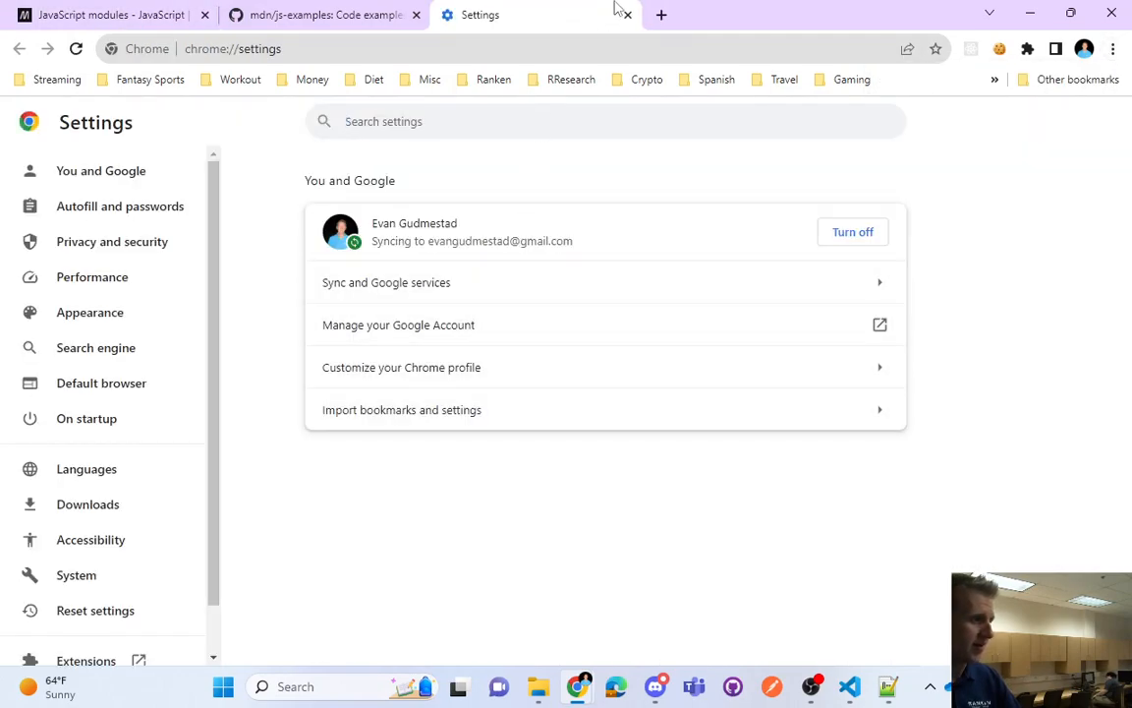
click(1112, 49)
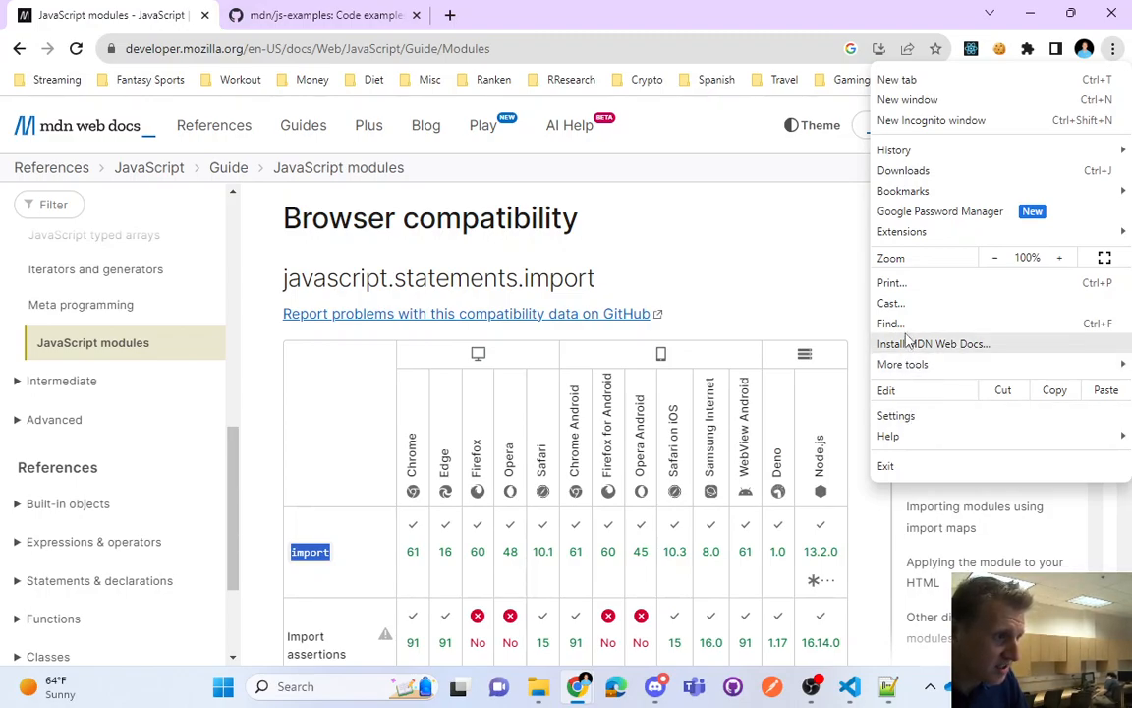
mouse_move(903, 170)
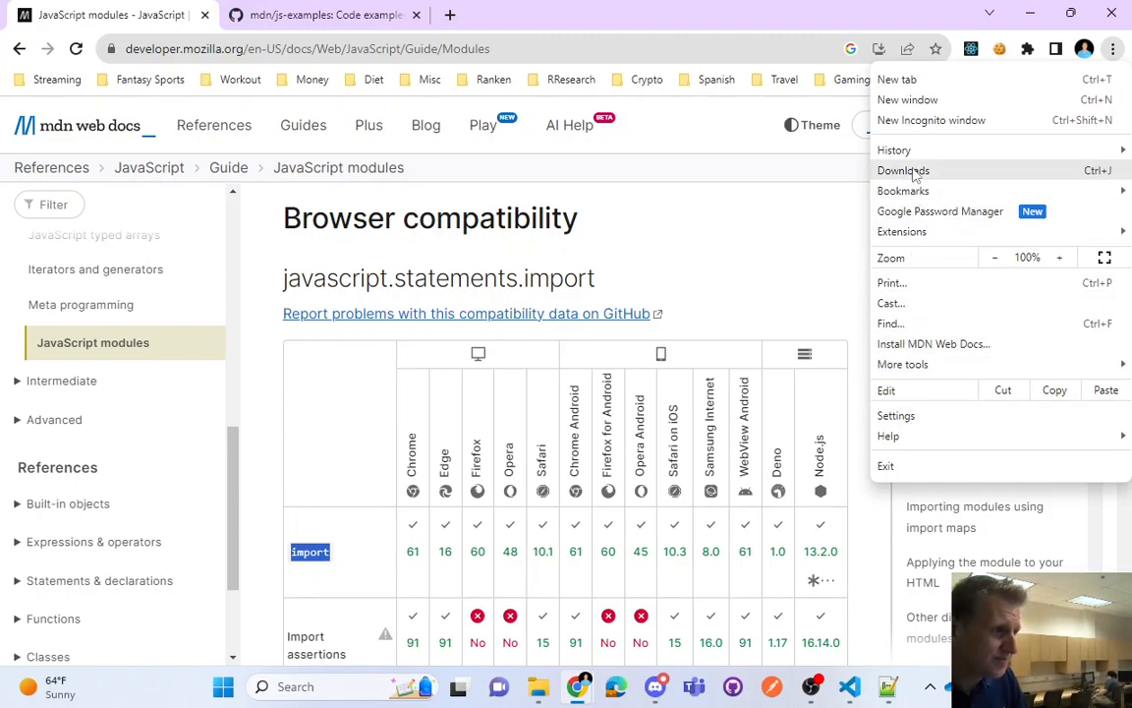
mouse_move(908, 99)
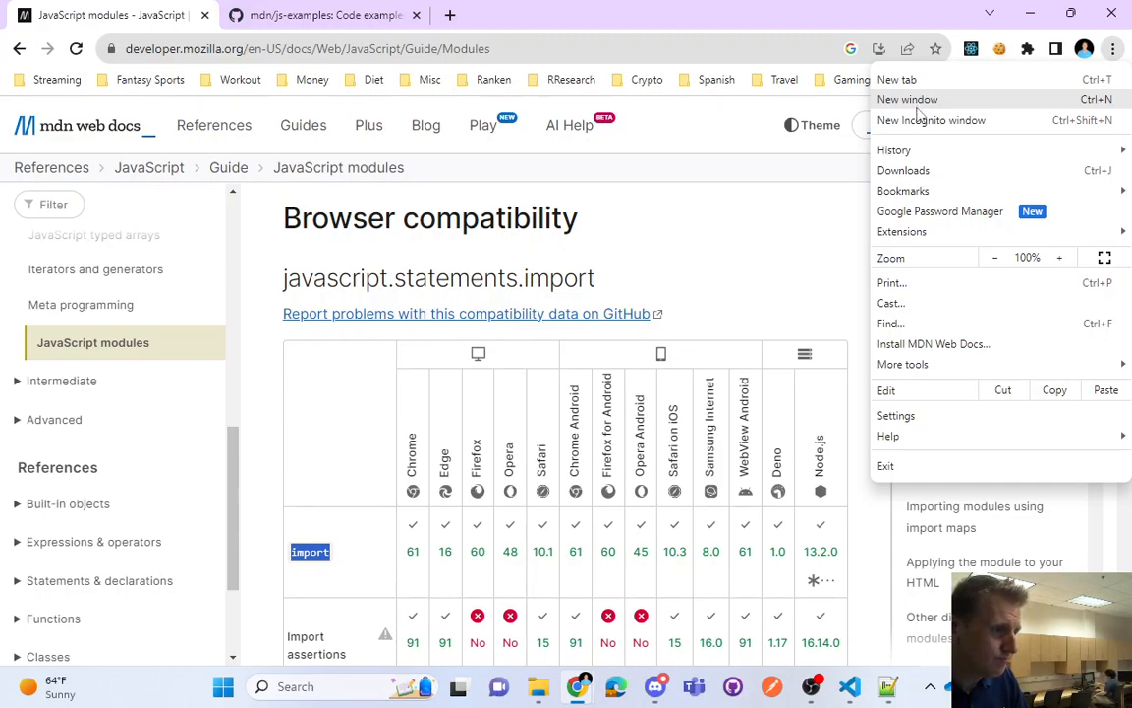
mouse_move(892, 283)
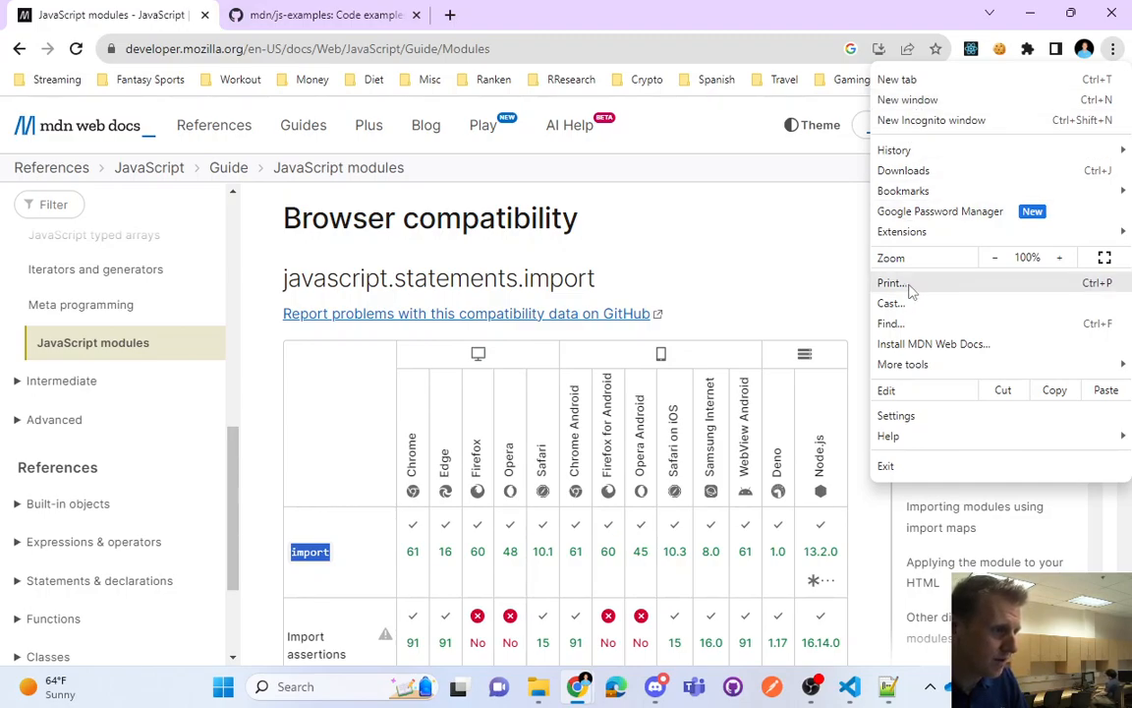
mouse_move(933, 344)
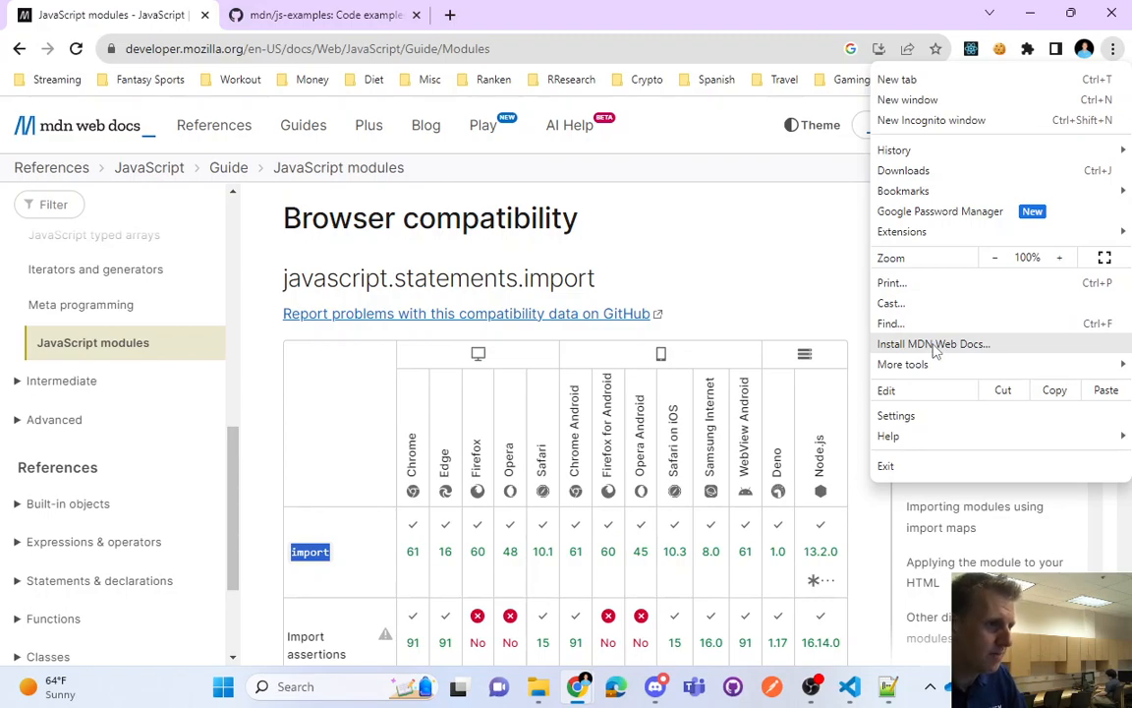
mouse_move(958, 231)
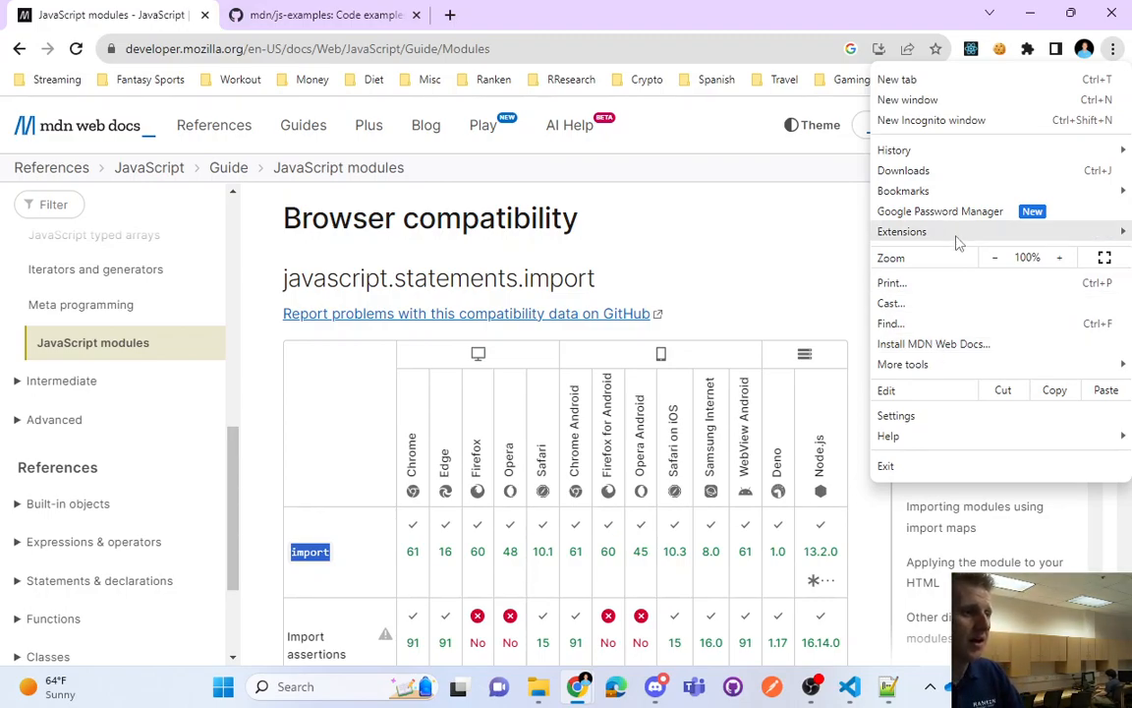
mouse_move(939, 84)
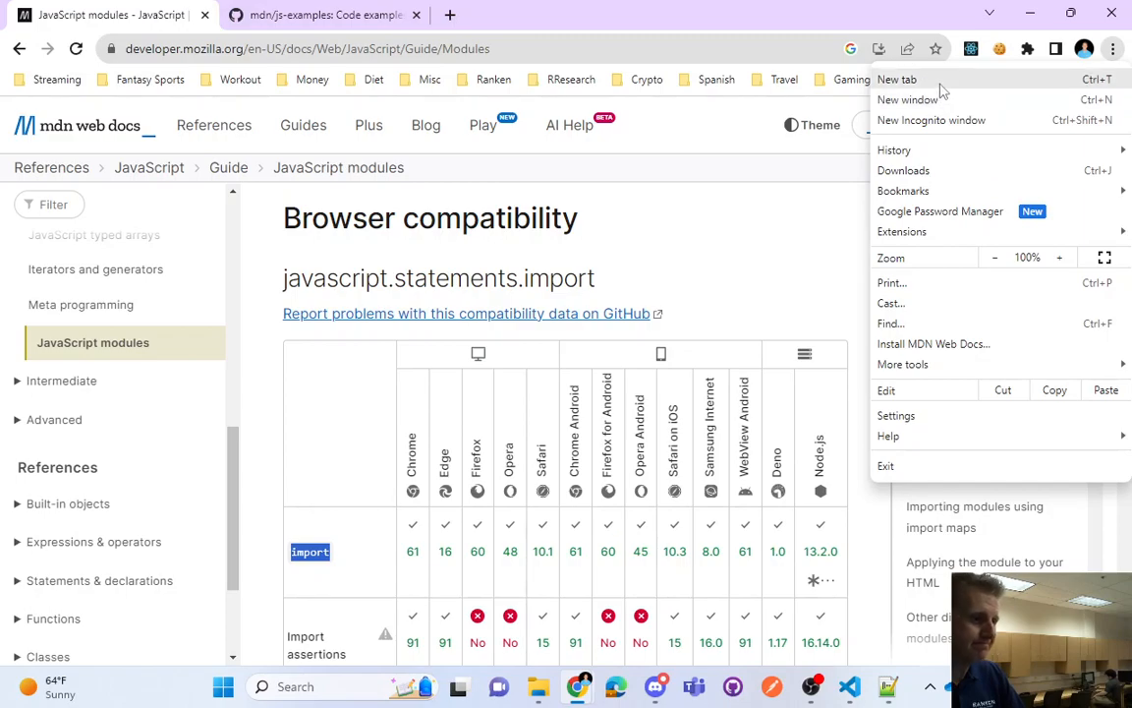
mouse_move(895, 416)
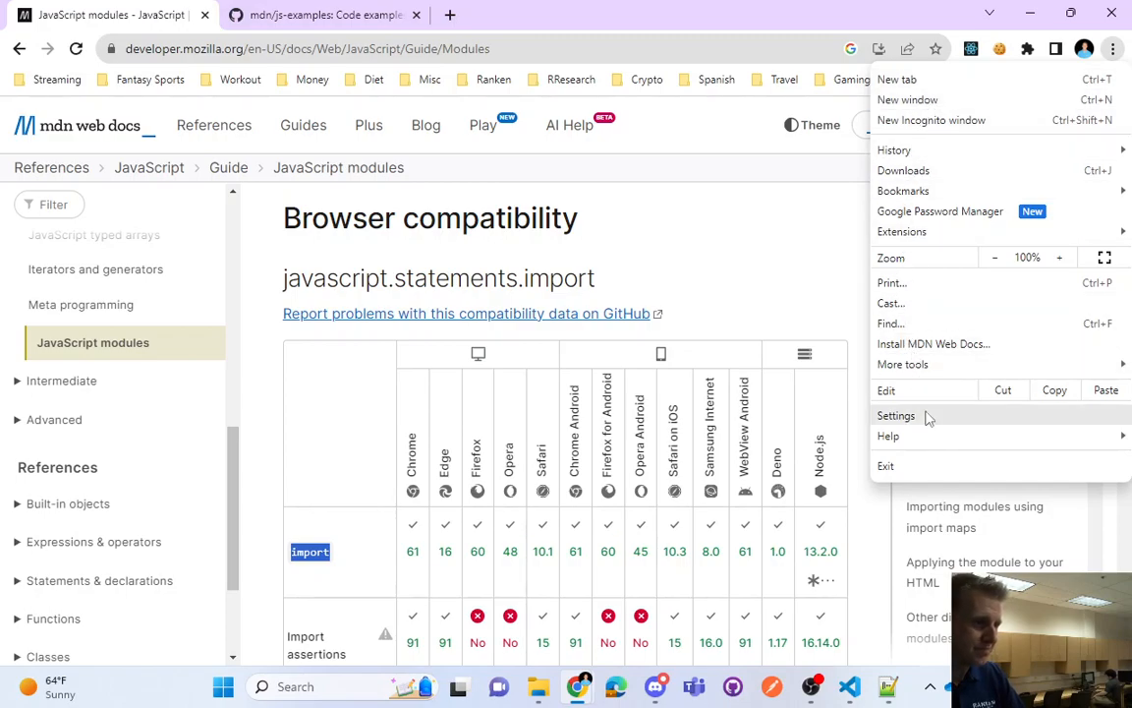
click(895, 415)
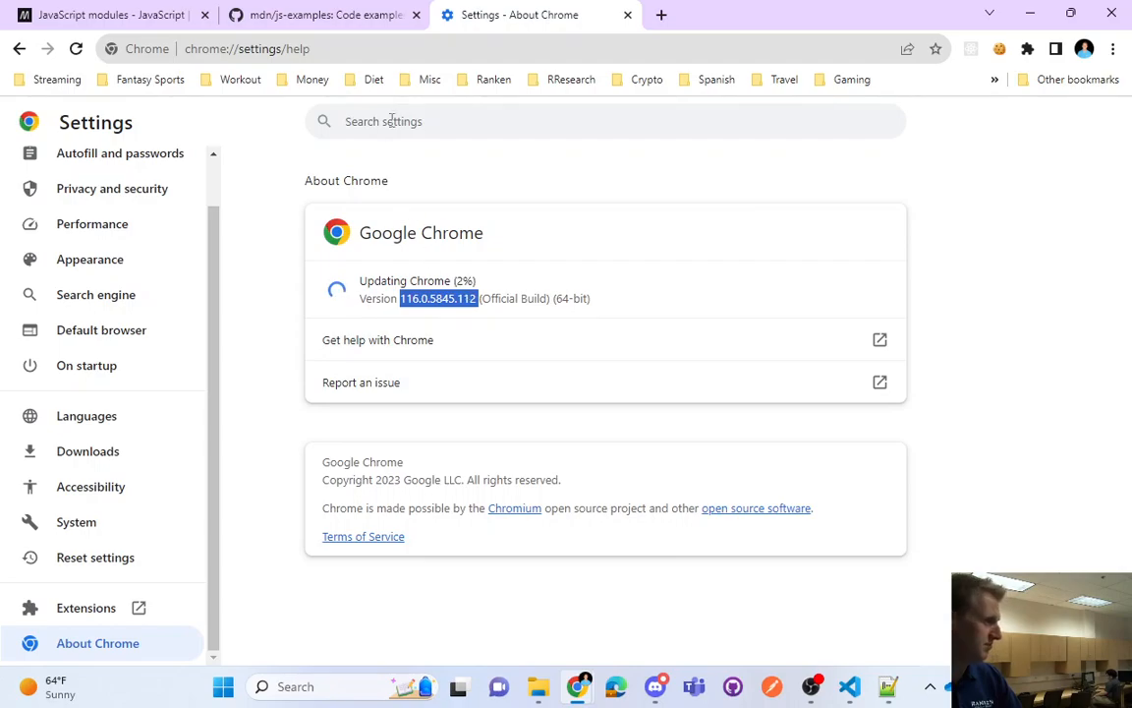
click(108, 14)
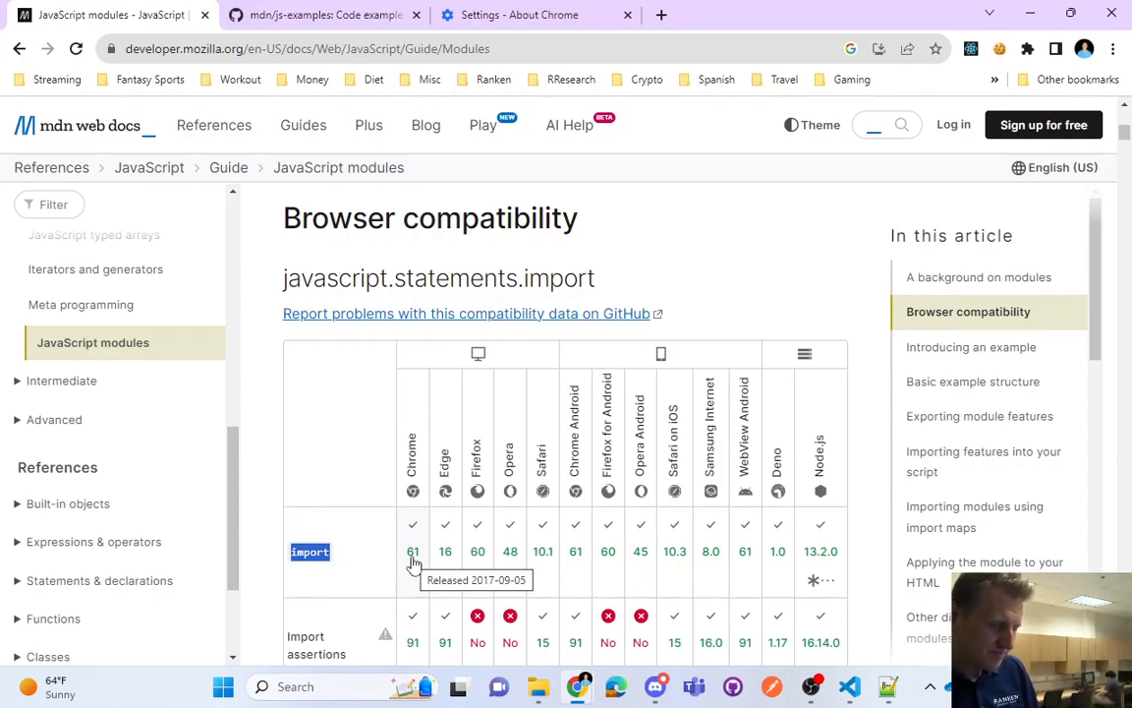
Scroll past the import and export compatibility tables to 'Introducing an example'
scroll(down, 3)
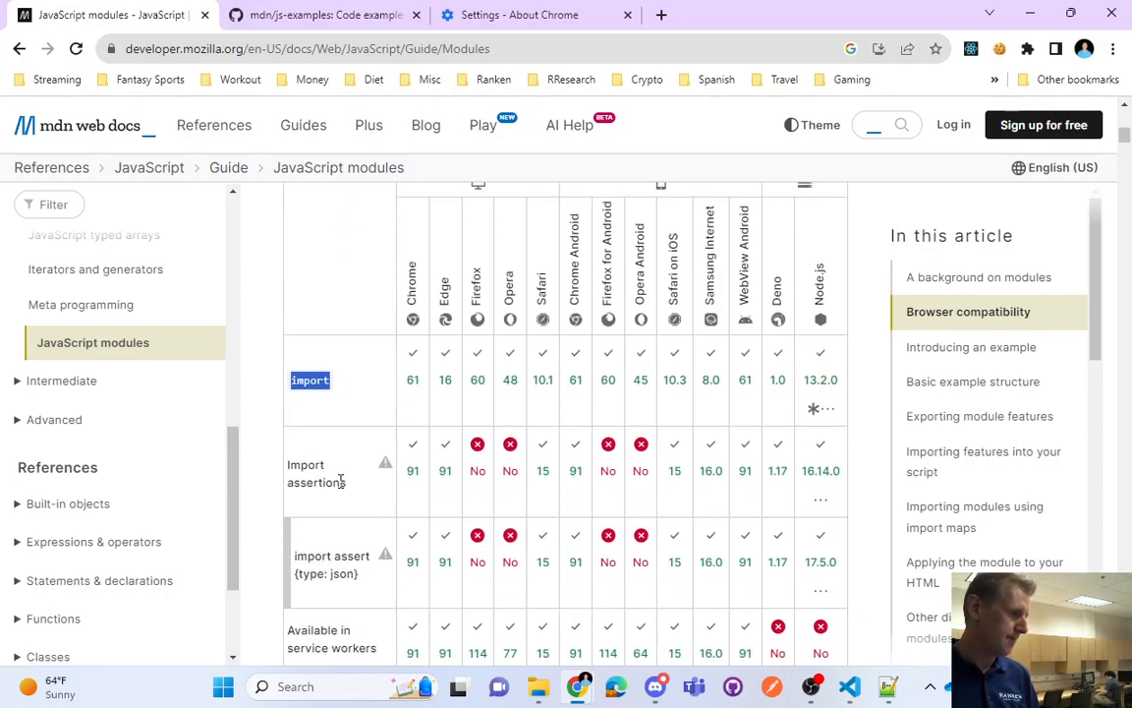
scroll(down, 3)
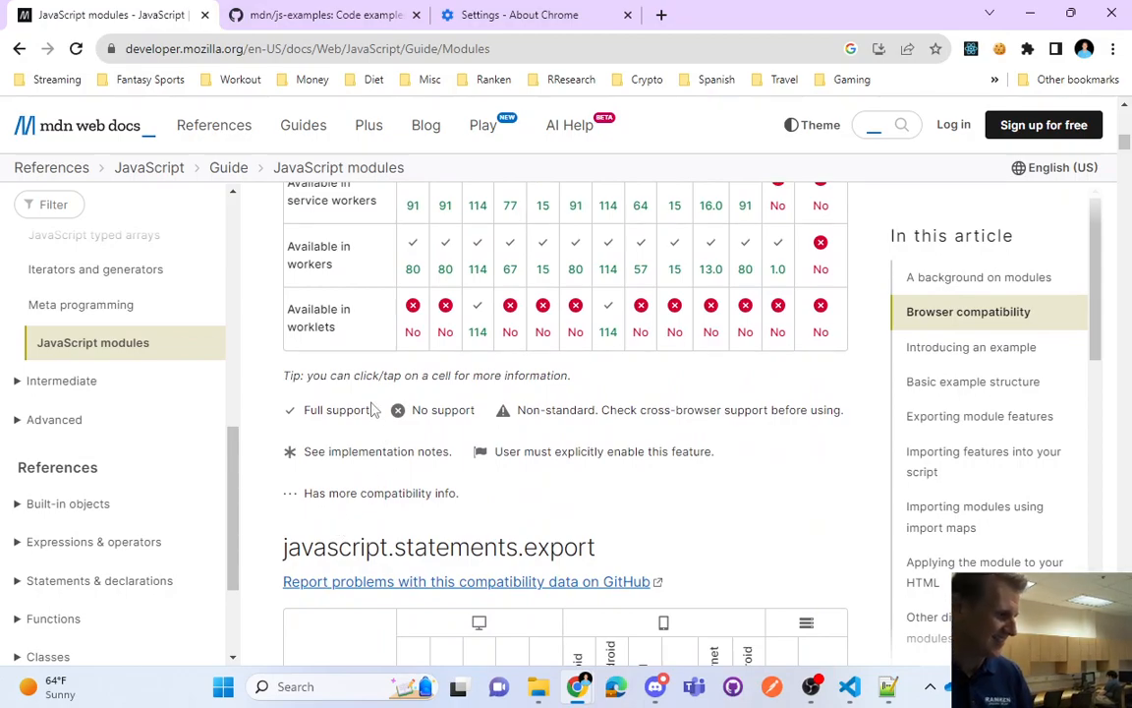
scroll(down, 3)
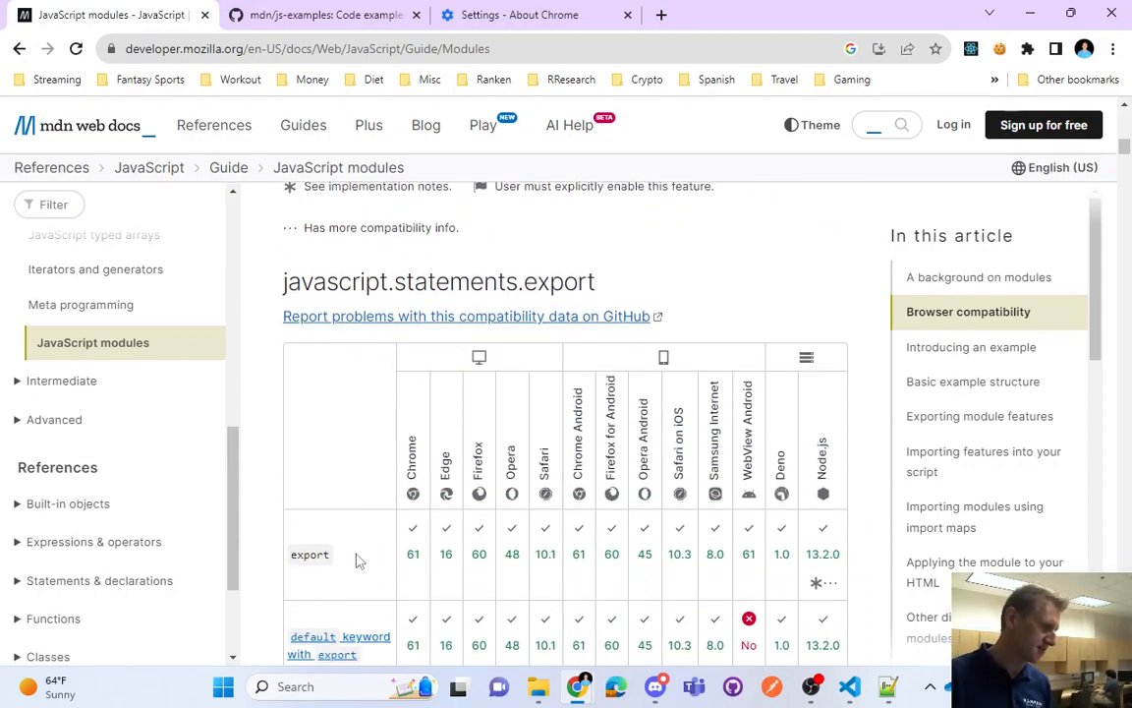
mouse_move(413, 553)
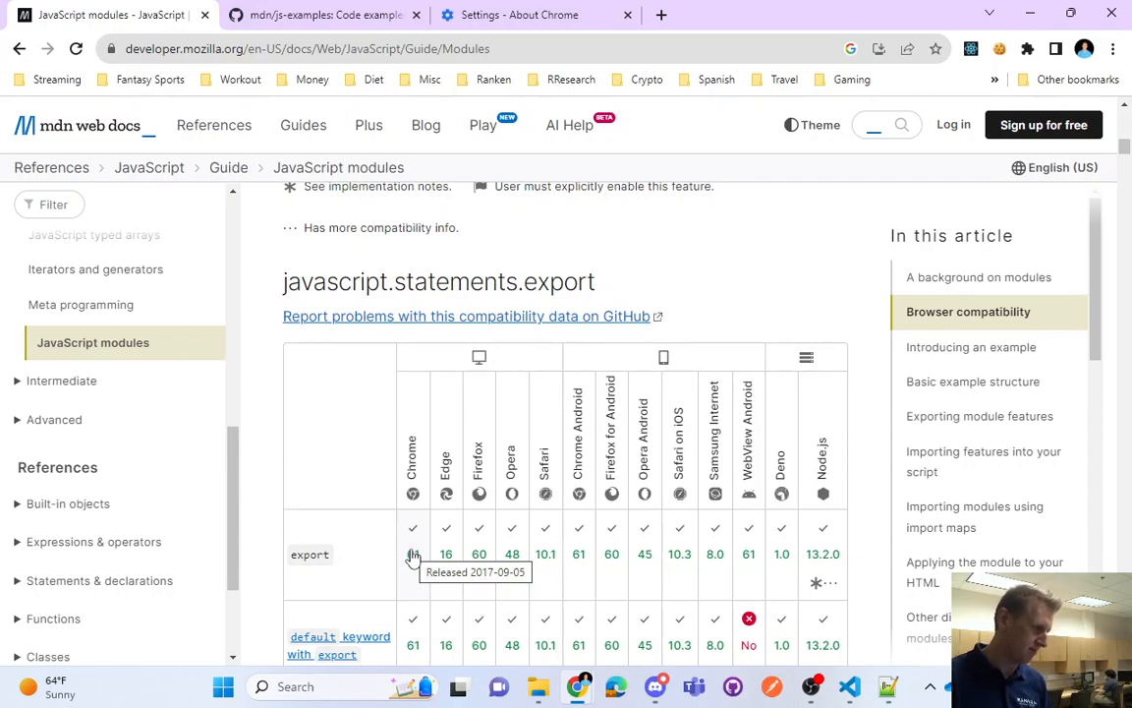
mouse_move(328, 441)
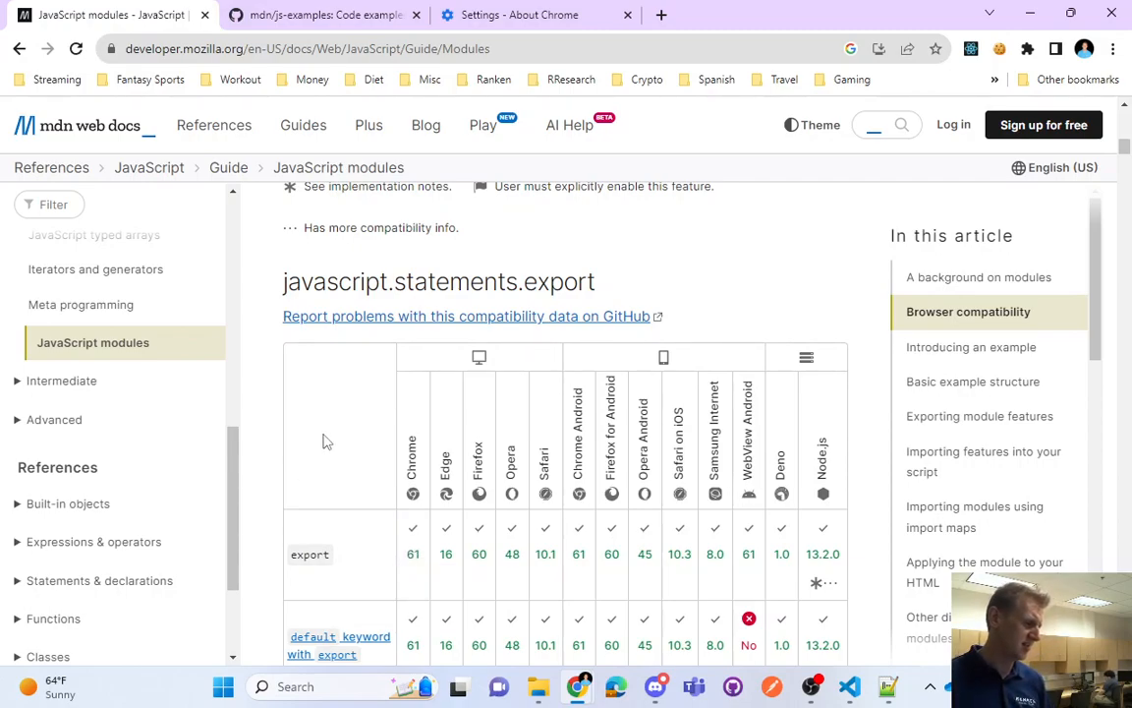
scroll(down, 3)
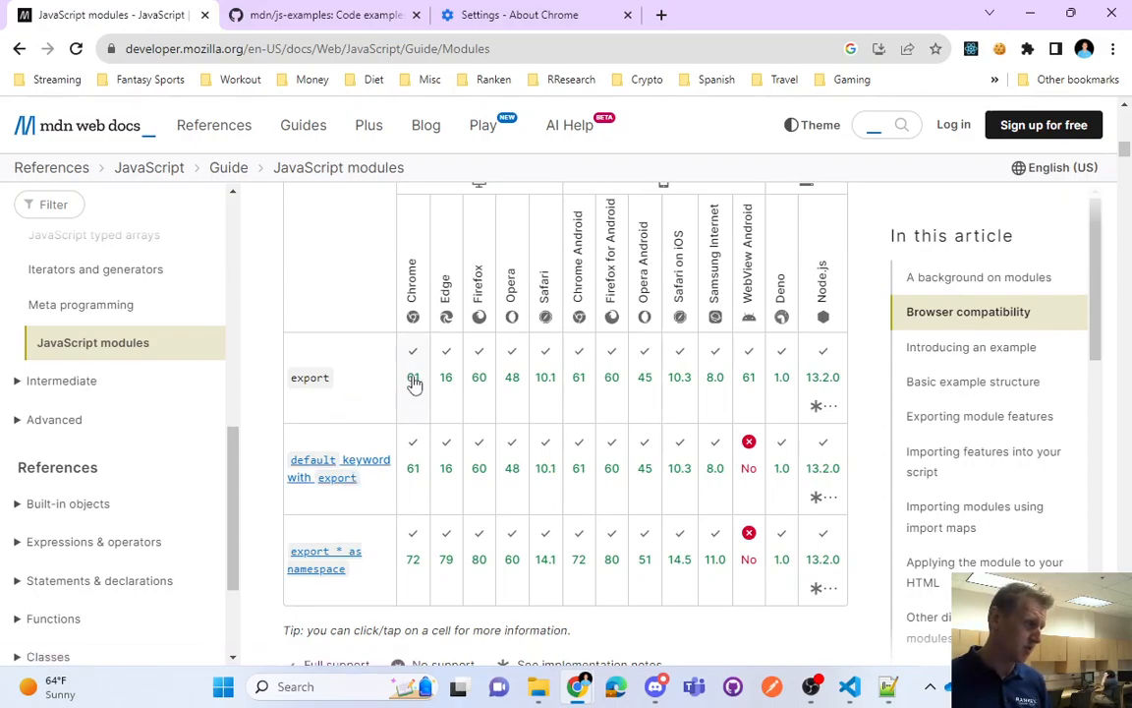
scroll(down, 3)
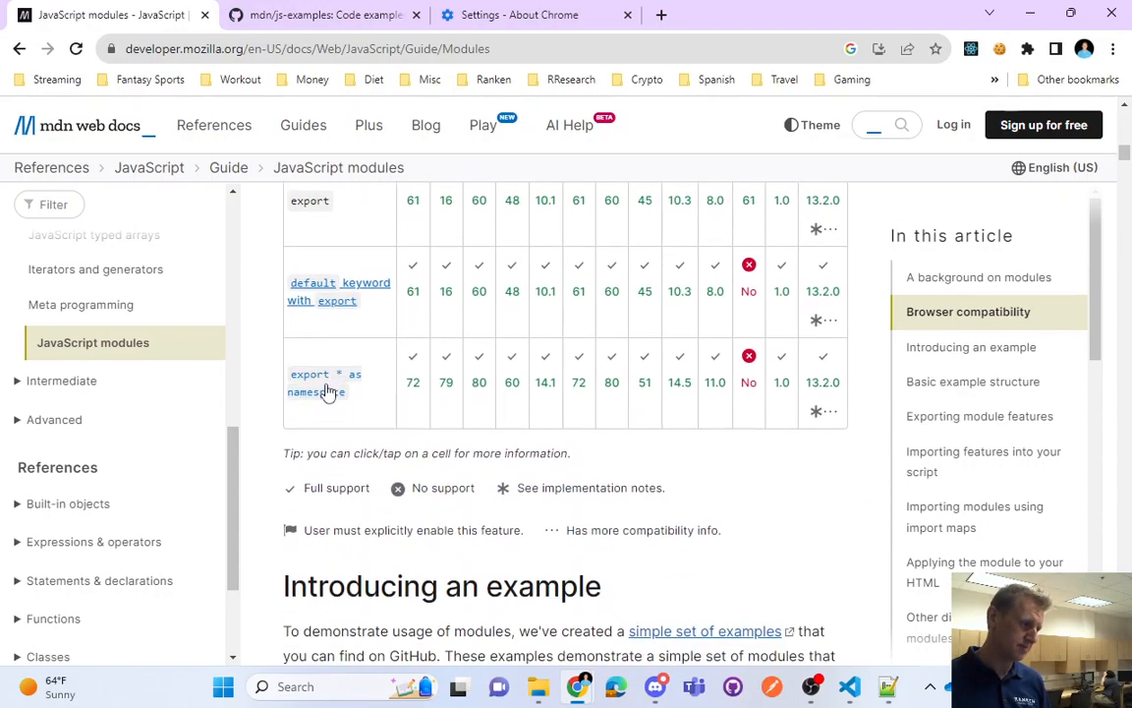
scroll(down, 3)
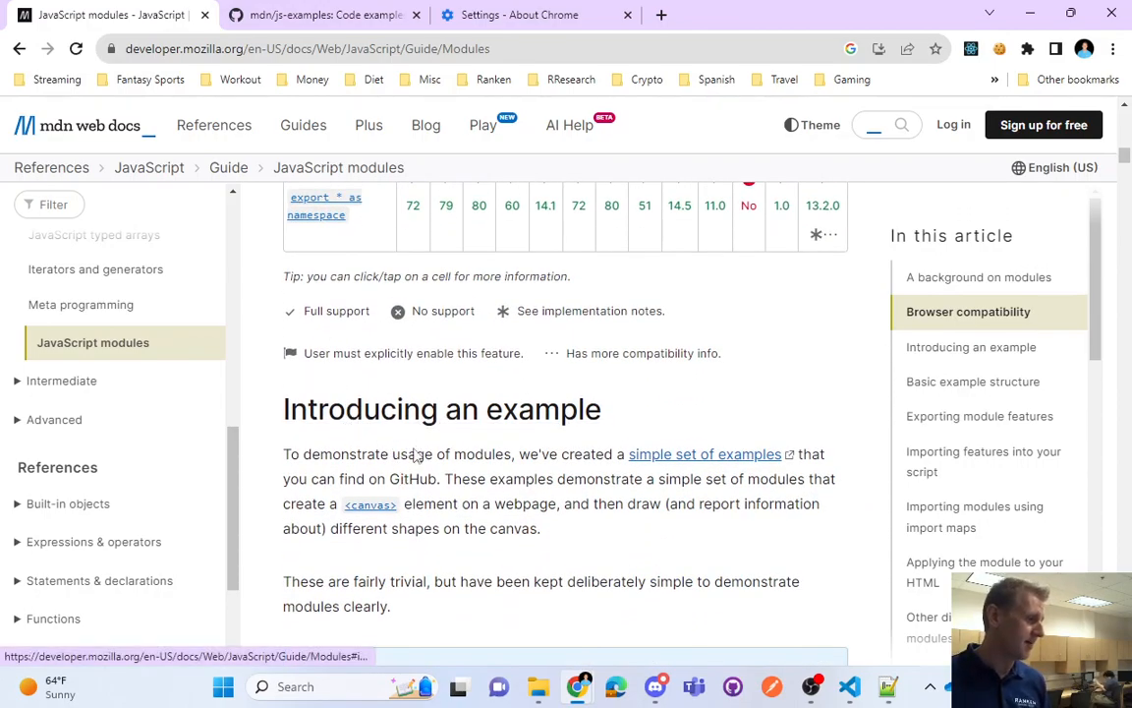
mouse_move(462, 423)
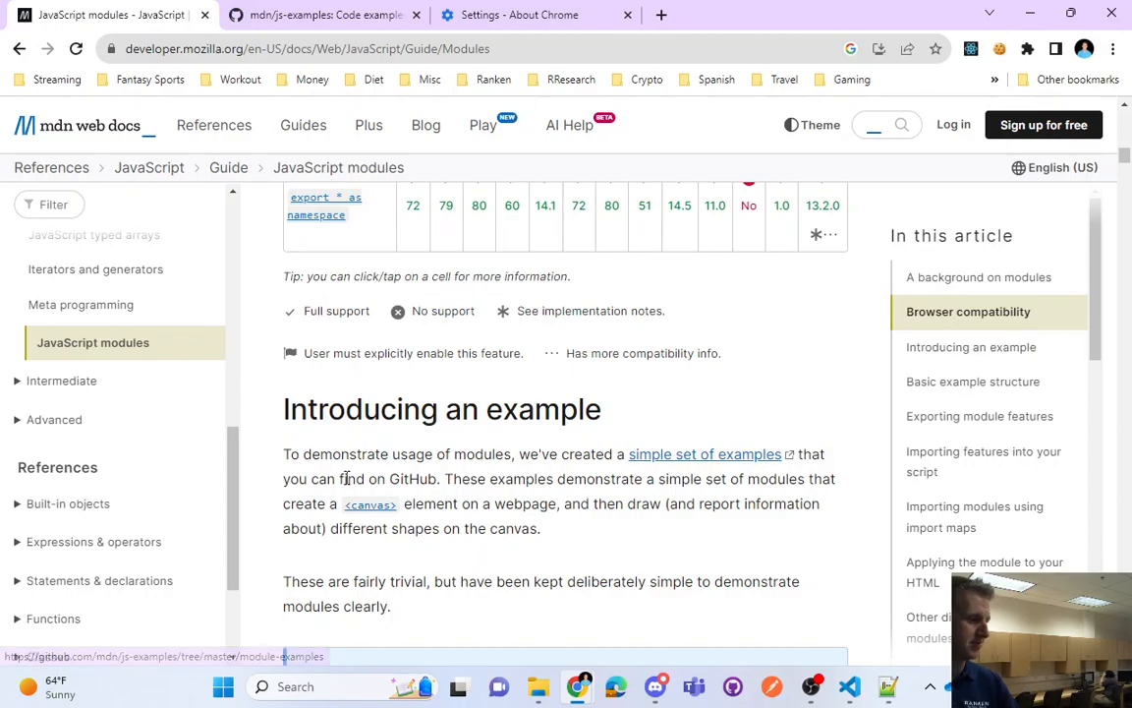
Open the 'simple set of examples' link in a new tab and go to the js-examples repository root
right_click(705, 453)
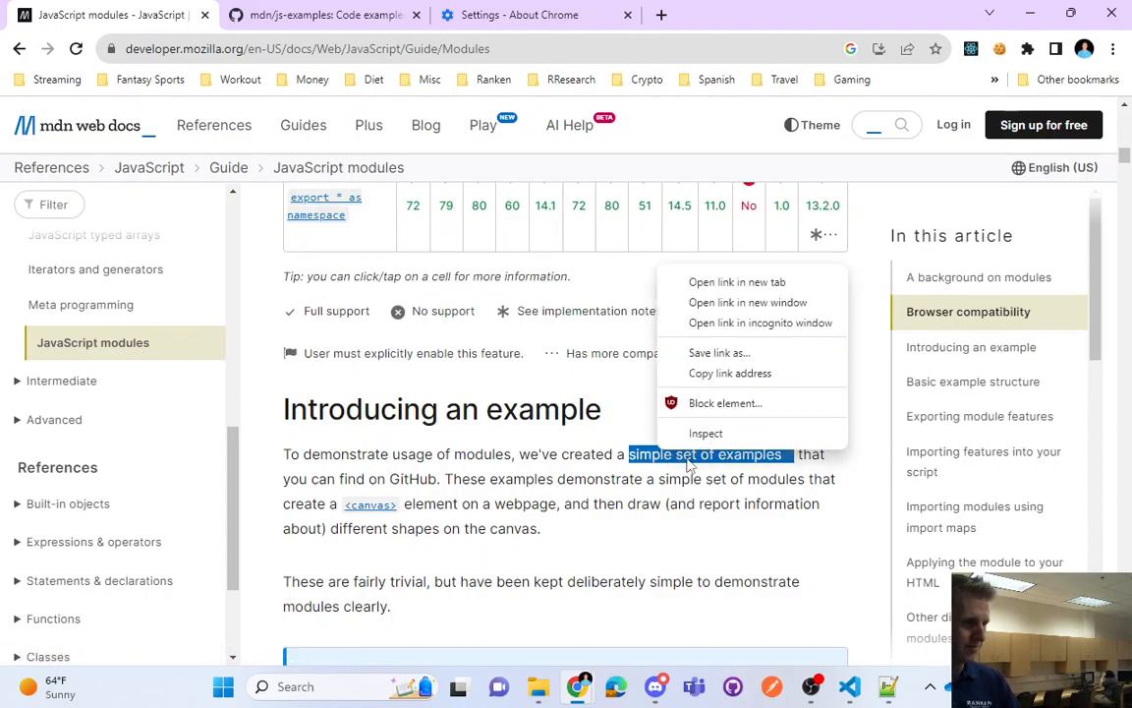
click(737, 282)
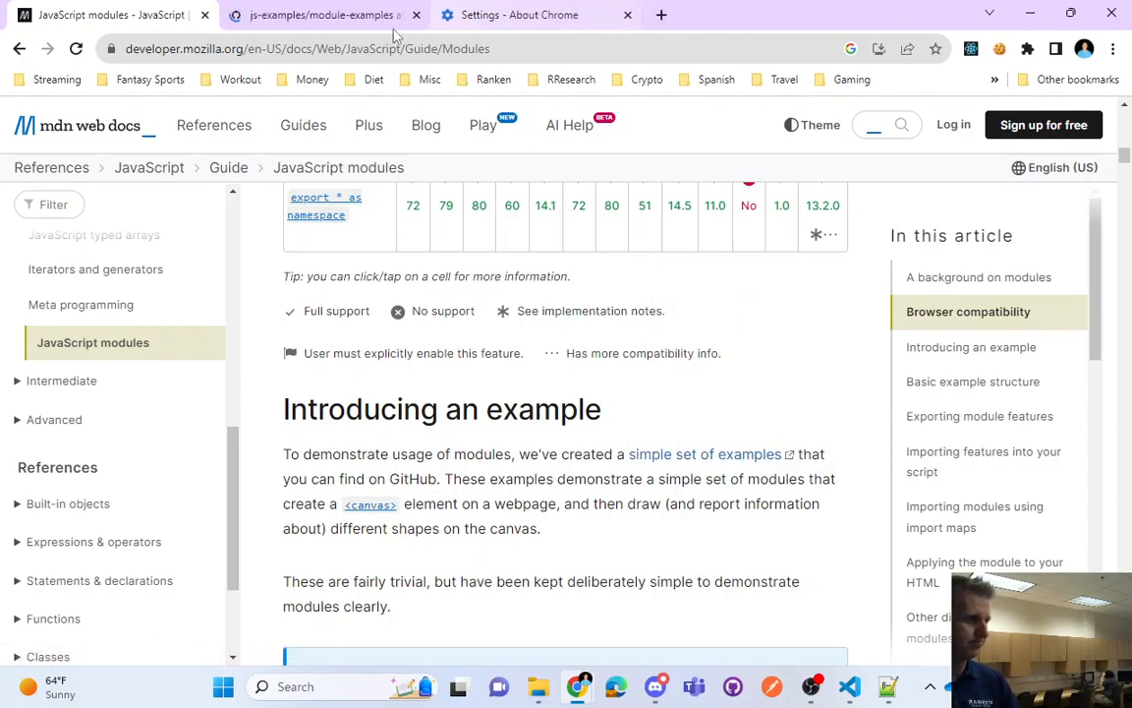
right_click(417, 408)
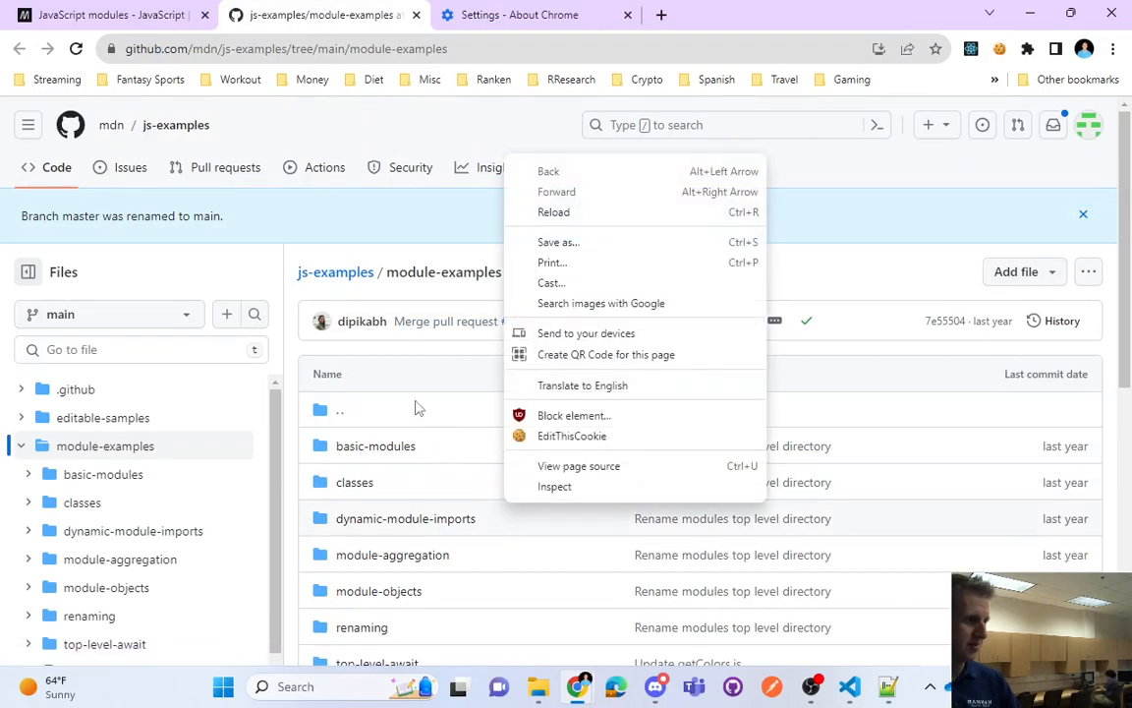
click(418, 408)
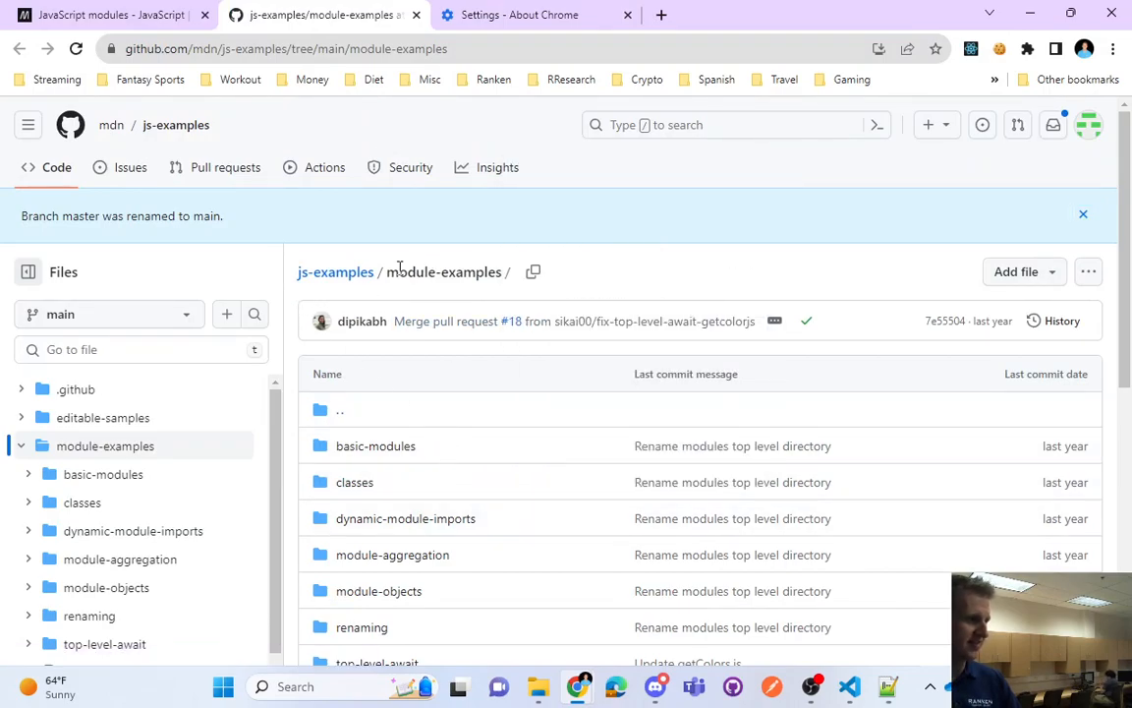
mouse_move(335, 271)
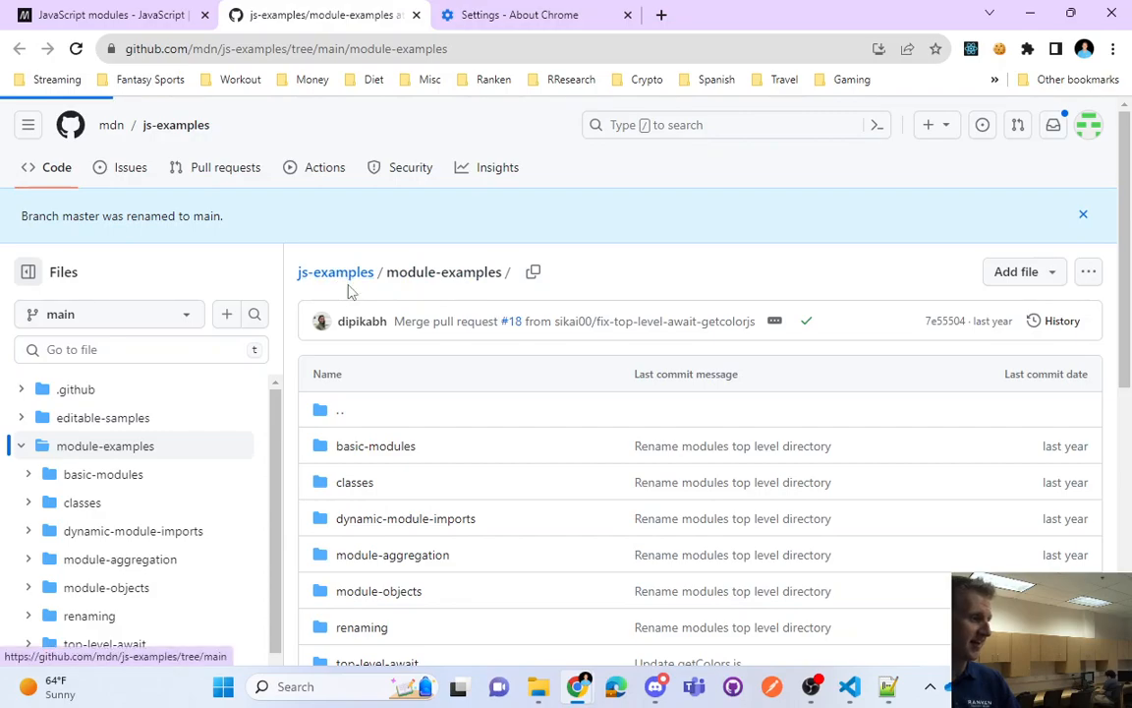
click(335, 271)
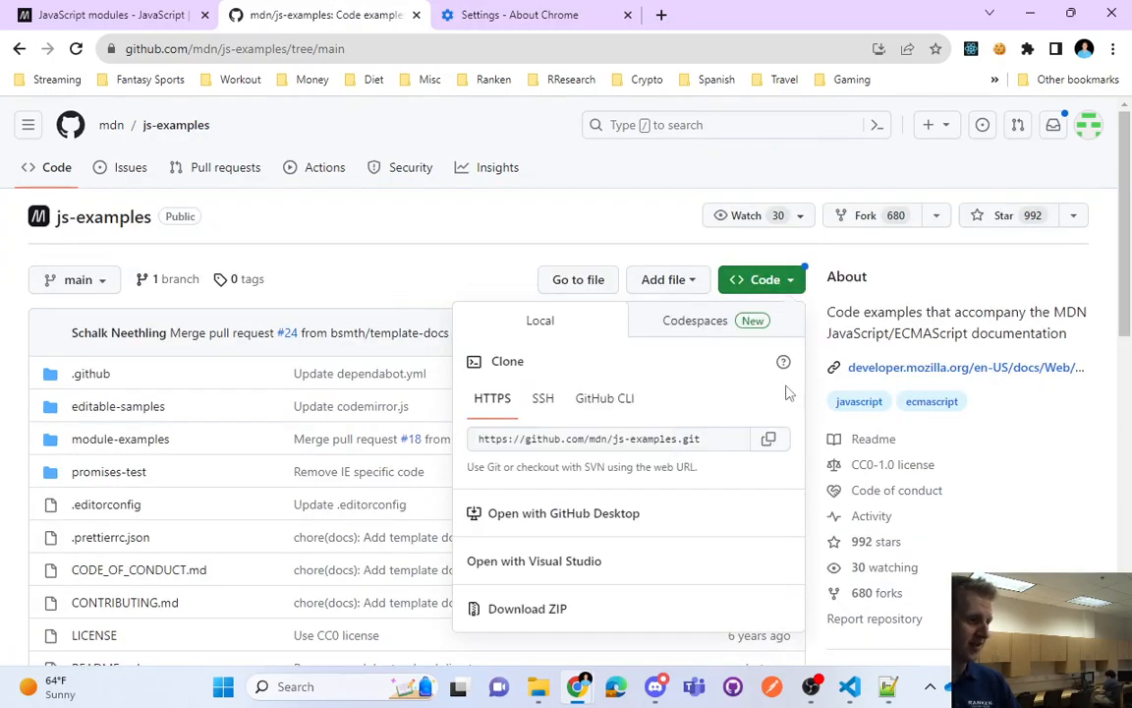
Clone js-examples into the AWD1111 Repos folder and bring up the cloned folder's options
click(769, 438)
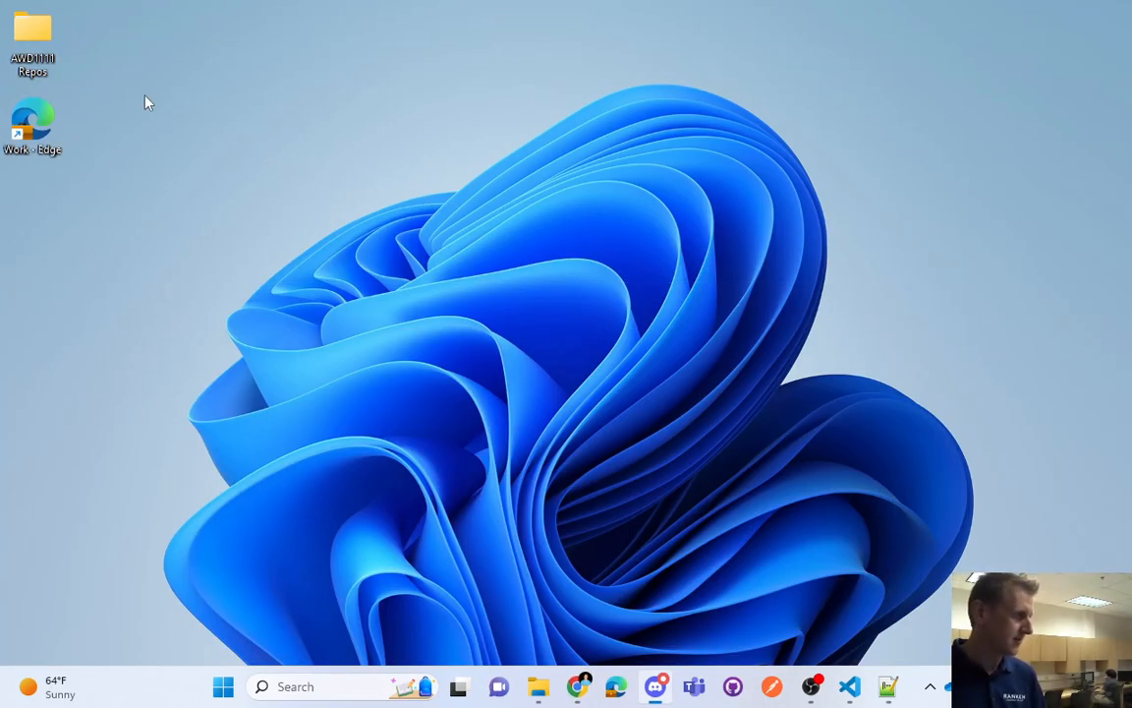
double_click(33, 30)
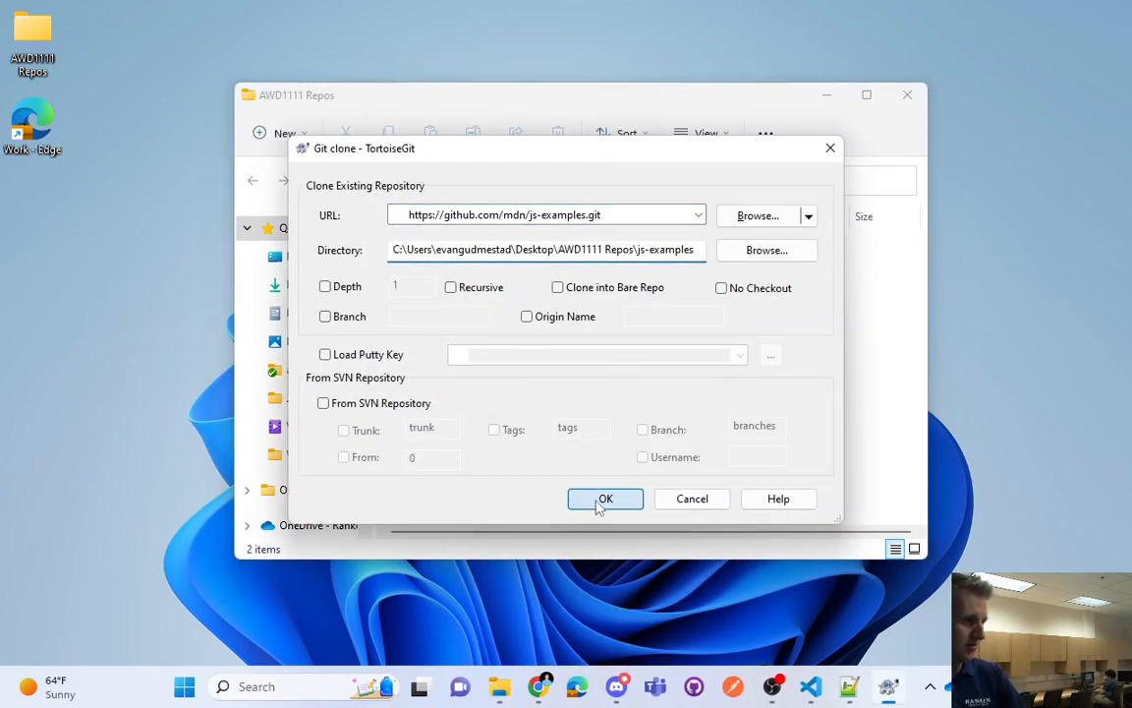
click(606, 498)
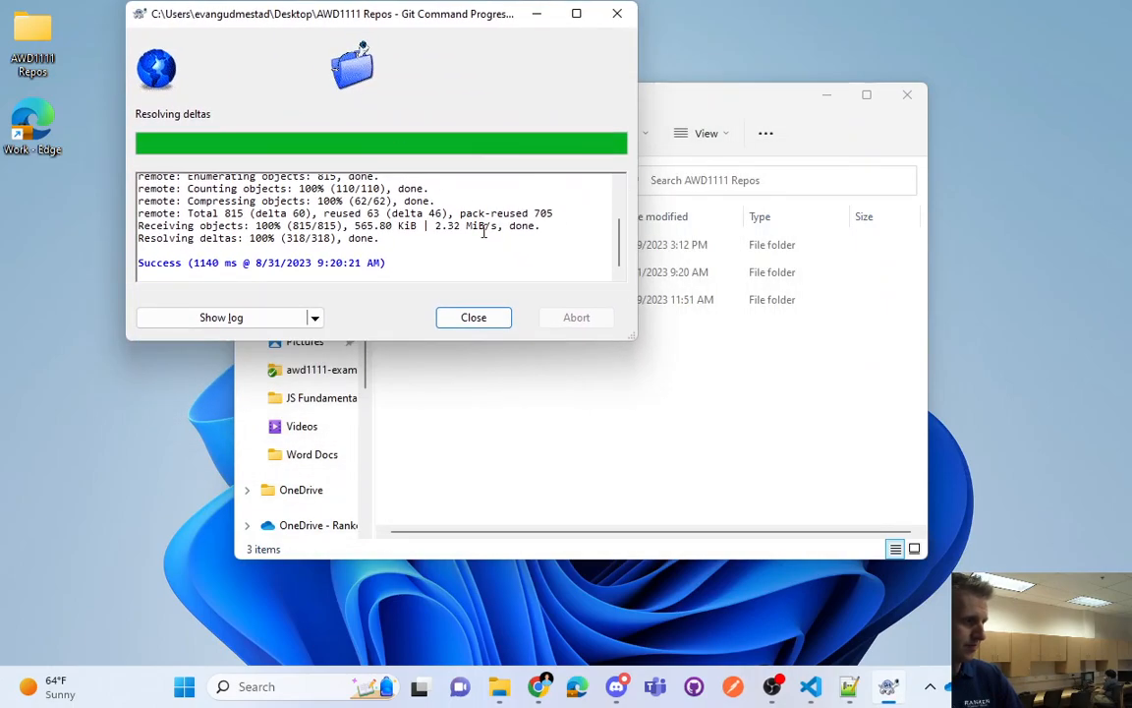
click(473, 317)
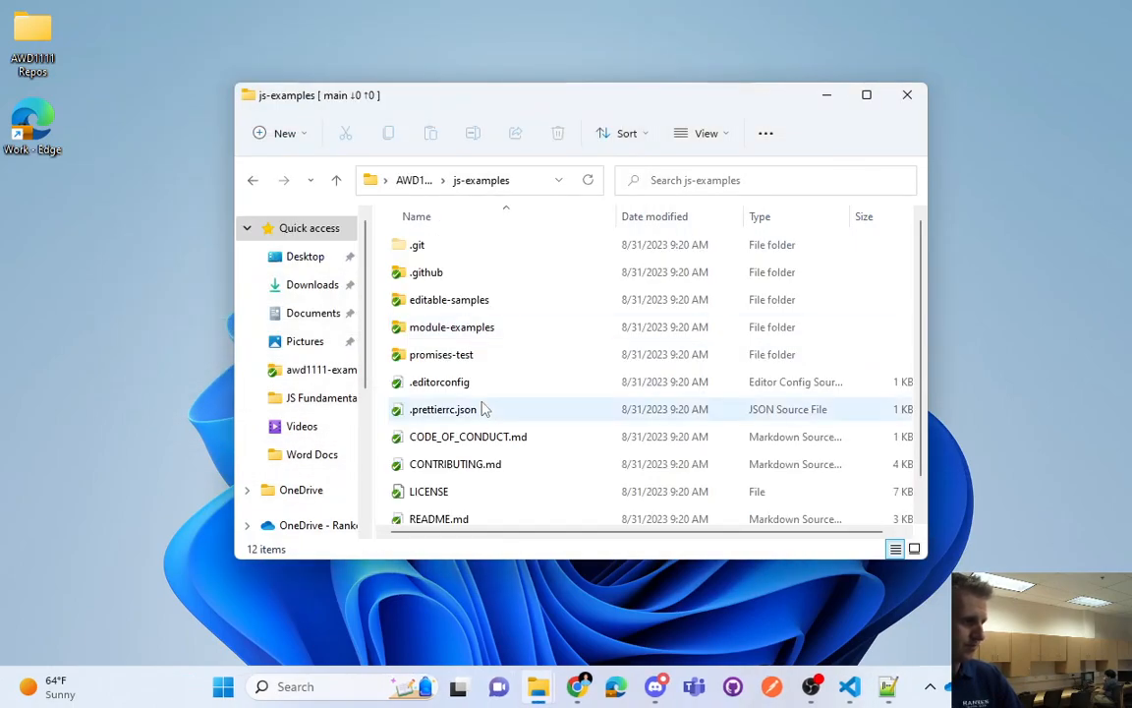
right_click(426, 272)
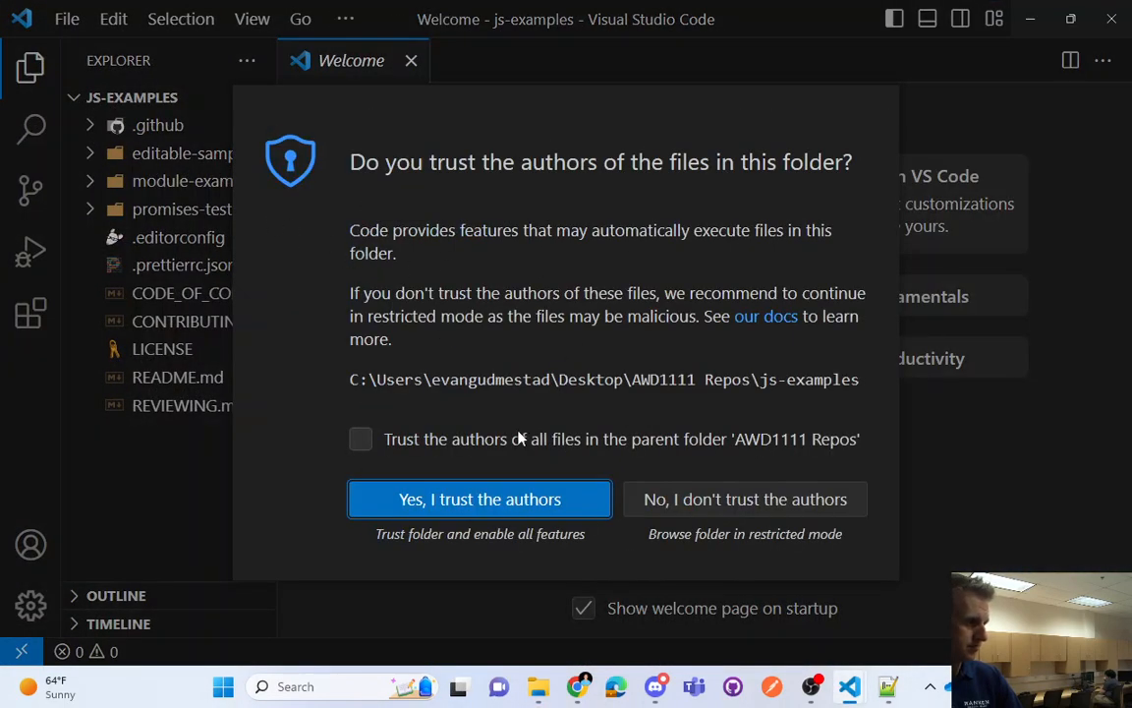
Trust the js-examples folder's authors and expand the basic-modules folder in the Explorer
click(479, 499)
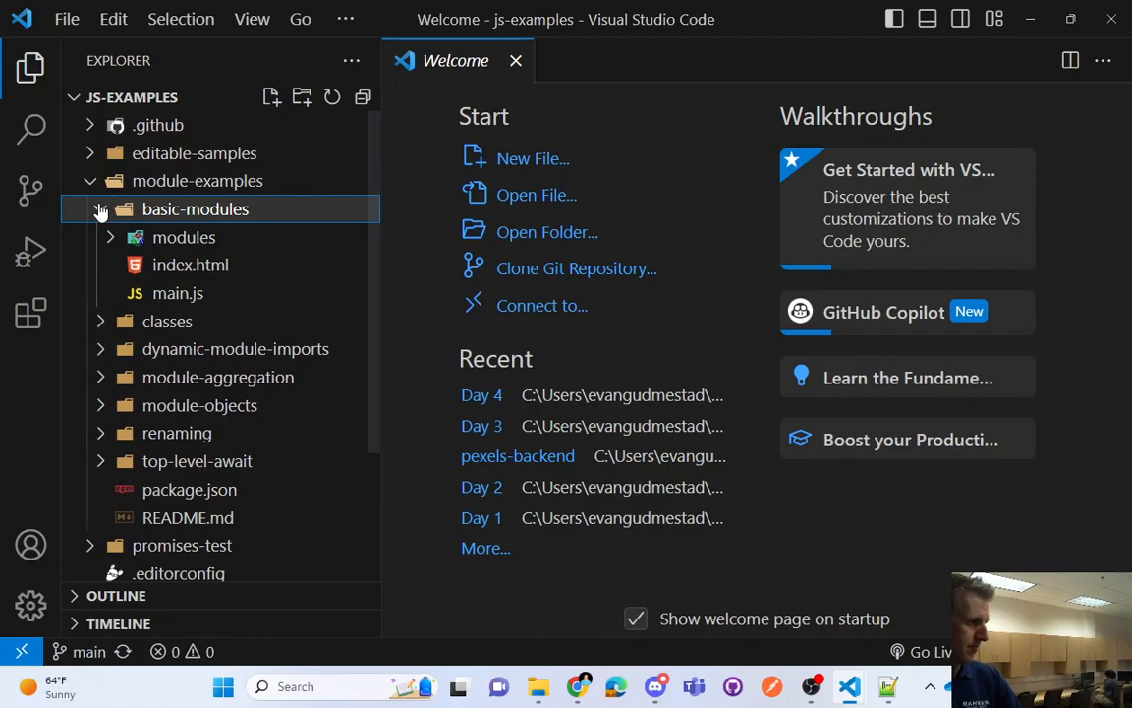
click(190, 265)
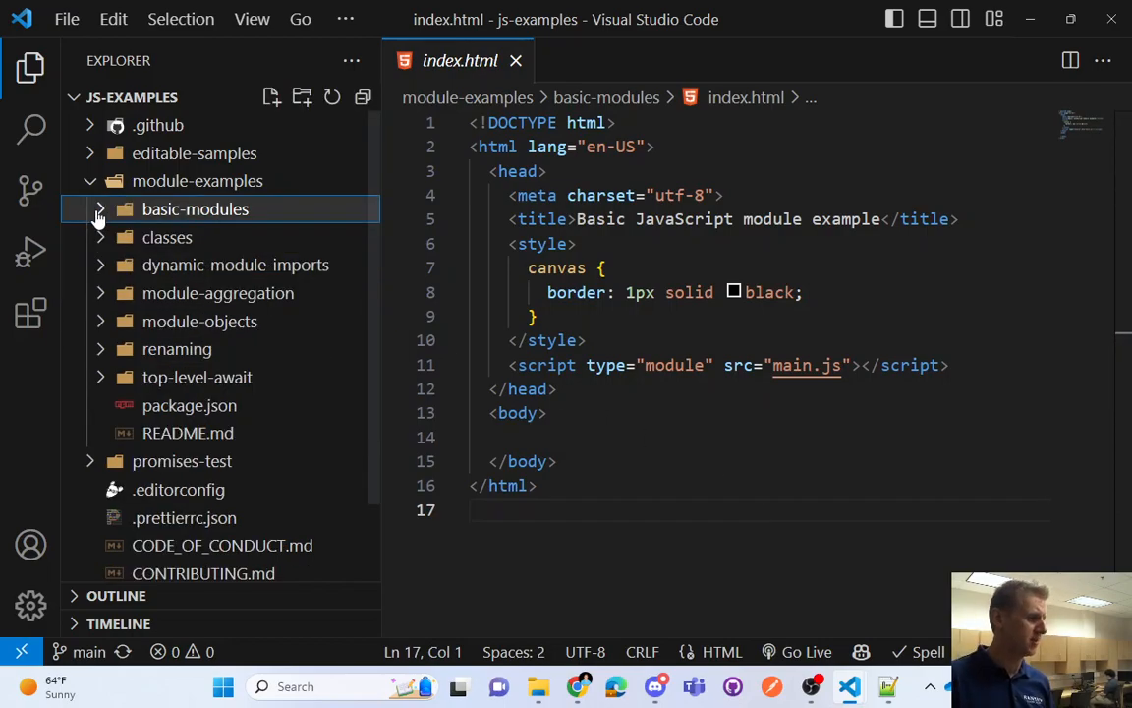
mouse_move(810, 686)
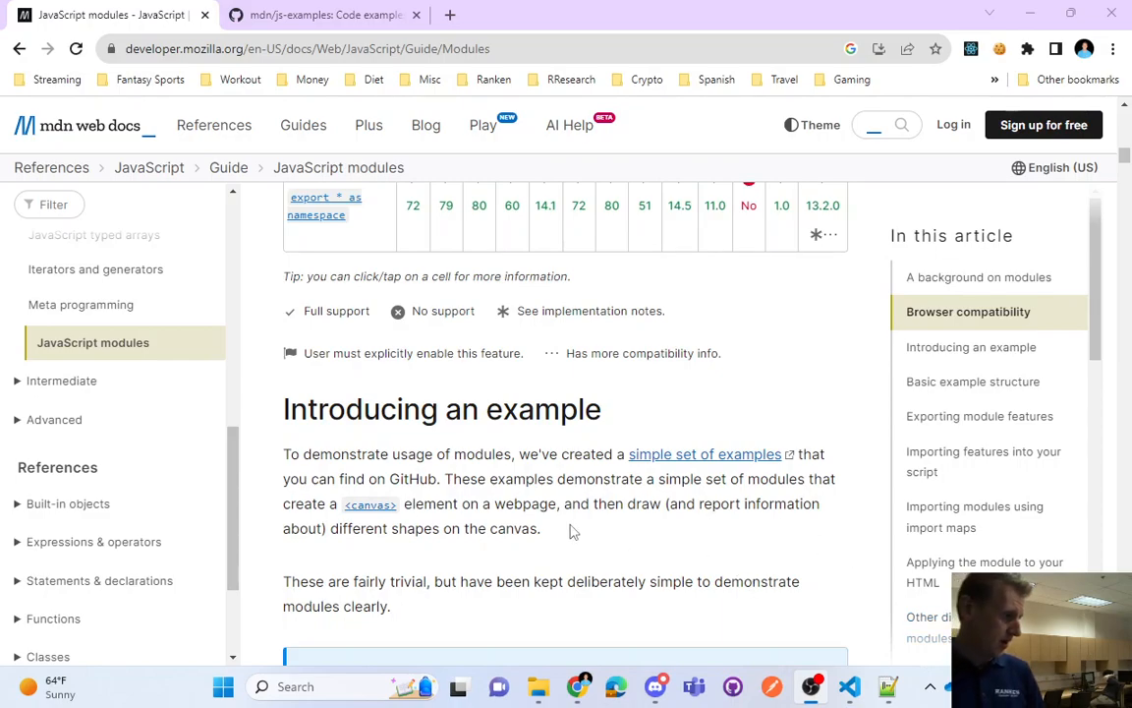
Highlight passages of 'Introducing an example', including the local web server note, then reach Basic example structure
double_click(512, 479)
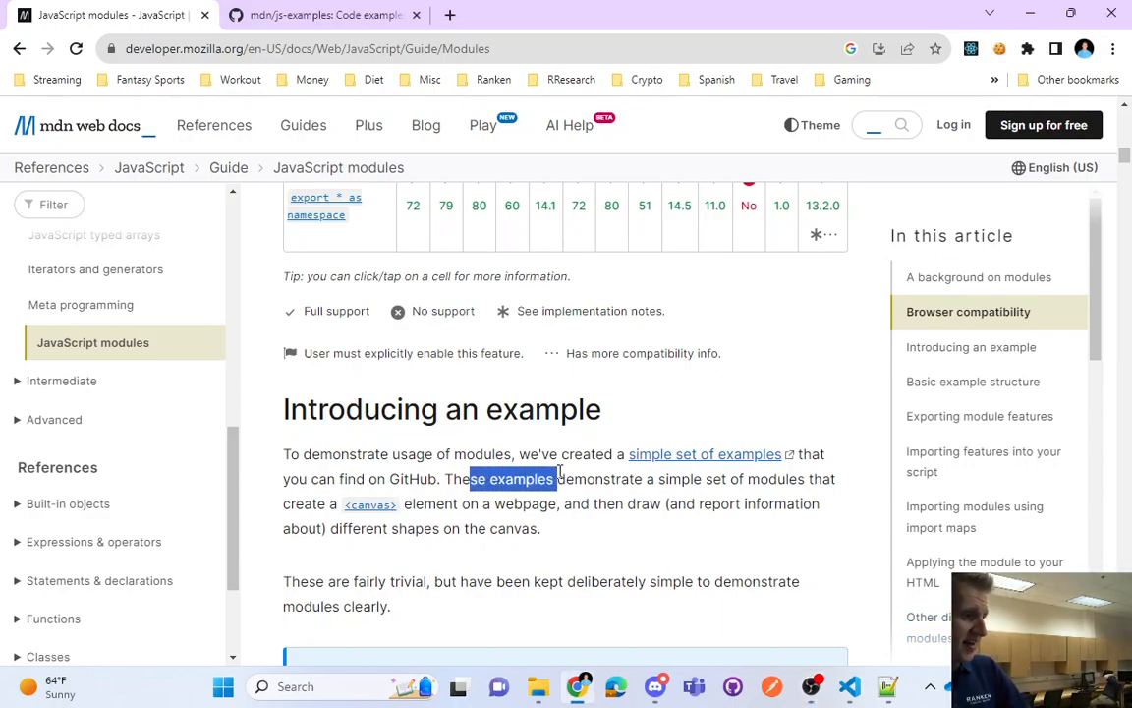
drag(556, 479, 786, 479)
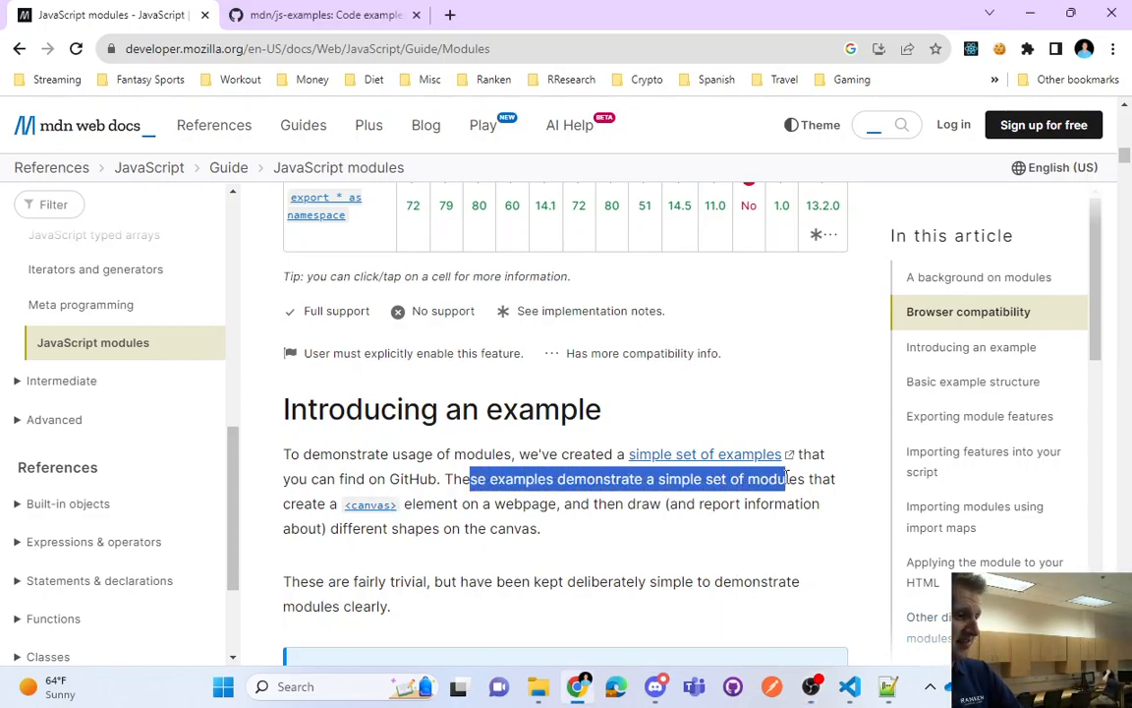
drag(787, 479, 483, 503)
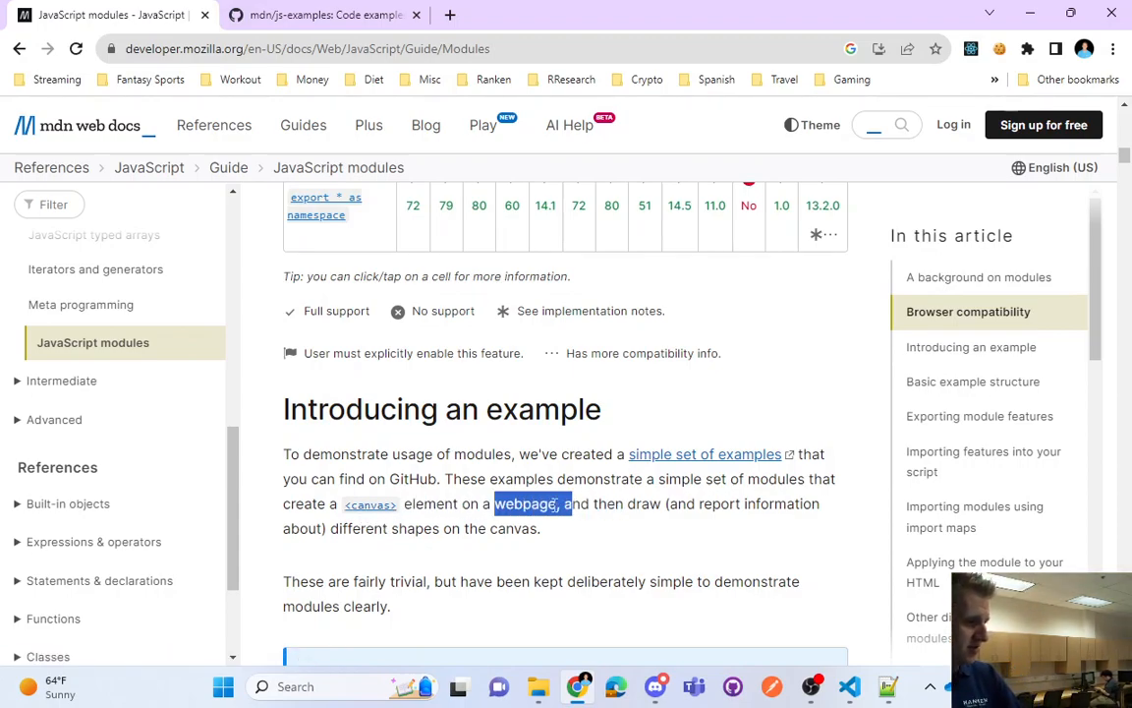
click(578, 503)
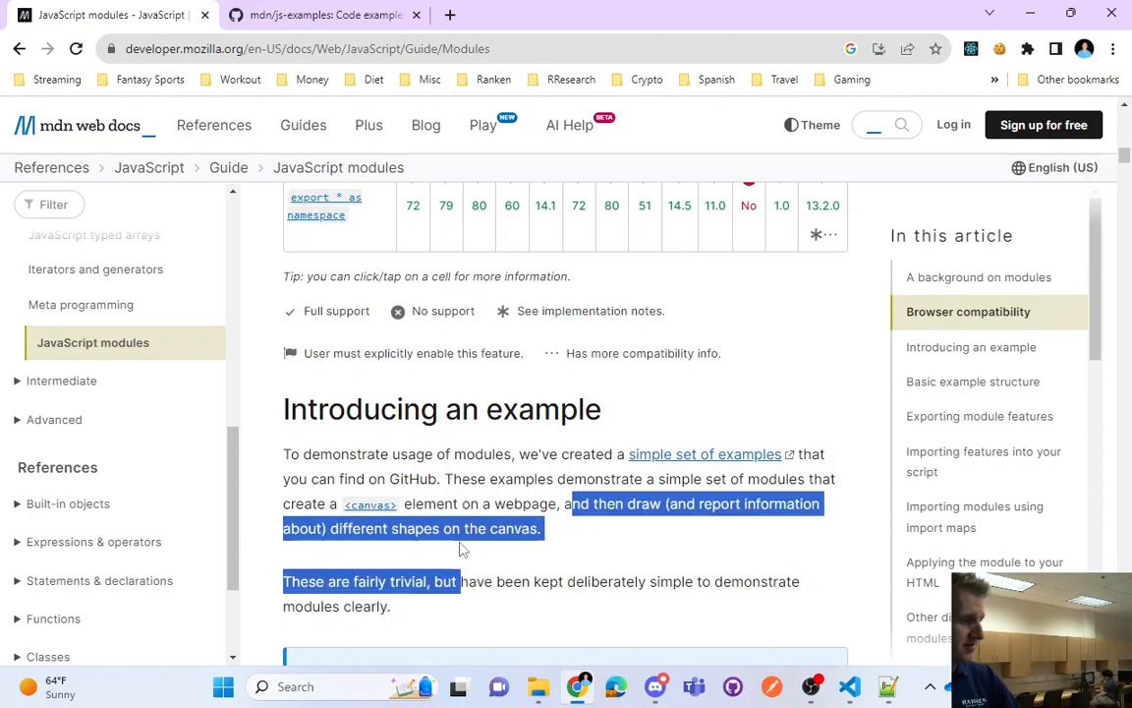
click(510, 495)
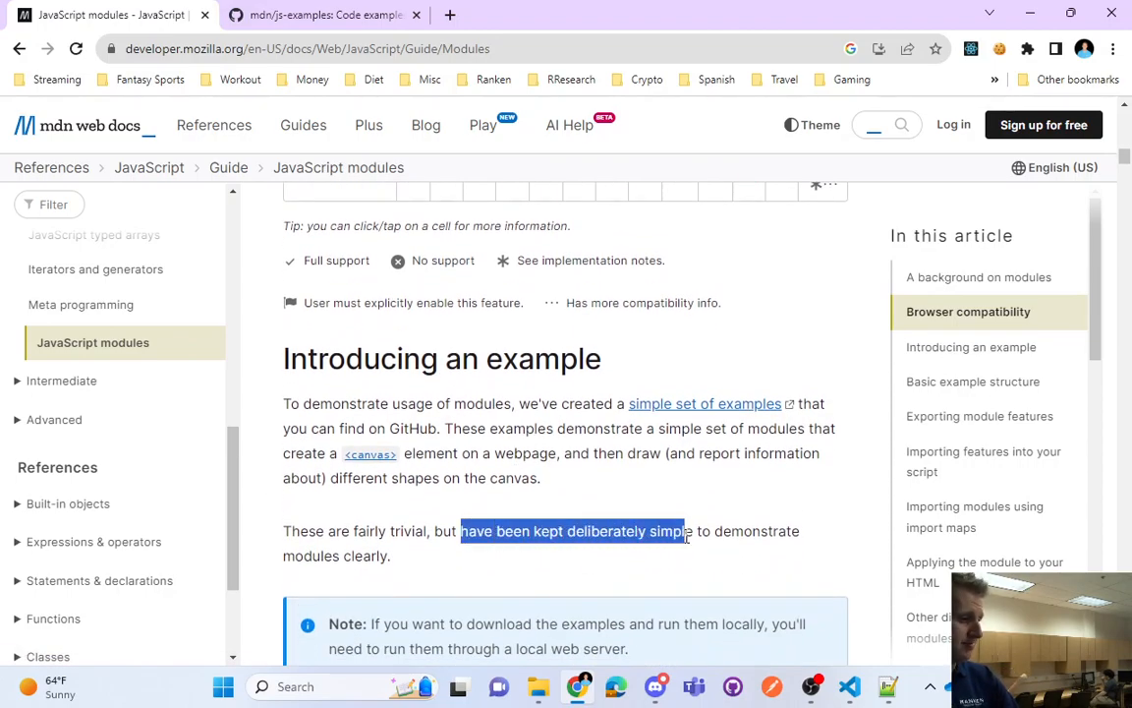
double_click(365, 555)
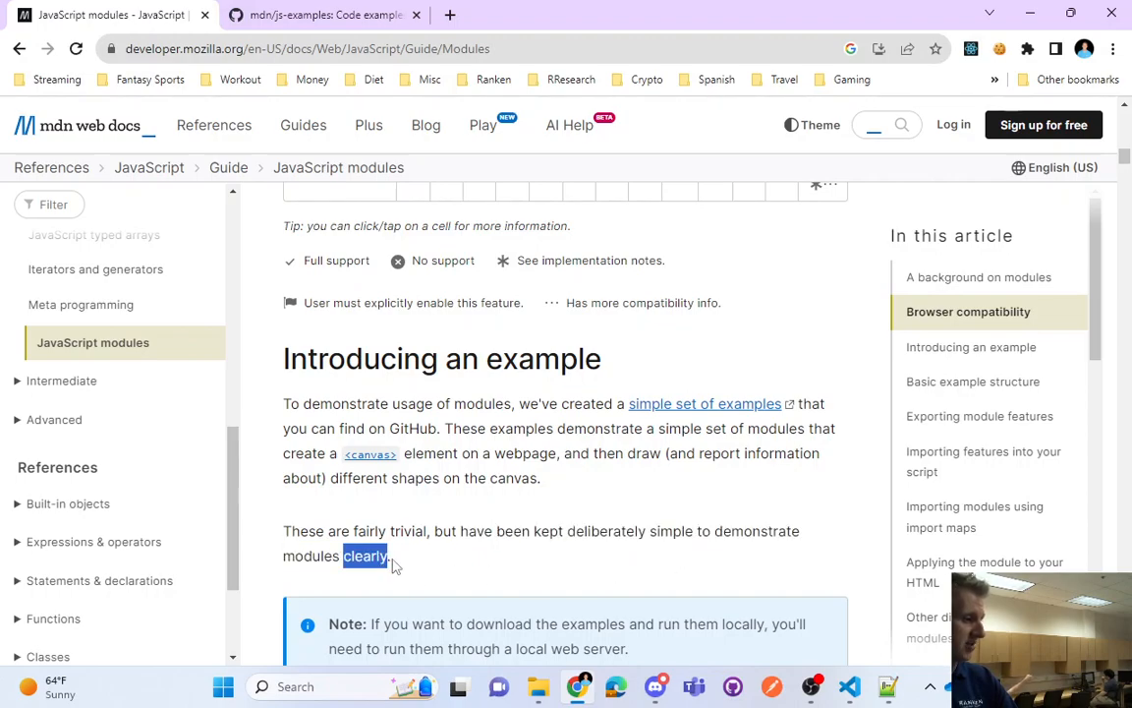
scroll(down, 3)
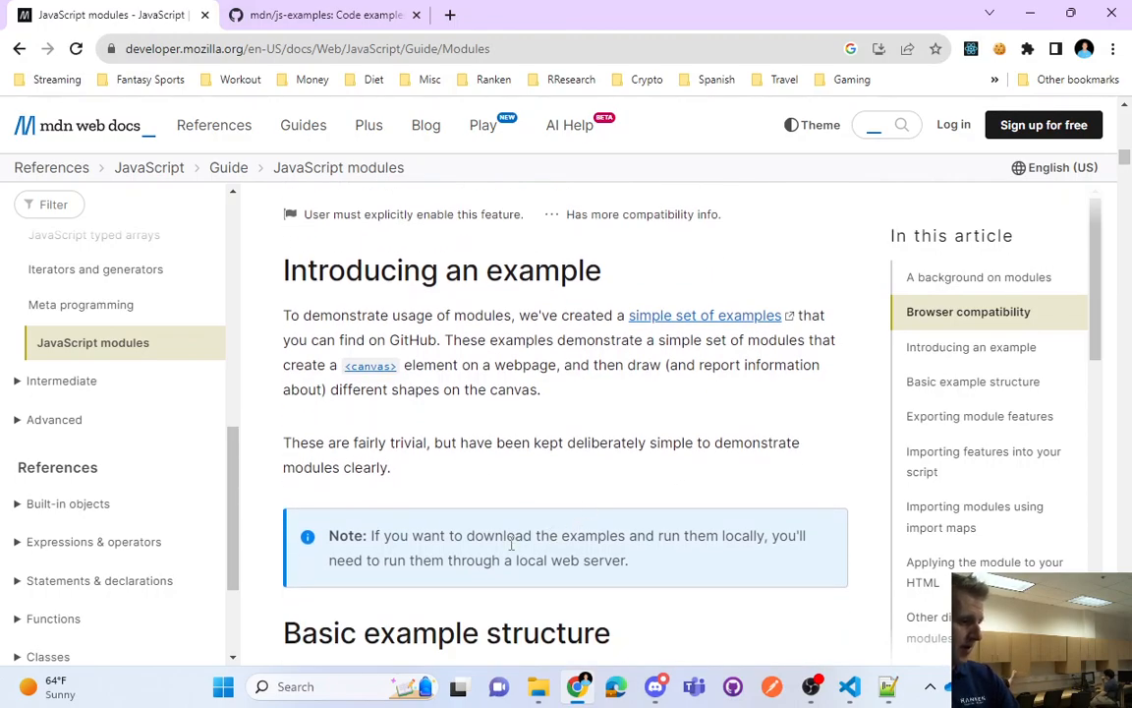
drag(372, 536, 679, 536)
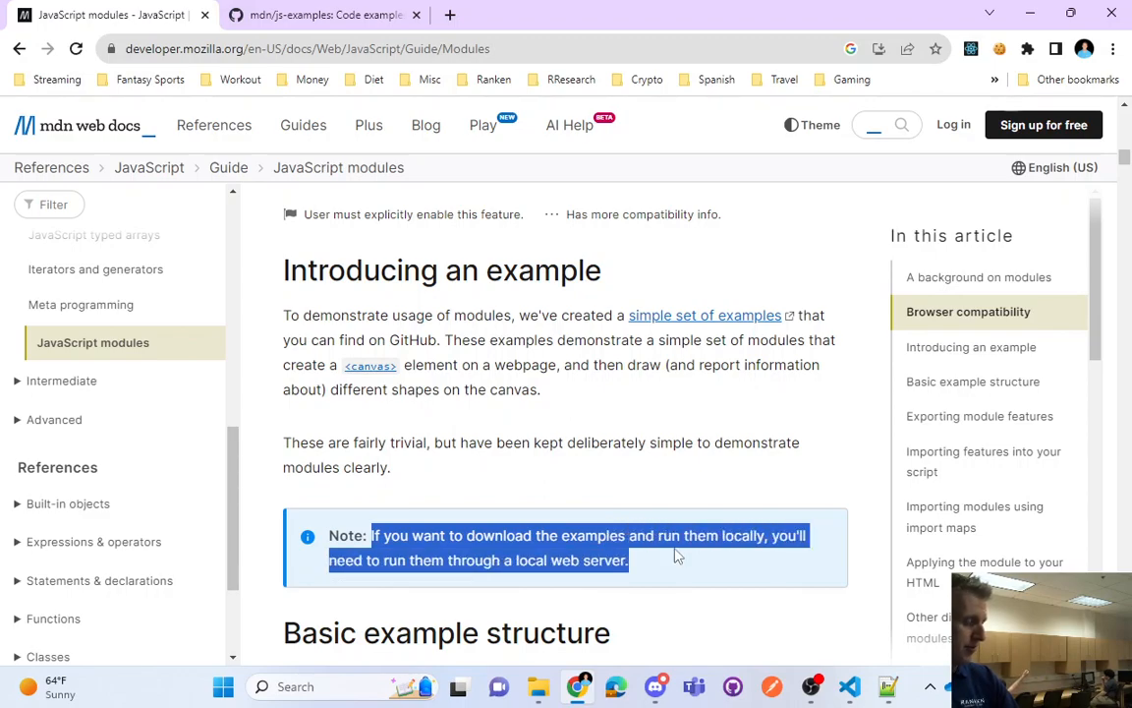
scroll(down, 3)
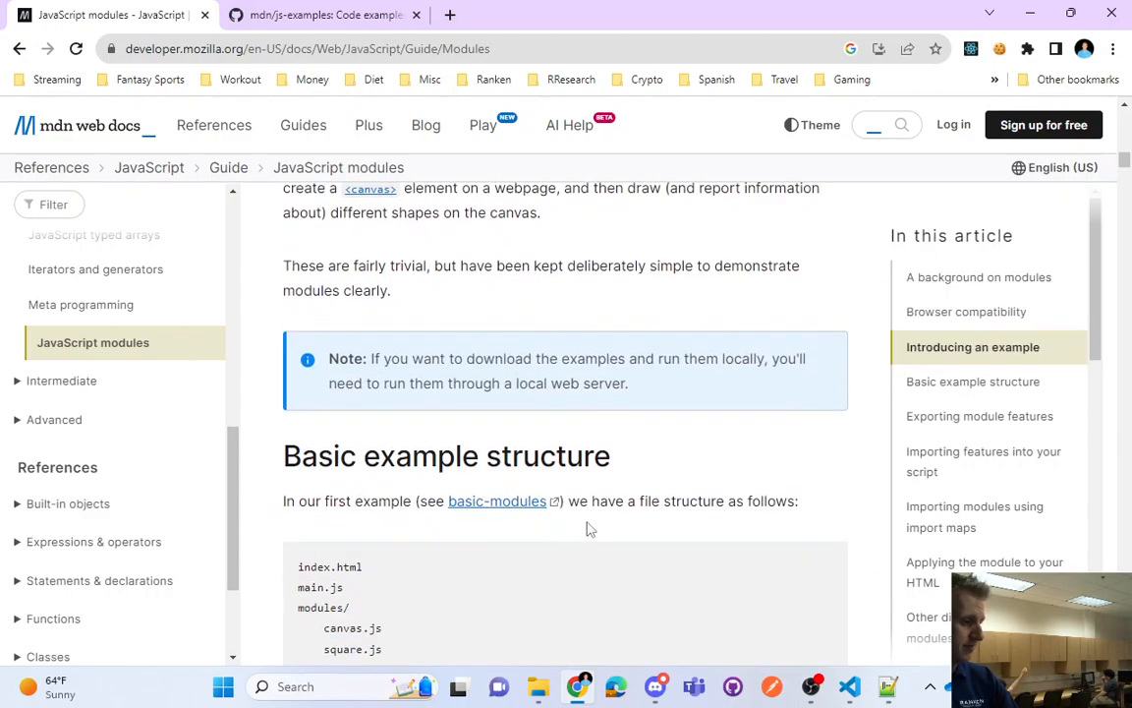
mouse_move(848, 686)
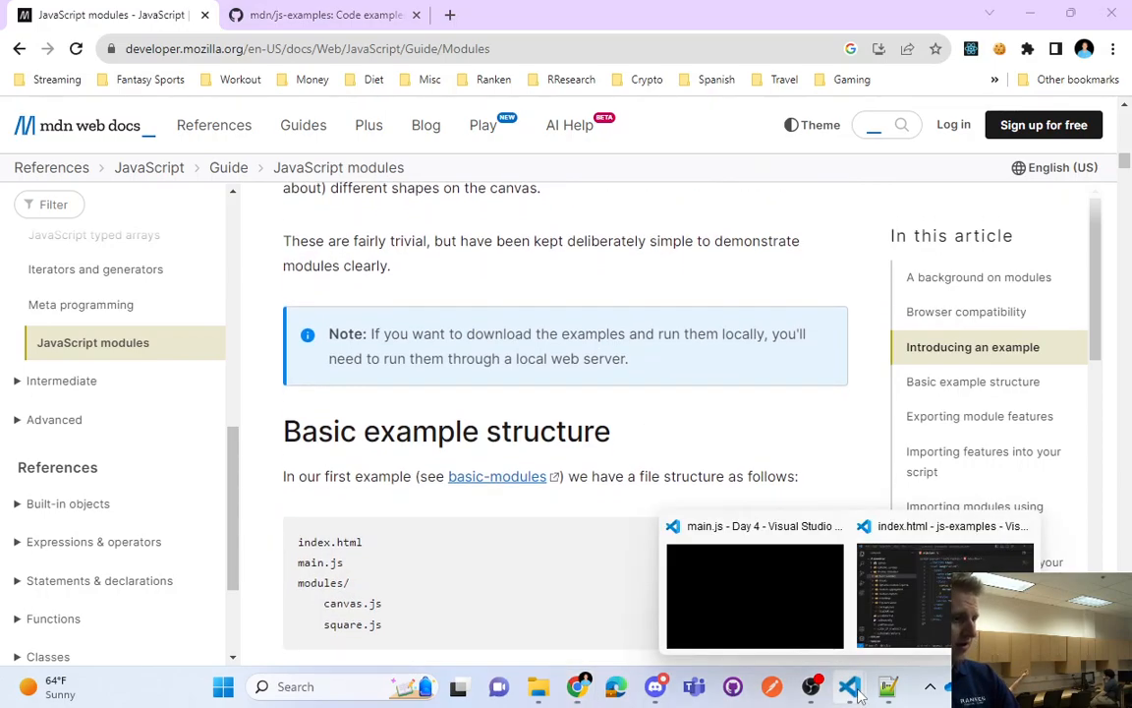
Serve basic-modules index.html with Go Live and view the two squares in Chrome
click(943, 595)
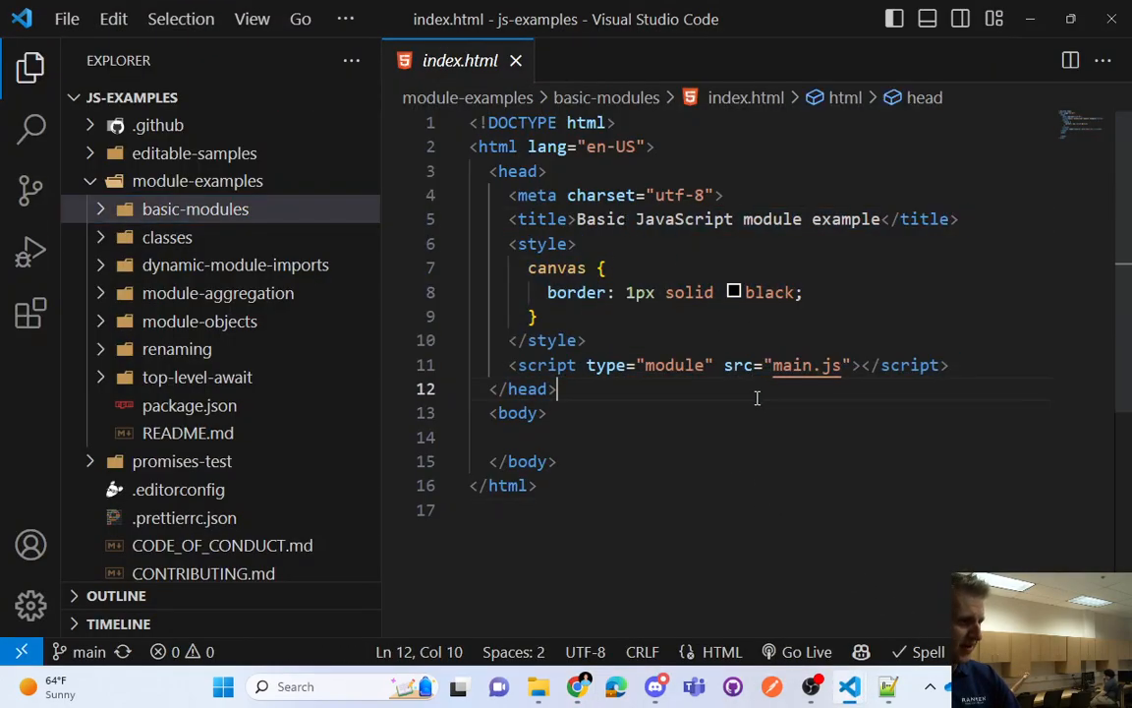
click(794, 651)
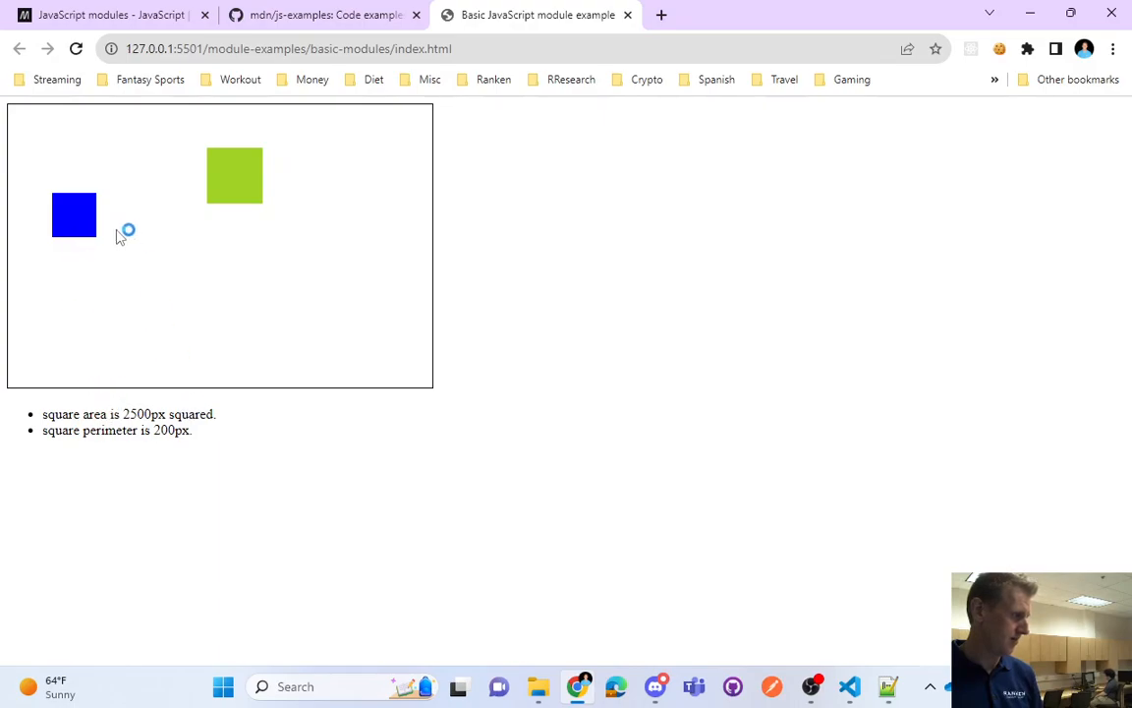
mouse_move(214, 189)
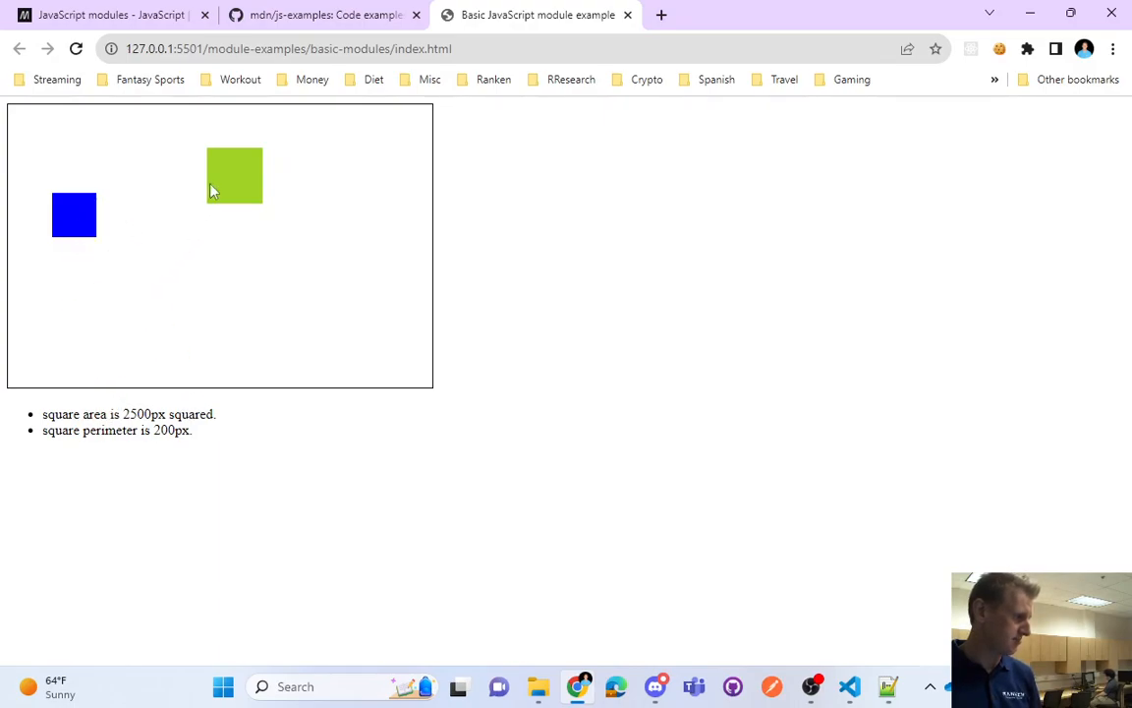
mouse_move(227, 450)
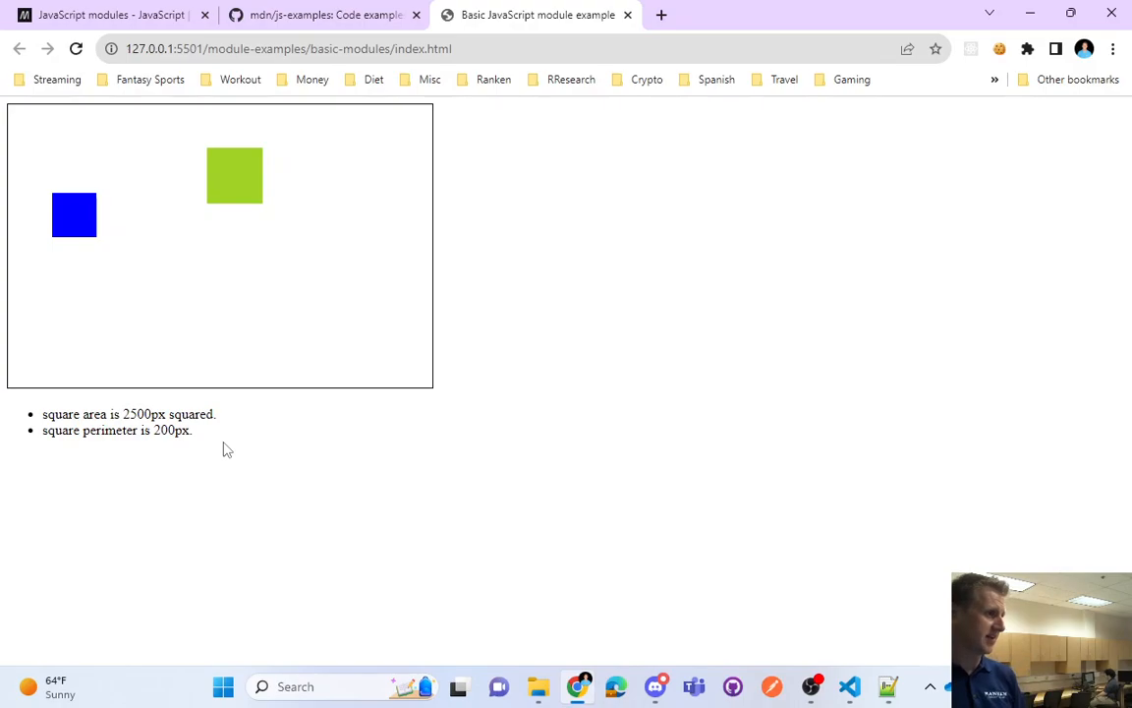
mouse_move(192, 170)
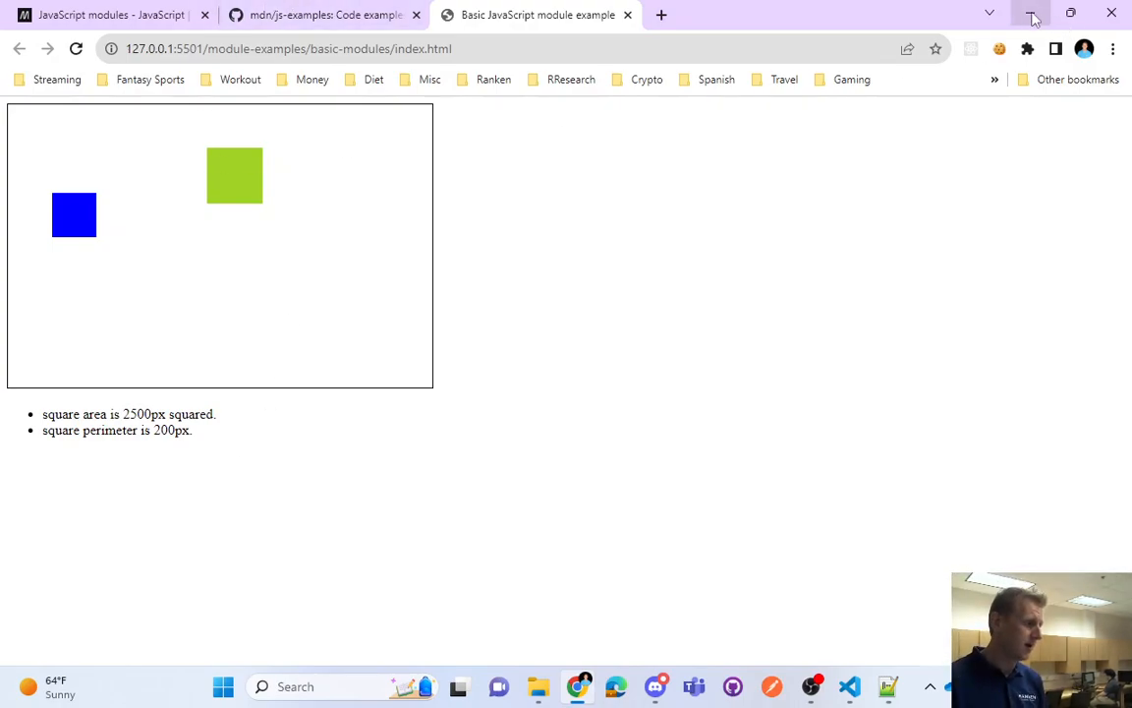
click(849, 686)
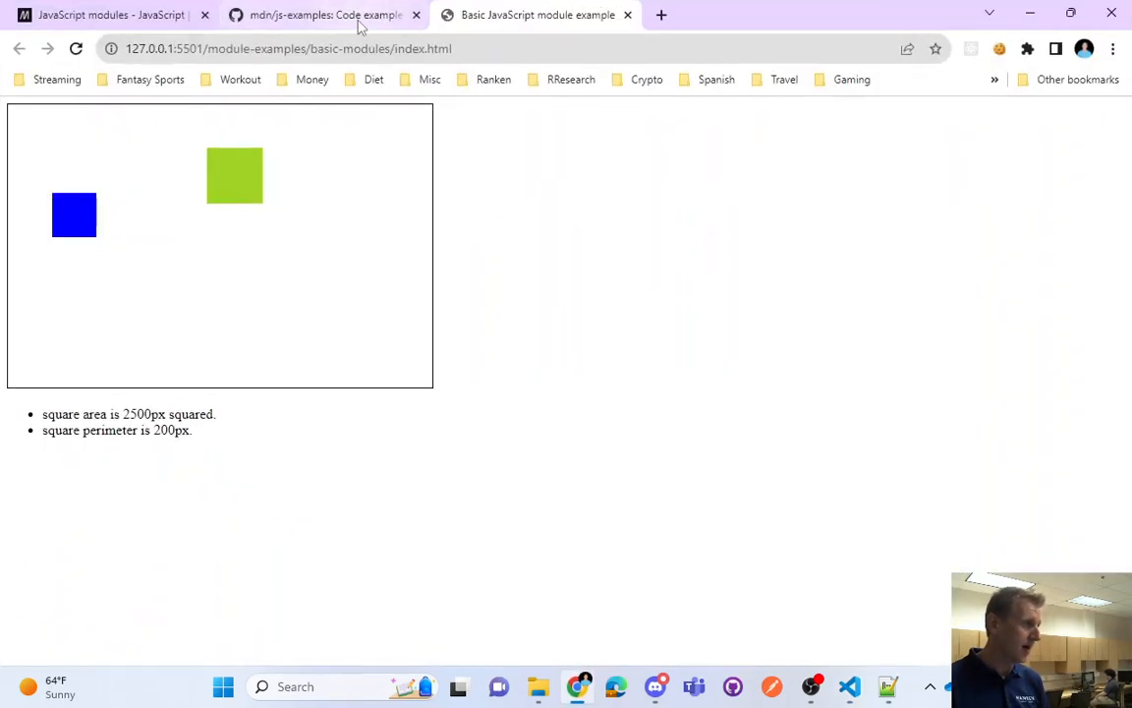
Read MDN's basic example structure, highlighting main.js in the file listing, then return to VS Code
click(108, 15)
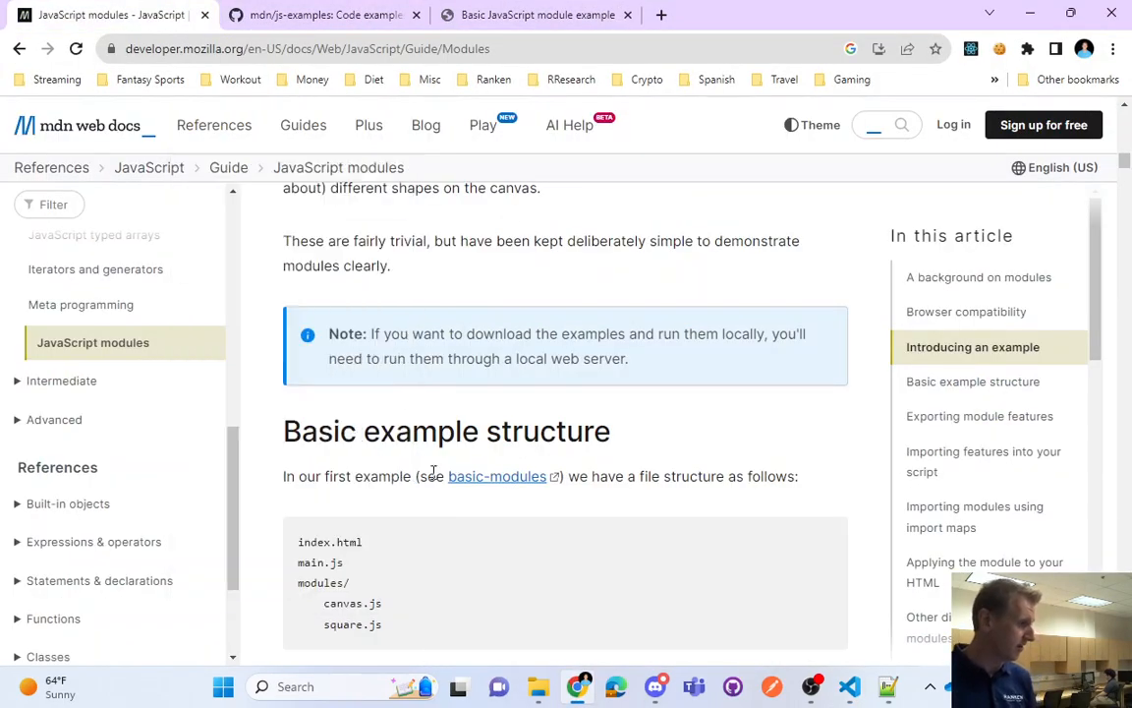
double_click(354, 476)
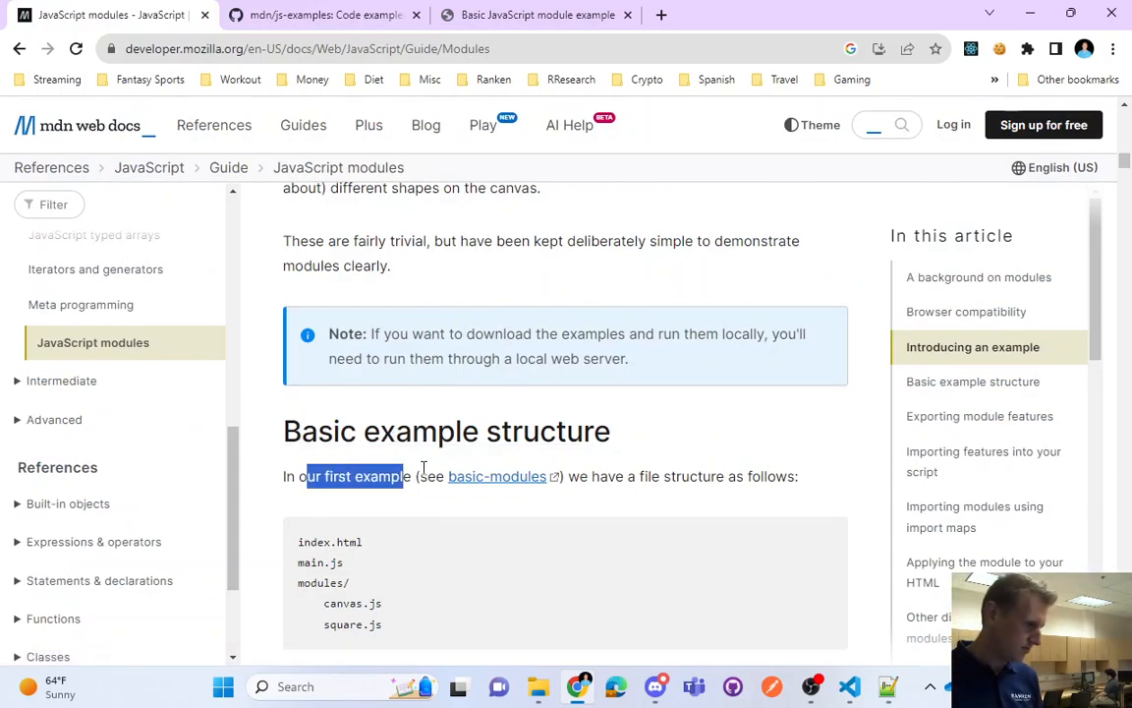
click(665, 475)
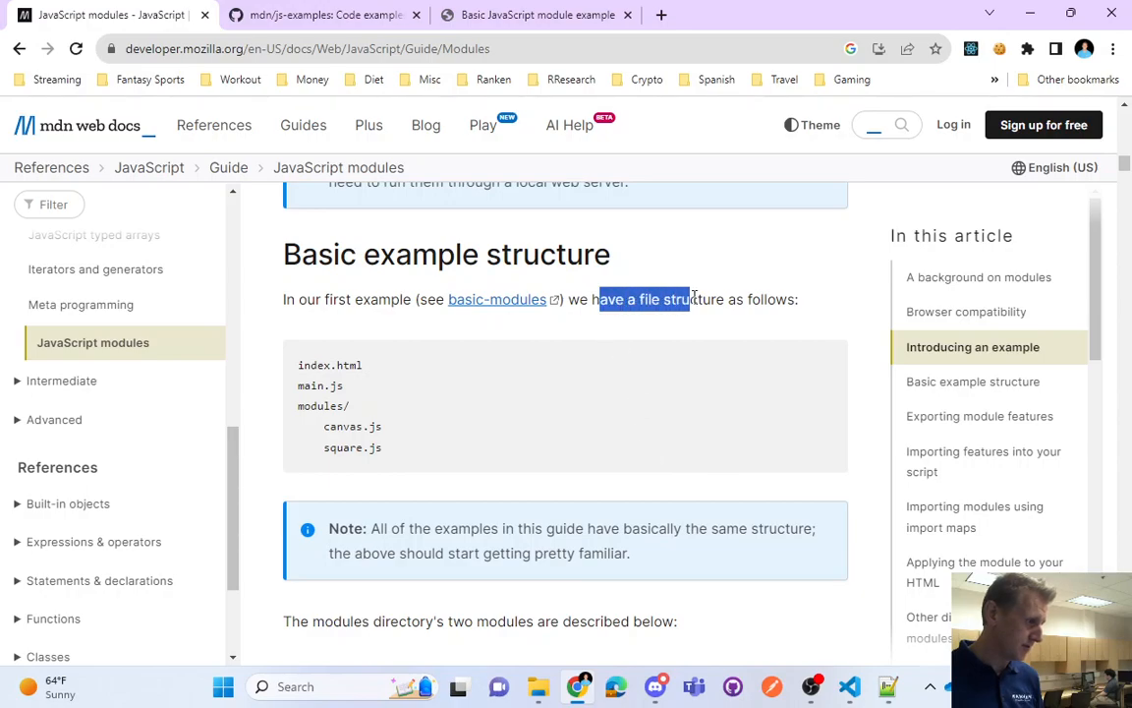
double_click(320, 386)
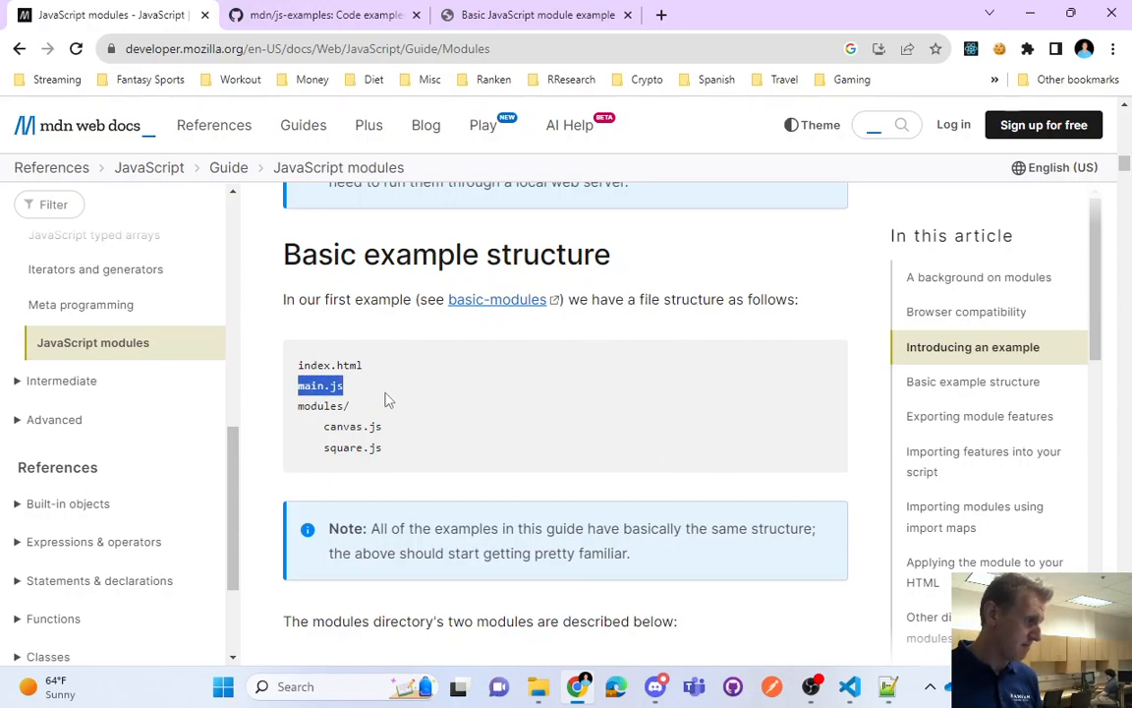
double_click(340, 426)
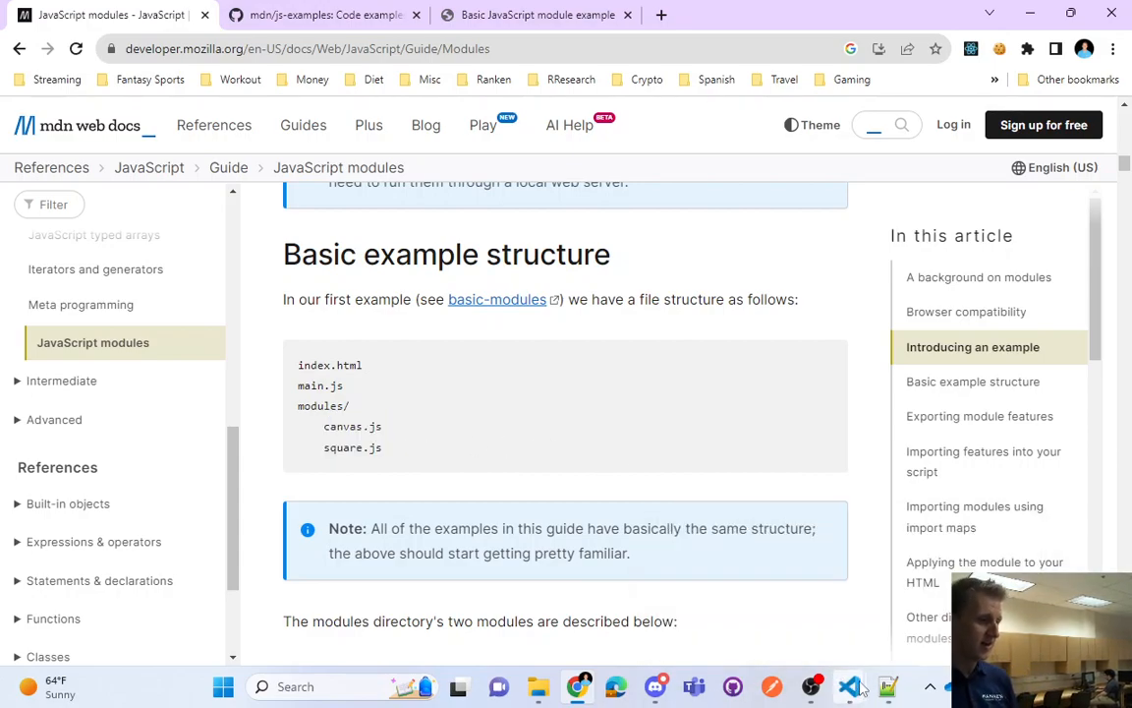
click(849, 687)
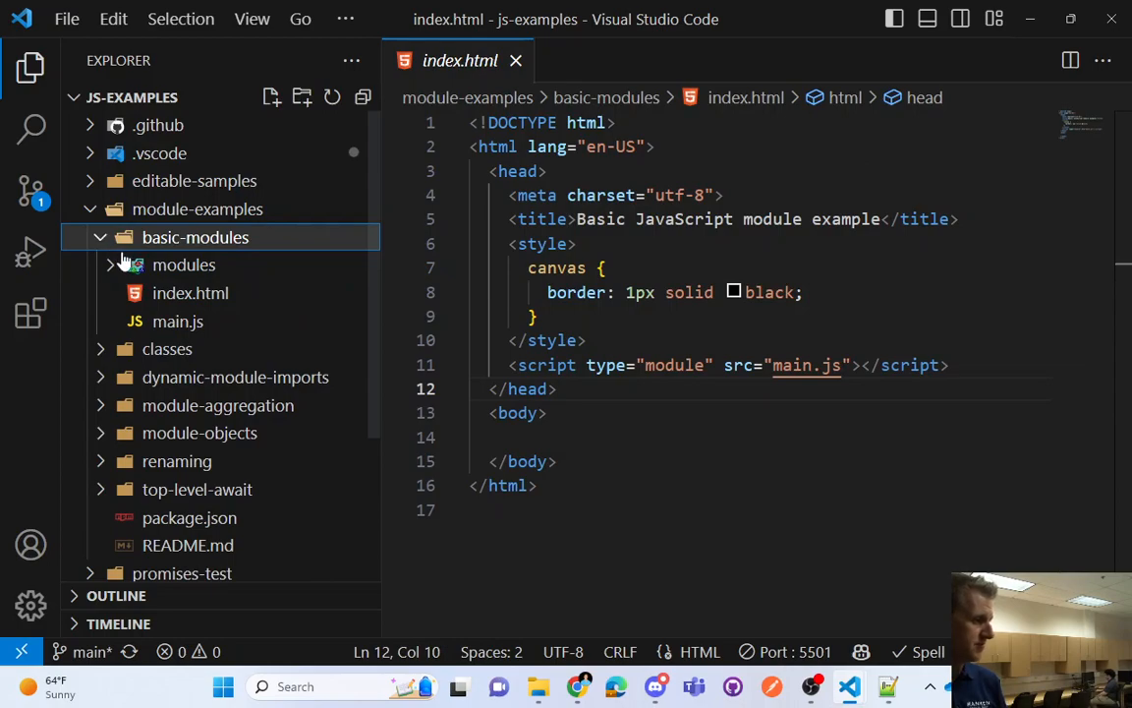
Check the script source in basic-modules' index.html, then open its main.js
click(190, 293)
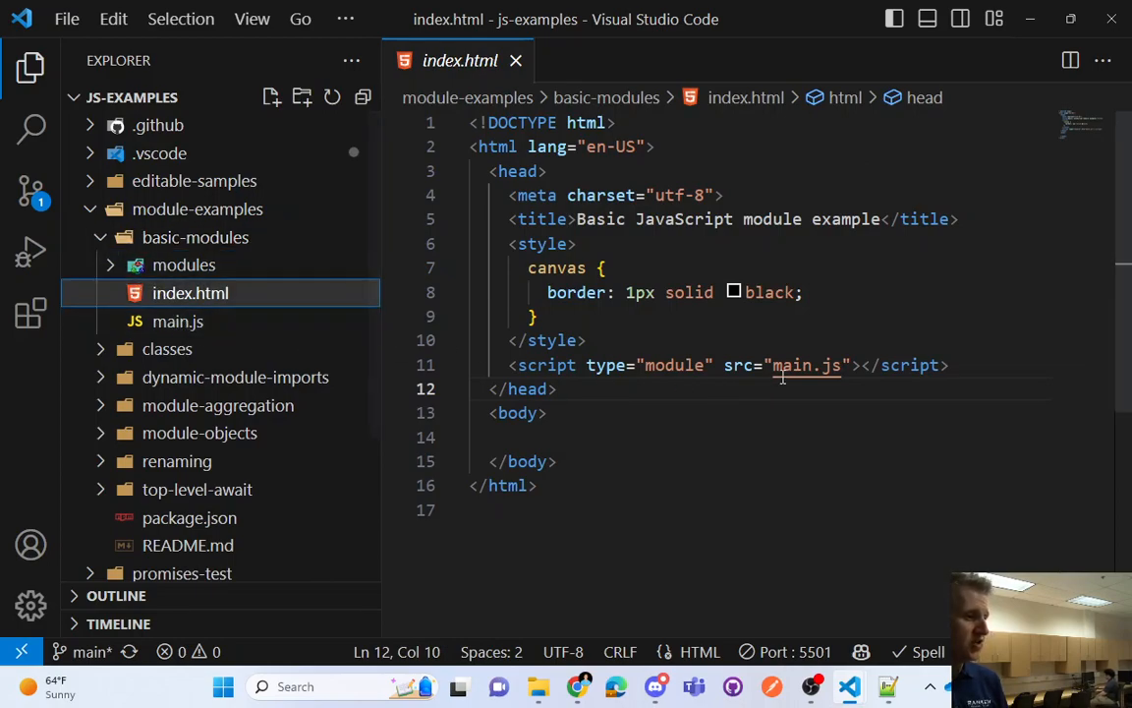
double_click(808, 365)
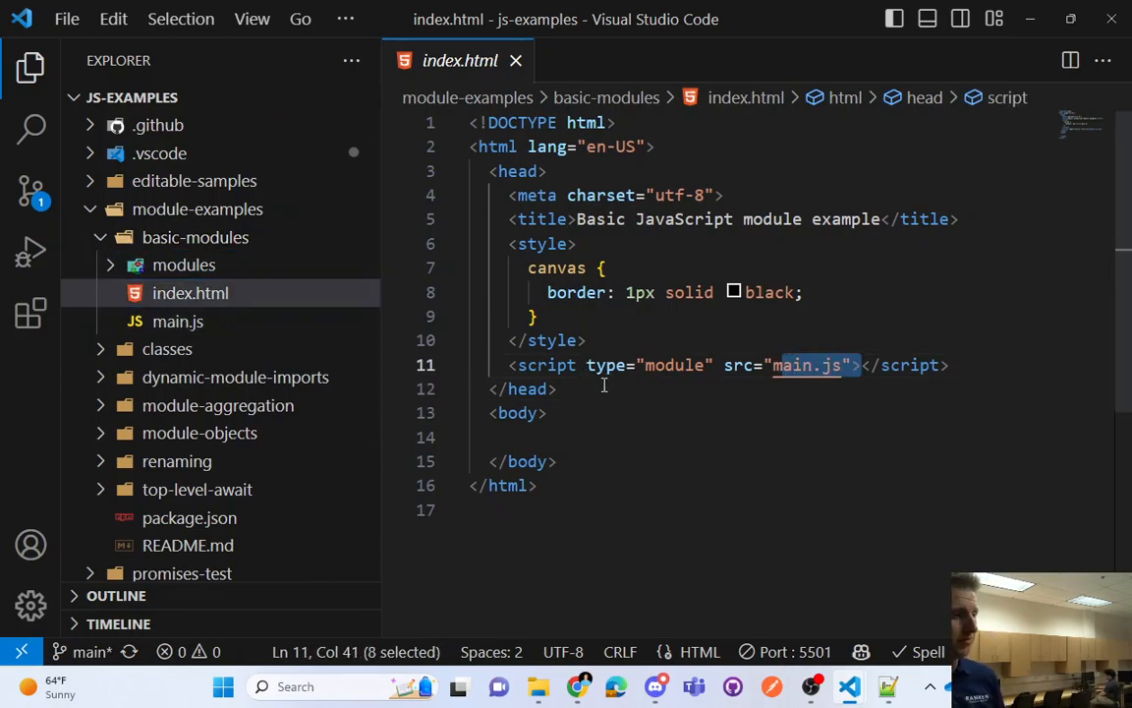
text(sc)
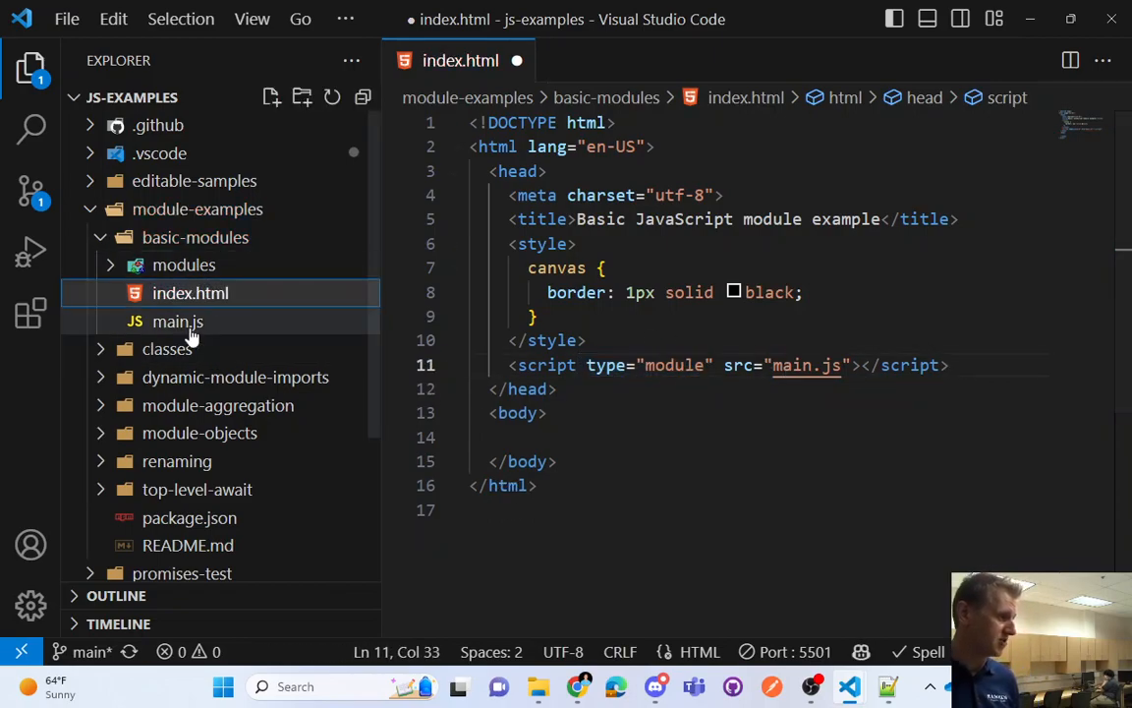
click(177, 322)
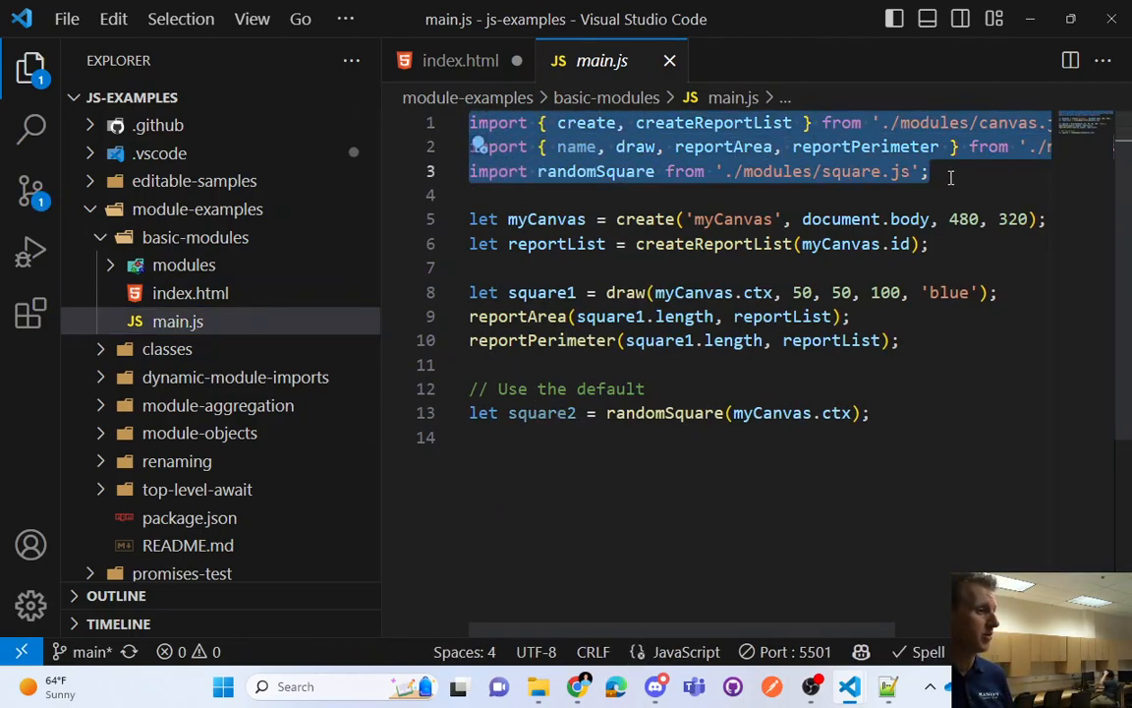
Review main.js's imports of canvas.js and square.js functions, then return to the MDN guide
click(929, 171)
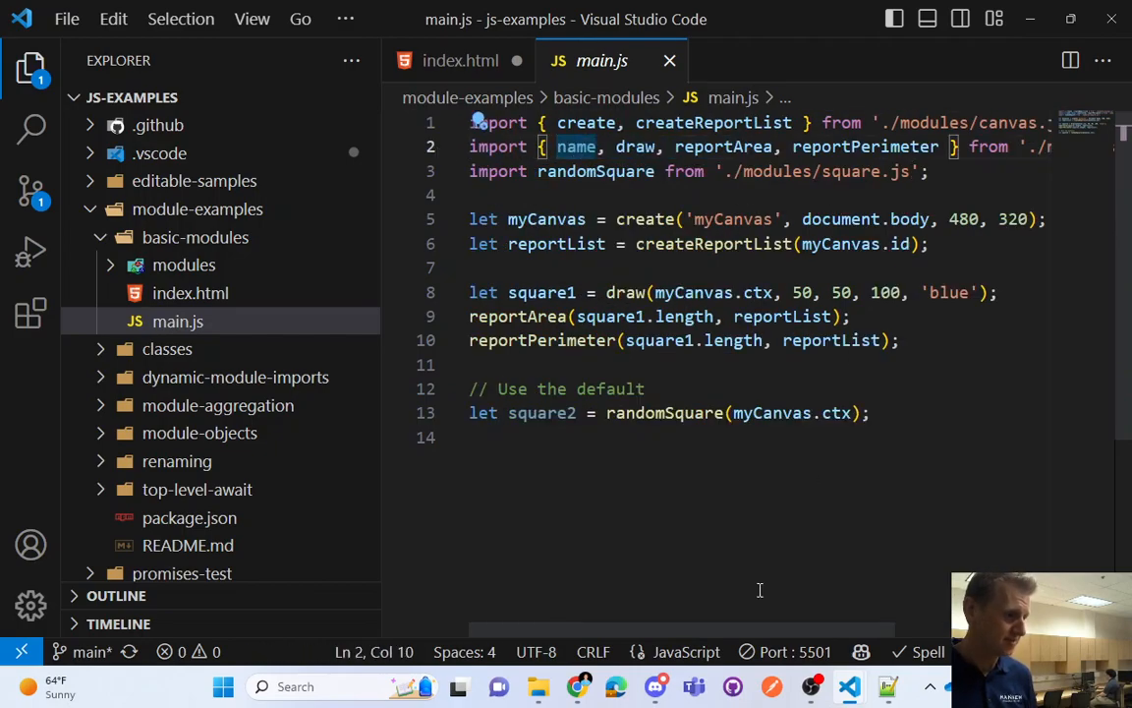
scroll(right, 3)
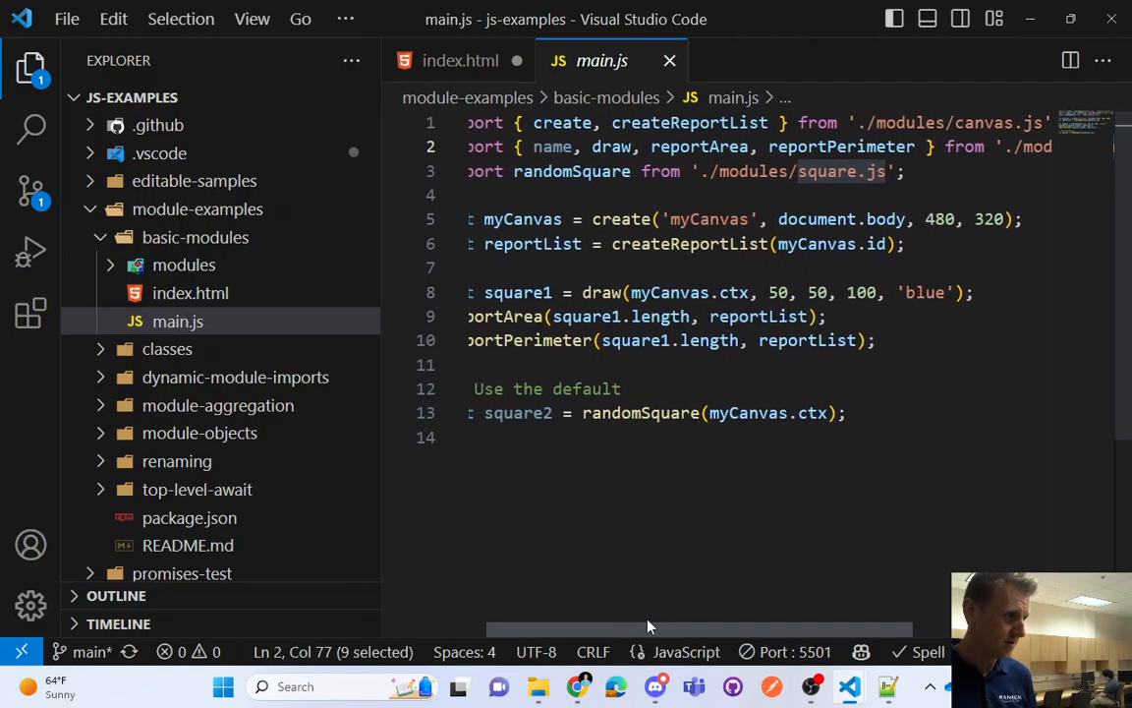
scroll(left, 3)
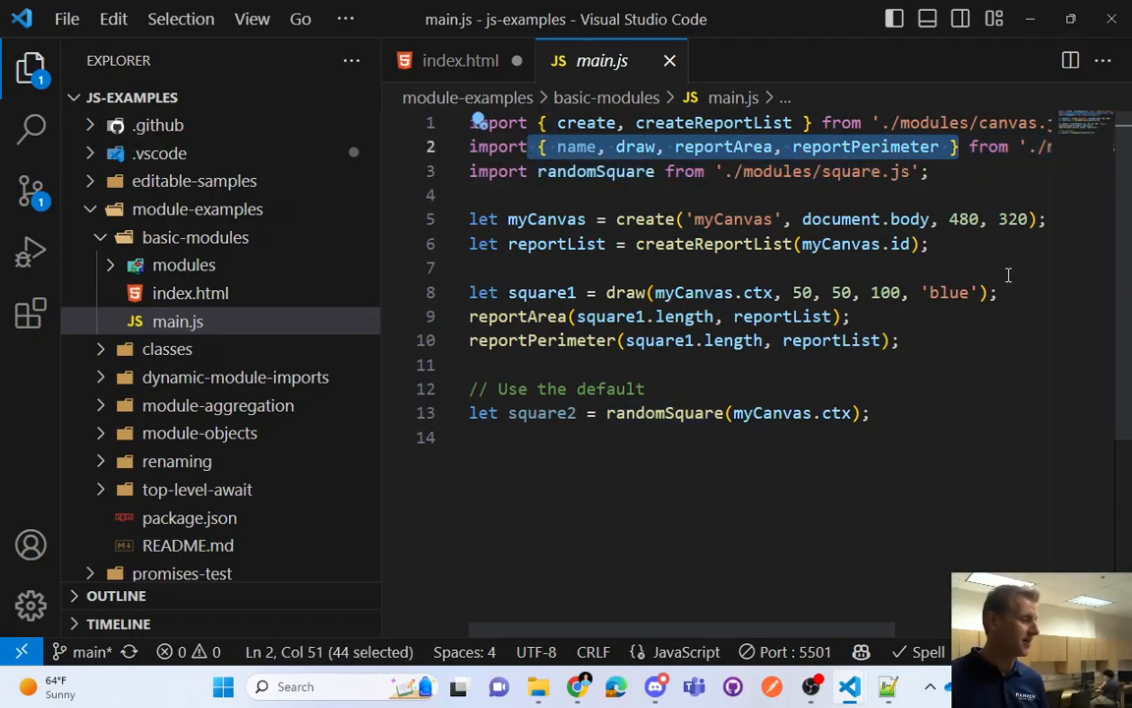
mouse_move(831, 202)
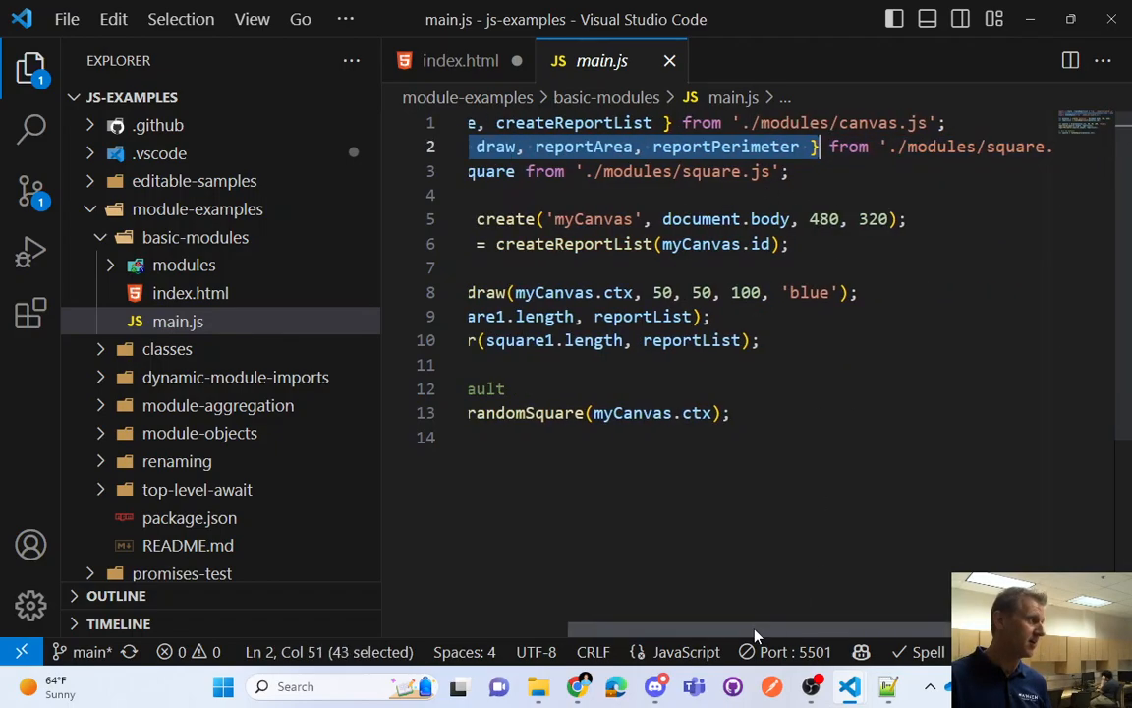
scroll(left, 3)
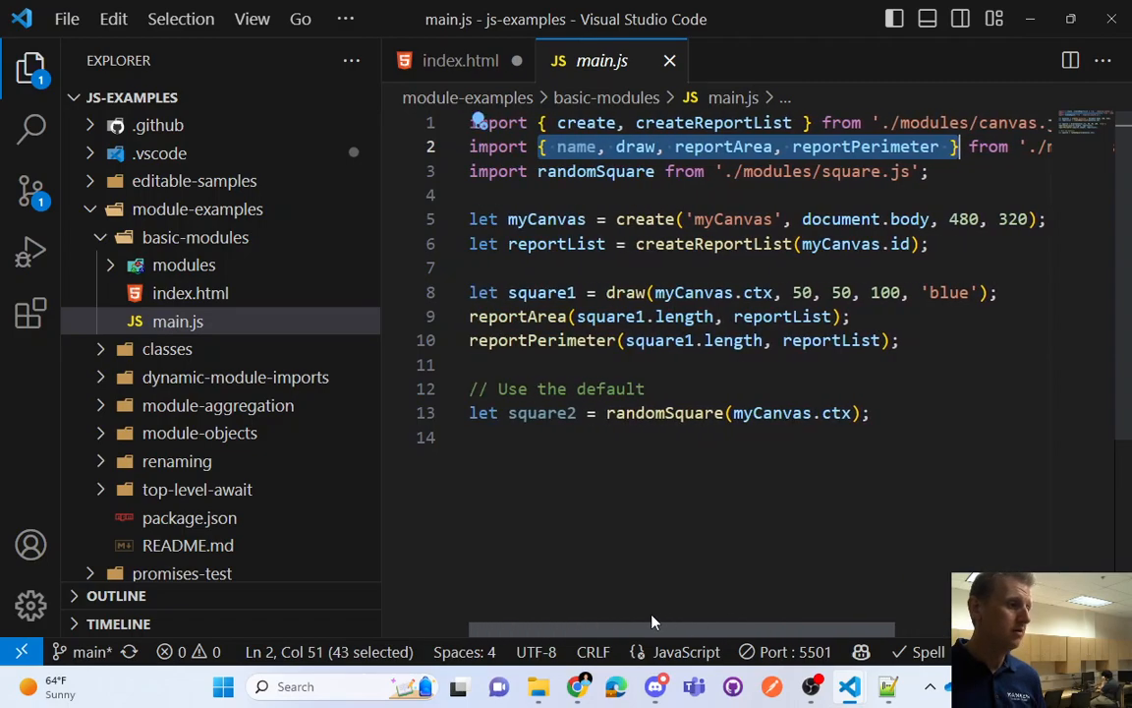
mouse_move(595, 171)
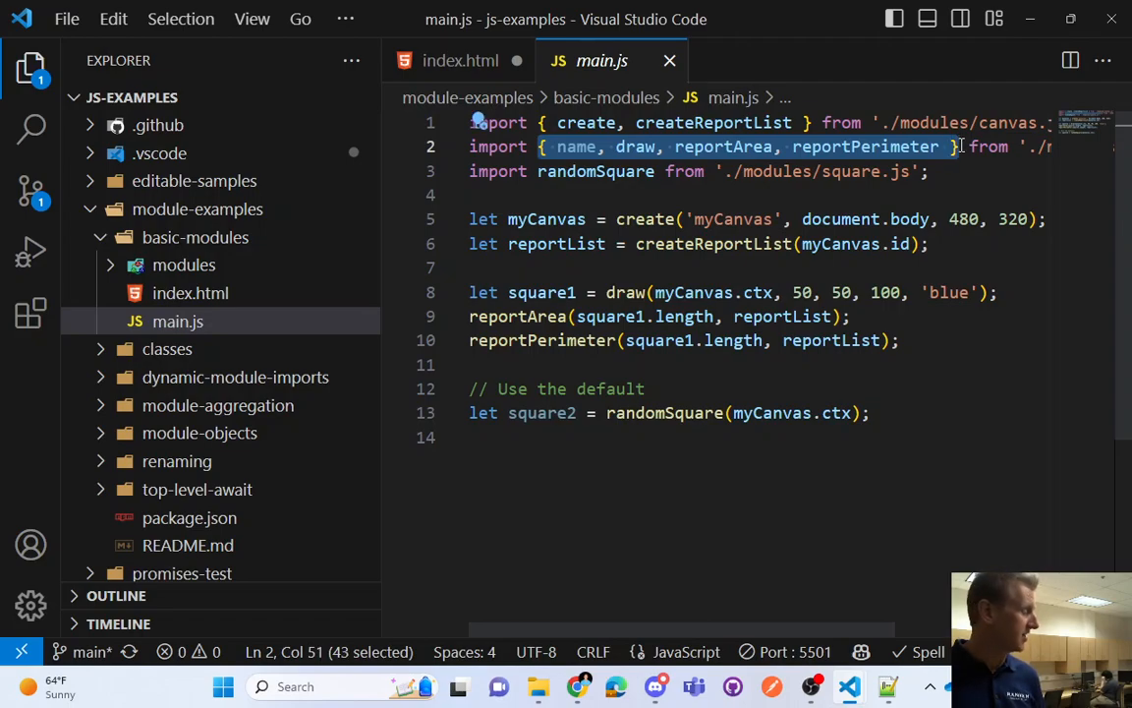
click(506, 171)
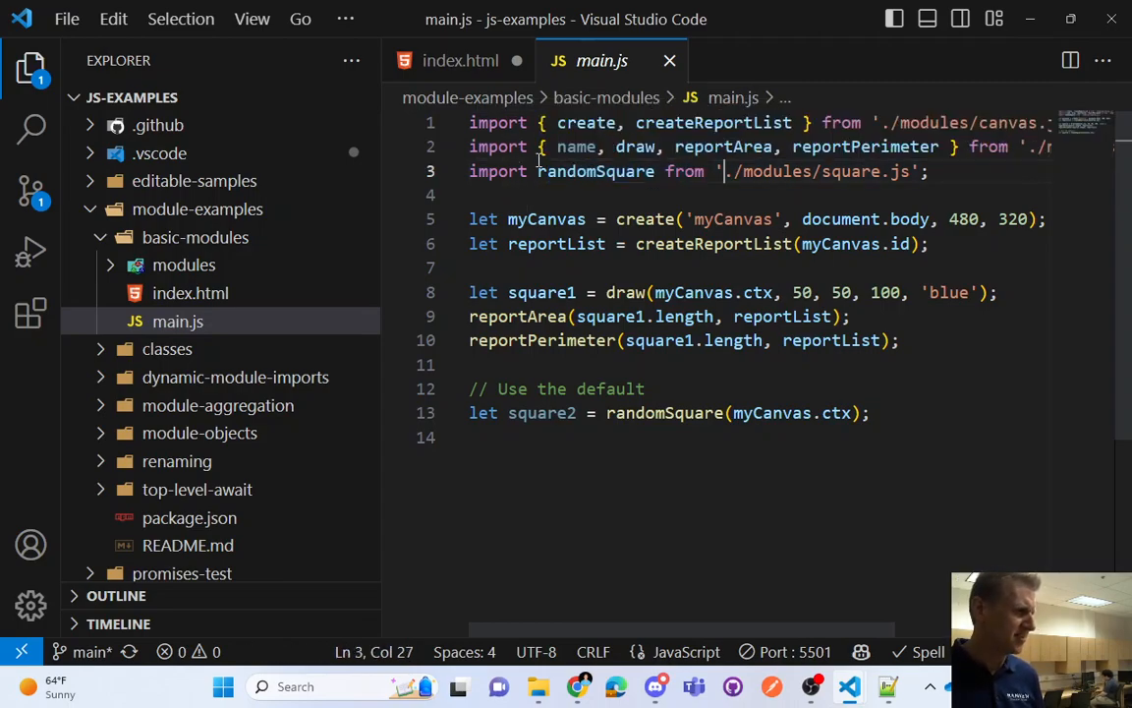
click(609, 146)
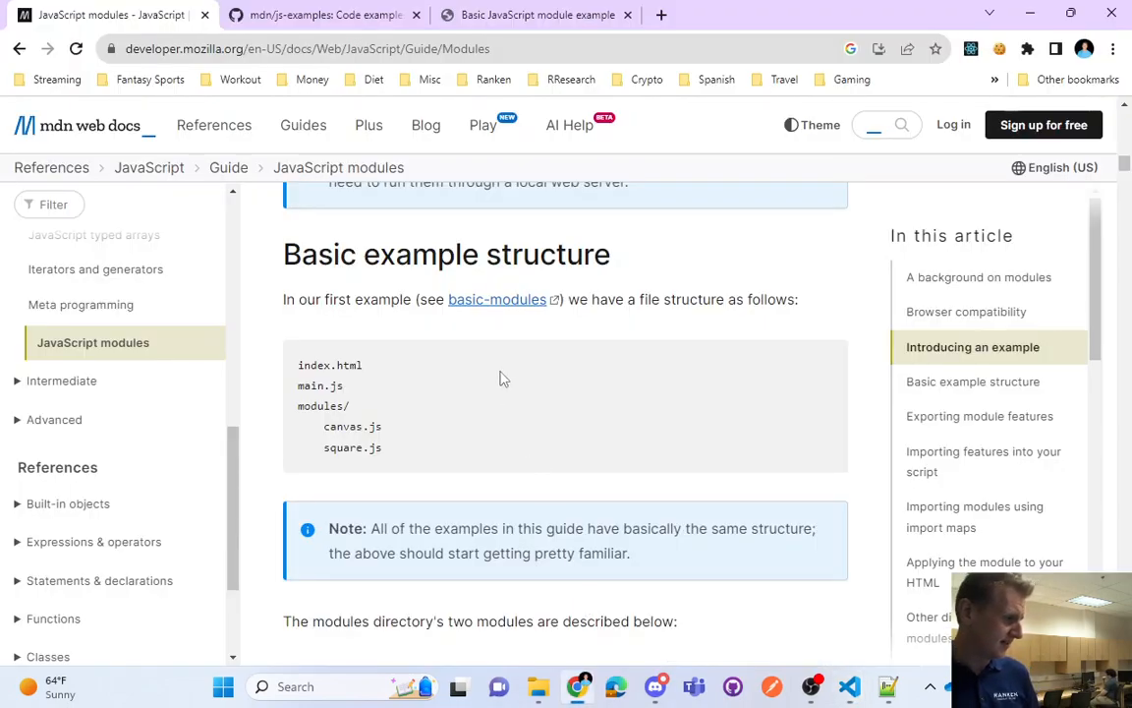
Highlight MDN's introduction of the two modules and the createReportList() description
scroll(down, 3)
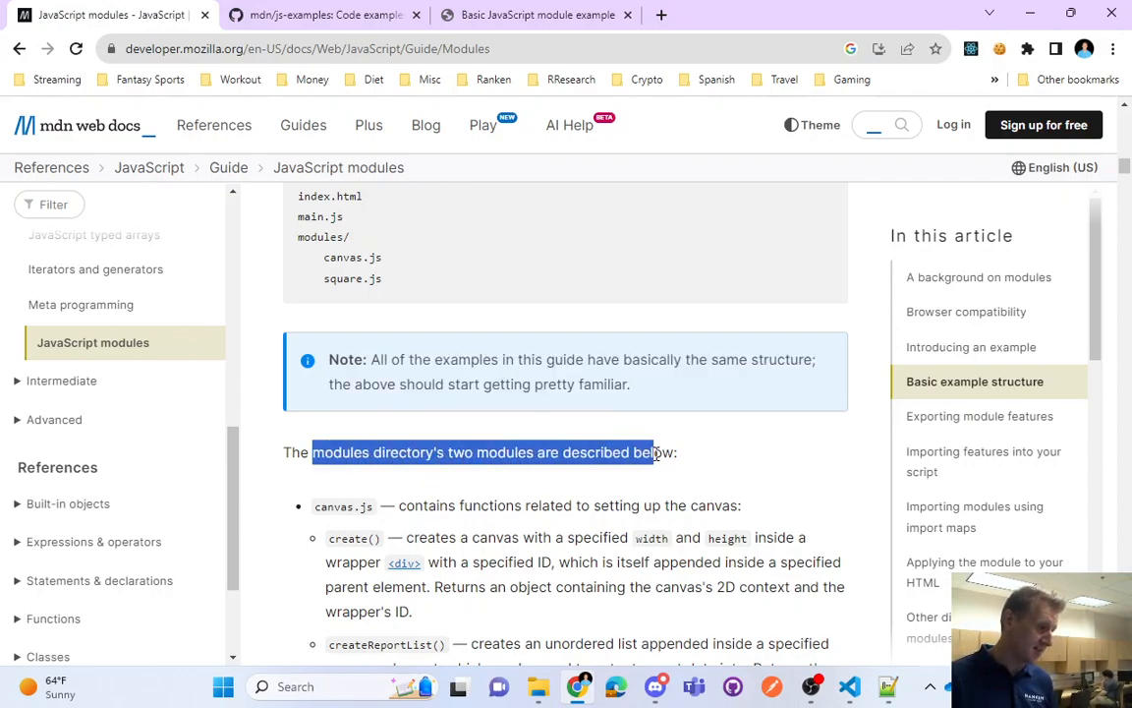
drag(651, 452, 676, 453)
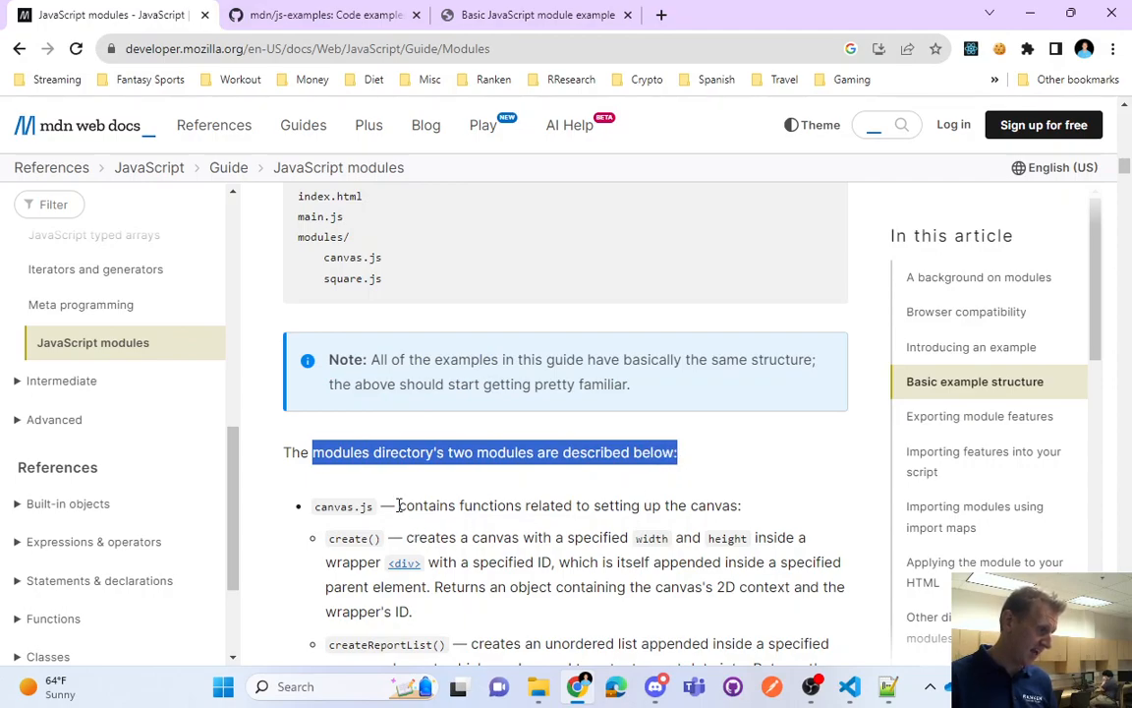
double_click(462, 505)
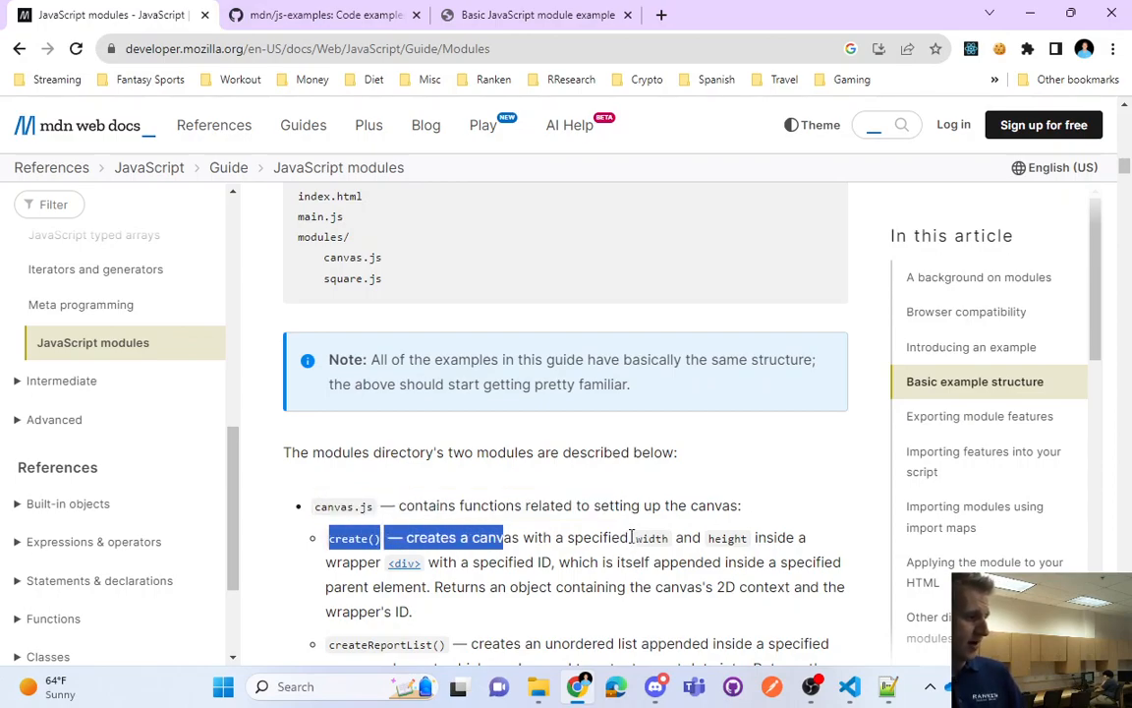
scroll(down, 3)
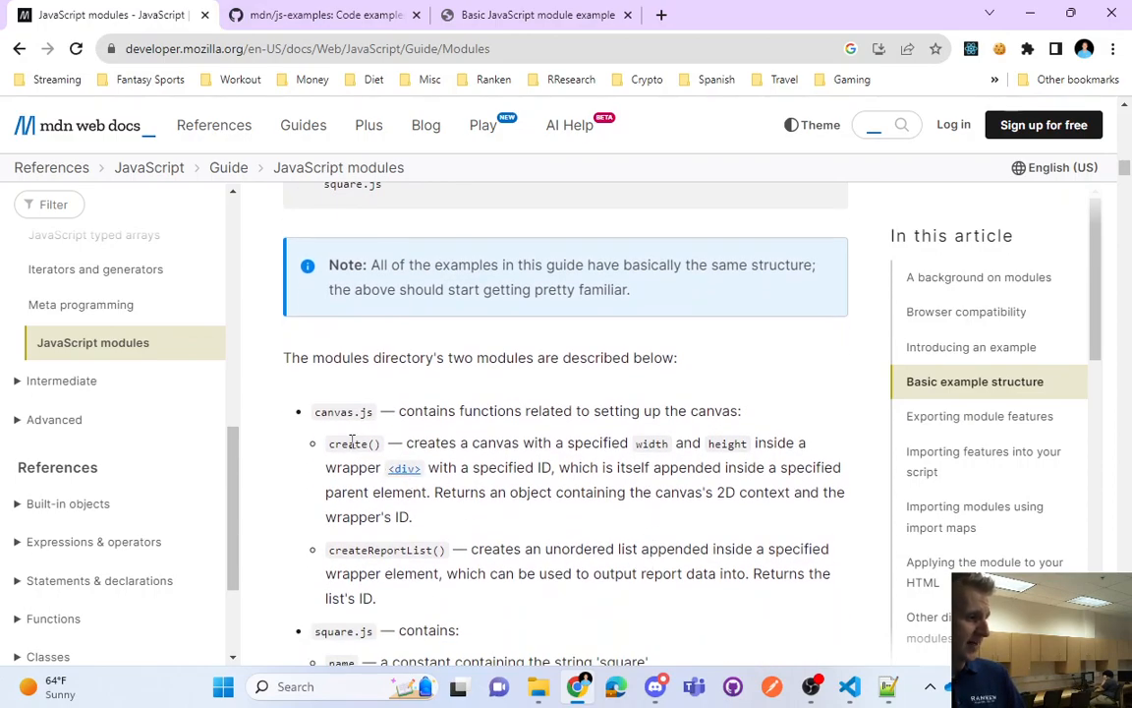
double_click(354, 444)
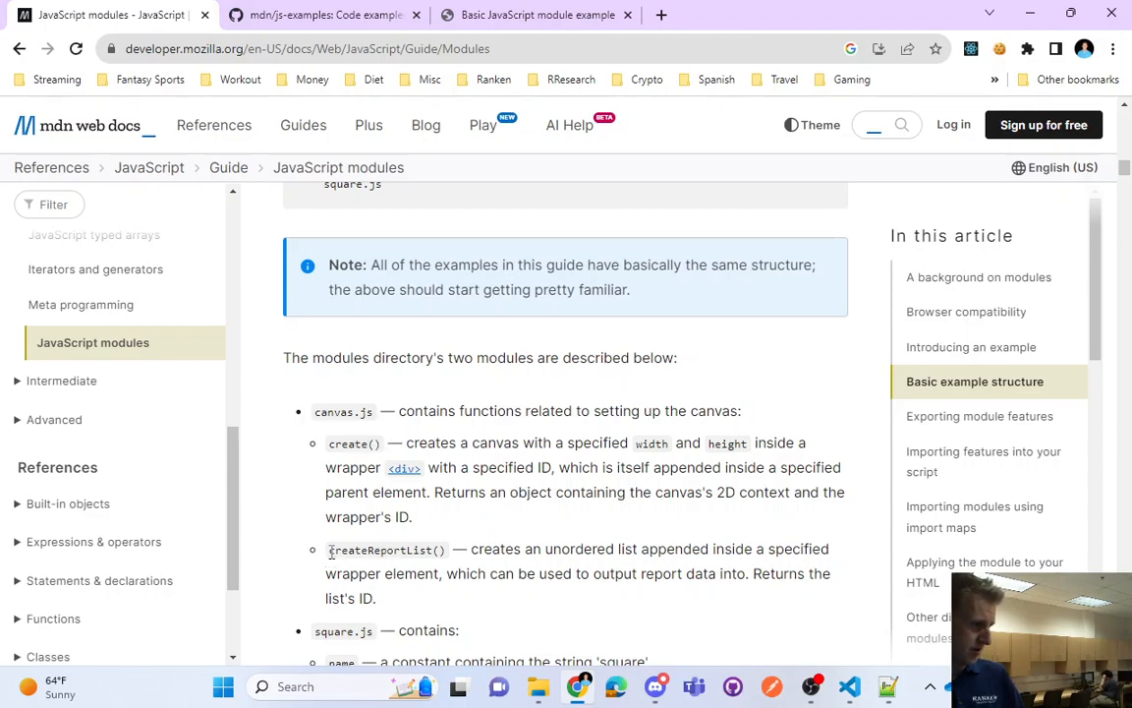
double_click(385, 549)
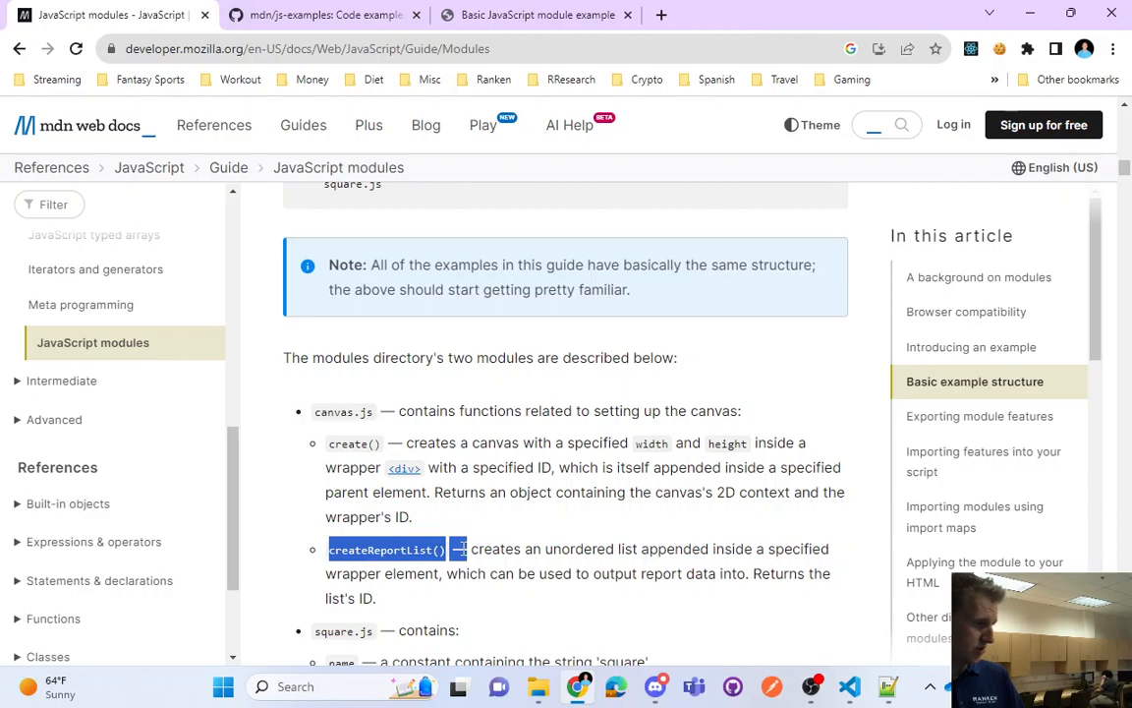
Highlight the square.js entries: name constant, draw, reportArea and reportPerimeter
scroll(down, 3)
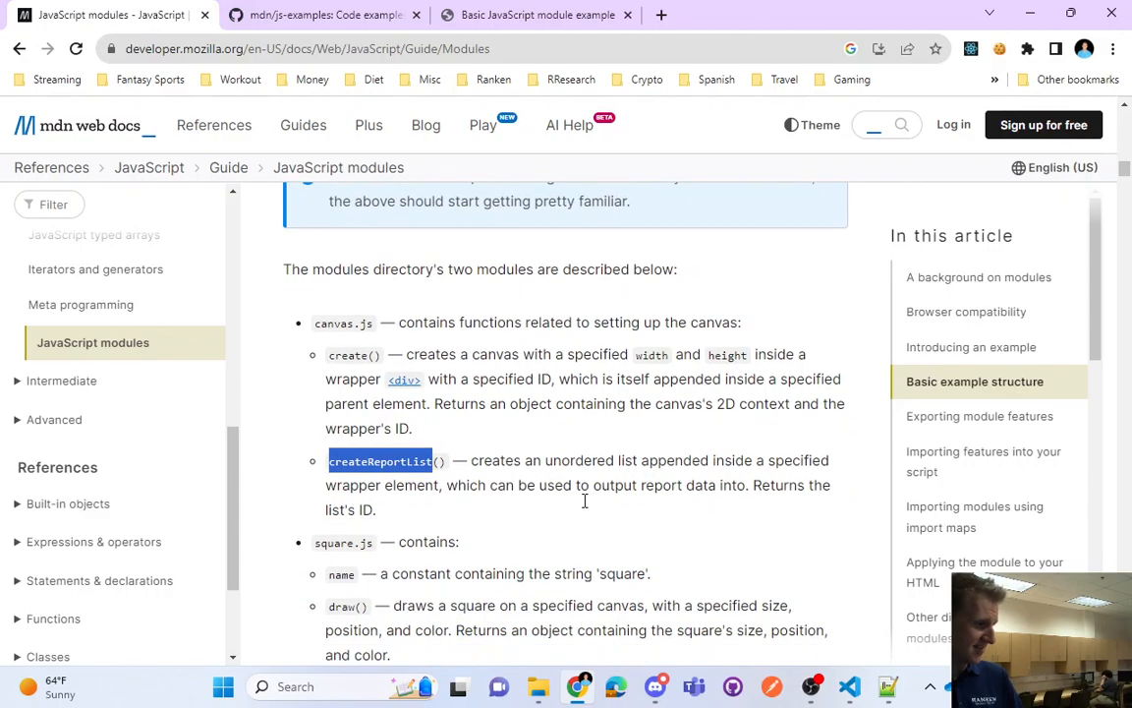
double_click(342, 322)
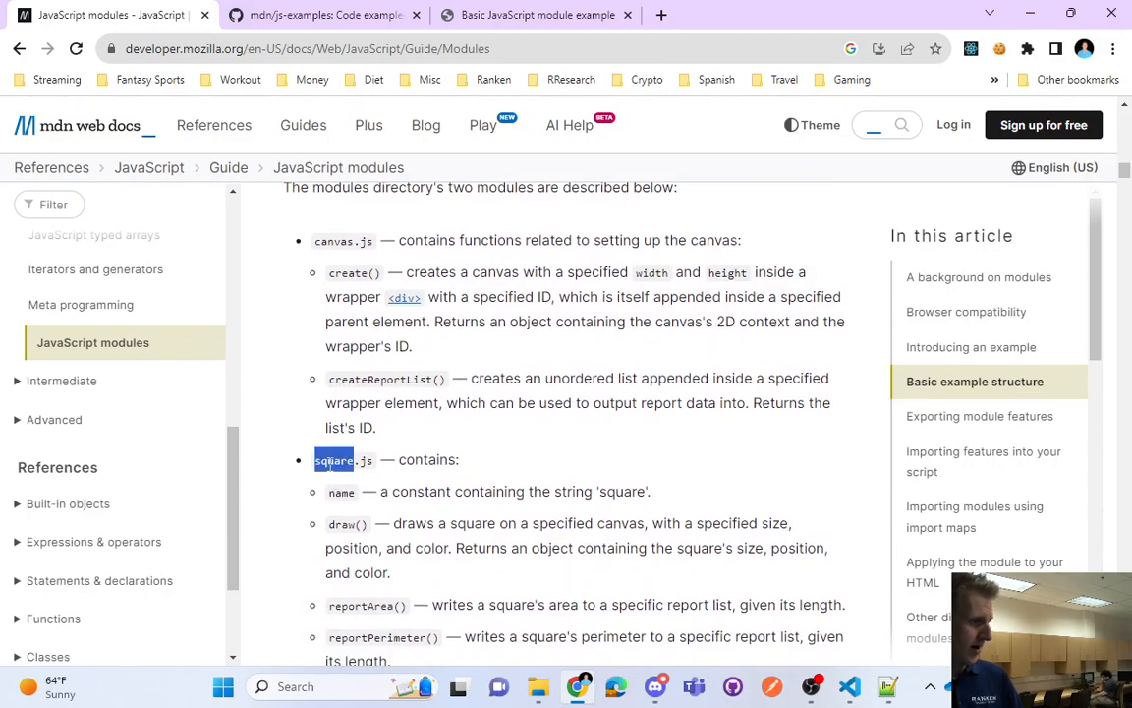
double_click(342, 492)
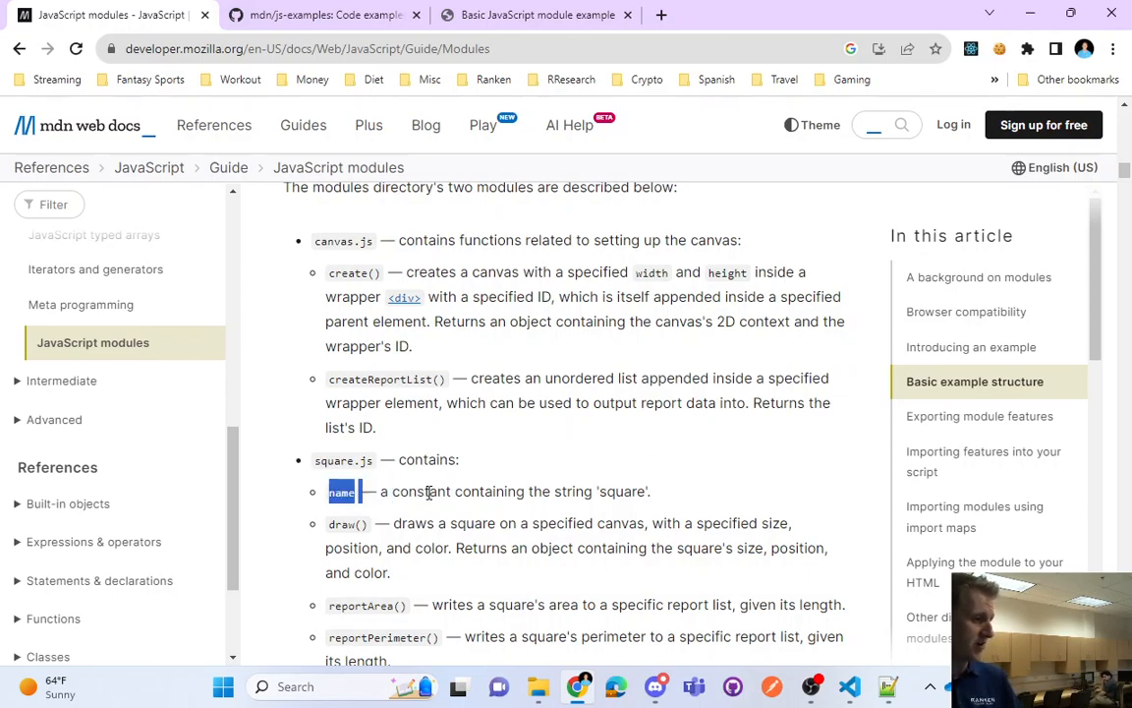
drag(354, 491, 652, 491)
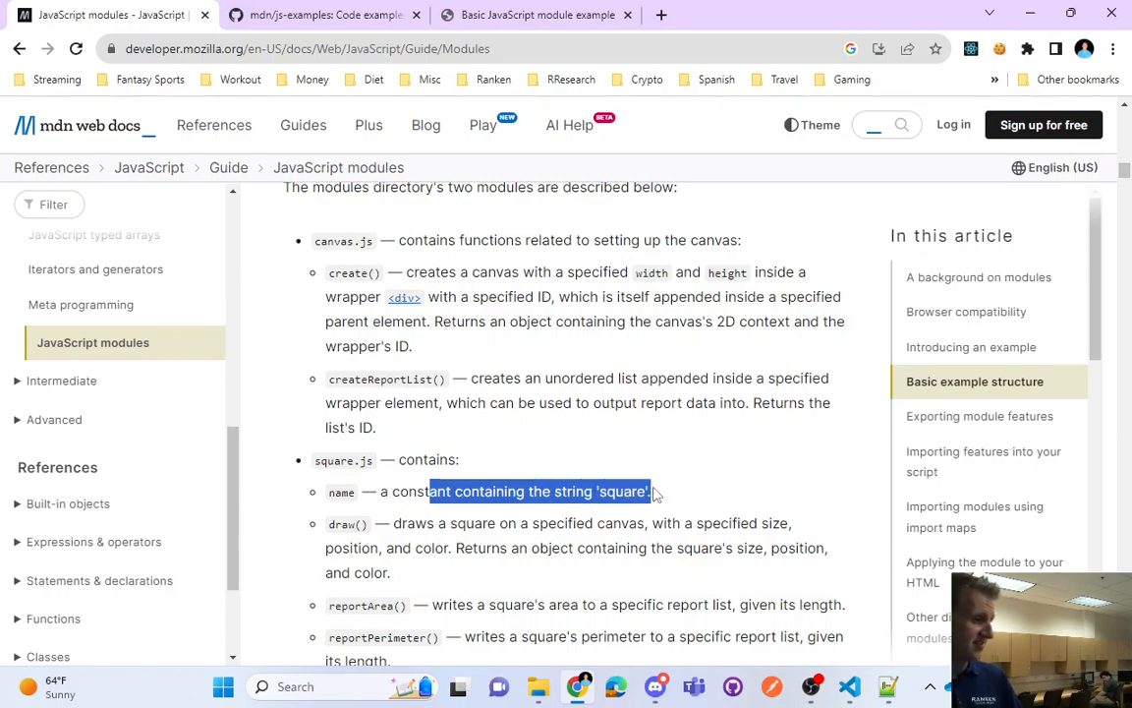
click(417, 481)
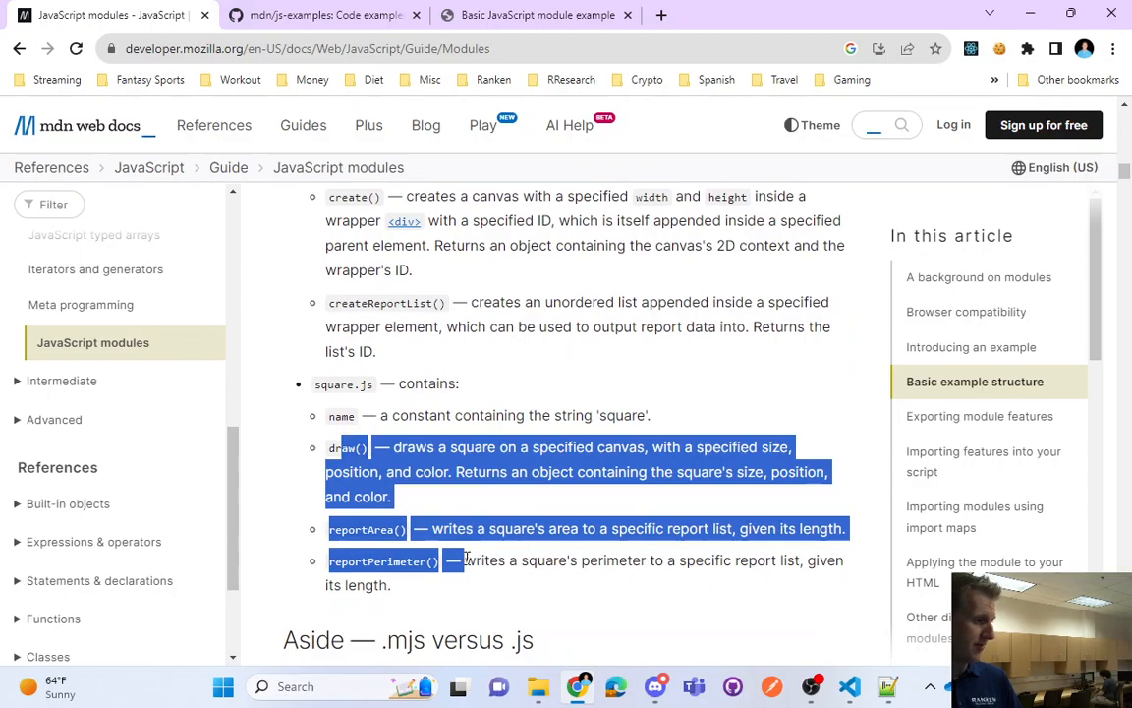
drag(453, 560, 390, 585)
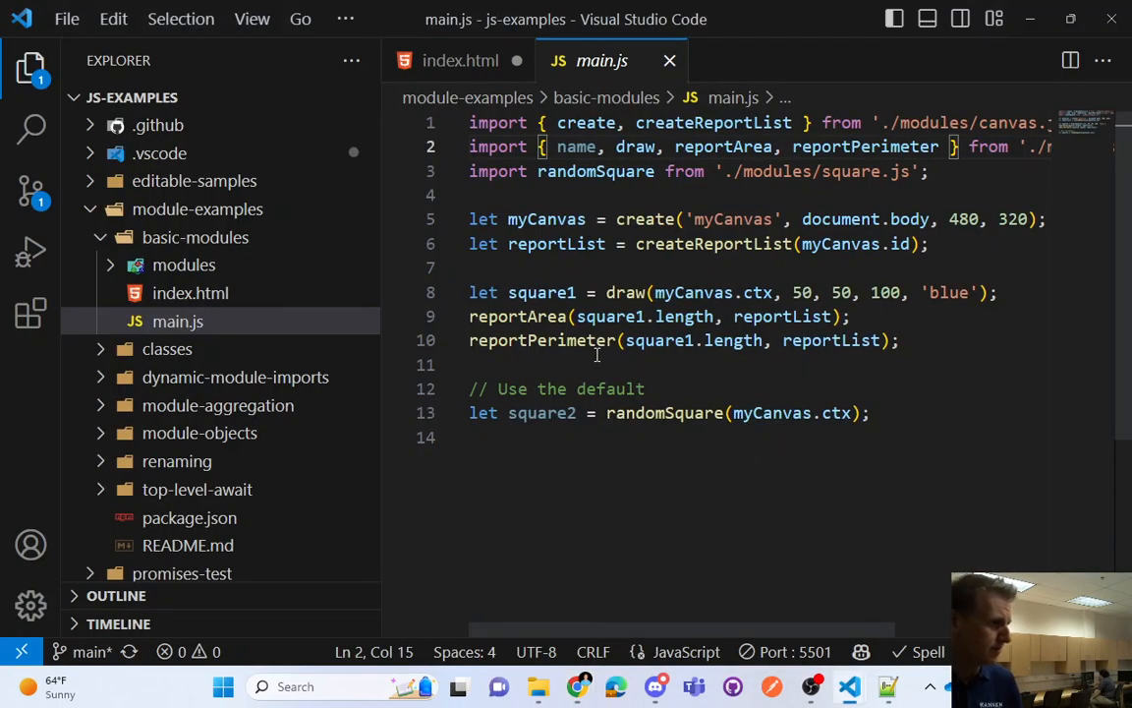
Highlight the imported create function and the ./modules/canvas.js path in main.js
double_click(586, 122)
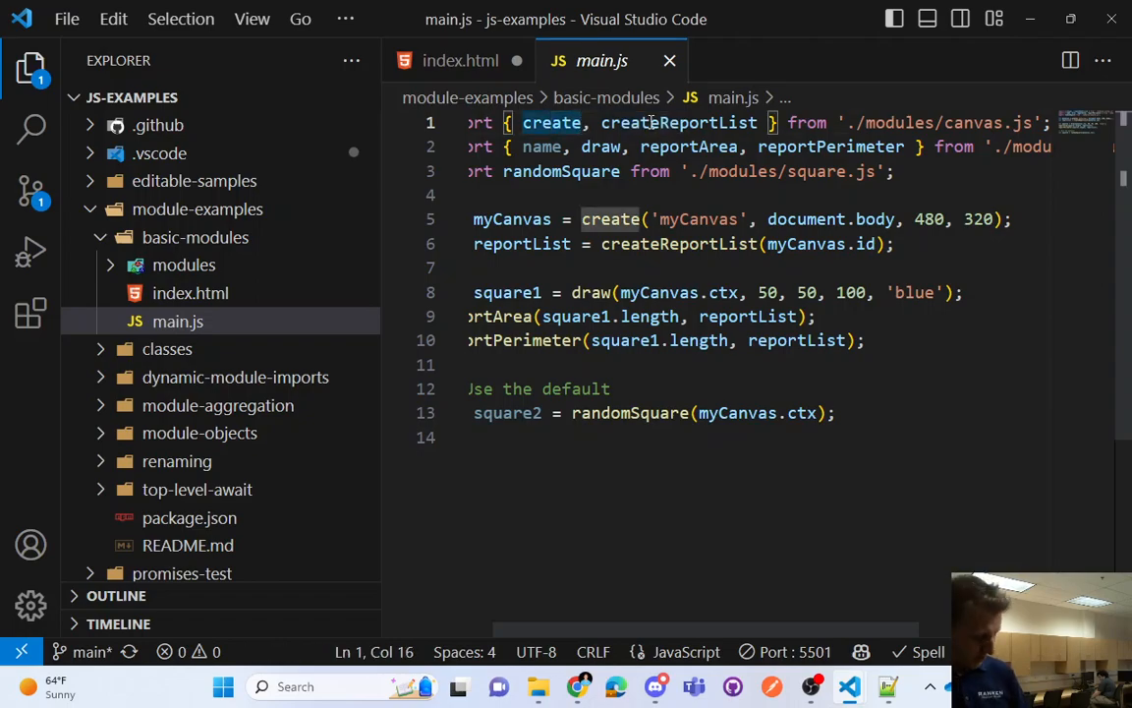
text(())
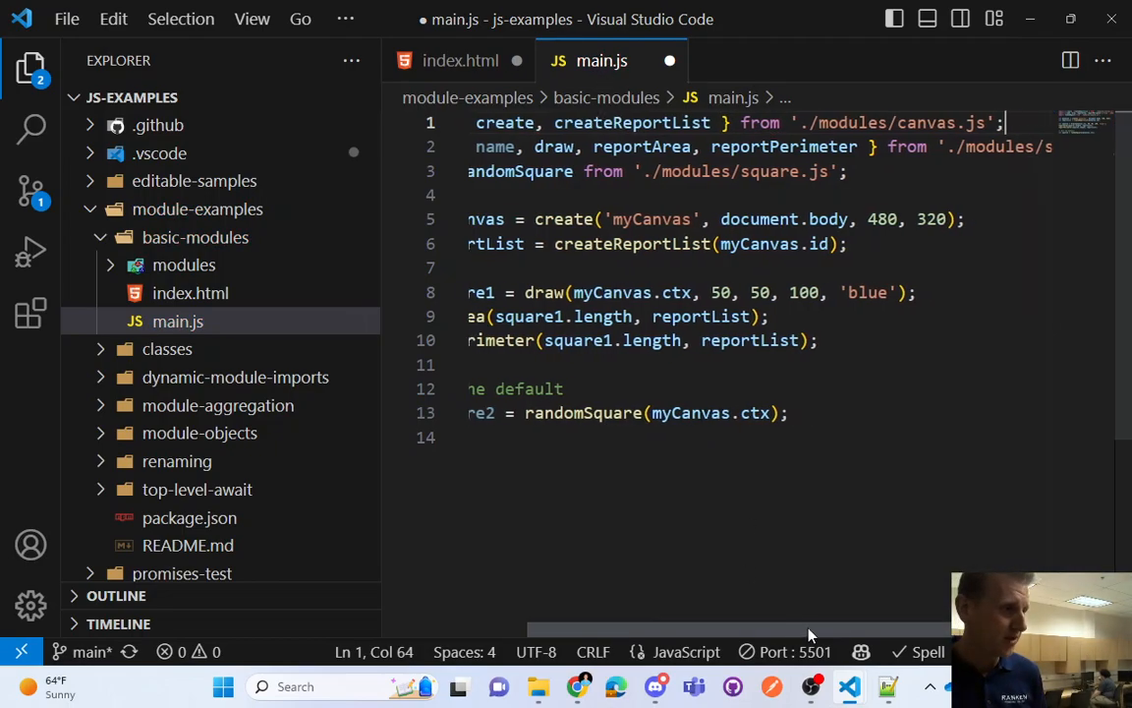
scroll(right, 3)
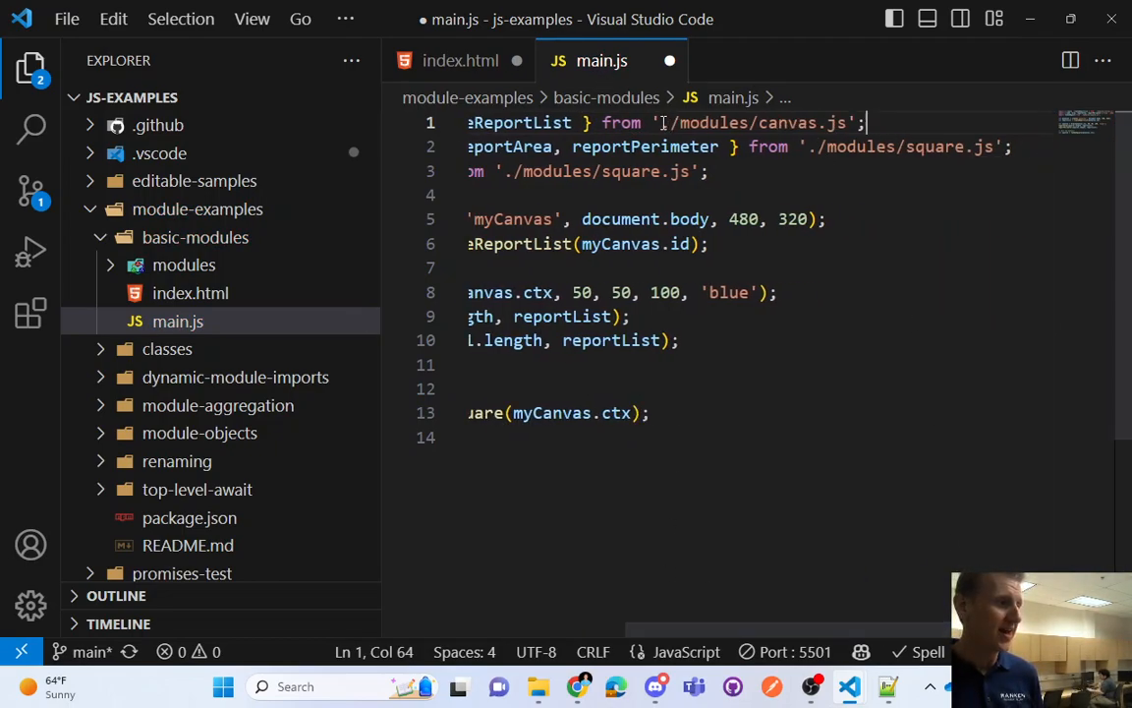
click(828, 122)
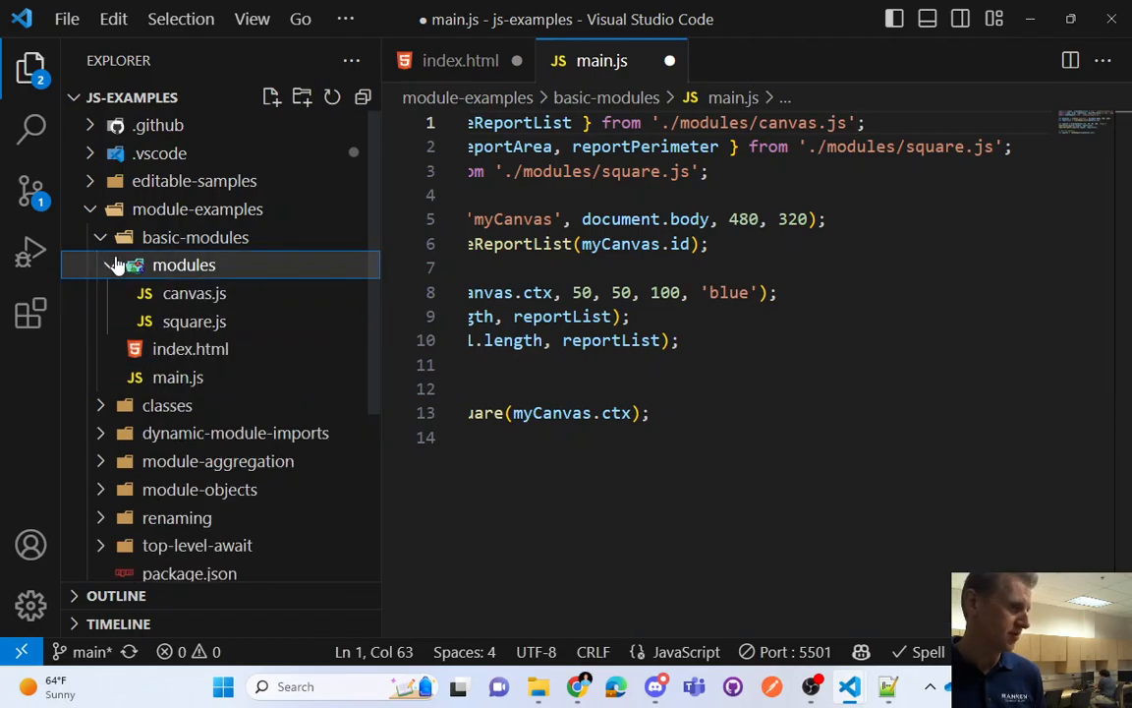
Scroll through canvas.js to its export { create, createReportList } line
click(193, 293)
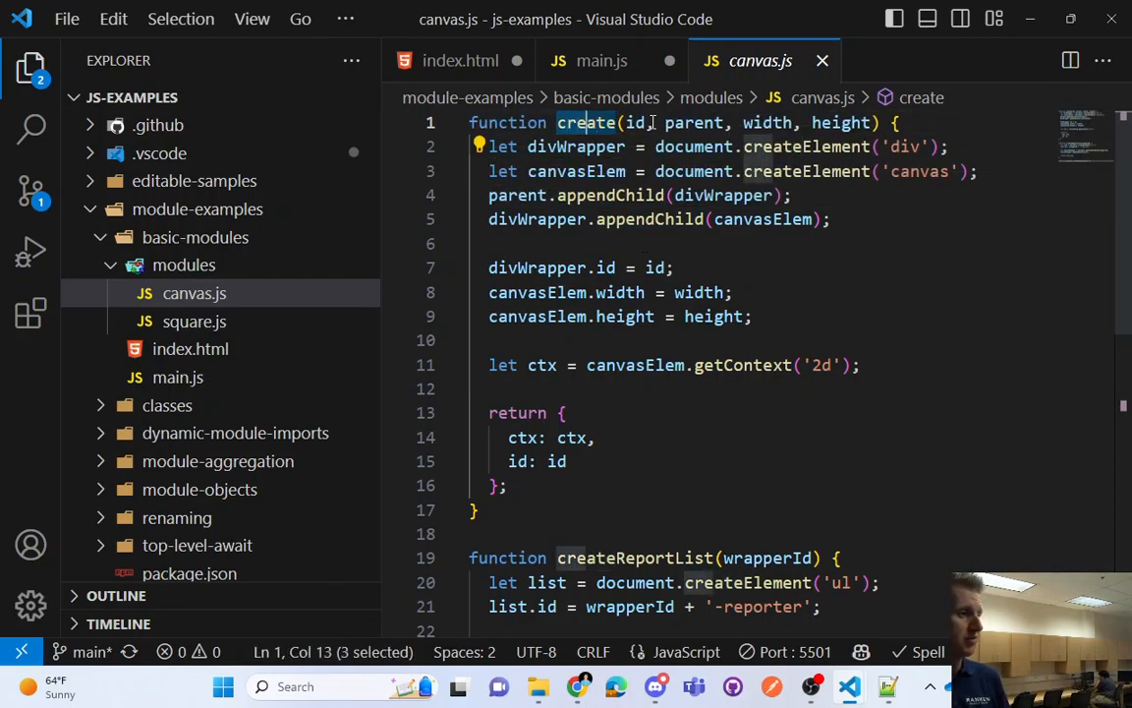
scroll(down, 3)
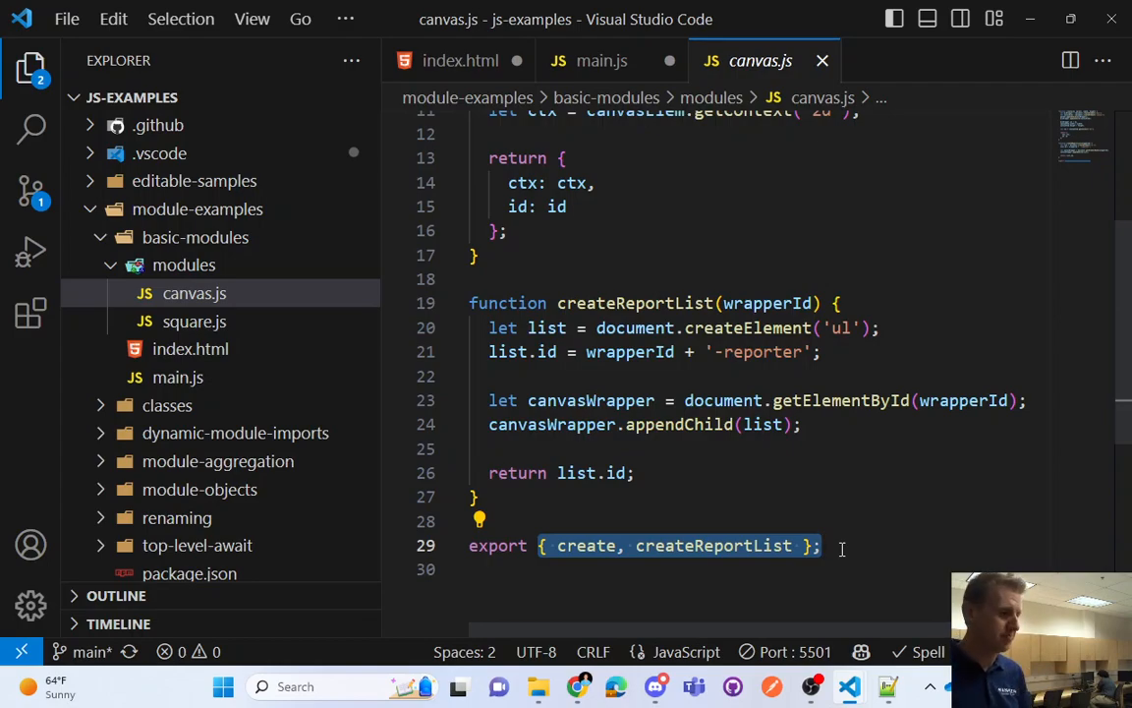
scroll(up, 3)
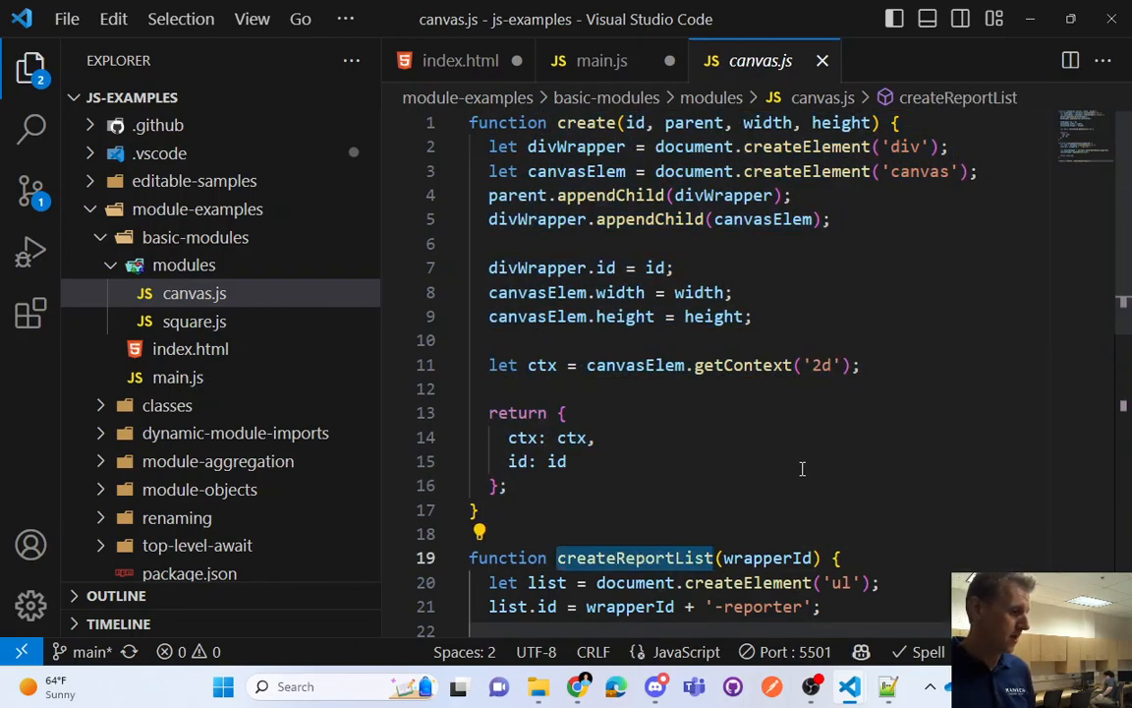
scroll(down, 3)
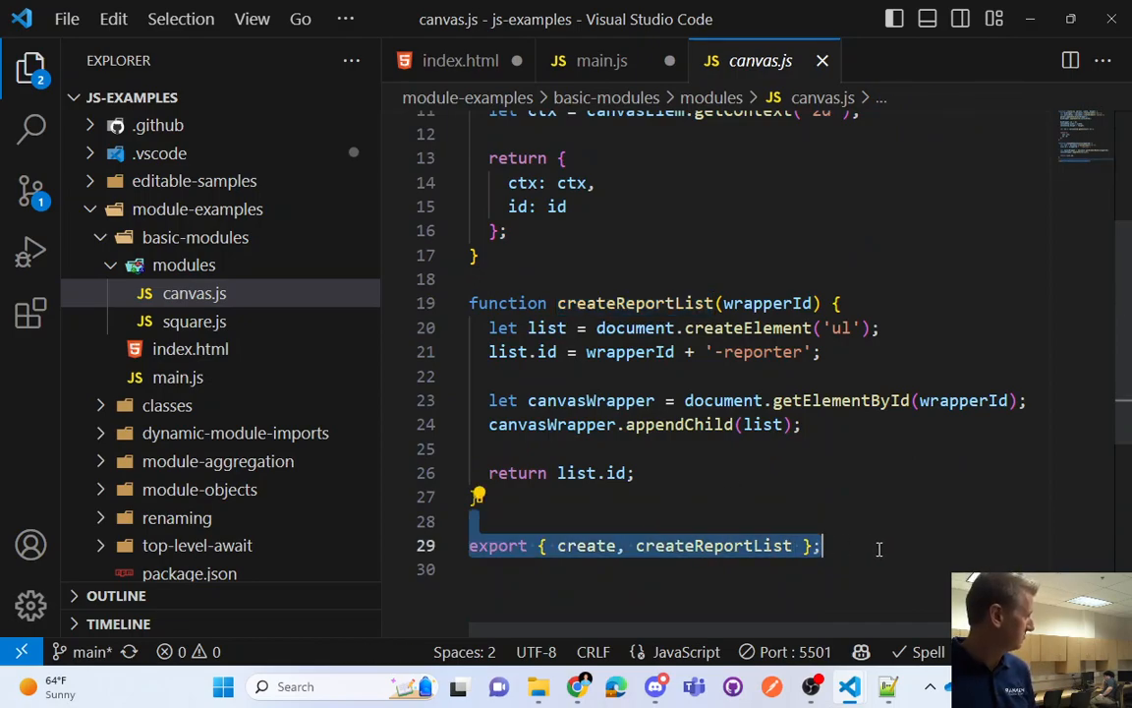
click(601, 60)
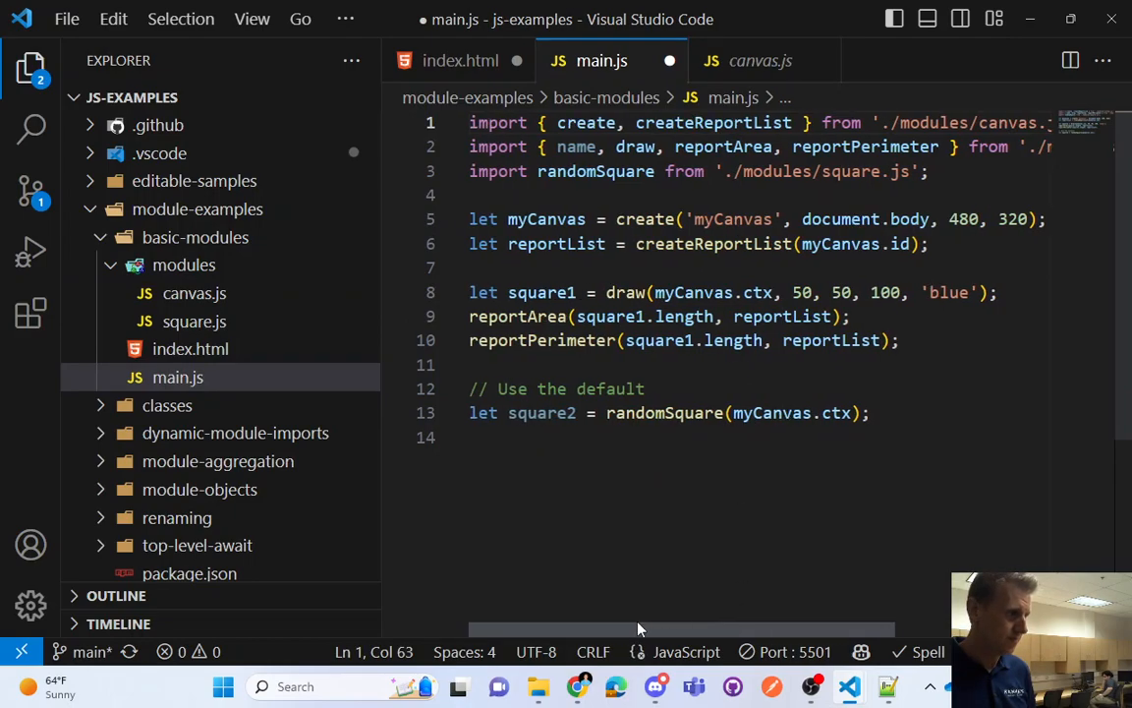
Select the square.js import path in main.js and open square.js from modules
double_click(497, 122)
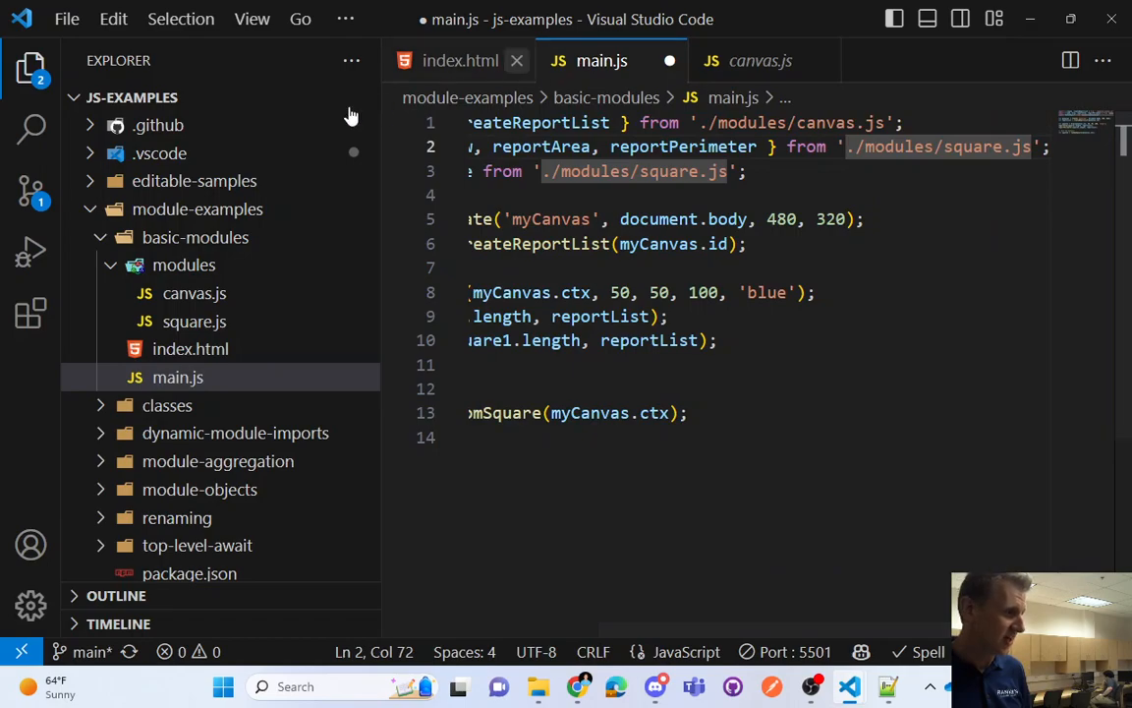
click(193, 322)
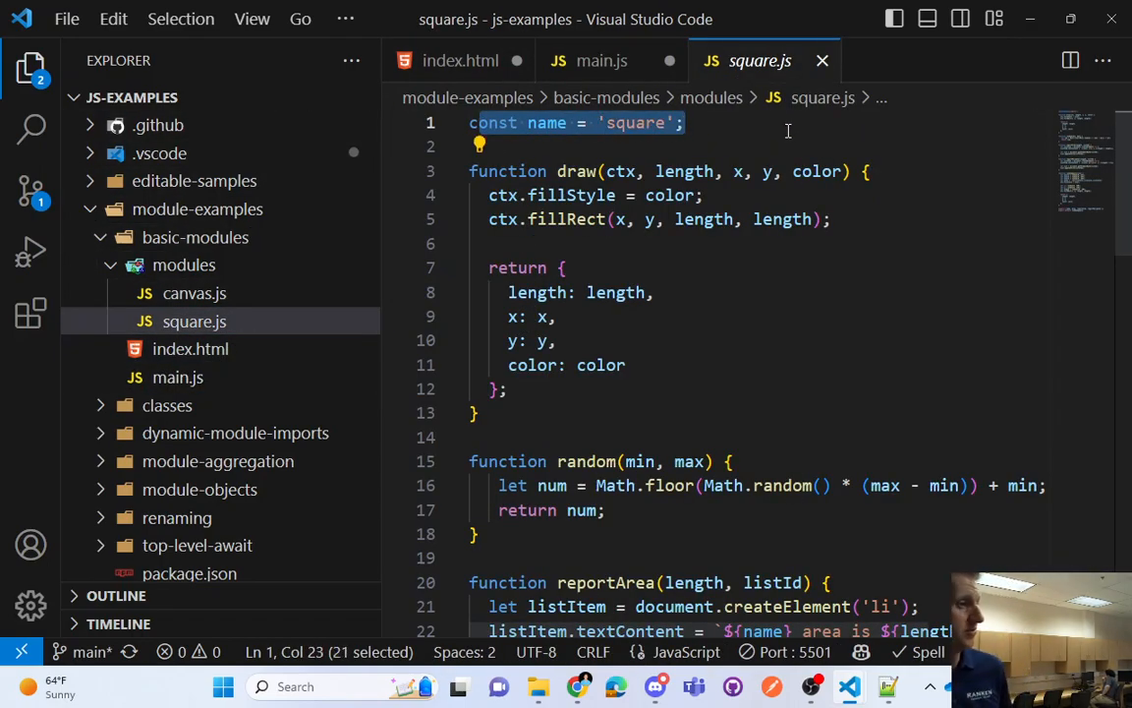
In square.js, highlight name and draw, then the named exports and default randomSquare export
double_click(546, 122)
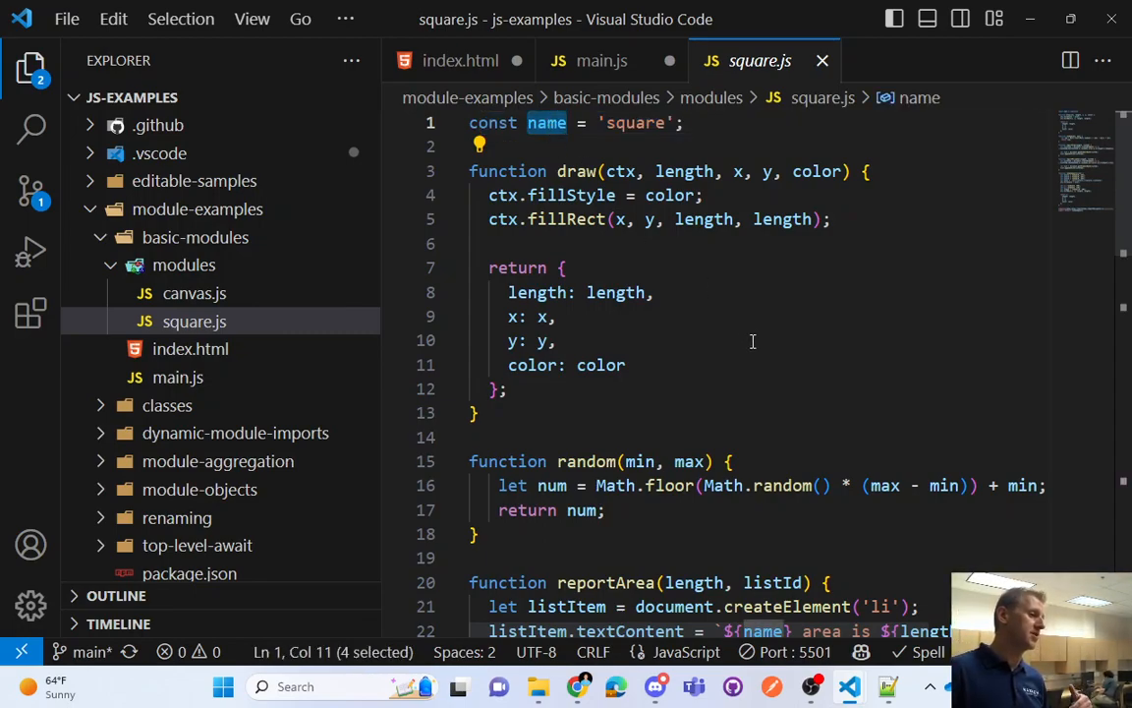
double_click(577, 171)
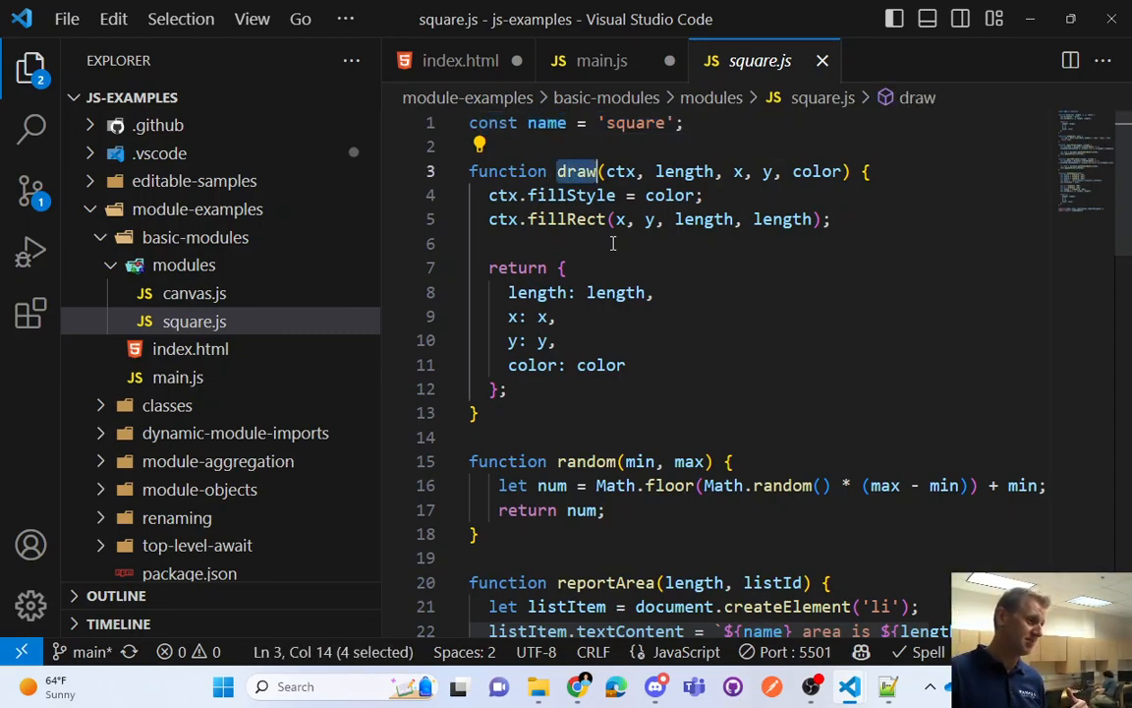
scroll(down, 3)
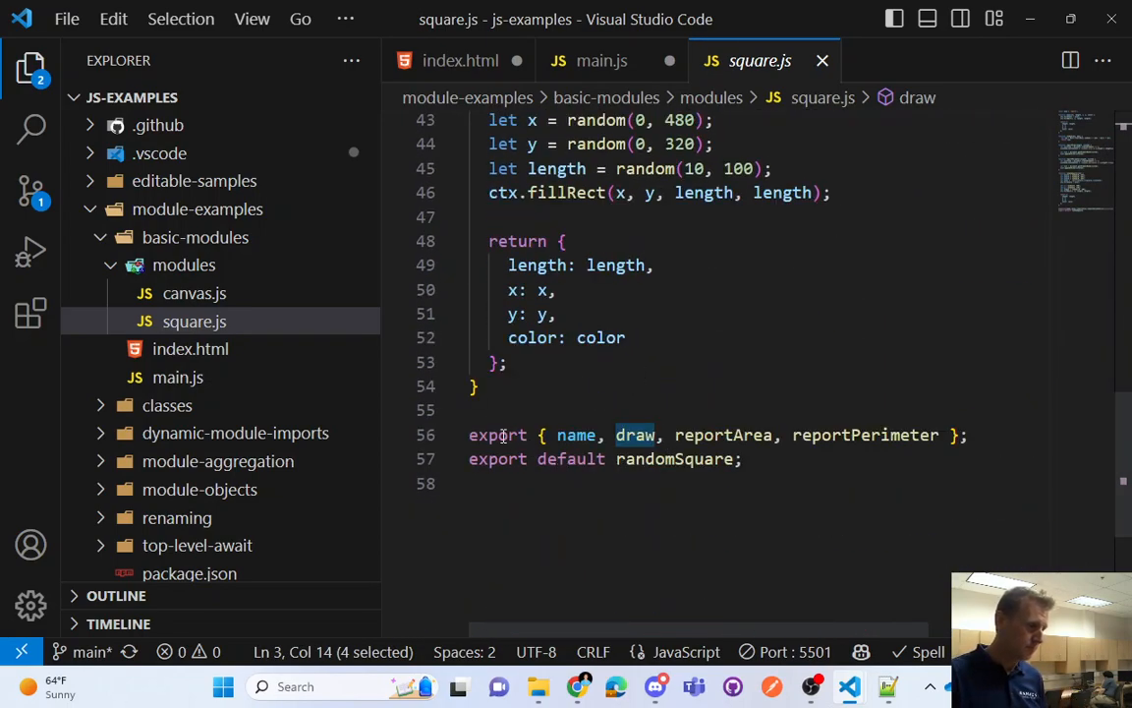
double_click(497, 435)
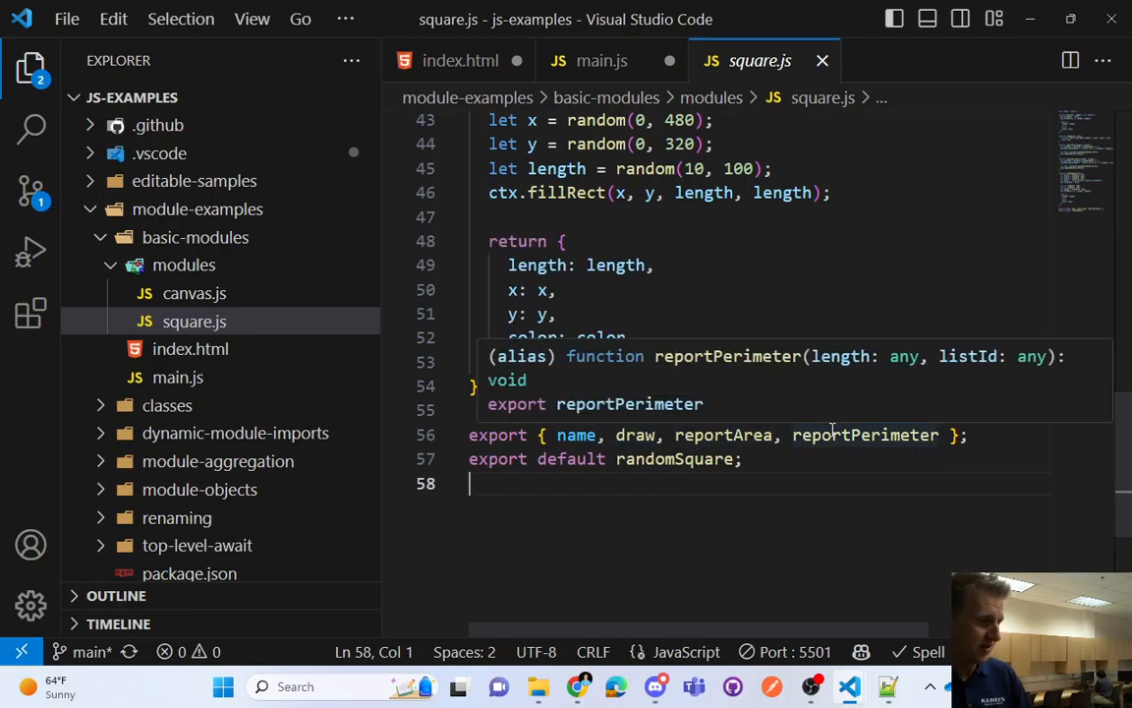
click(498, 434)
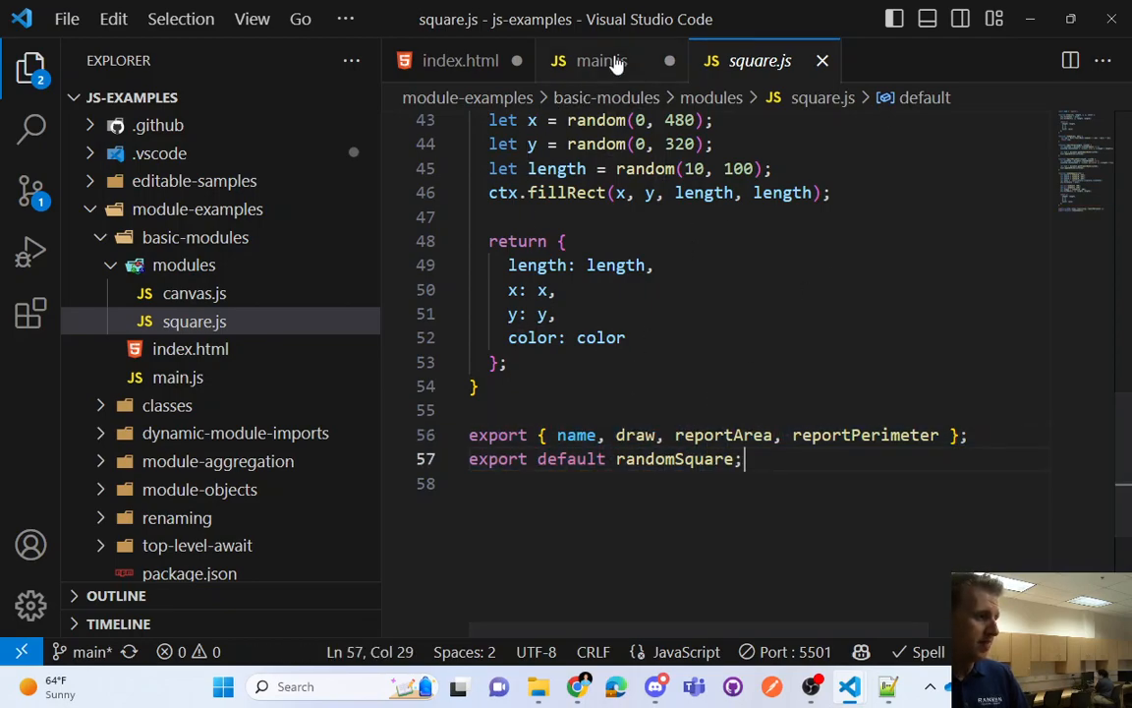
Compare square.js's export list, name through reportPerimeter, against main.js's import line
click(600, 60)
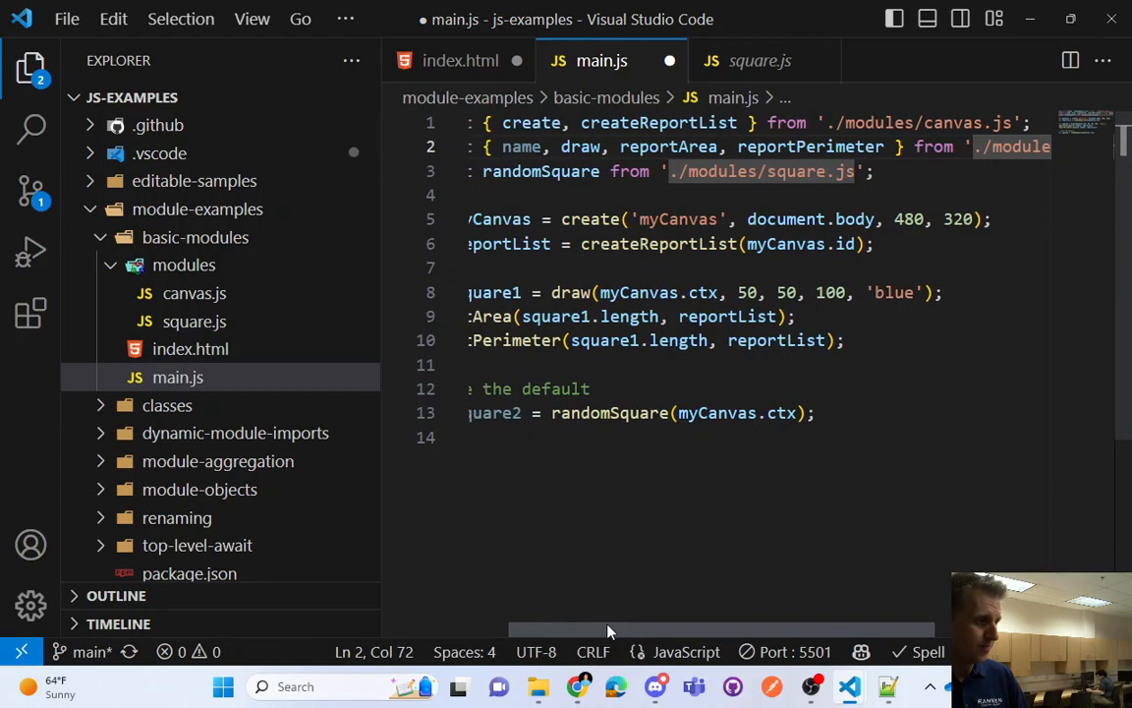
click(570, 171)
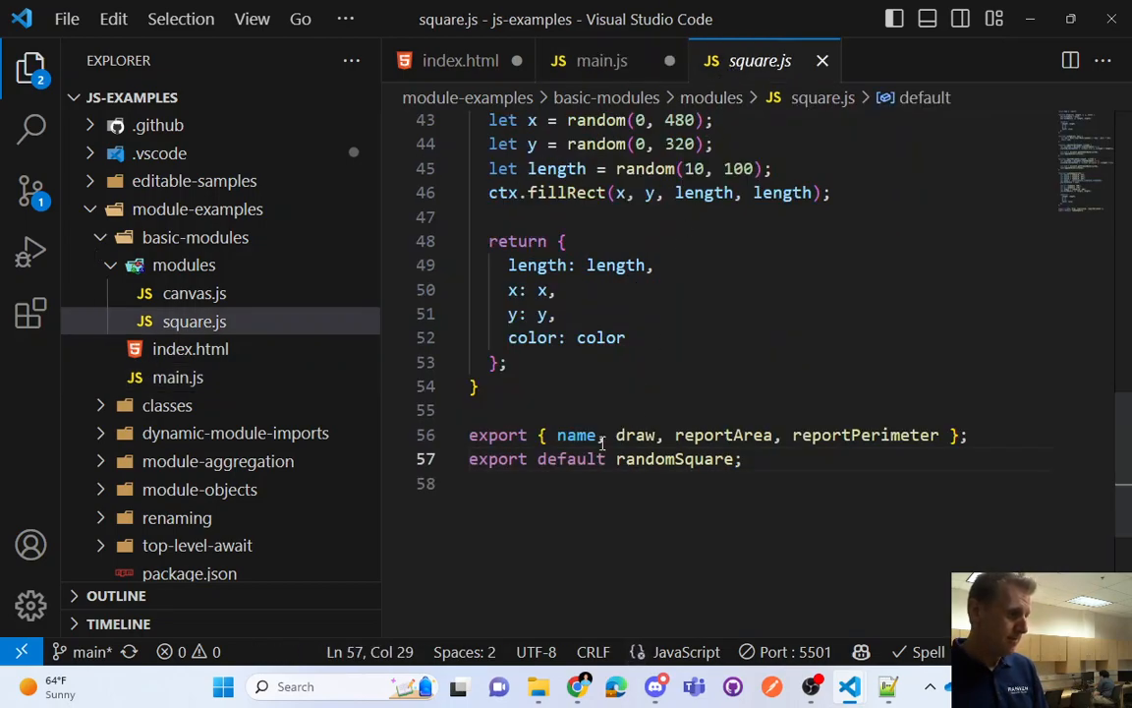
click(627, 435)
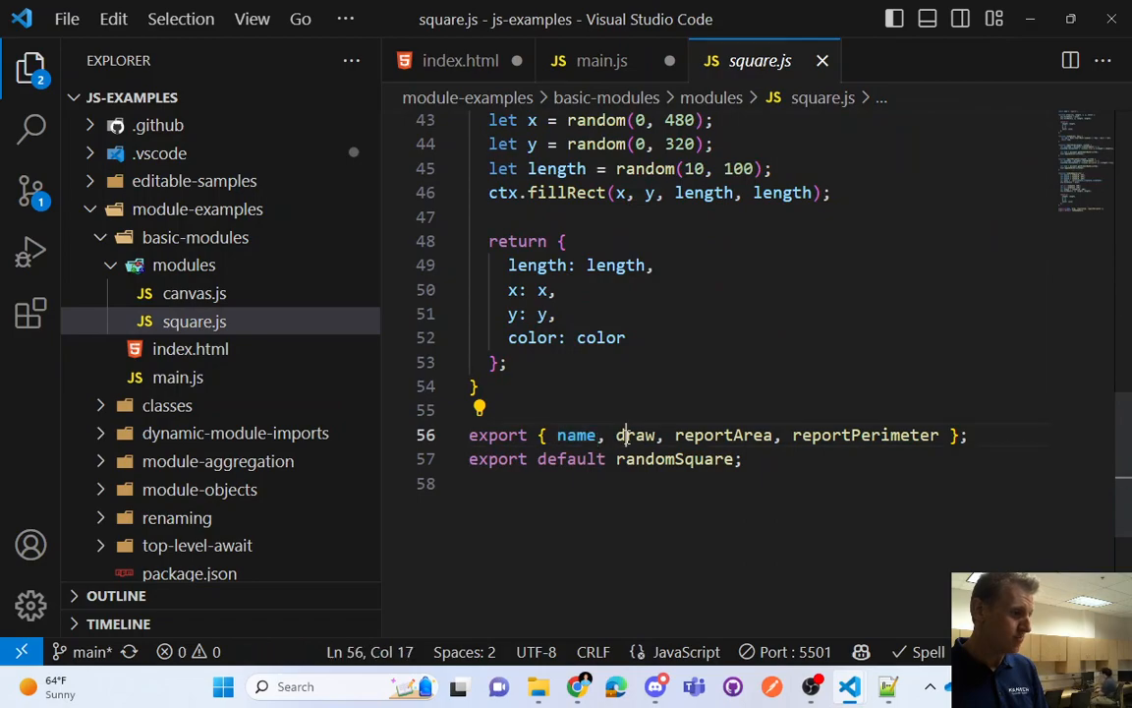
double_click(864, 435)
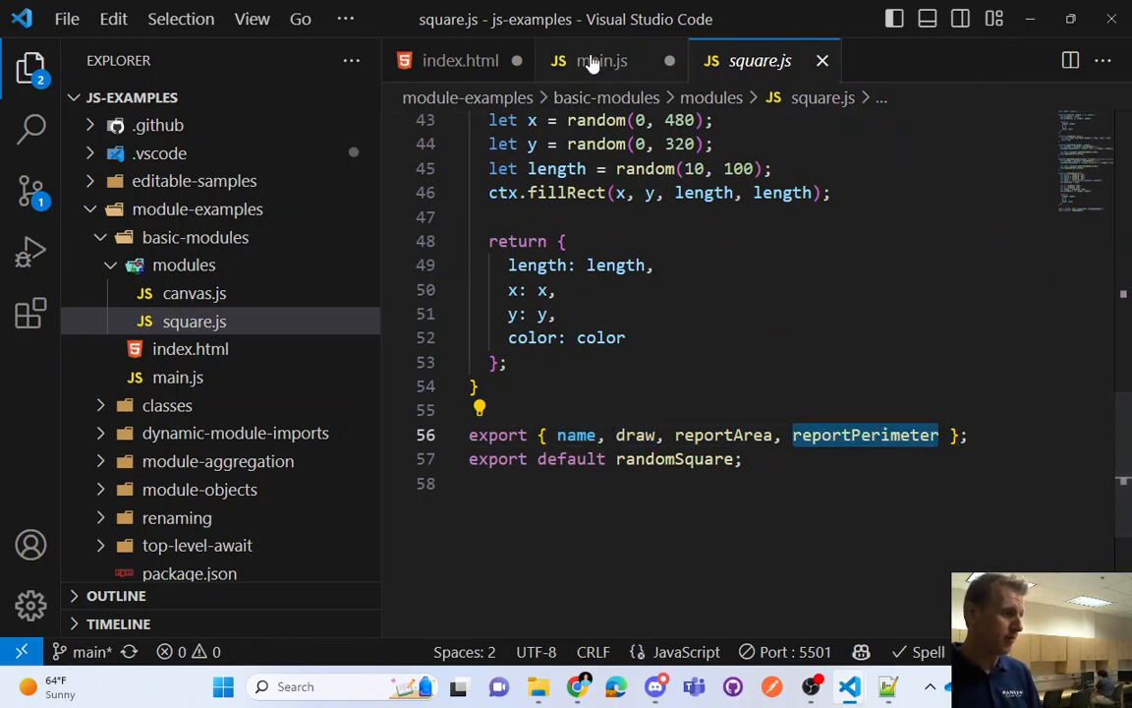
click(590, 60)
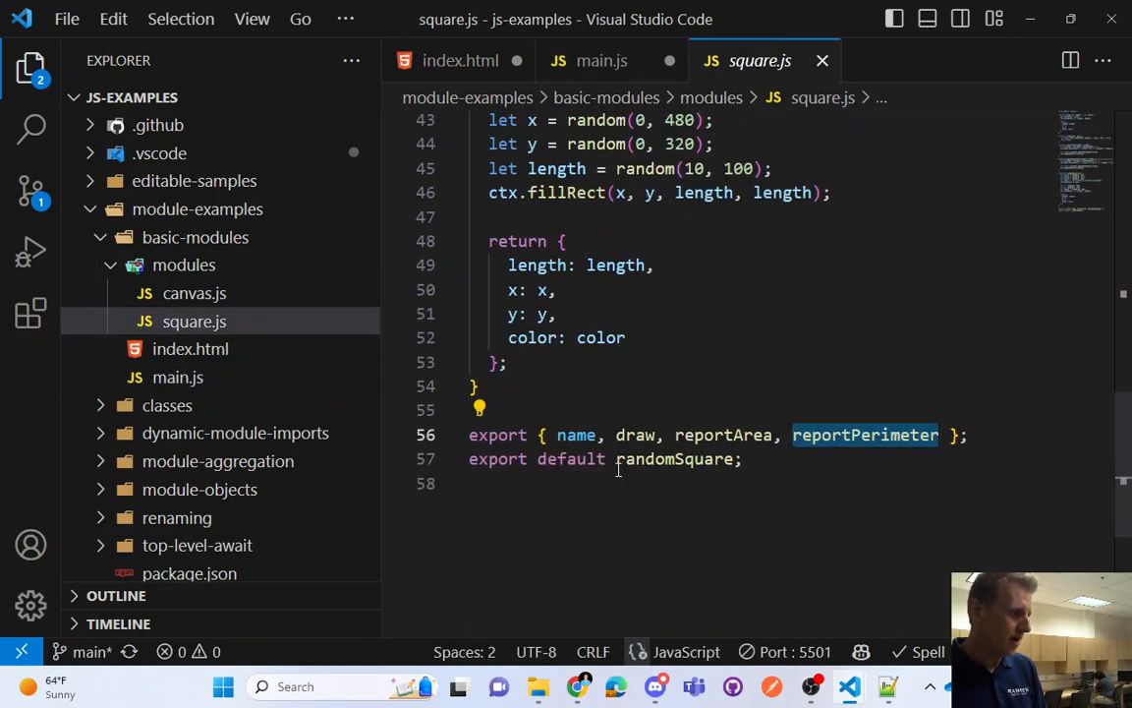
click(601, 60)
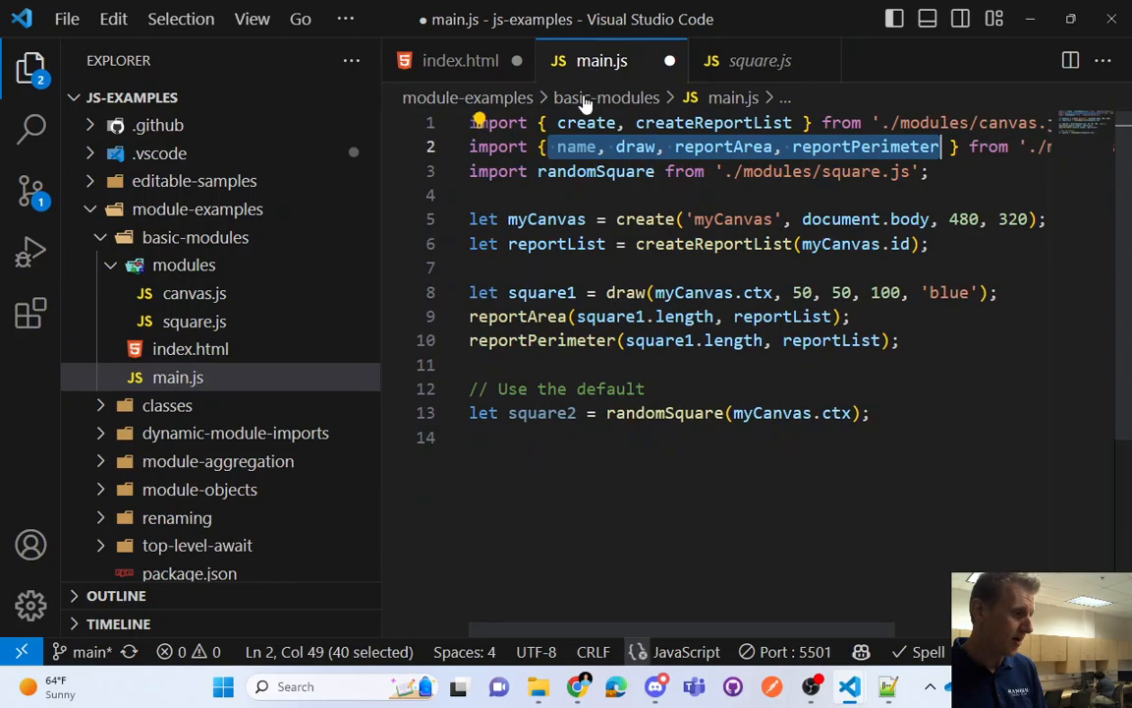
double_click(595, 171)
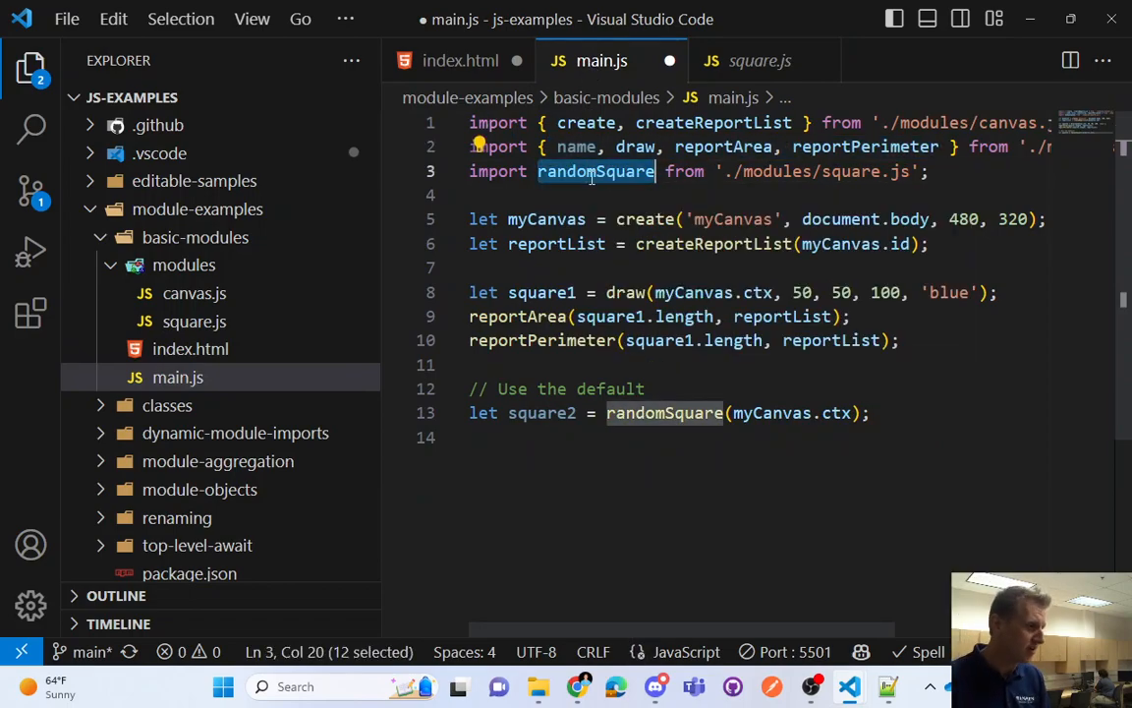
mouse_move(698, 171)
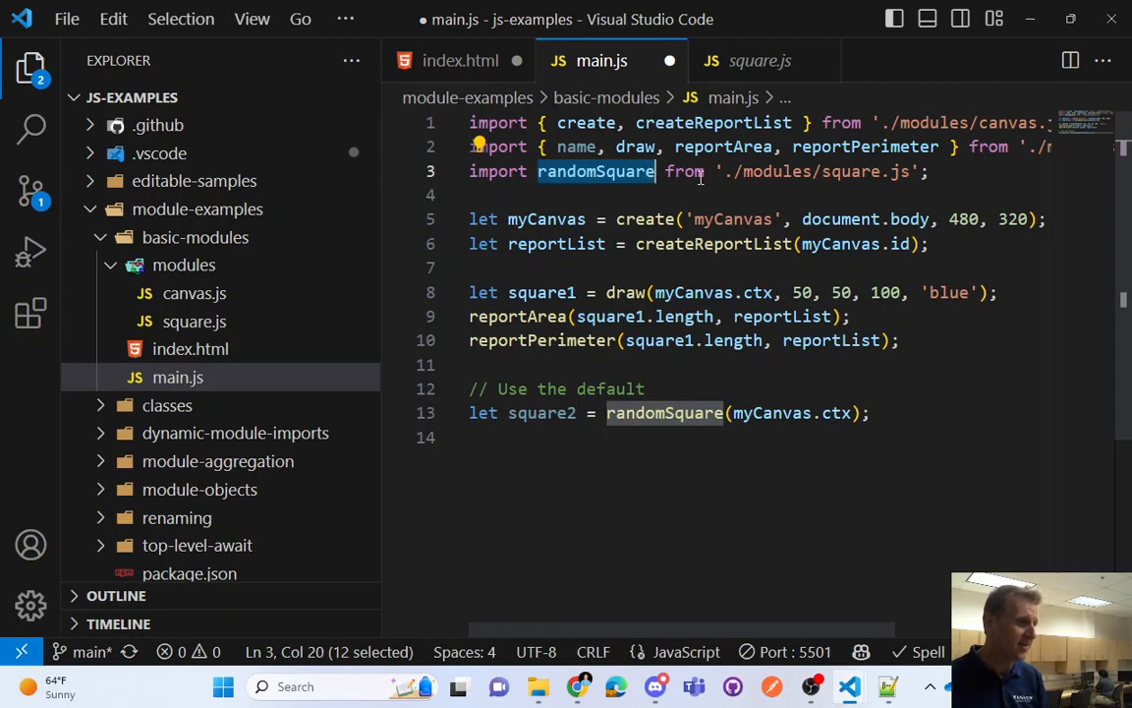
click(929, 171)
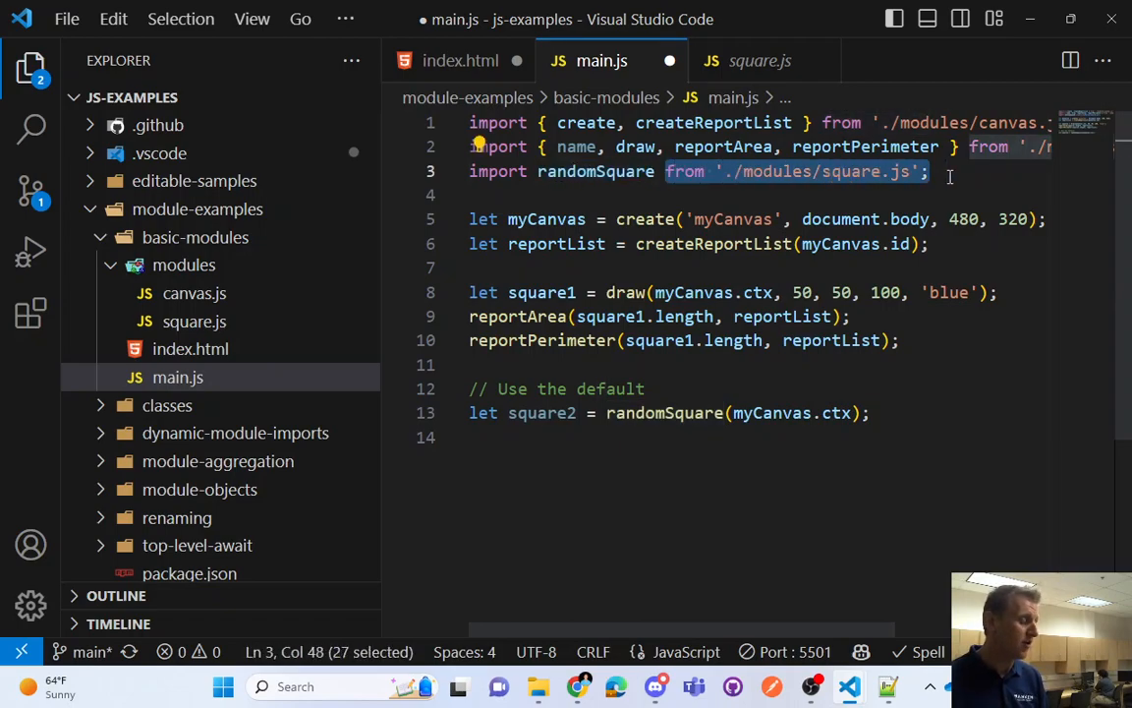
click(528, 171)
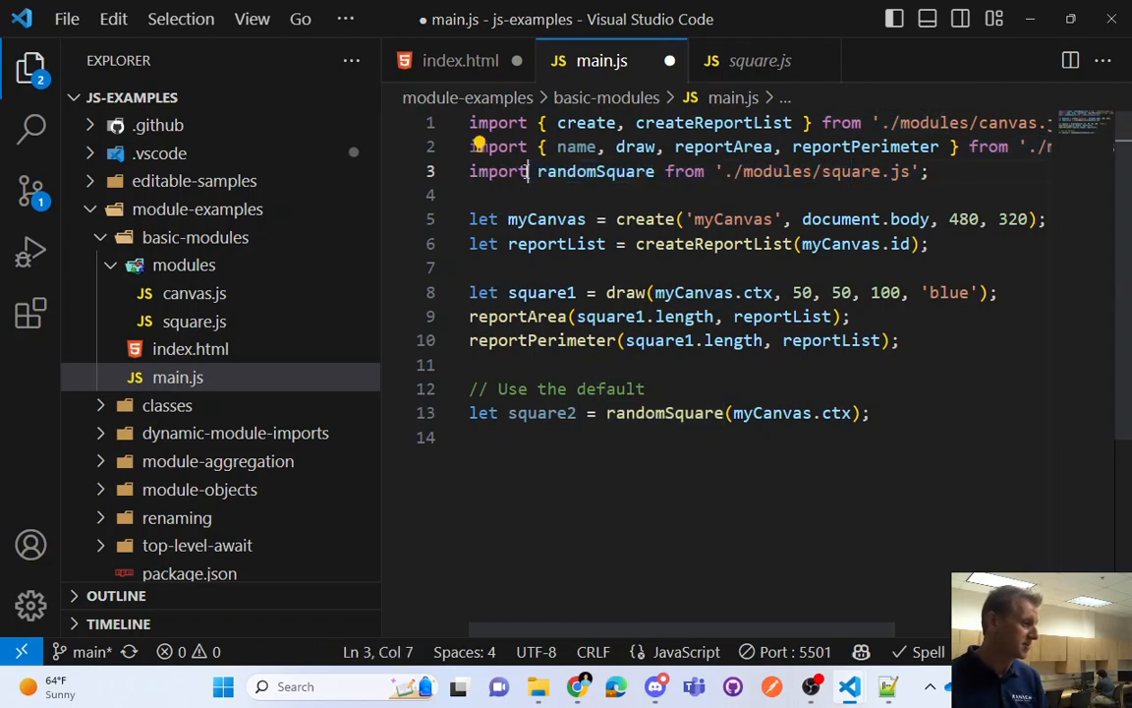
drag(537, 146, 953, 146)
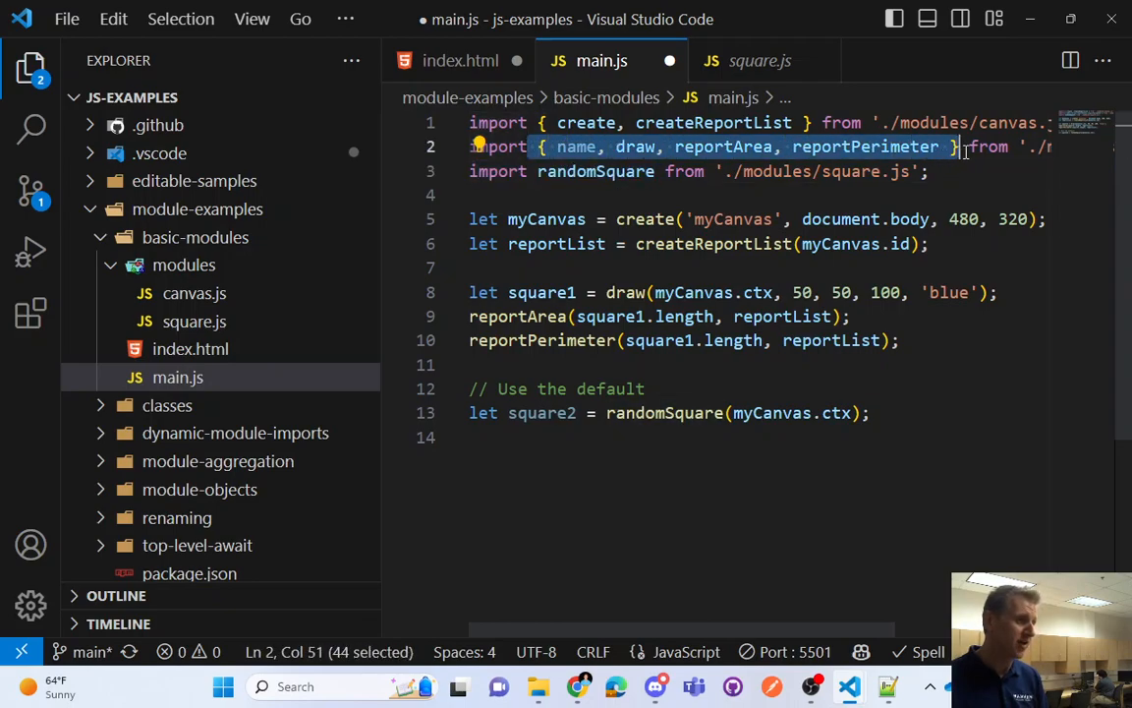
click(701, 497)
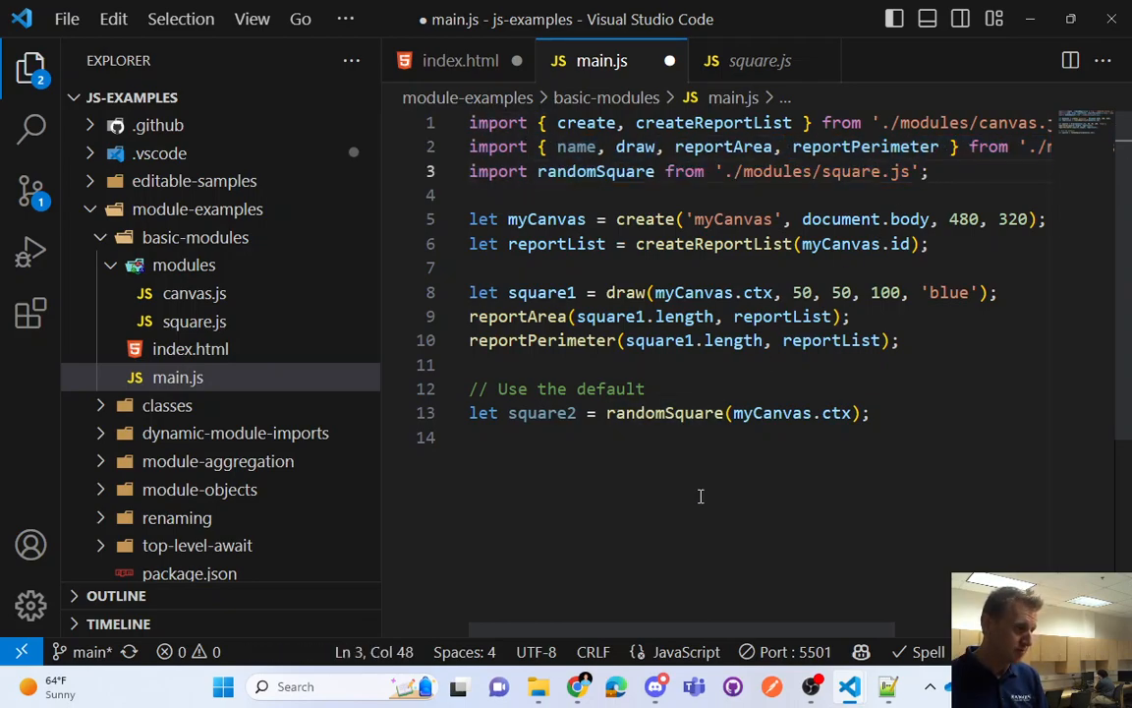
Scroll the MDN guide to the 'Aside — .mjs versus .js' heading and select .mjs
click(614, 686)
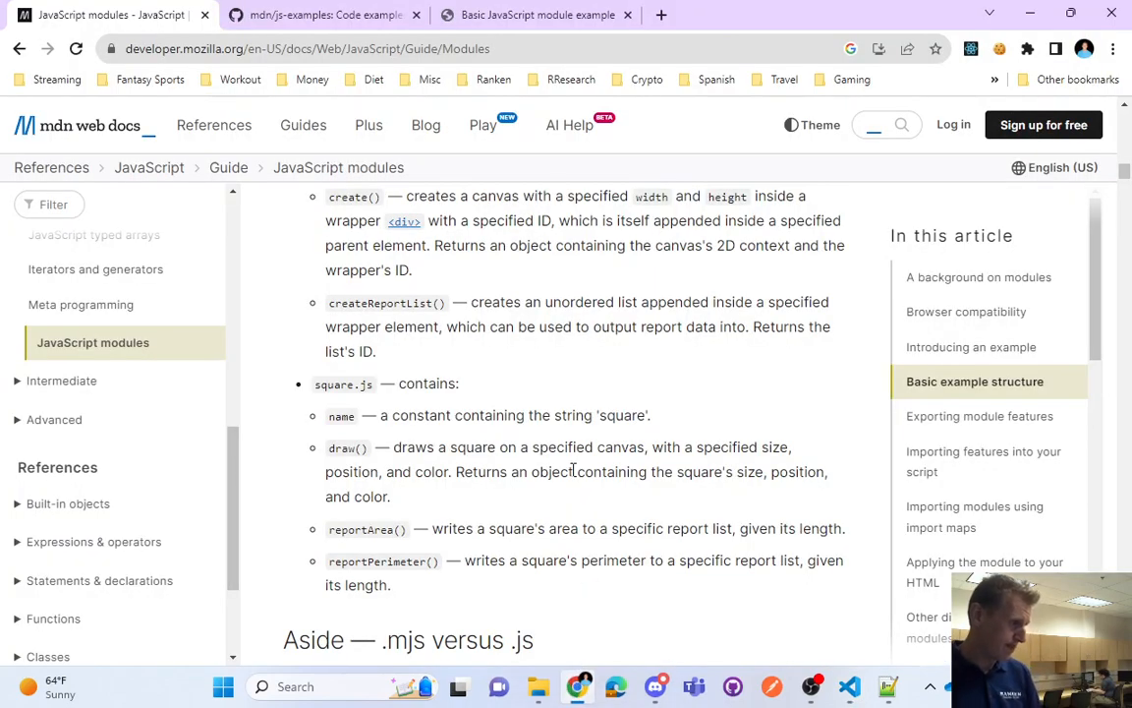
scroll(down, 3)
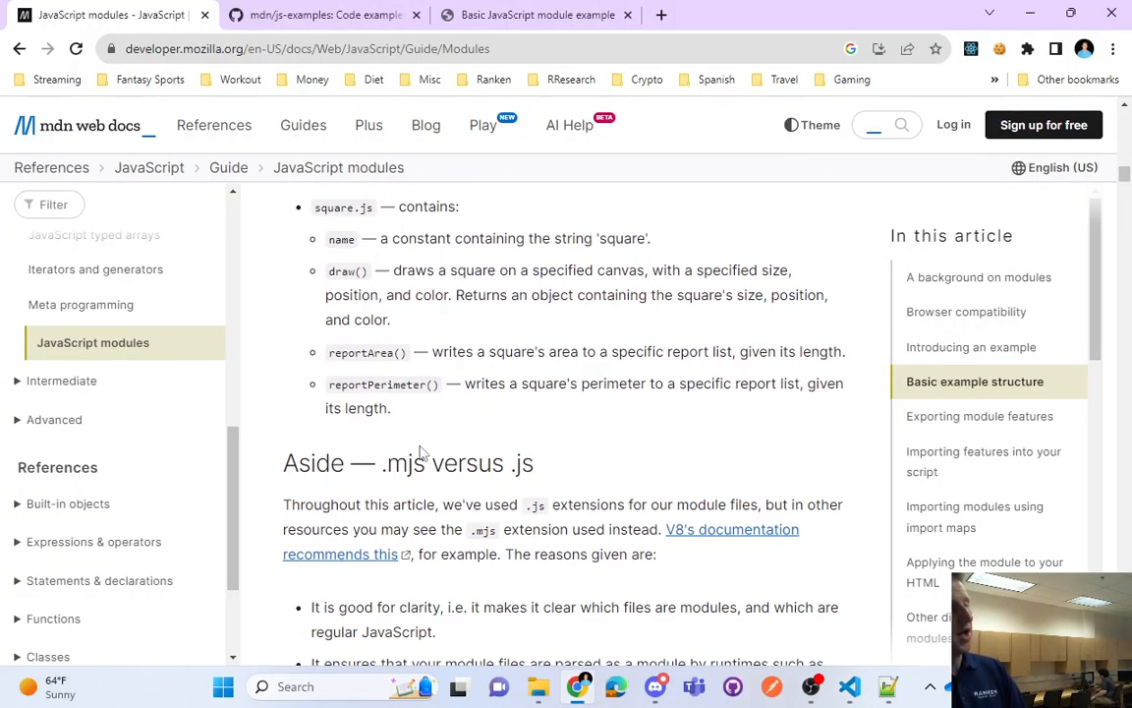
mouse_move(299, 470)
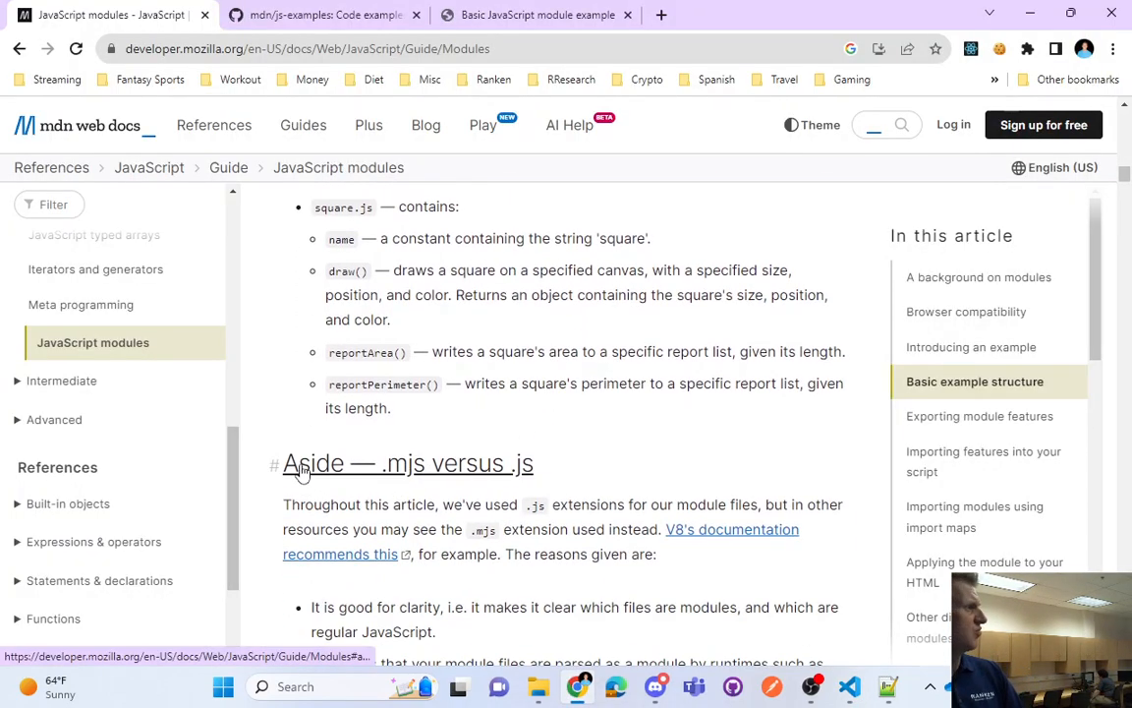
mouse_move(305, 463)
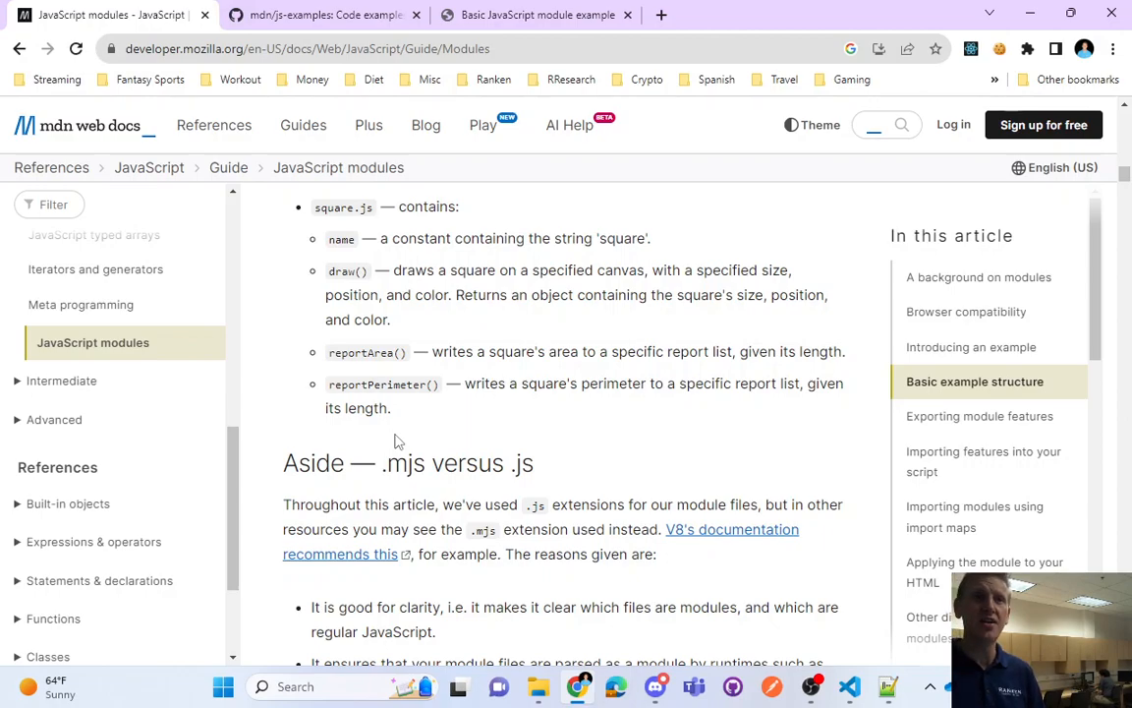
mouse_move(403, 506)
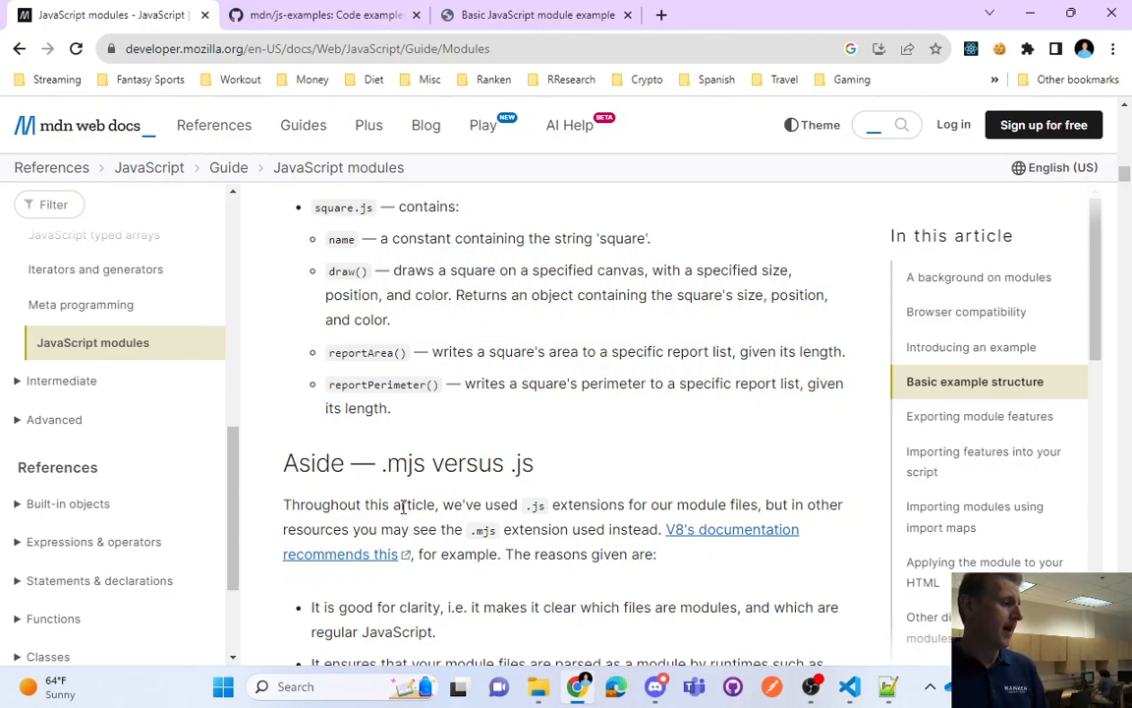
mouse_move(393, 485)
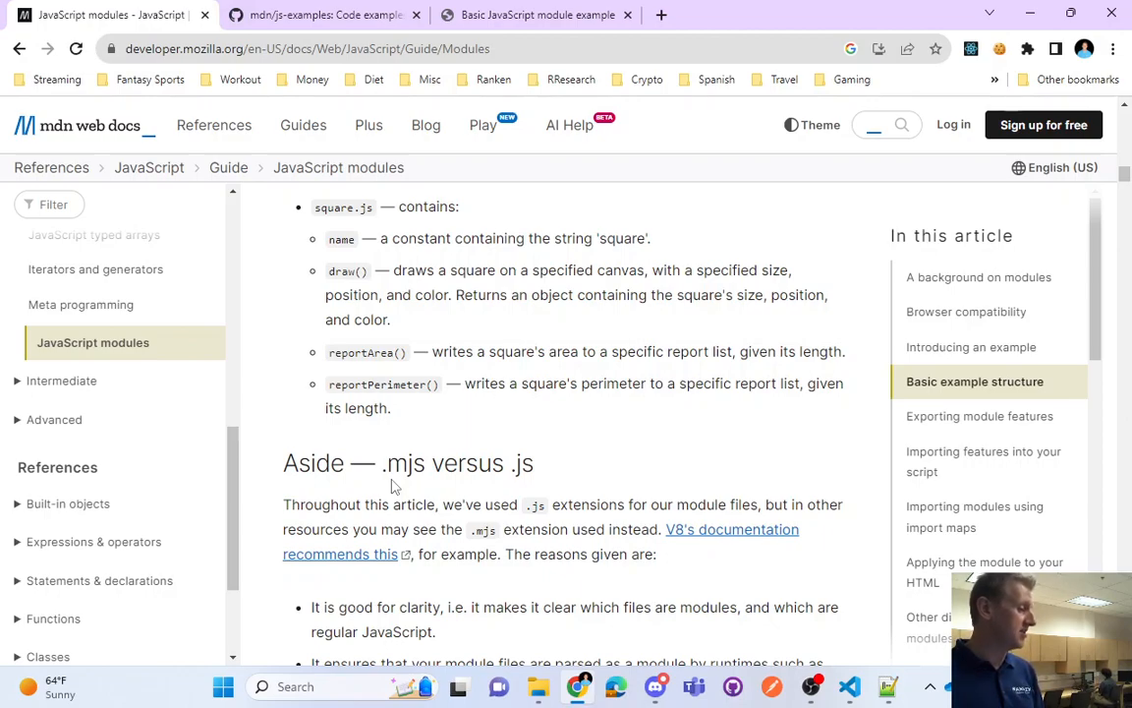
double_click(400, 463)
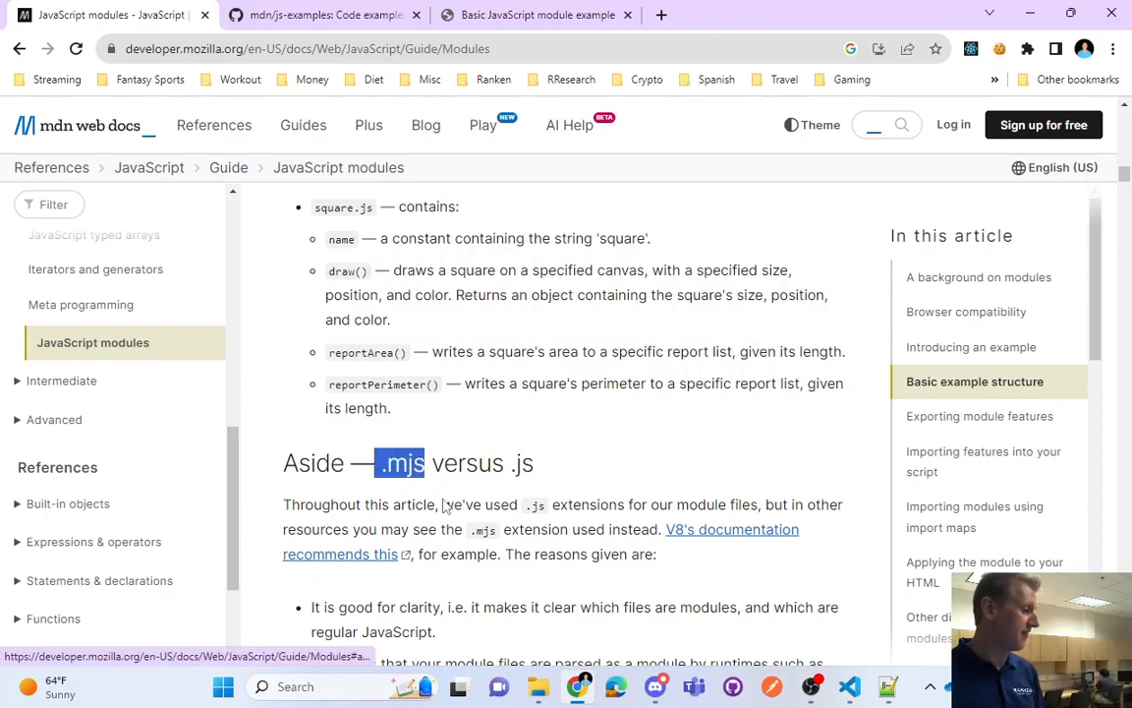
mouse_move(477, 546)
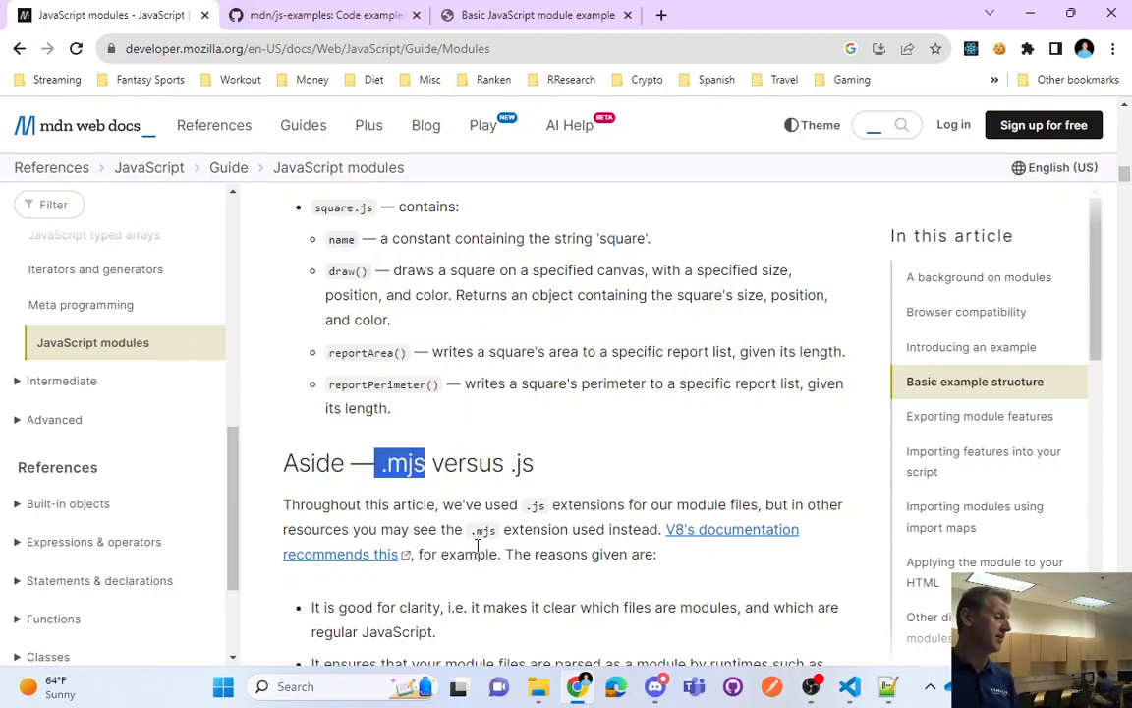
mouse_move(419, 463)
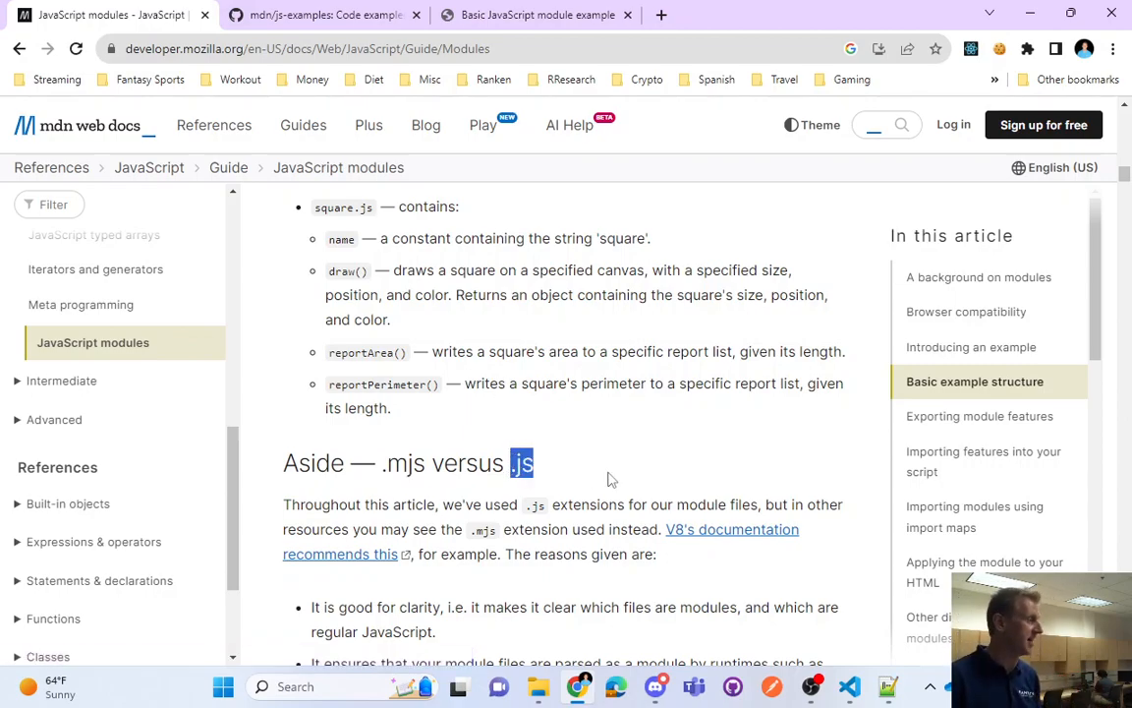
double_click(398, 463)
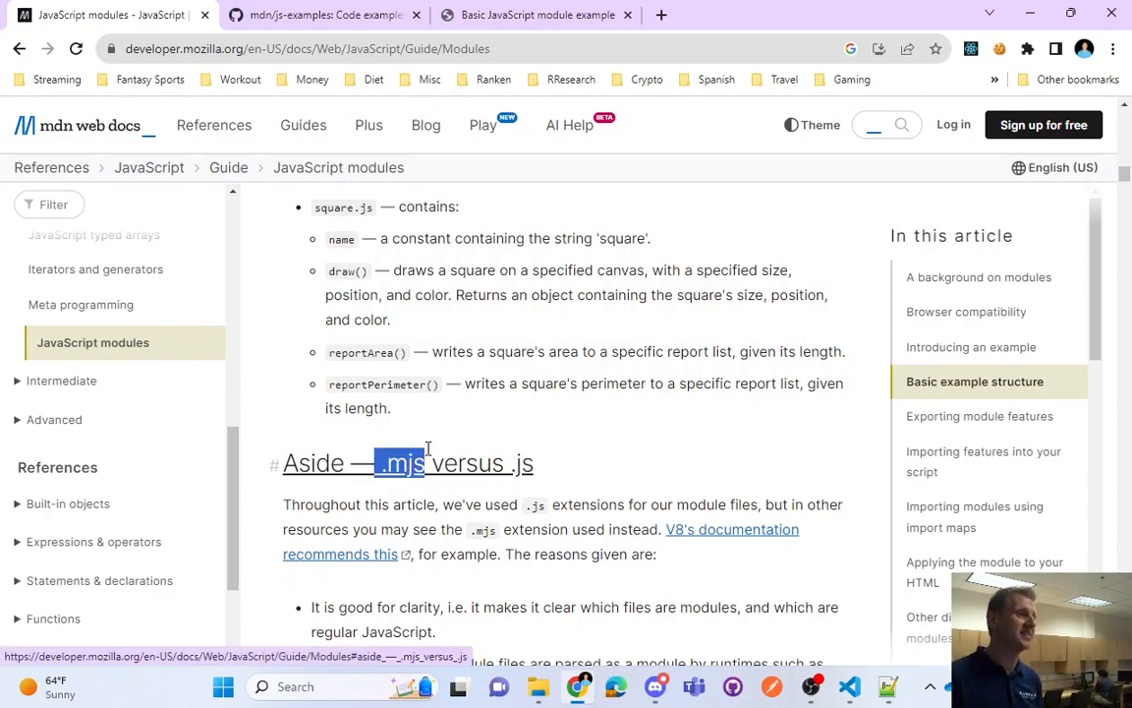
mouse_move(403, 505)
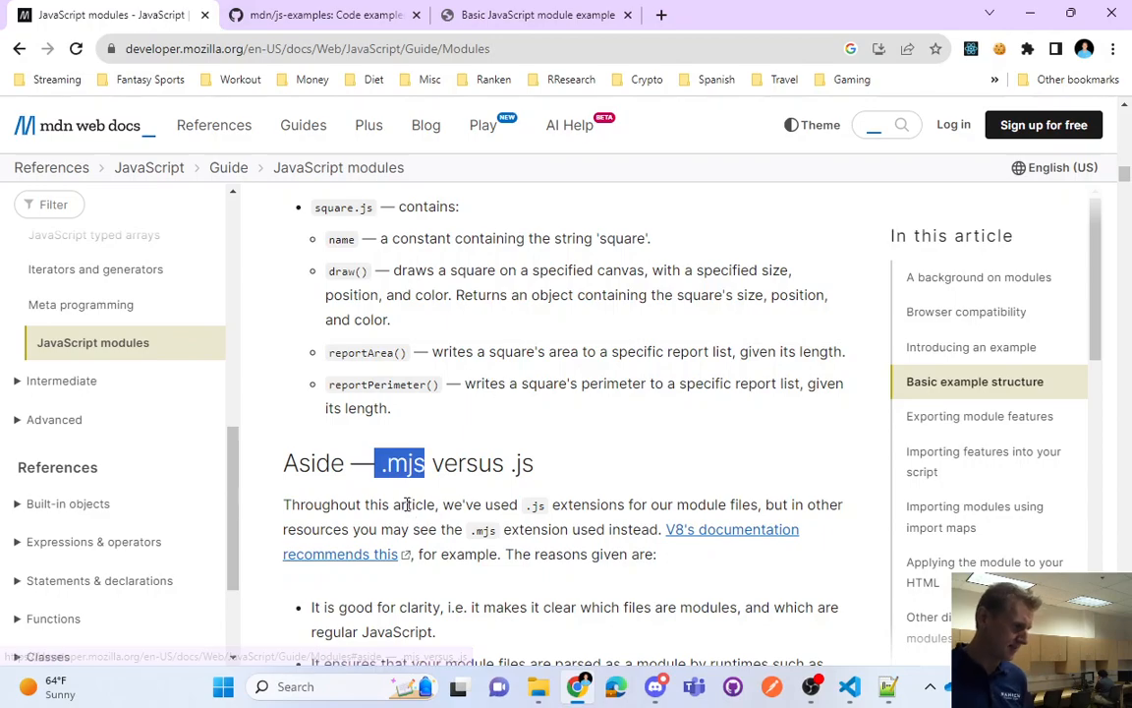
scroll(down, 3)
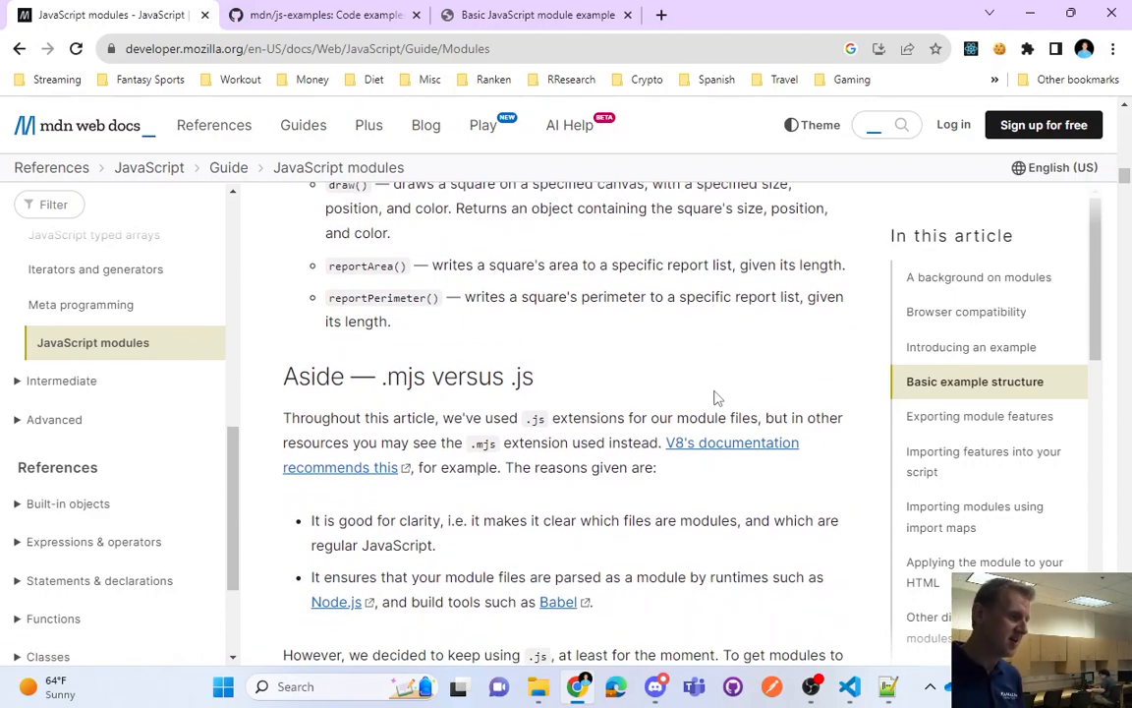
mouse_move(497, 482)
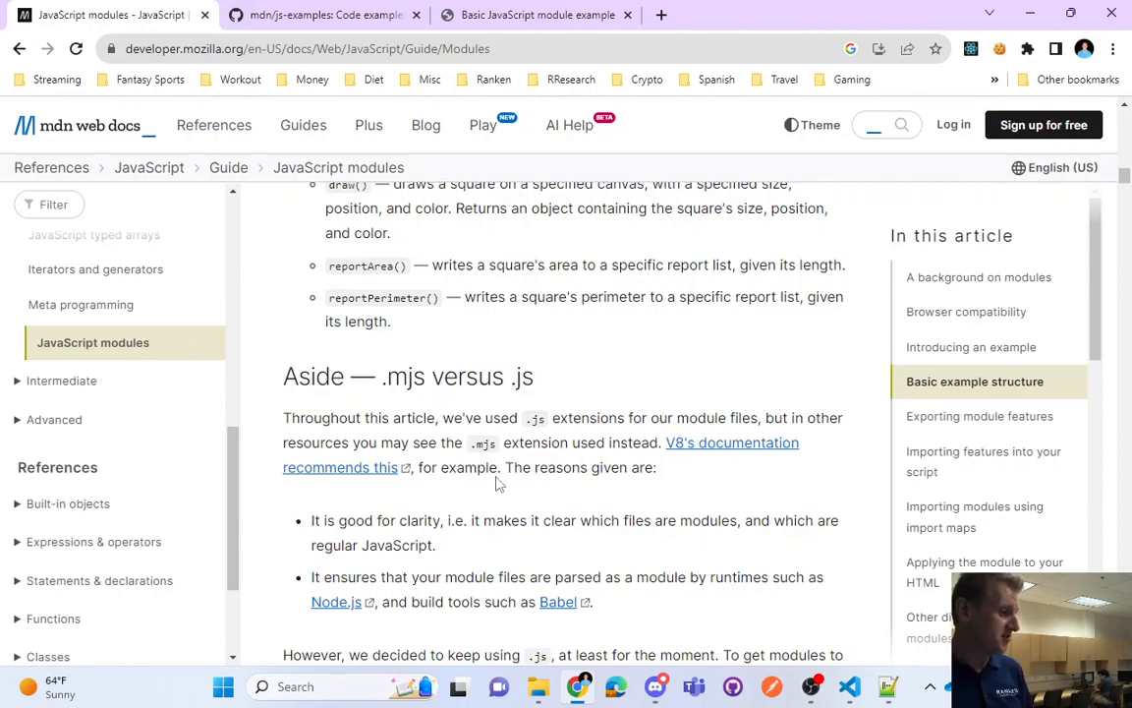
drag(432, 442, 540, 442)
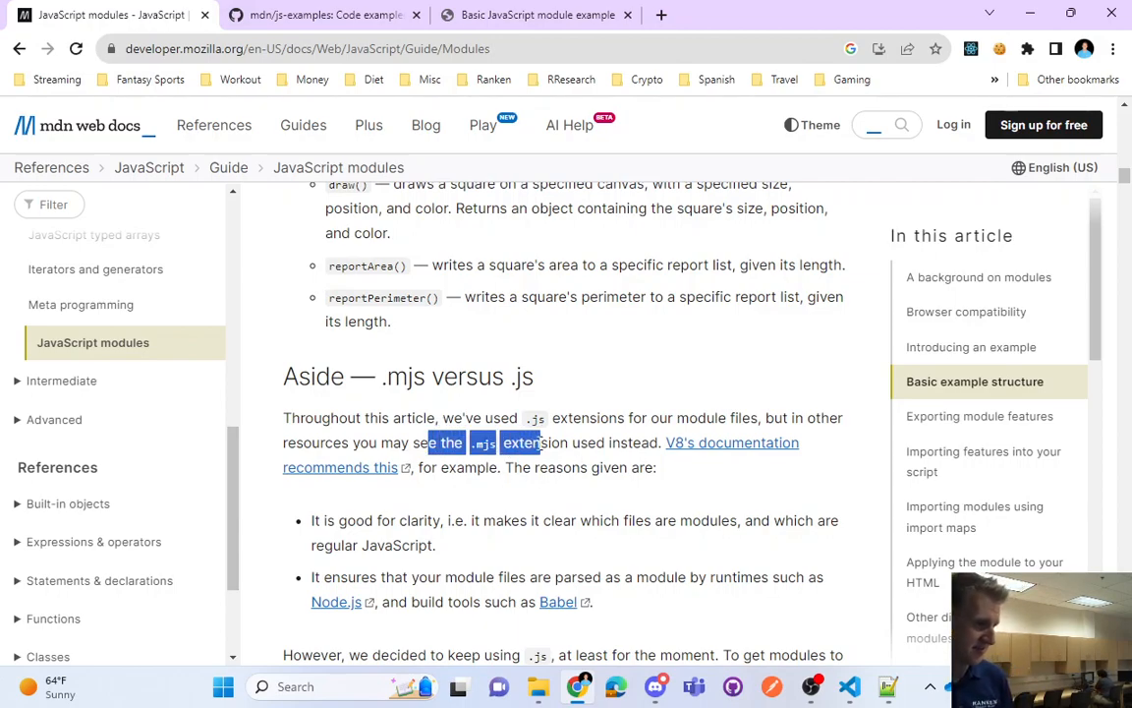
drag(521, 443, 565, 467)
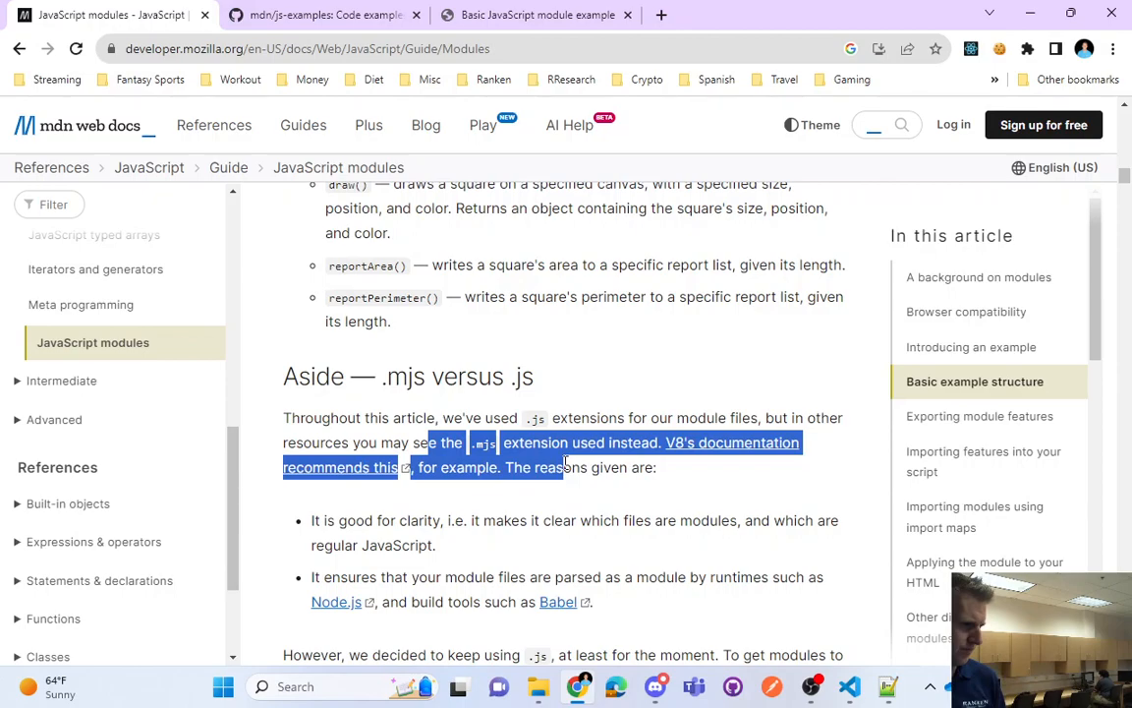
double_click(560, 467)
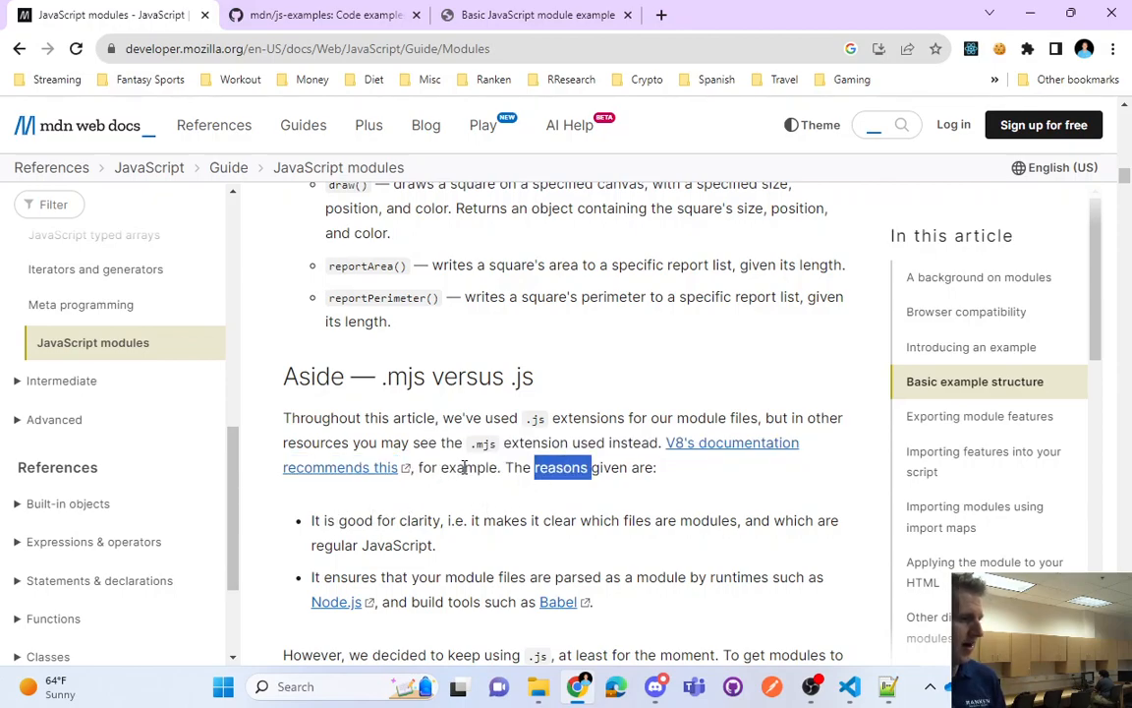
double_click(482, 418)
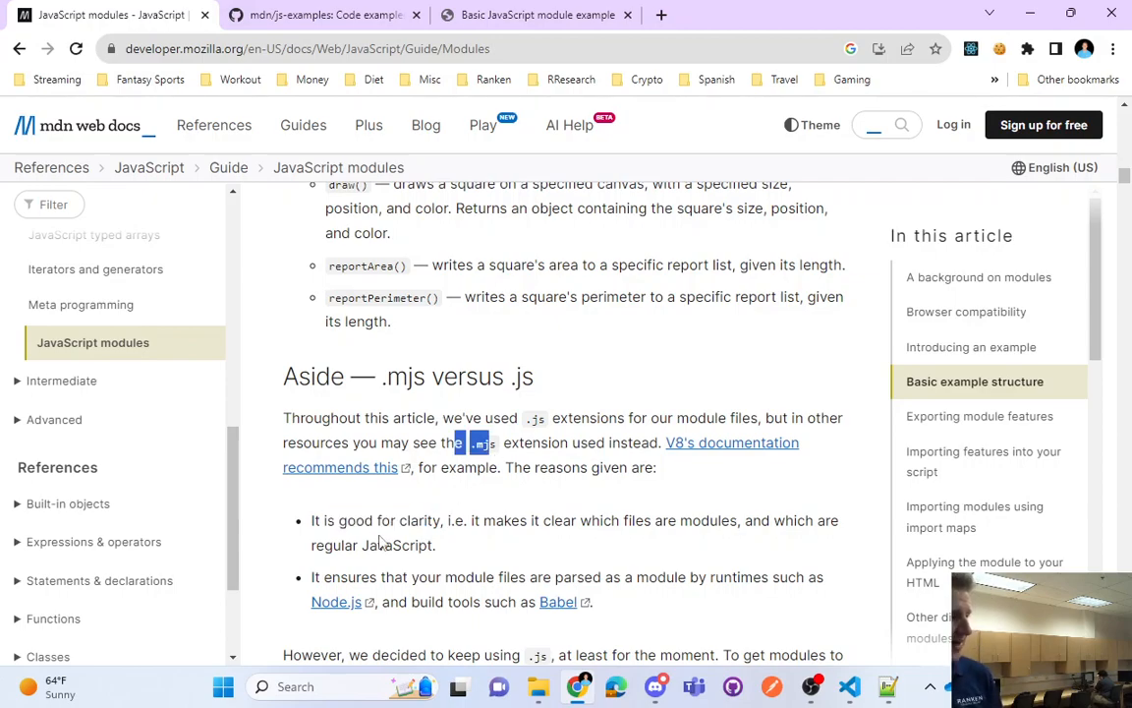
drag(311, 520, 424, 520)
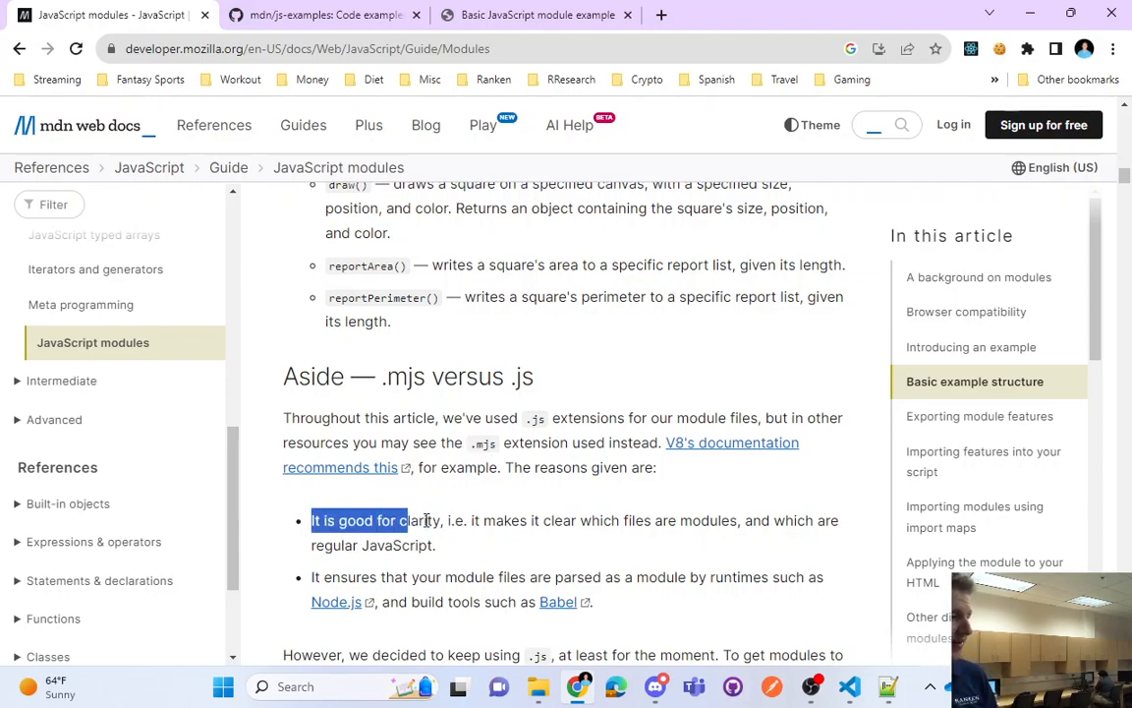
drag(408, 520, 721, 520)
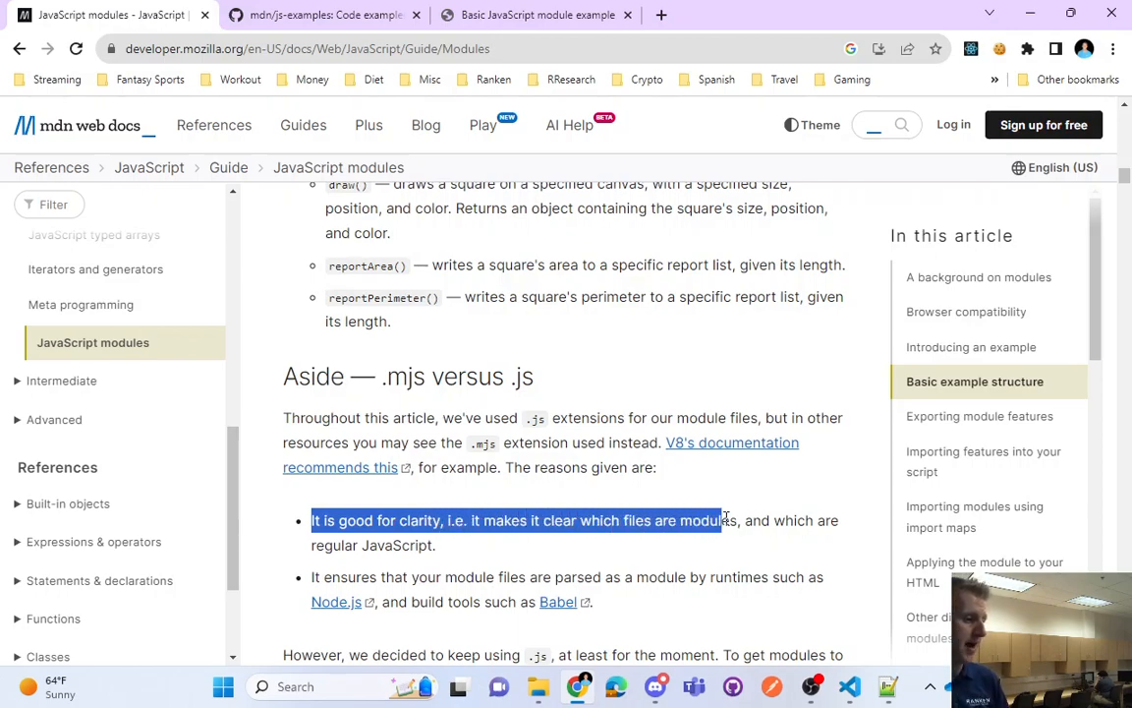
drag(723, 520, 745, 545)
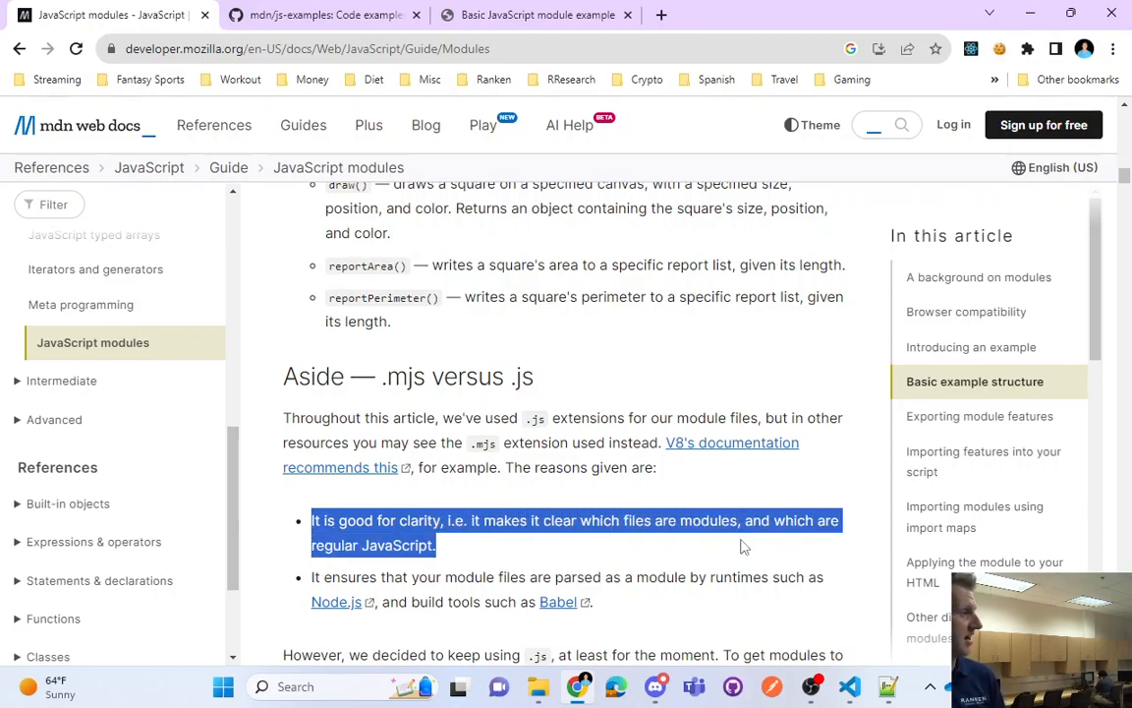
mouse_move(577, 469)
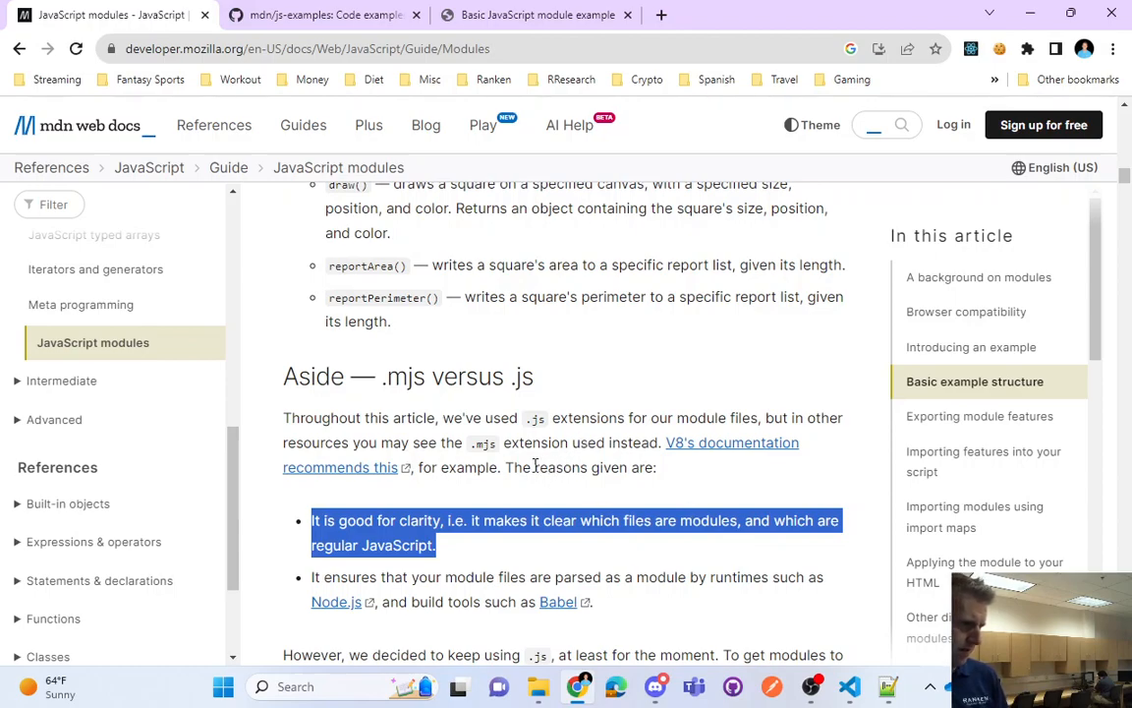
scroll(down, 3)
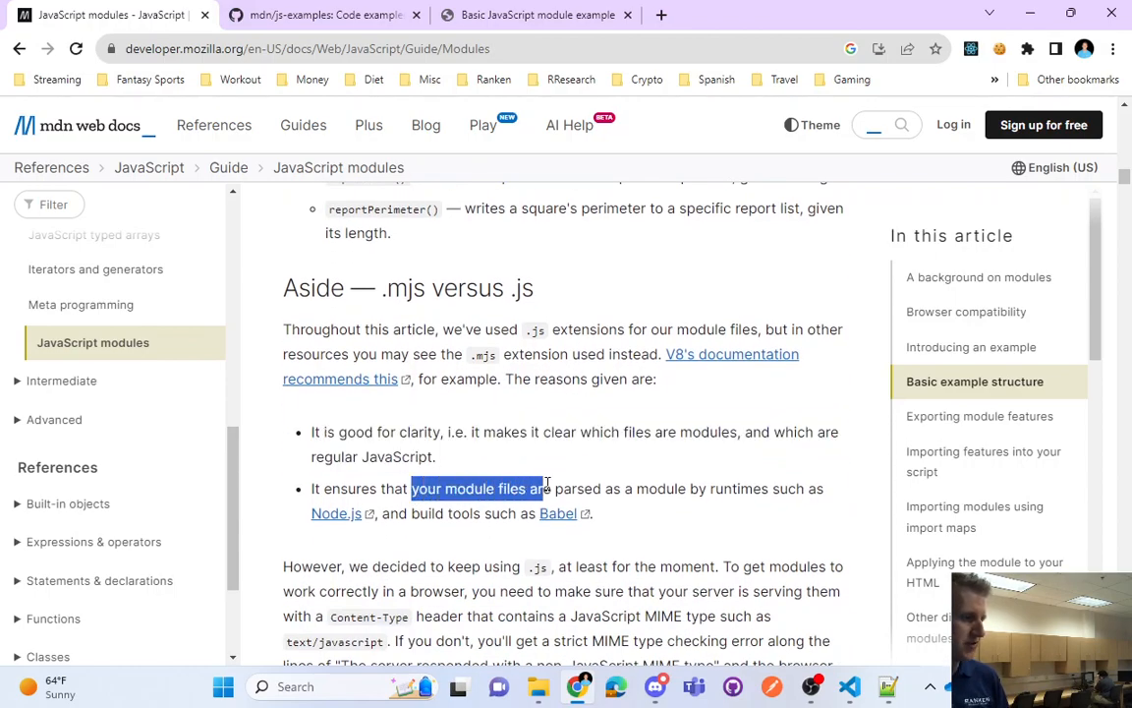
drag(542, 488, 715, 489)
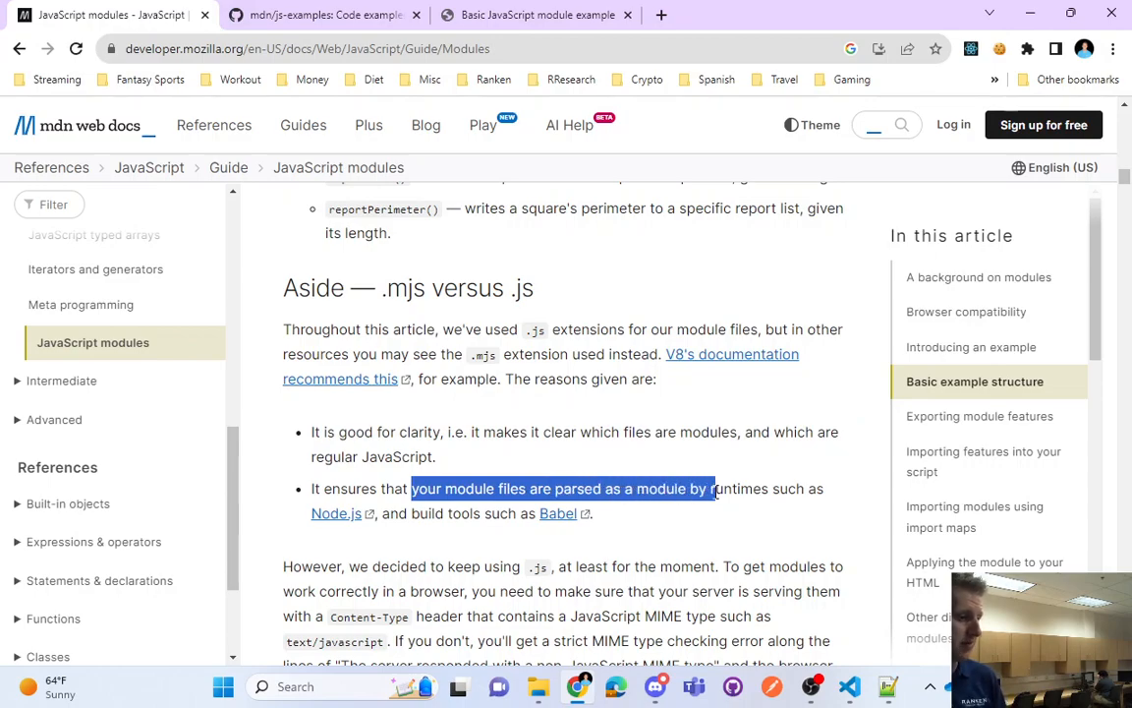
double_click(464, 513)
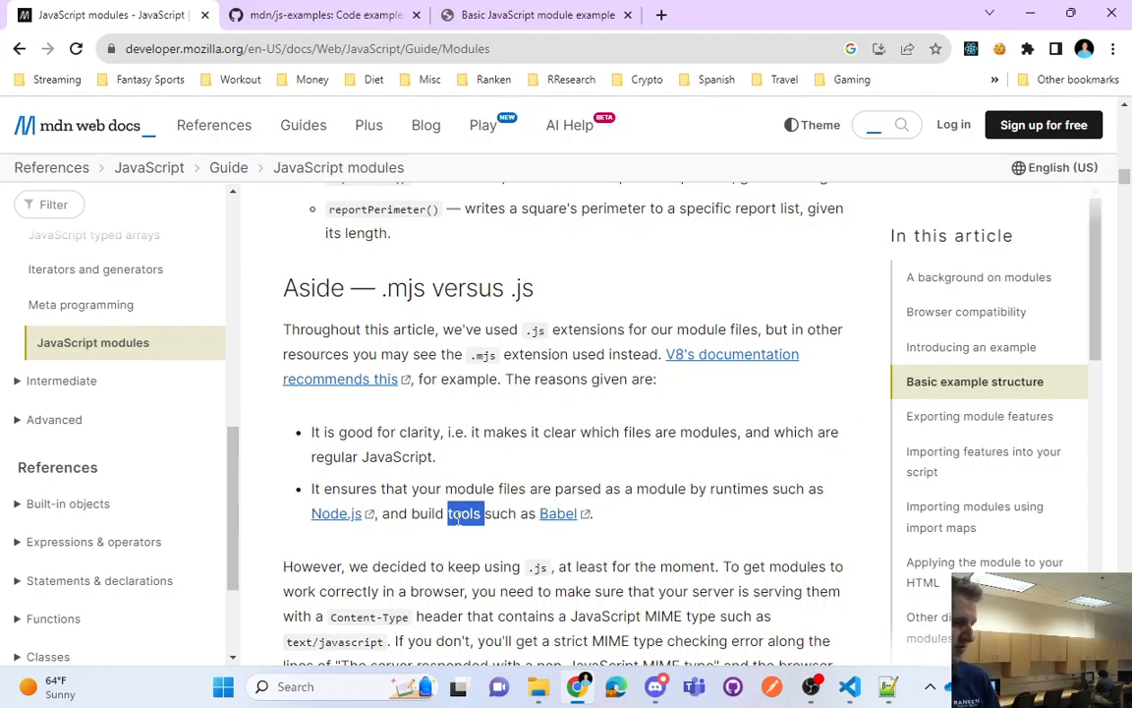
scroll(down, 3)
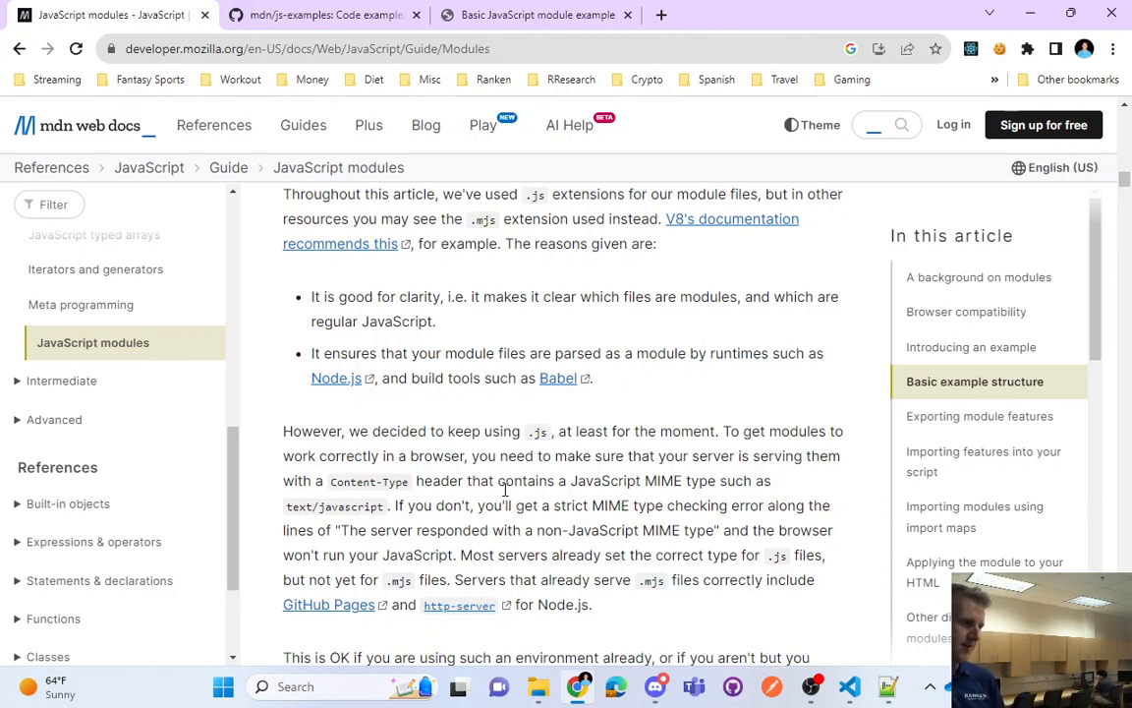
drag(499, 455, 565, 481)
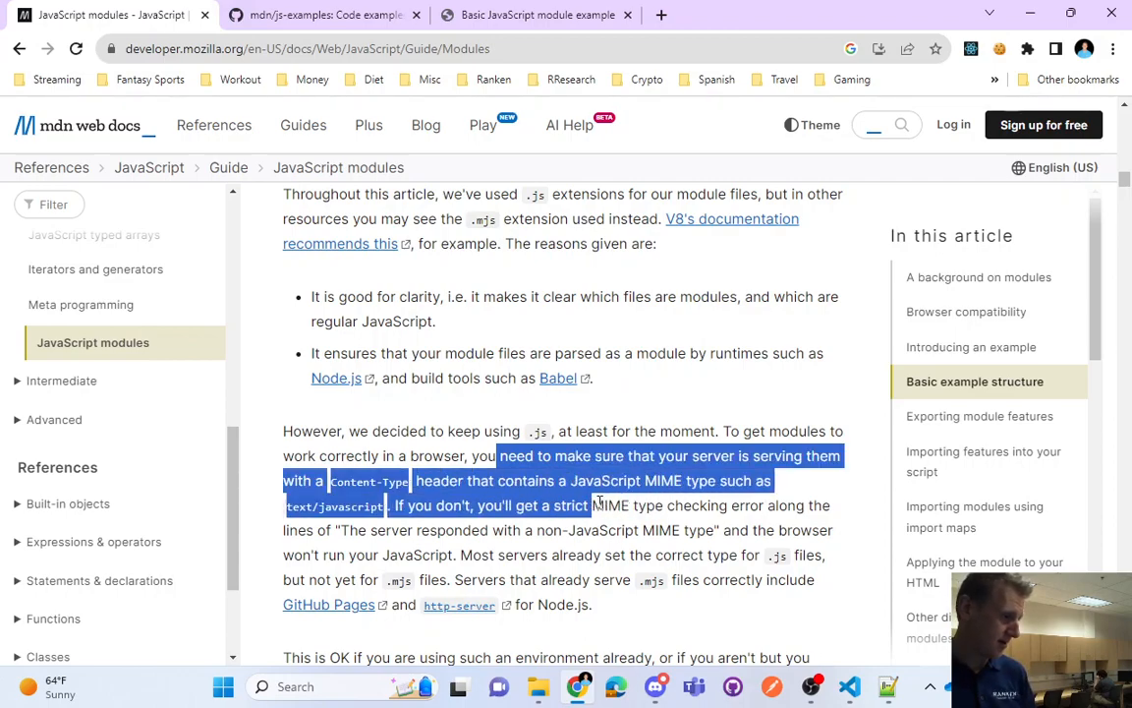
drag(590, 505, 718, 530)
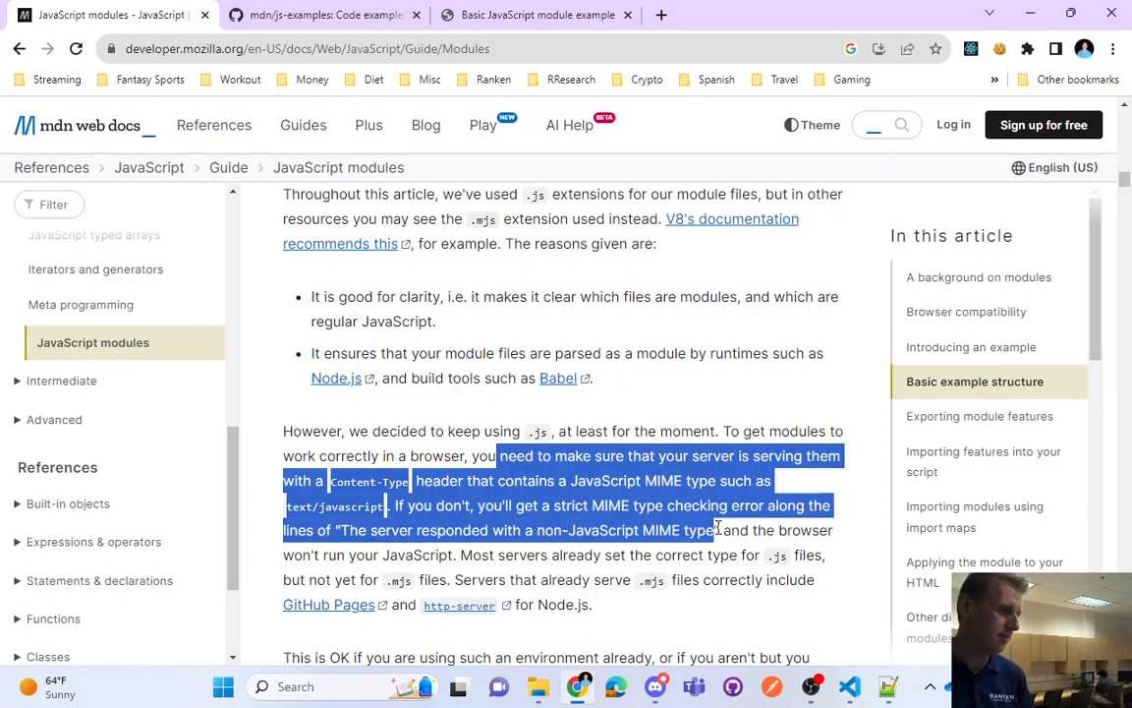
click(482, 456)
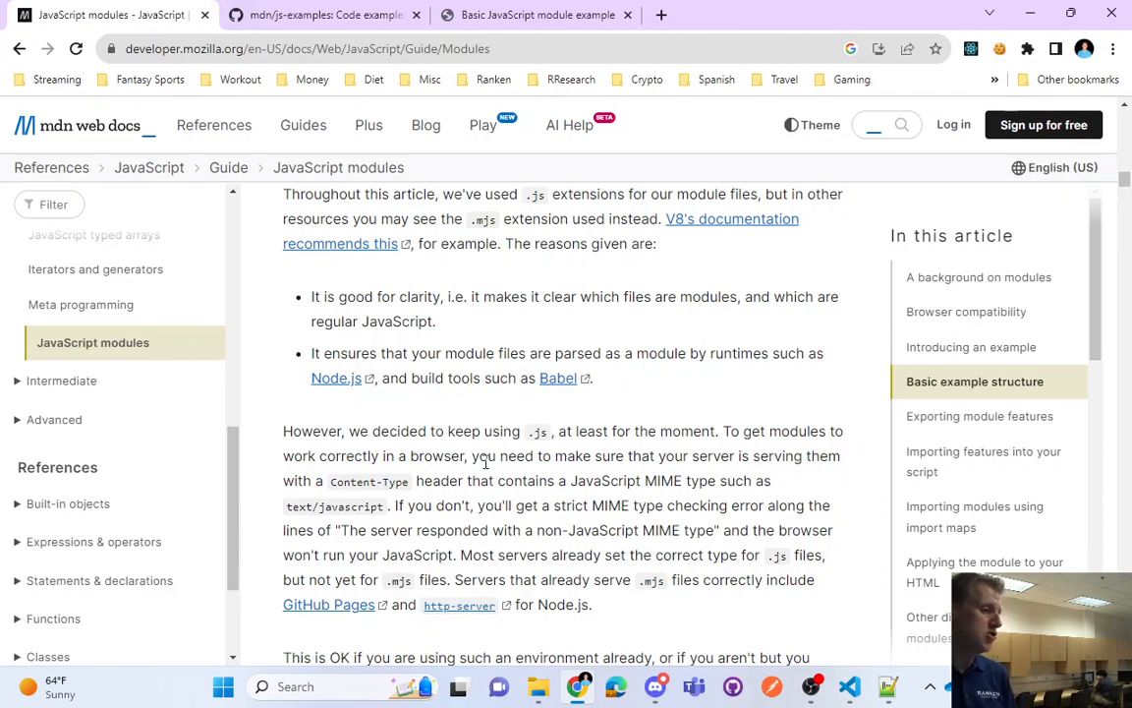
double_click(368, 480)
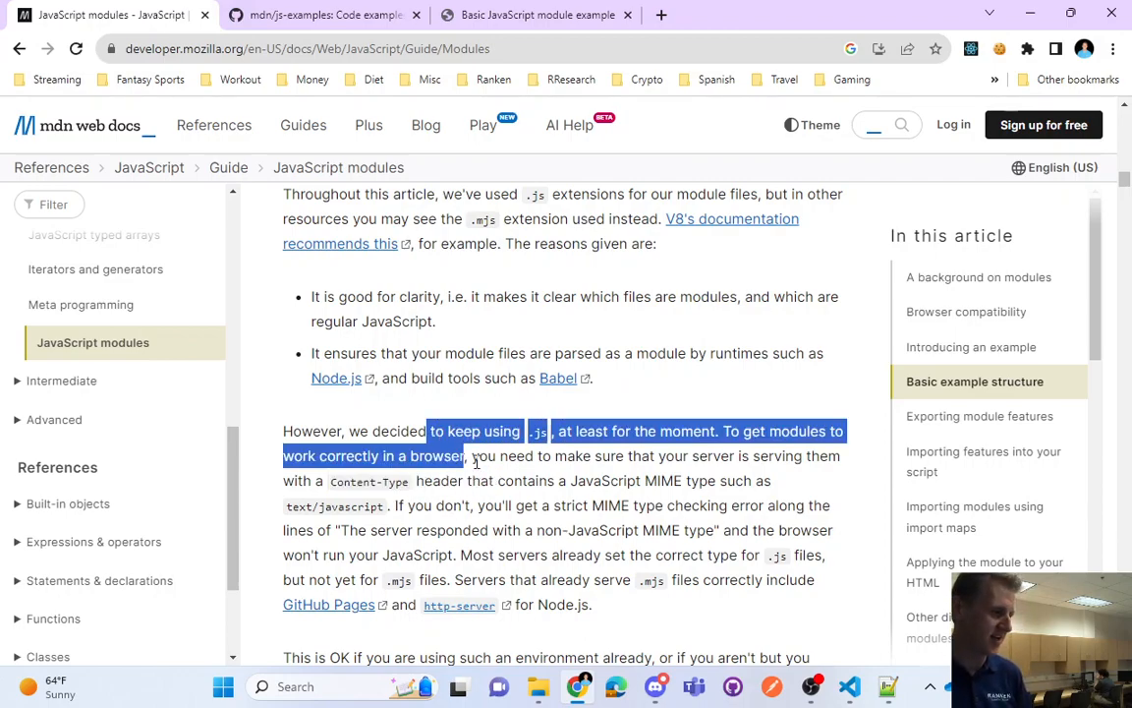
drag(462, 455, 506, 505)
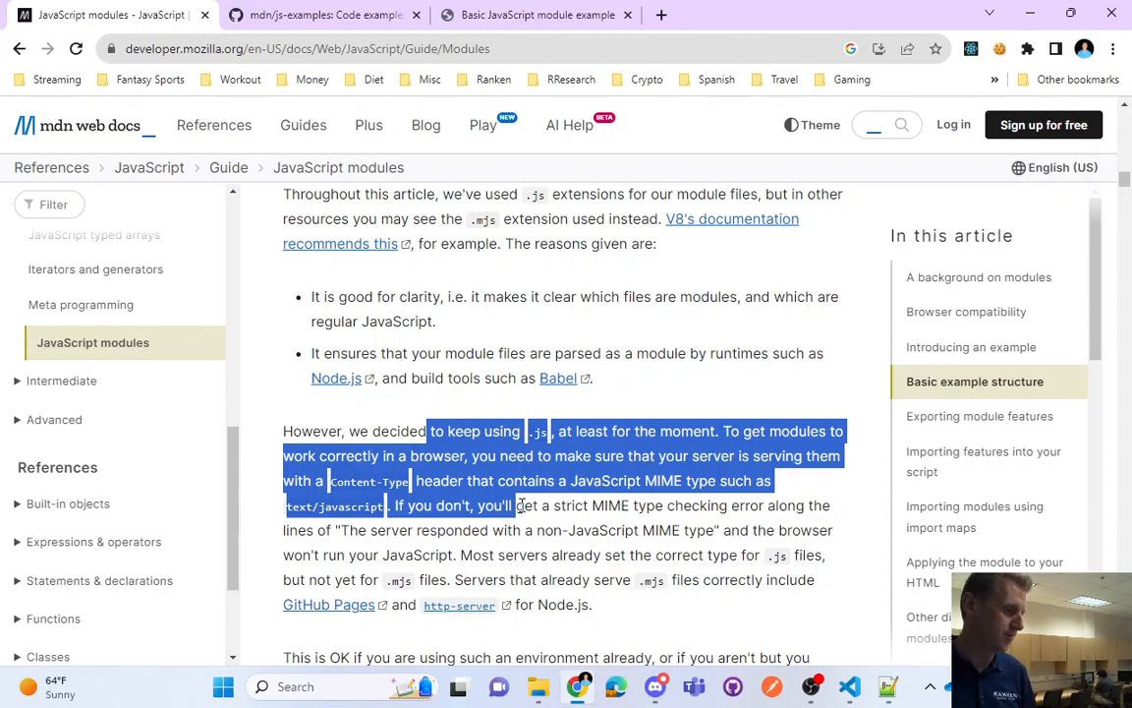
mouse_move(504, 549)
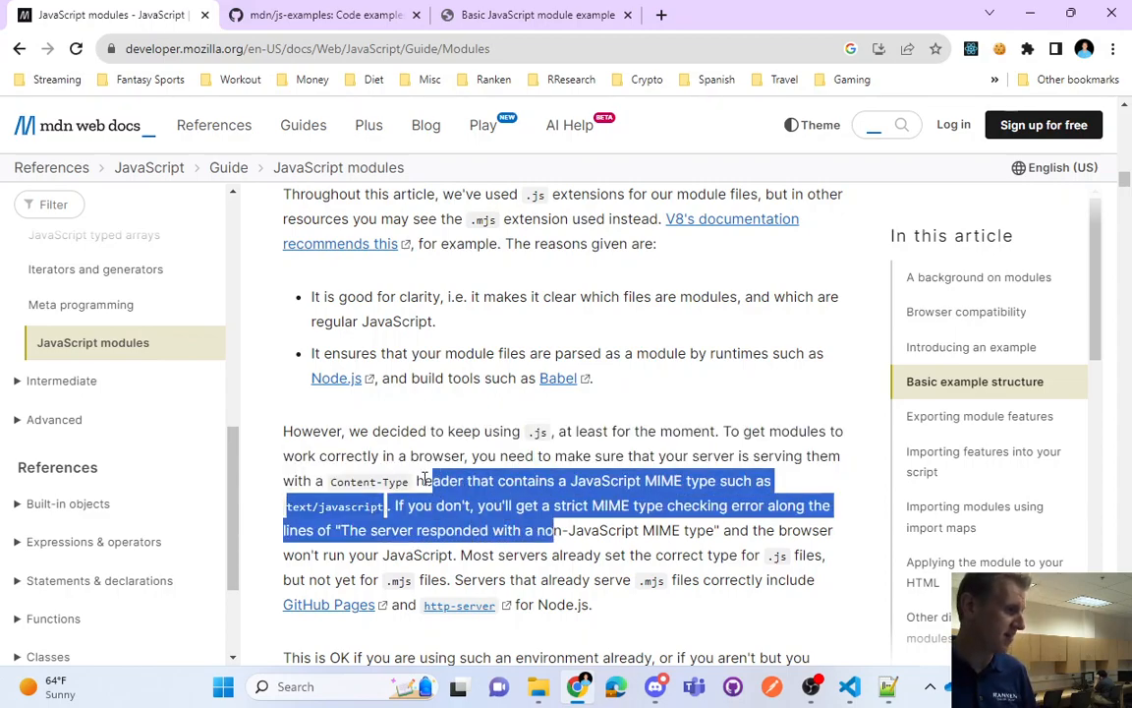
drag(427, 481, 410, 455)
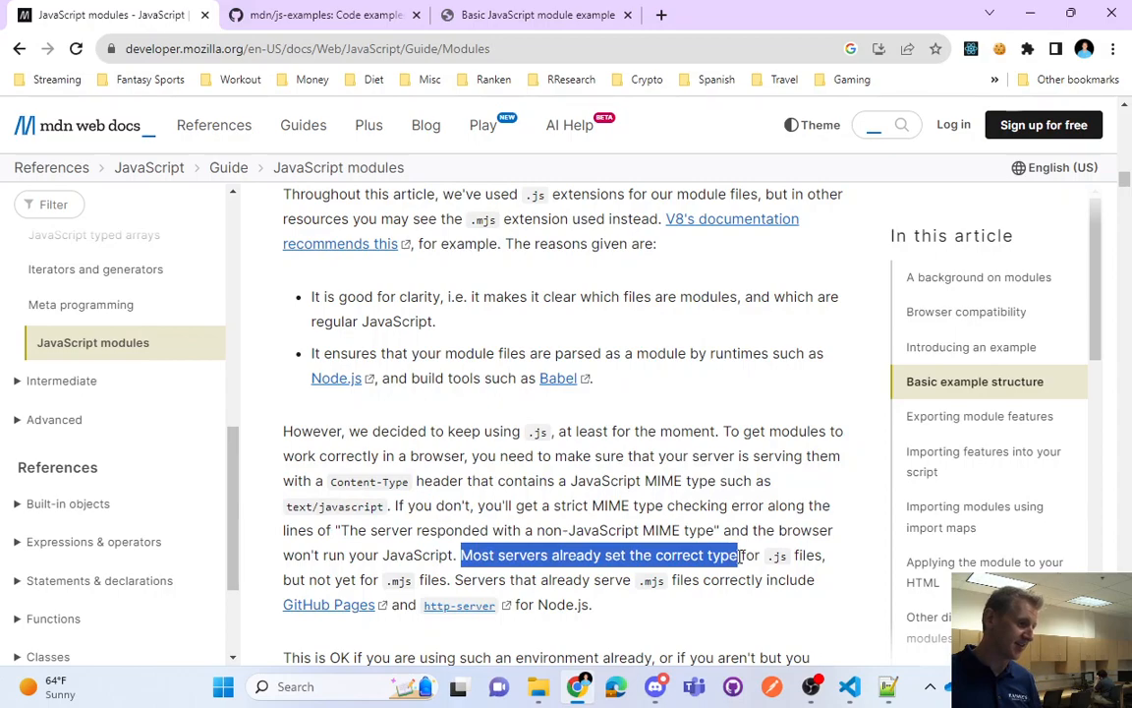
drag(734, 555, 423, 579)
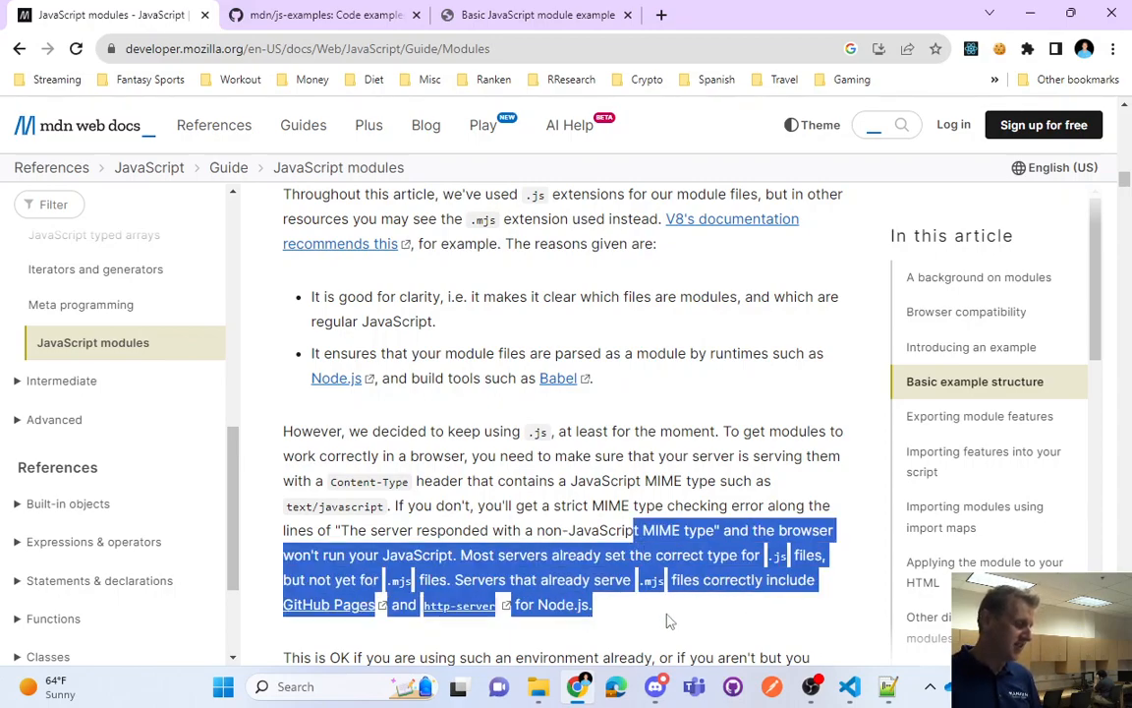
Highlight the server Content-Type note and the decision to use .js for portability
scroll(down, 3)
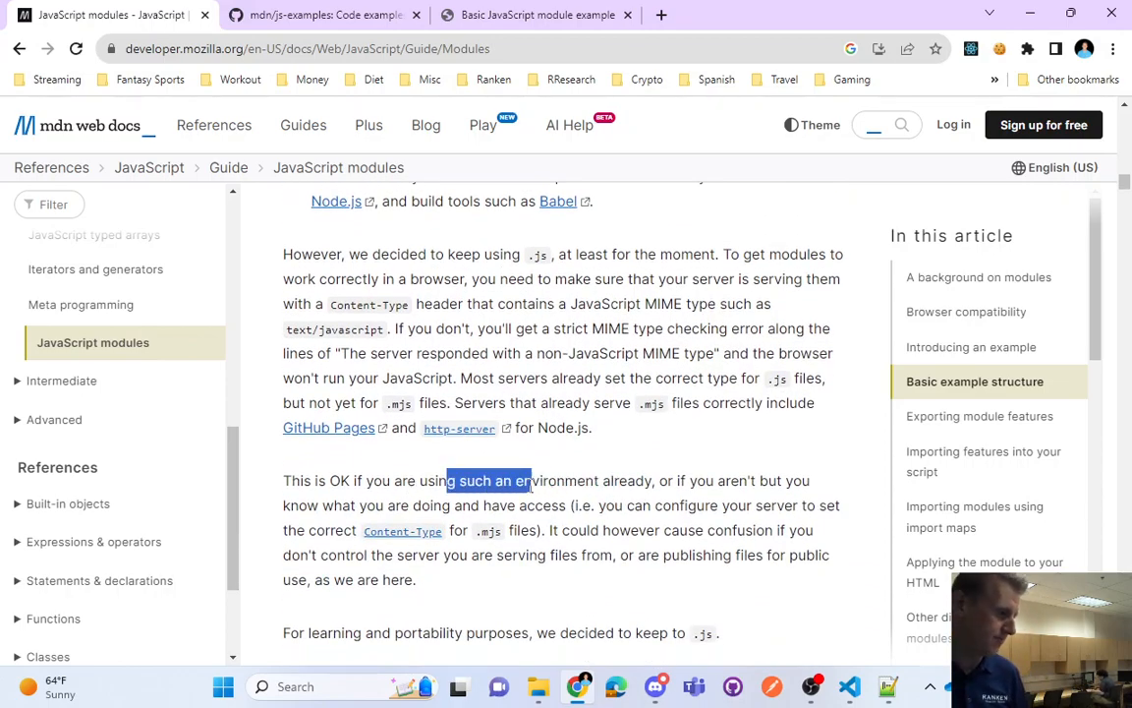
drag(448, 480, 590, 531)
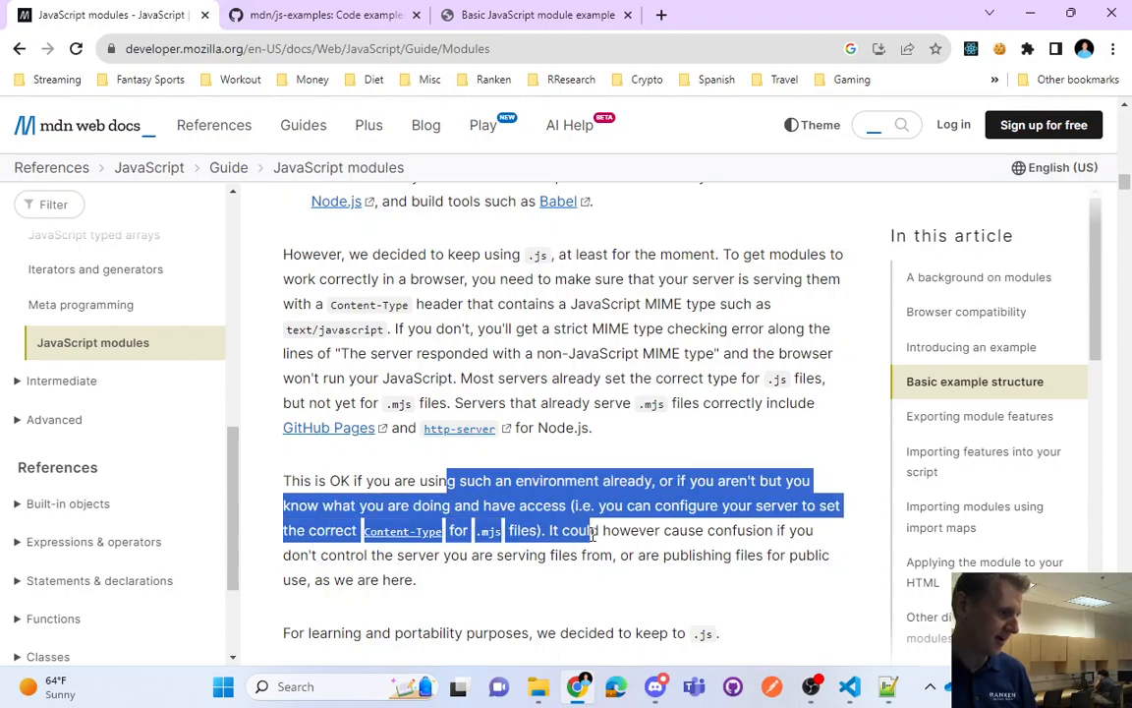
drag(449, 481, 599, 555)
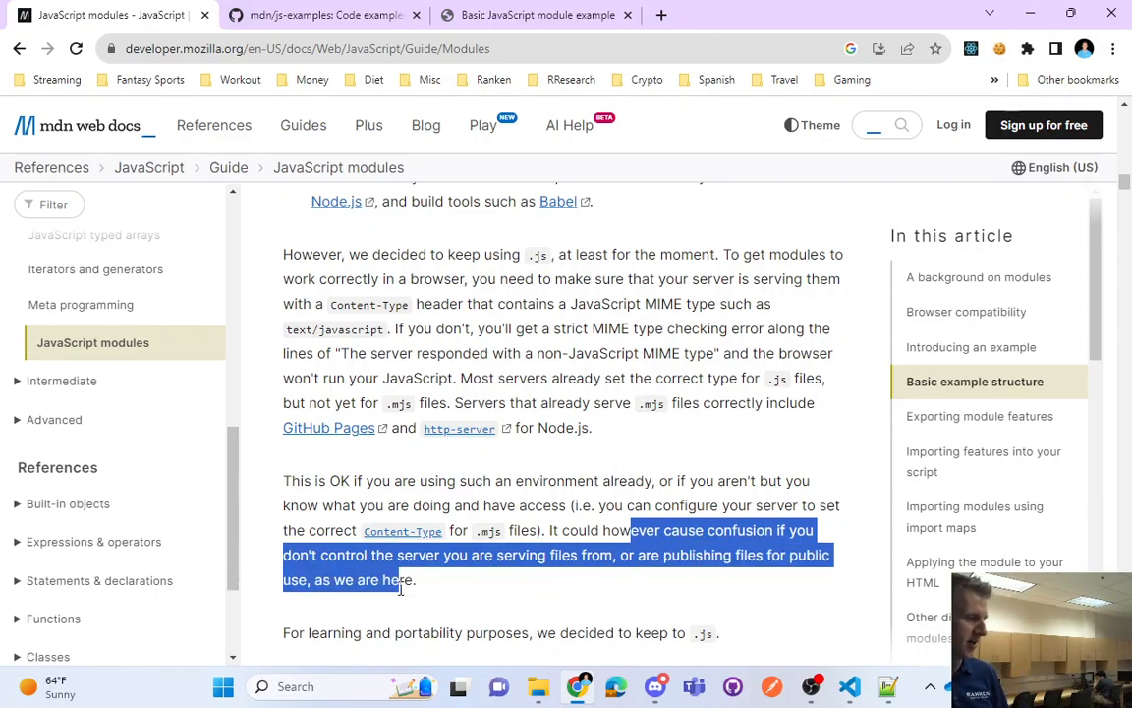
scroll(down, 3)
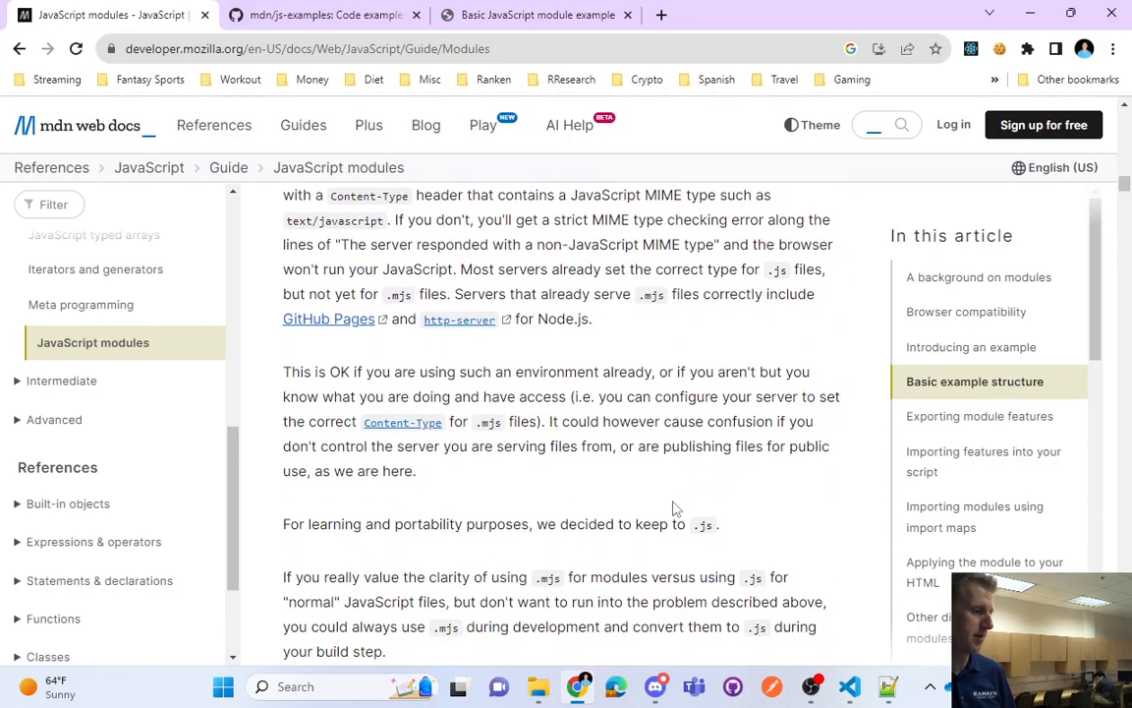
drag(363, 523, 678, 524)
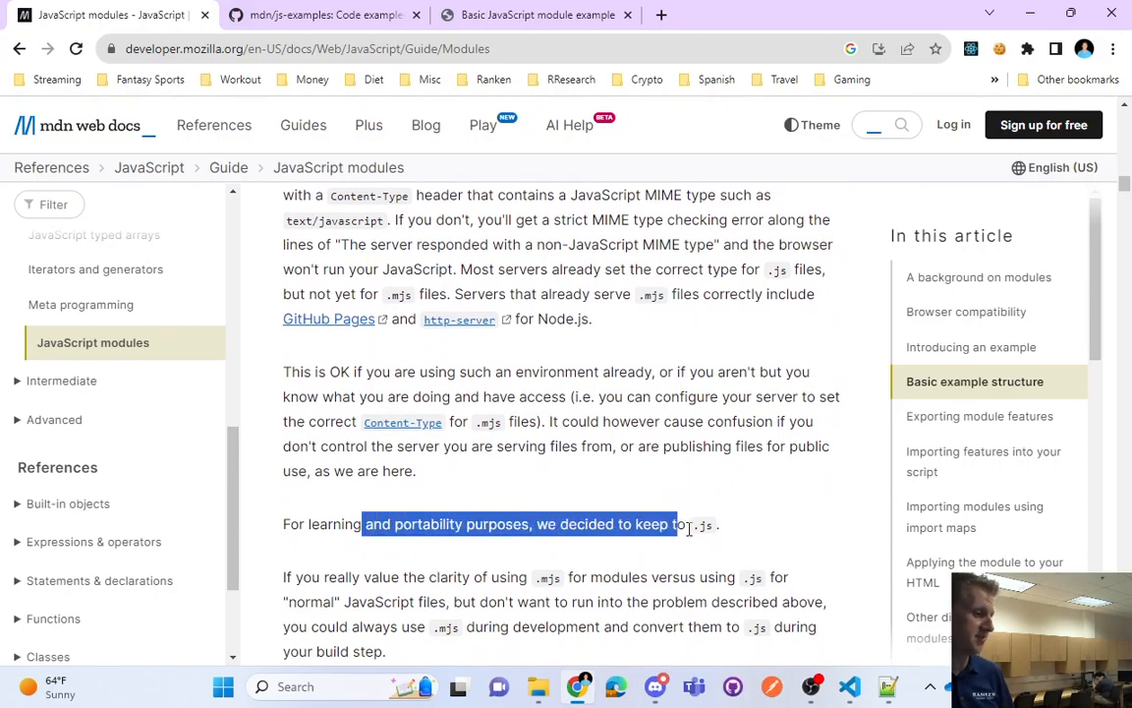
drag(676, 524, 713, 524)
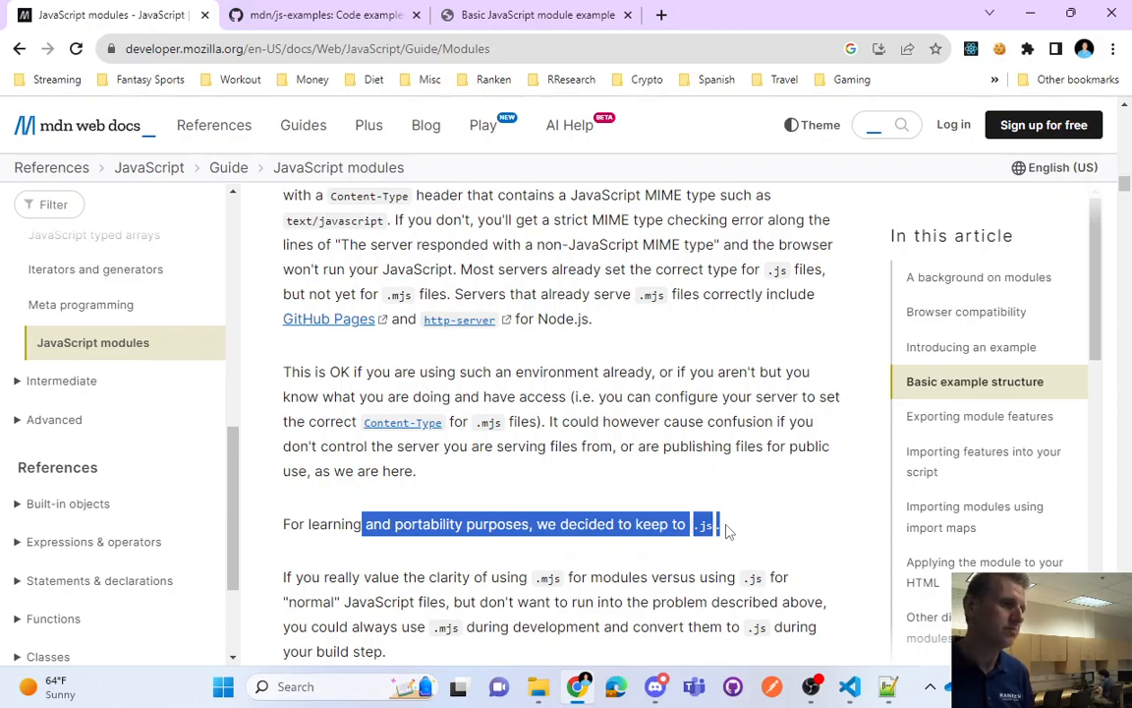
click(727, 529)
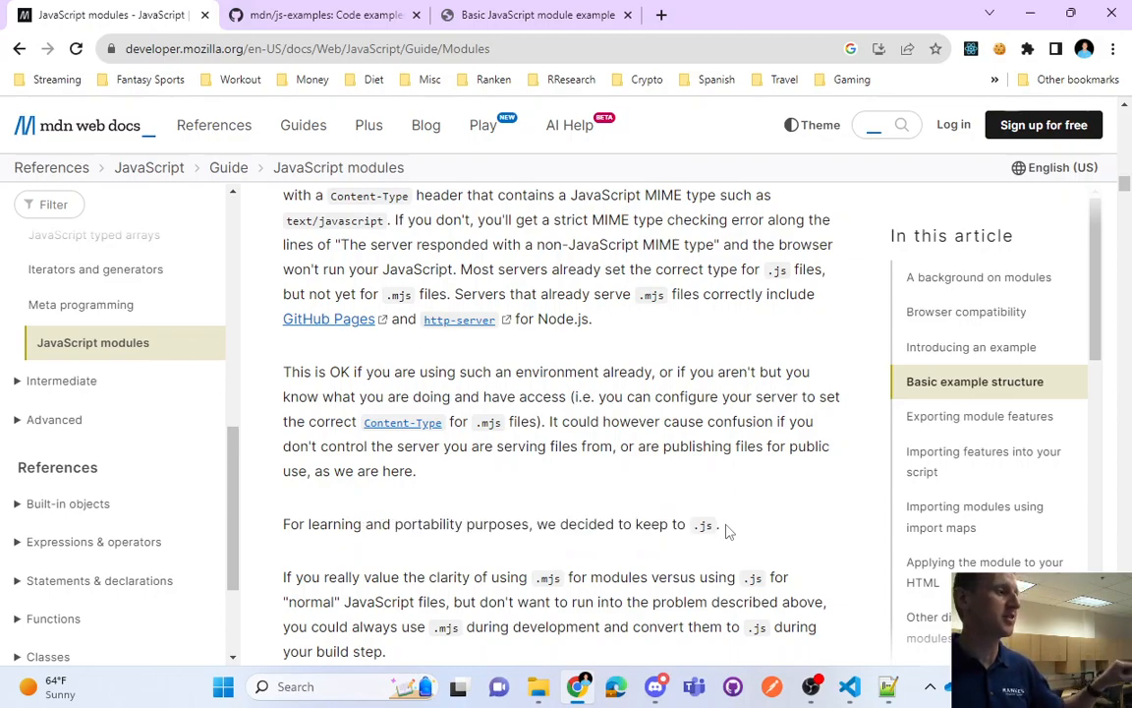
Reread the MIME type paragraph, then scroll past the closing notes to 'Exporting module features'
scroll(up, 3)
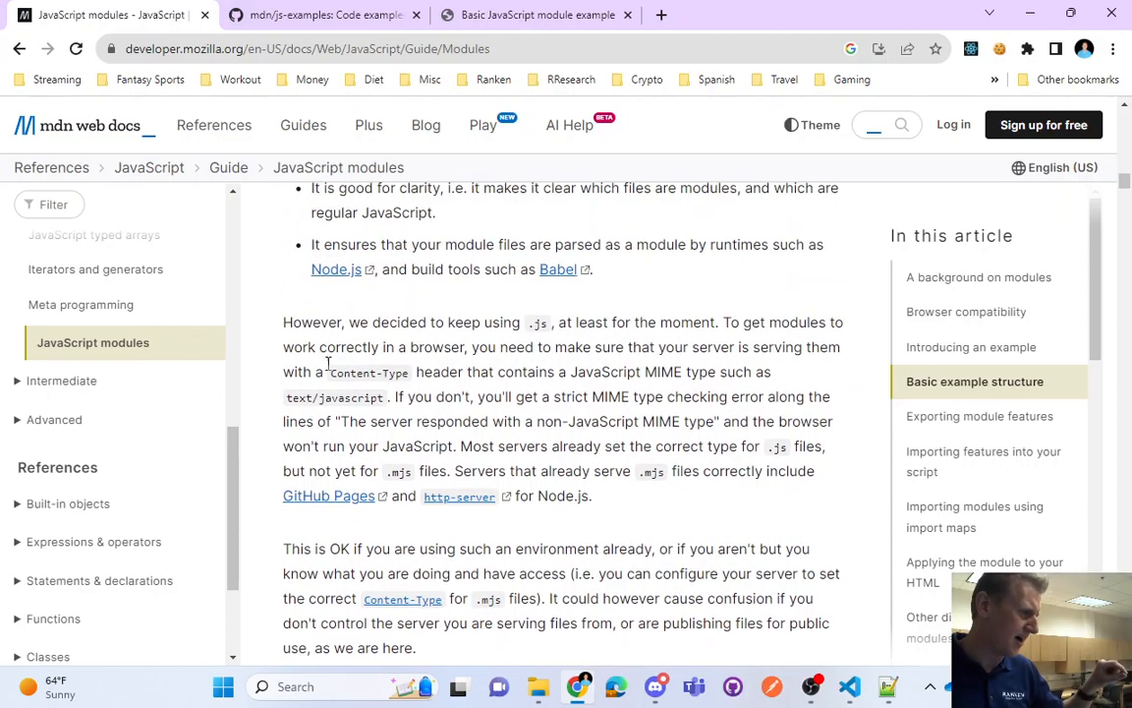
double_click(368, 372)
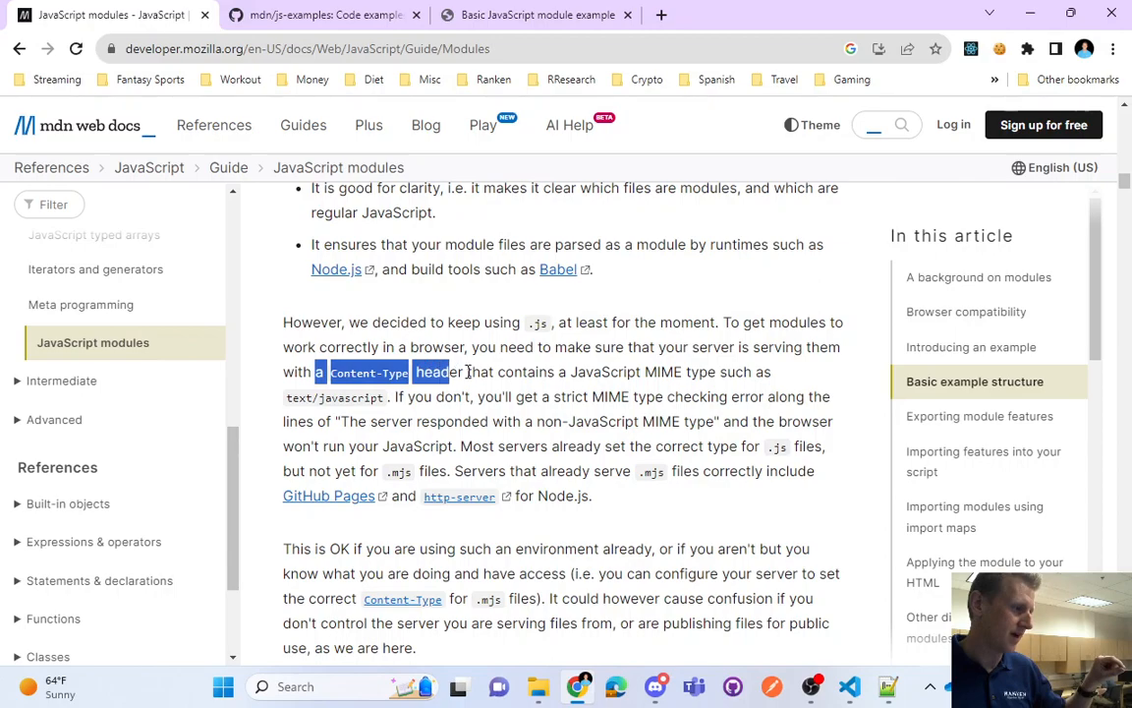
double_click(604, 372)
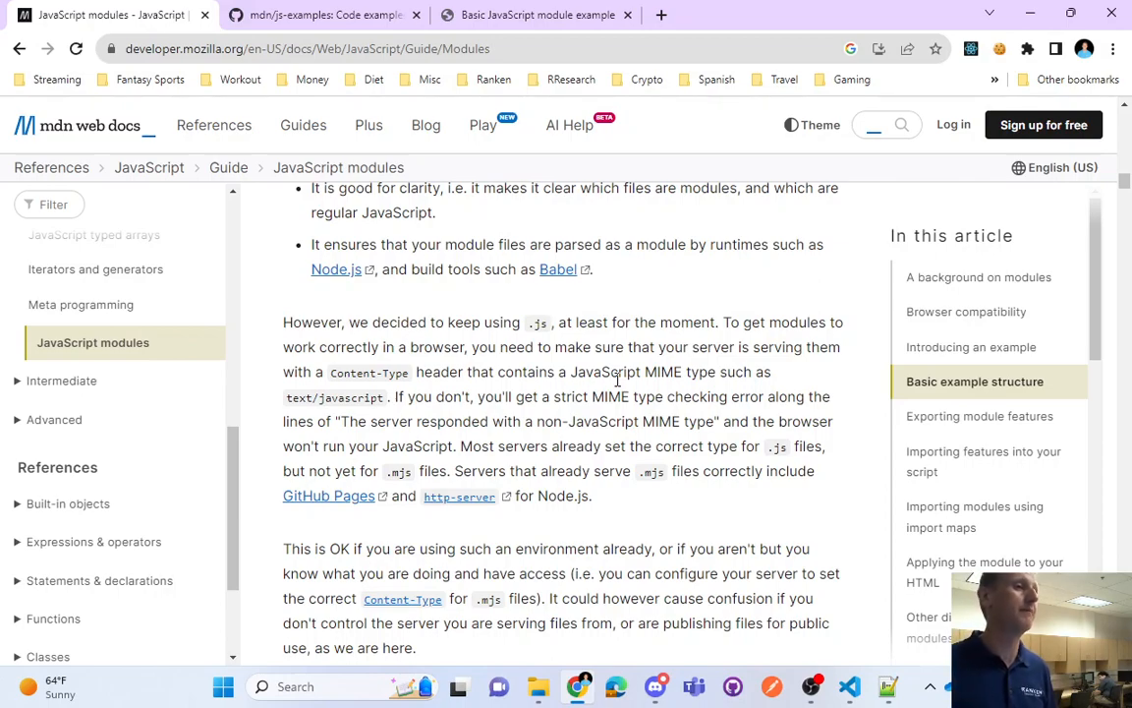
scroll(down, 3)
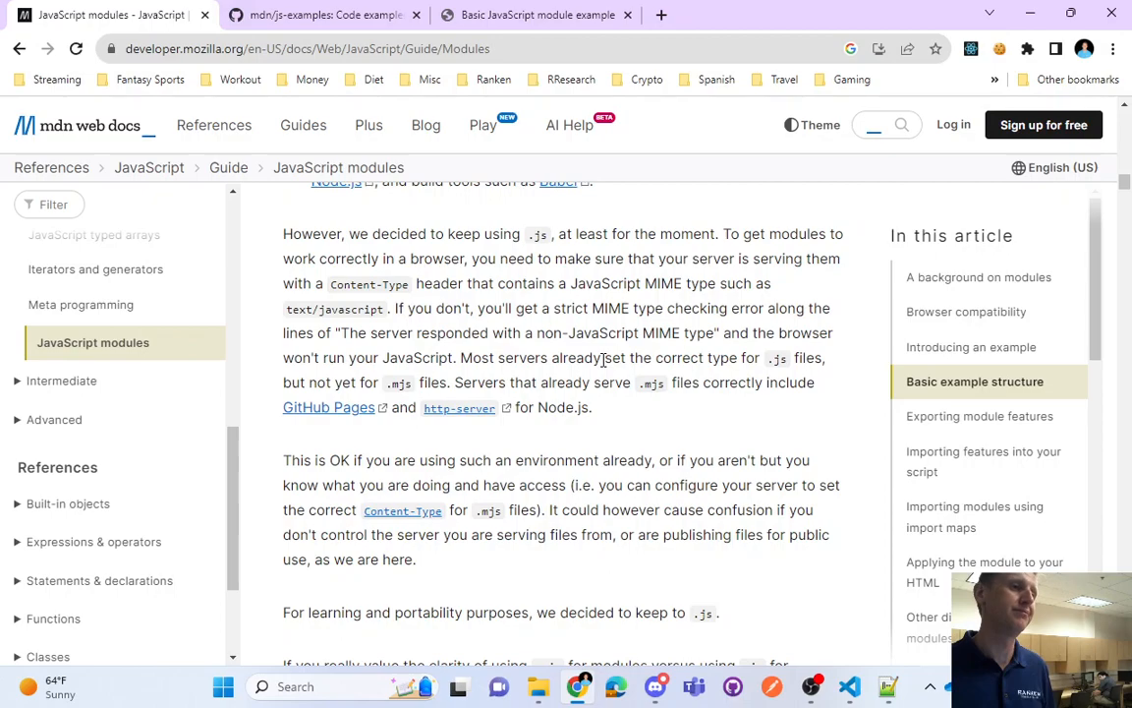
mouse_move(579, 335)
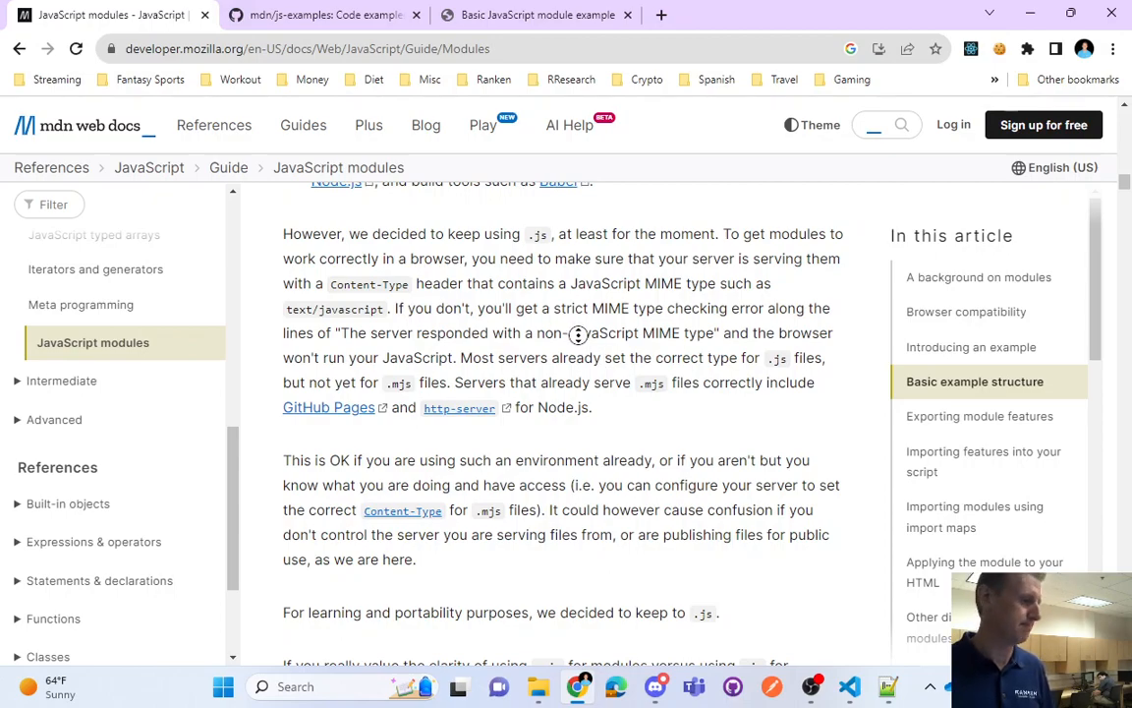
scroll(down, 3)
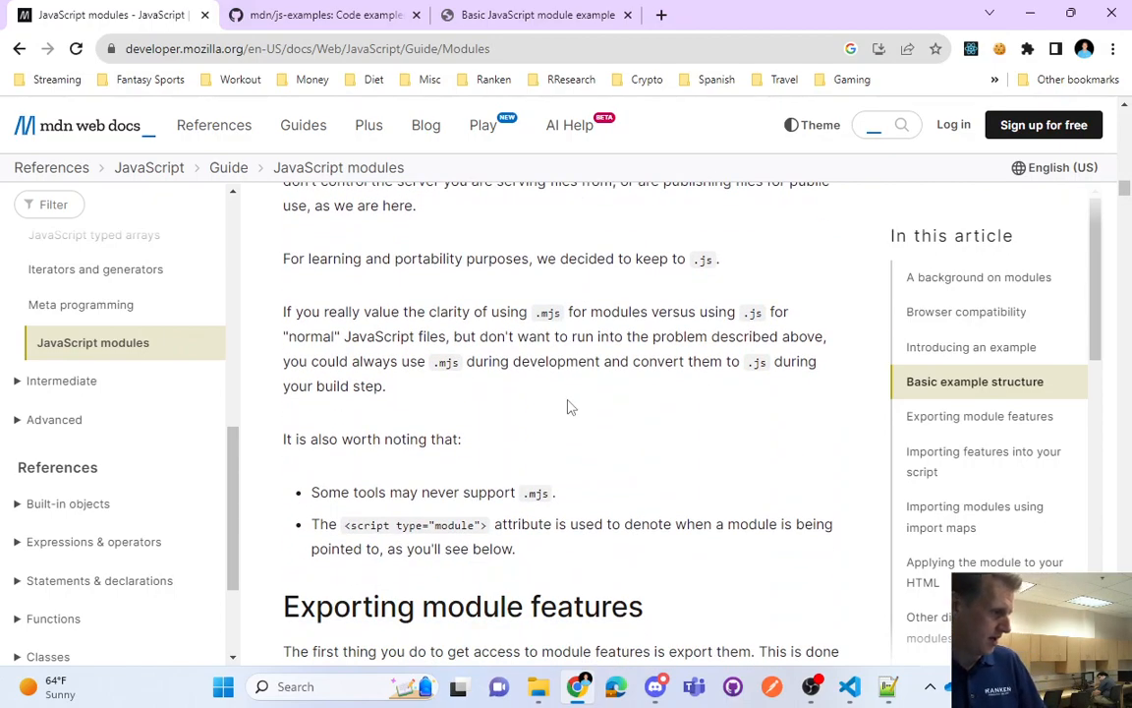
scroll(down, 3)
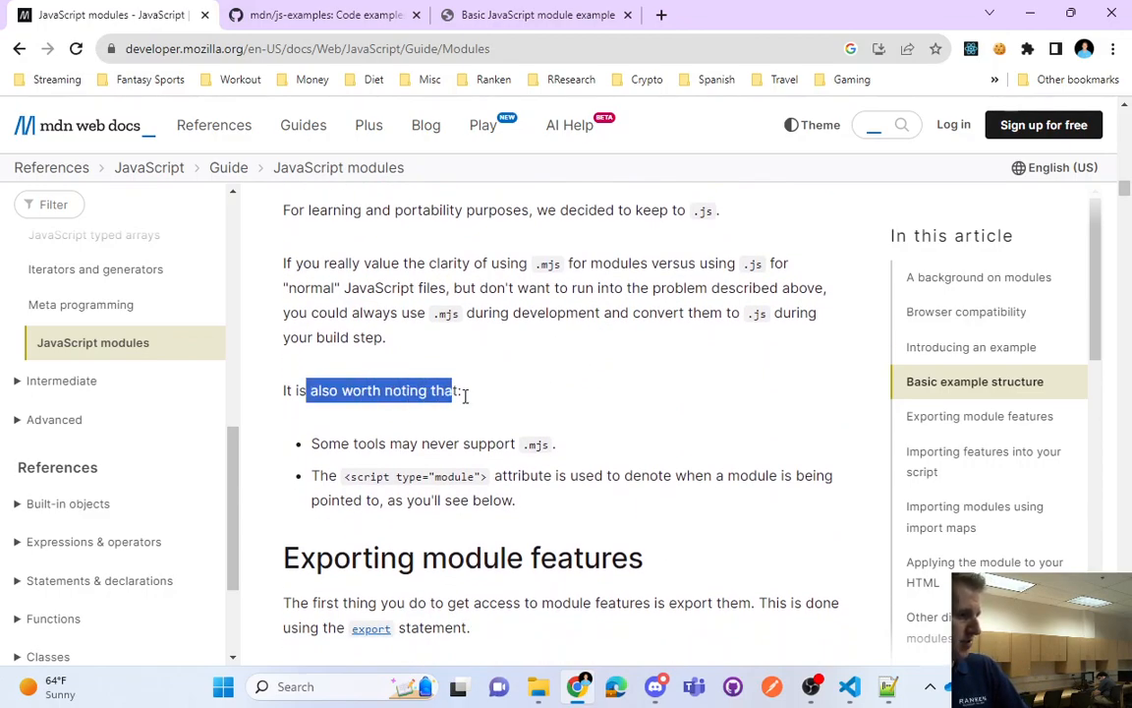
drag(462, 390, 555, 443)
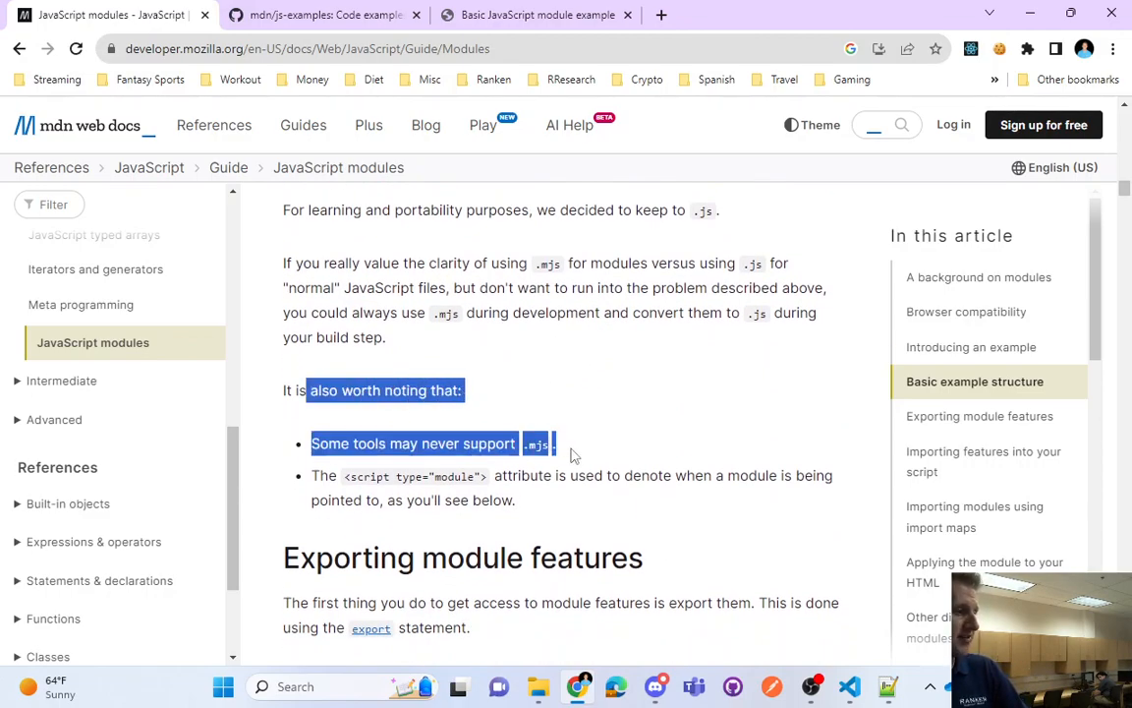
click(315, 481)
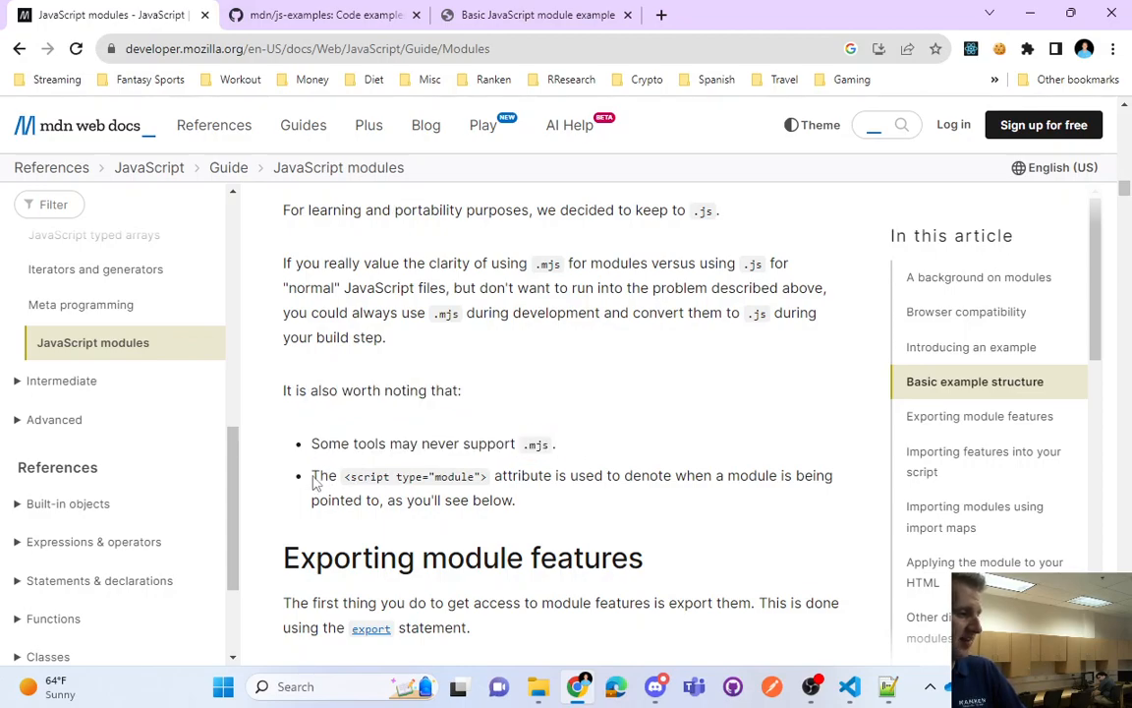
drag(311, 476, 609, 476)
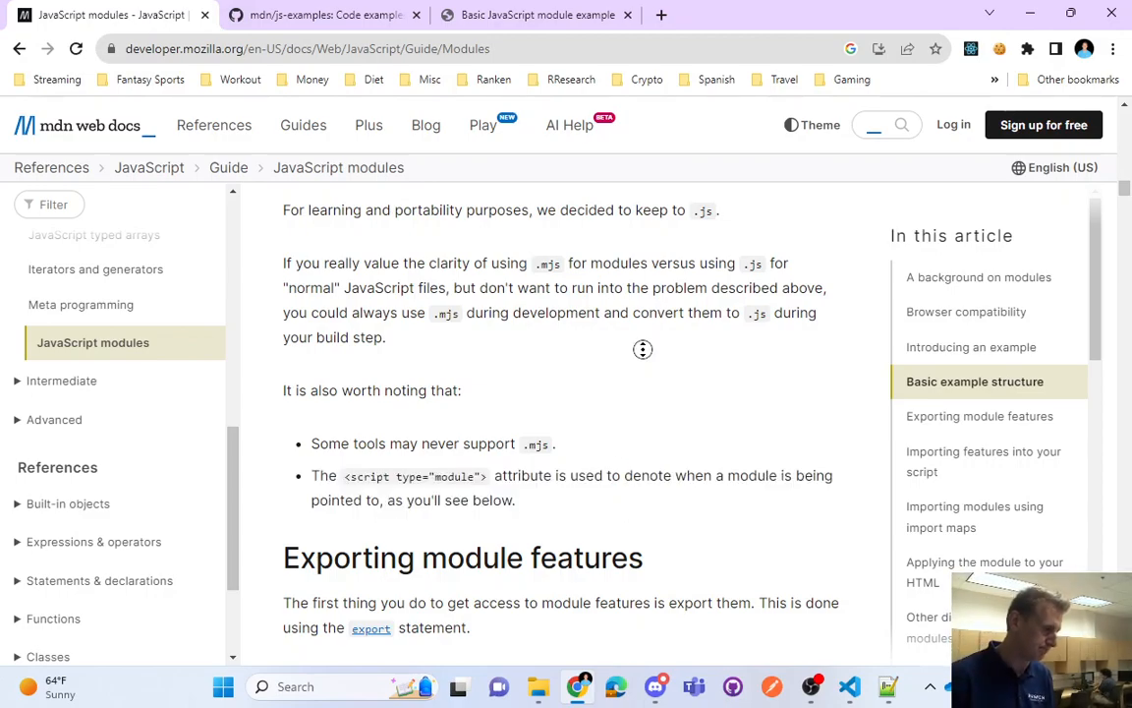
scroll(down, 3)
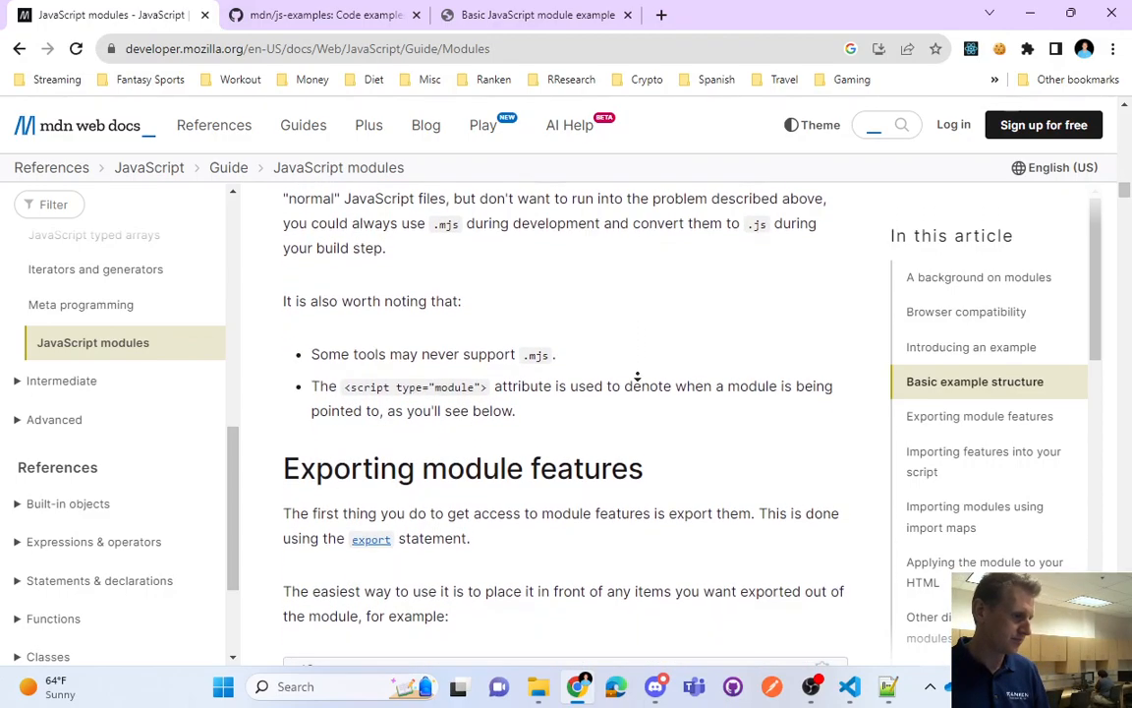
scroll(down, 3)
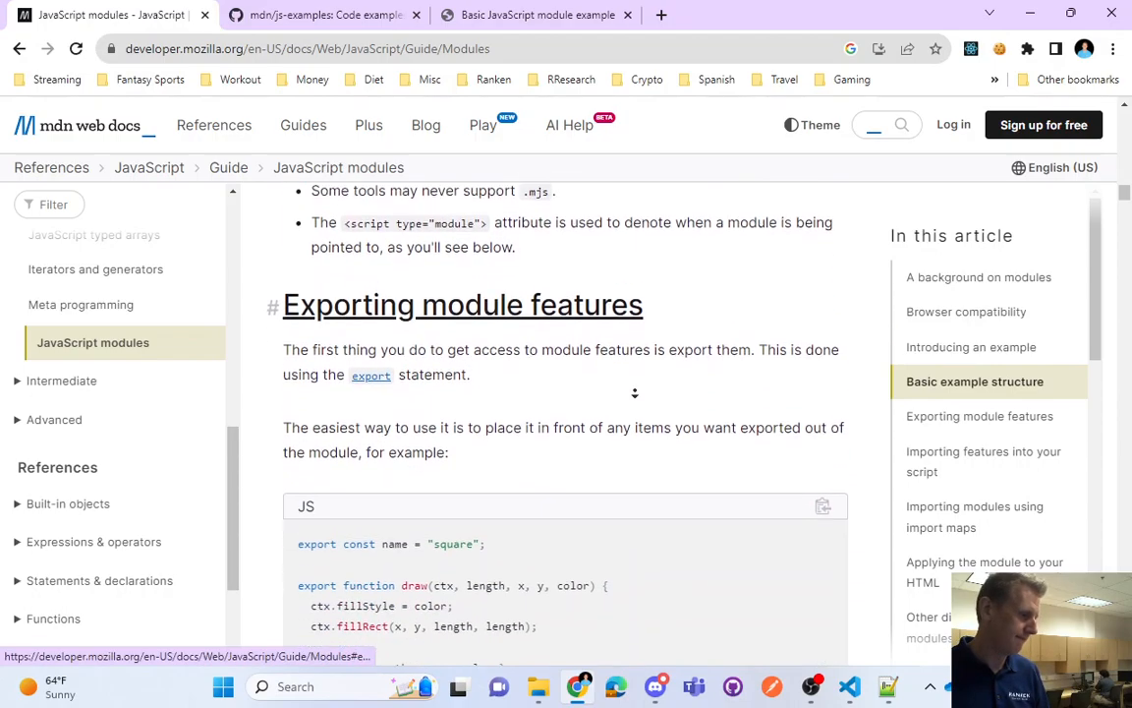
Highlight MDN's sentences on placing export in front of items, with the export const name example
scroll(down, 3)
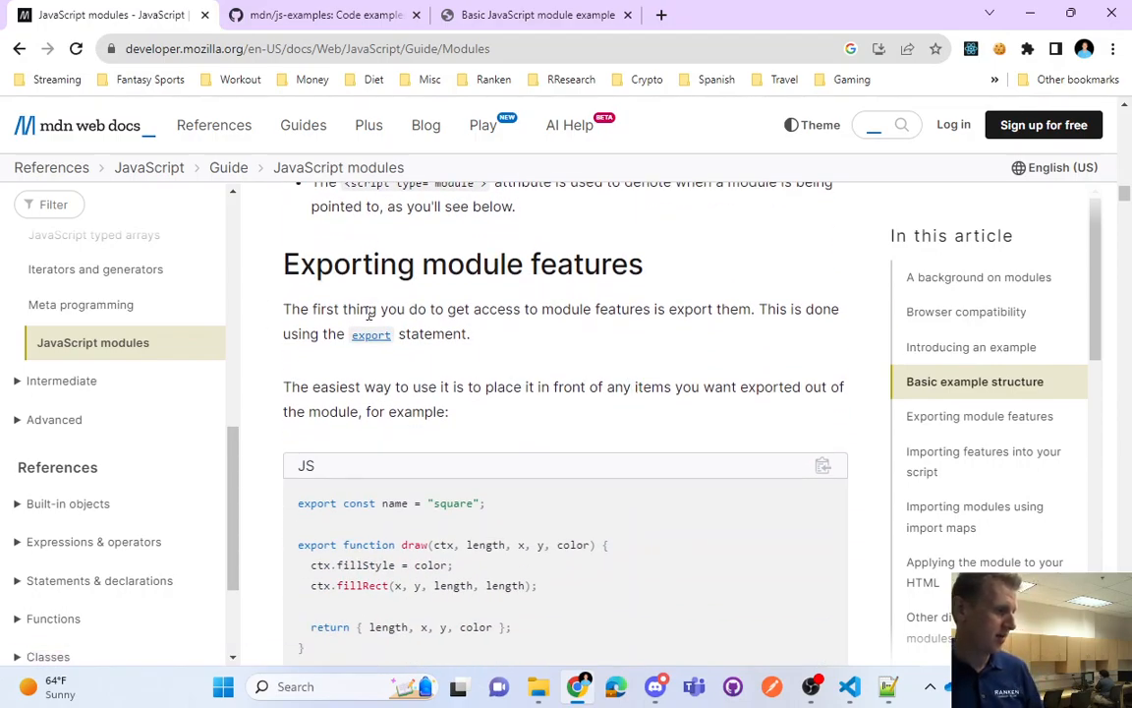
drag(369, 309, 585, 309)
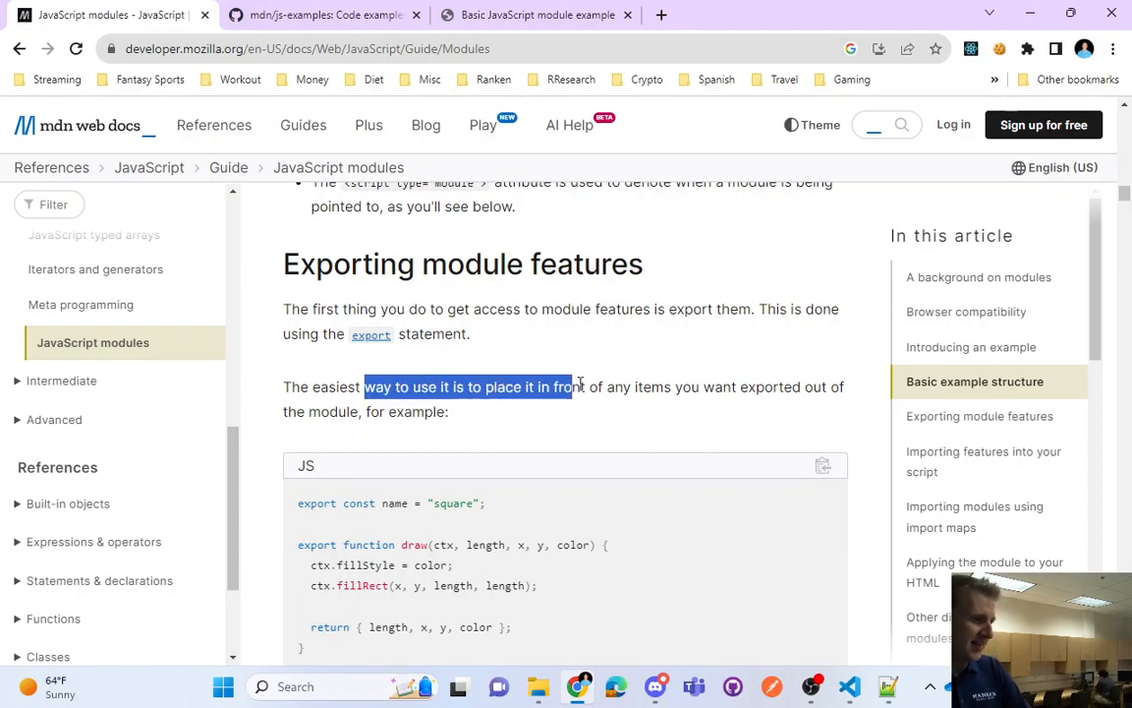
drag(567, 386, 448, 411)
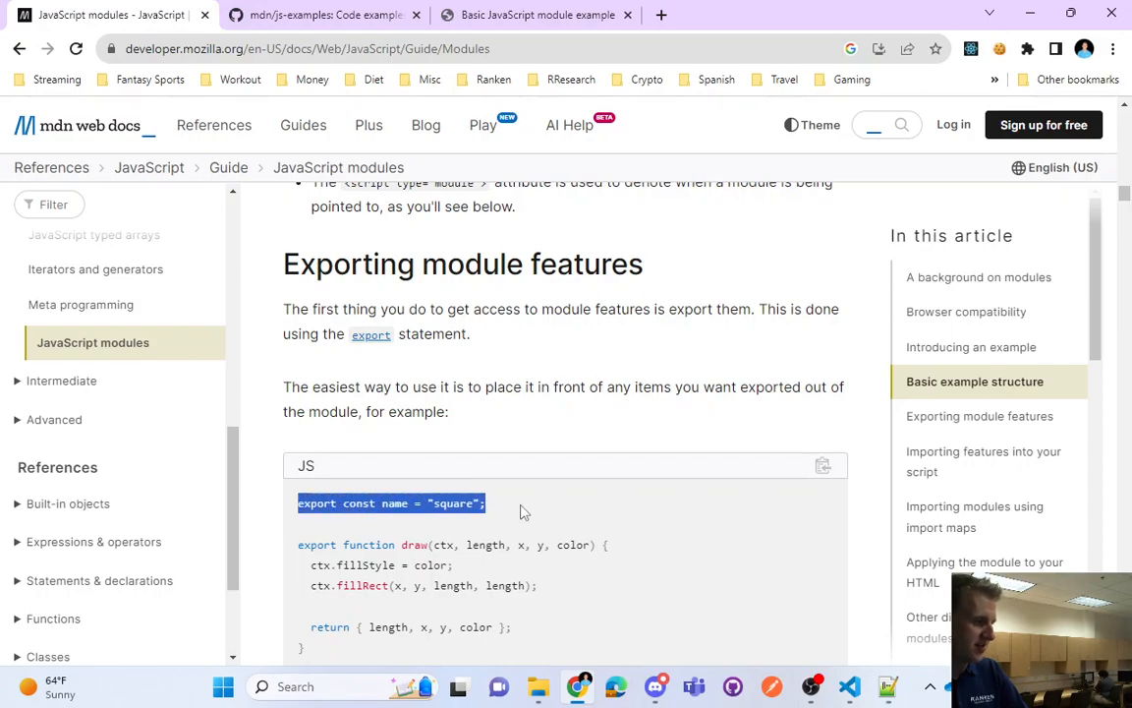
double_click(315, 502)
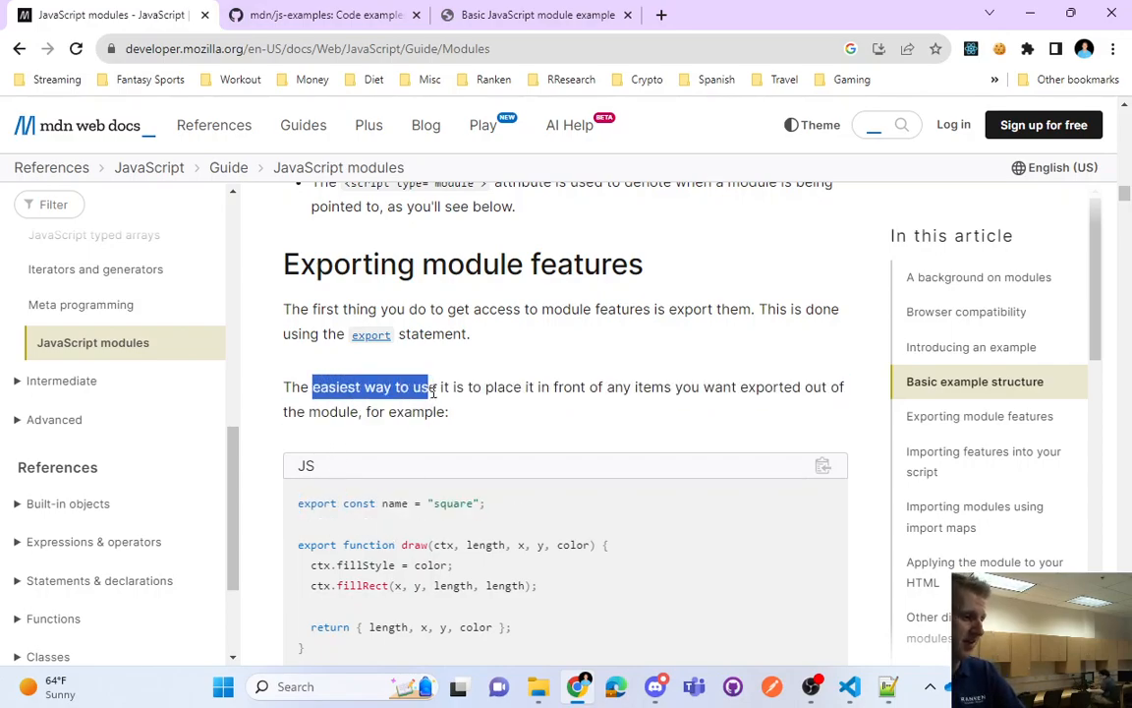
drag(430, 386, 637, 386)
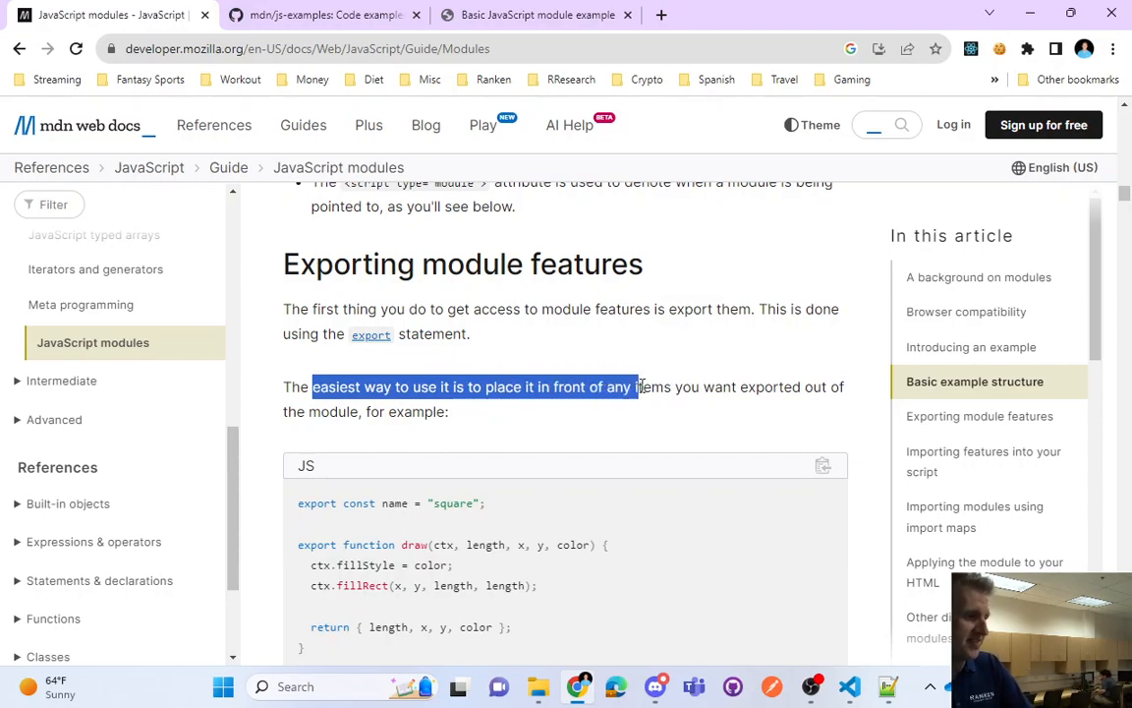
click(661, 425)
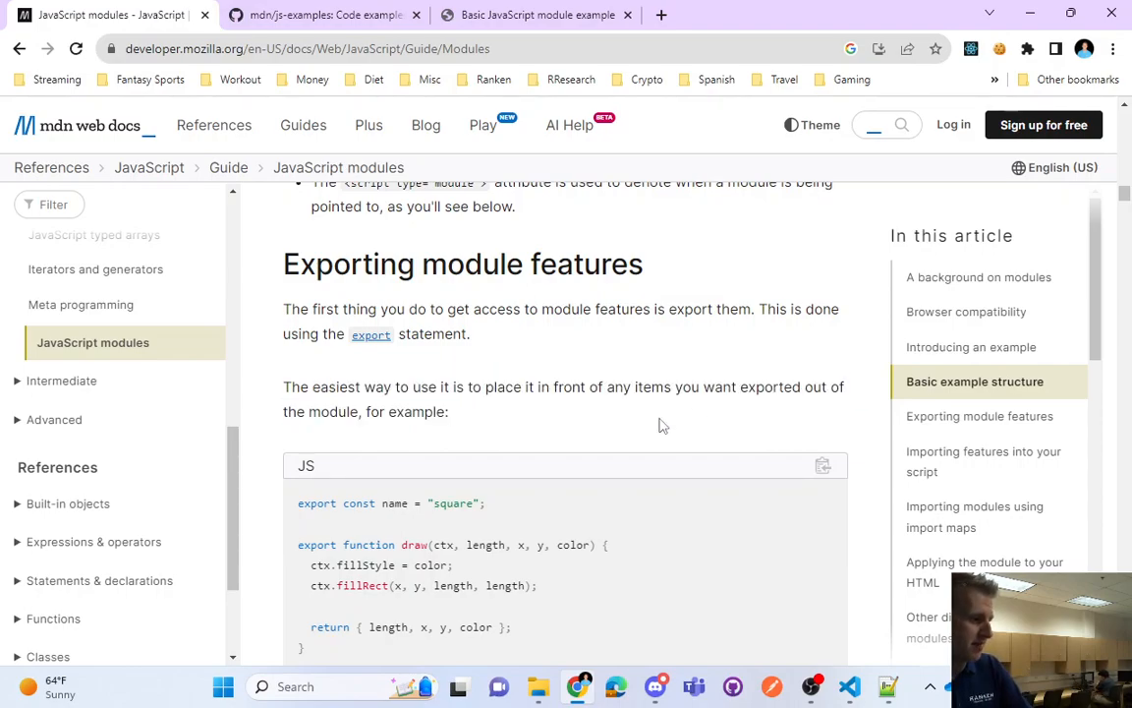
Highlight which items can be exported (var, let, const, classes) and the top-level rule
scroll(down, 3)
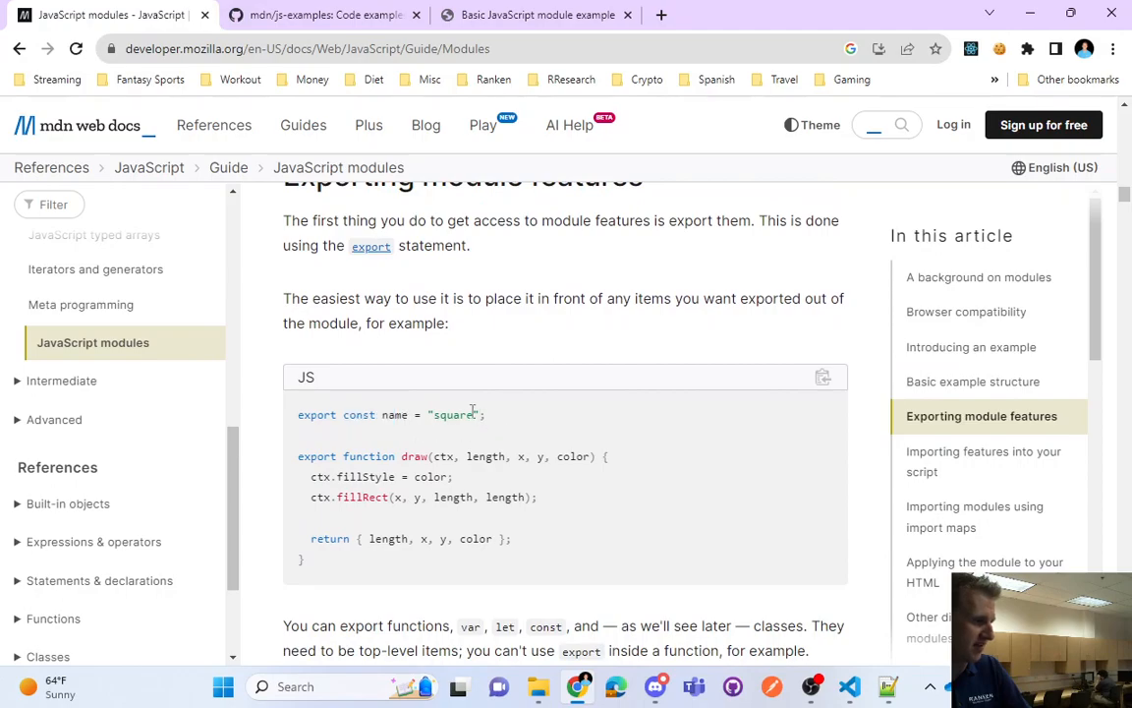
drag(298, 456, 467, 456)
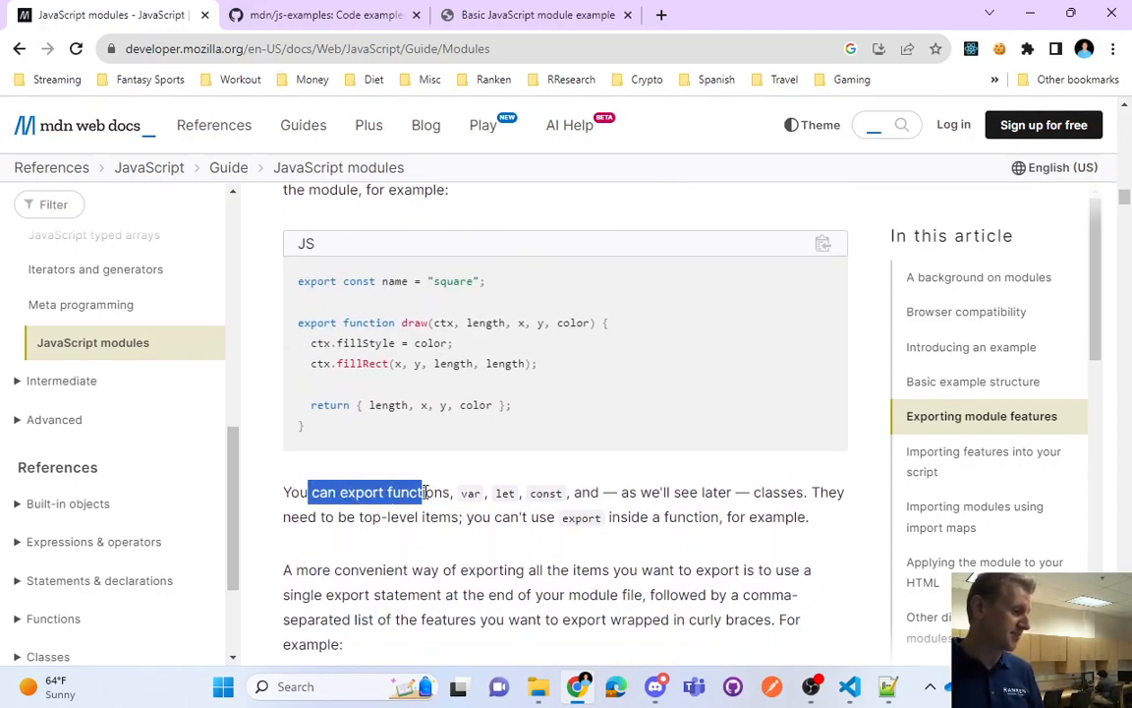
drag(311, 492, 607, 492)
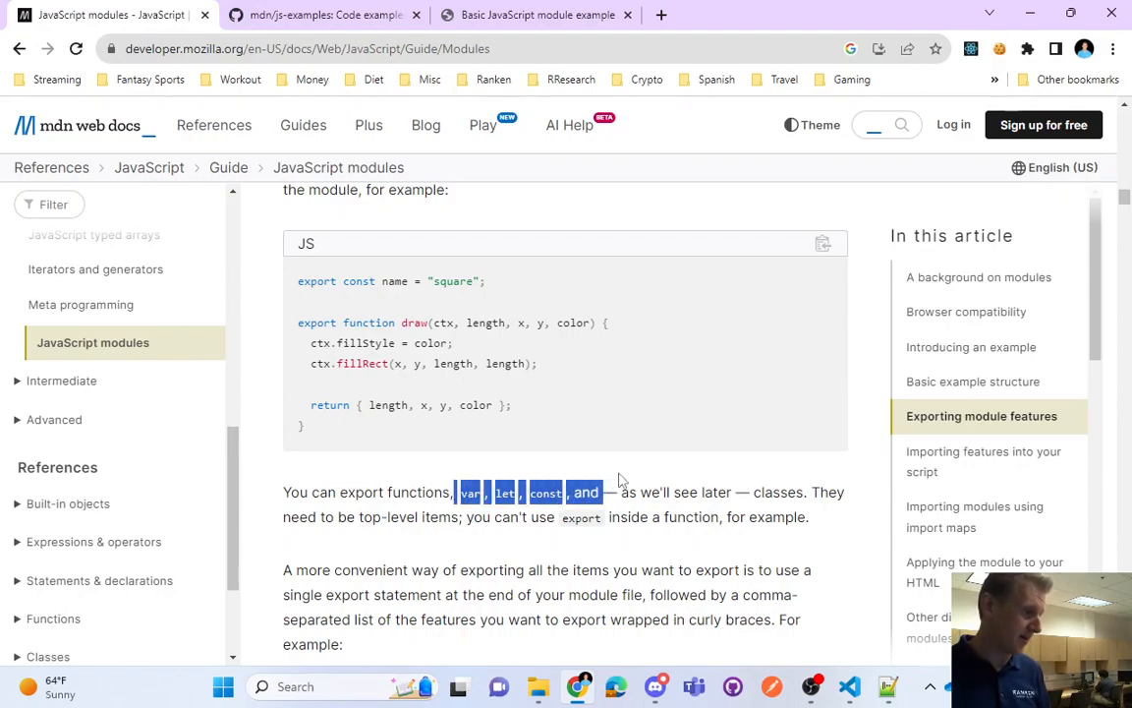
drag(609, 493, 796, 493)
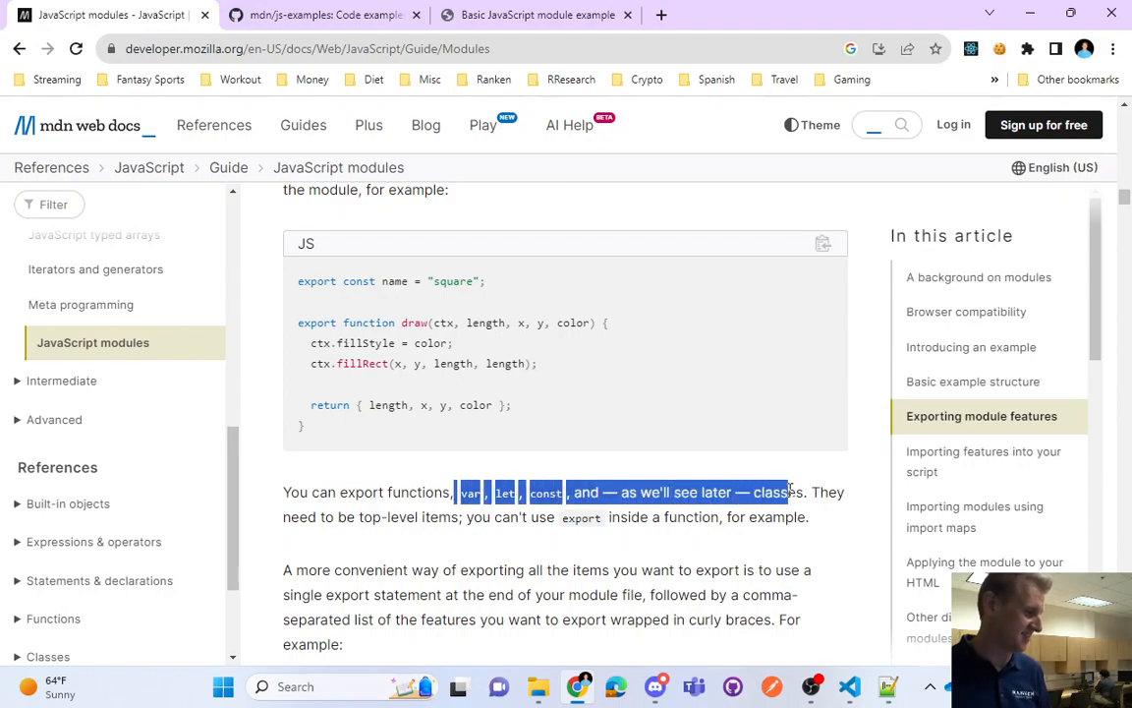
drag(792, 491, 464, 518)
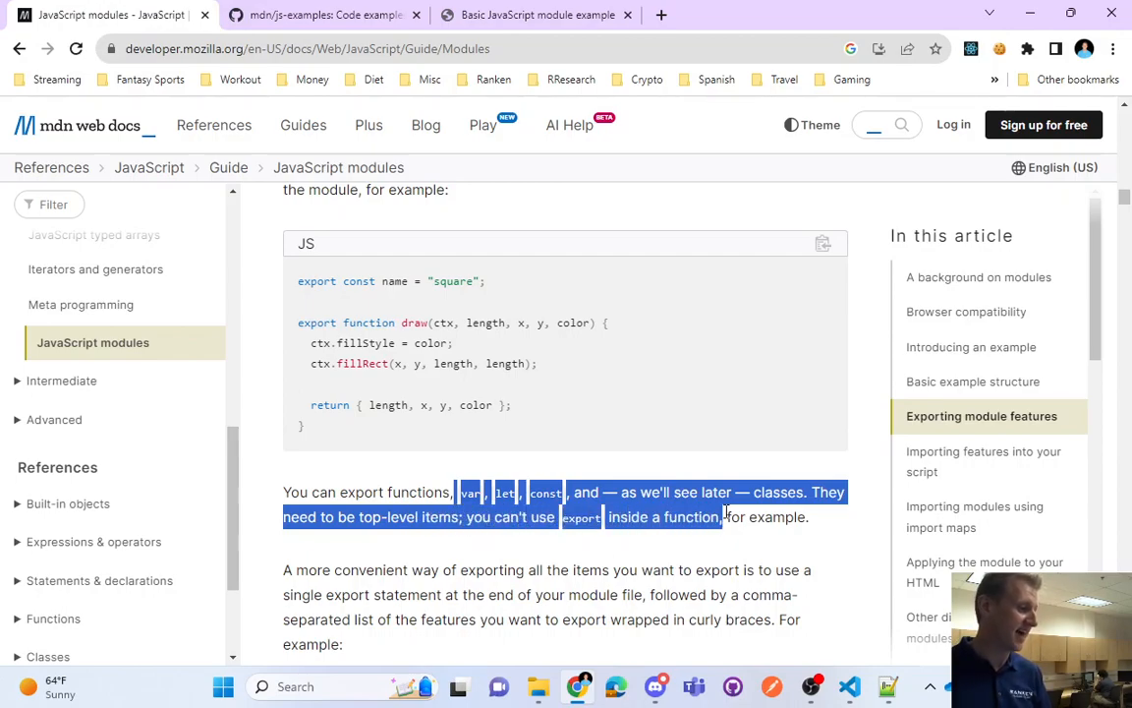
Highlight the single export statement approach and scroll past its example
scroll(down, 3)
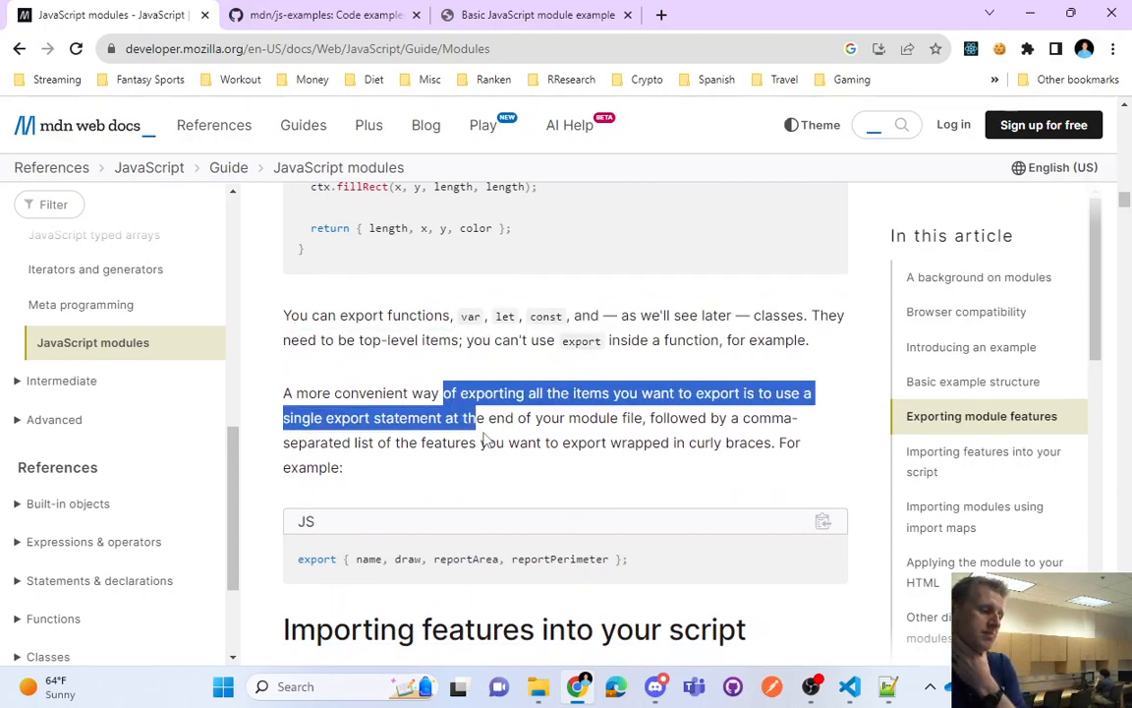
double_click(373, 394)
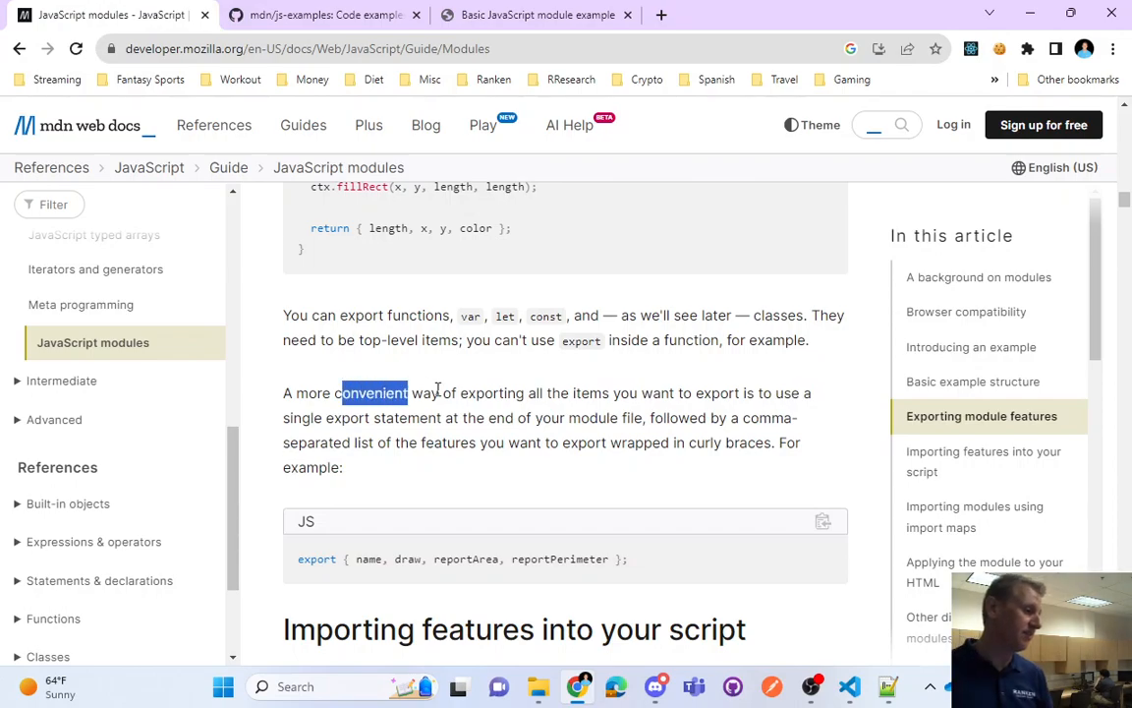
drag(403, 393, 671, 392)
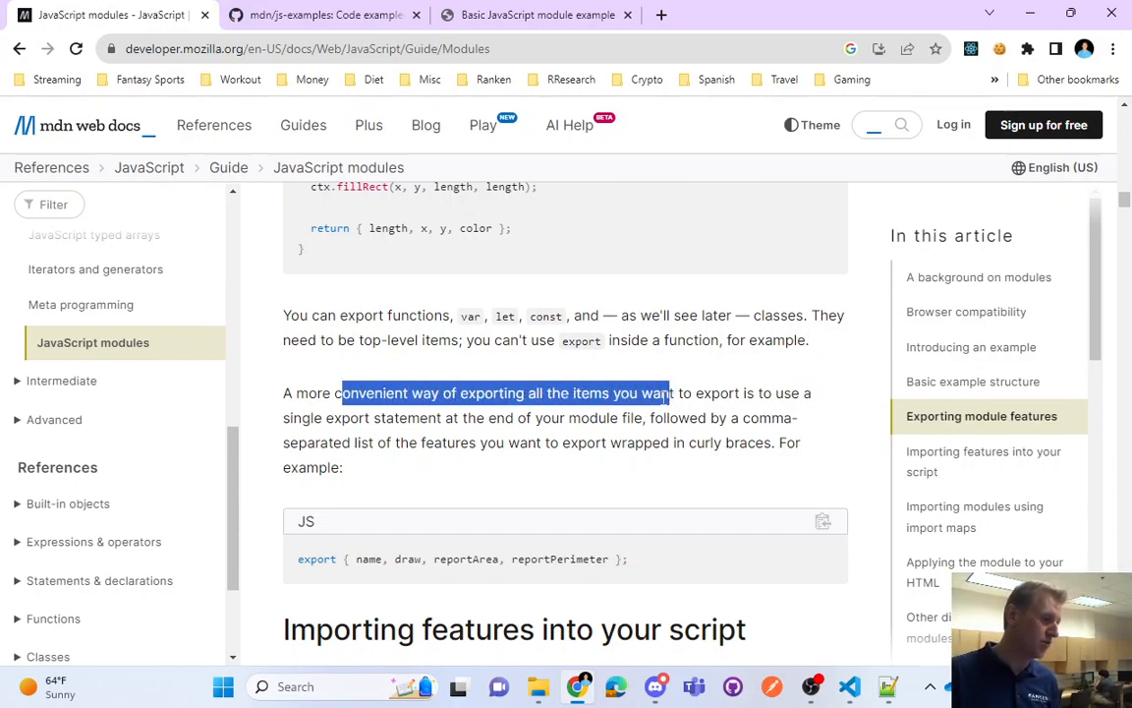
drag(669, 393, 526, 416)
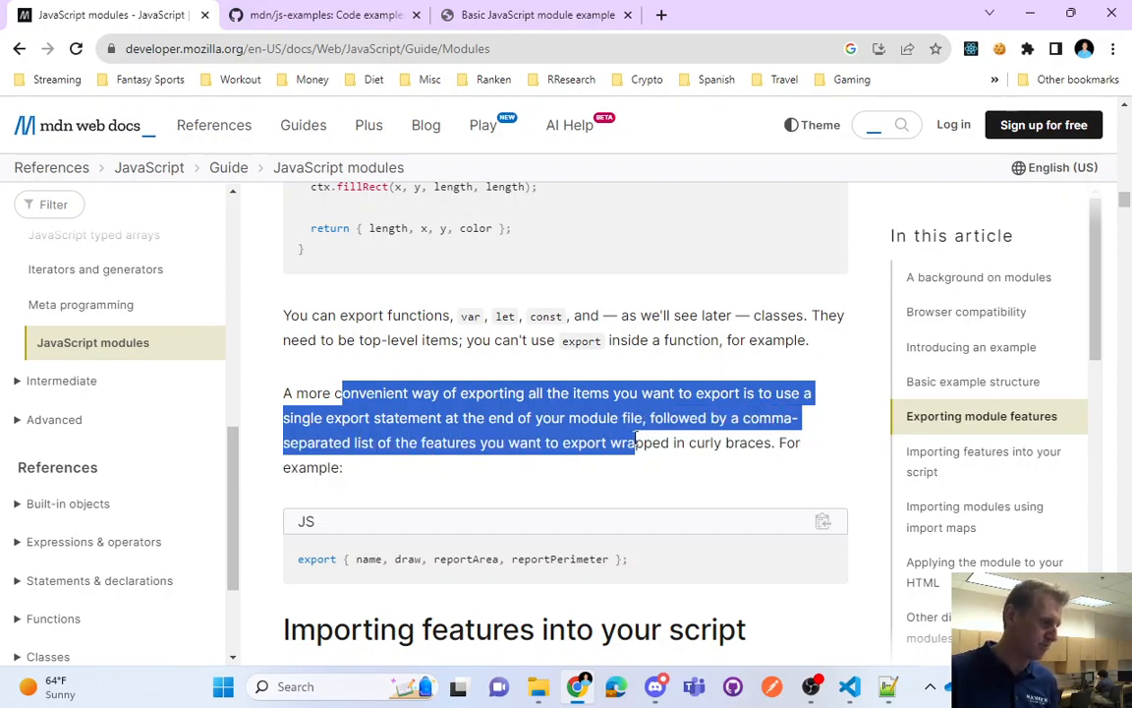
scroll(down, 3)
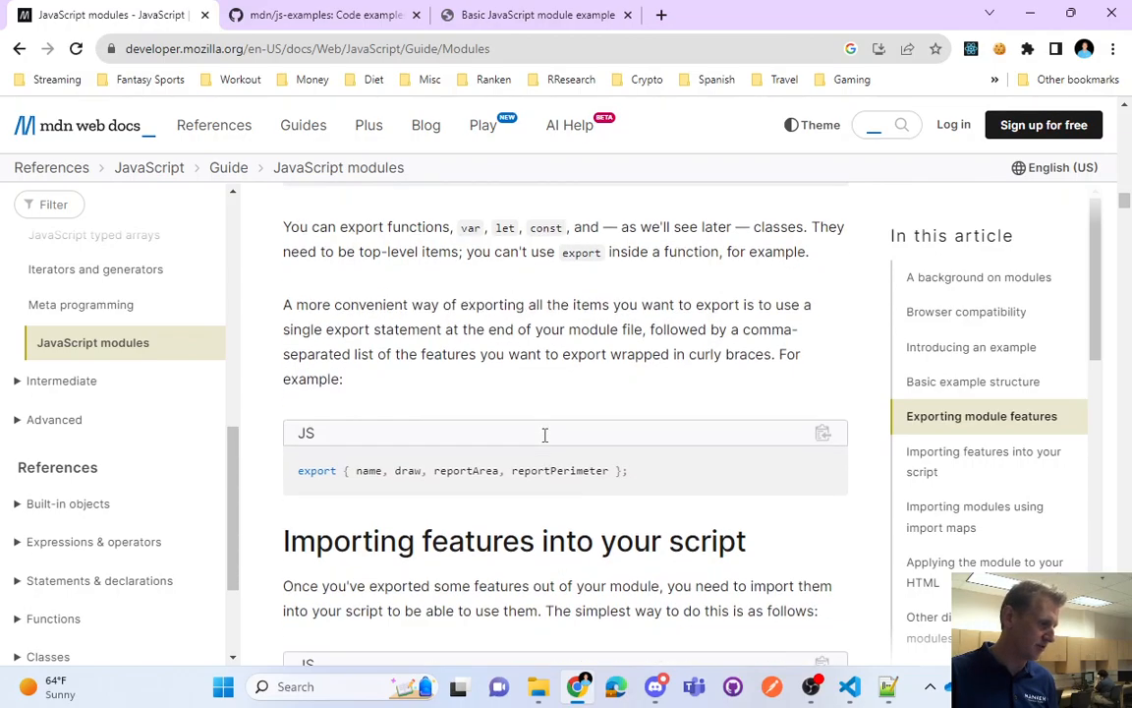
mouse_move(849, 686)
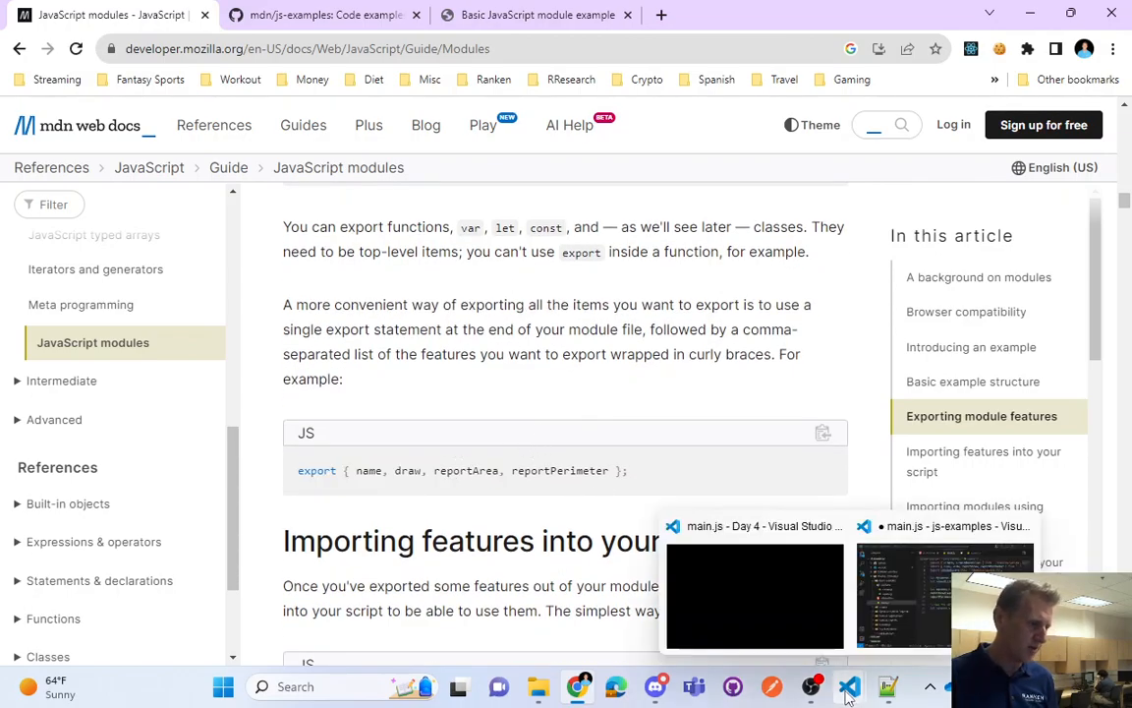
Review index.htm and main.js in the editor, then show the Day 4 file list
click(944, 589)
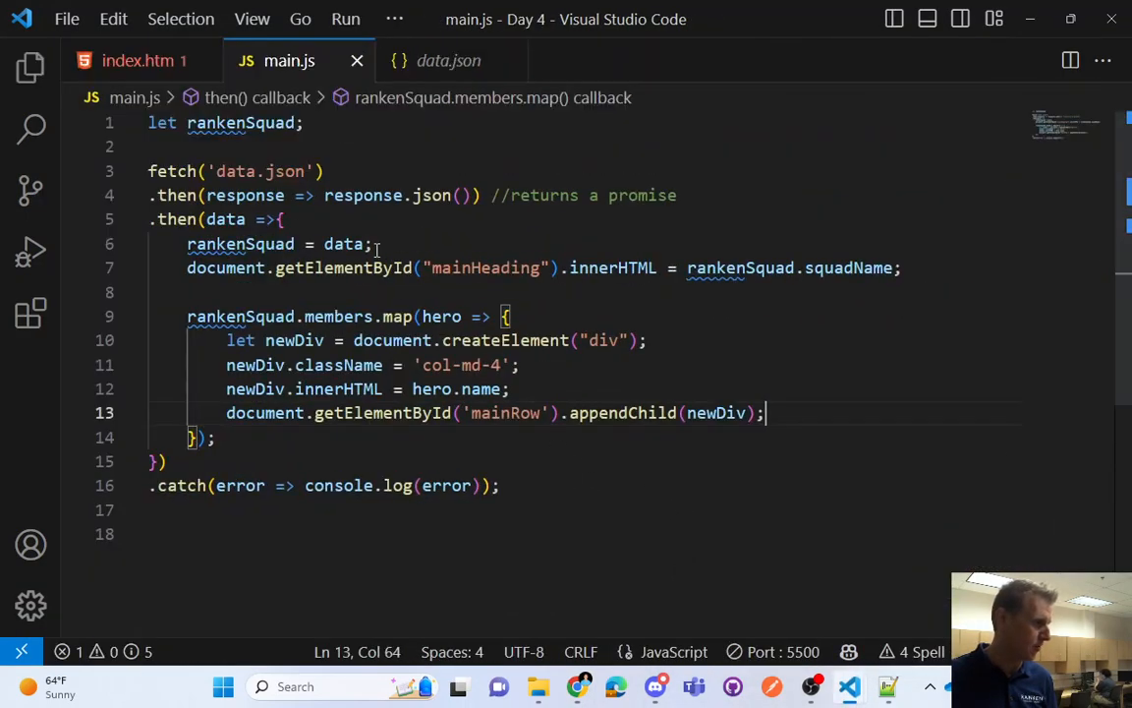
click(138, 60)
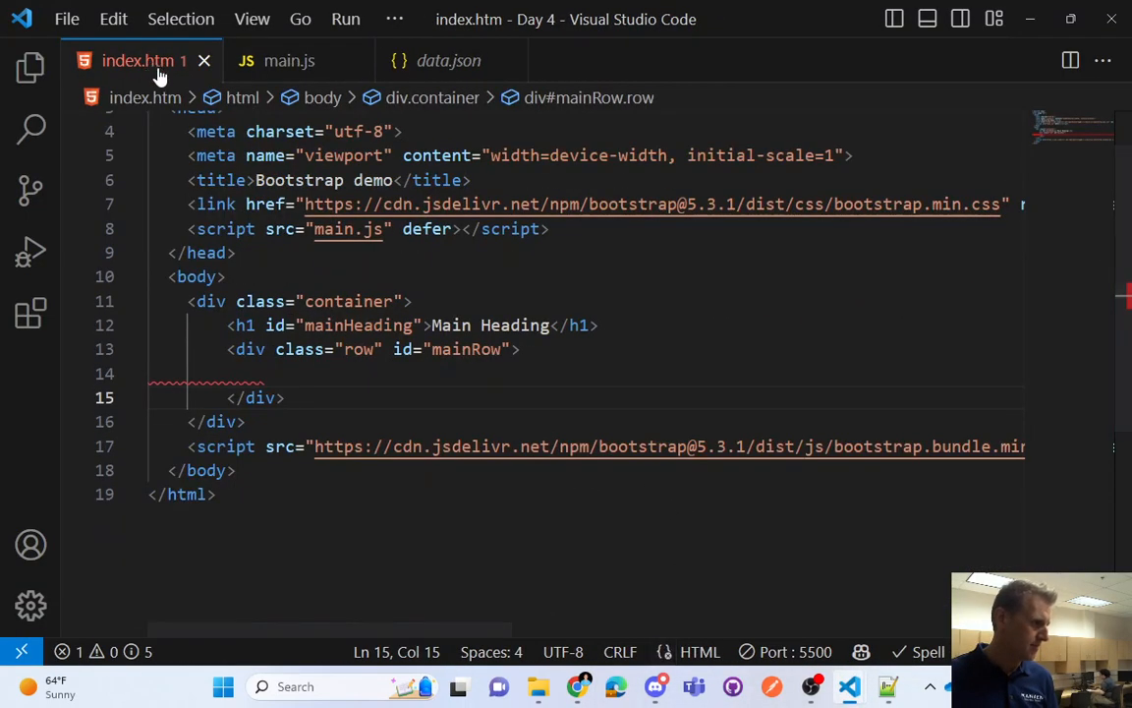
click(289, 60)
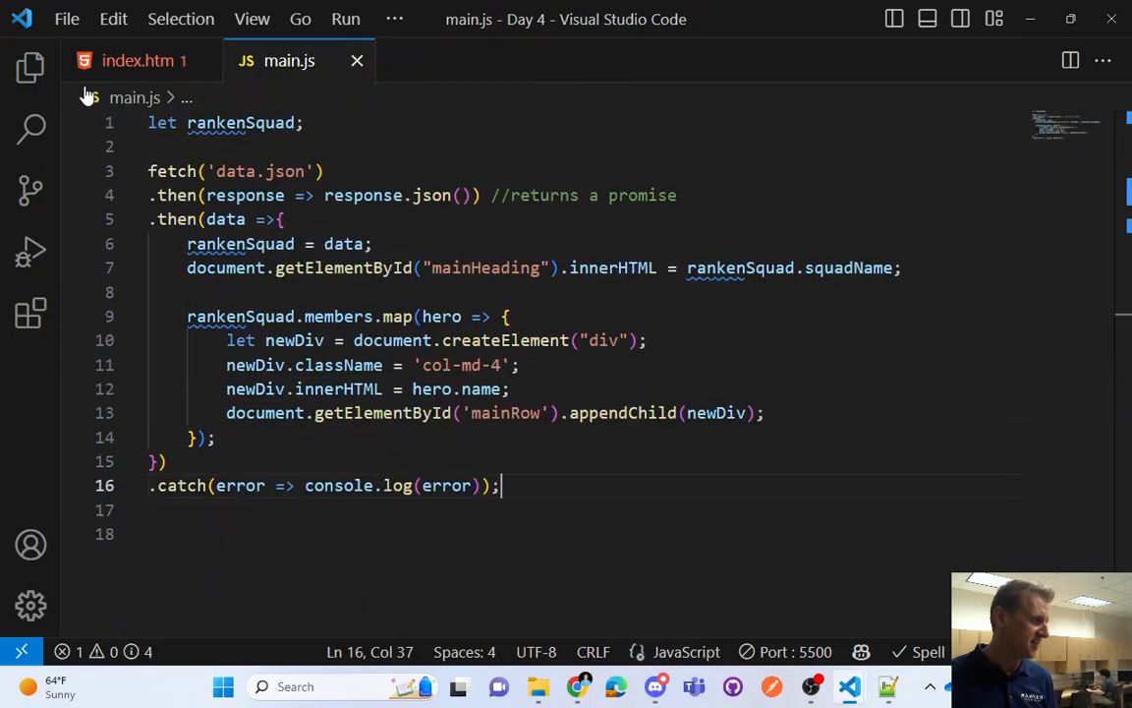
click(30, 67)
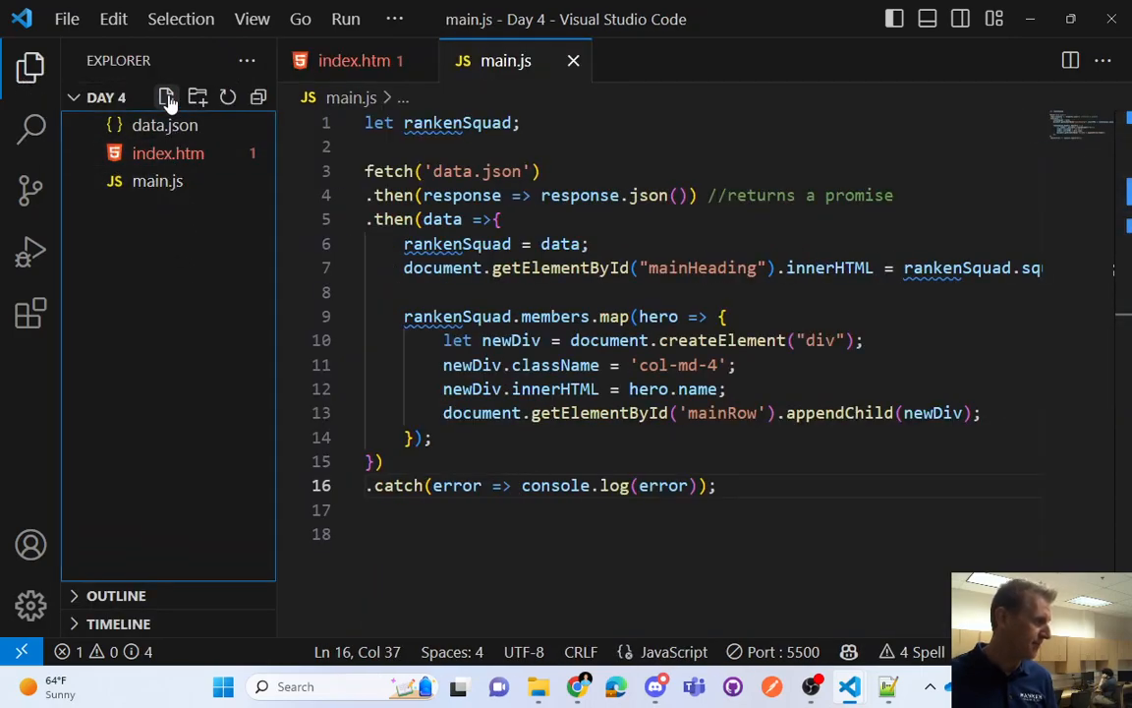
Create second.js containing export function sayHelloWorld() logging "Hello World"
click(167, 97)
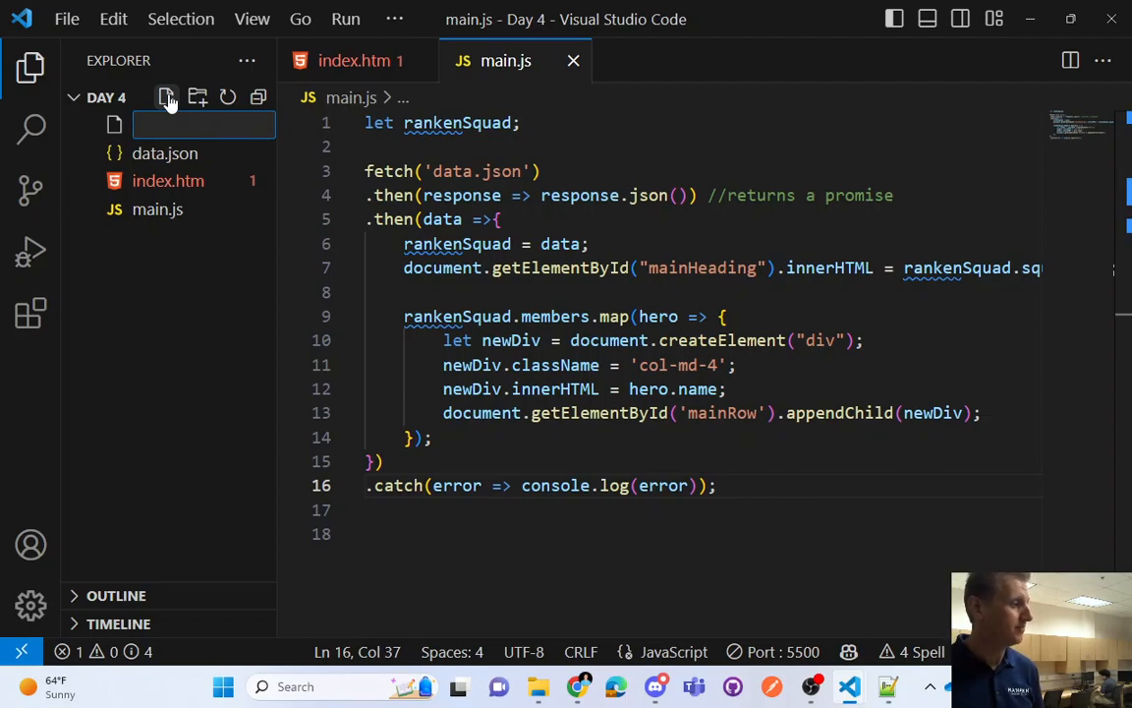
text(second.js)
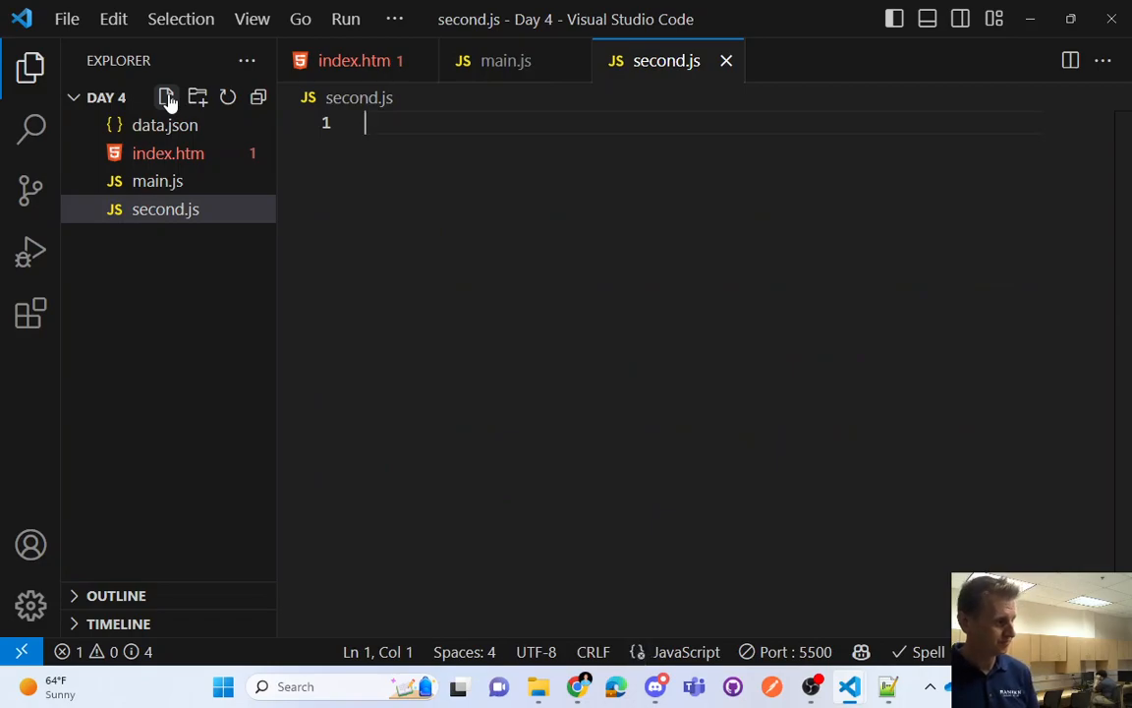
text(export)
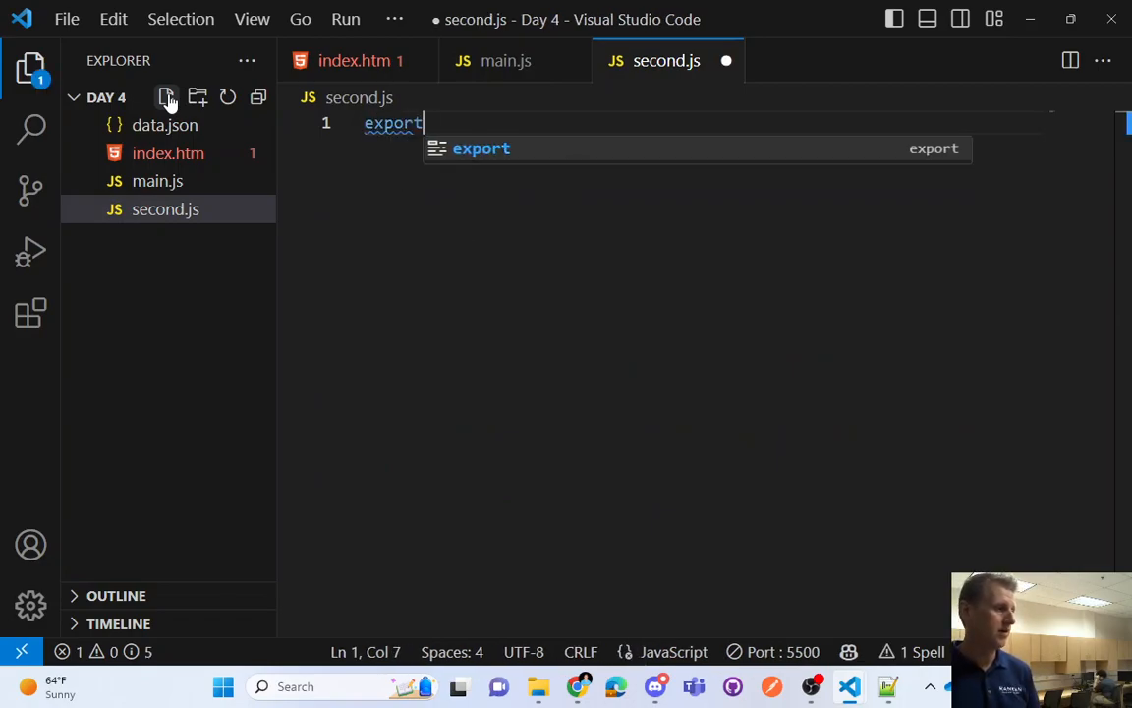
text(function HelloWorld(){)
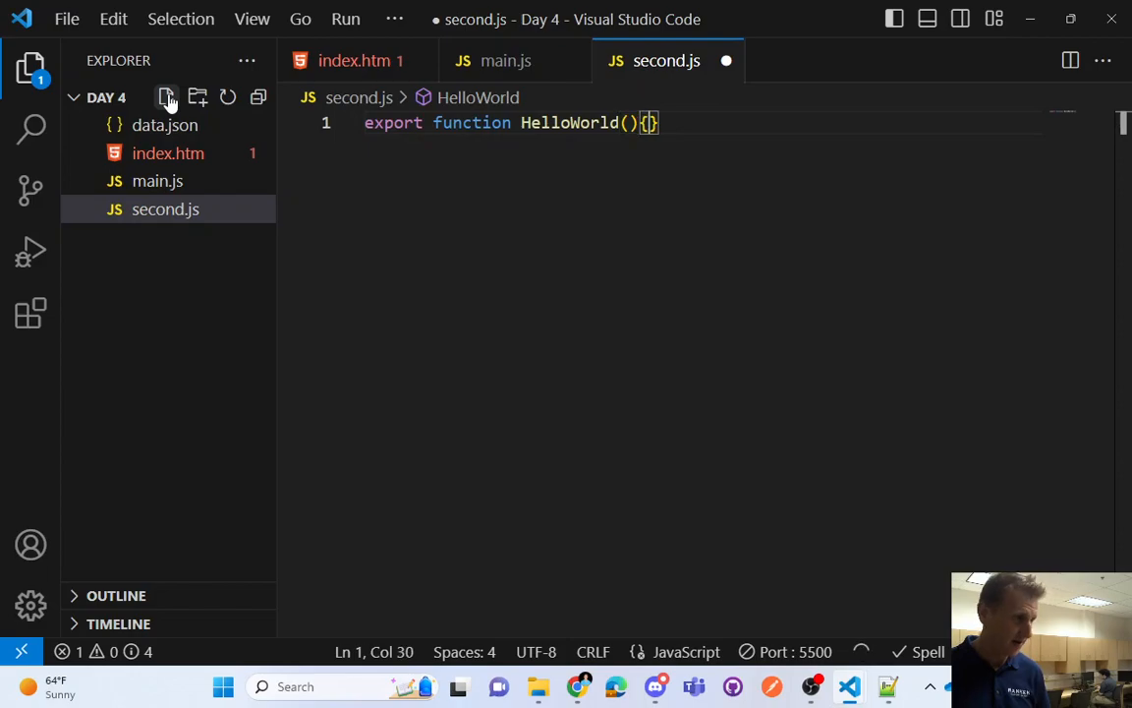
text(console.log)
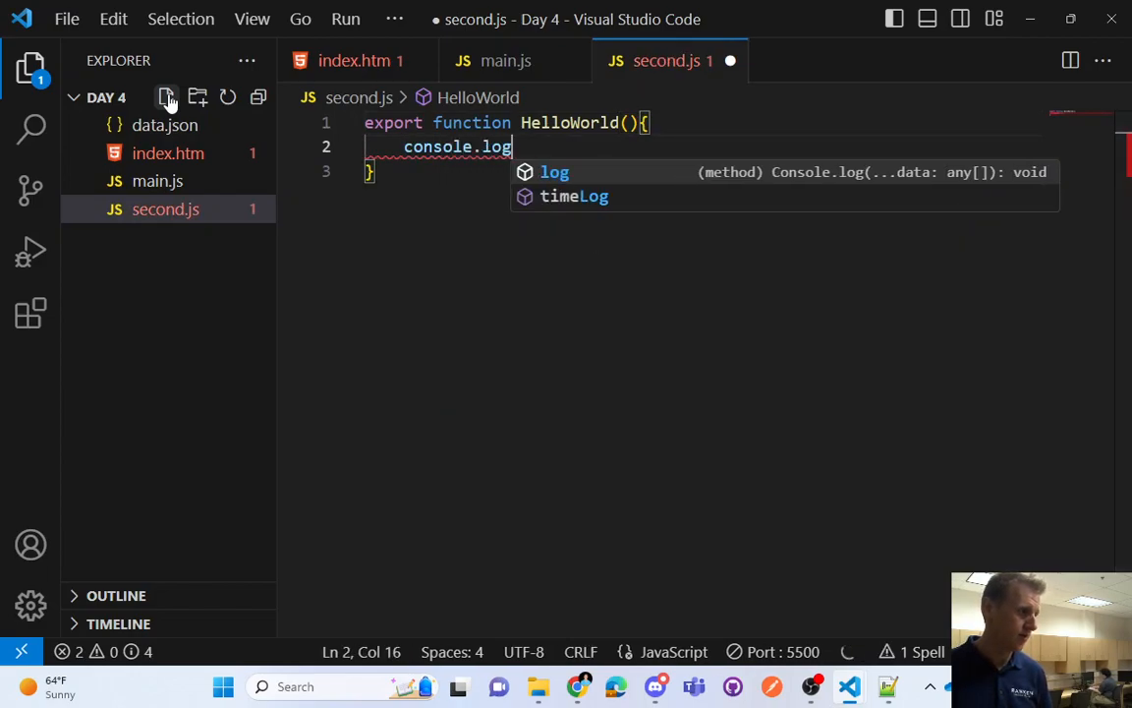
text(("Hello World");)
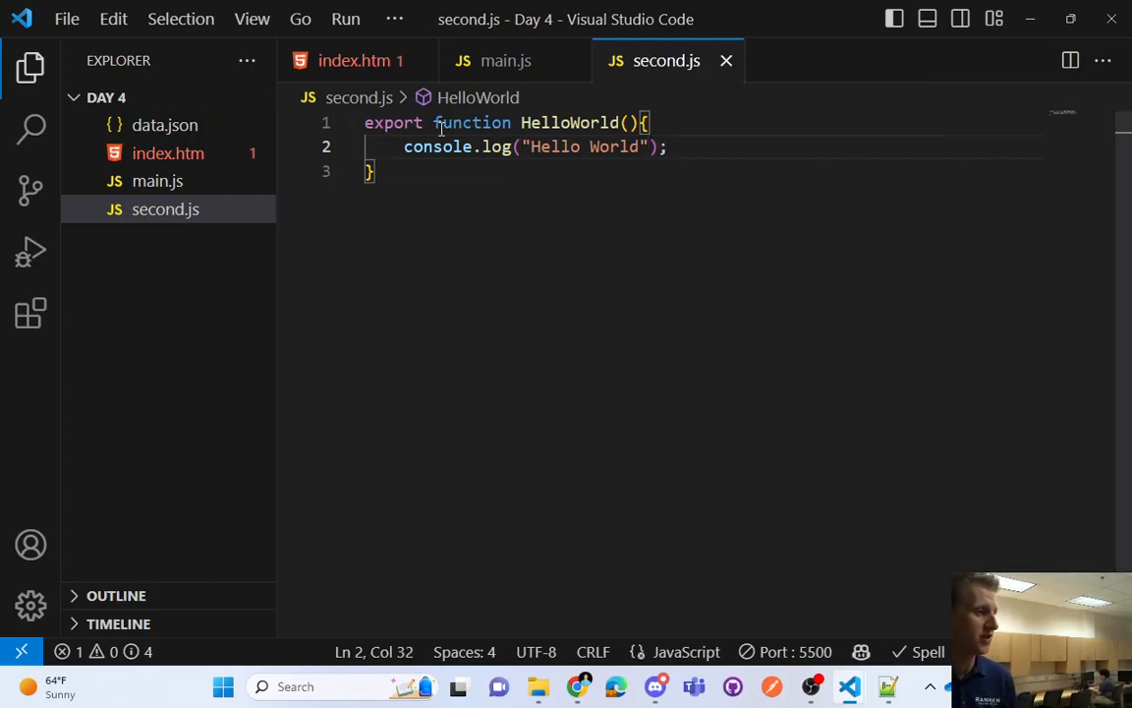
text(say)
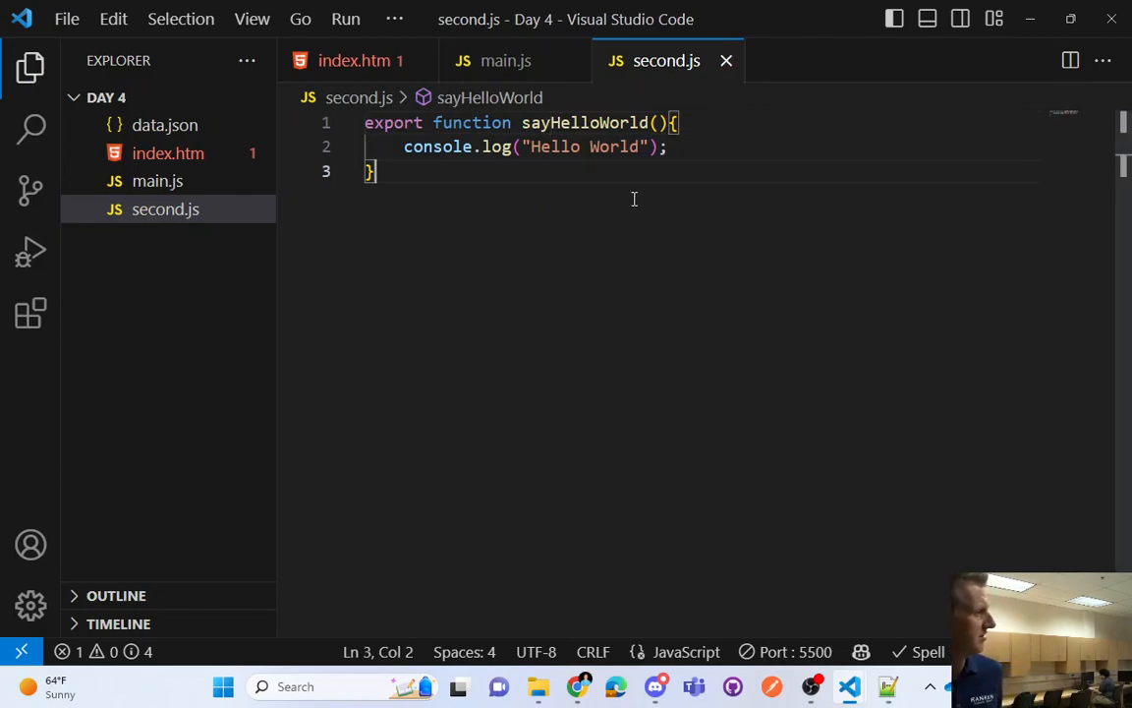
double_click(393, 122)
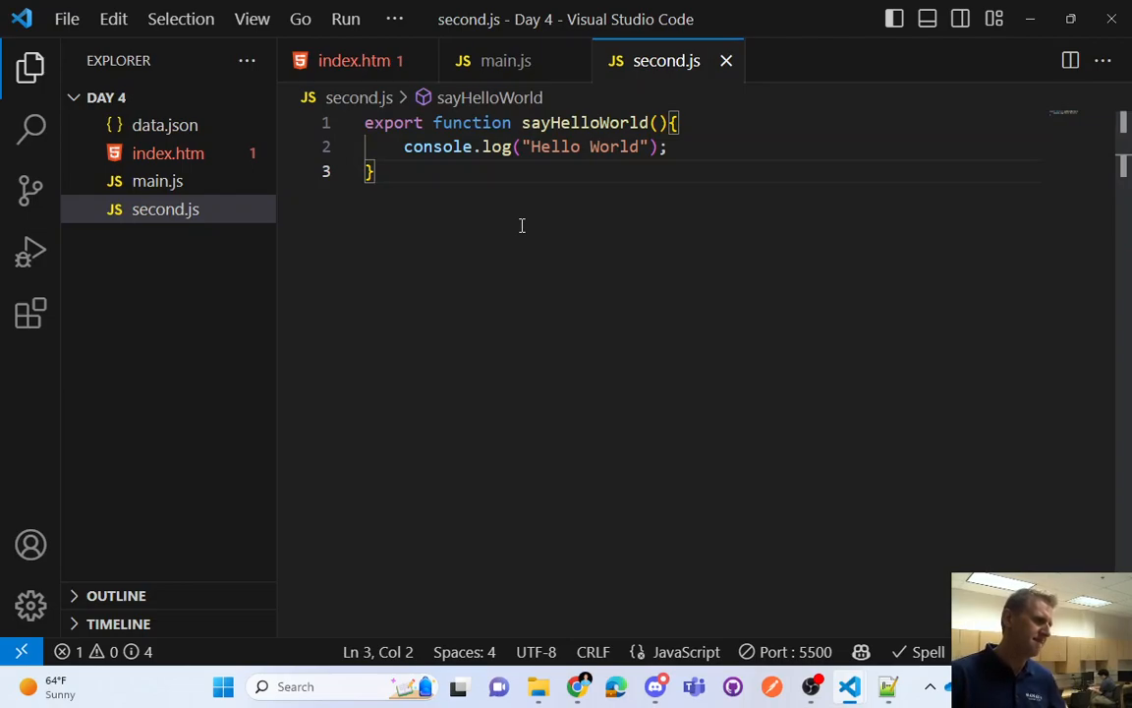
mouse_move(501, 60)
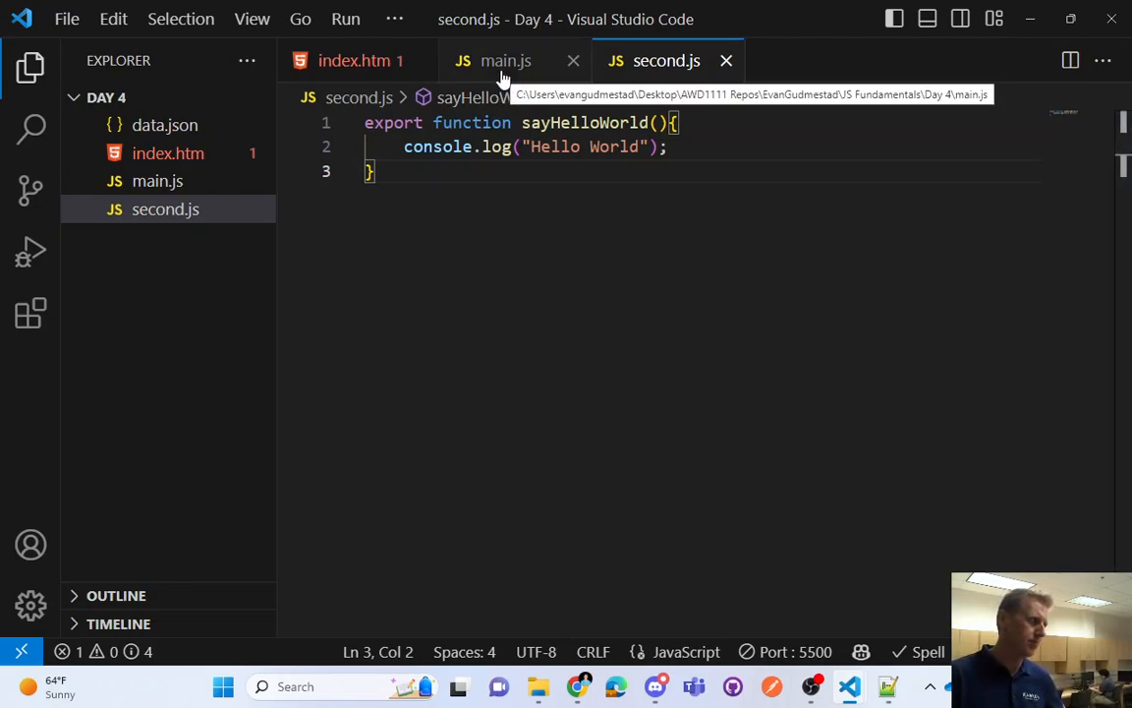
mouse_move(360, 60)
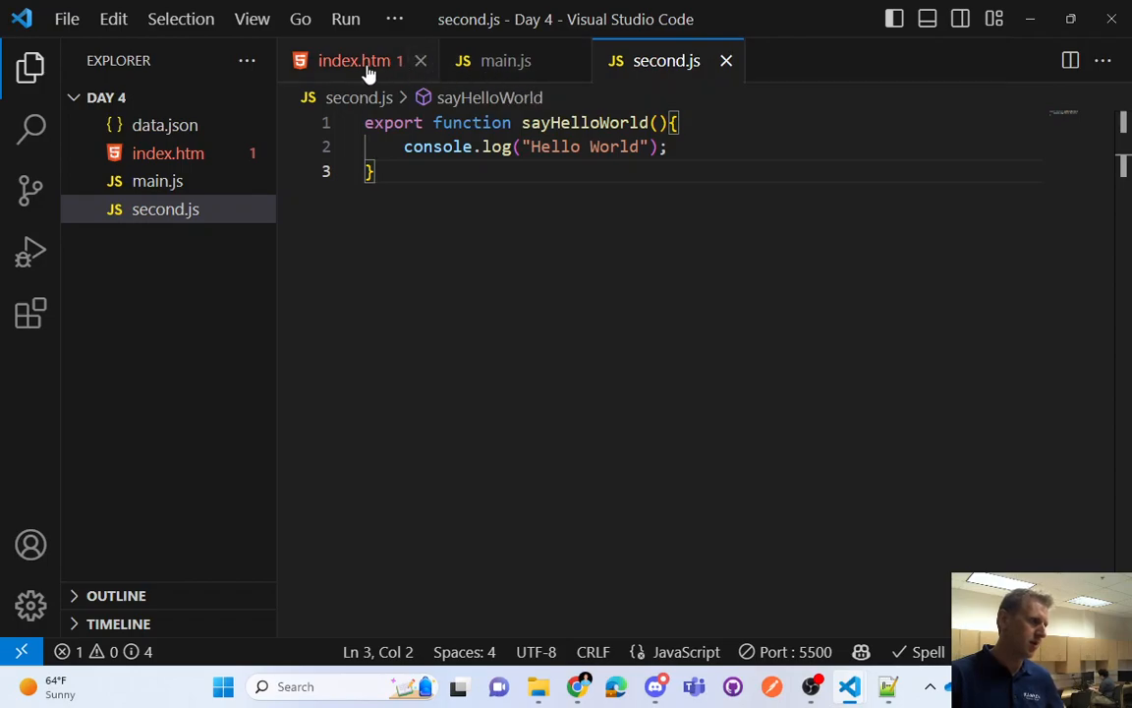
Add type="module" to index.htm's main.js script tag, keeping defer, and save
click(354, 60)
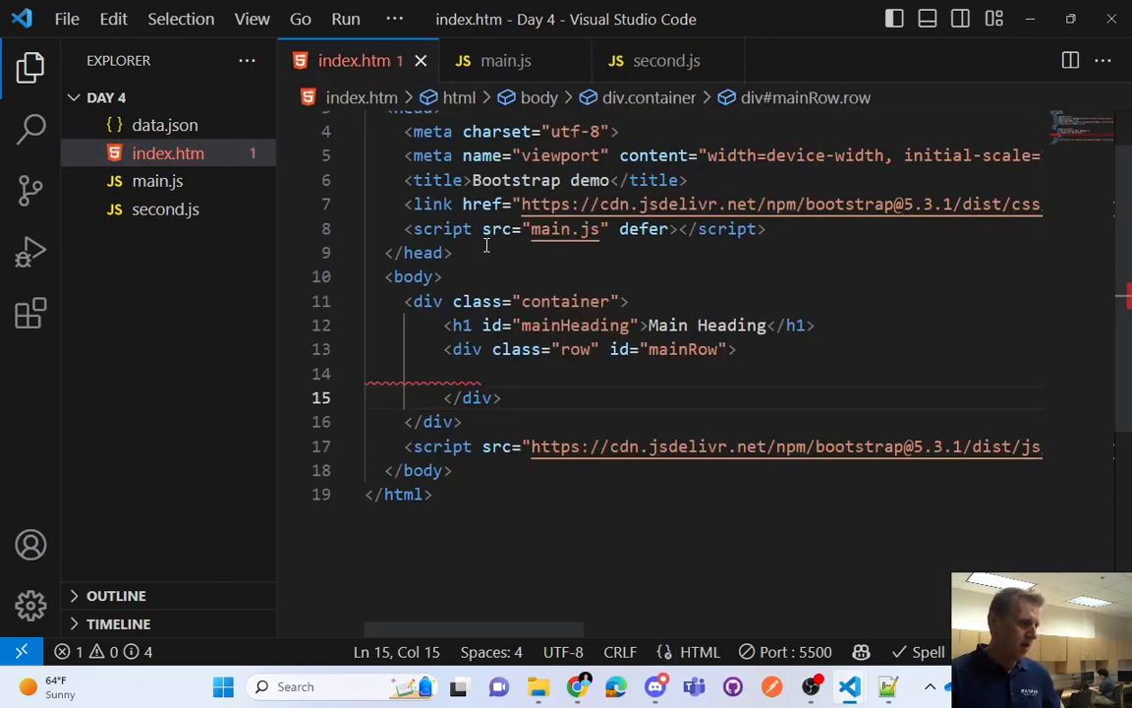
text(t)
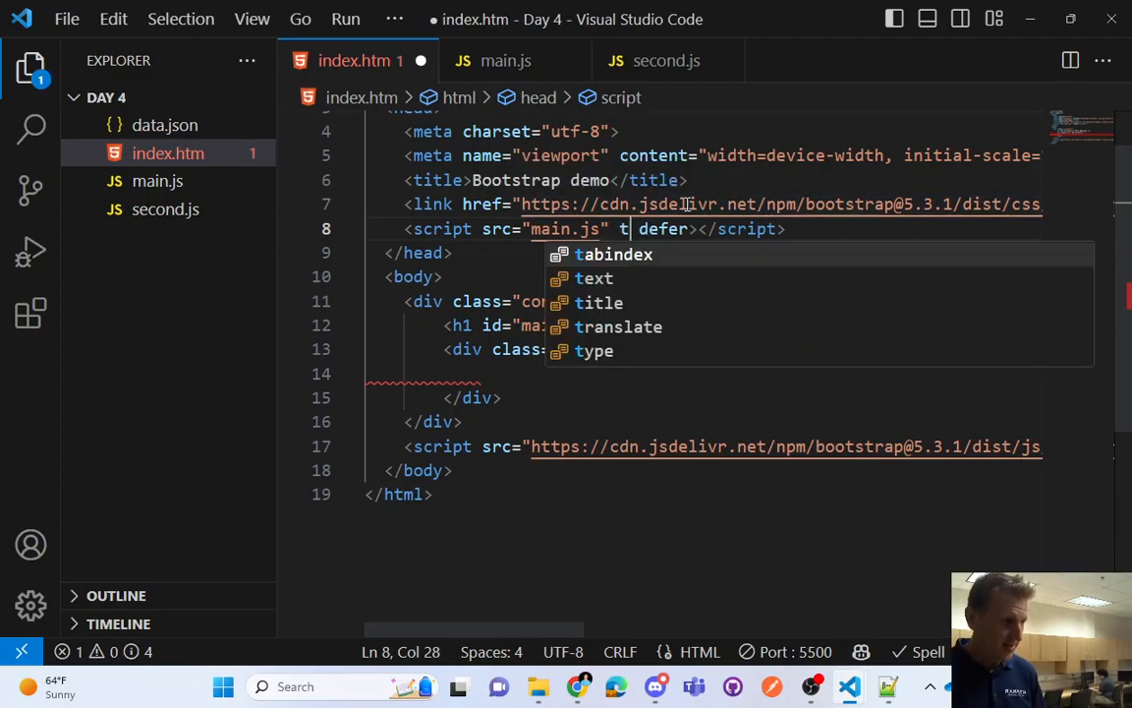
text(ype="mod)
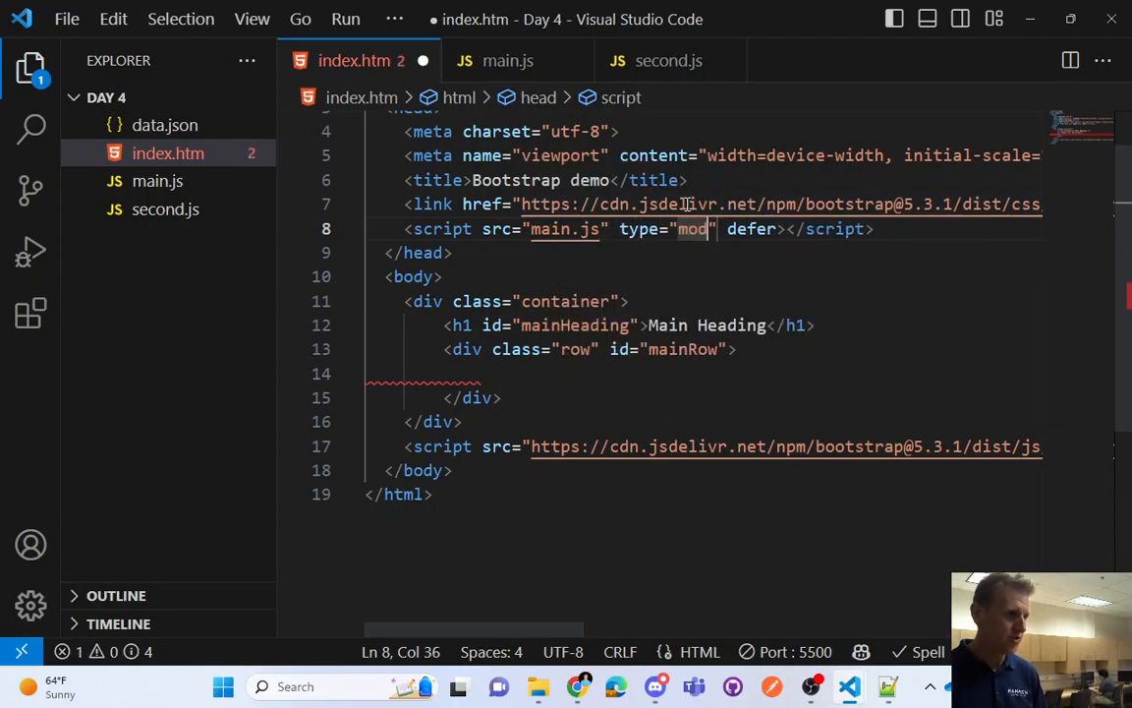
text(ule)
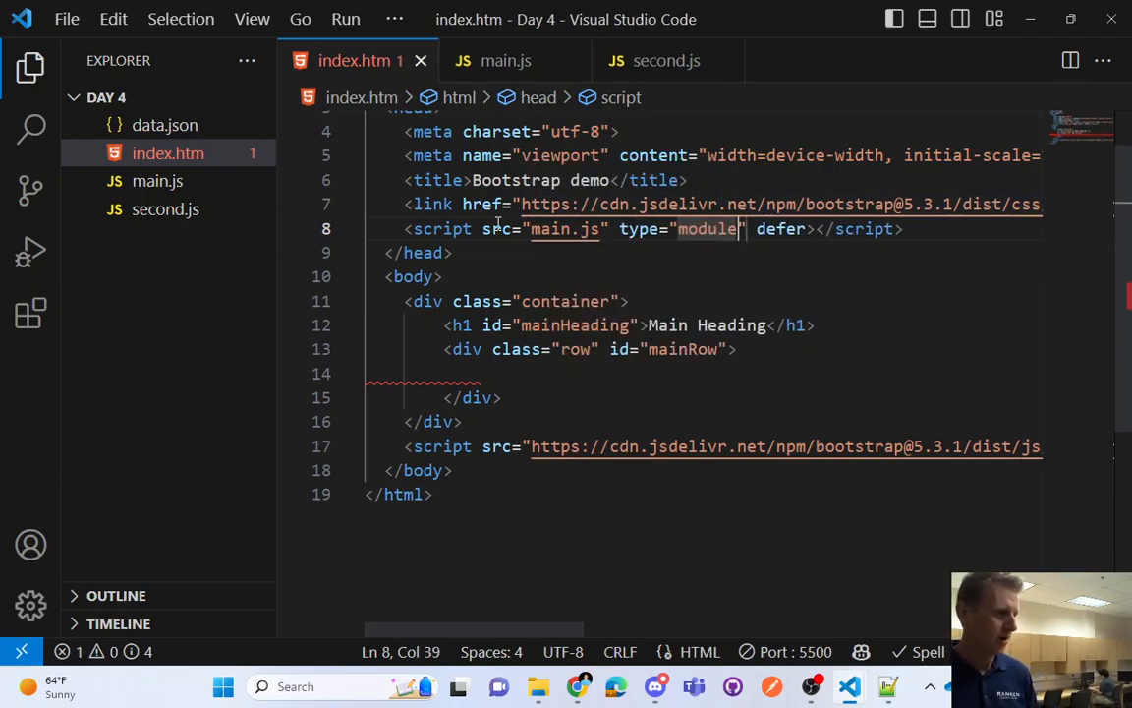
double_click(440, 228)
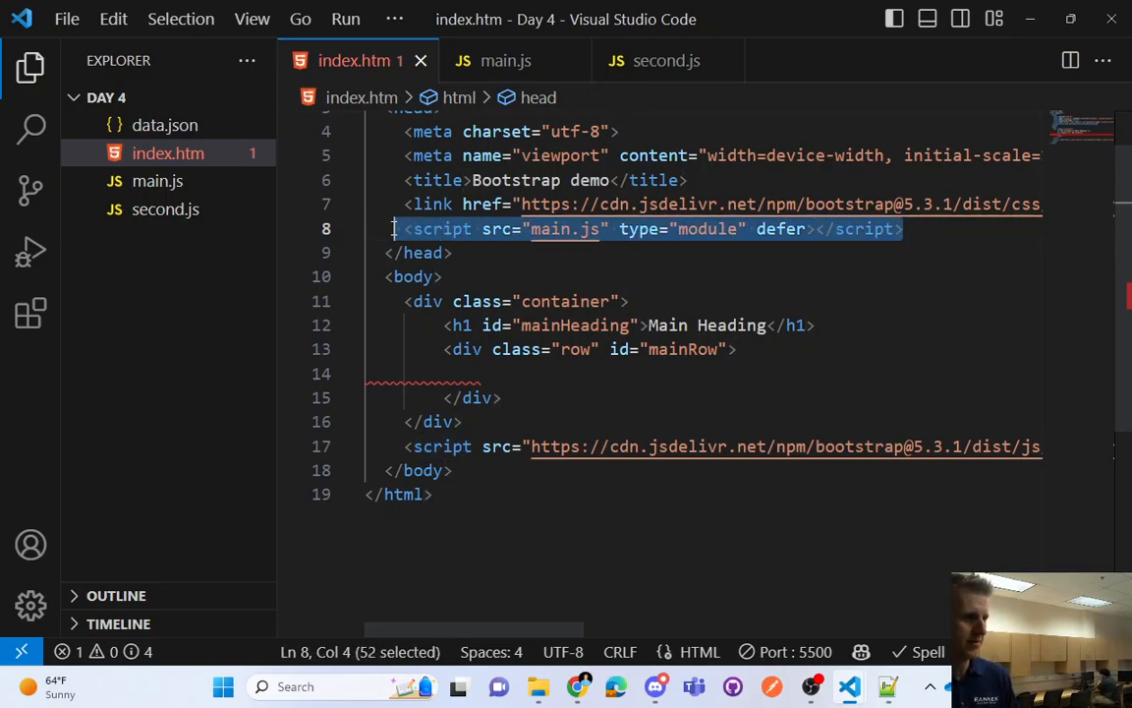
mouse_move(505, 60)
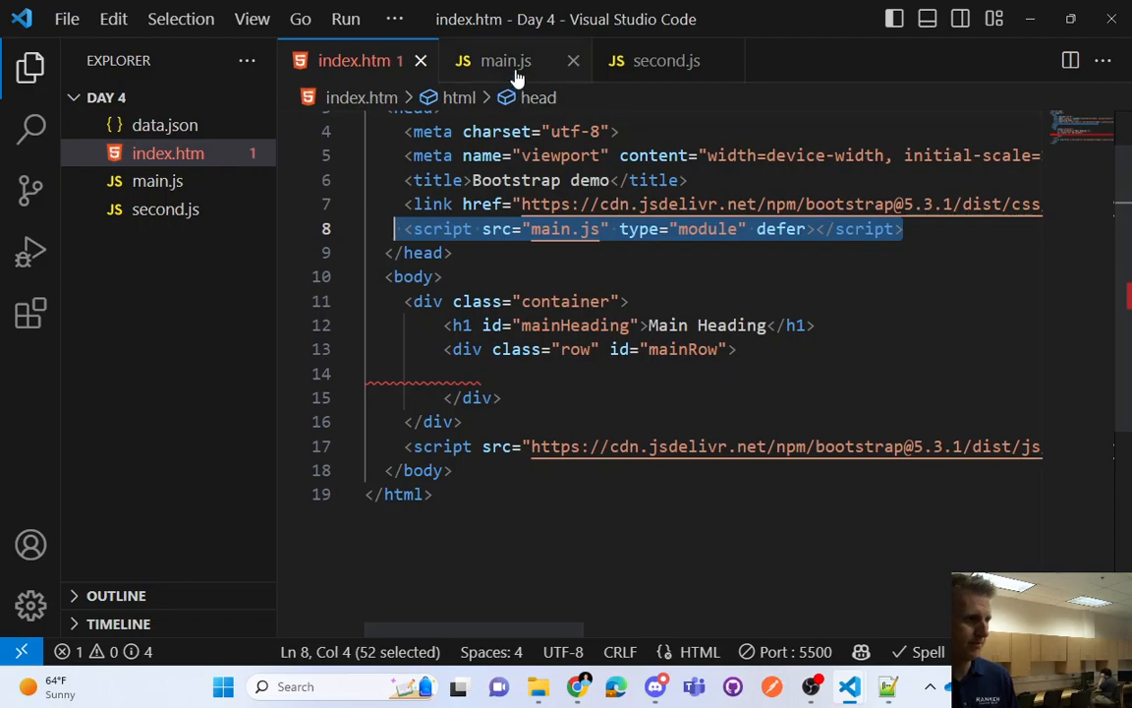
mouse_move(506, 60)
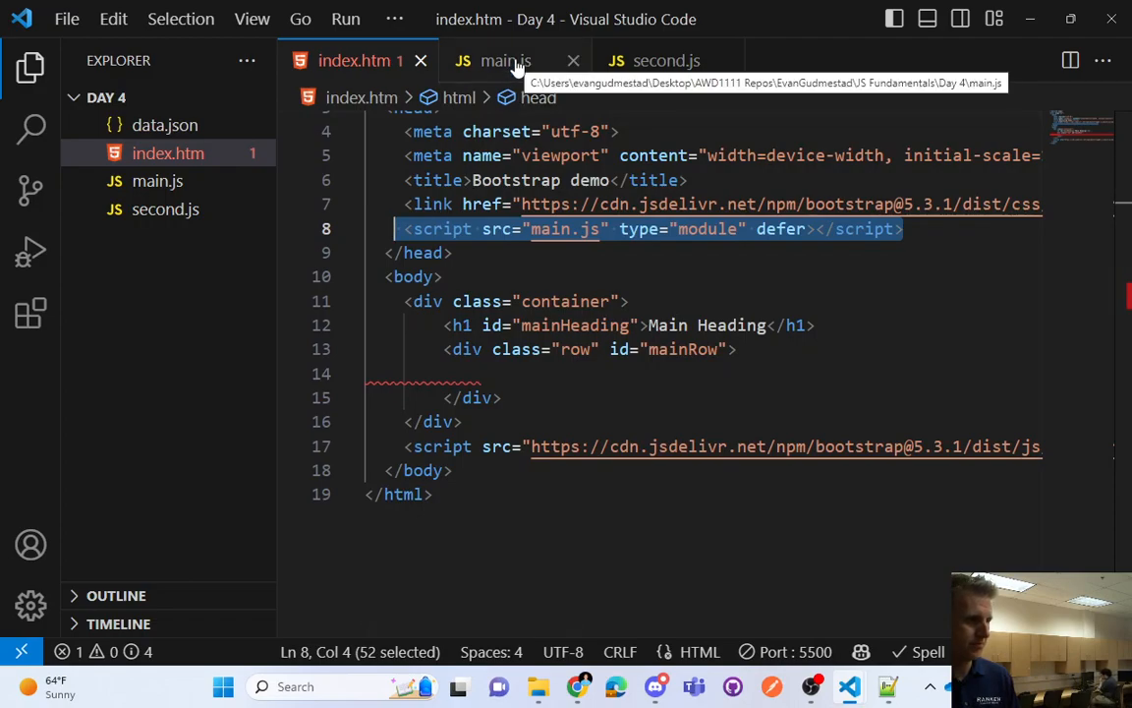
click(666, 60)
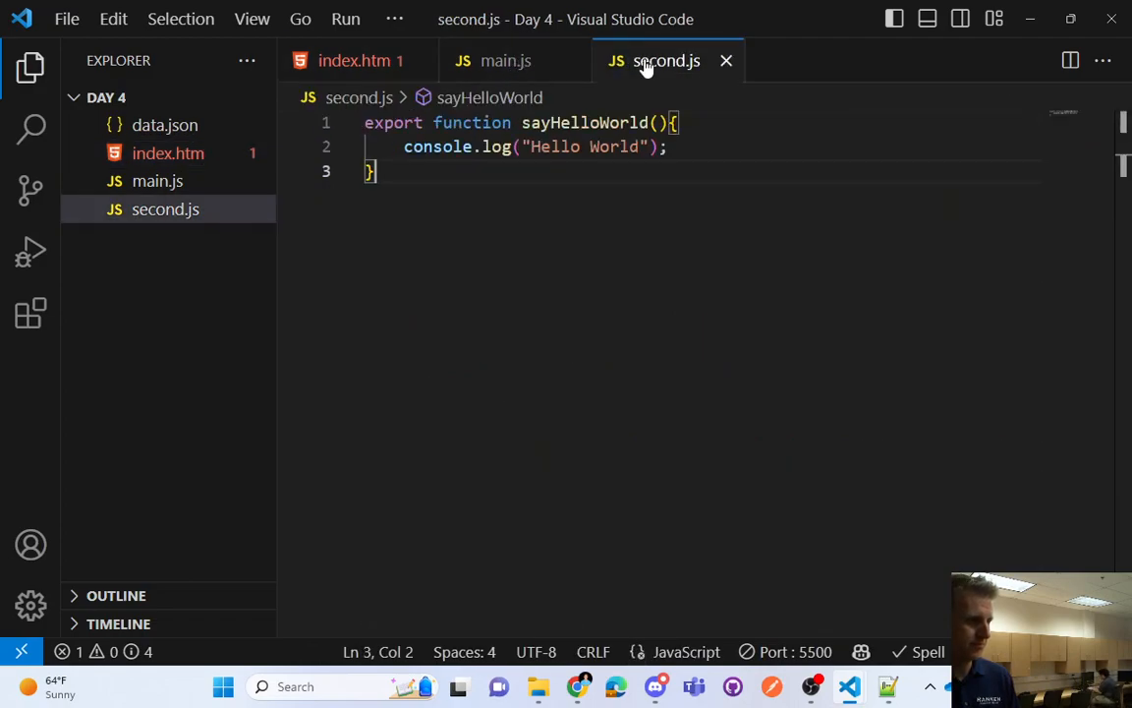
mouse_move(506, 60)
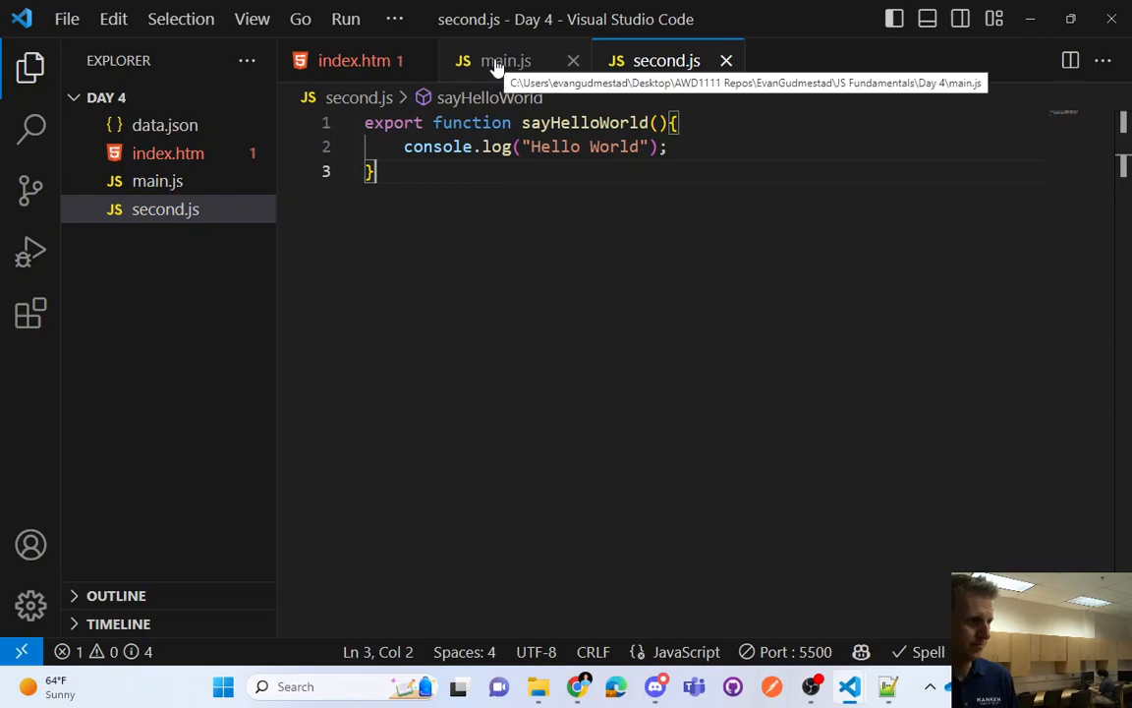
Import sayHelloWorld from './second.js' at the top of main.js, call it, and save
click(505, 60)
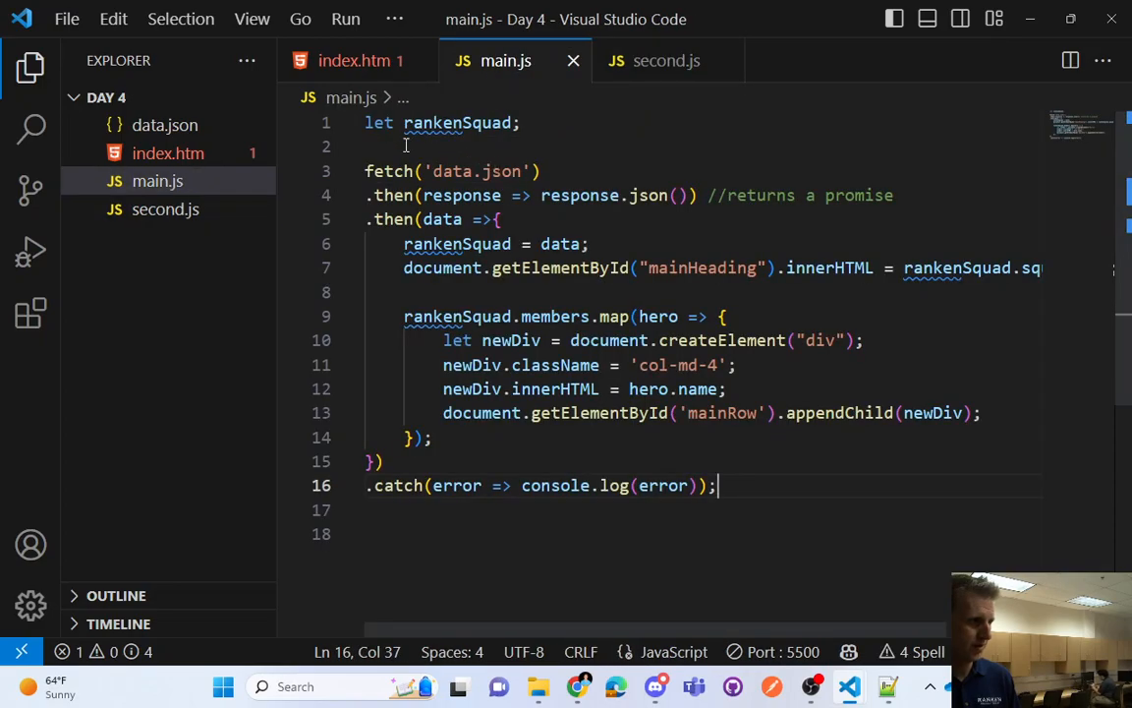
key(Enter)
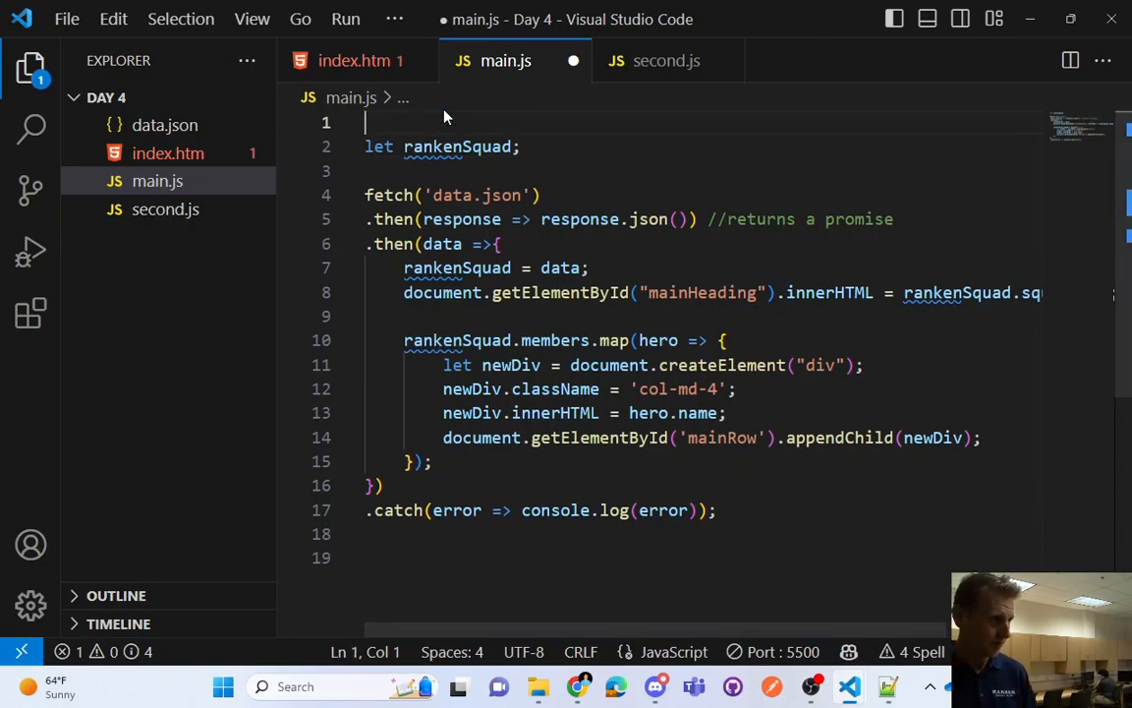
text(import {sayHello} from './sayHello.js';)
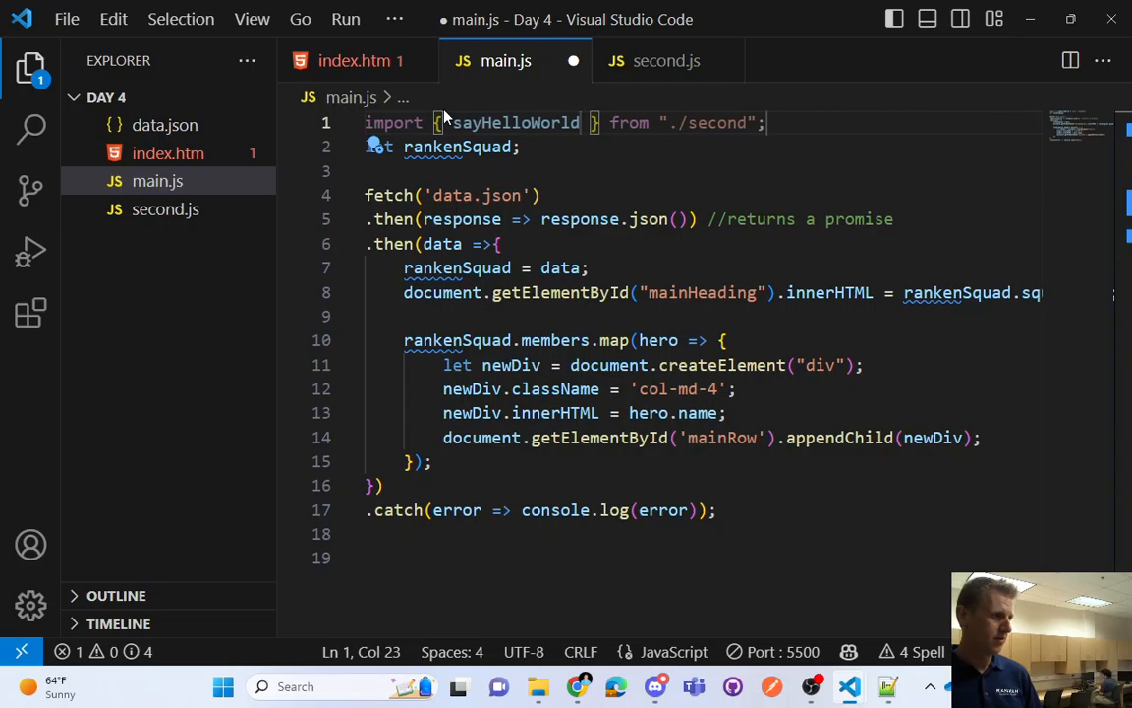
click(754, 122)
text(sayHelloWorld();)
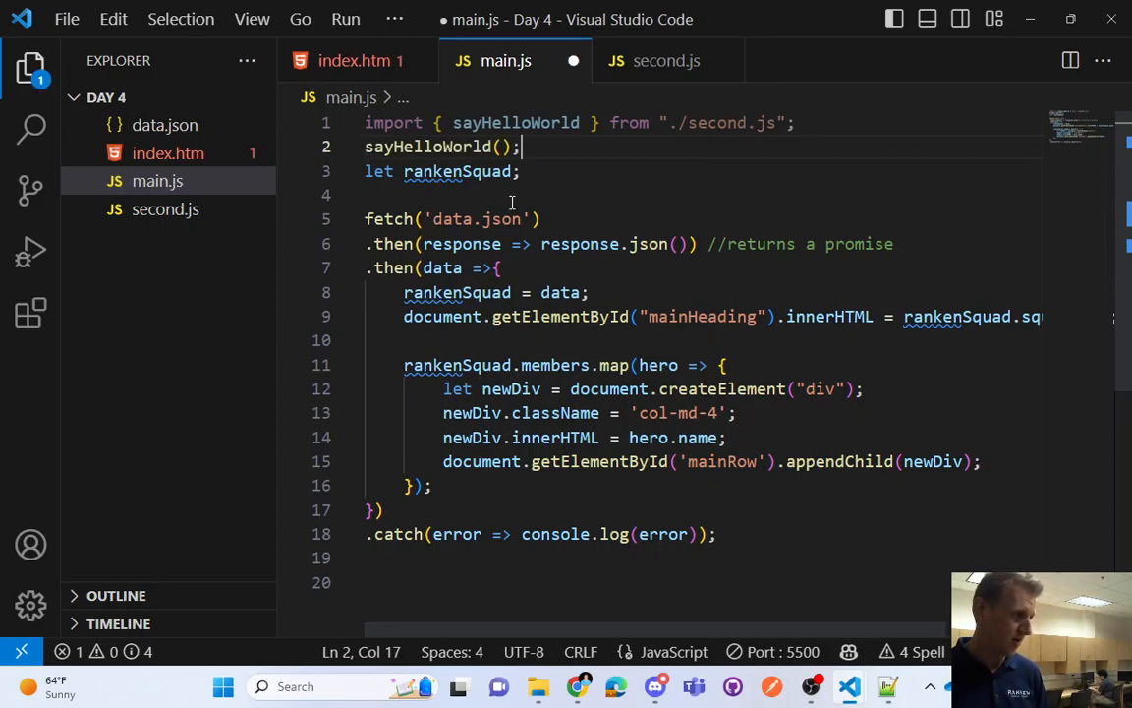
key(ctrl+s)
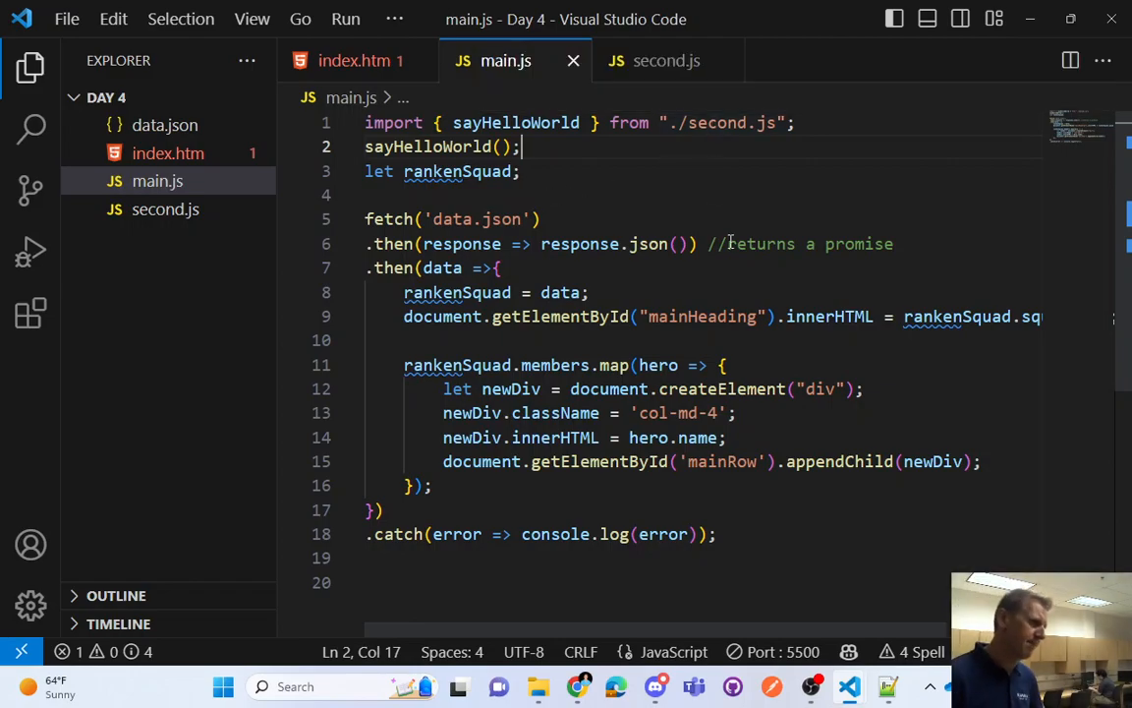
mouse_move(651, 174)
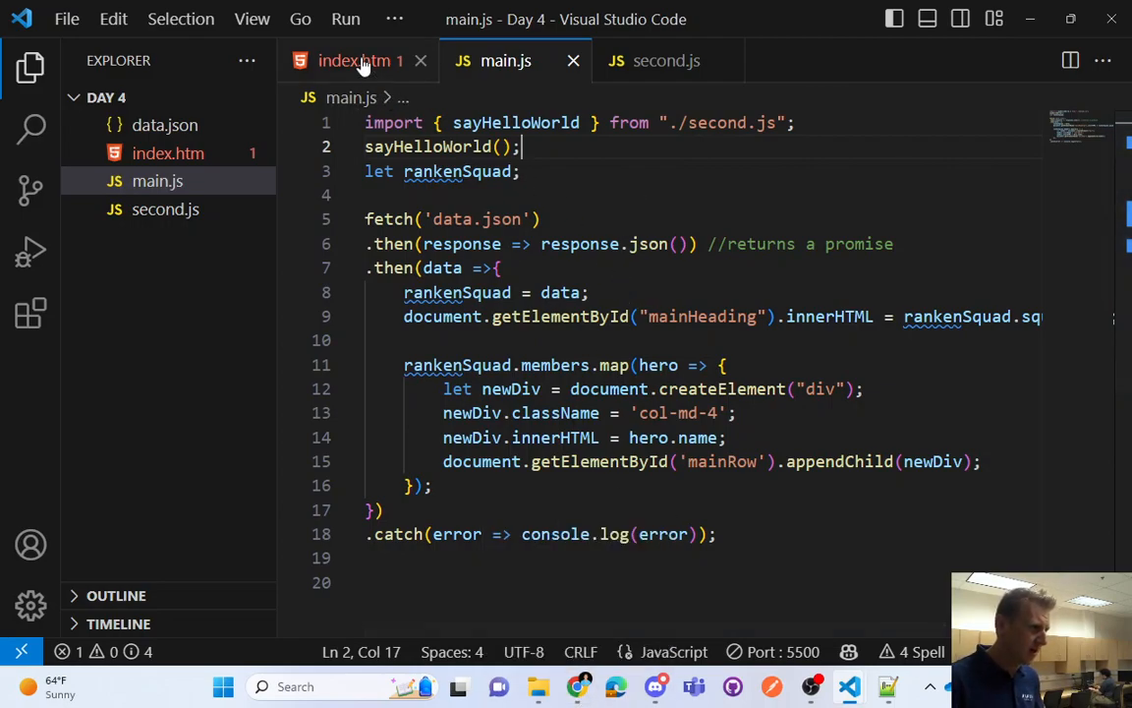
click(360, 60)
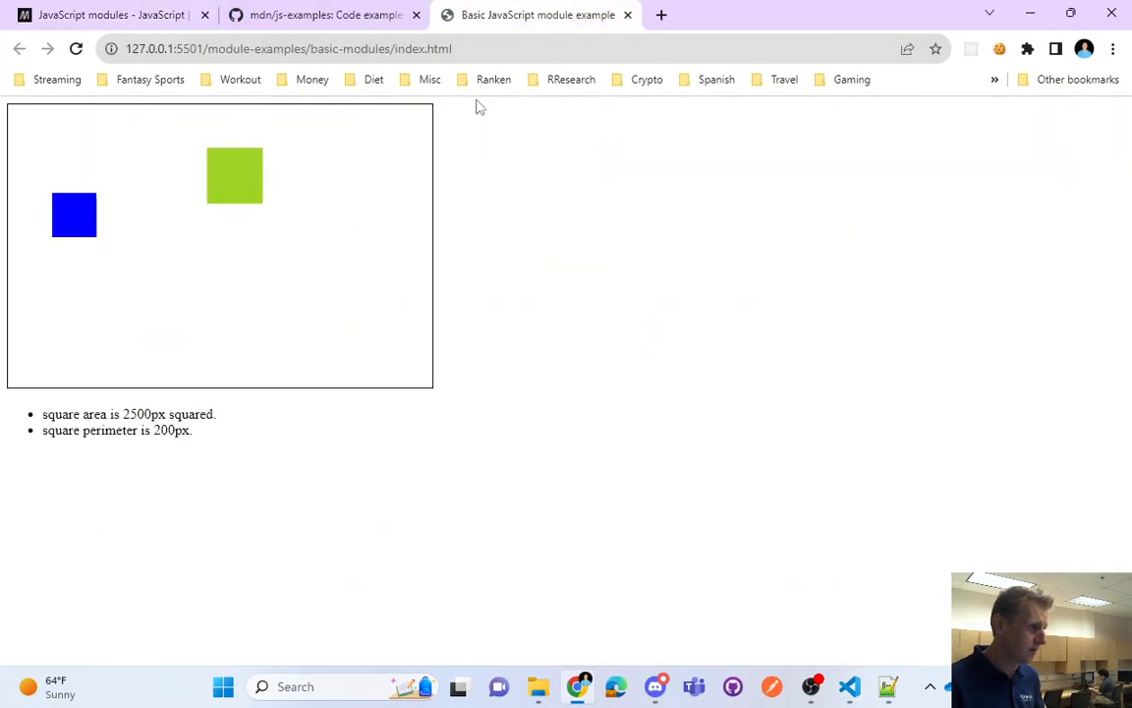
Open Chrome DevTools on the Super hero squad page and inspect the html element
click(848, 686)
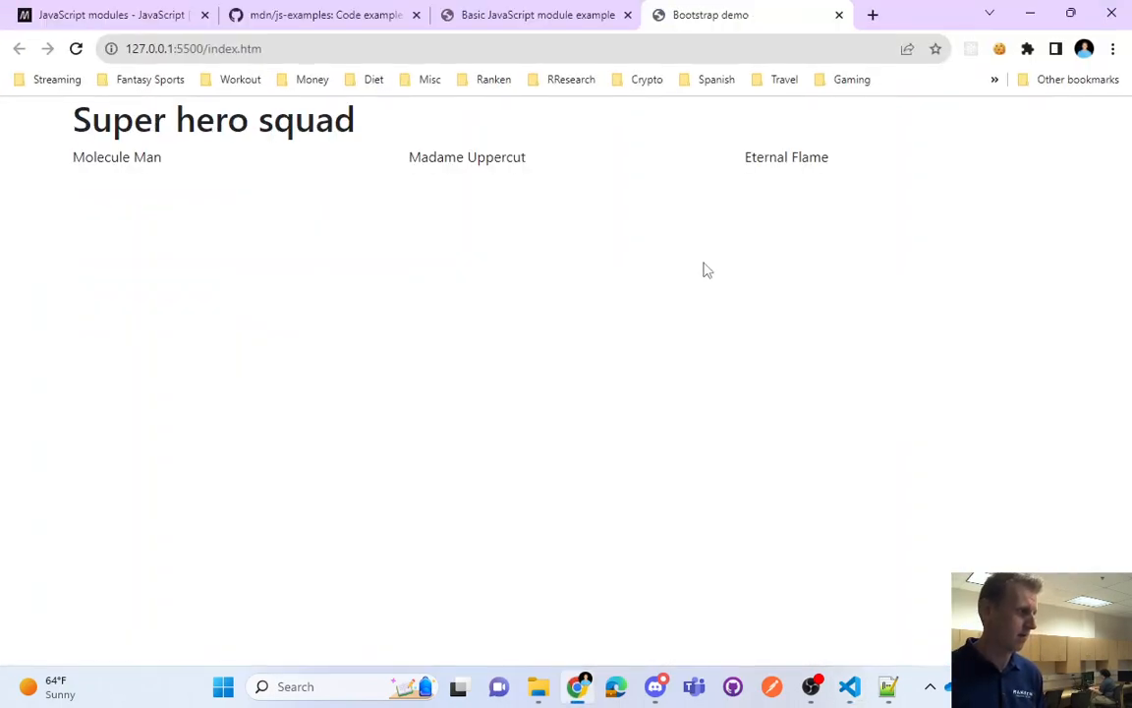
key(F12)
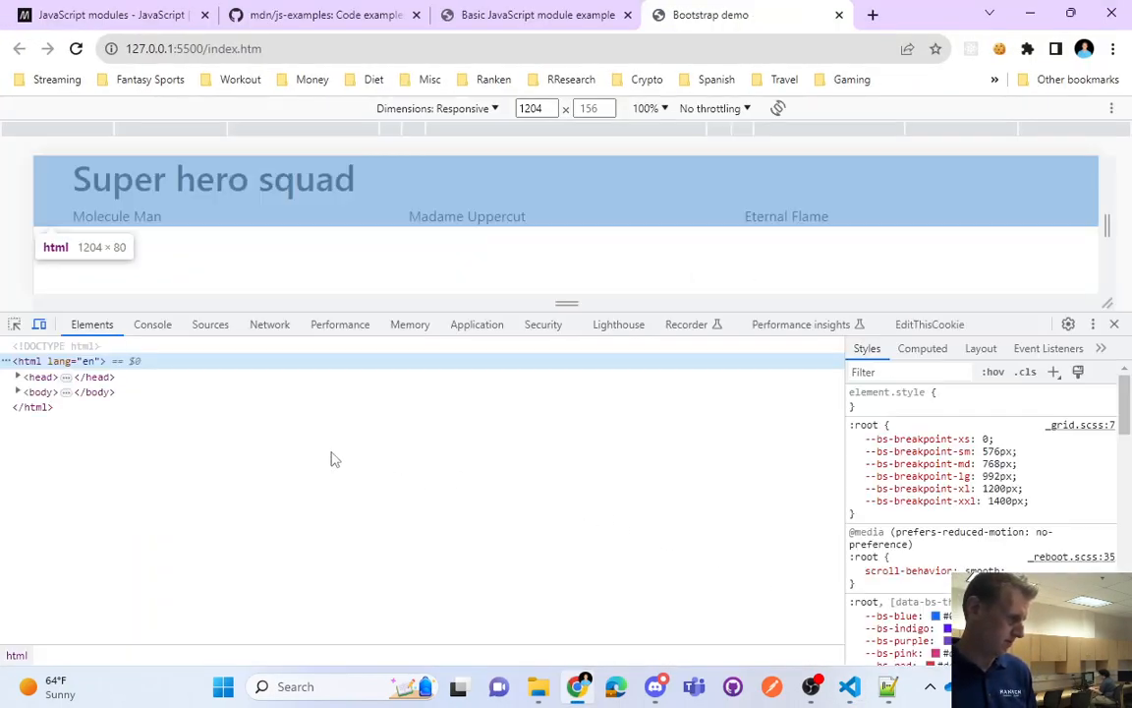
click(153, 324)
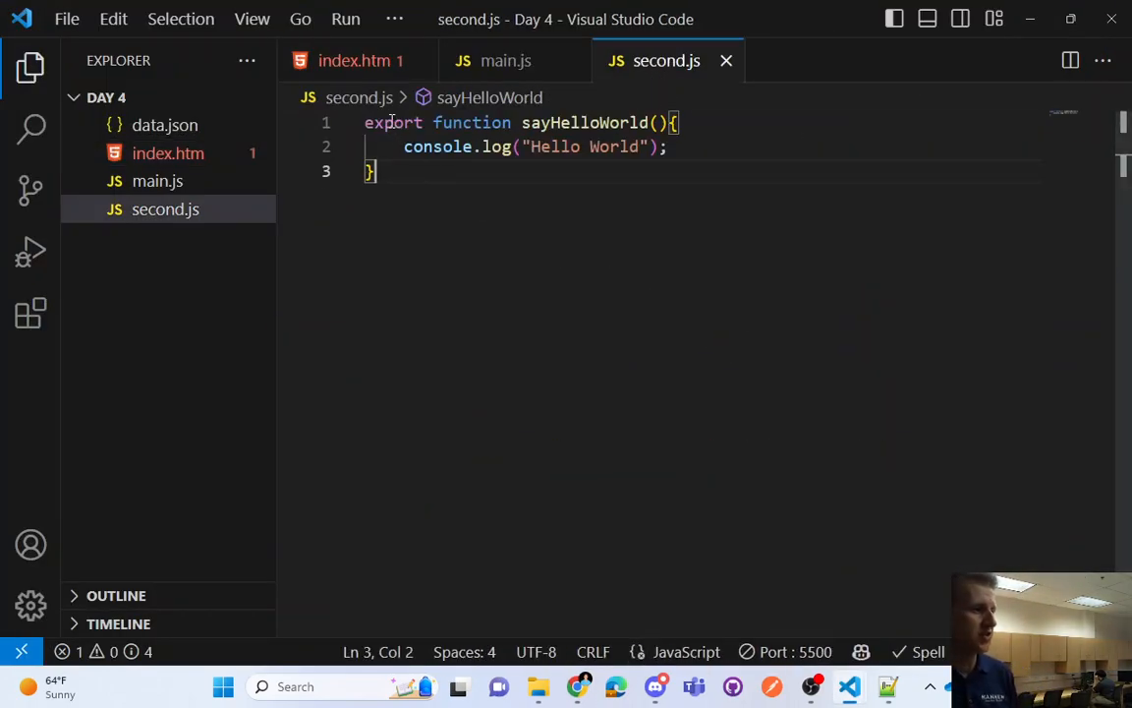
Replace the inline export with export { sayHelloWorld }; at the end, save, and check the console
double_click(393, 122)
text(export { sayHelloWorld };)
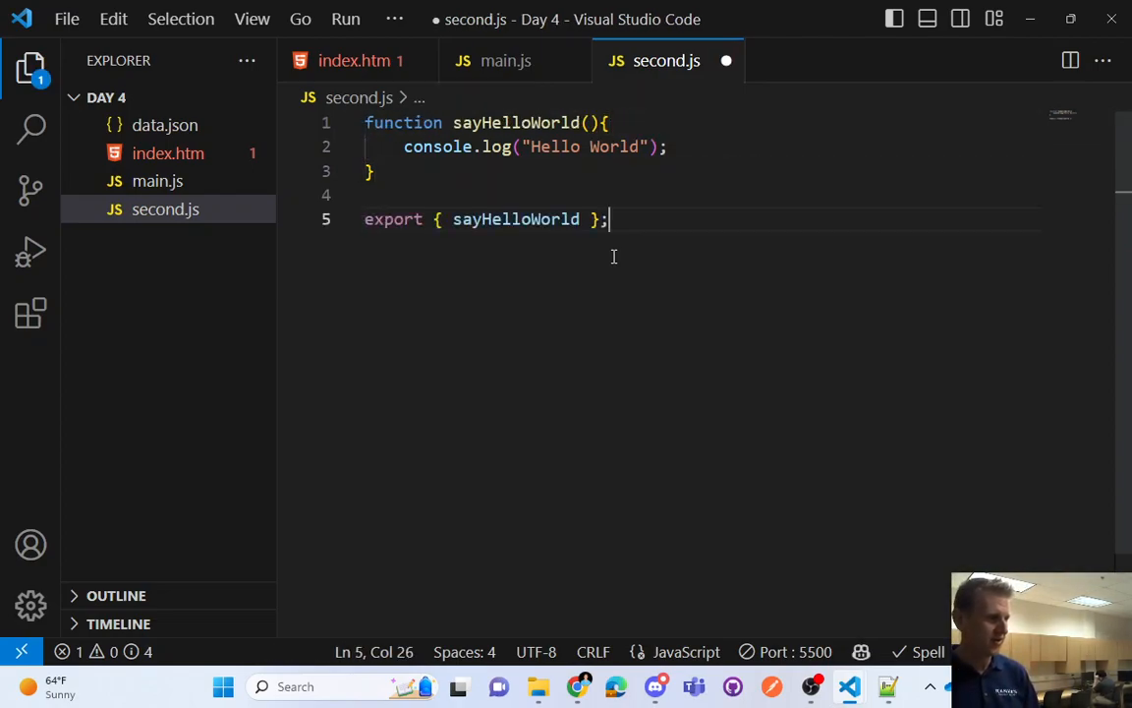
key(ctrl+s)
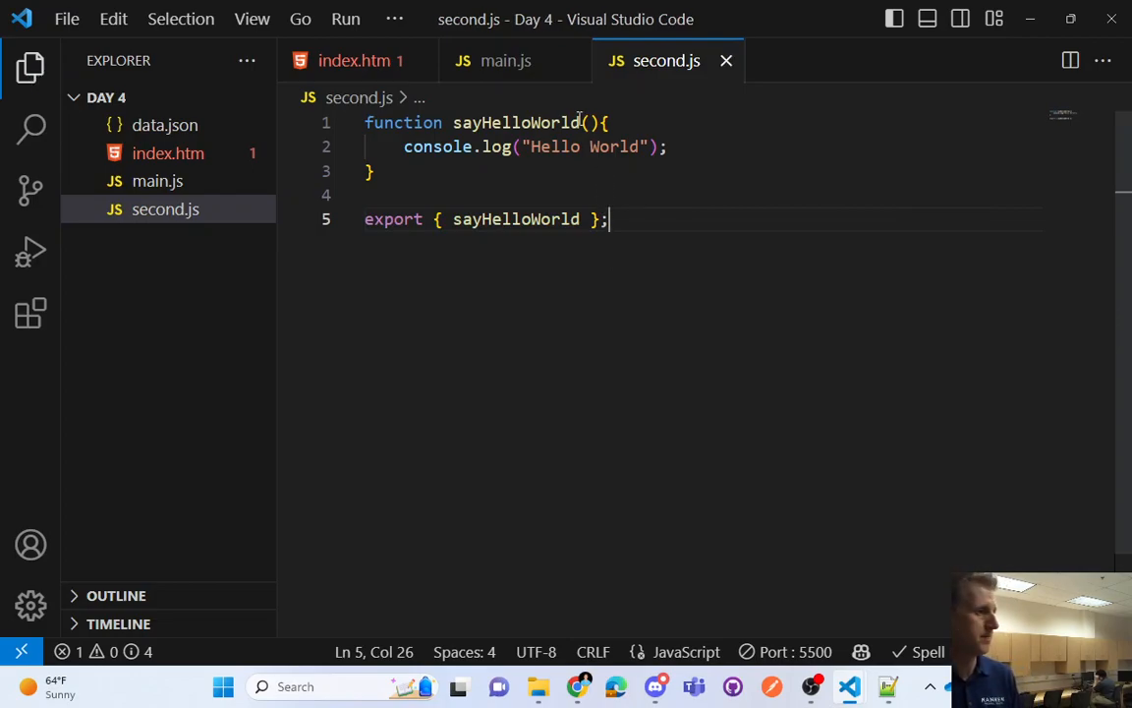
click(505, 60)
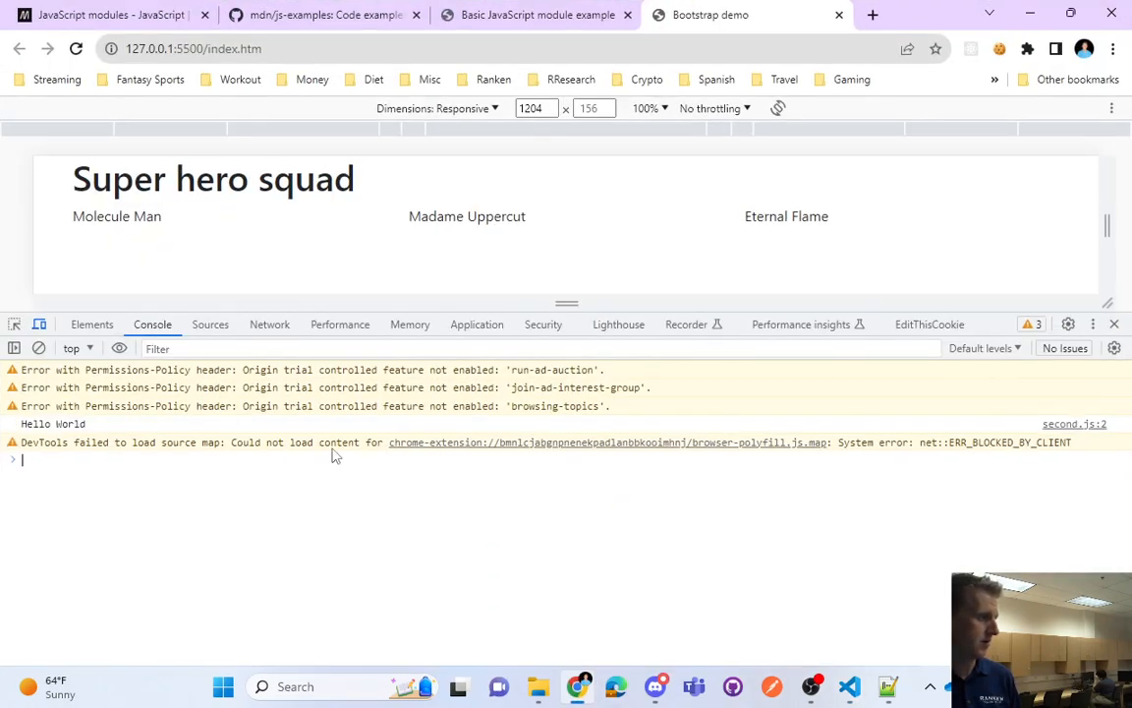
mouse_move(130, 199)
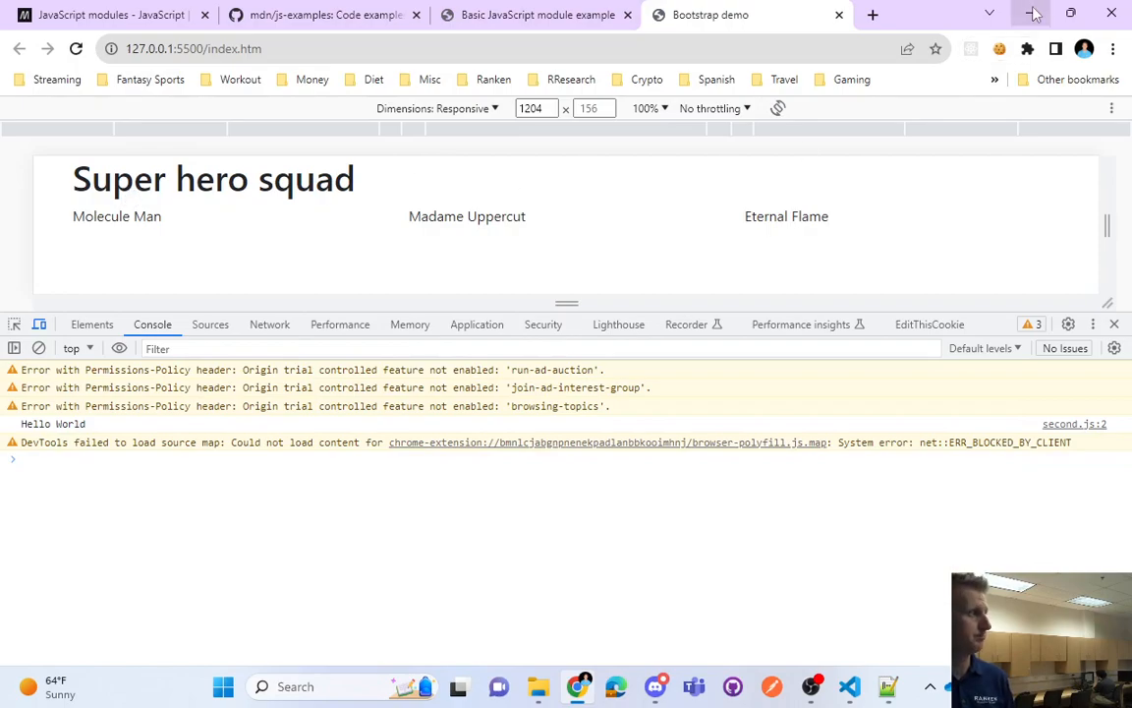
click(847, 686)
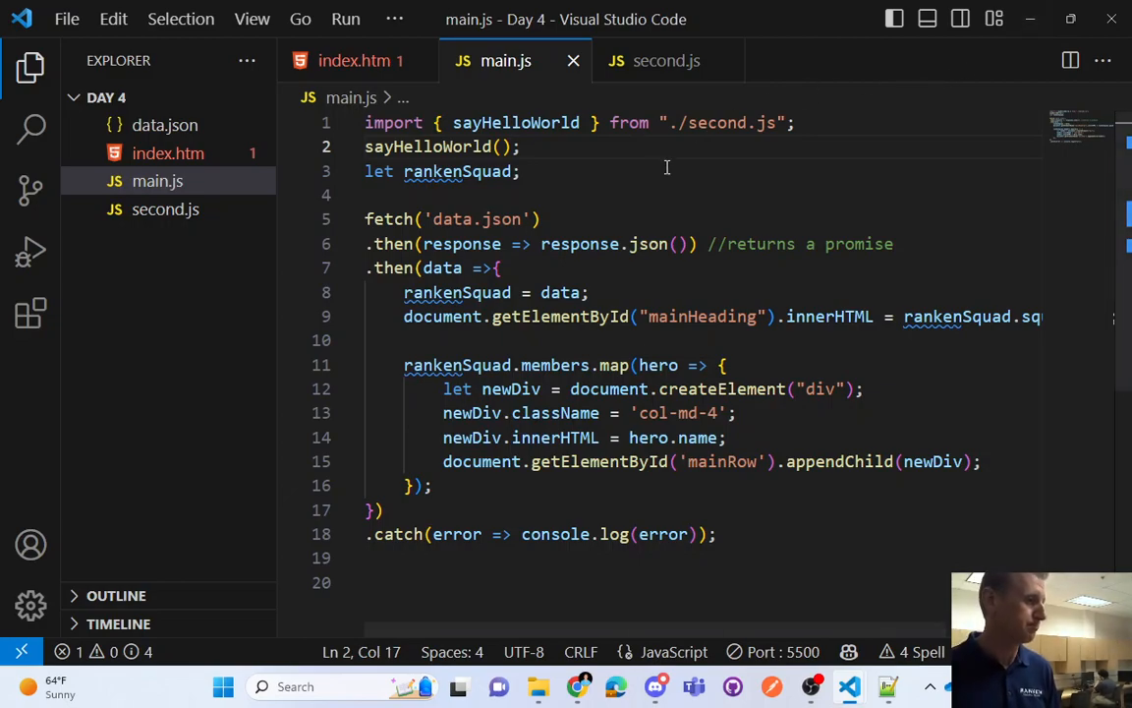
Write sayHelloClass logging "Hello Class" and add it to second.js's export list
click(666, 60)
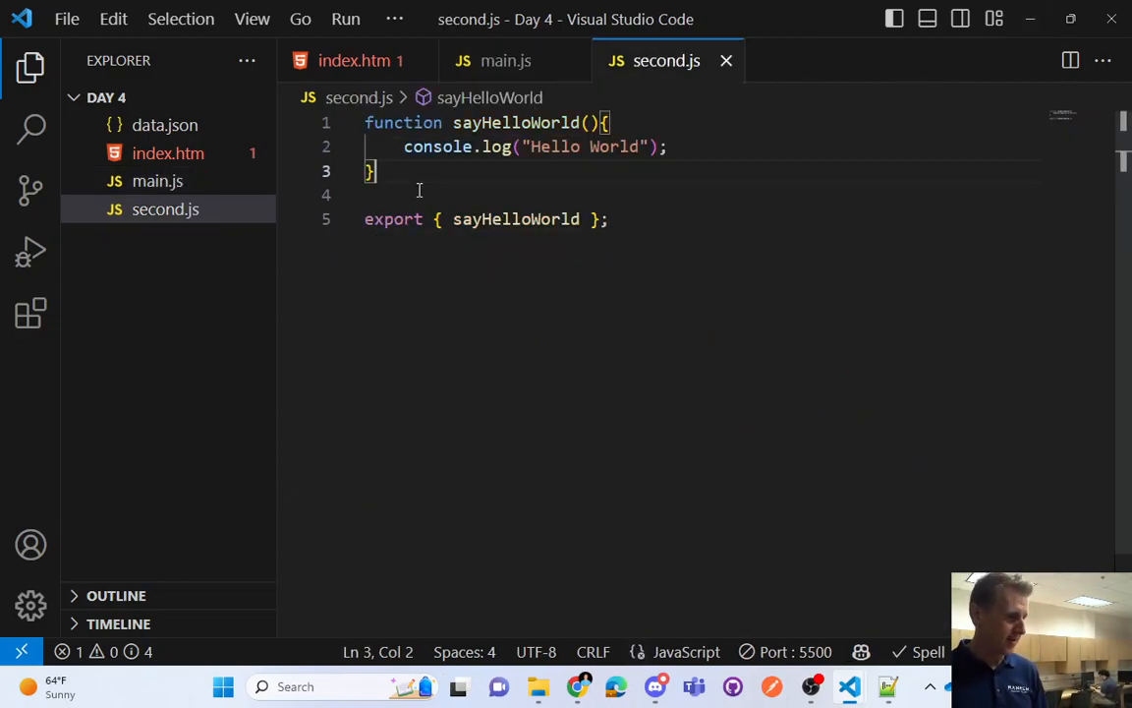
text(function)
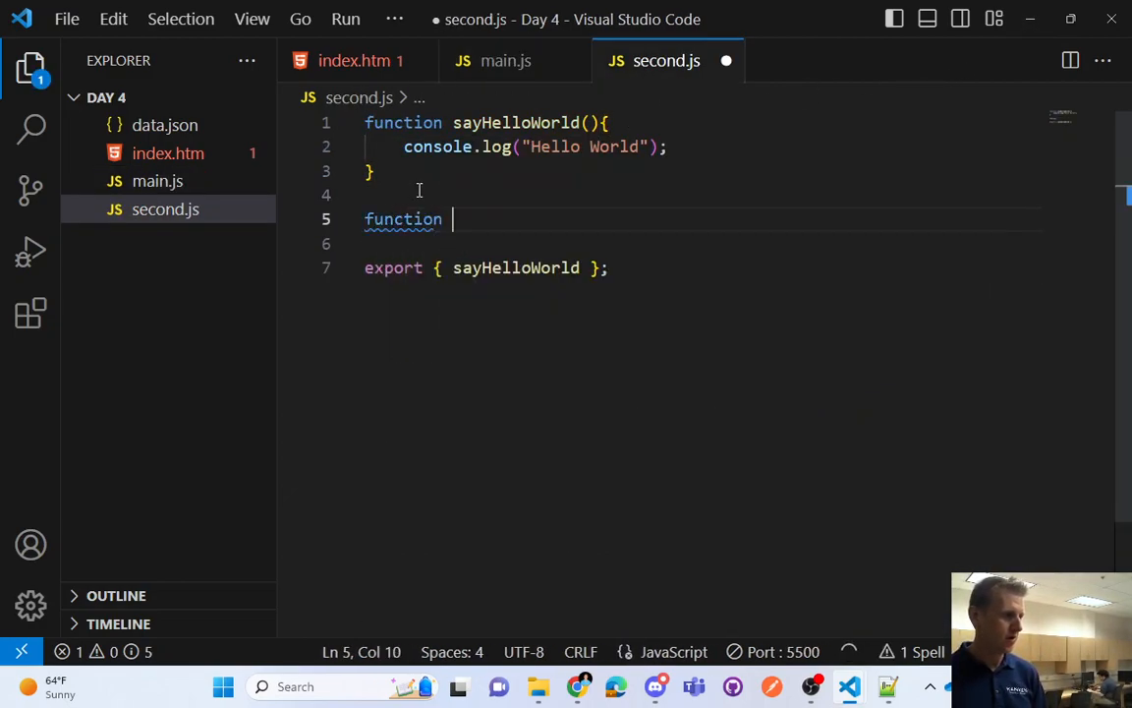
text(sayHelloClass(){)
click(698, 244)
text(console.log("Hello Class");)
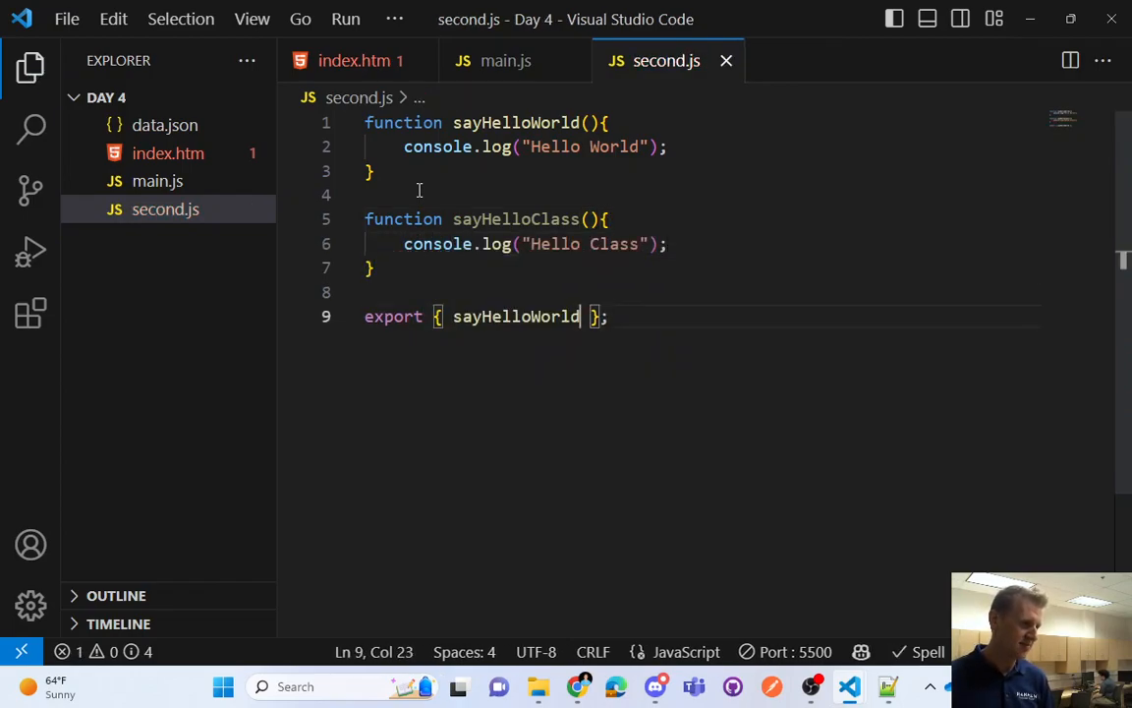
text(, sayHelloClass)
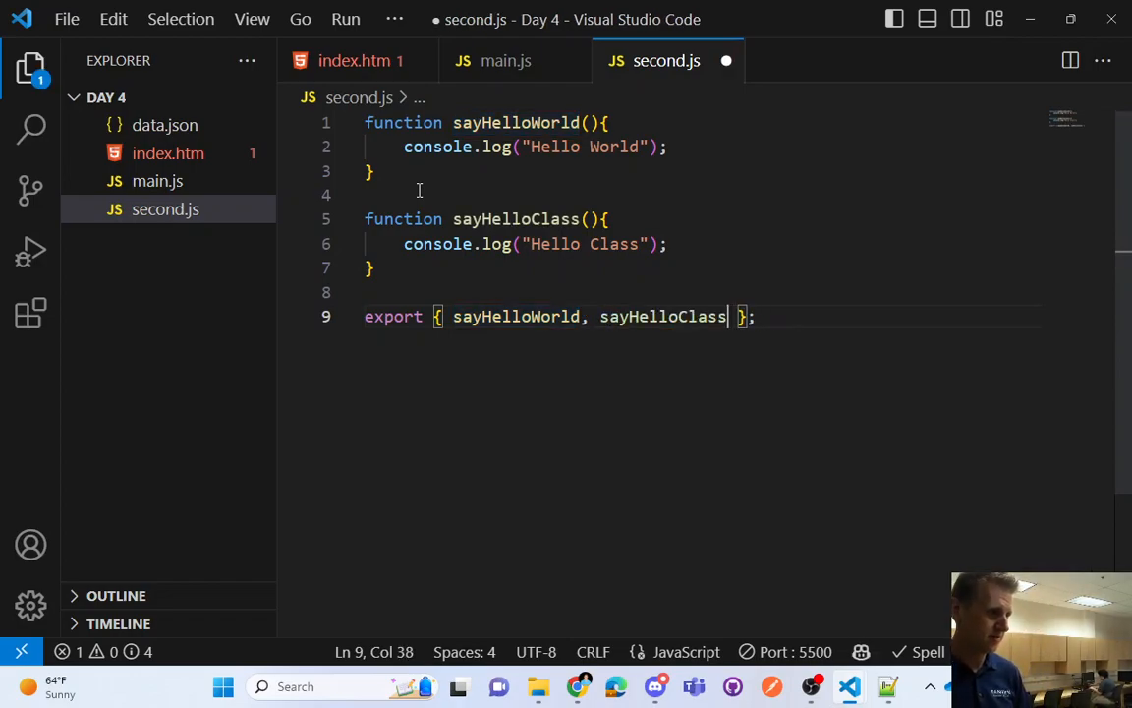
key(ctrl+s)
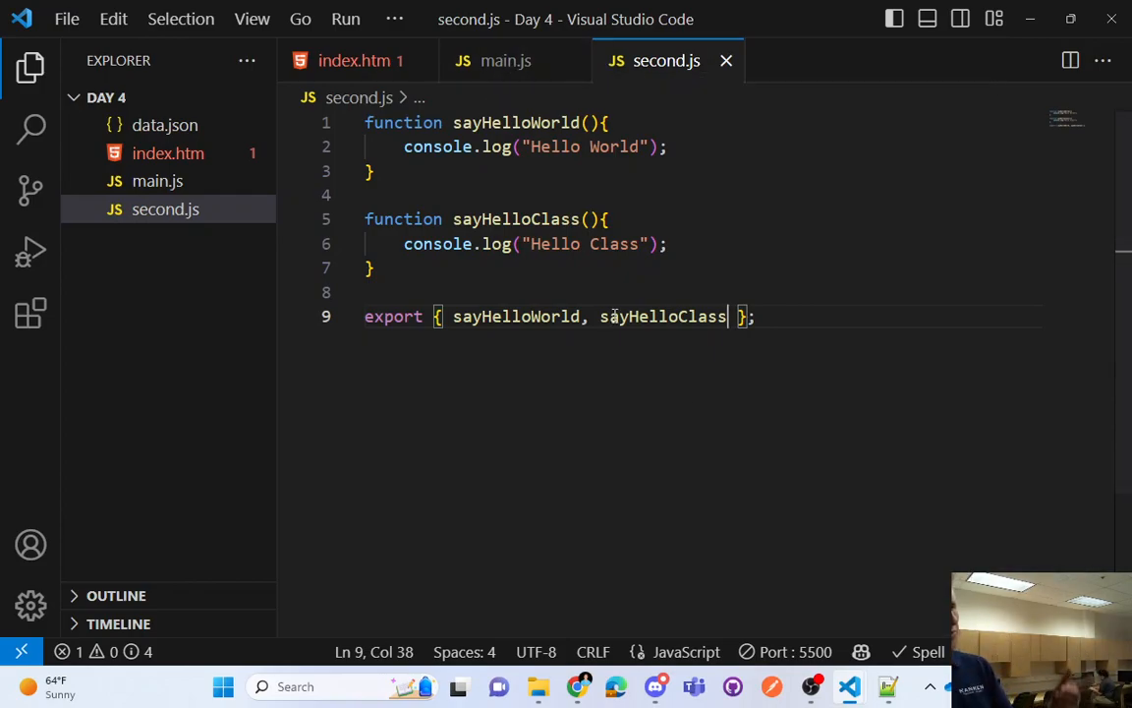
double_click(663, 316)
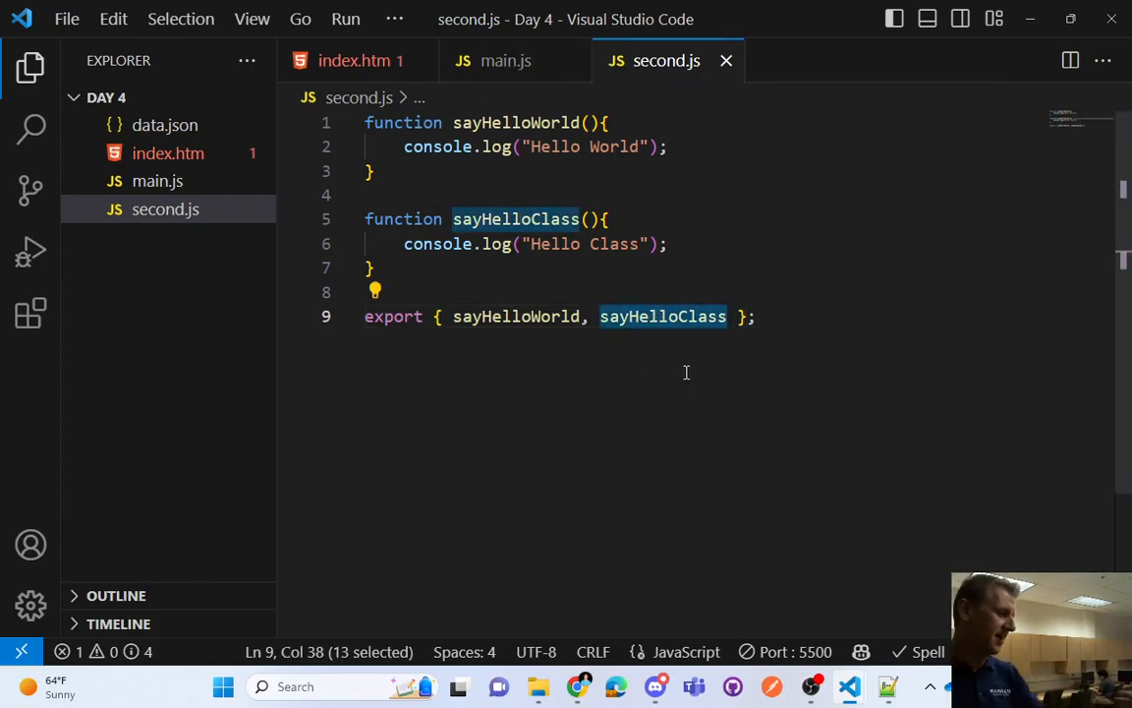
mouse_move(565, 102)
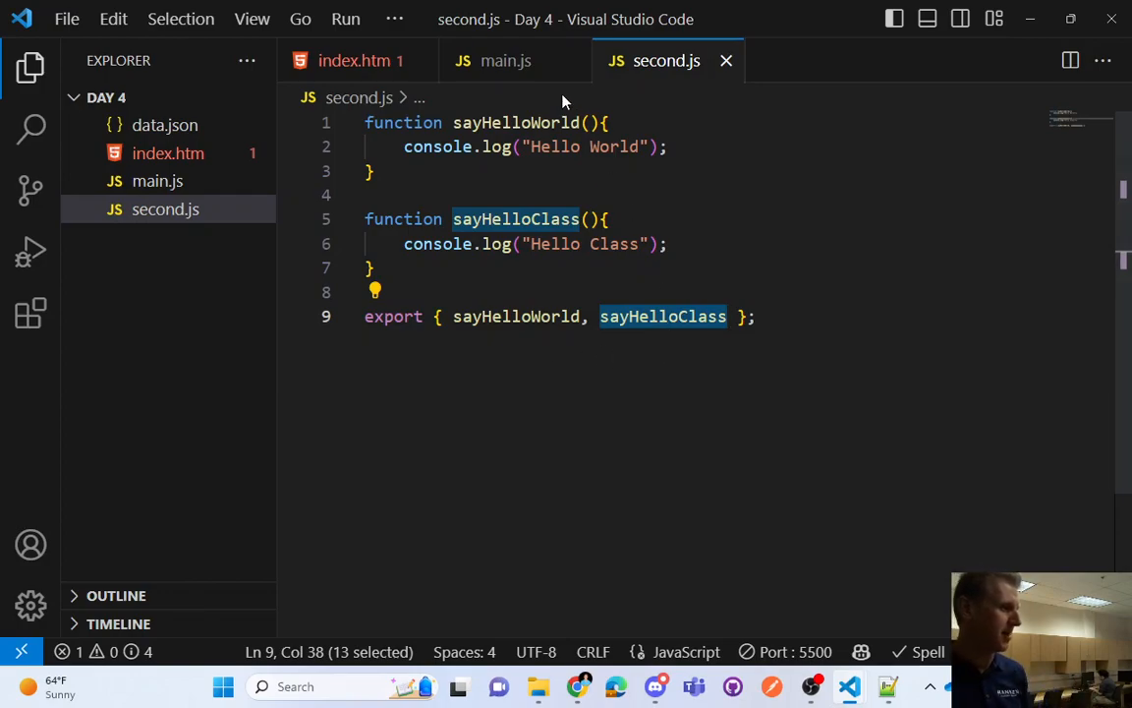
mouse_move(806, 270)
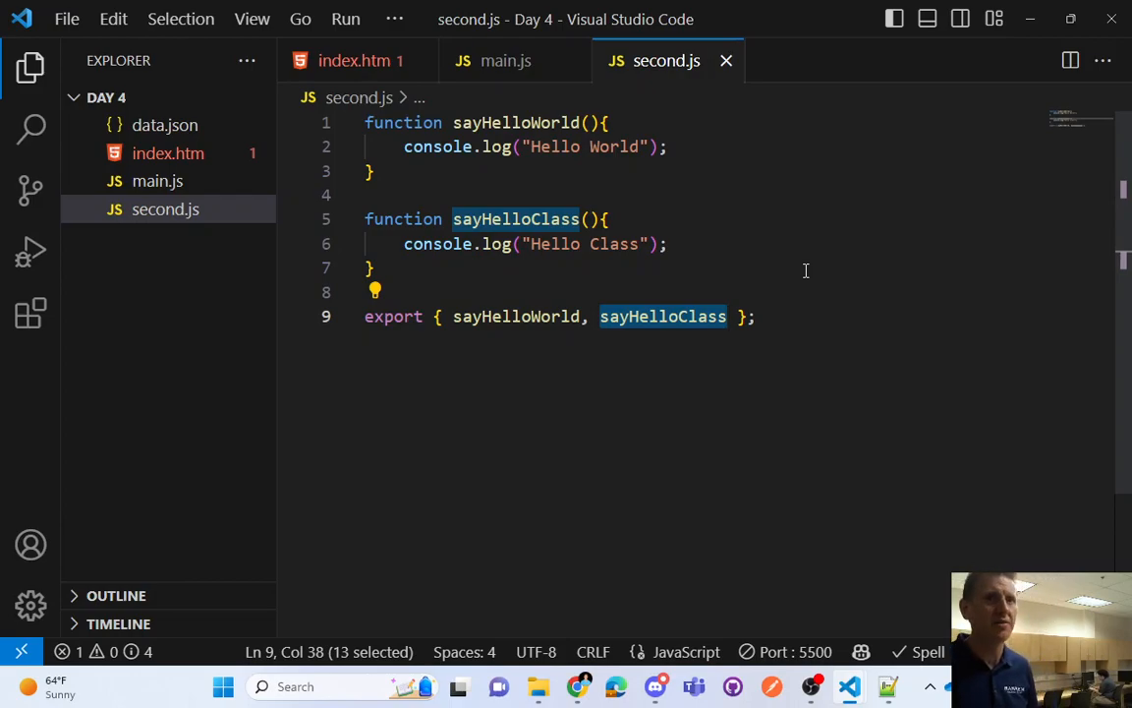
mouse_move(505, 60)
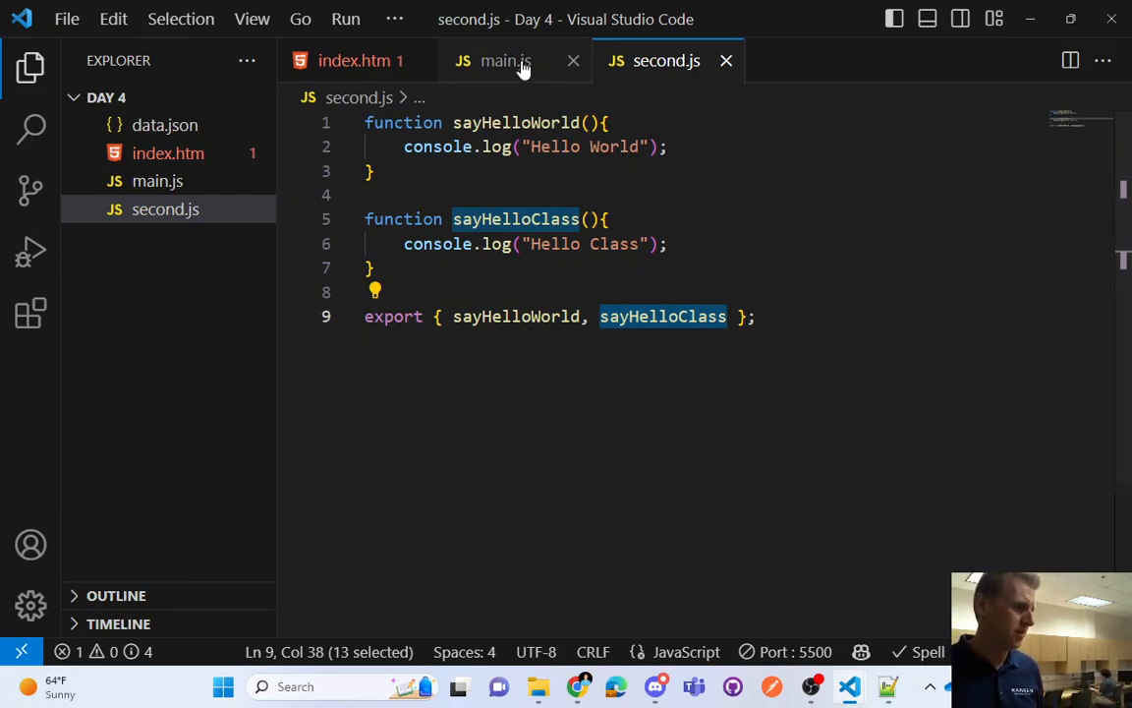
Add sayHelloClass to main.js's import and call it on line 3, then check the console
click(505, 60)
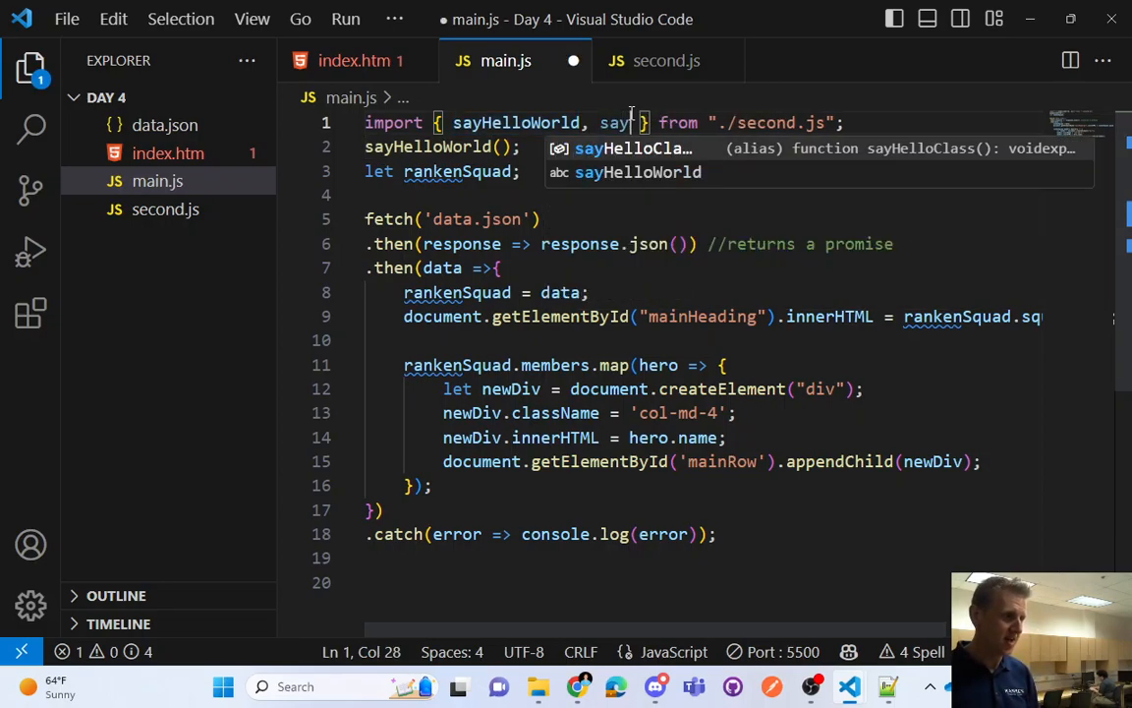
key(Enter)
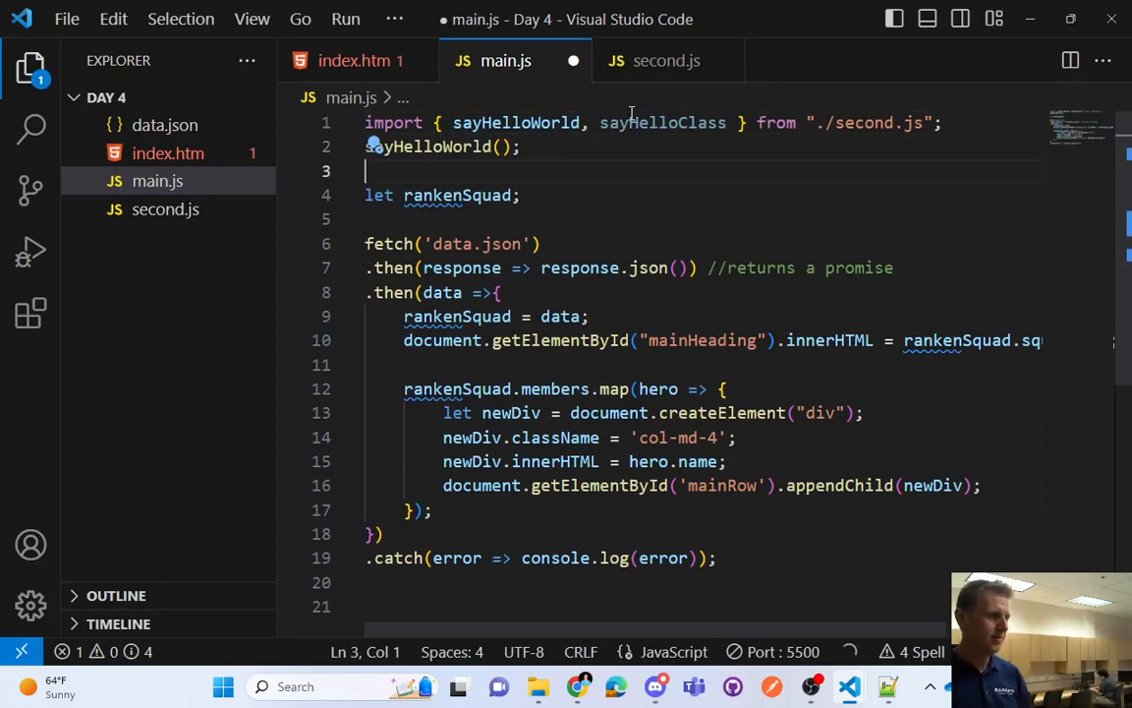
text(sayHelloClass();)
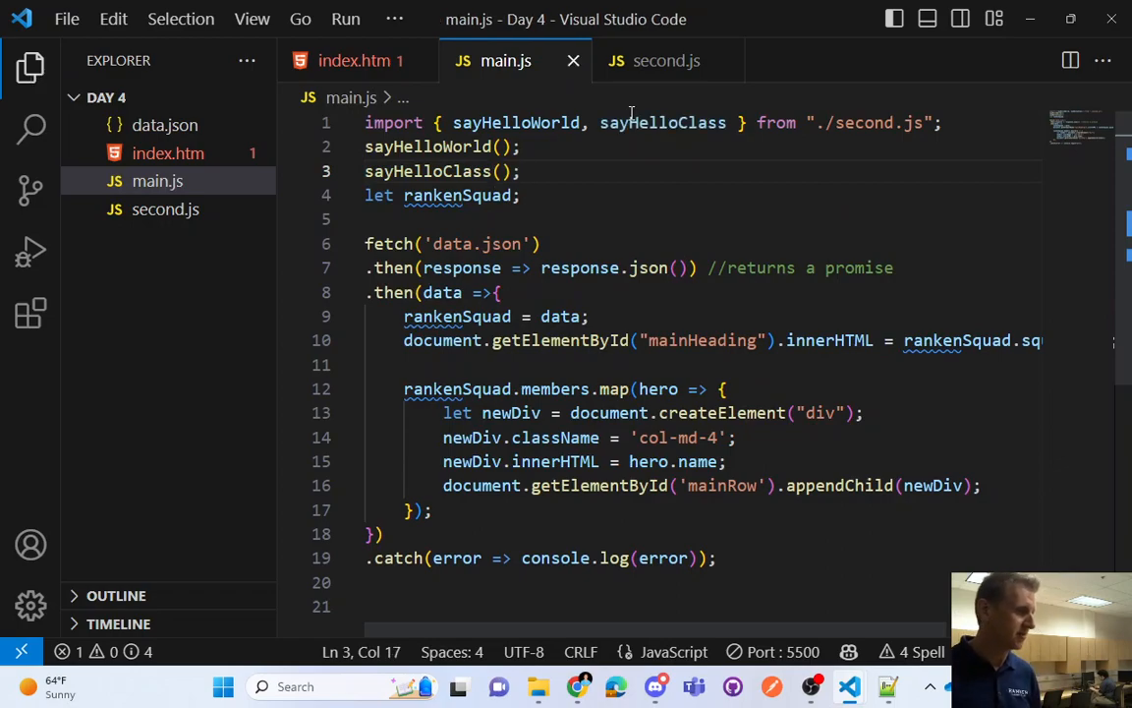
mouse_move(579, 686)
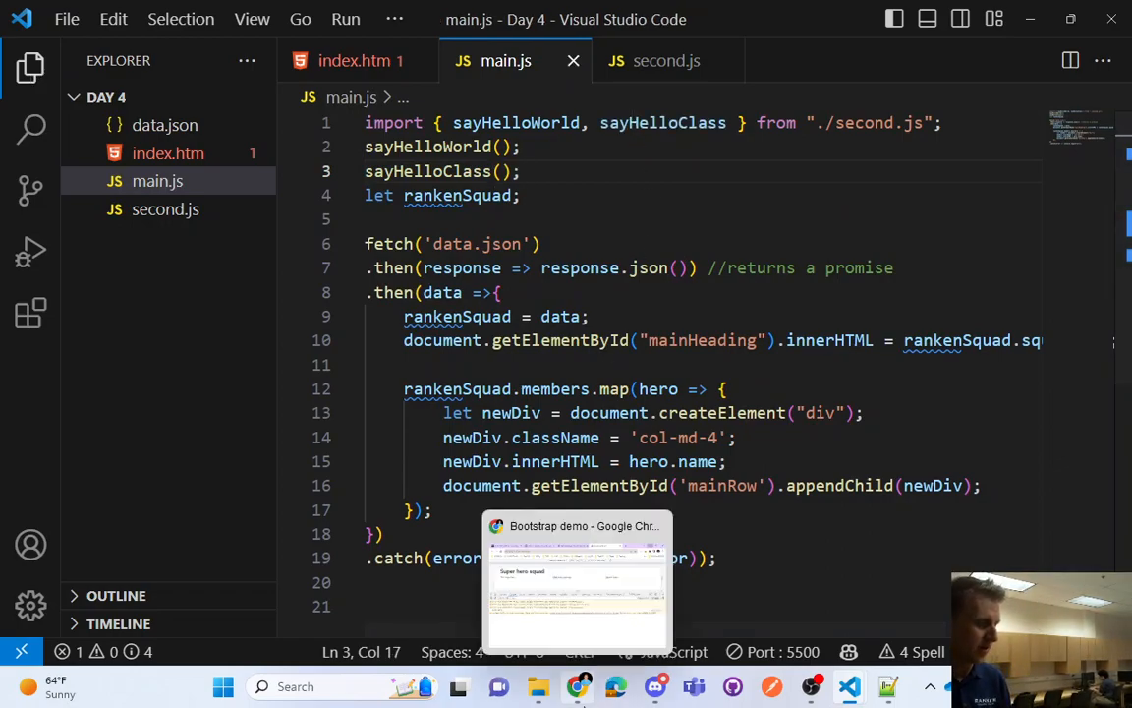
click(577, 580)
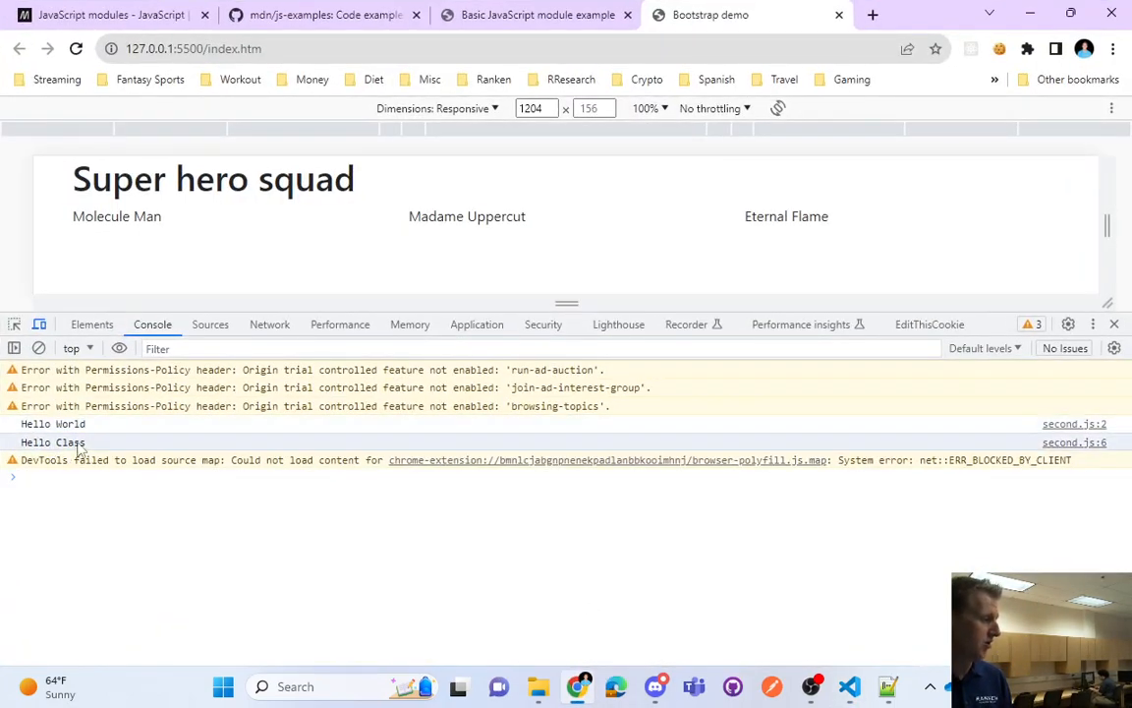
click(848, 686)
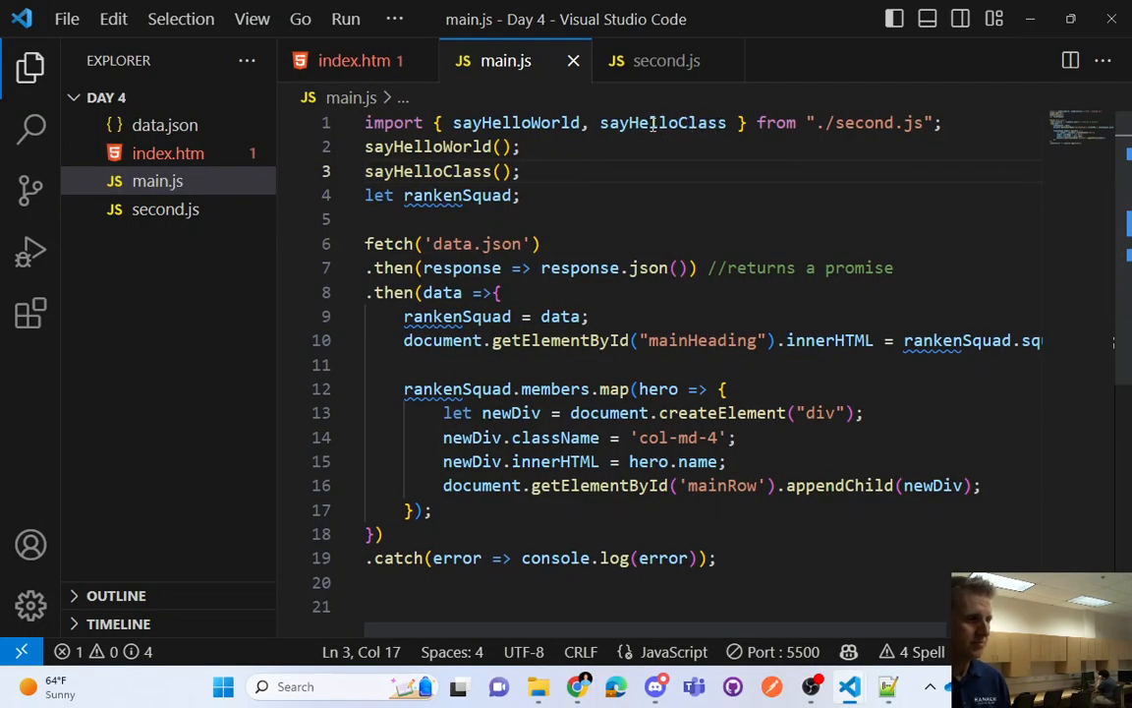
Rename the imported sayHelloClass and its call to helloClass, then view the missing-export SyntaxError
double_click(663, 122)
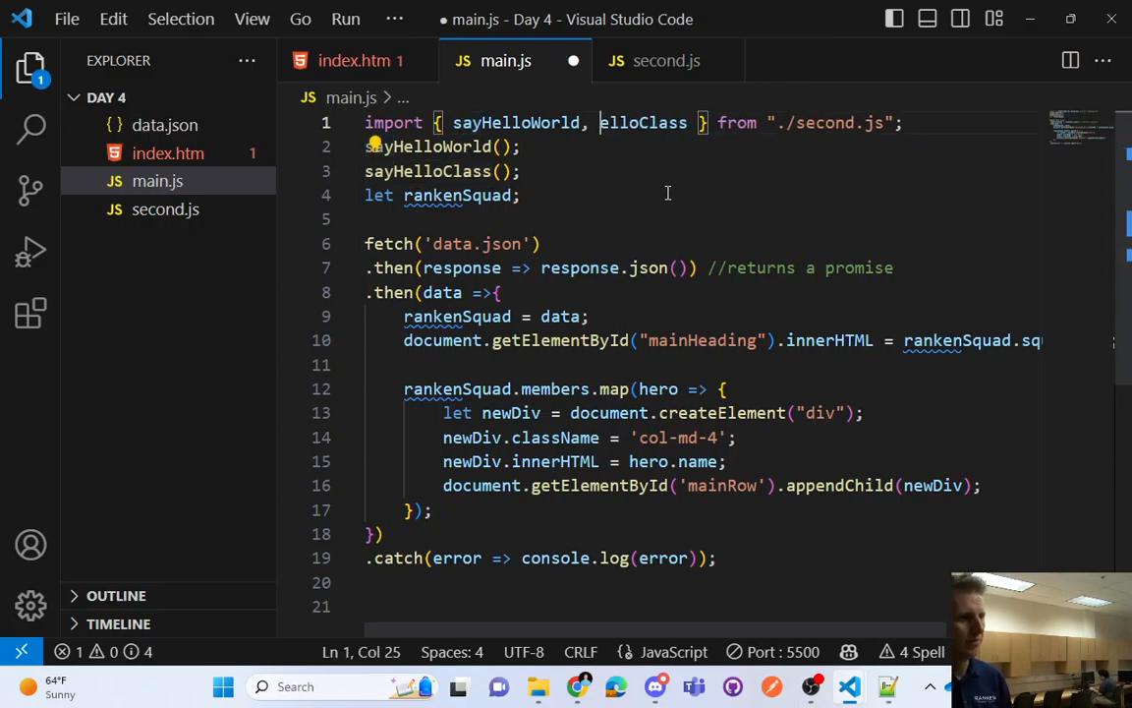
double_click(427, 171)
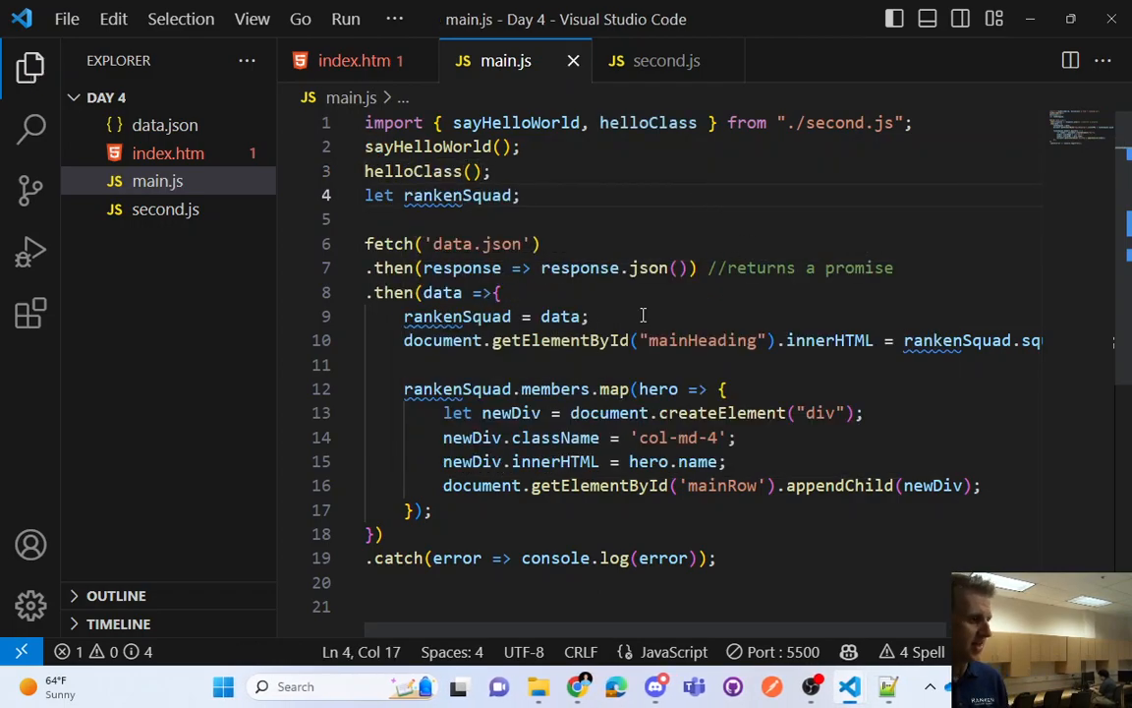
double_click(413, 171)
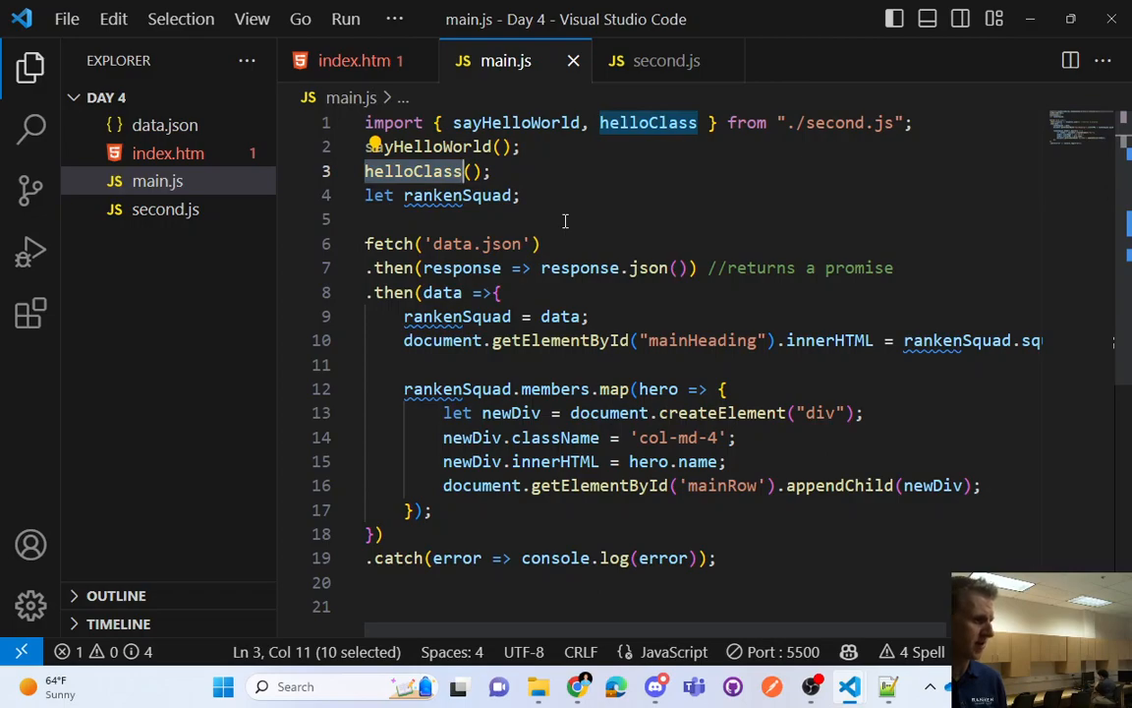
mouse_move(580, 686)
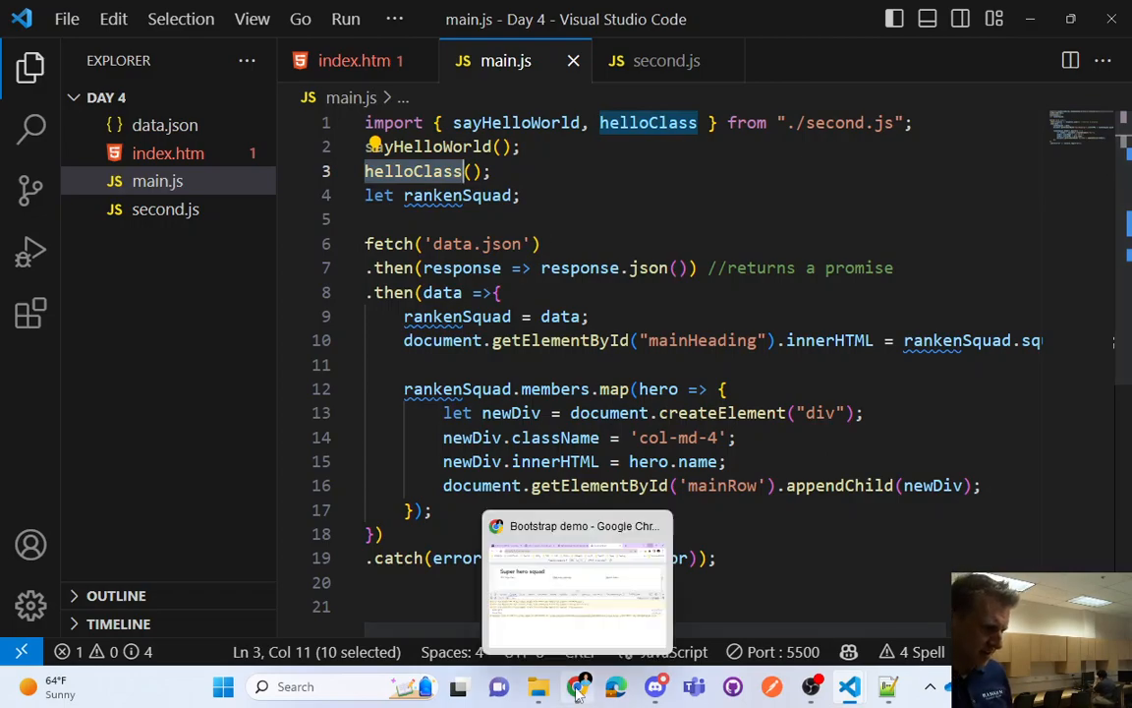
click(577, 580)
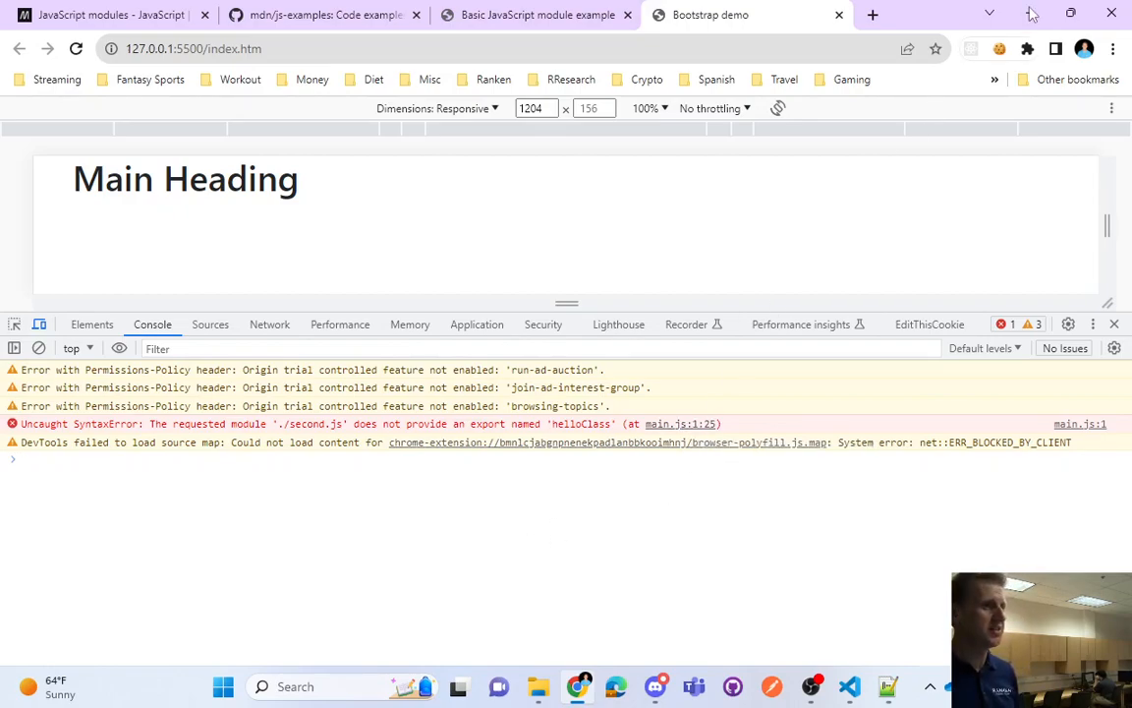
click(848, 687)
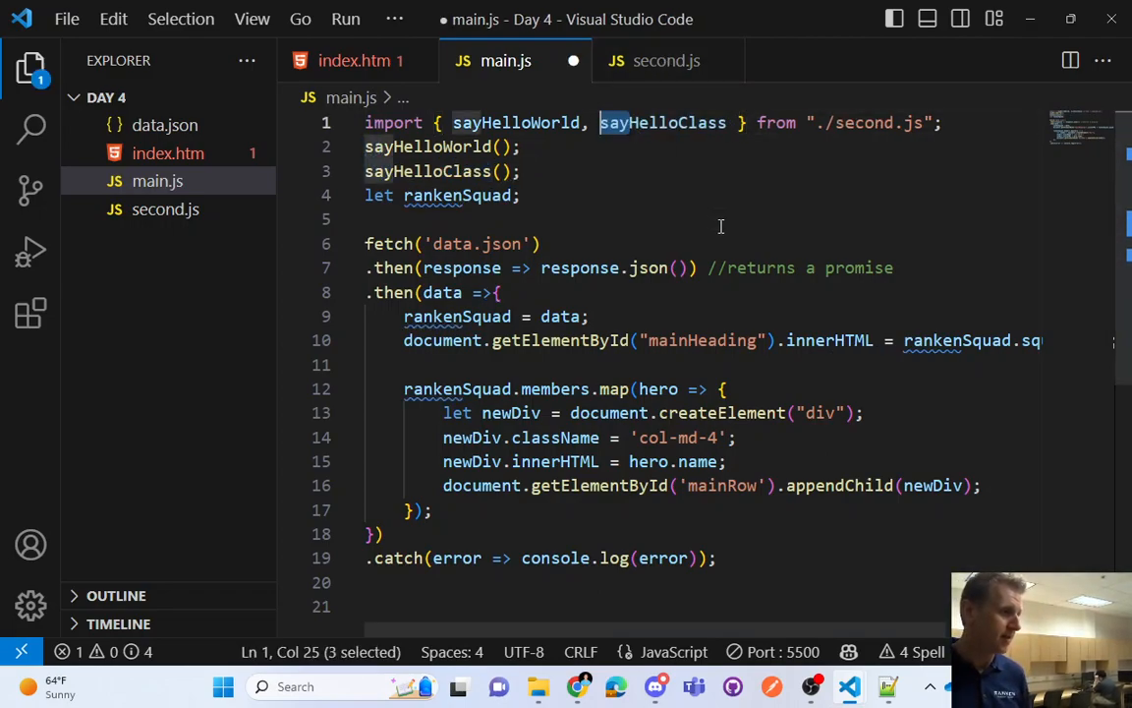
Save main.js with sayHelloClass restored and switch to second.js
key(ctrl+s)
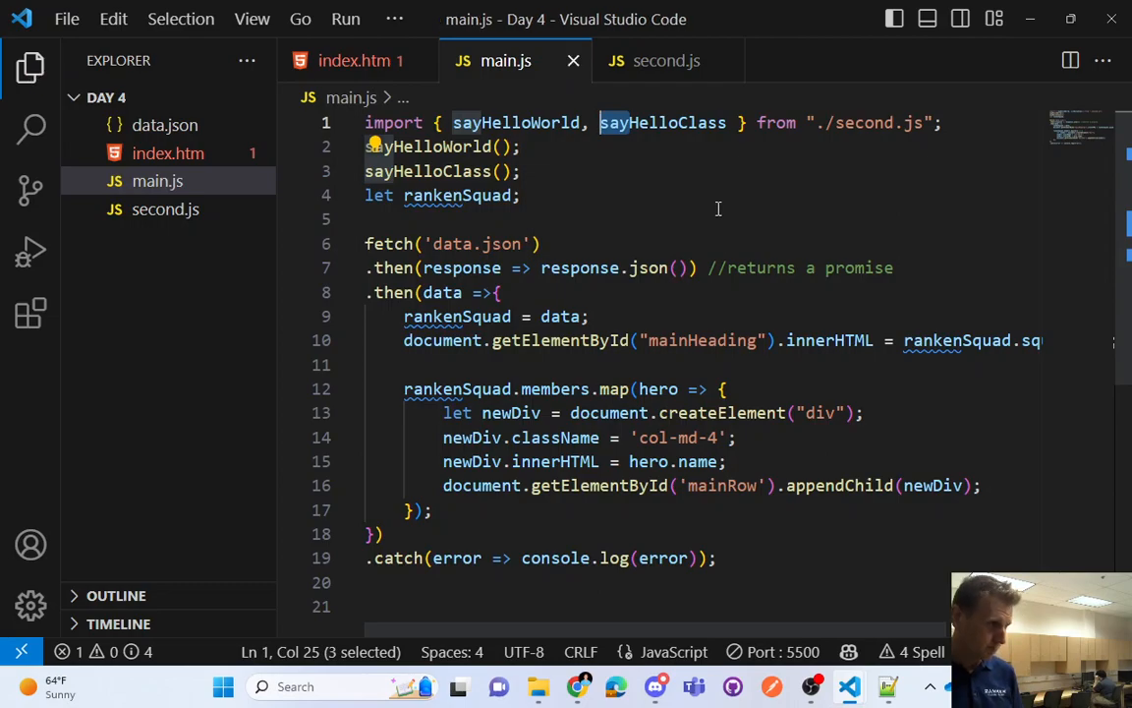
click(666, 60)
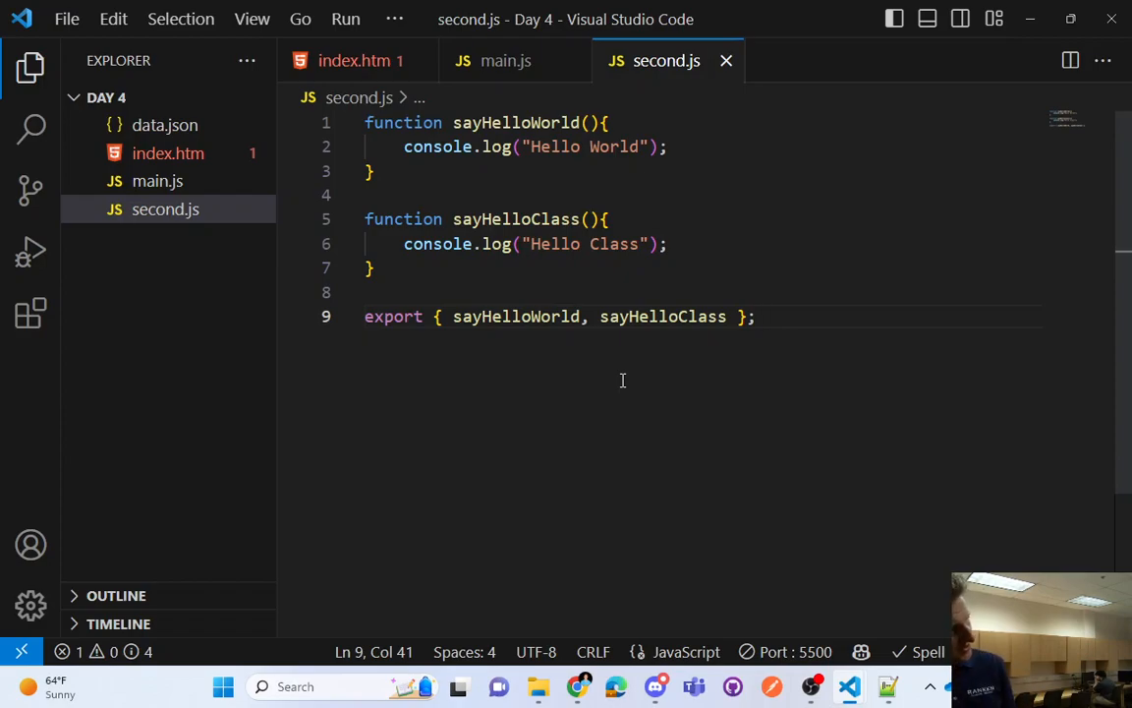
Add 'export default sayHelloWorld;' on a new line in second.js and save
key(enter)
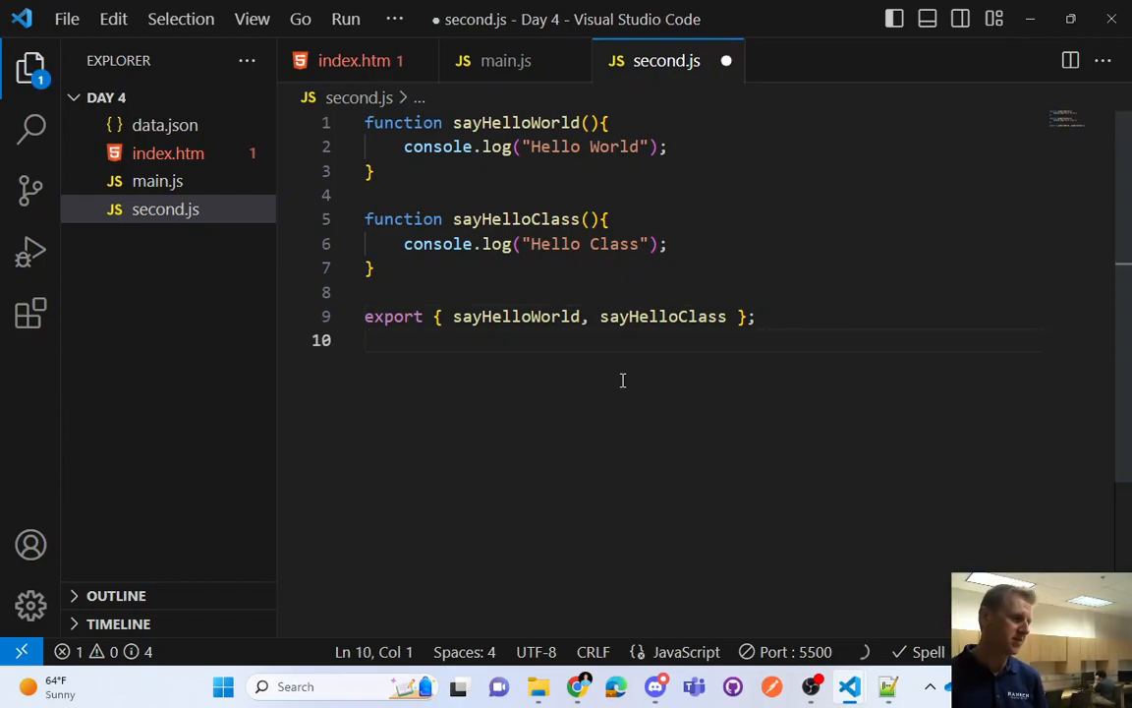
text(export default)
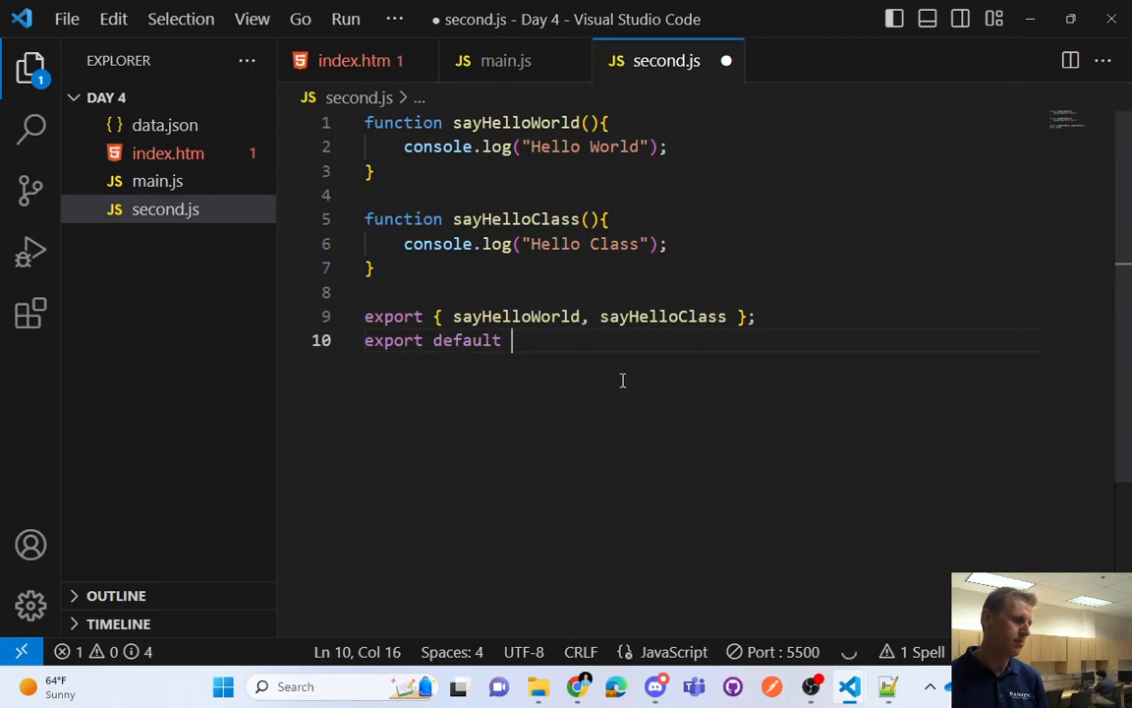
text(sayHelloWorld;)
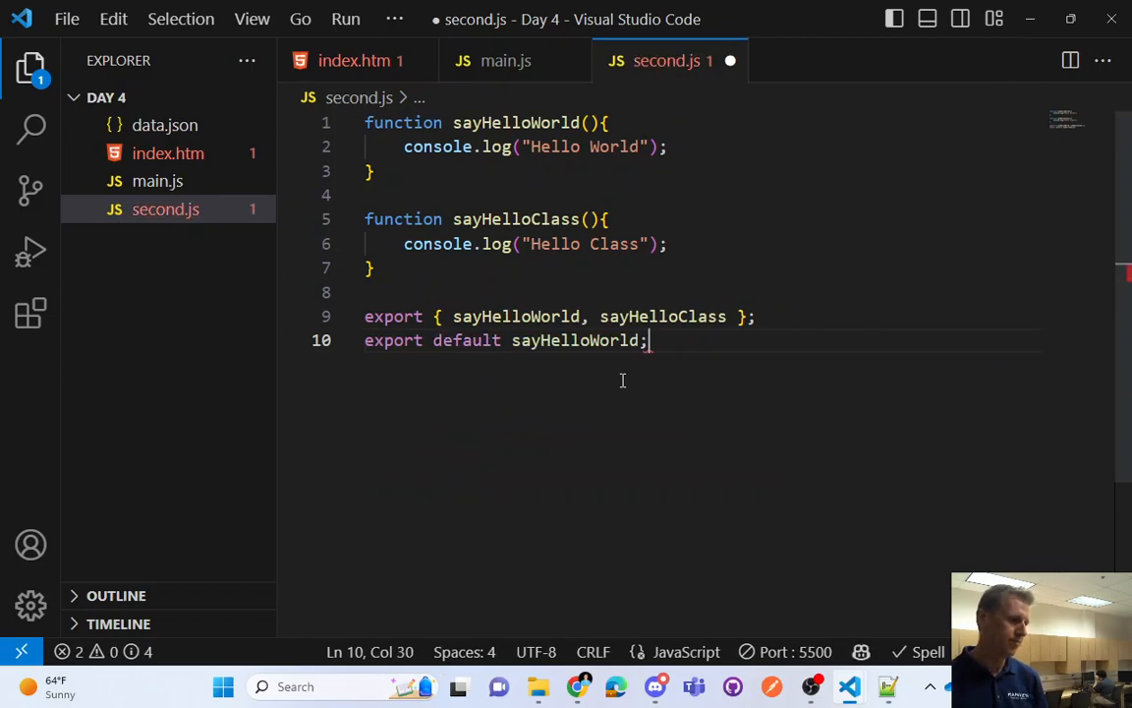
key(ctrl+s)
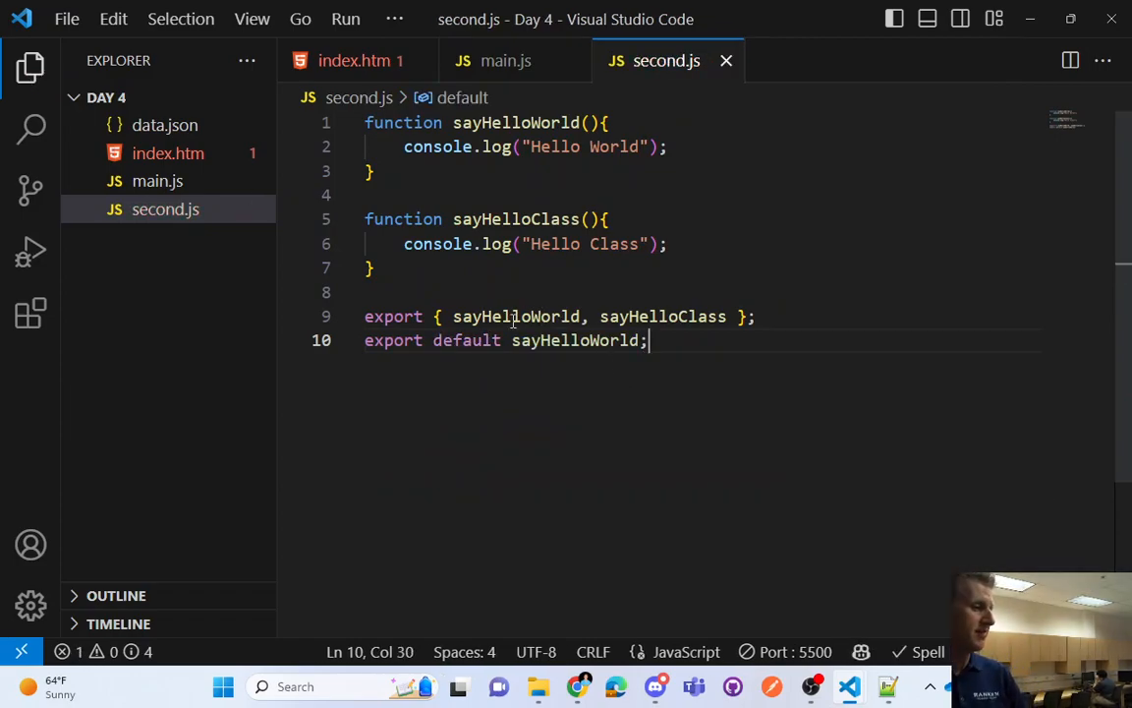
double_click(575, 340)
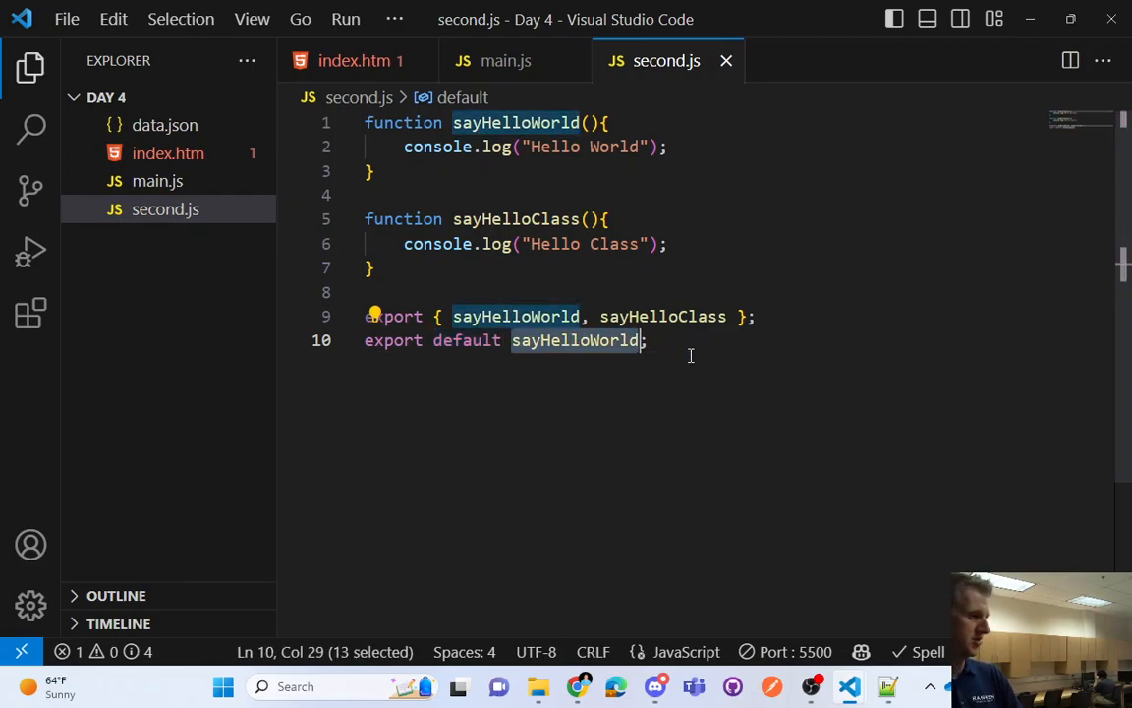
In main.js, start a default import of sayHelloWorld and drop it from the named-import braces
click(504, 60)
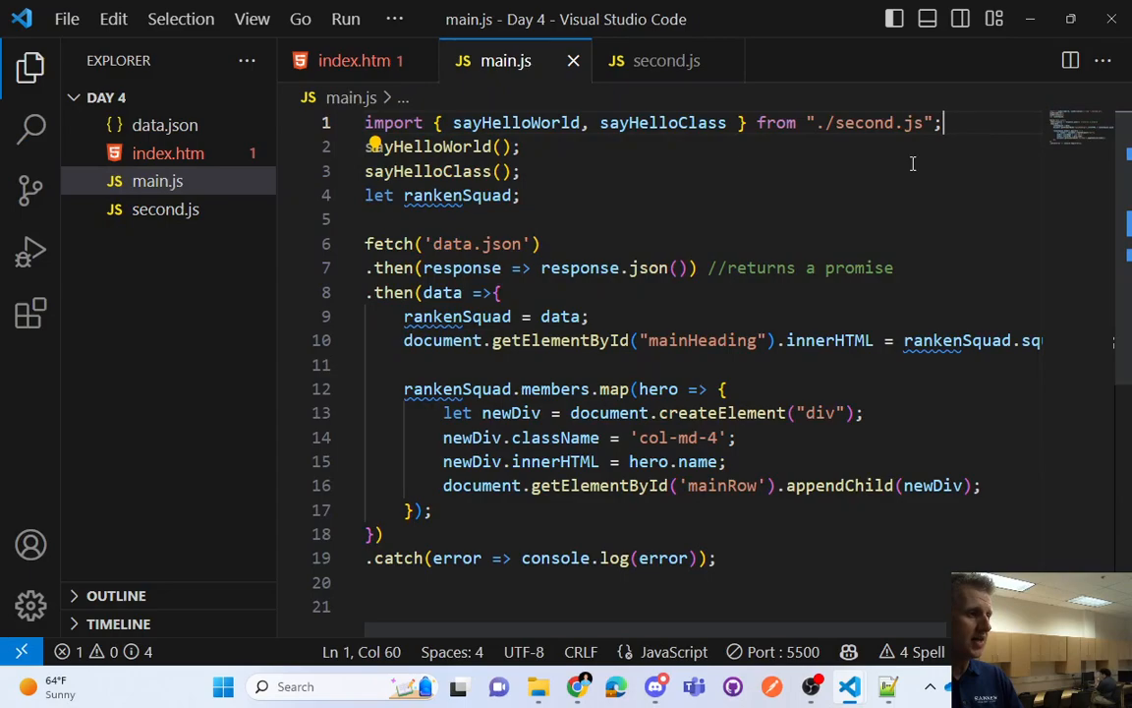
key(Enter)
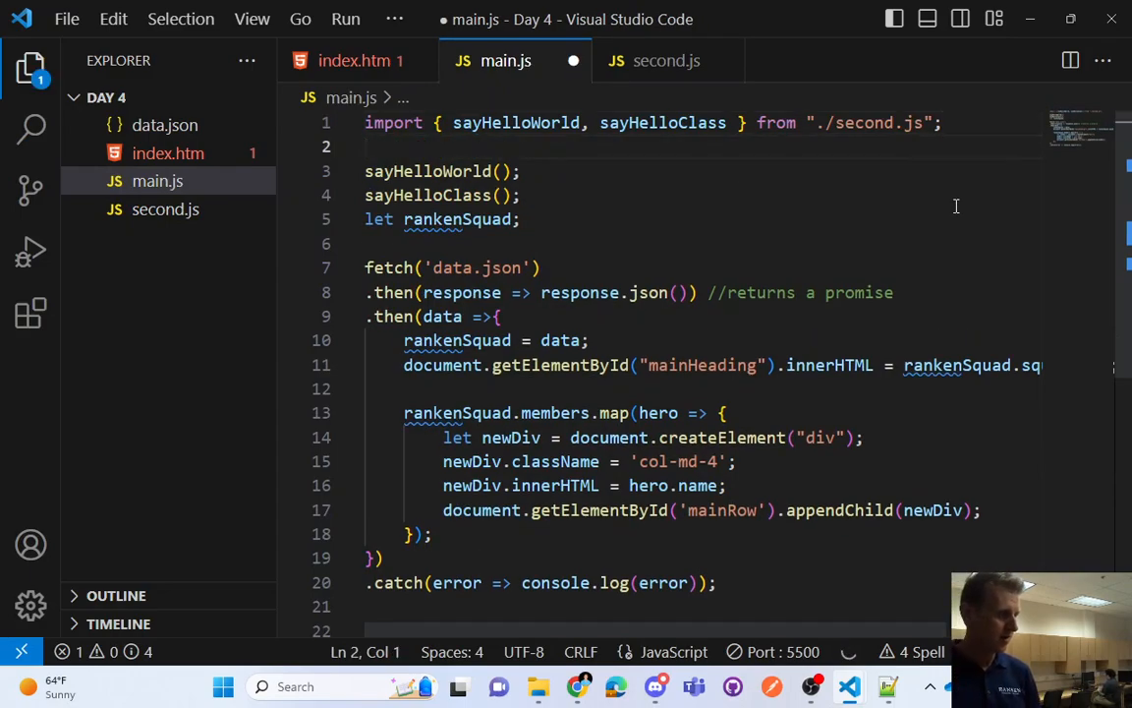
text(import sayHelloWorld from "./second.js";)
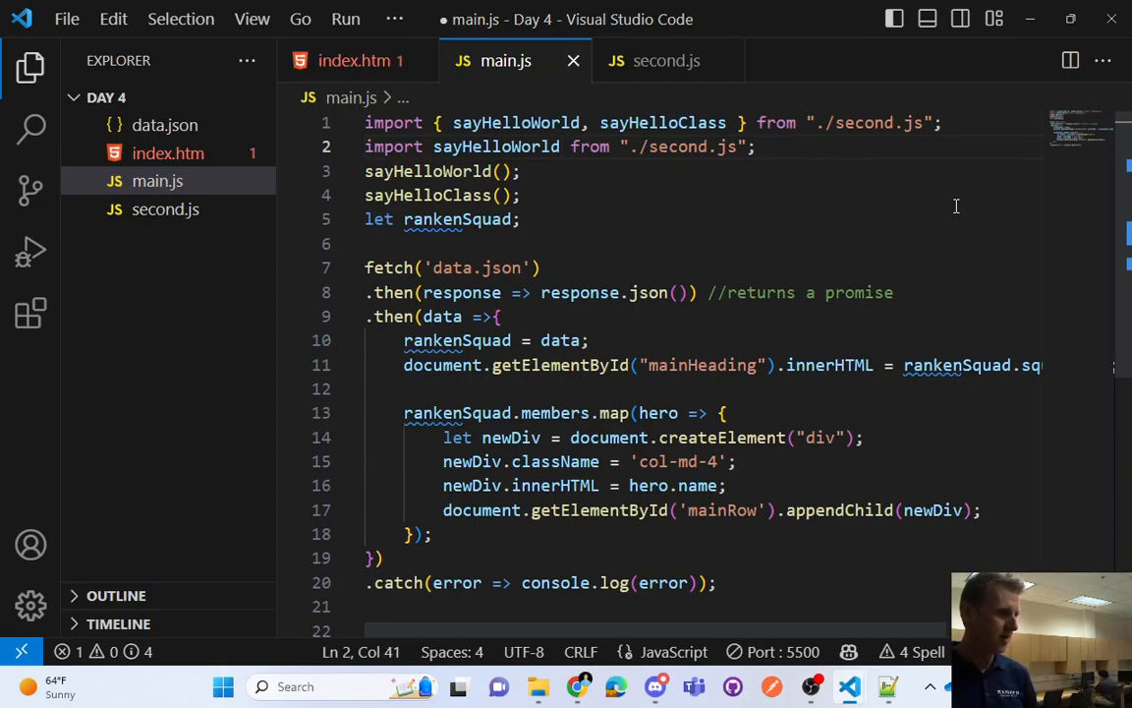
click(433, 122)
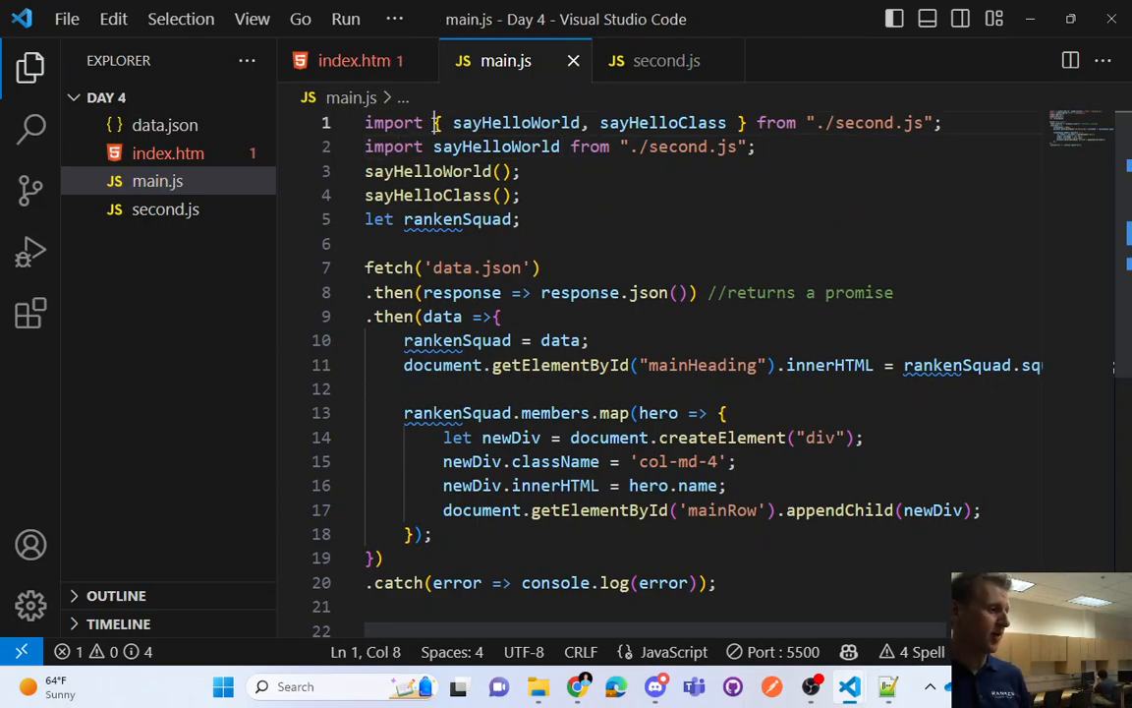
double_click(516, 122)
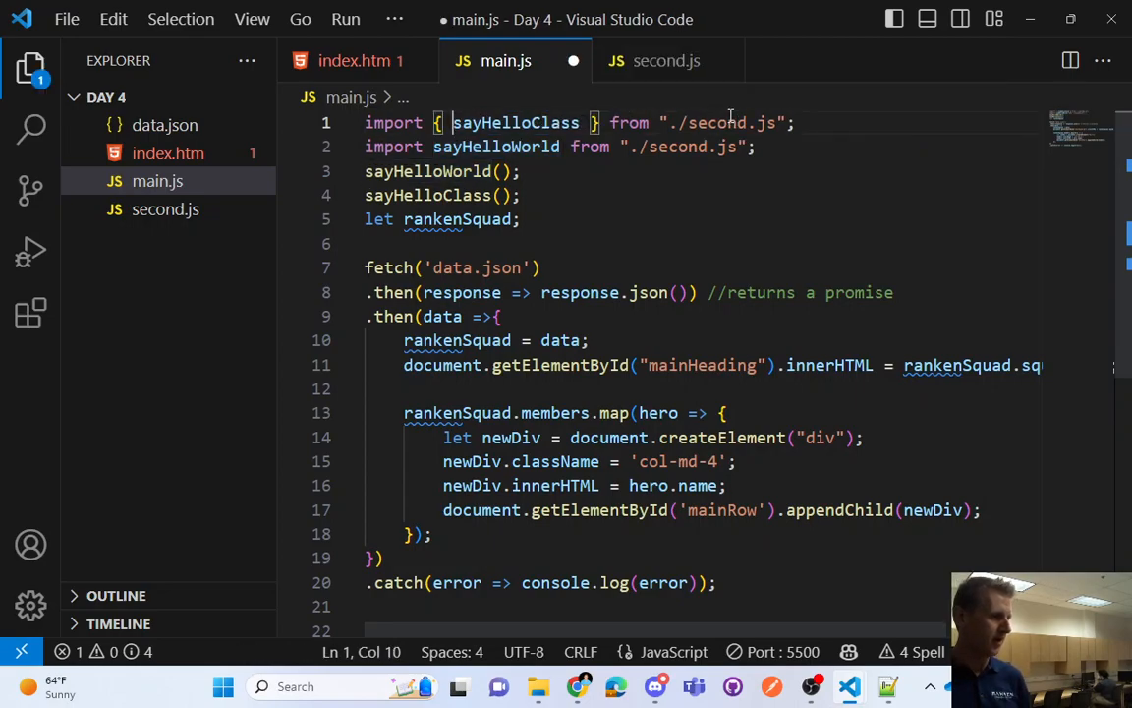
key(ctrl+s)
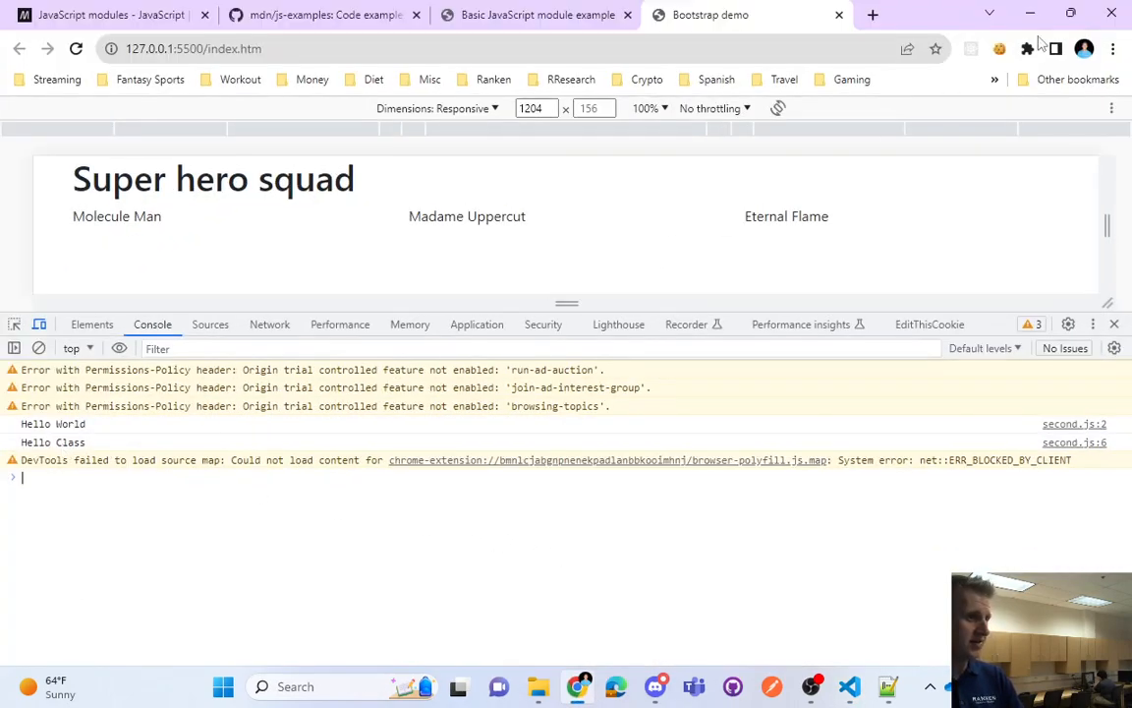
Reload the demo page to rerun the scripts, then review second.js's default export
click(849, 686)
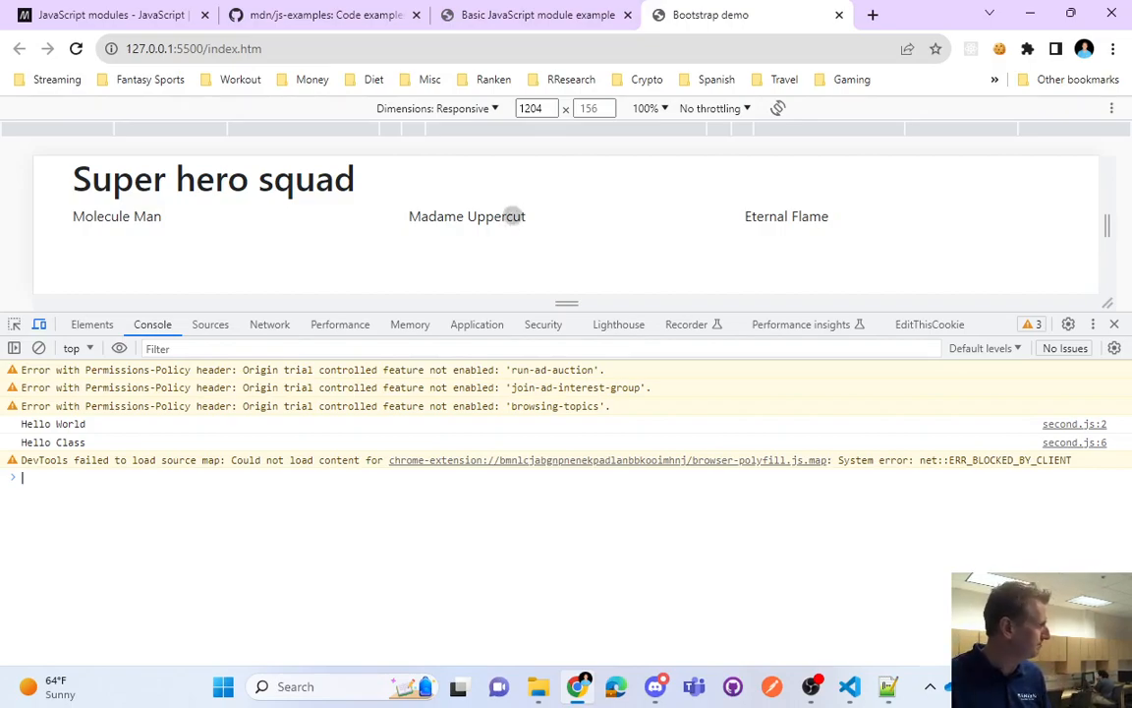
click(849, 686)
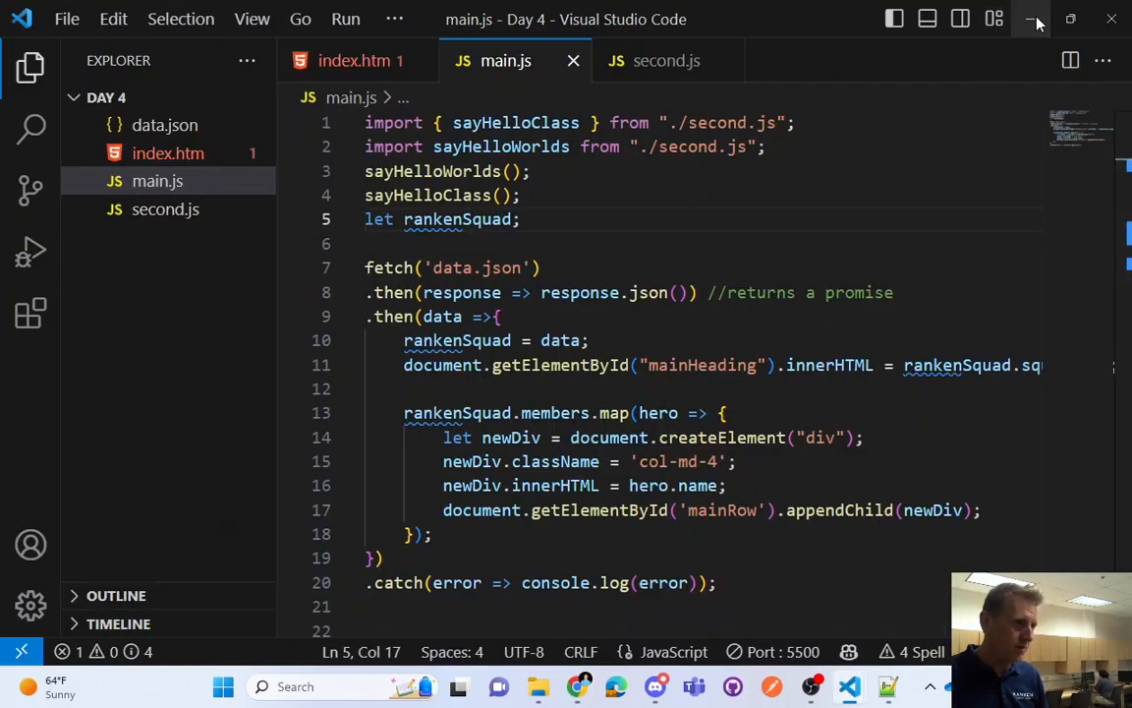
click(666, 60)
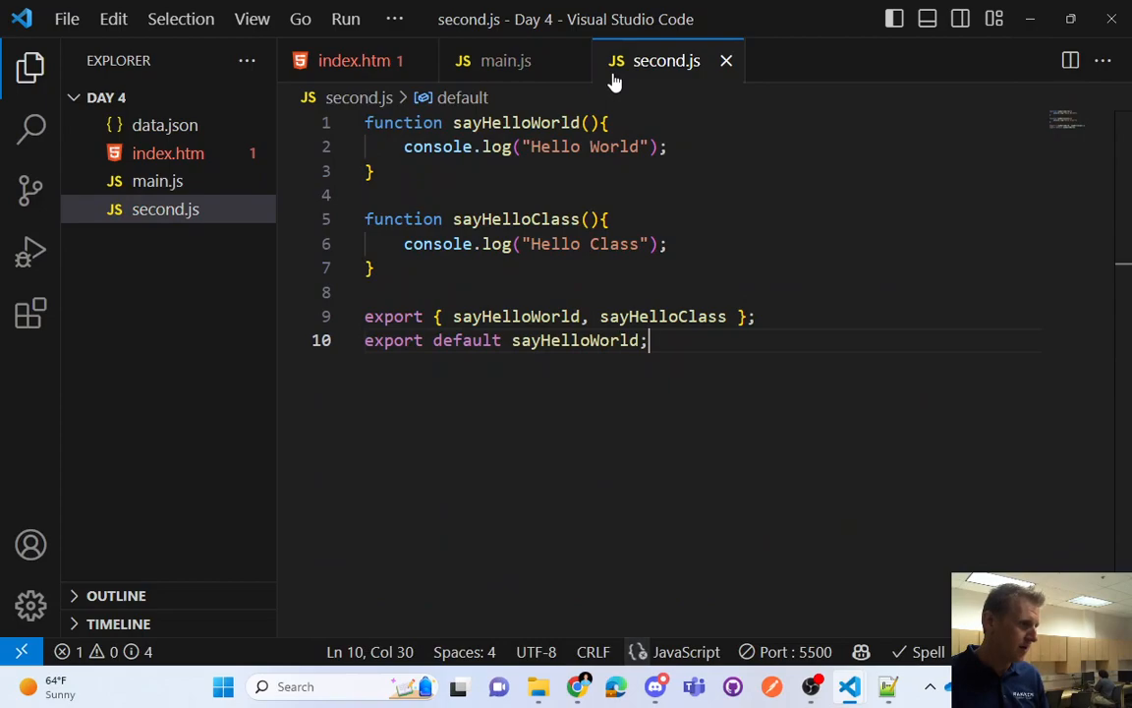
mouse_move(354, 60)
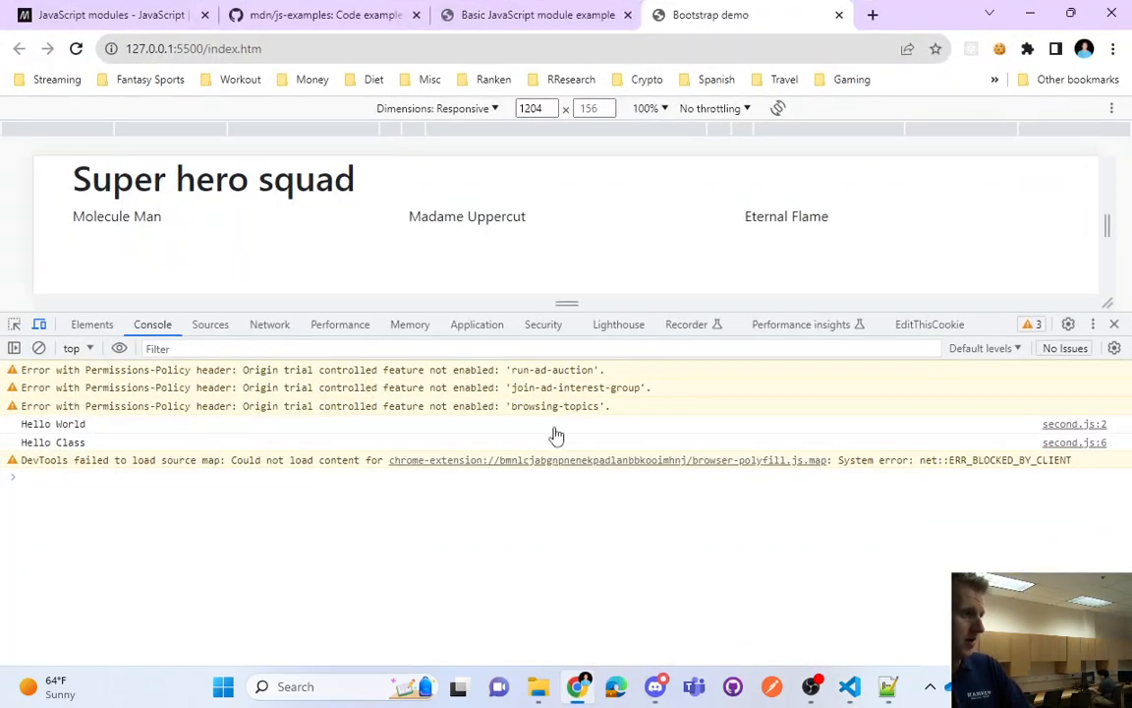
On the MDN JavaScript modules guide, read the 'Importing features into your script' section
click(536, 14)
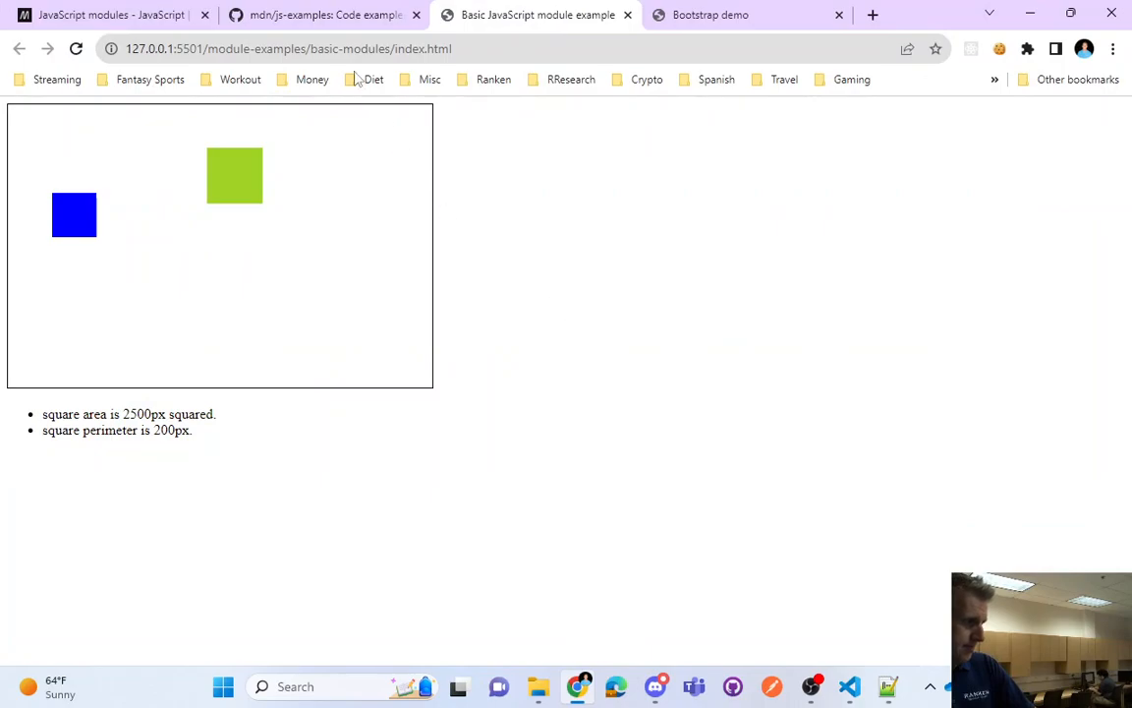
click(99, 15)
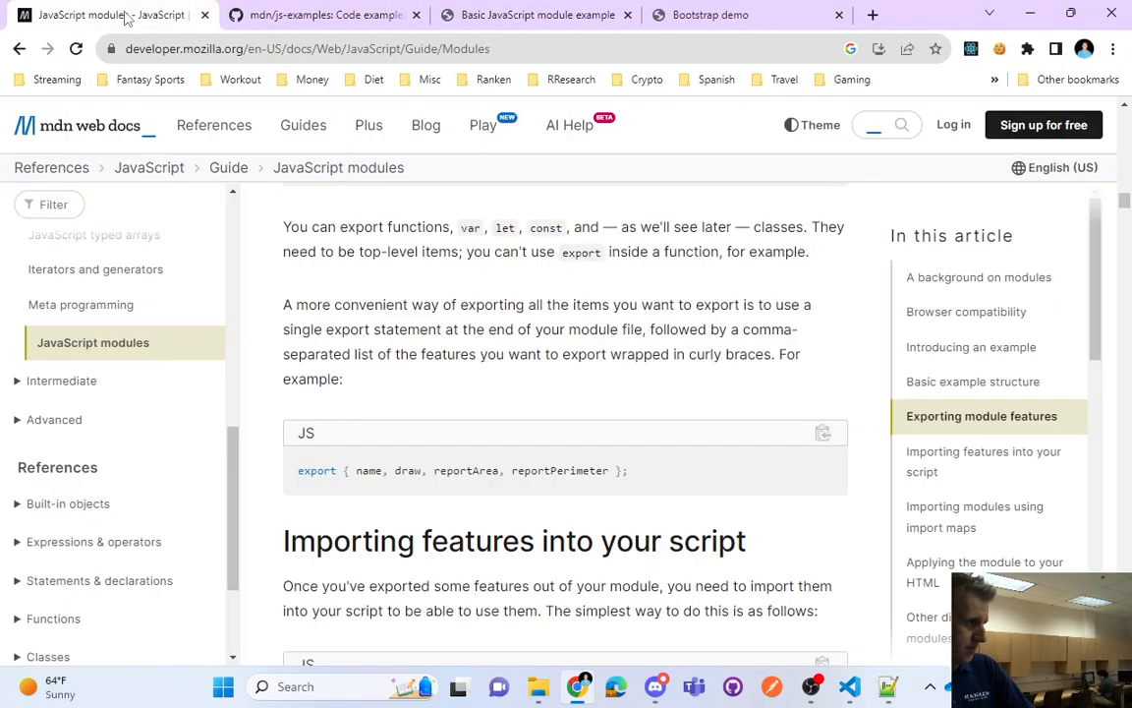
scroll(down, 3)
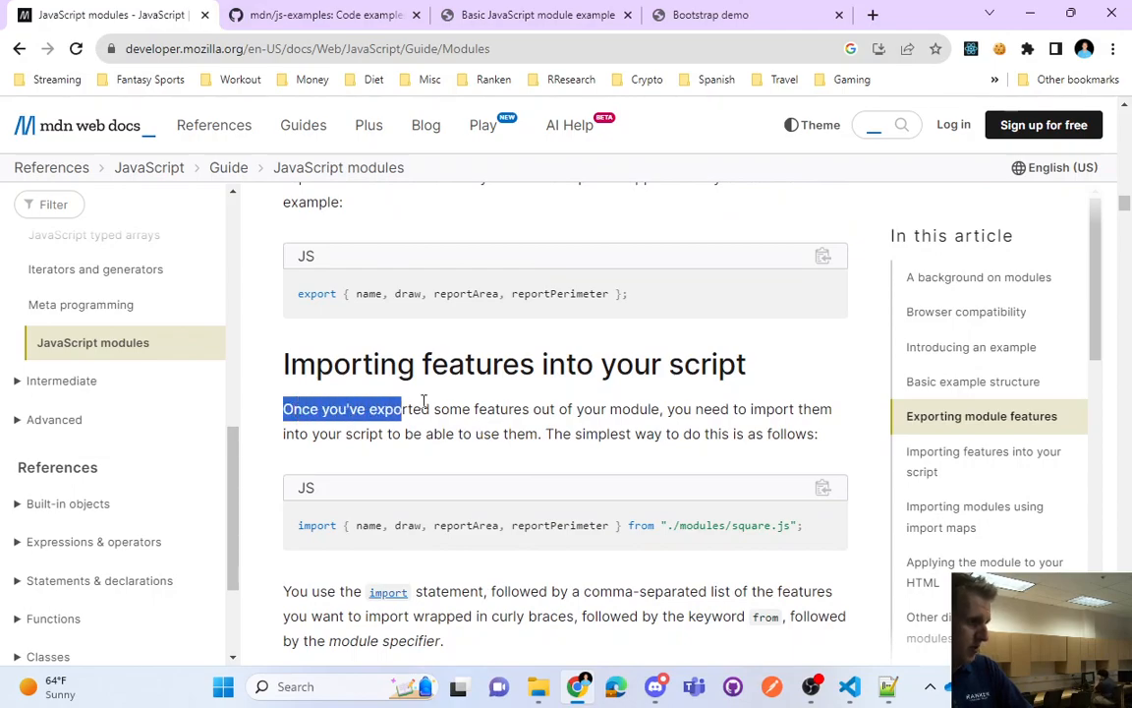
drag(398, 409, 637, 409)
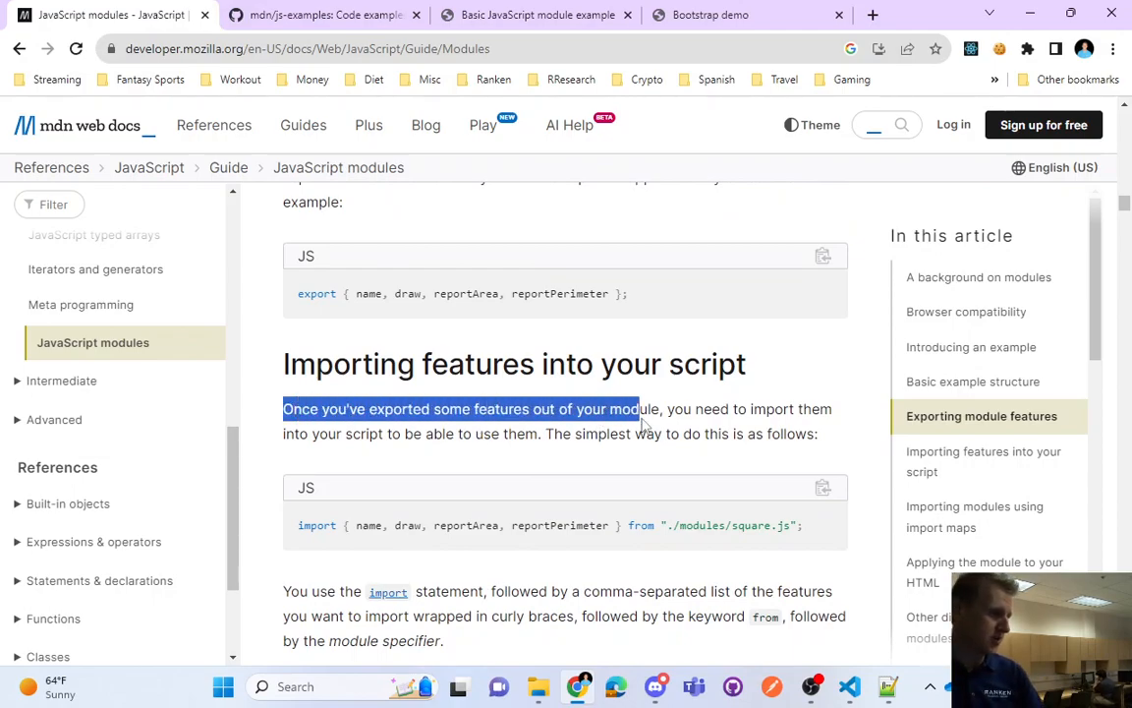
click(722, 433)
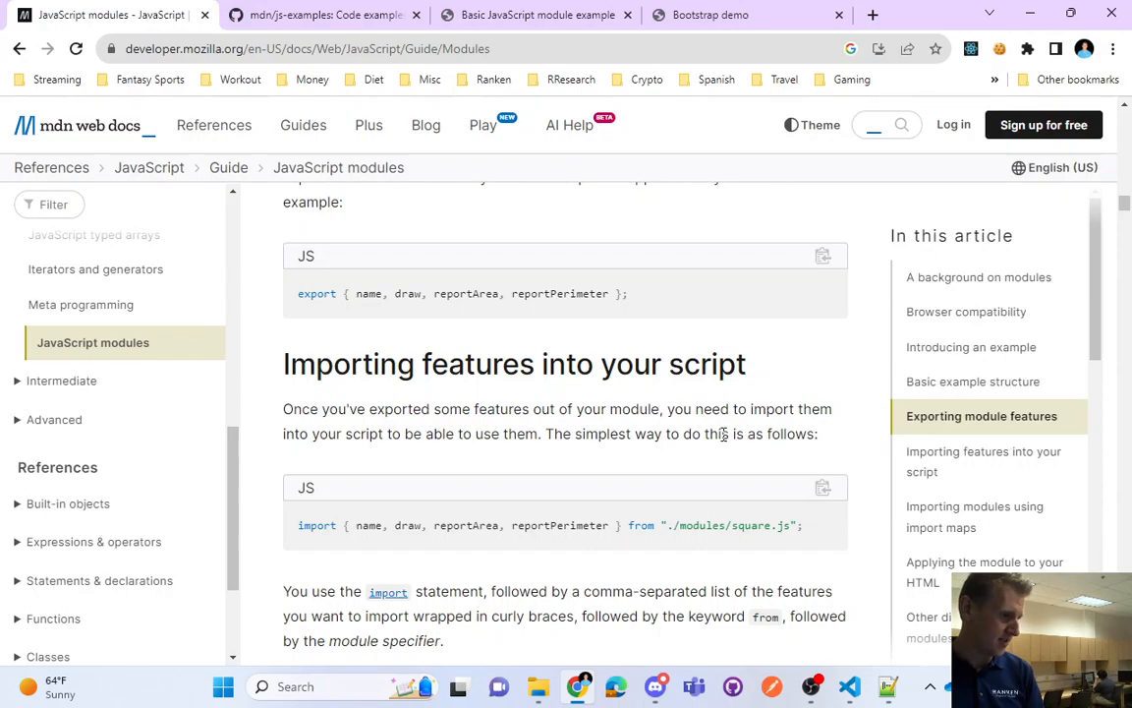
scroll(down, 3)
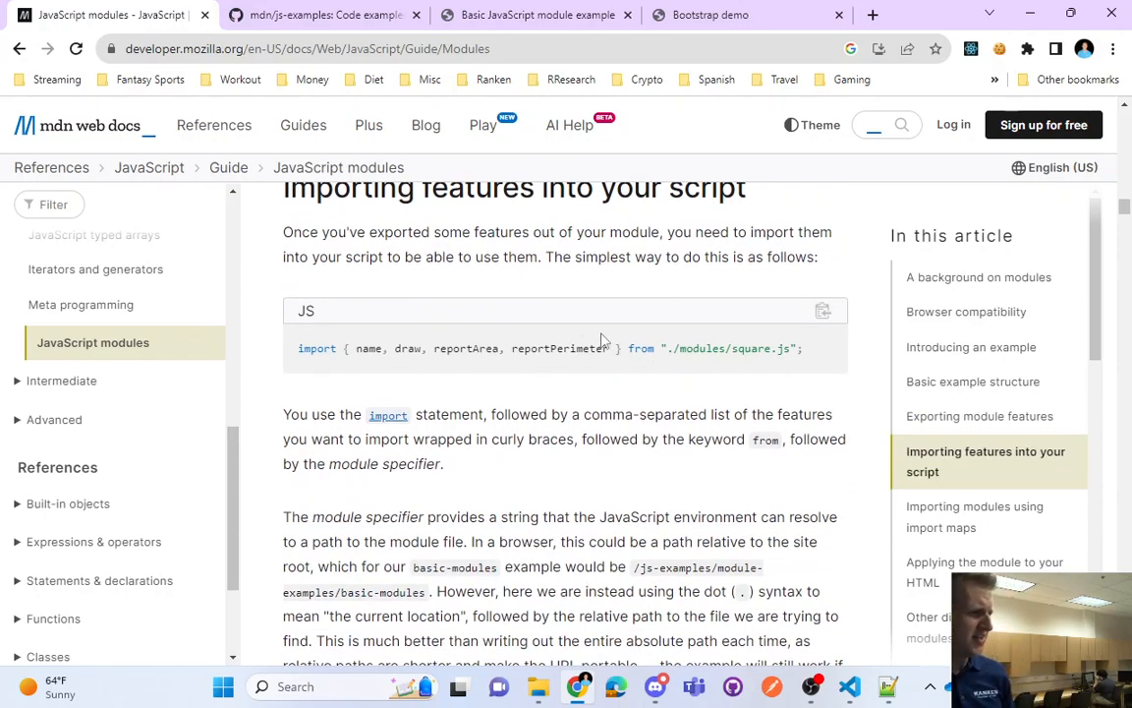
double_click(783, 348)
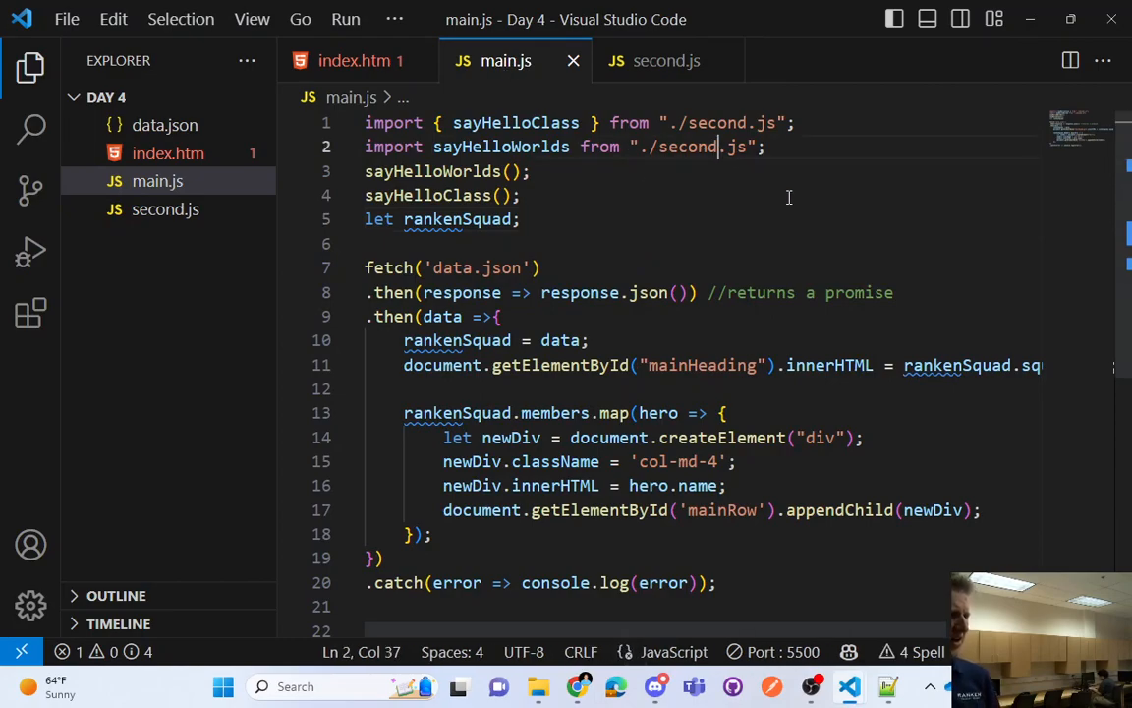
key(Backspace)
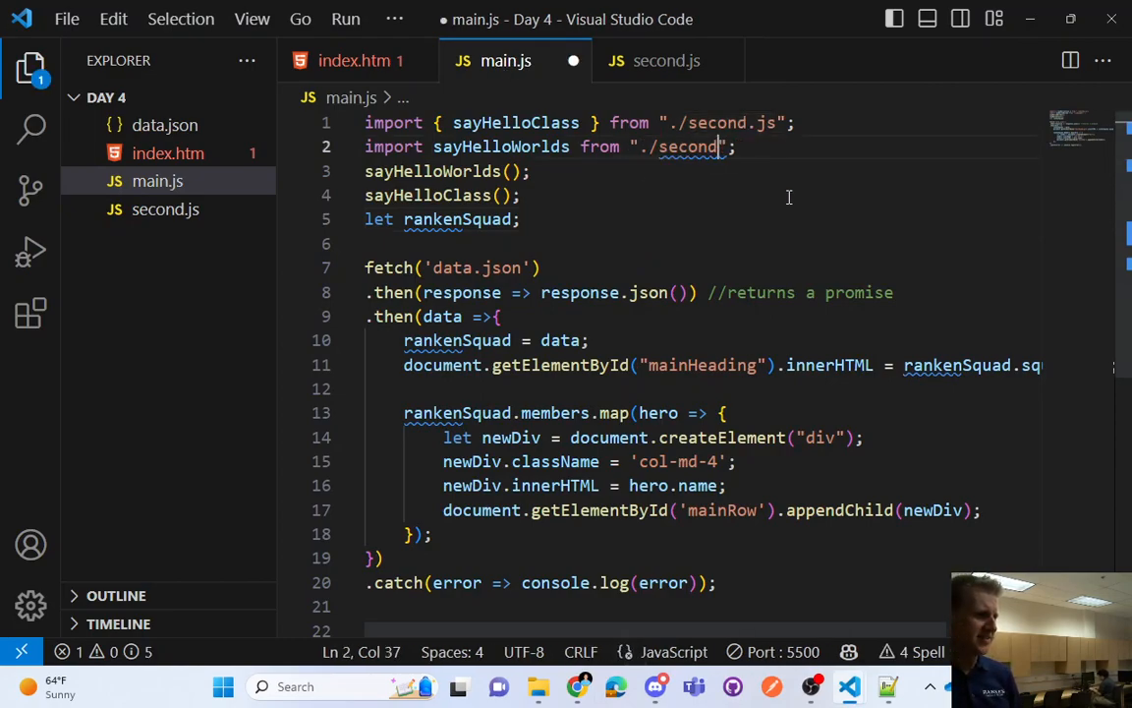
key(ctrl+s)
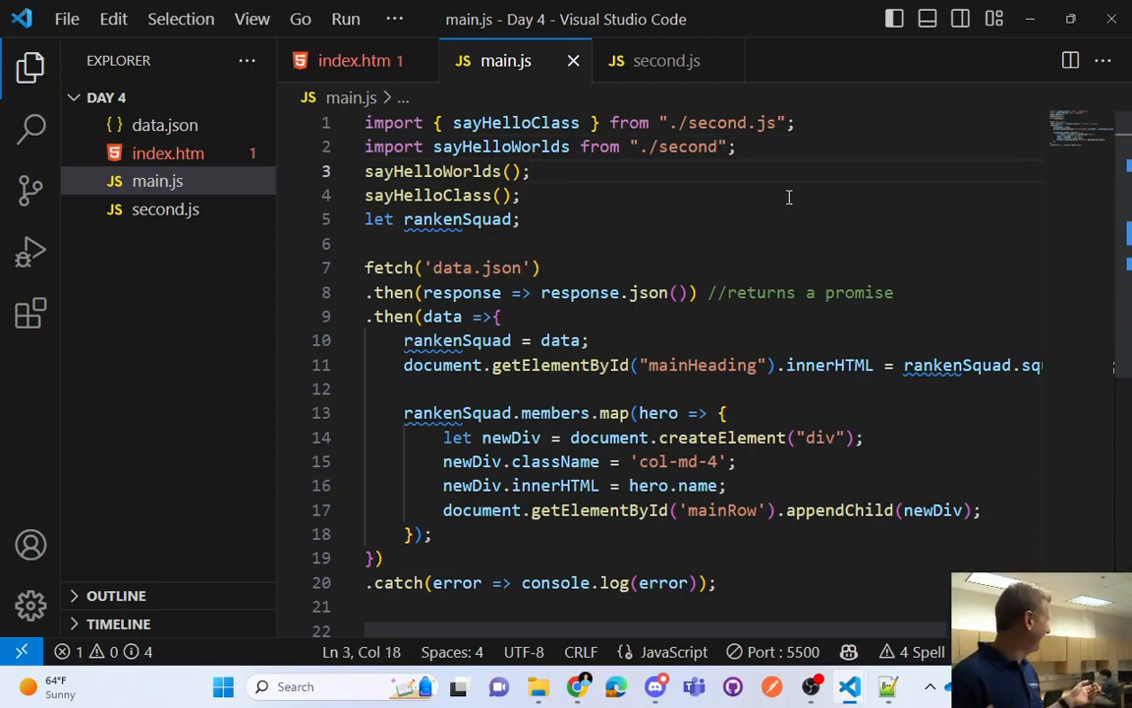
mouse_move(480, 427)
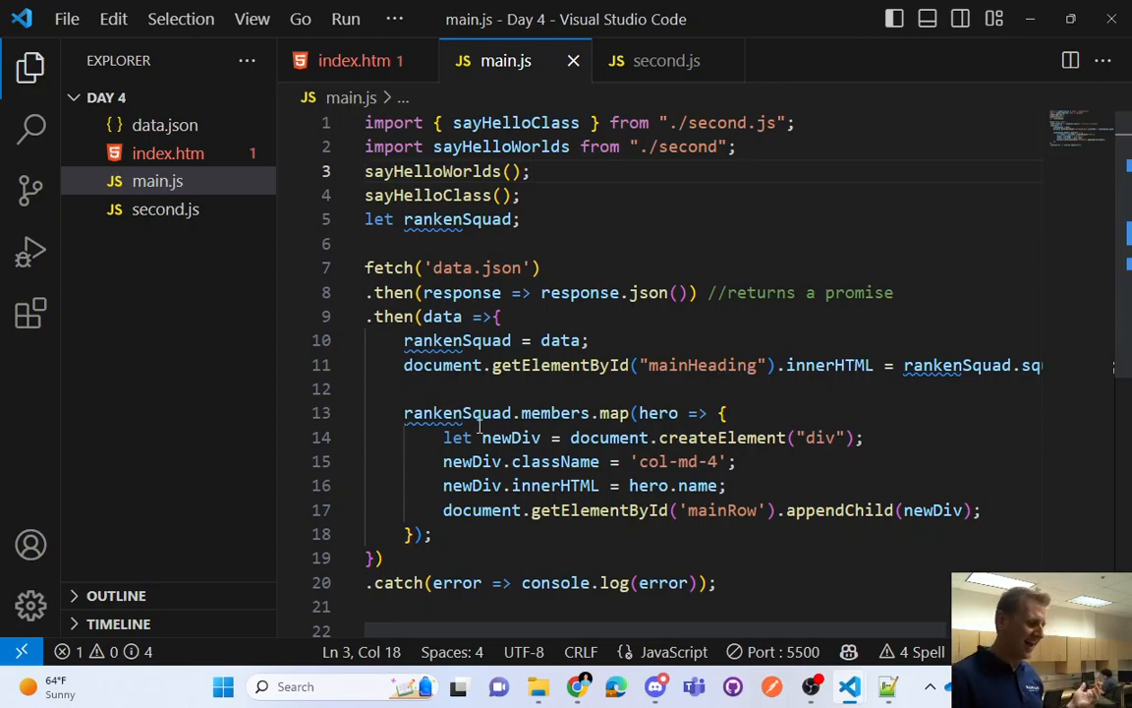
click(578, 686)
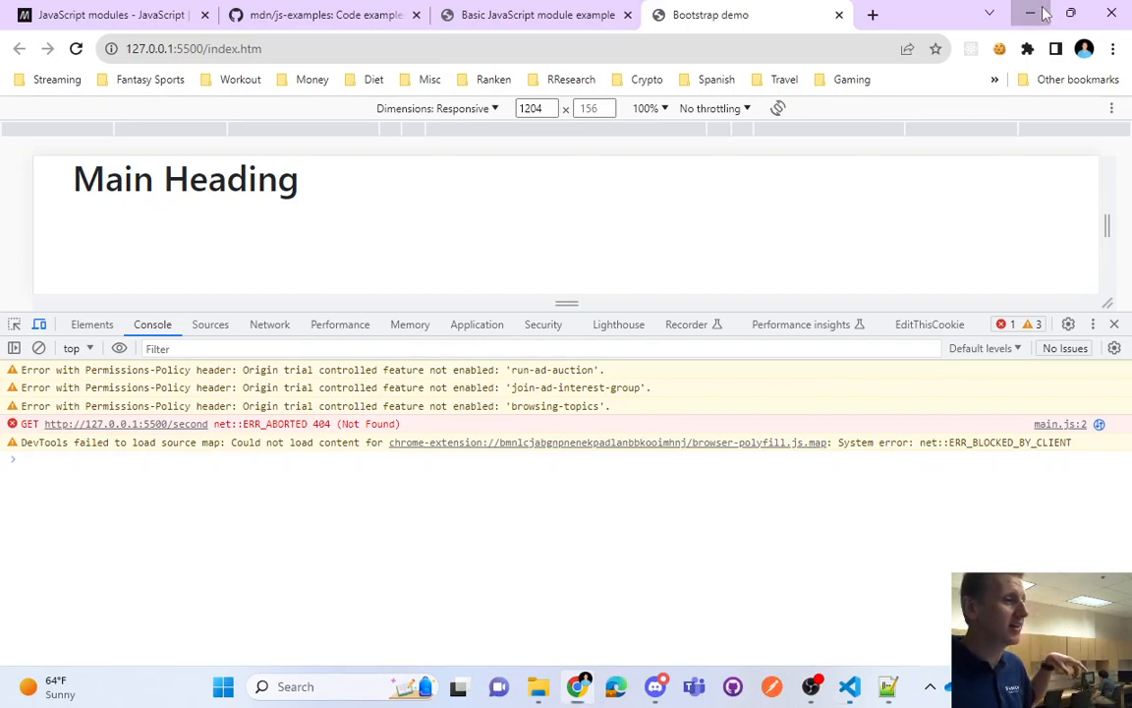
click(848, 686)
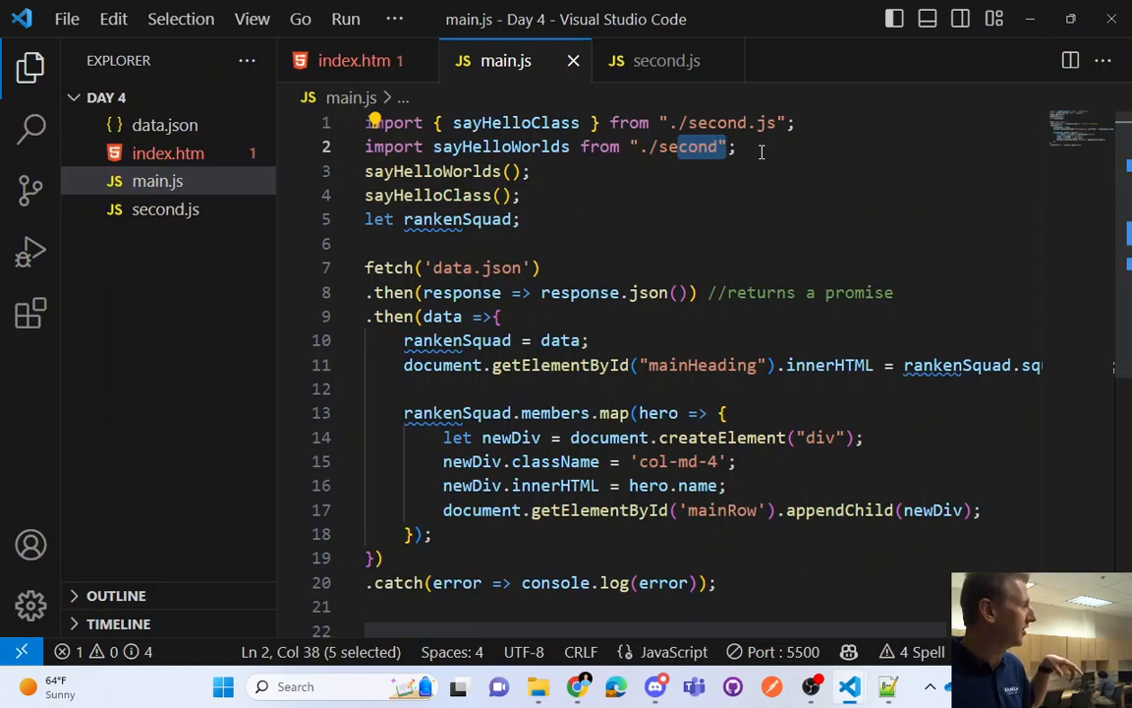
click(735, 146)
text(.js)
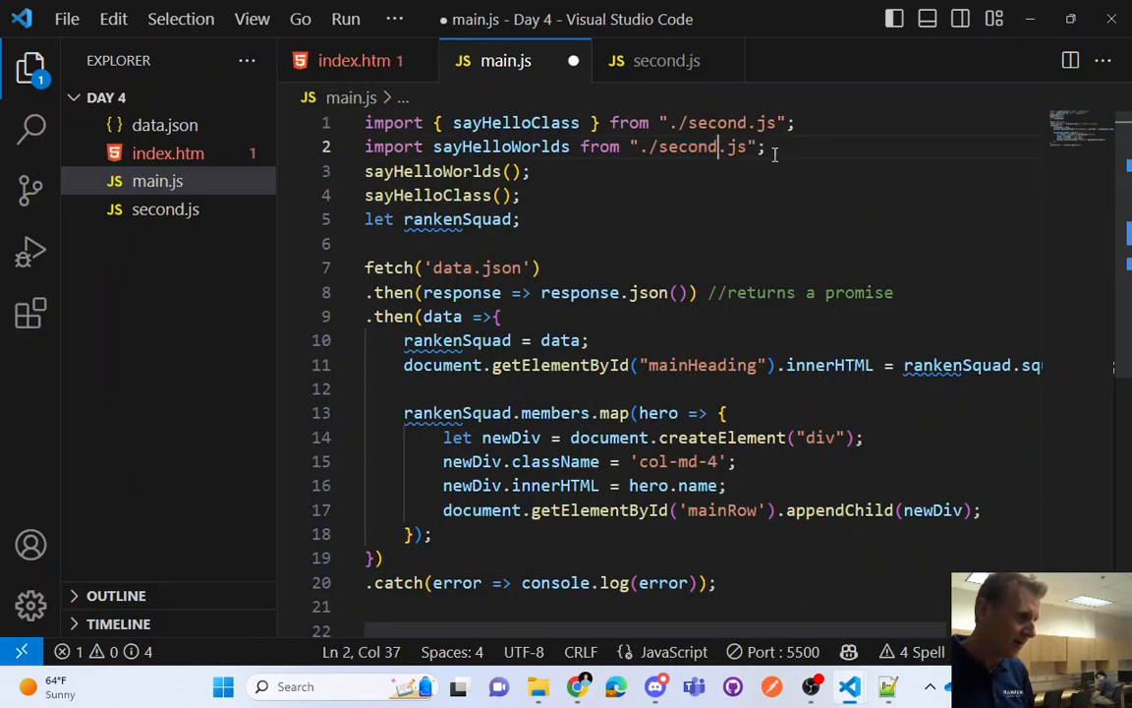
key(ctrl+s)
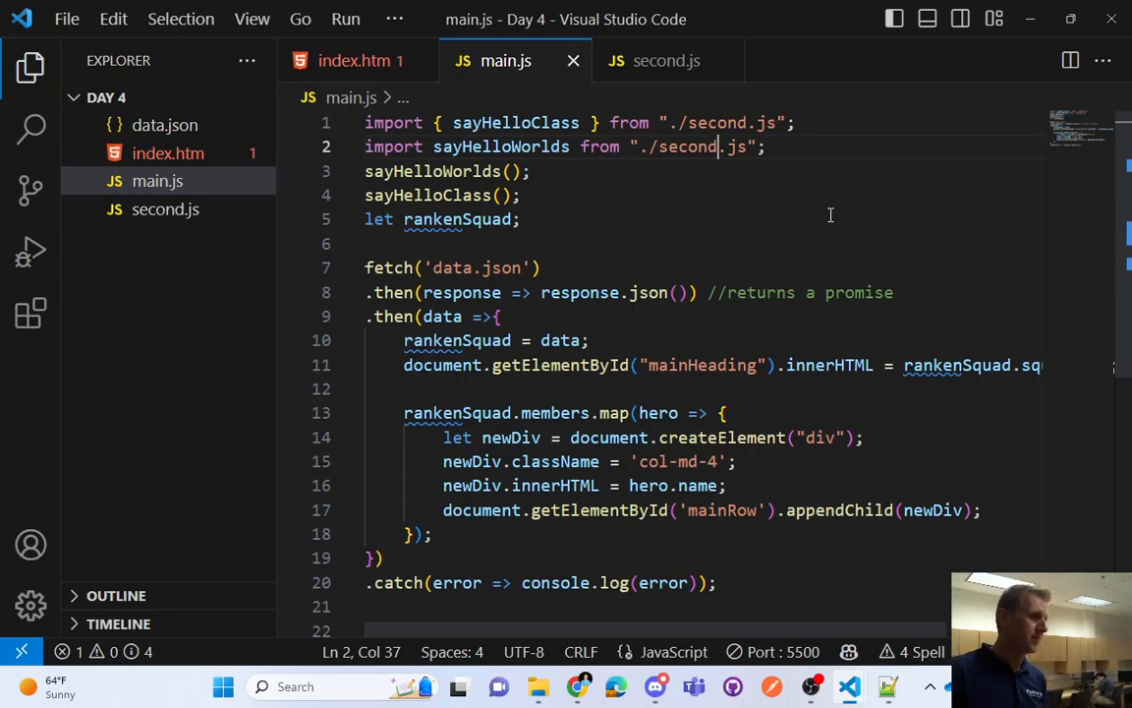
mouse_move(591, 618)
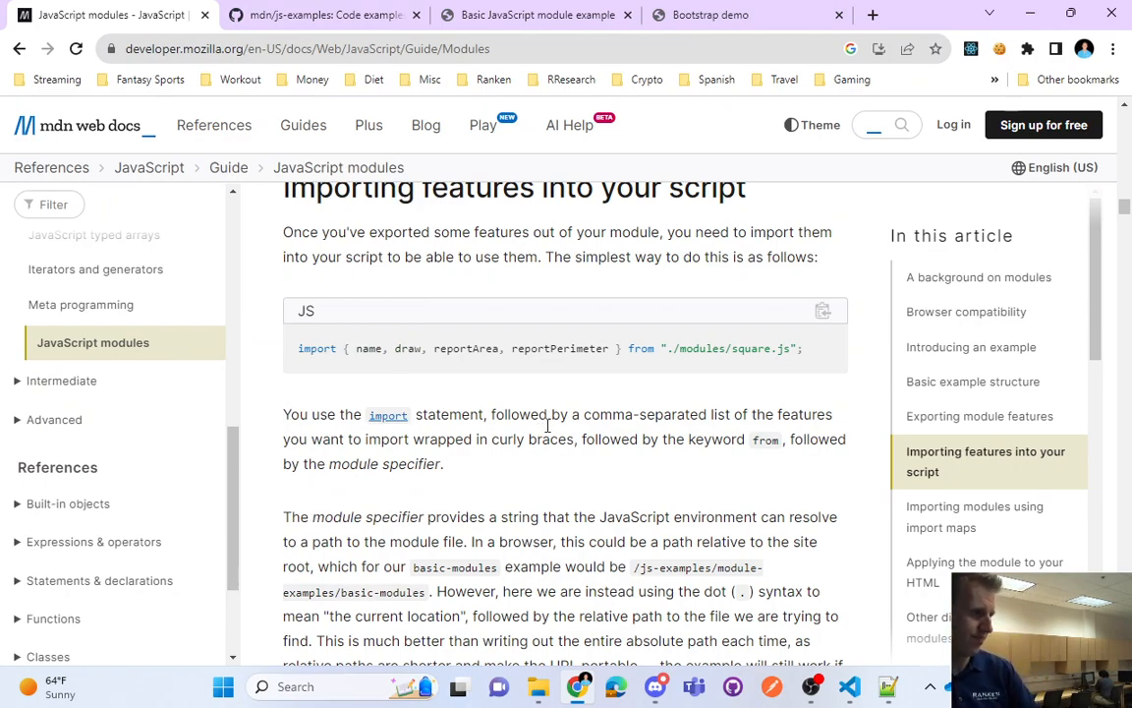
mouse_move(515, 433)
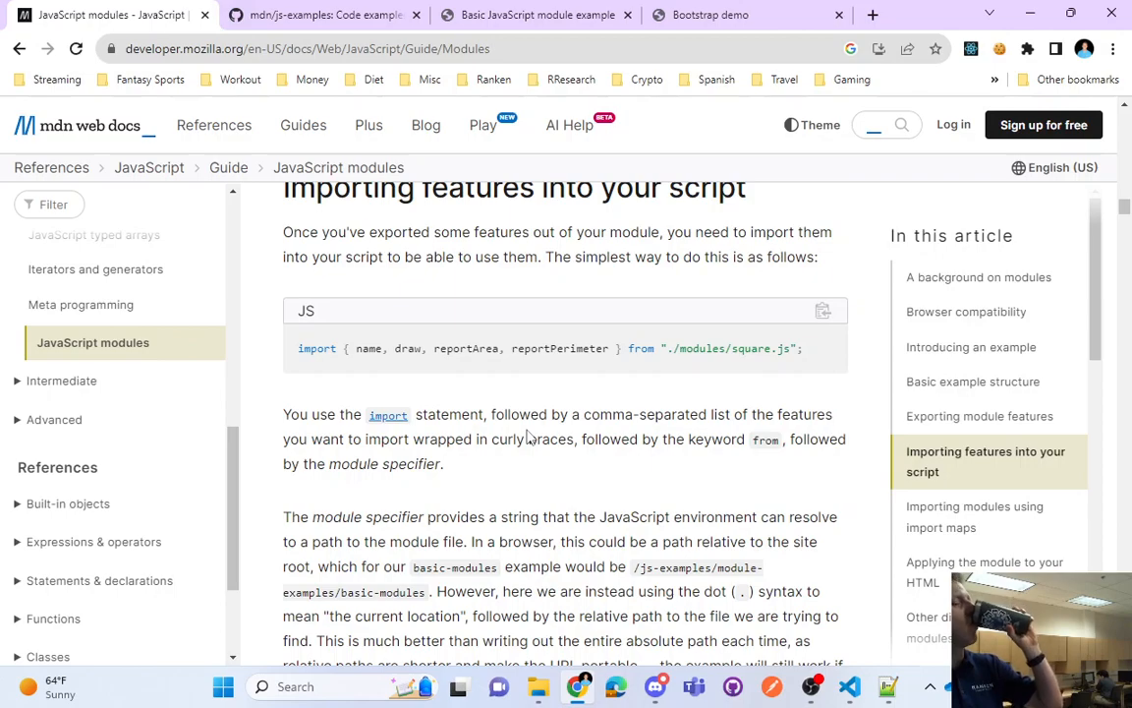
mouse_move(363, 496)
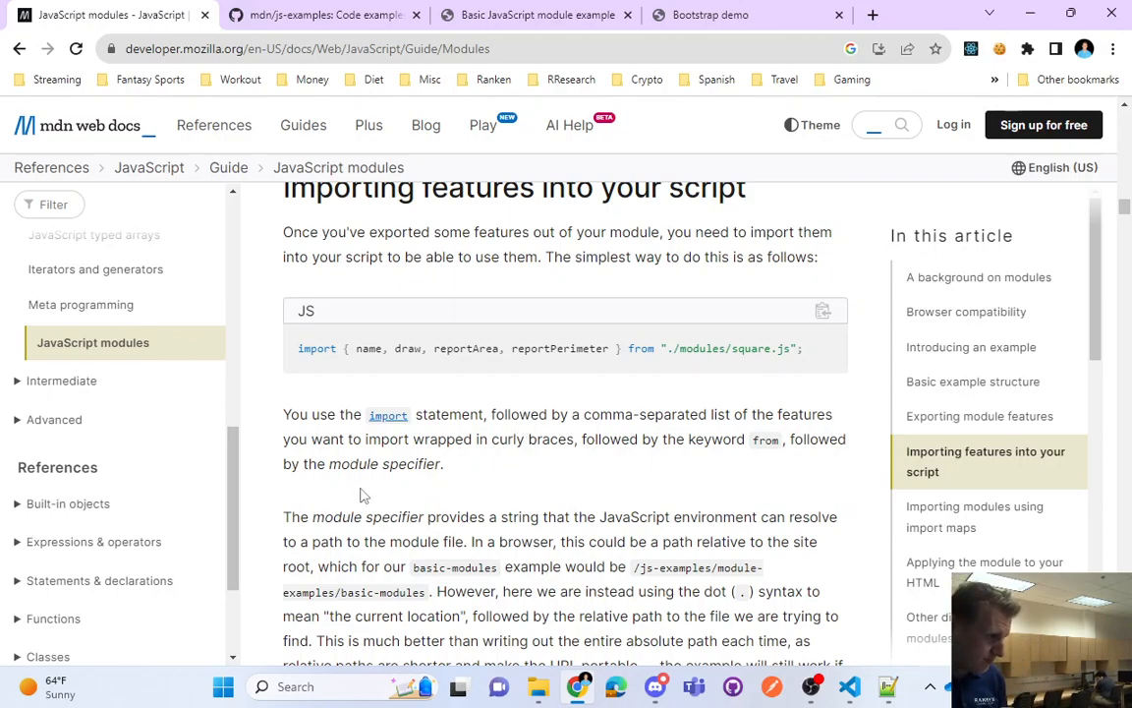
drag(450, 413, 568, 414)
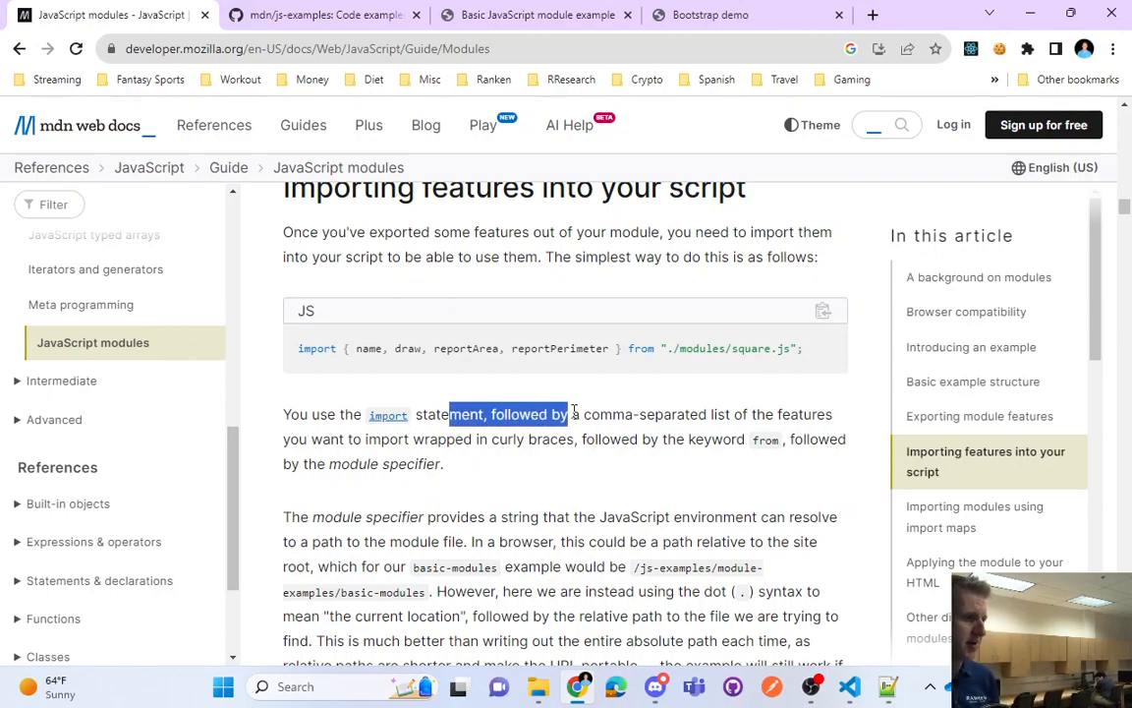
drag(566, 414, 706, 414)
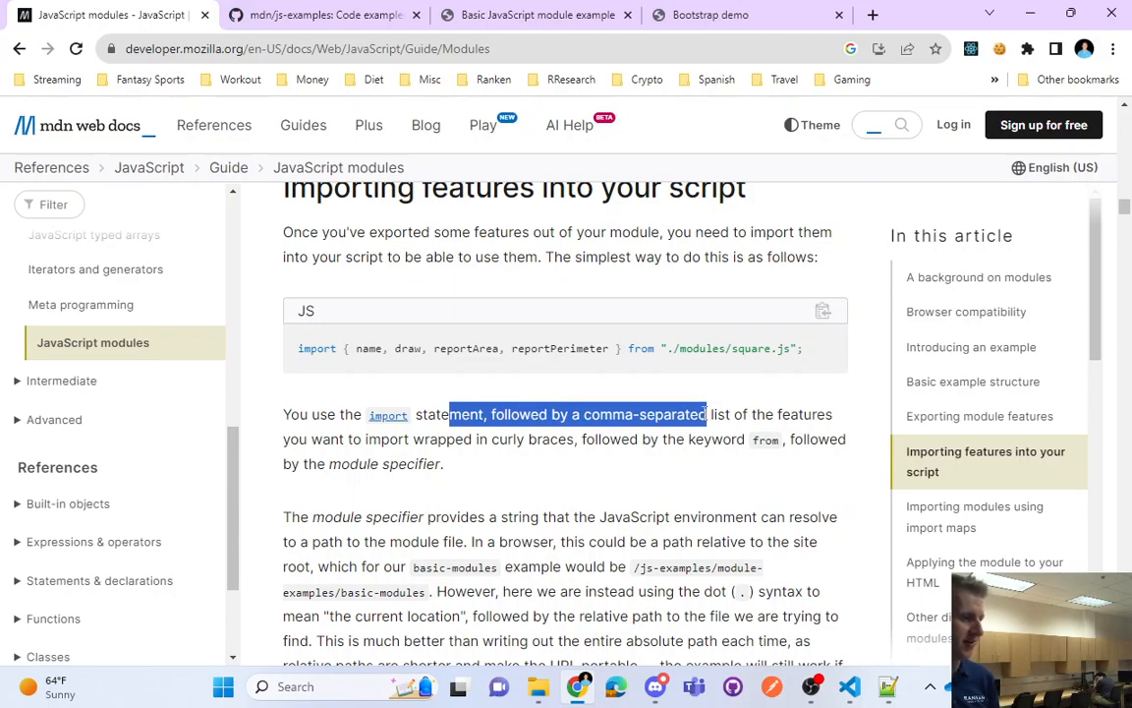
drag(704, 414, 546, 440)
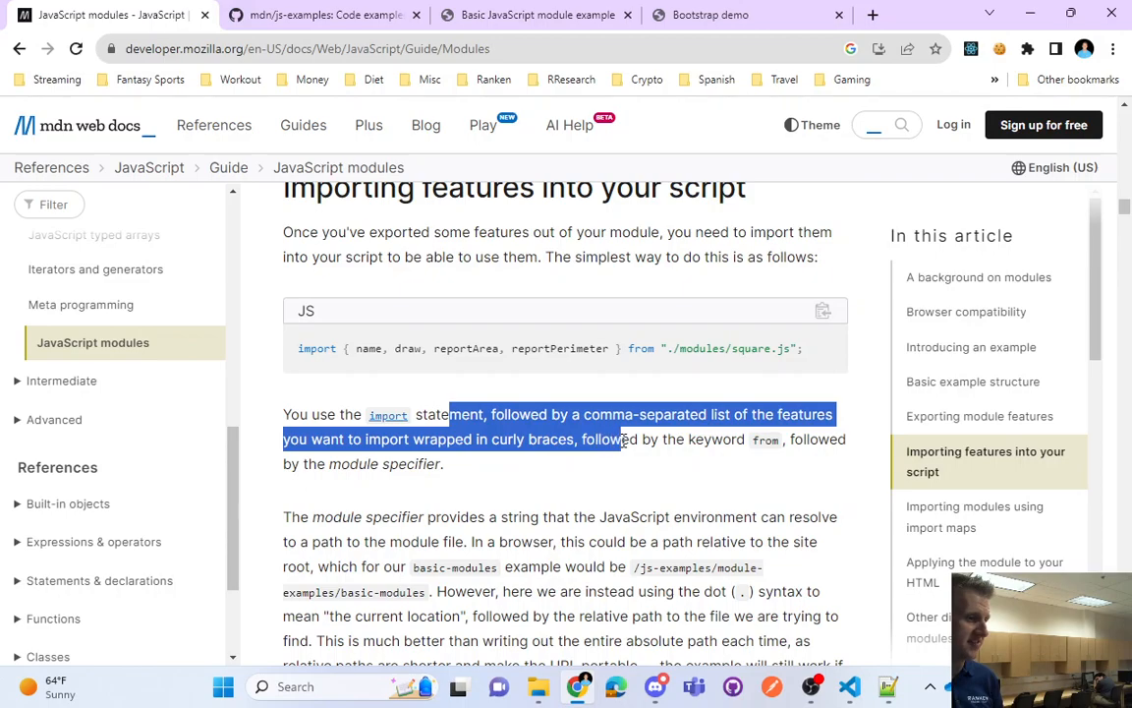
double_click(764, 439)
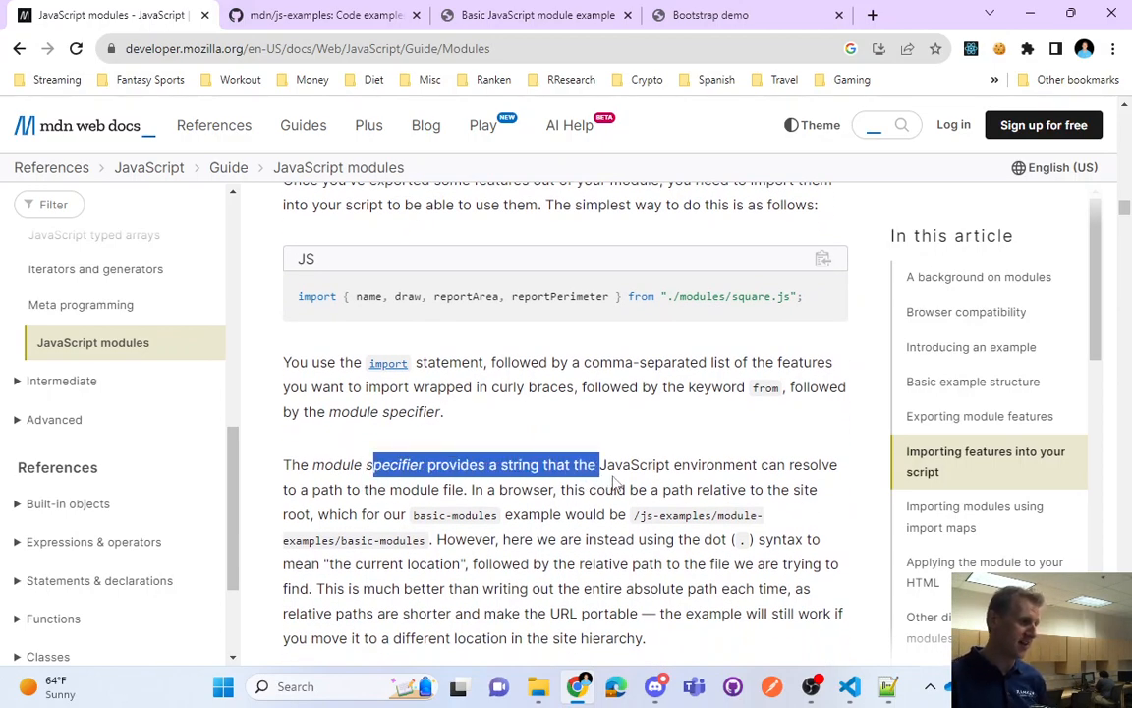
drag(599, 465, 762, 465)
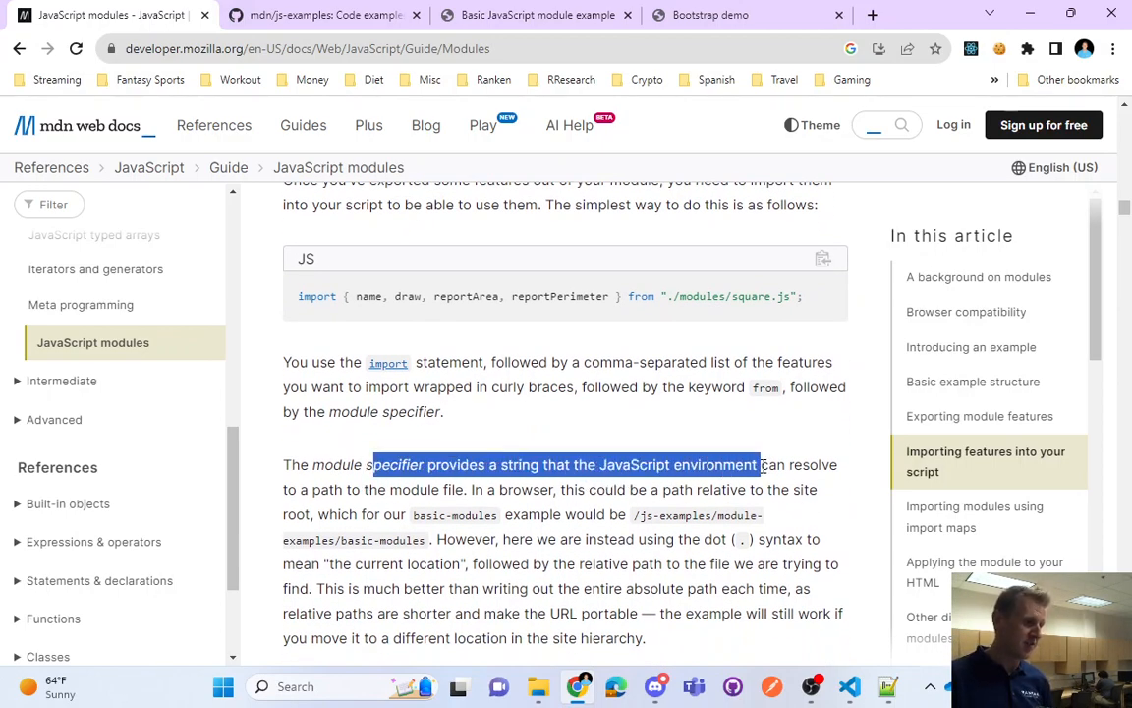
drag(757, 464, 462, 490)
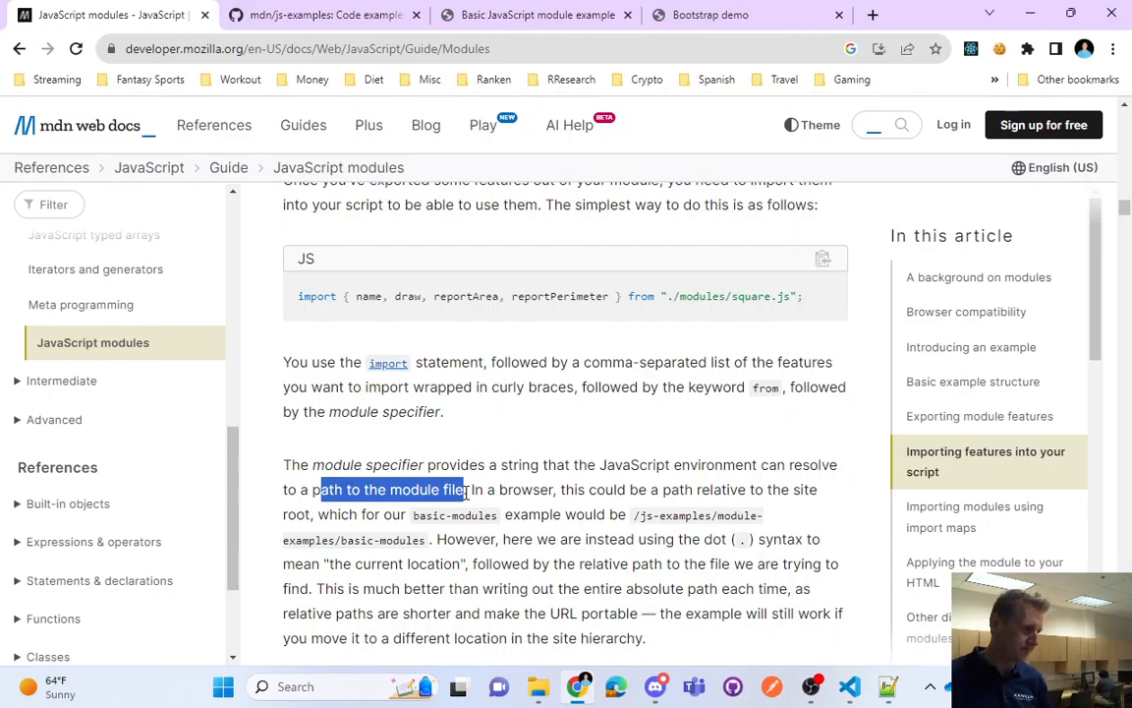
drag(462, 490, 713, 490)
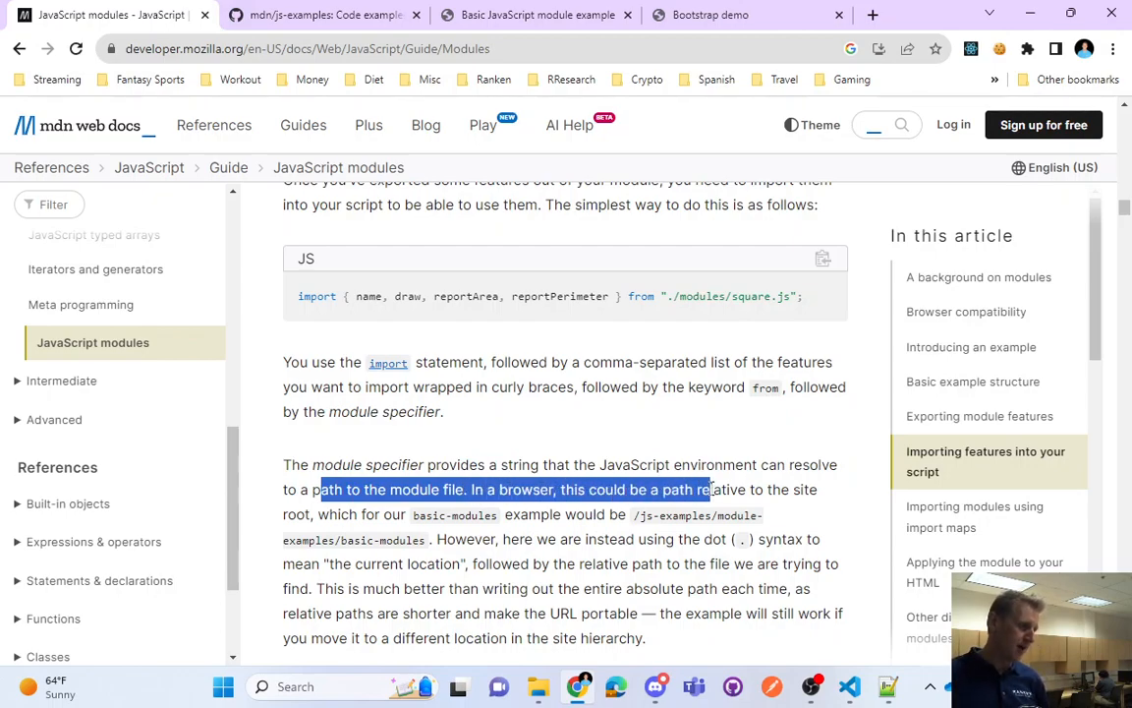
drag(711, 488, 398, 514)
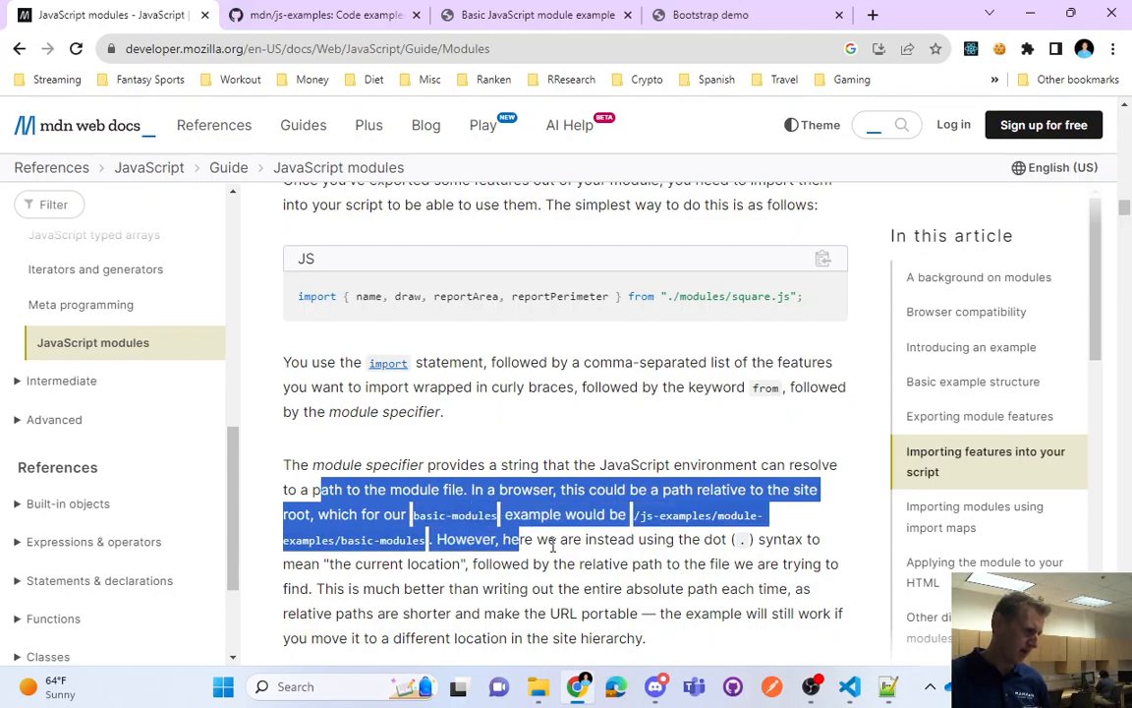
drag(516, 538, 423, 563)
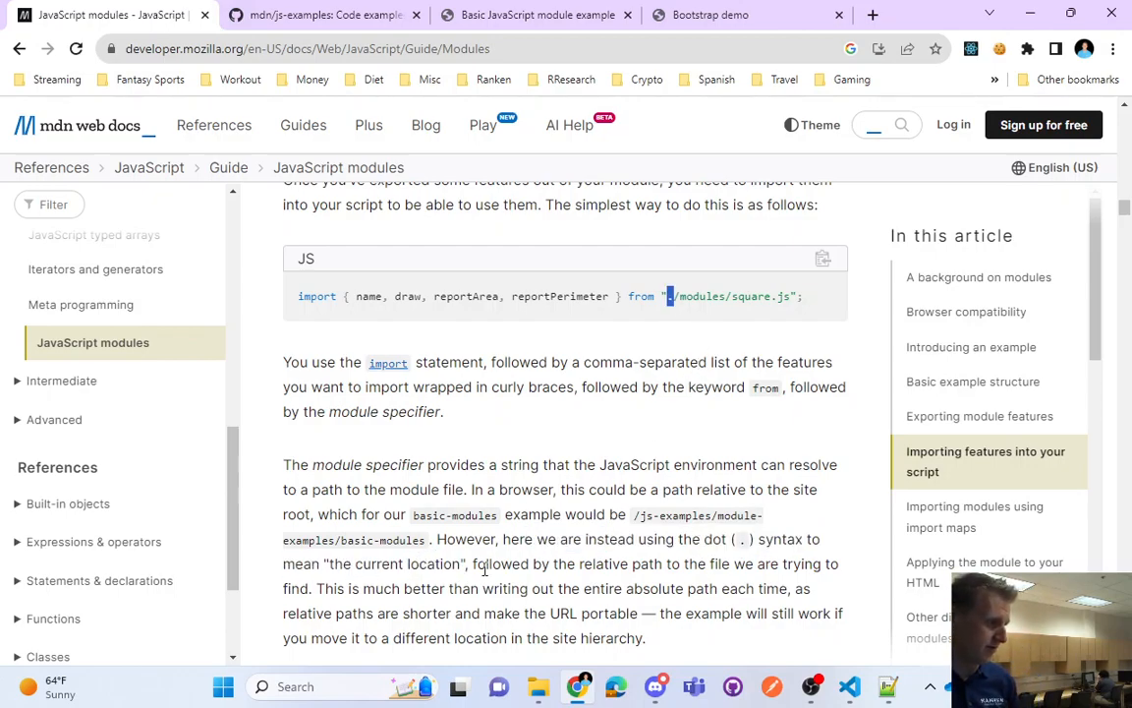
drag(491, 563, 624, 563)
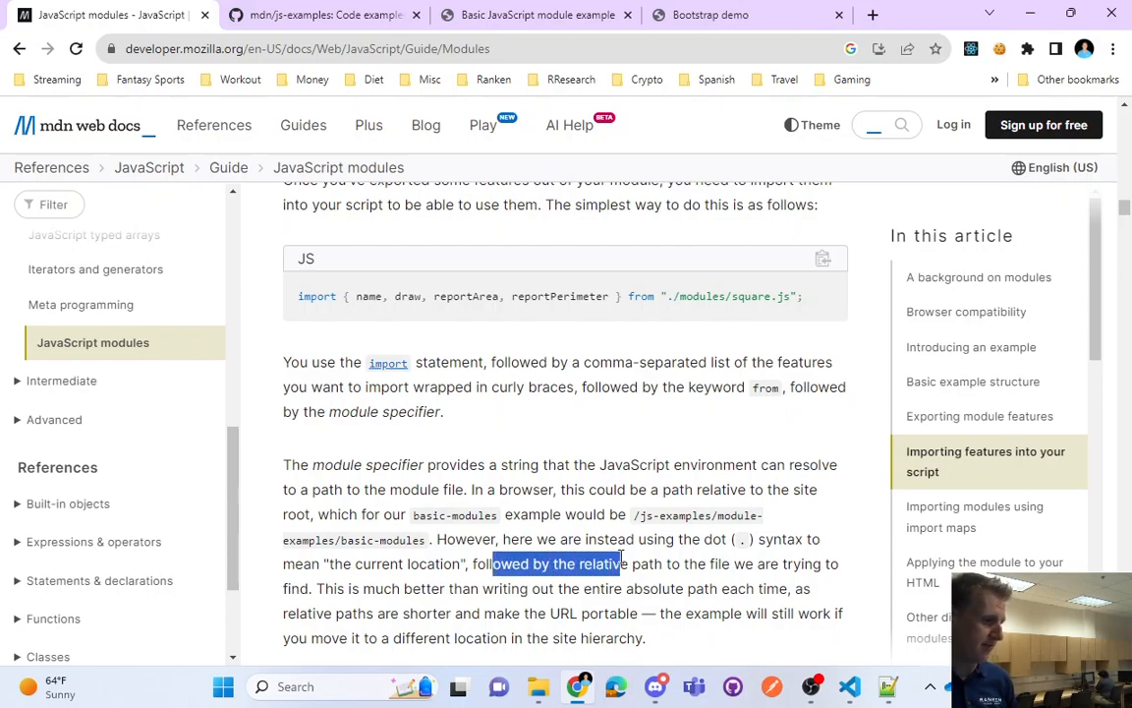
drag(618, 563, 608, 588)
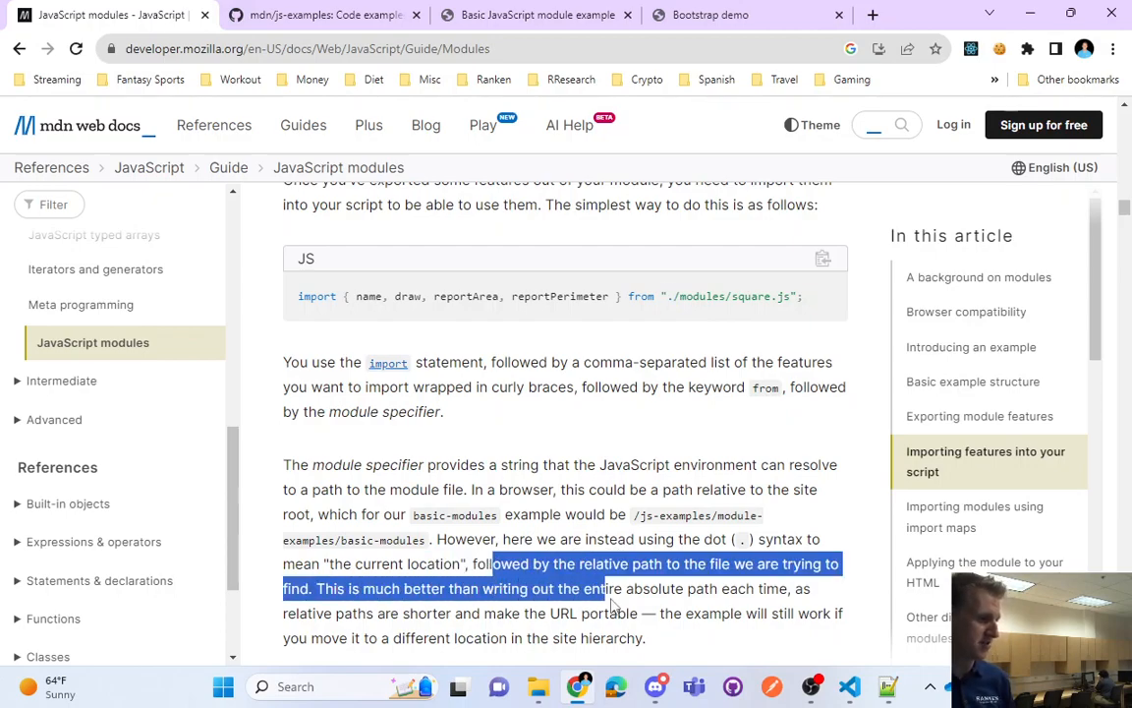
drag(610, 589, 787, 588)
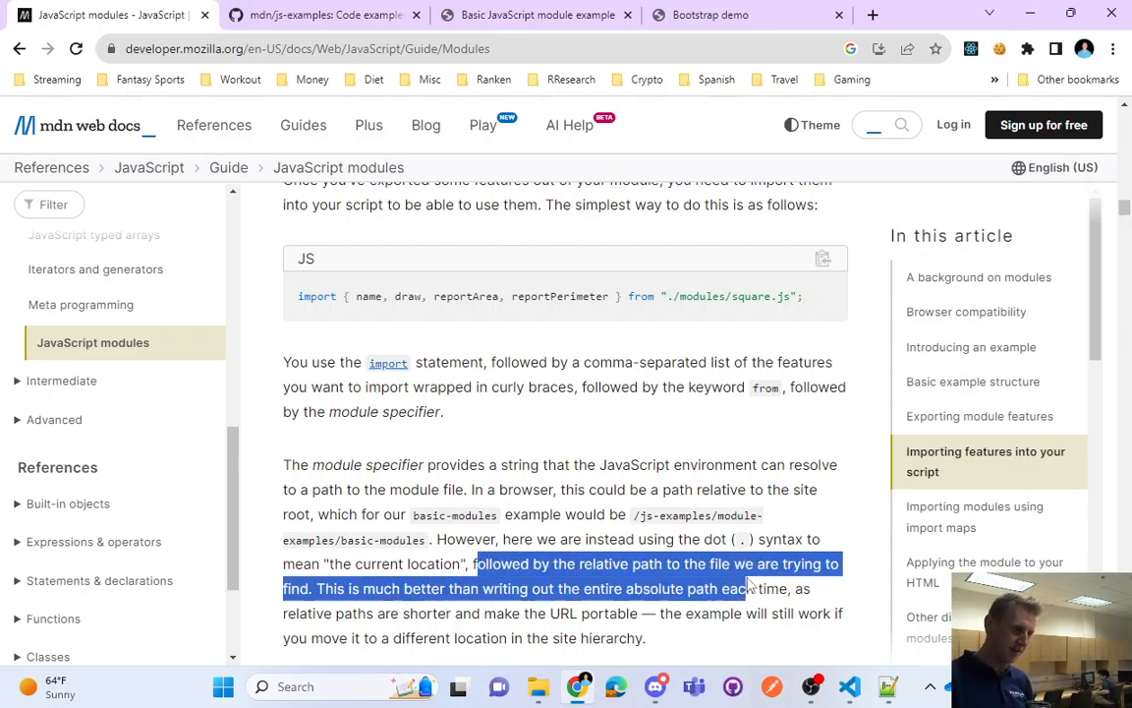
drag(747, 588, 441, 613)
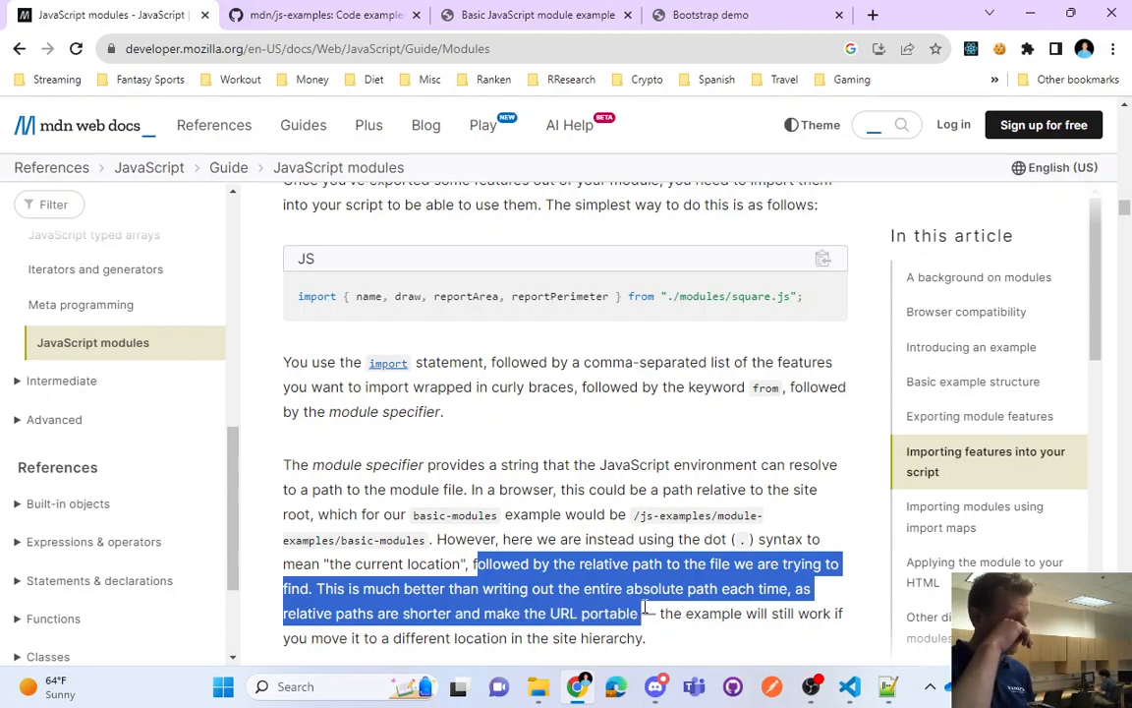
mouse_move(637, 558)
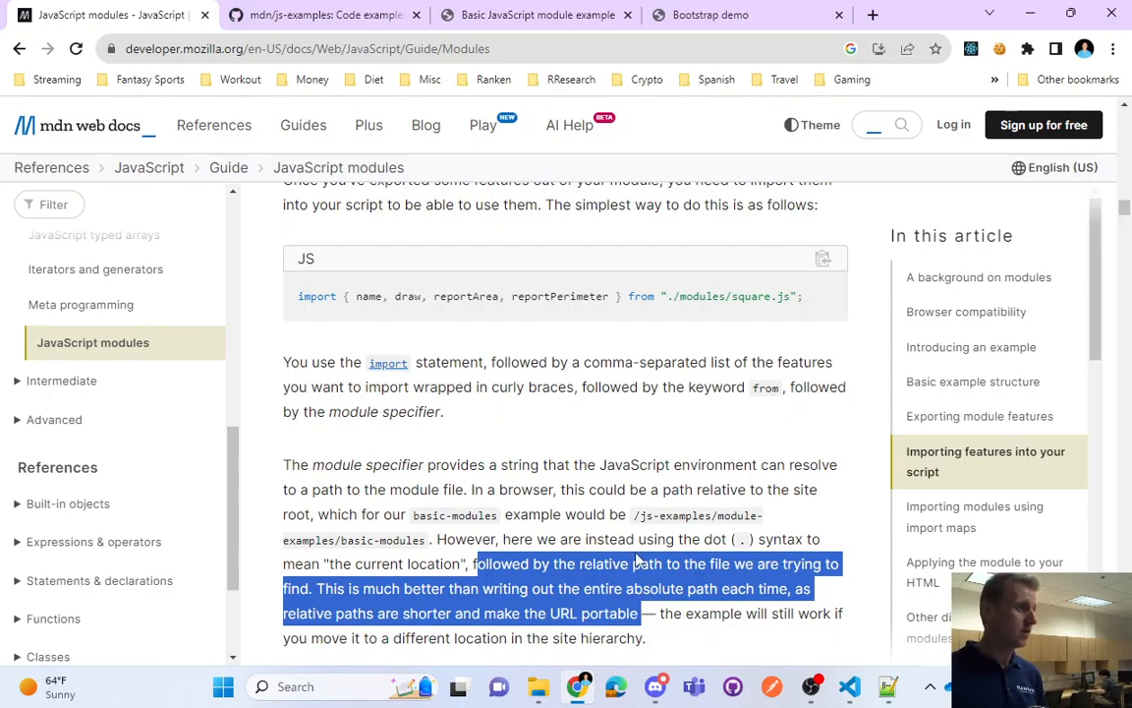
mouse_move(602, 445)
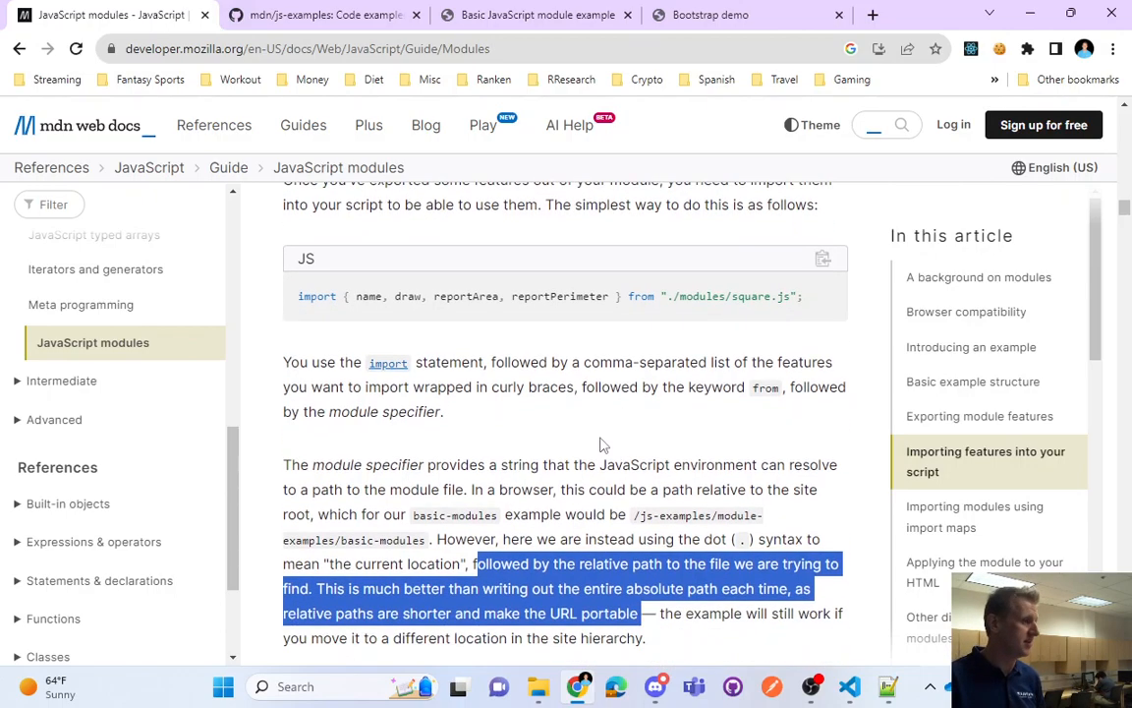
scroll(down, 3)
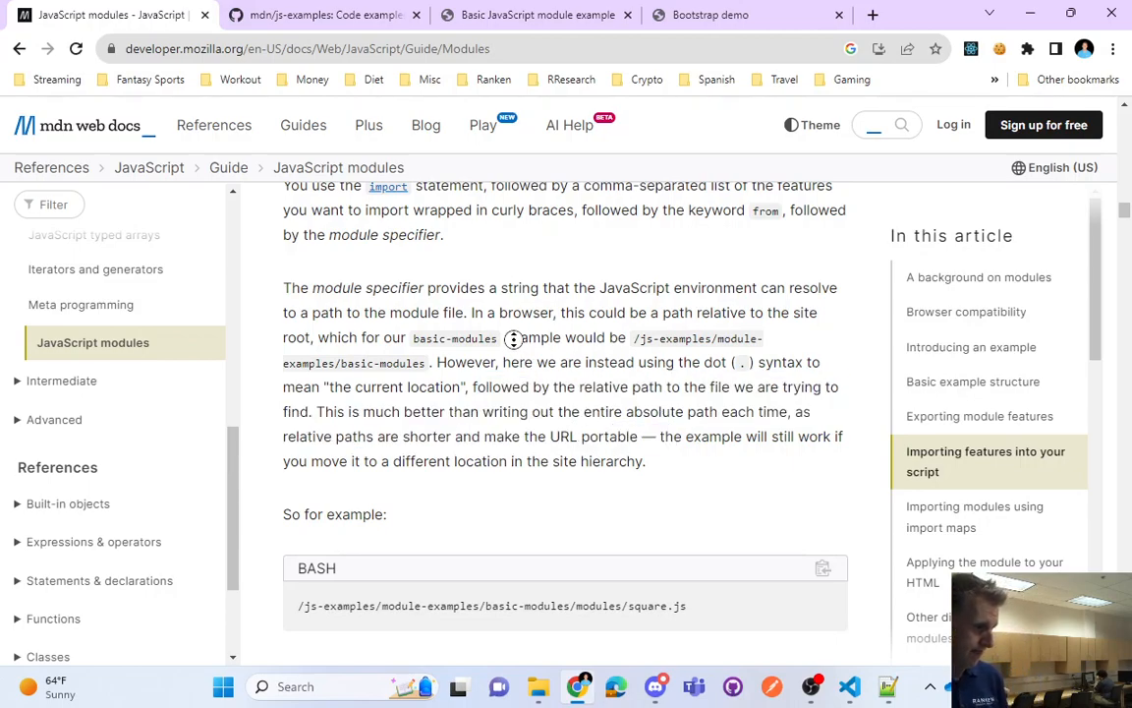
scroll(down, 3)
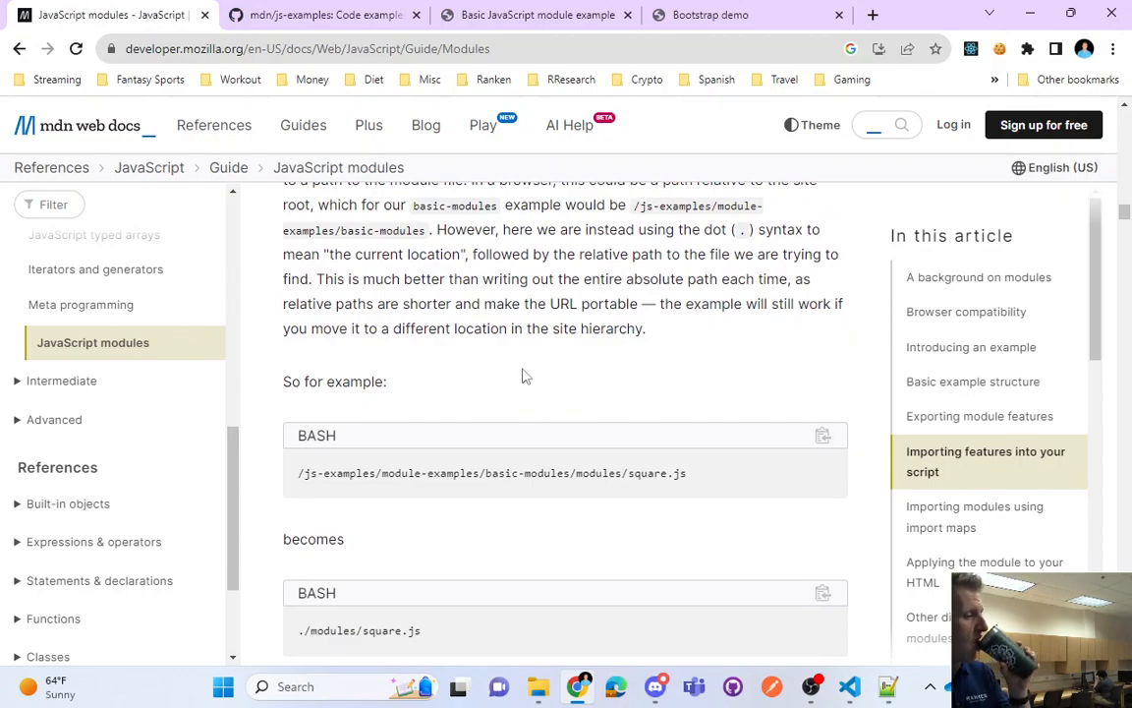
mouse_move(520, 368)
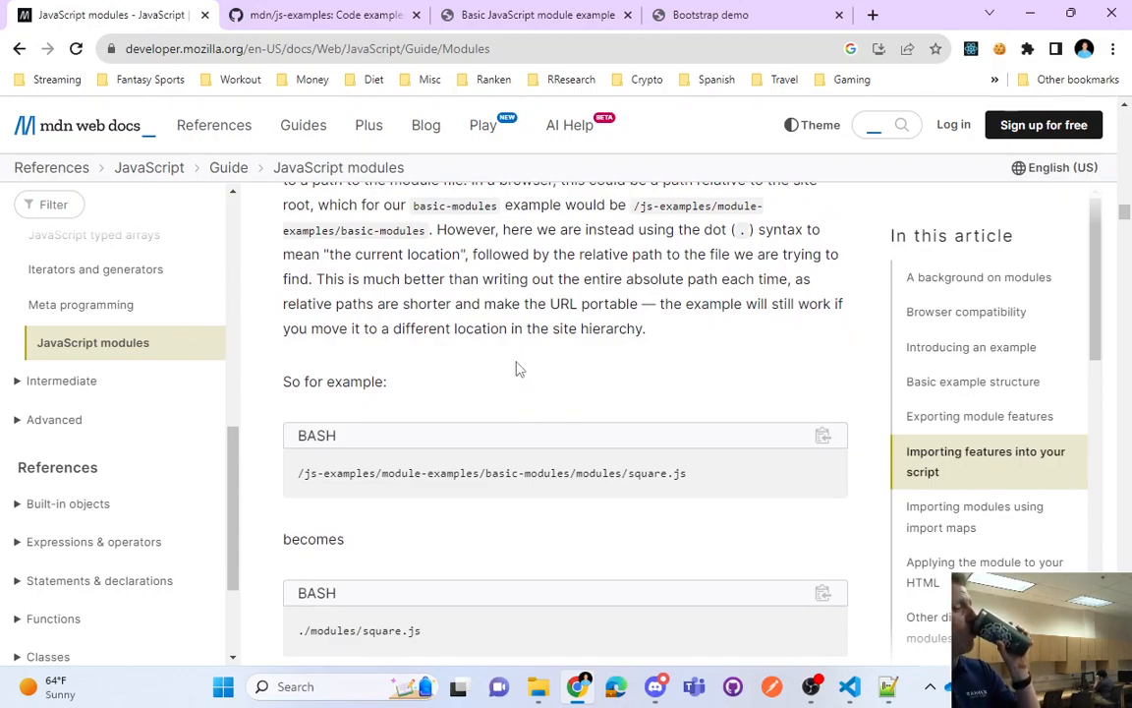
scroll(down, 3)
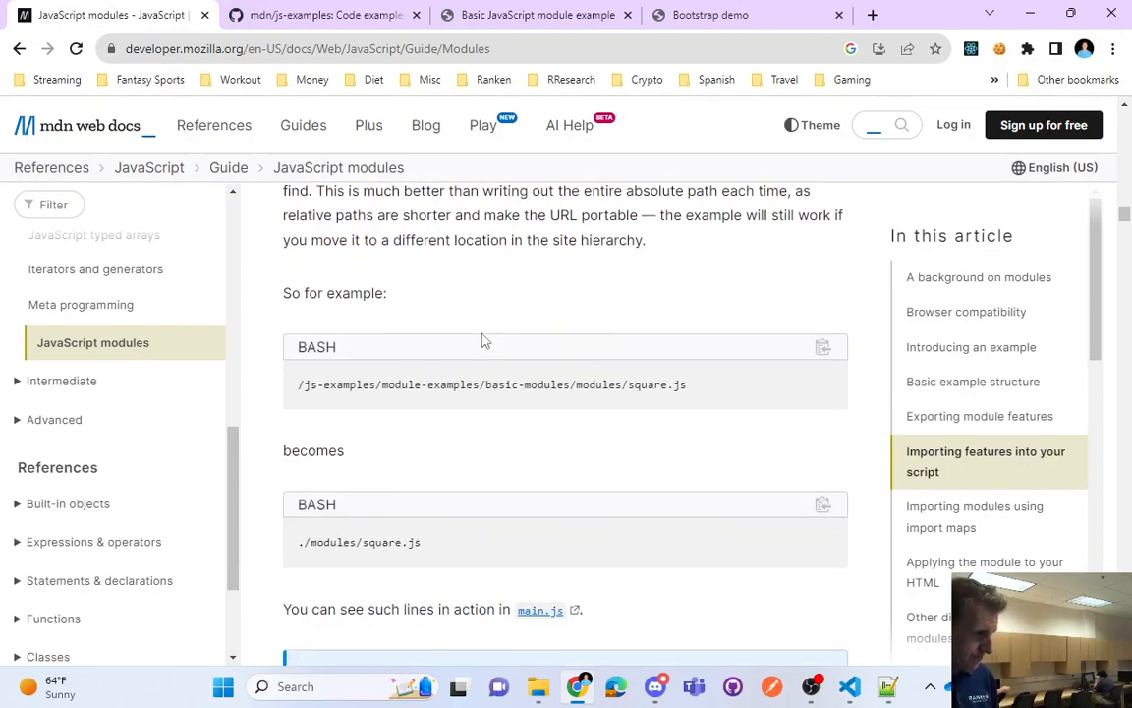
scroll(down, 3)
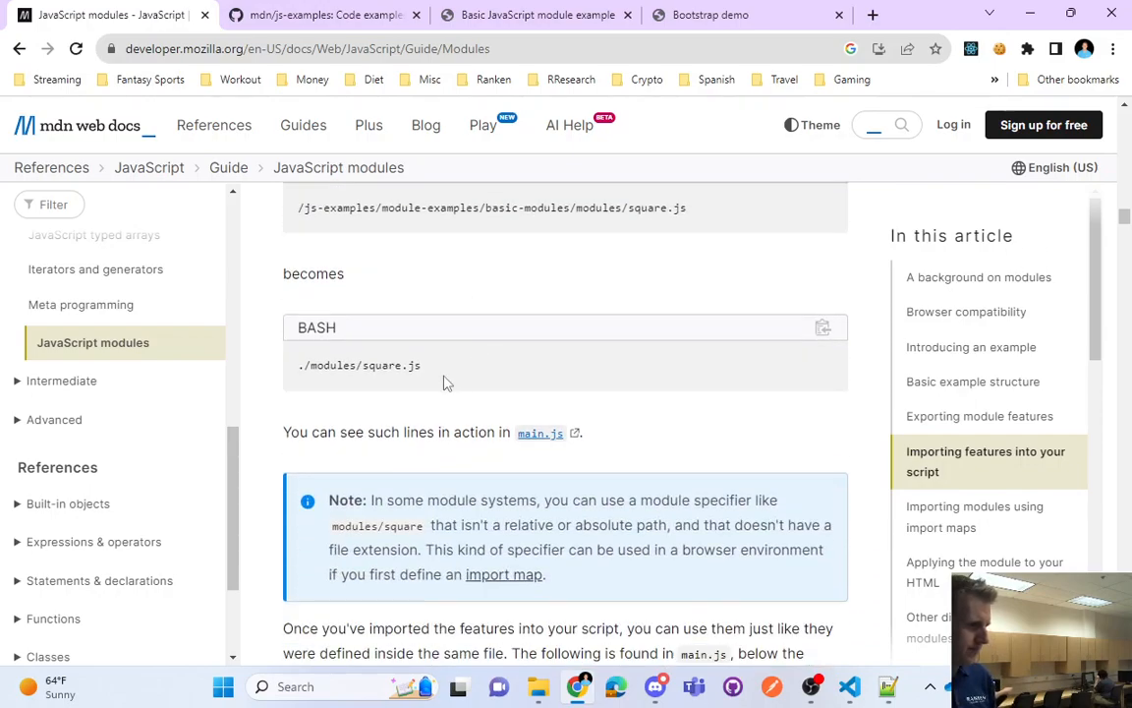
mouse_move(455, 377)
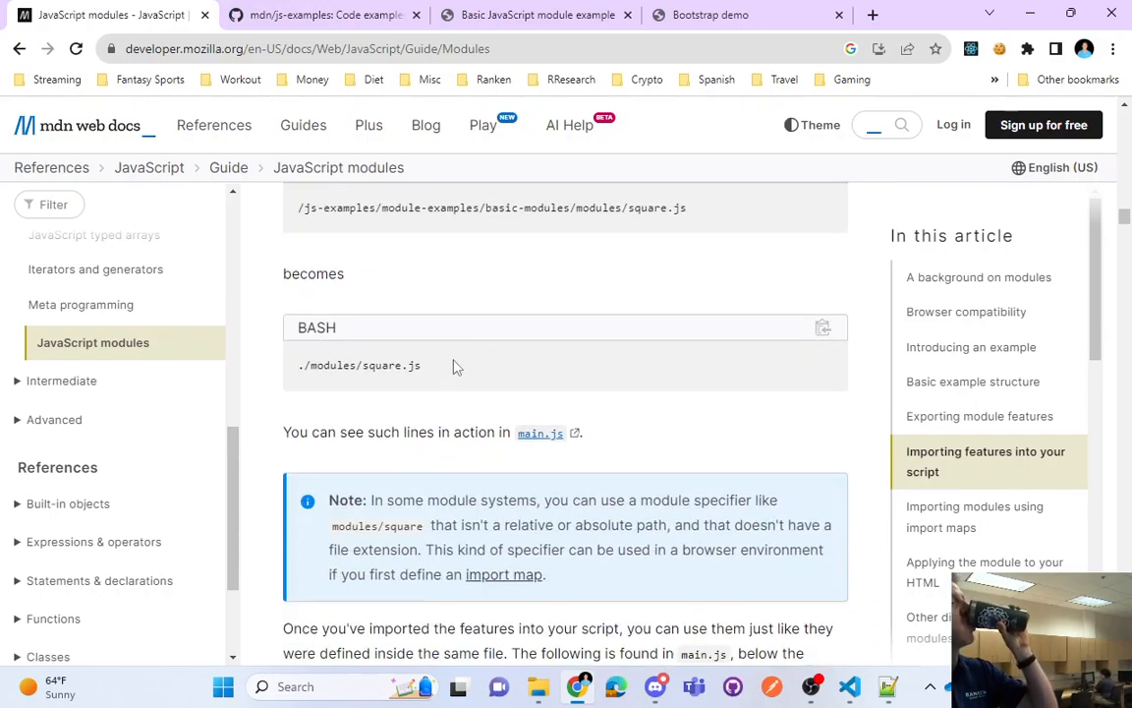
mouse_move(449, 353)
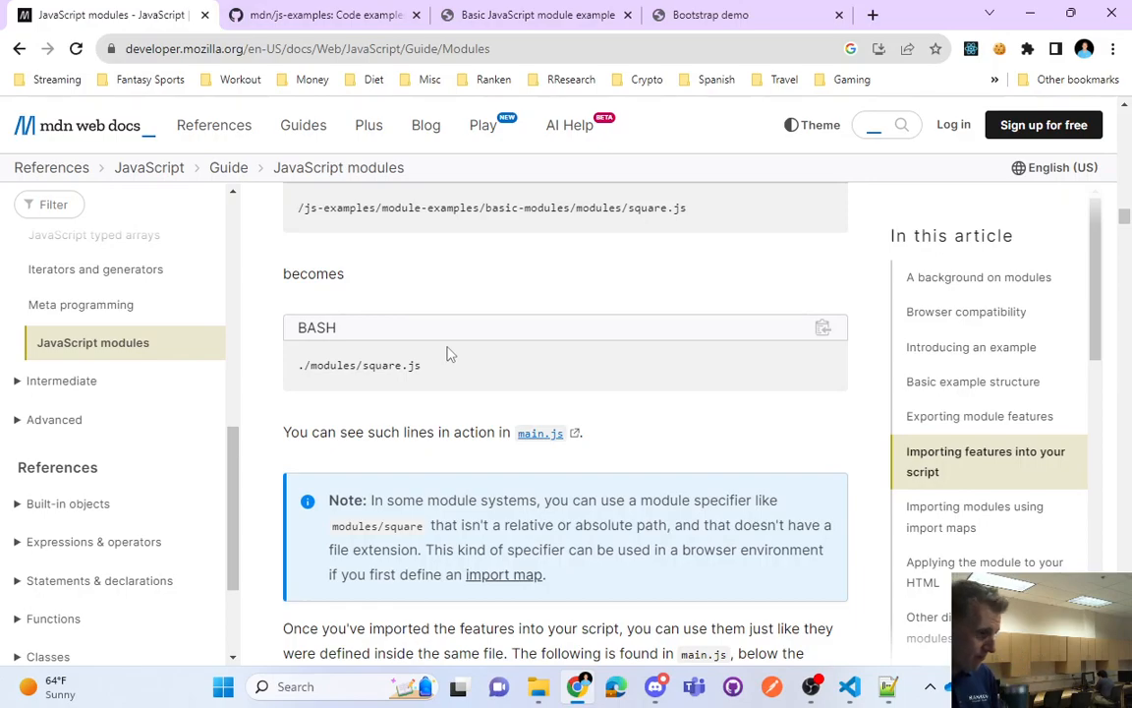
scroll(down, 3)
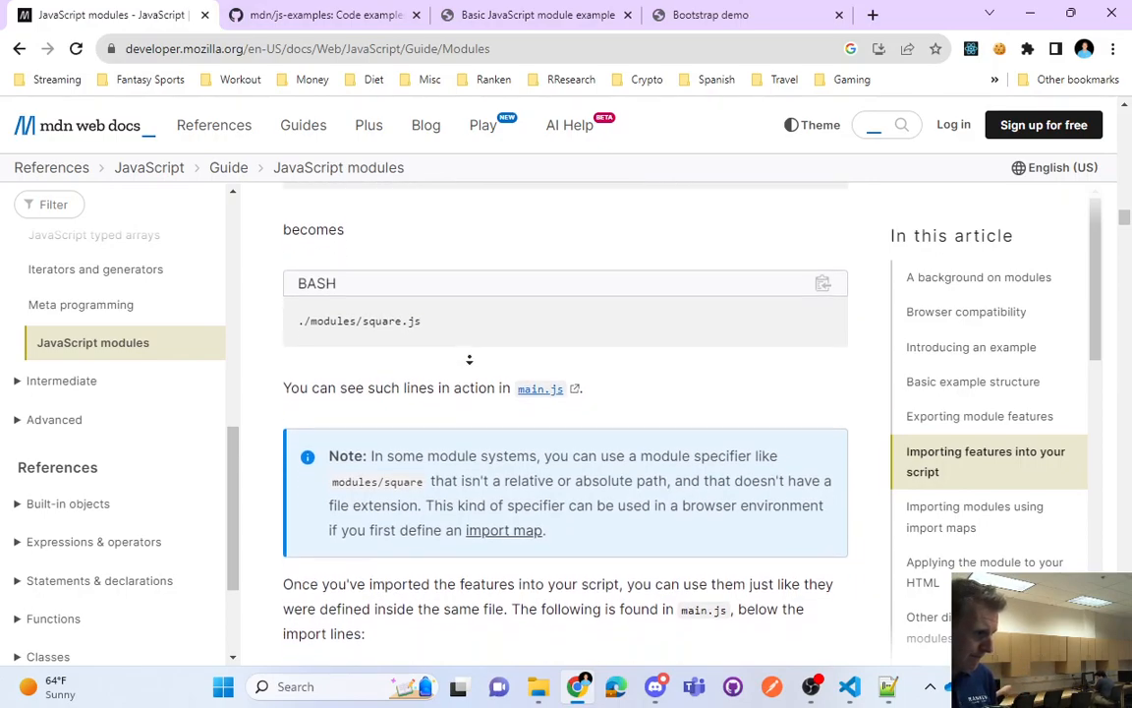
scroll(down, 3)
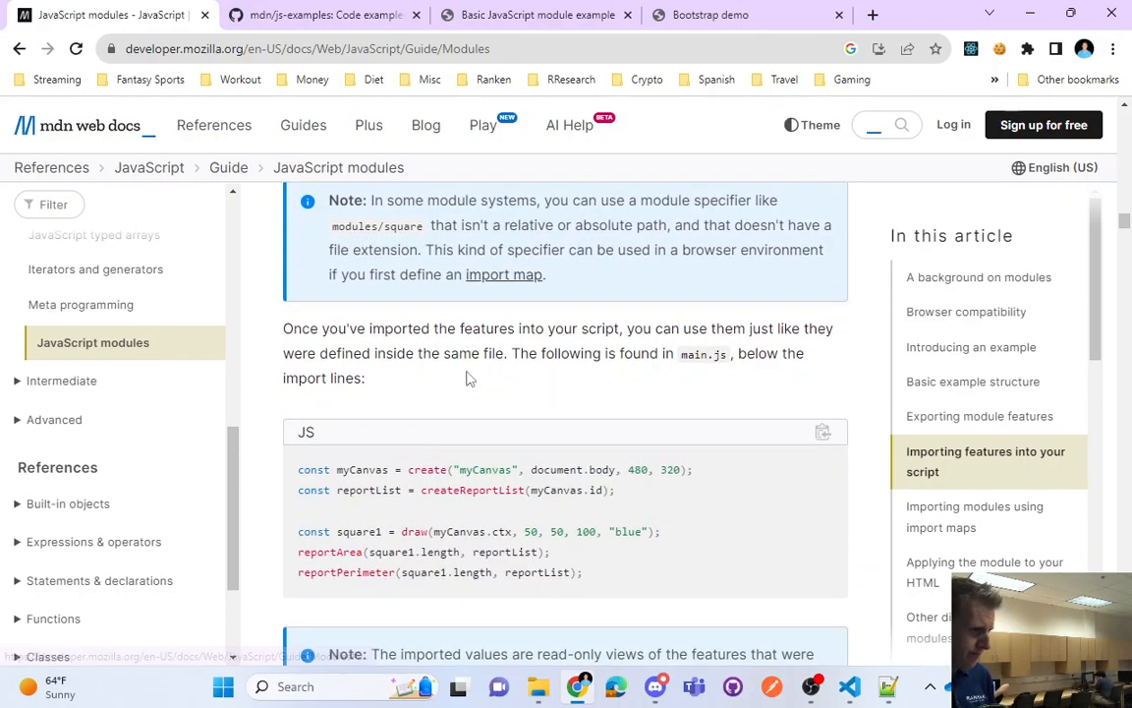
mouse_move(482, 384)
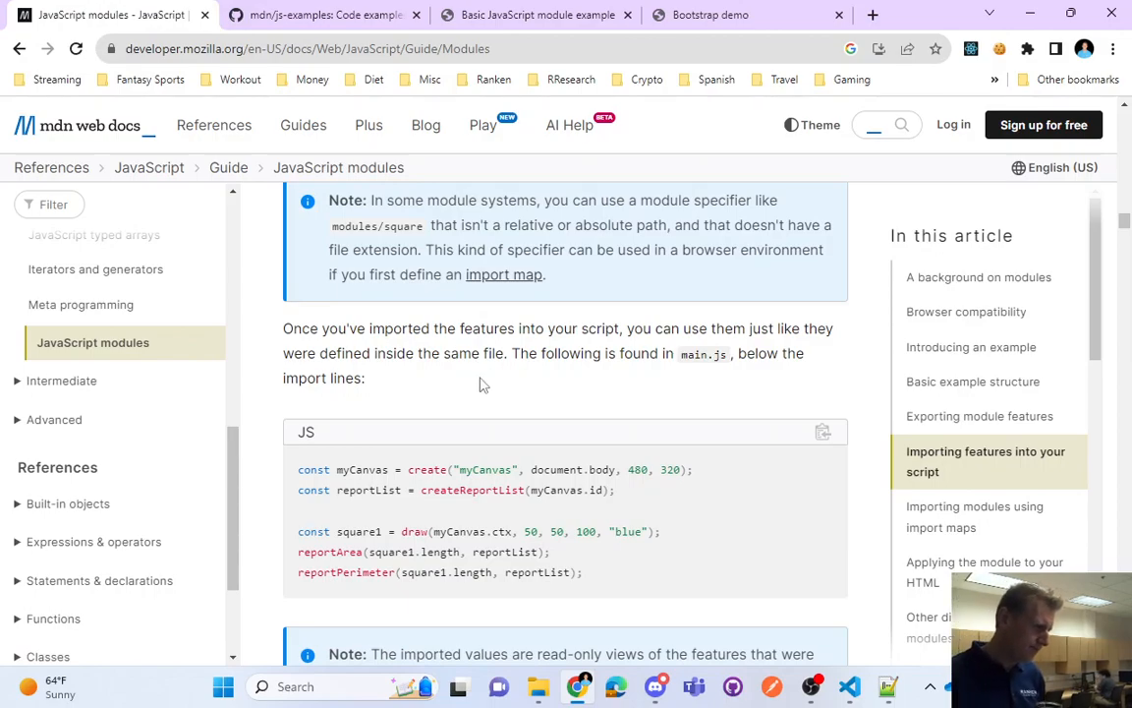
double_click(462, 353)
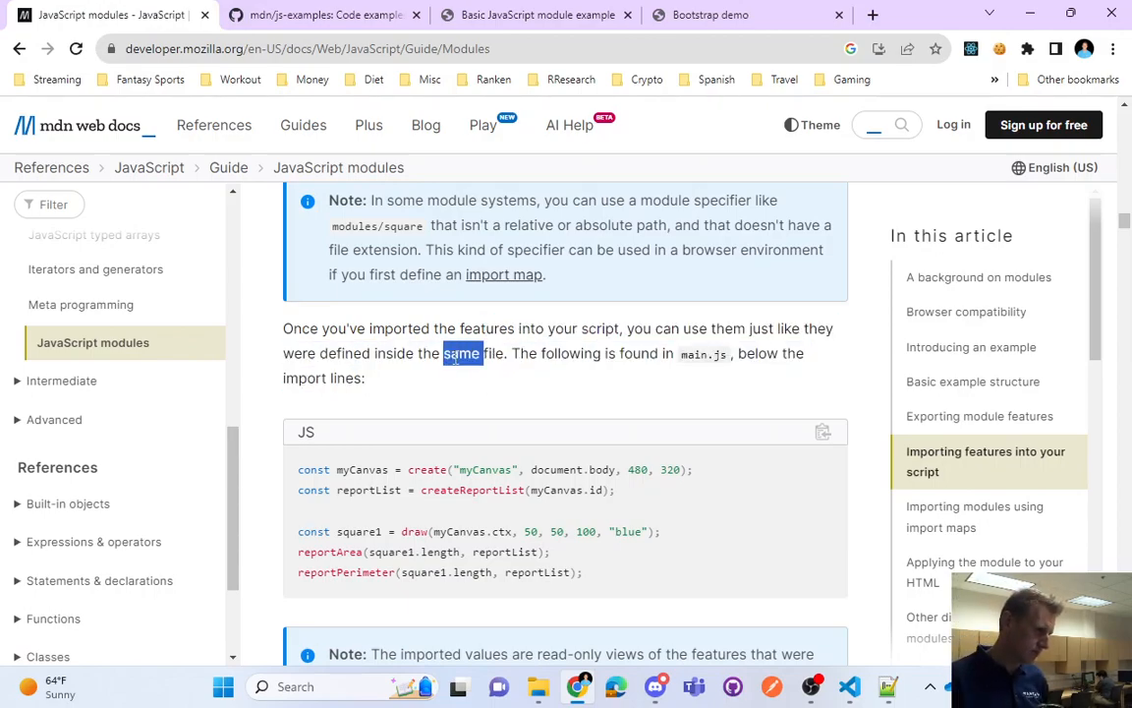
scroll(down, 3)
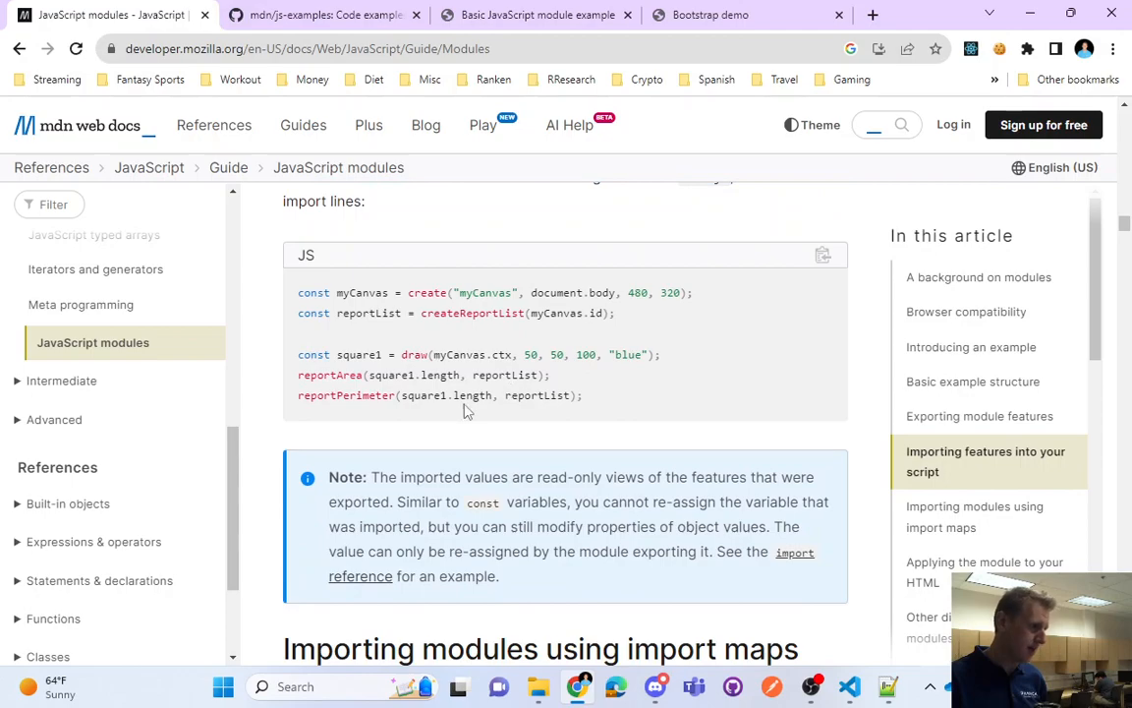
double_click(329, 375)
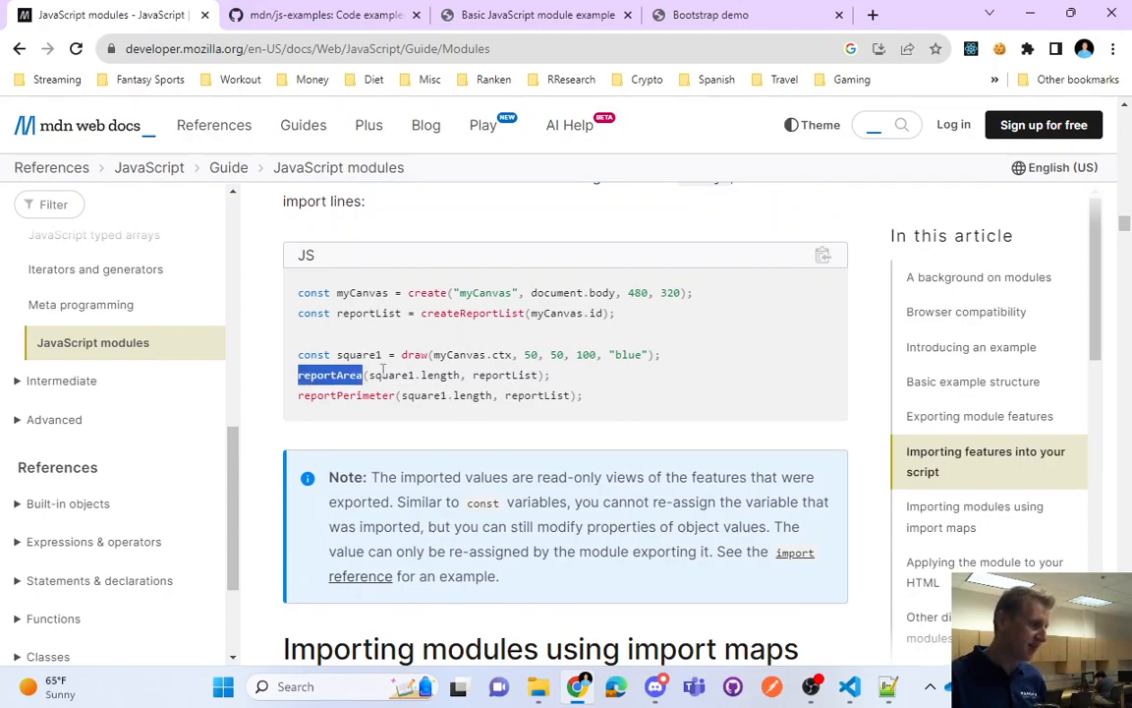
drag(363, 375, 585, 395)
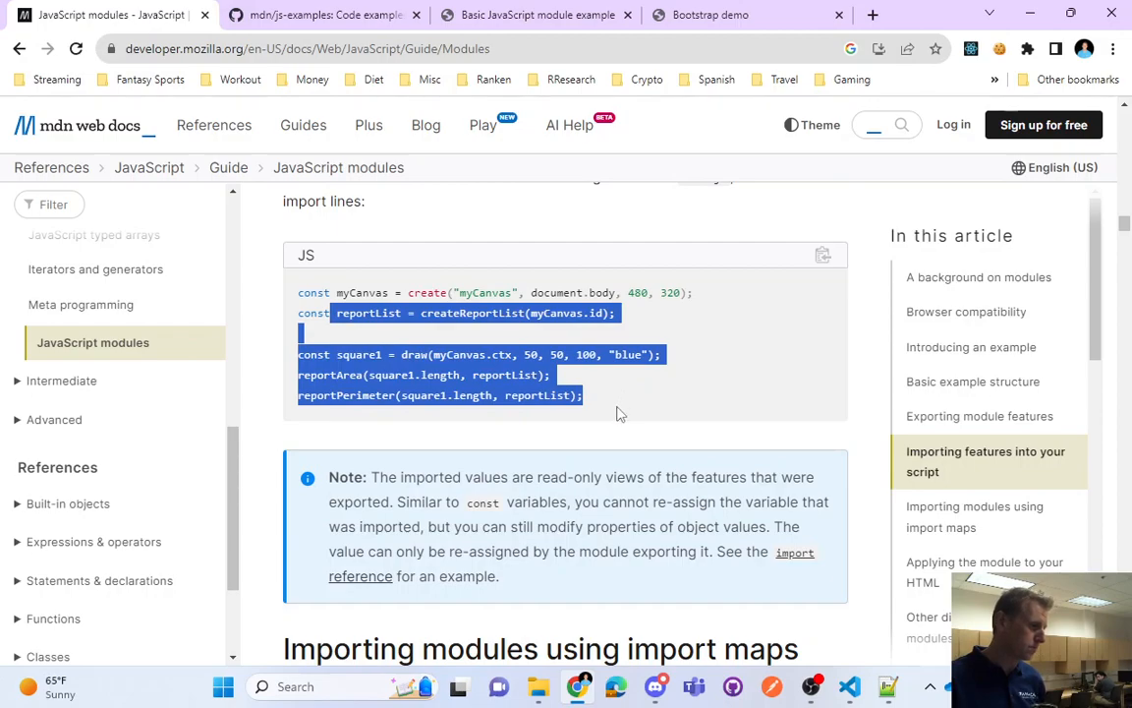
click(615, 400)
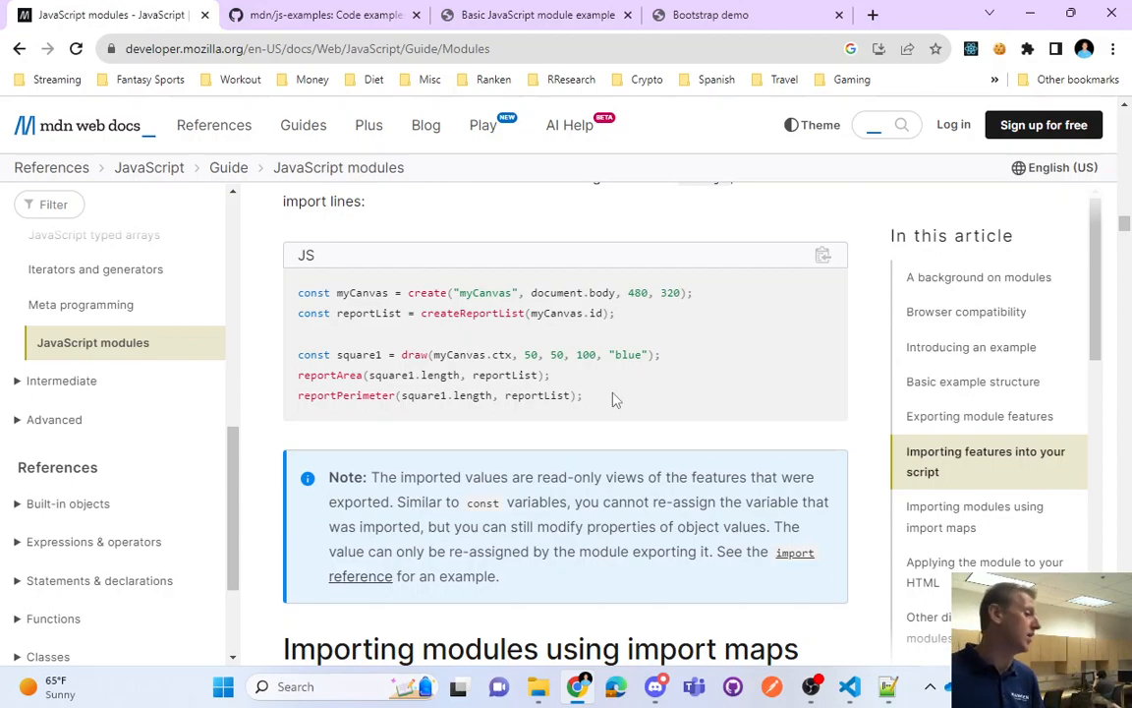
mouse_move(618, 352)
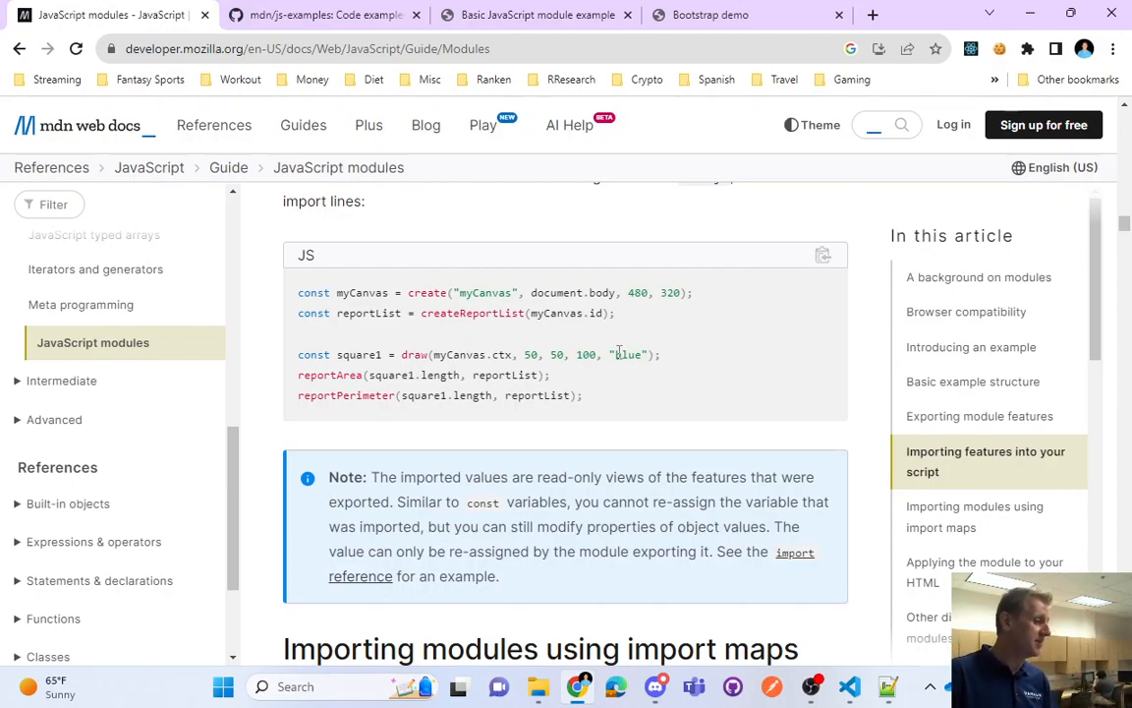
double_click(628, 355)
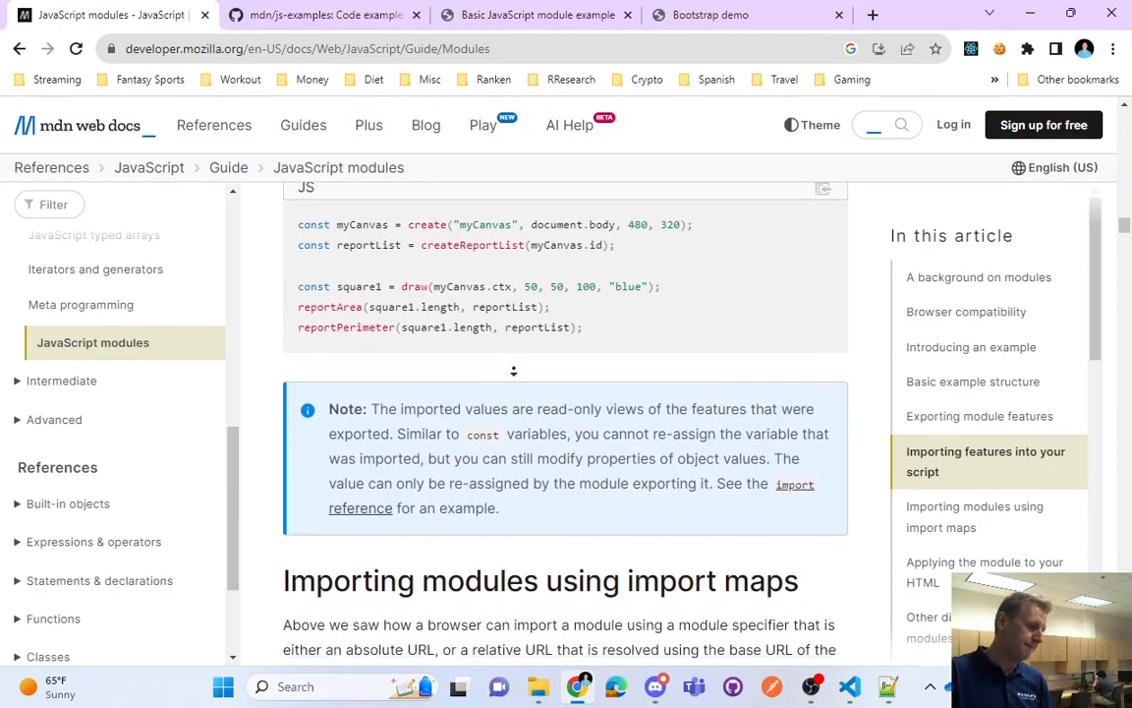
Scroll to 'Importing modules using import maps' and highlight 'name as squareName' in its example
scroll(down, 3)
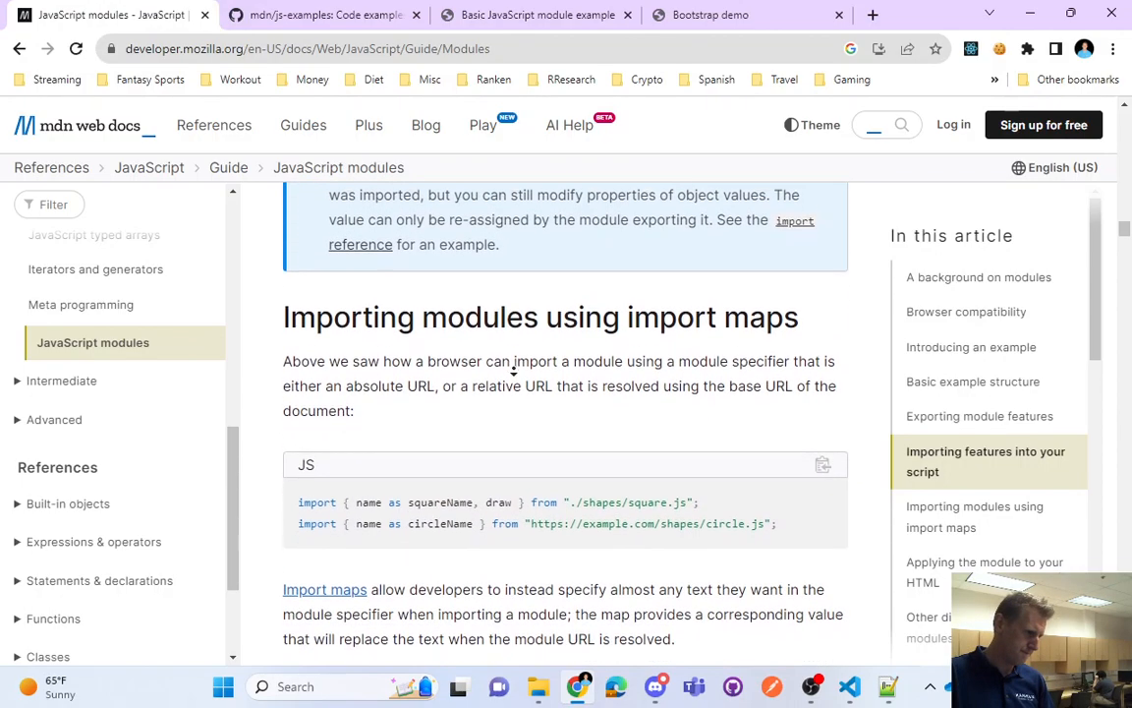
scroll(down, 3)
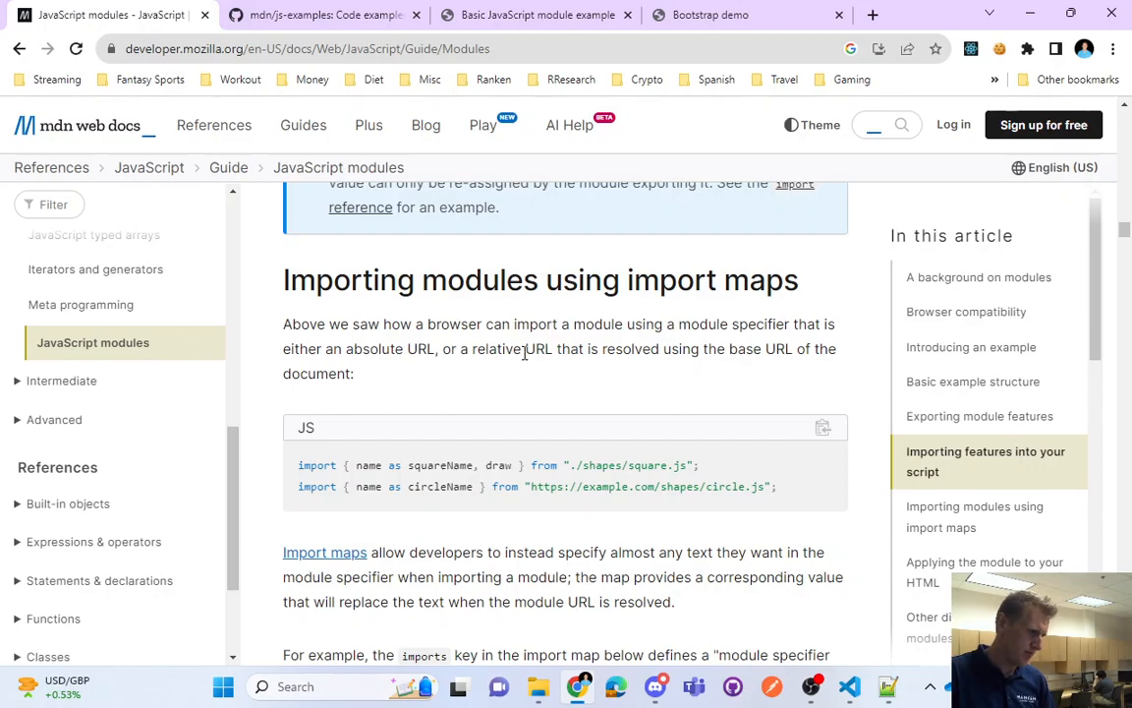
scroll(down, 3)
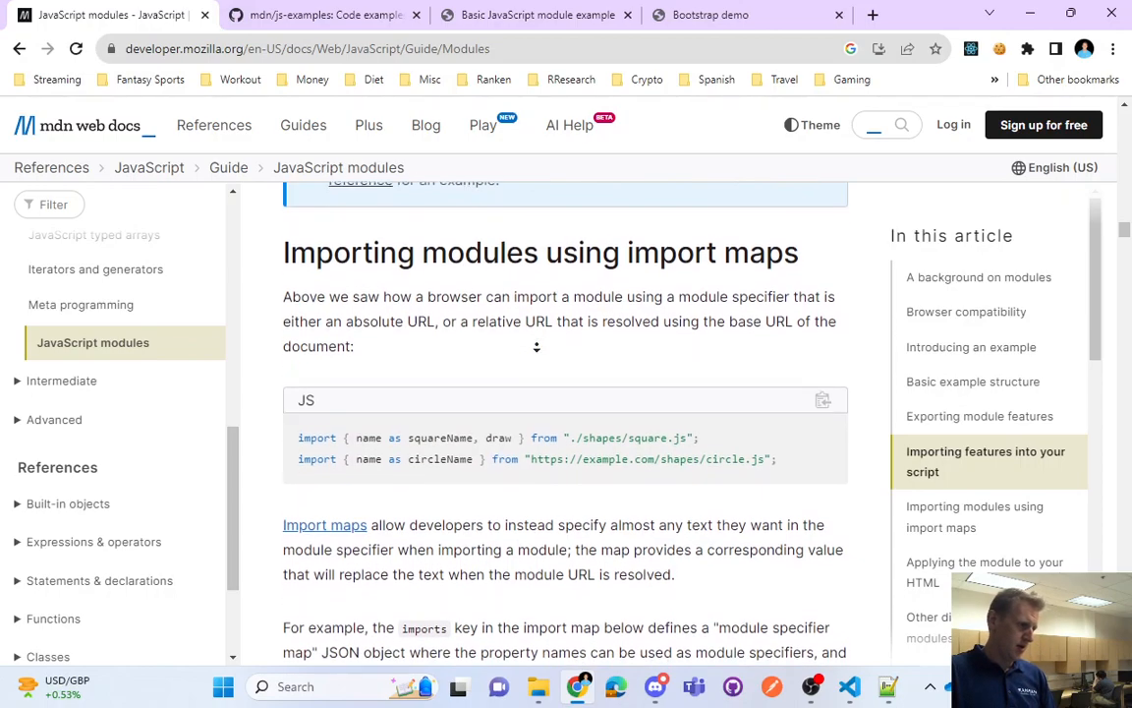
scroll(down, 3)
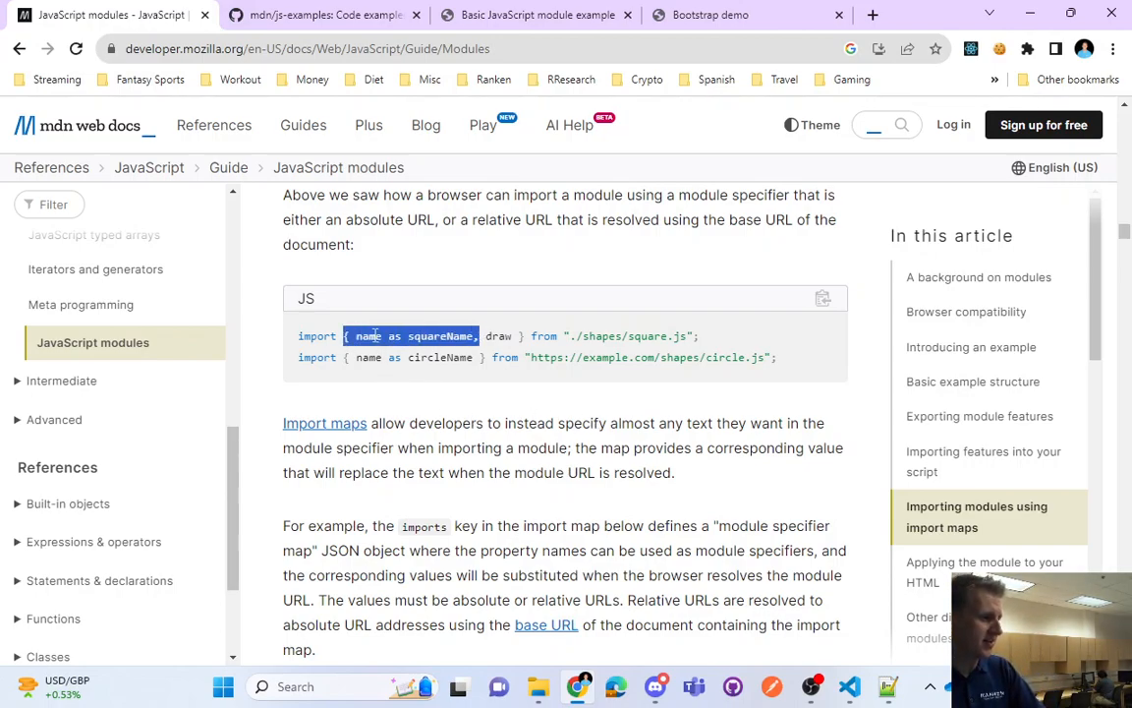
double_click(368, 336)
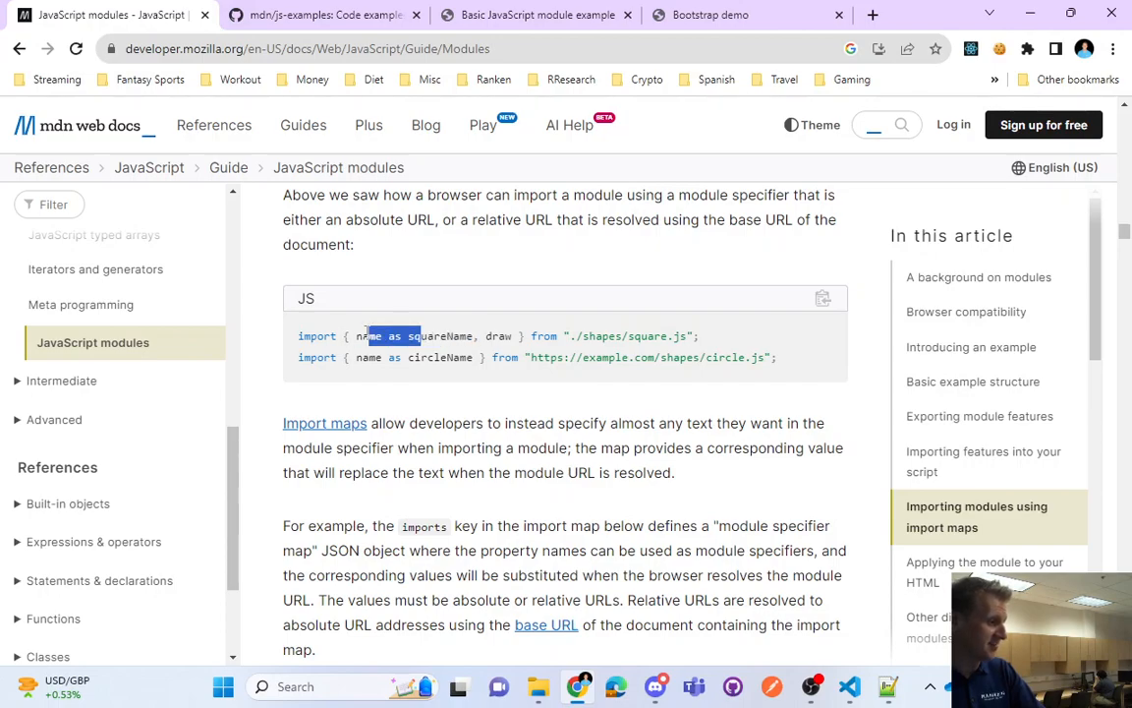
double_click(370, 335)
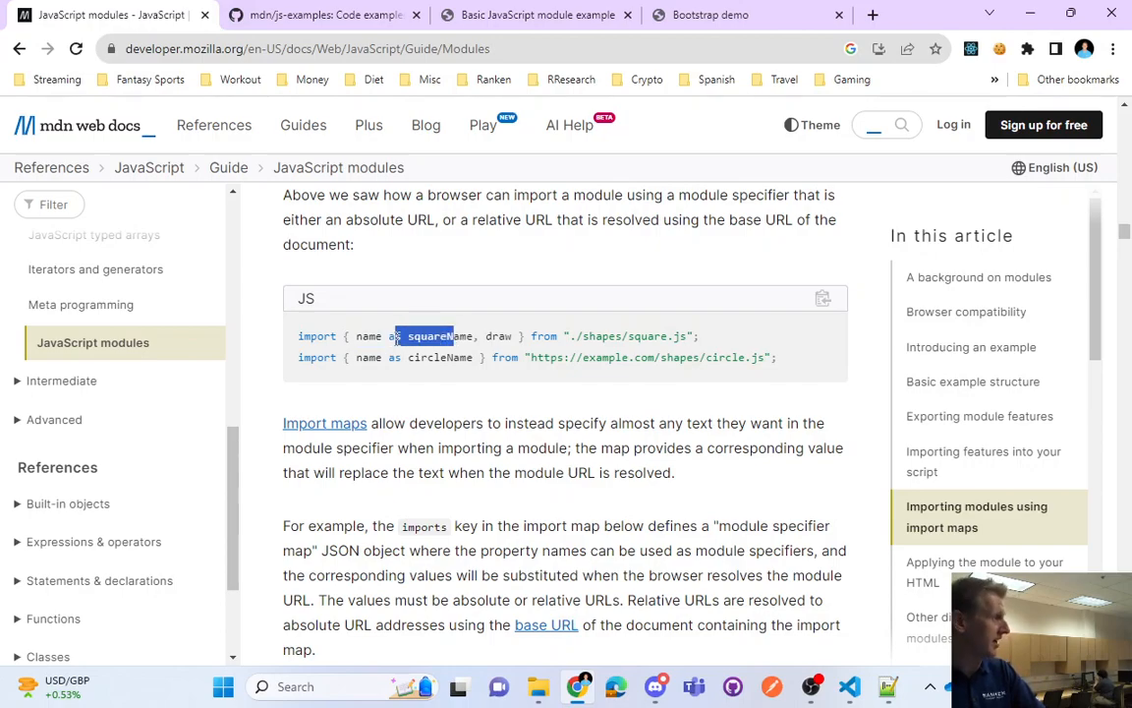
mouse_move(427, 411)
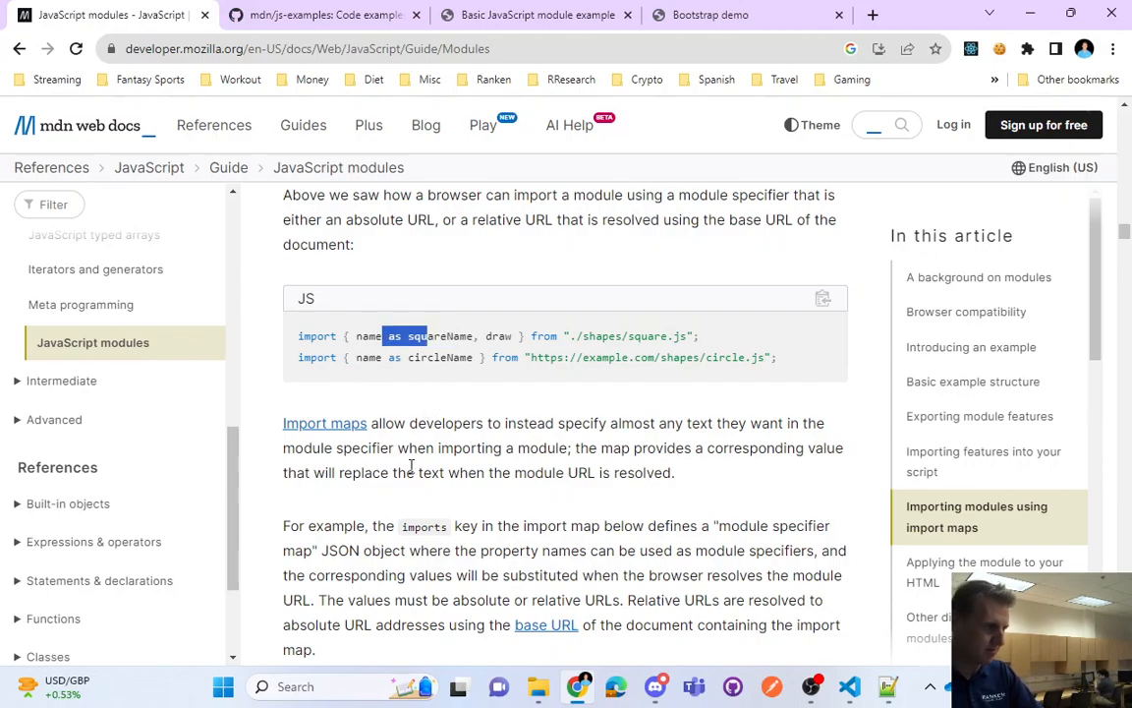
Scroll past bare names, remapping and packages to 'Scoped modules for version management'
scroll(down, 3)
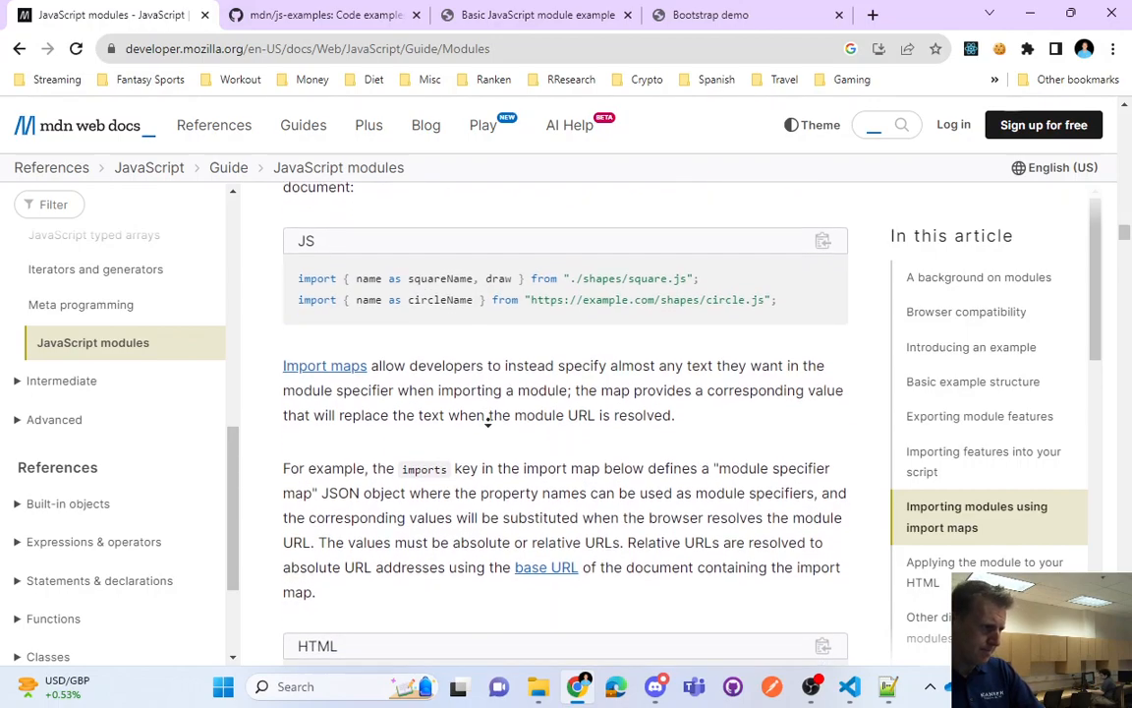
scroll(down, 3)
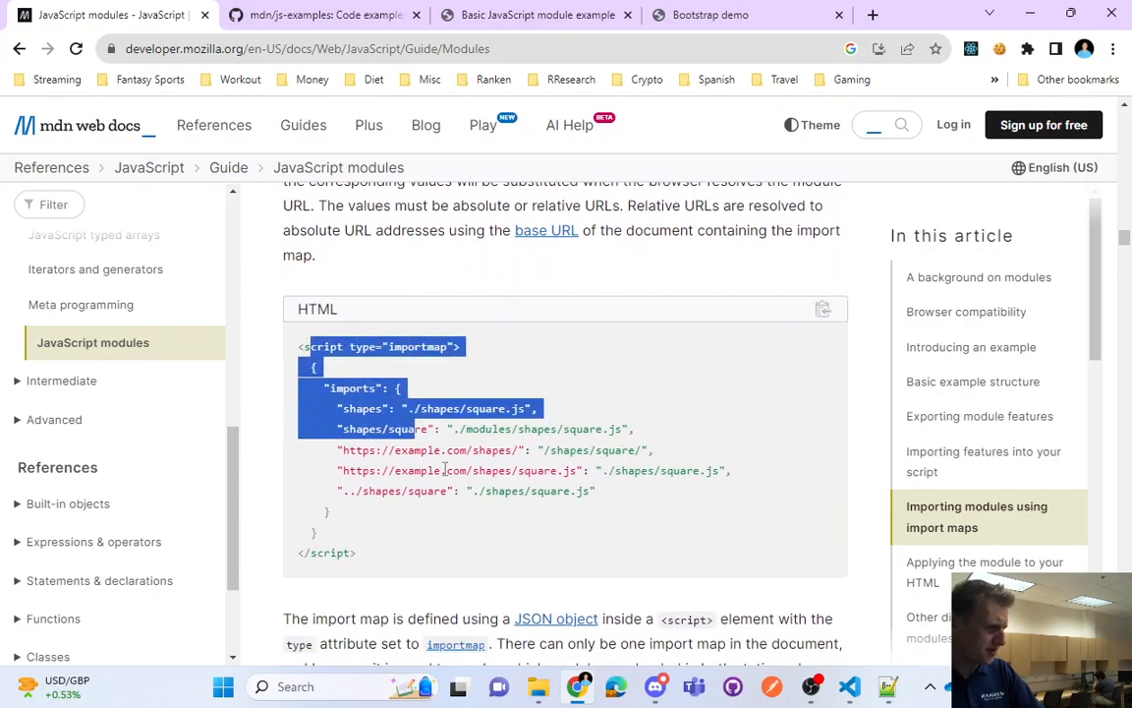
scroll(down, 3)
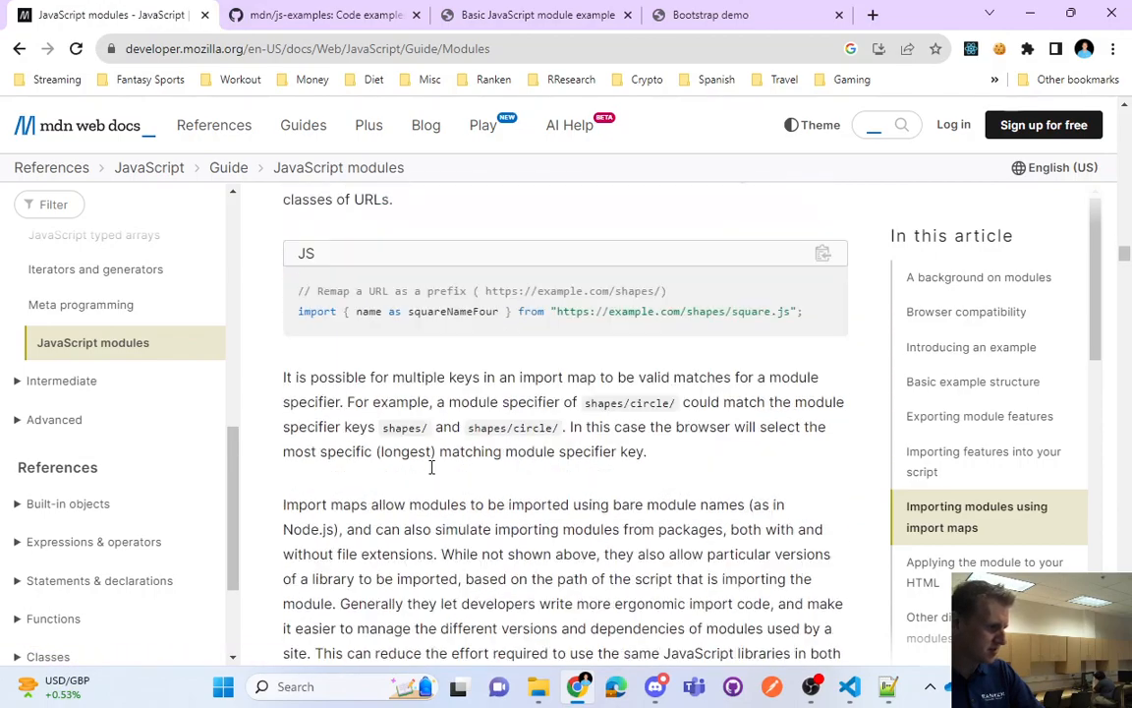
scroll(down, 3)
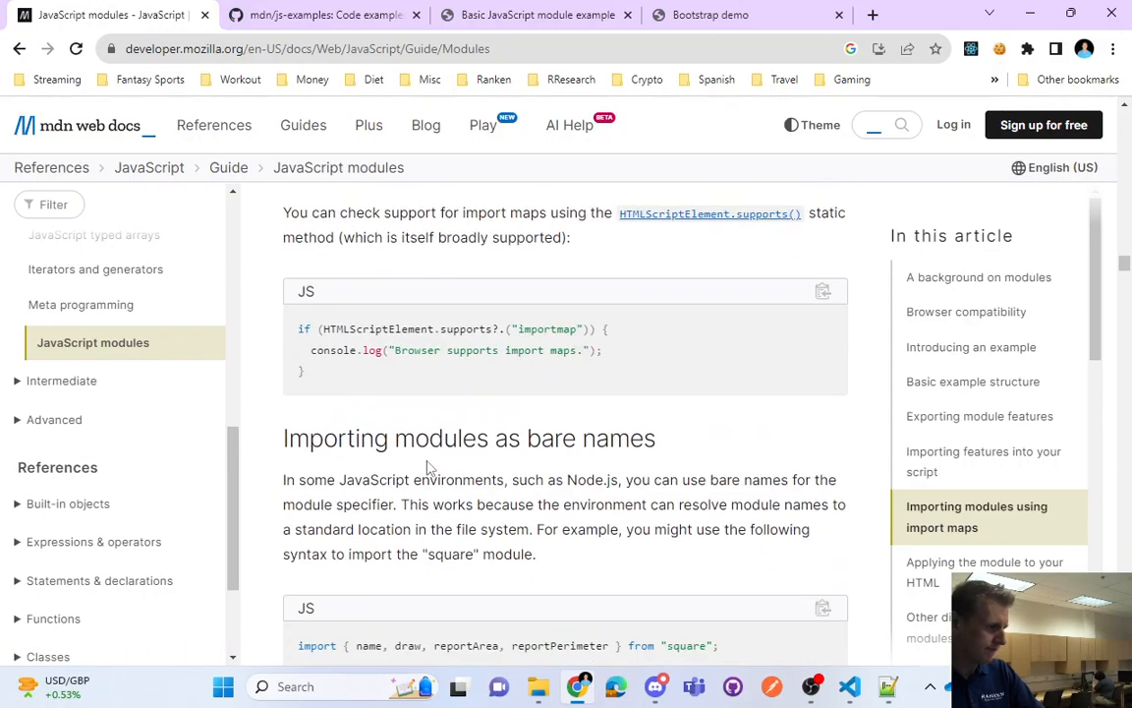
scroll(down, 3)
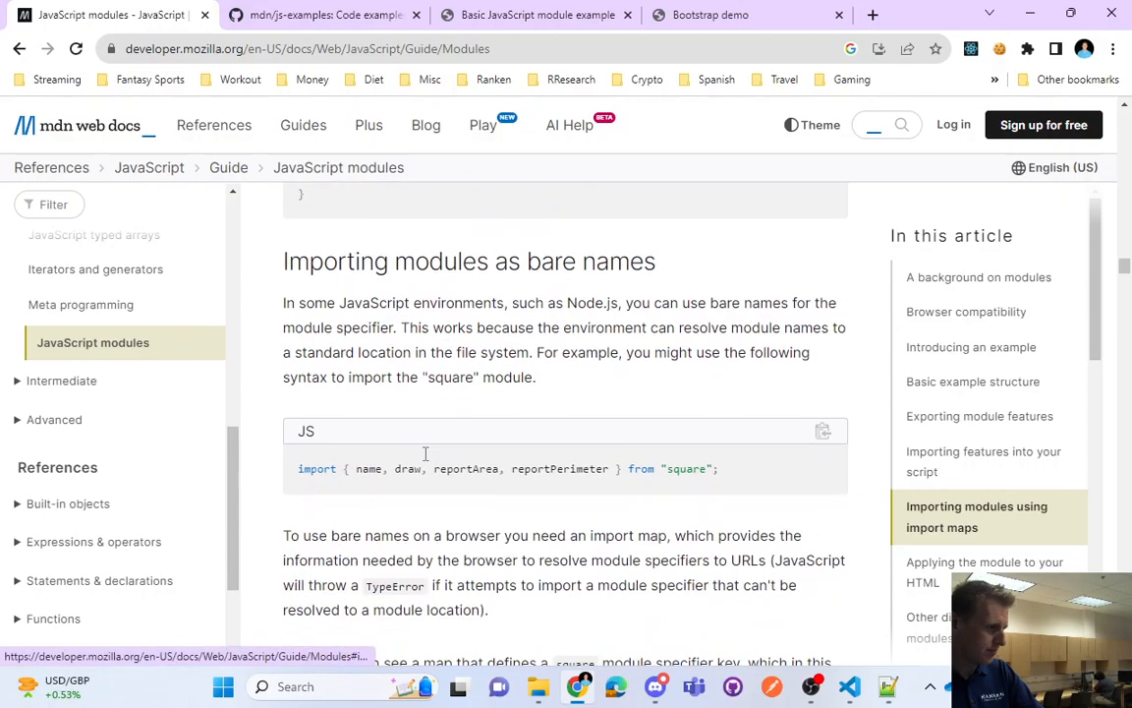
scroll(down, 3)
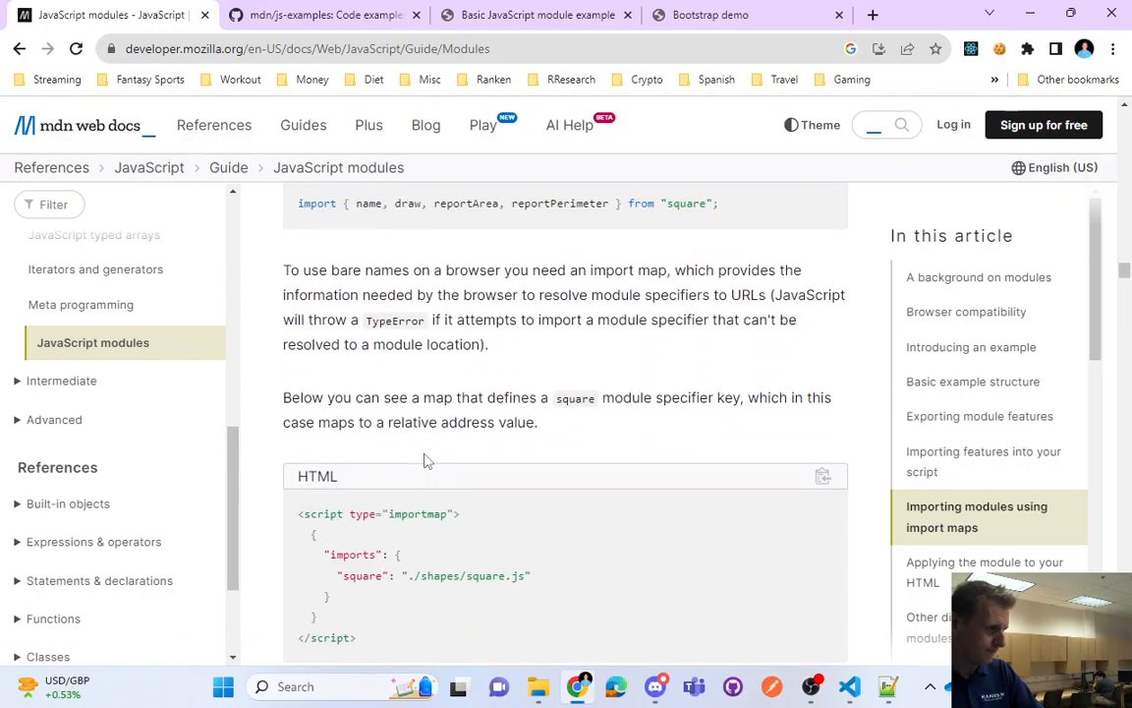
scroll(down, 3)
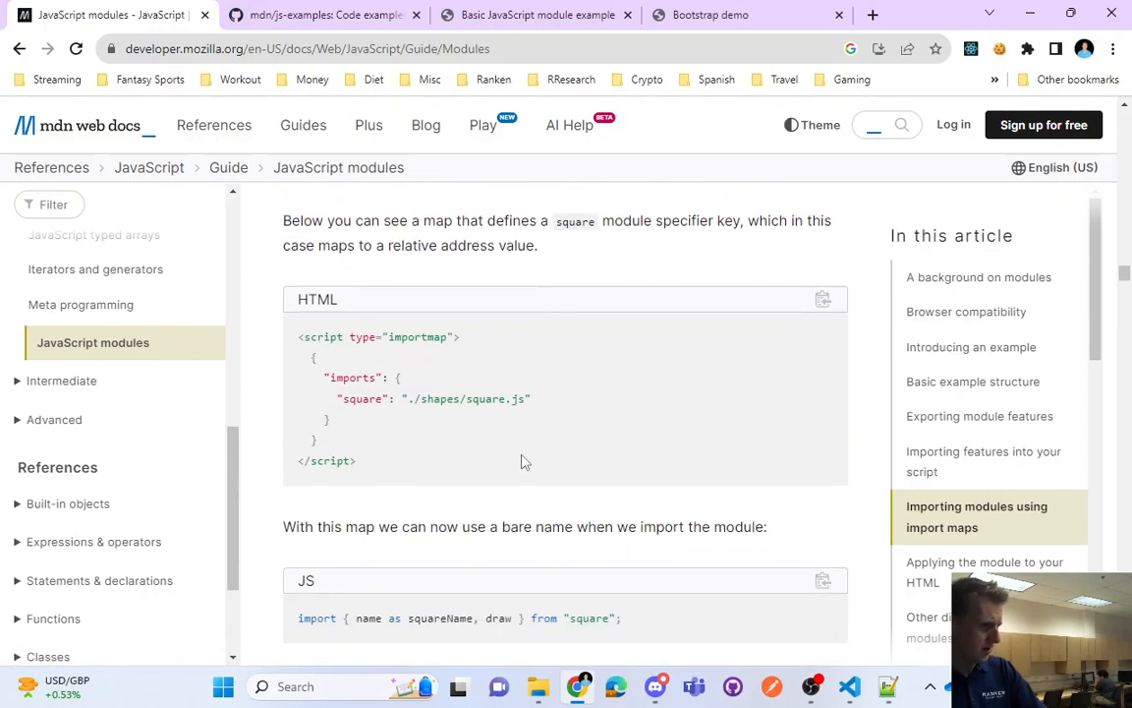
scroll(down, 3)
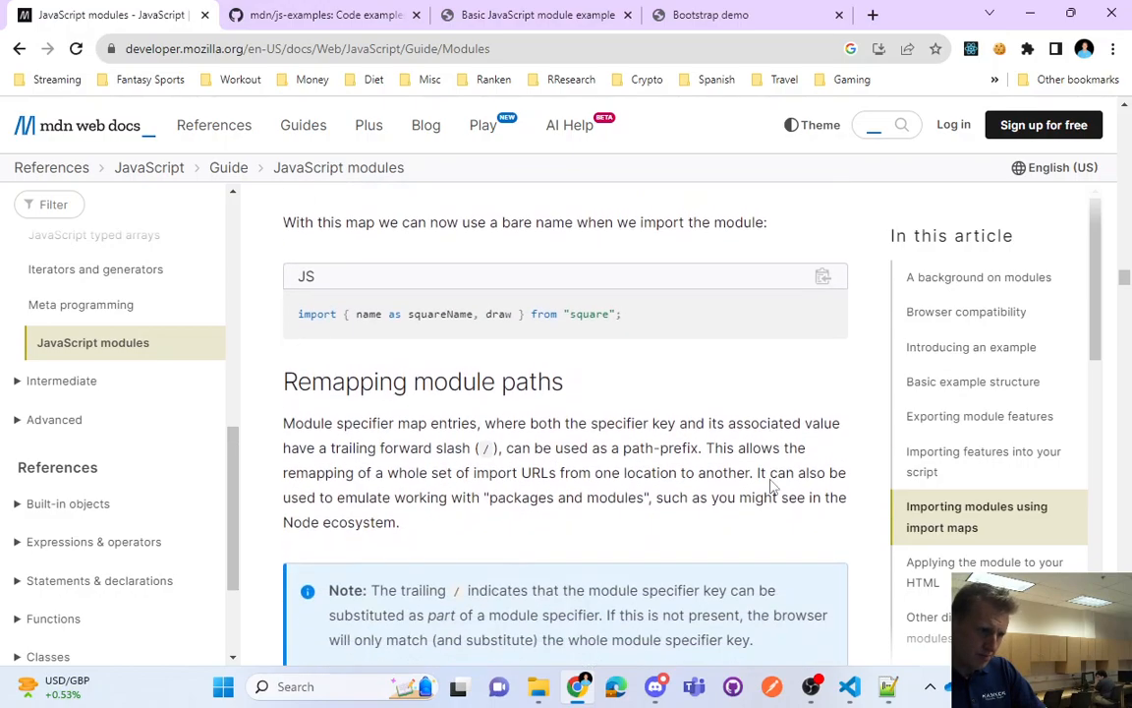
scroll(down, 3)
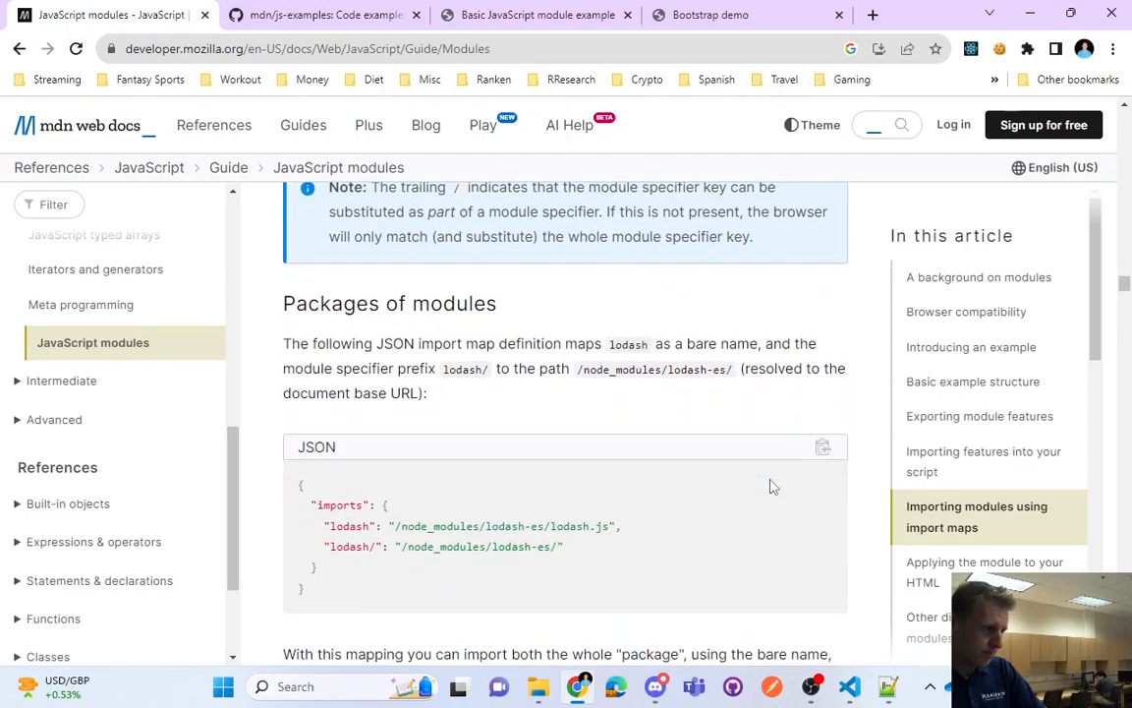
scroll(down, 3)
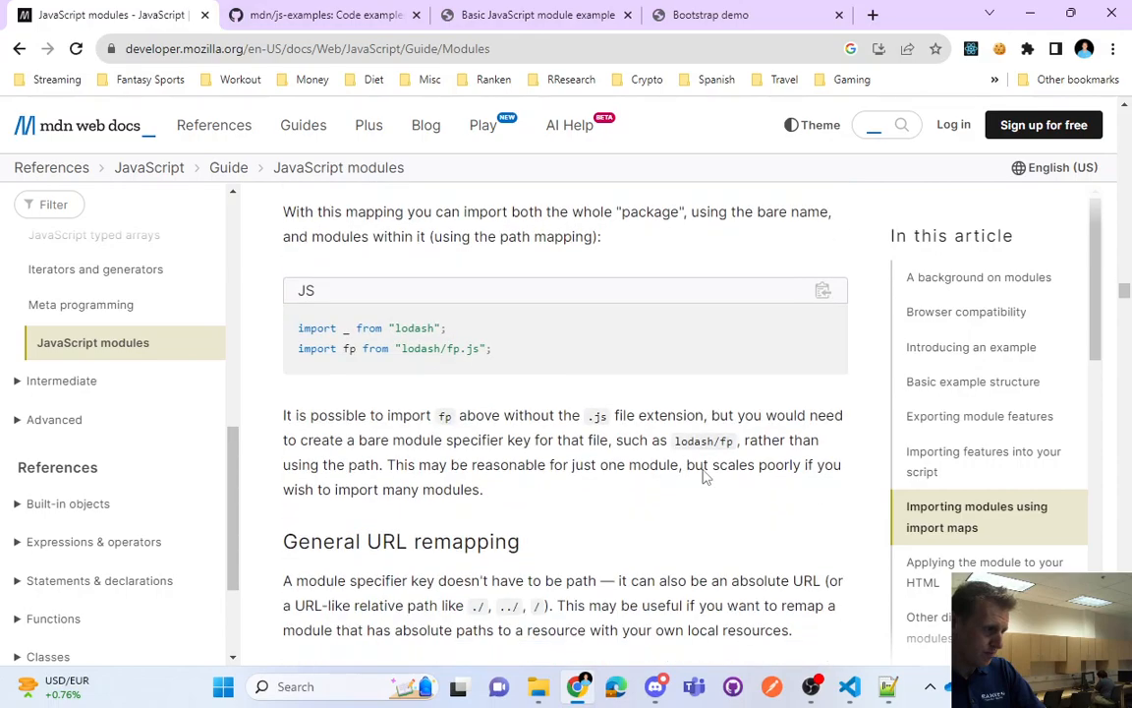
scroll(down, 3)
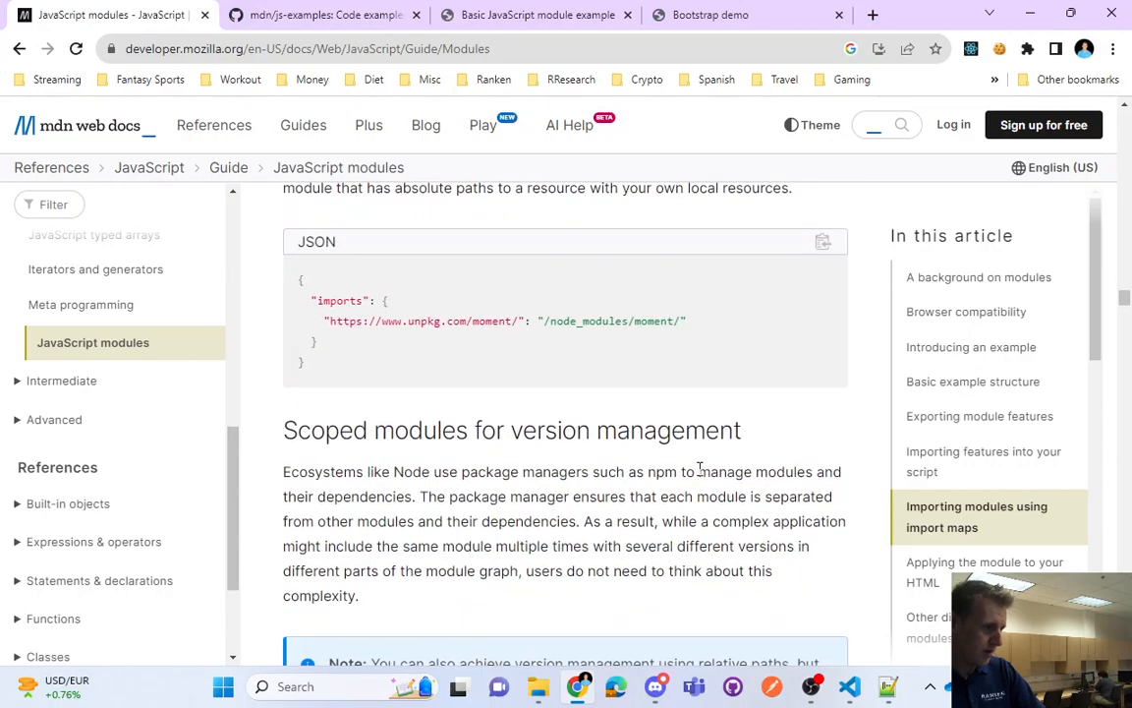
scroll(down, 3)
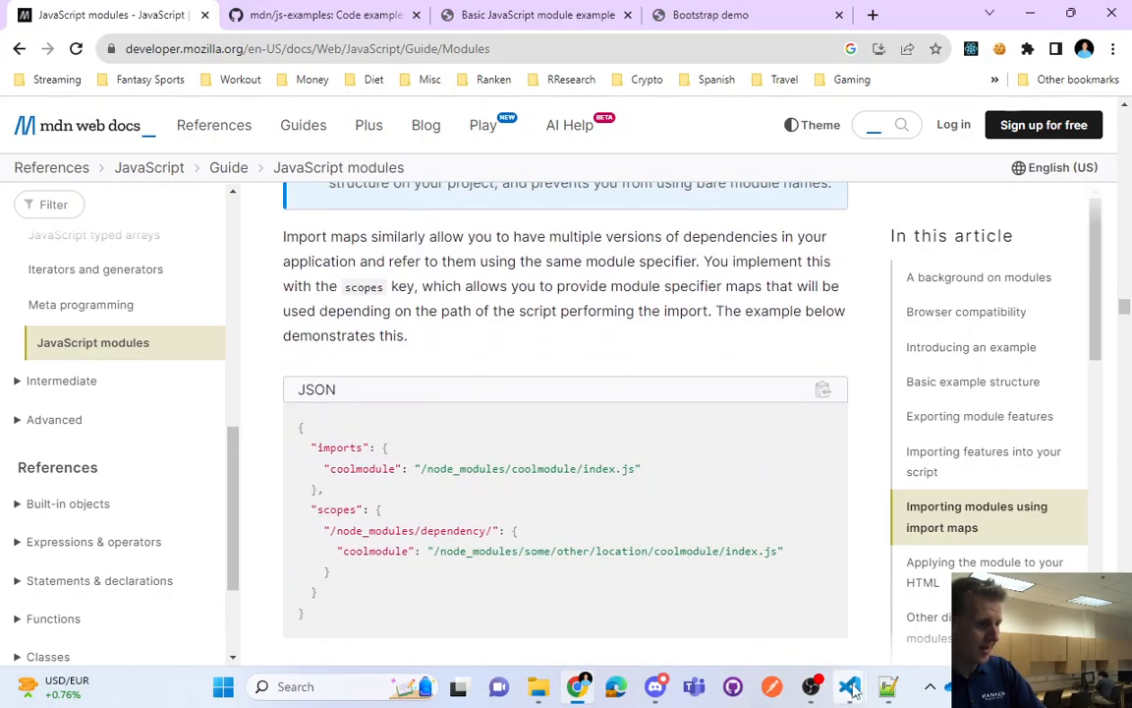
scroll(up, 3)
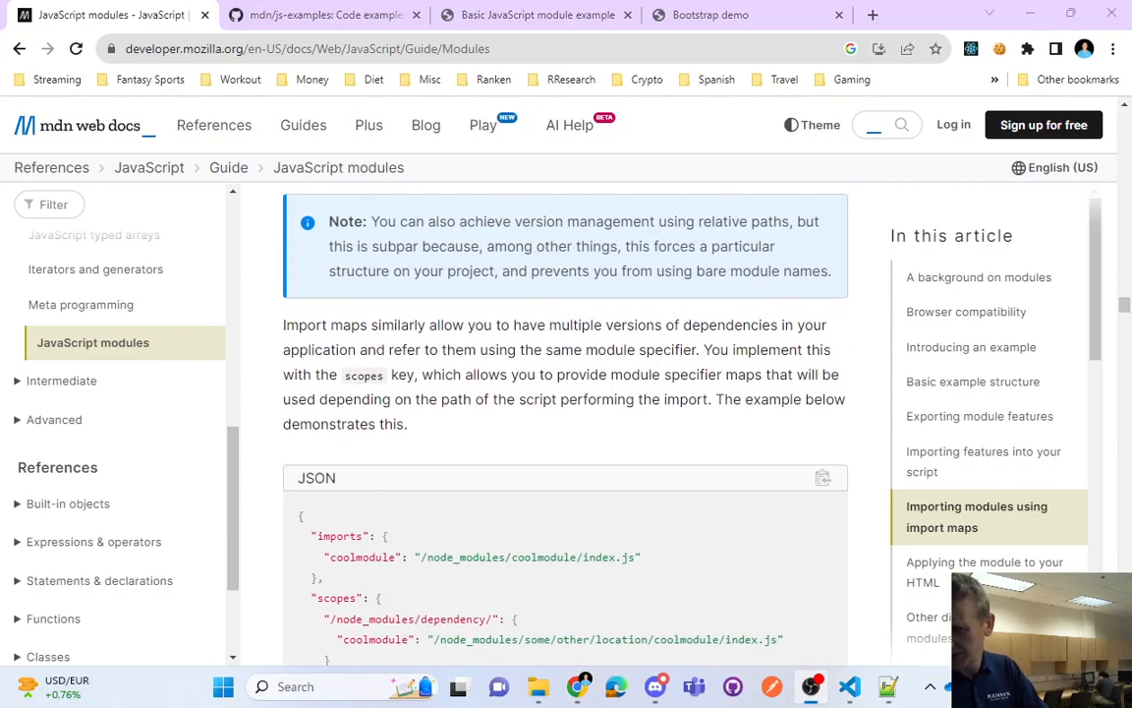